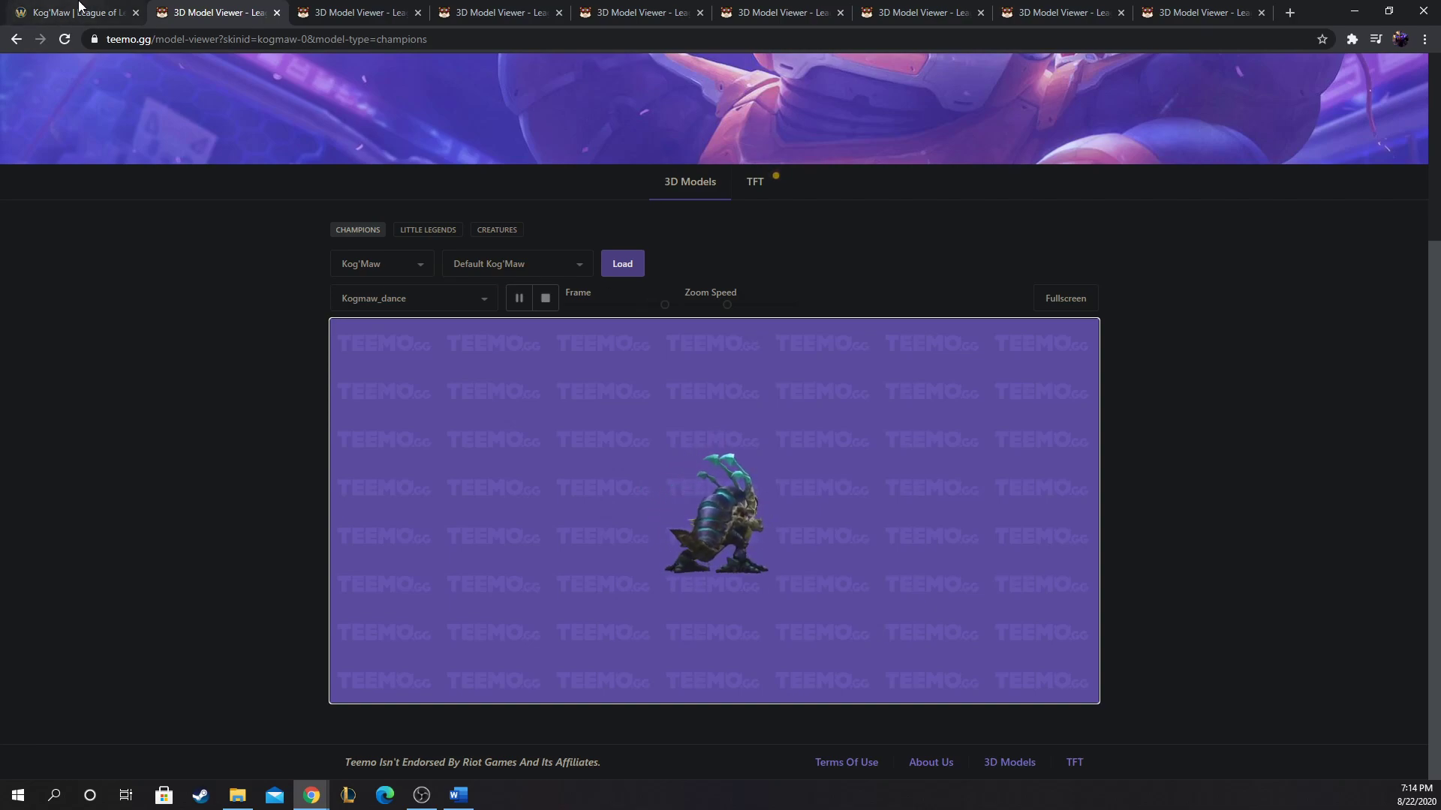
mouse_move(74, 12)
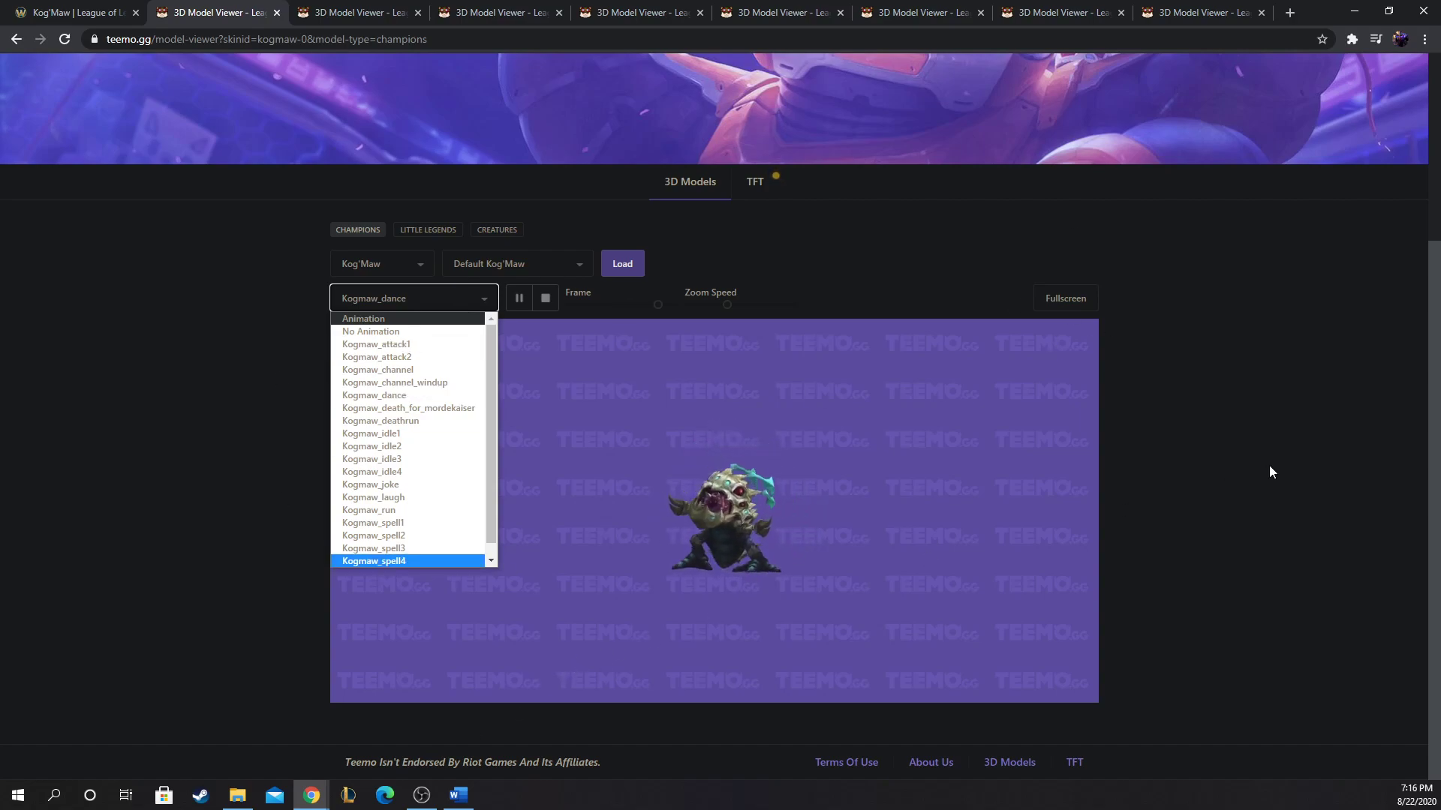
Step: Set Kog'Maw's animation to No Animation so the model stands still
left_click(374, 395)
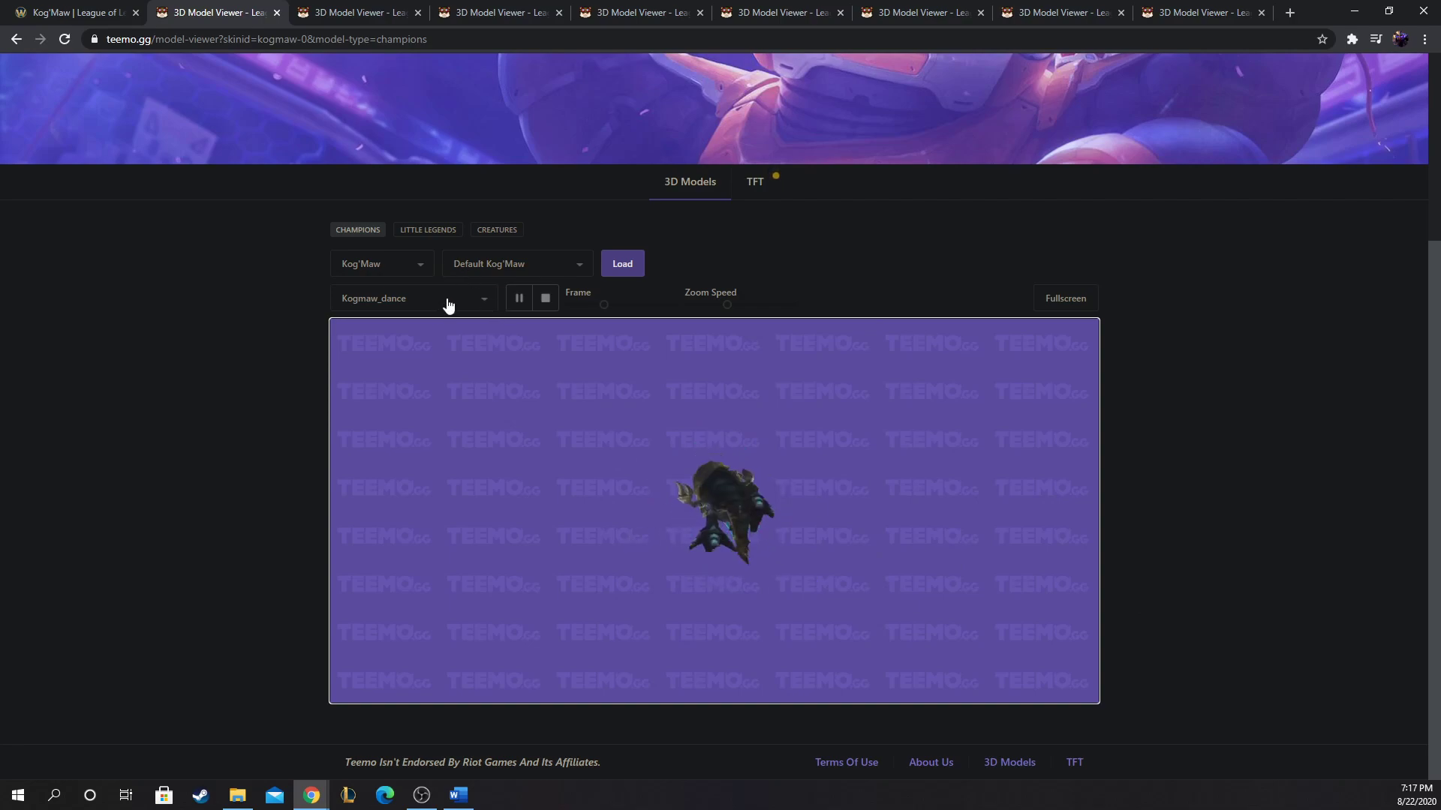
left_click(413, 297)
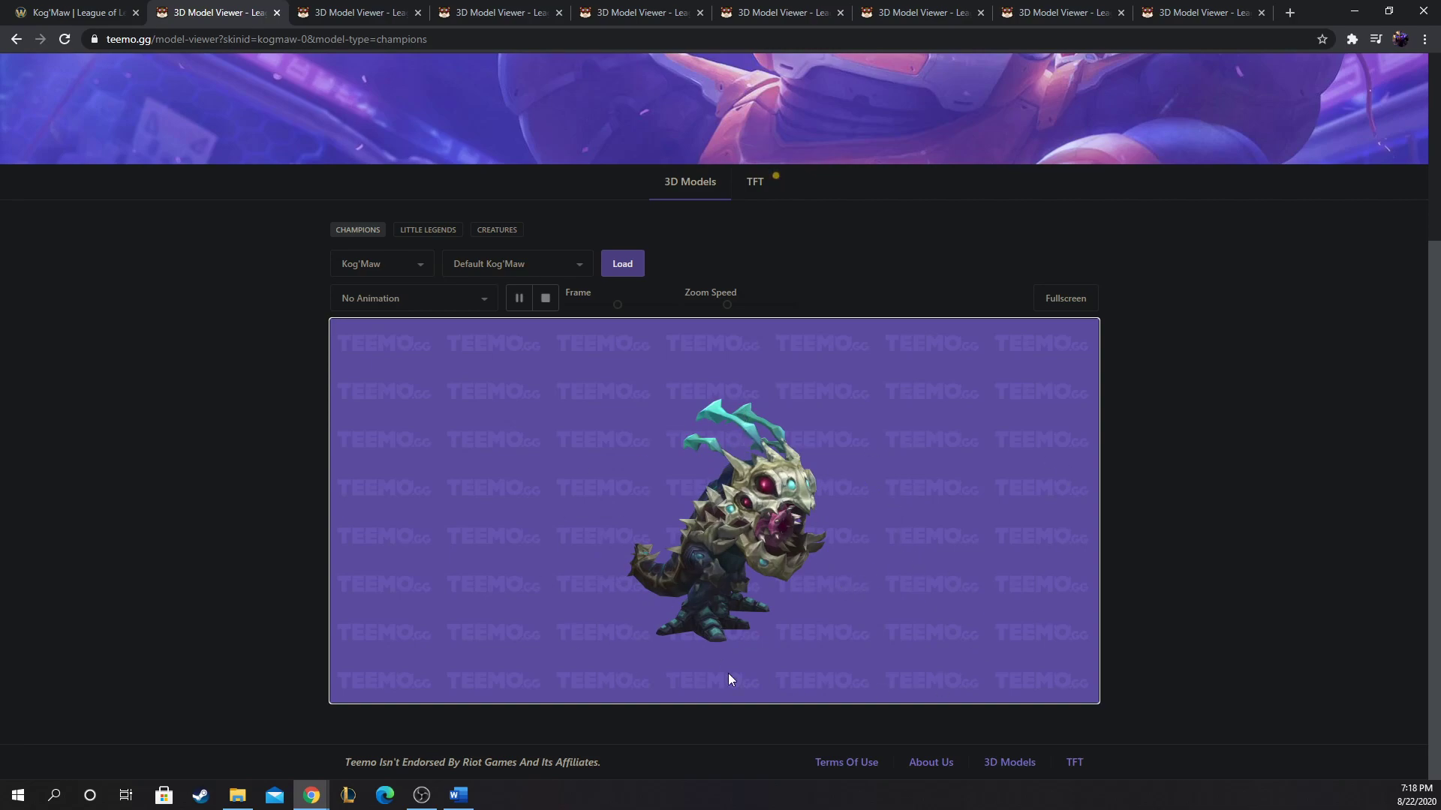
mouse_move(757, 620)
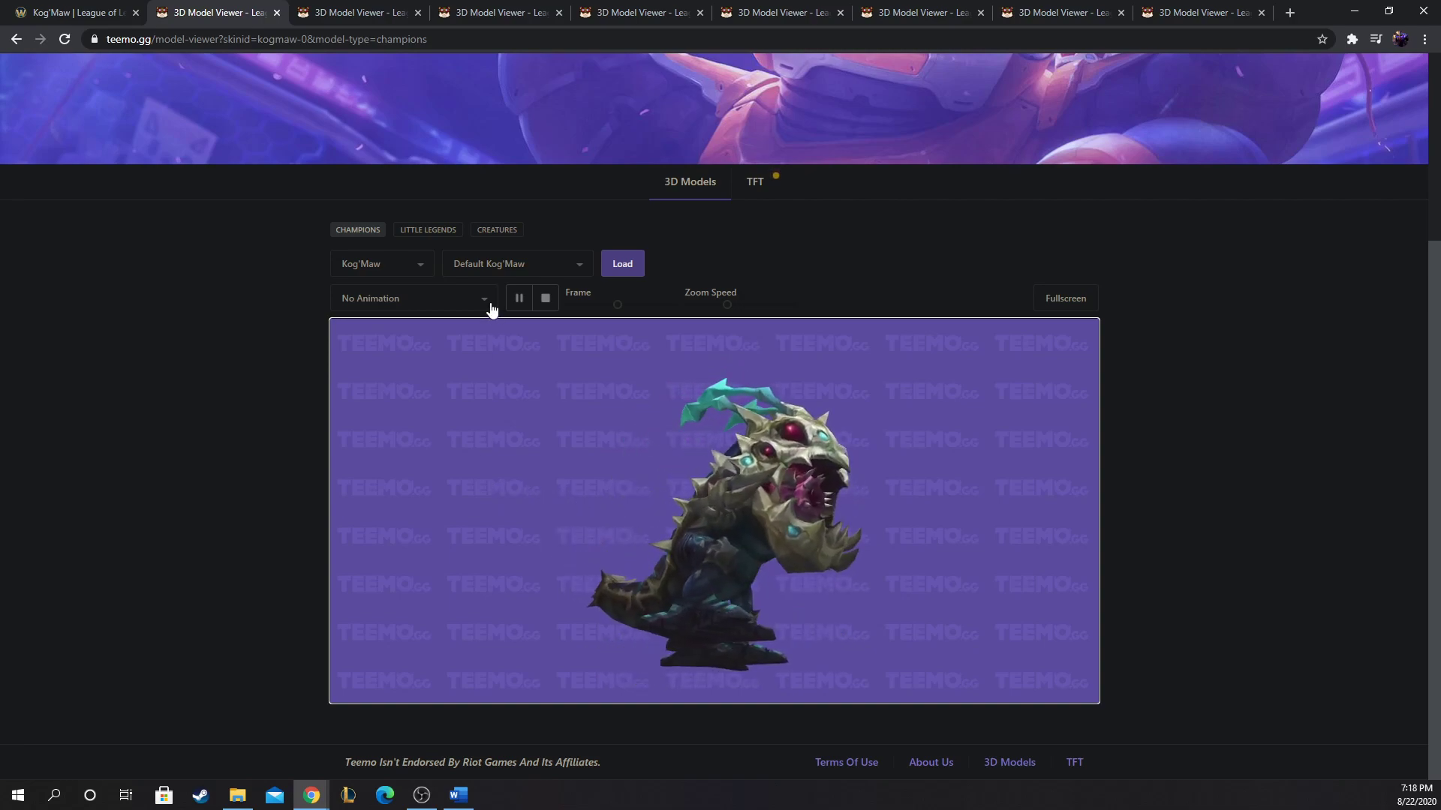
left_click(515, 264)
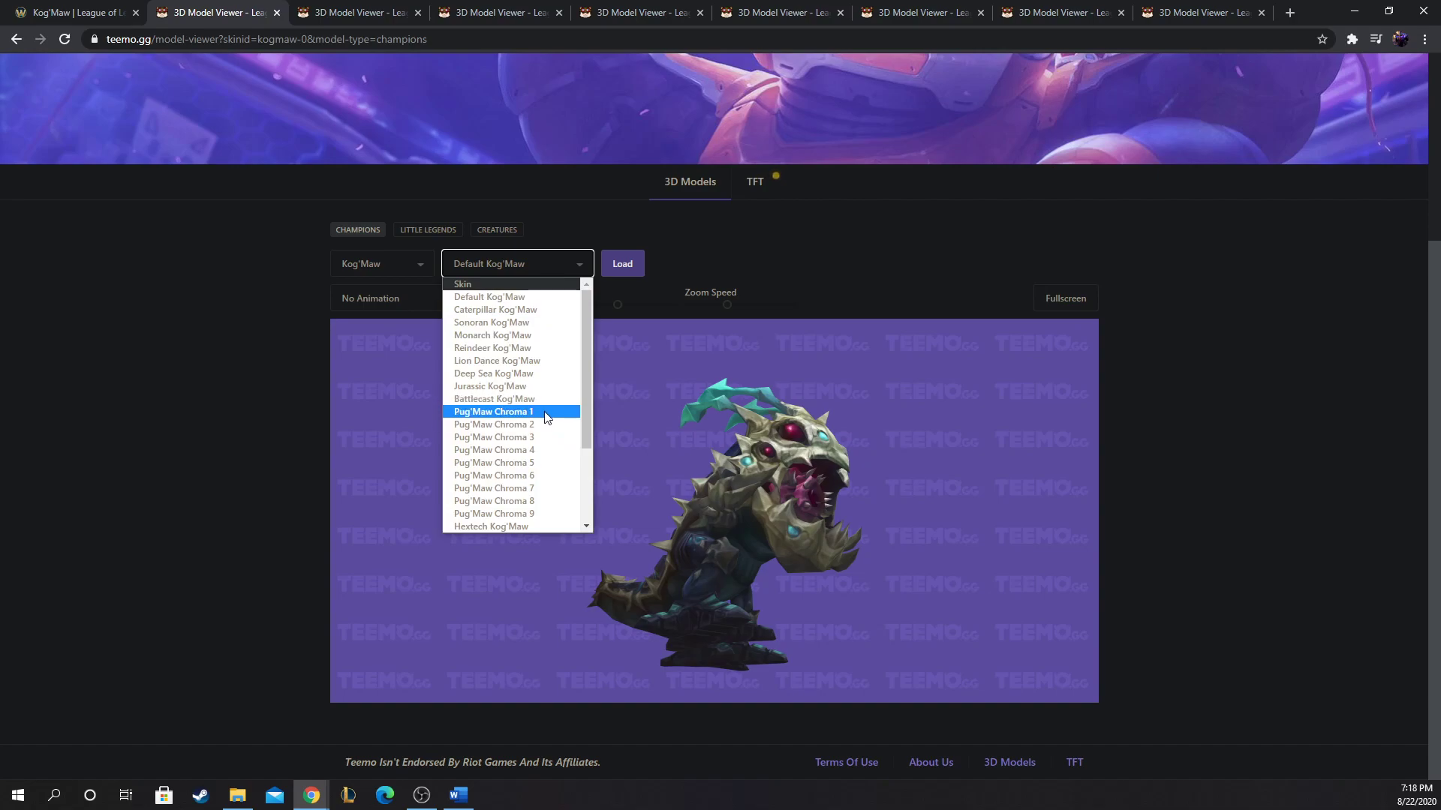
Step: Load the Pug'Maw Chroma 1 skin and look at the model
left_click(493, 411)
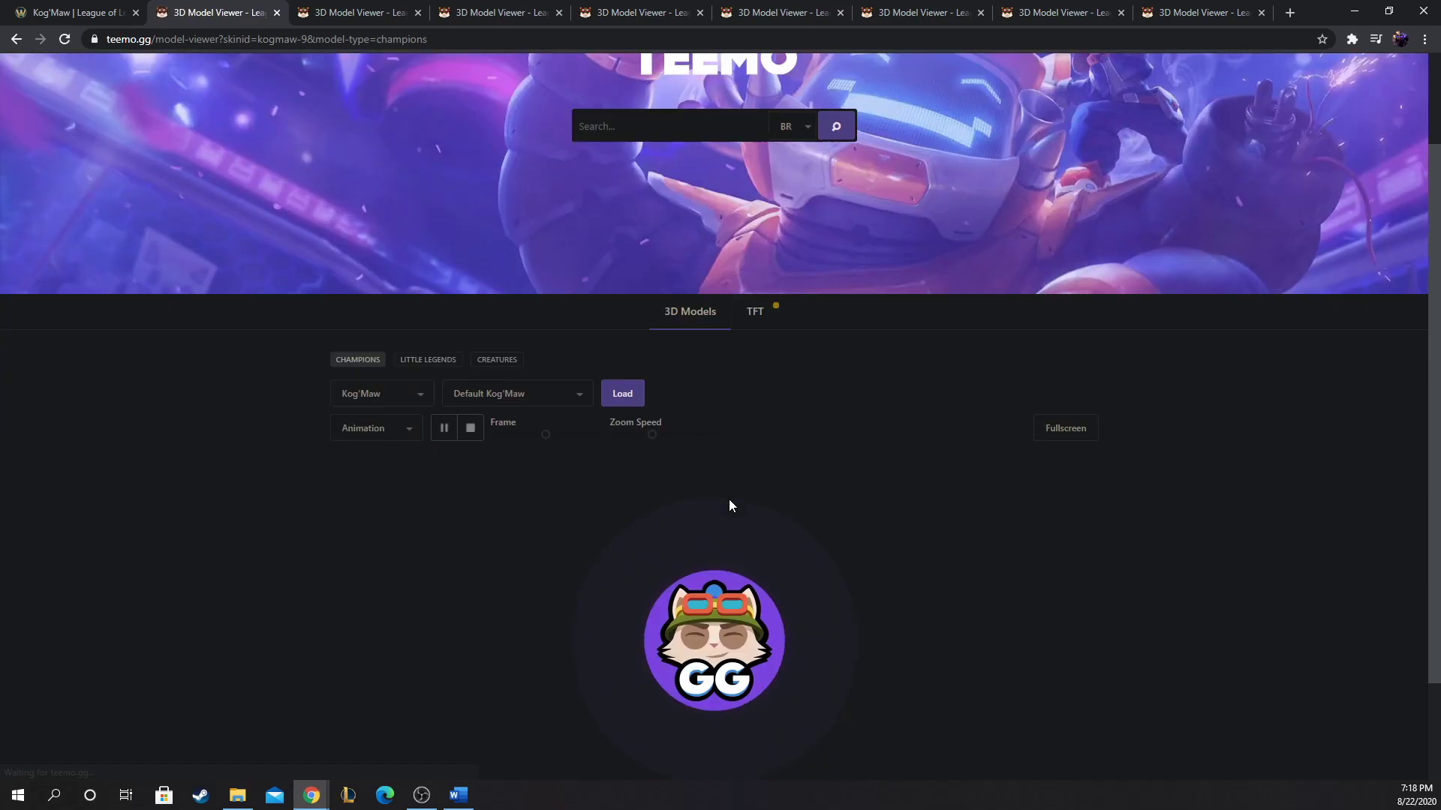
scroll("down", 3)
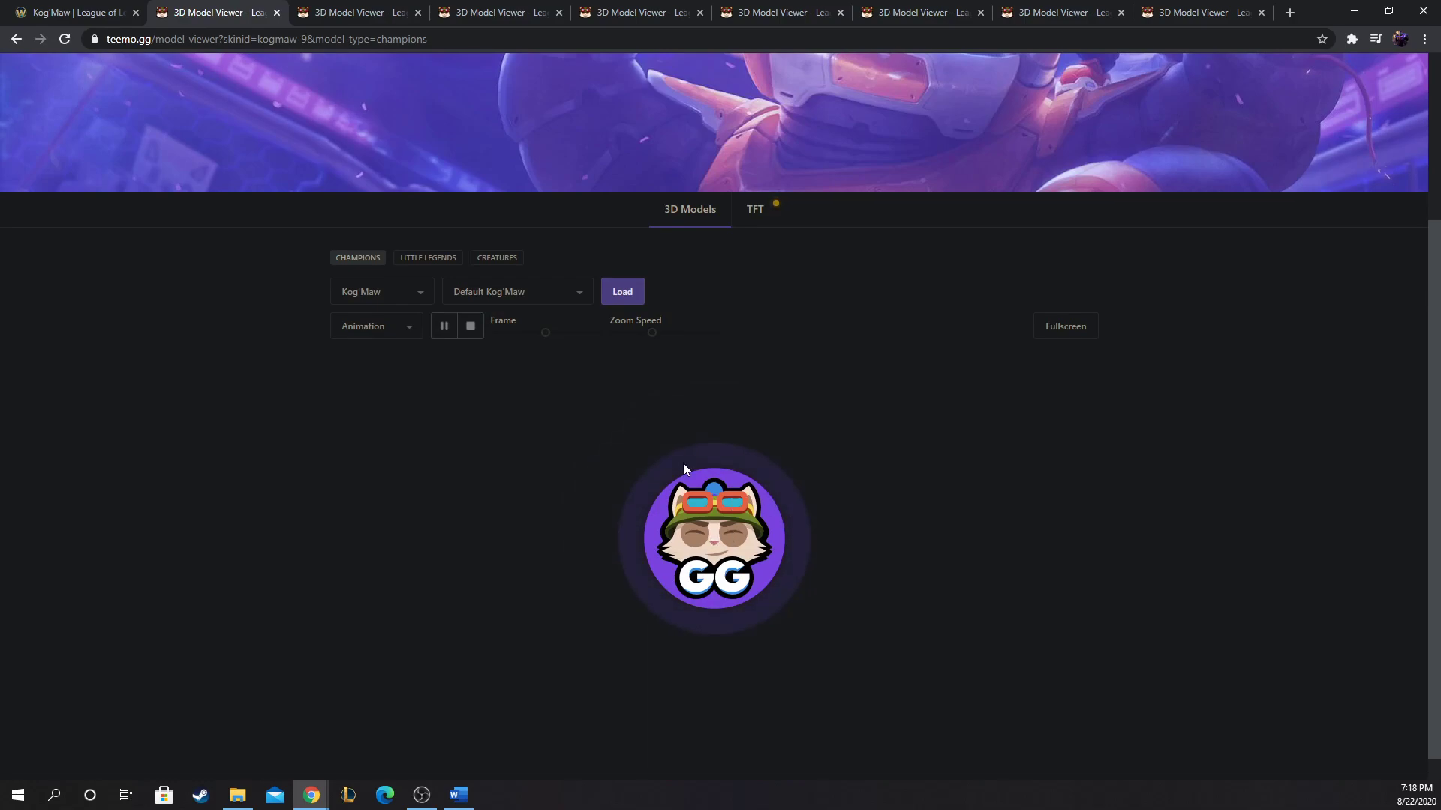
left_click(622, 292)
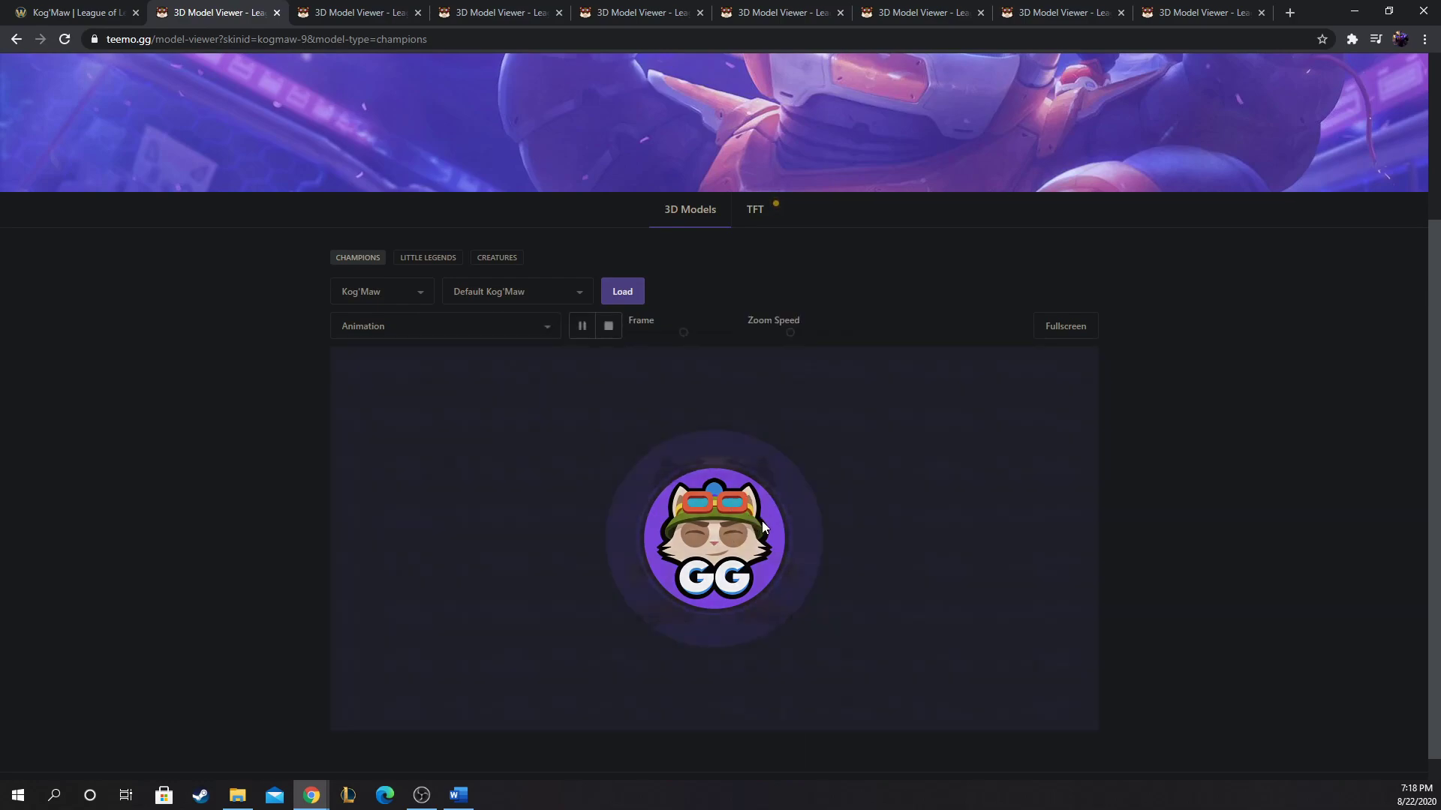
left_click(621, 291)
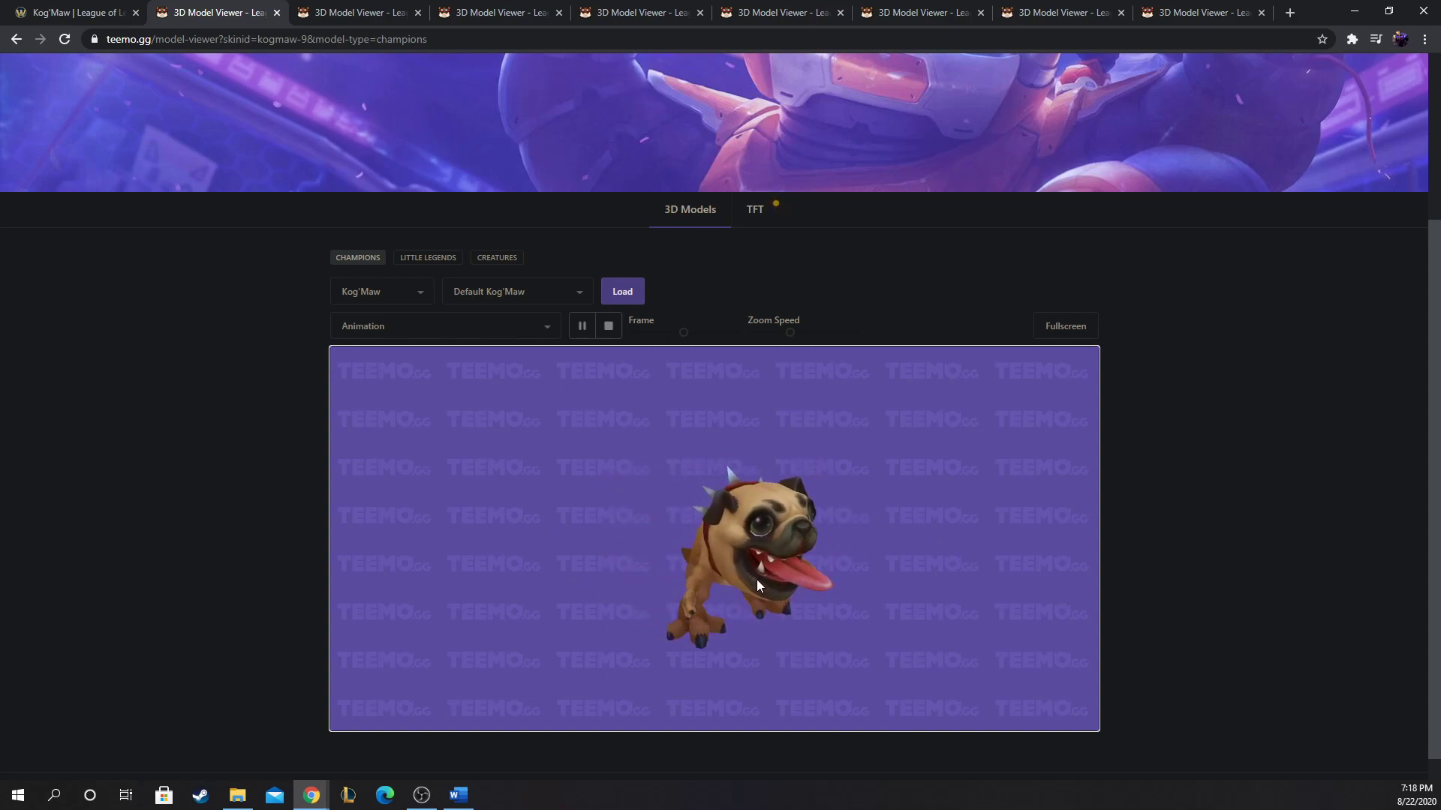
Step: Switch the skin back to Default Kog'Maw
left_click(515, 291)
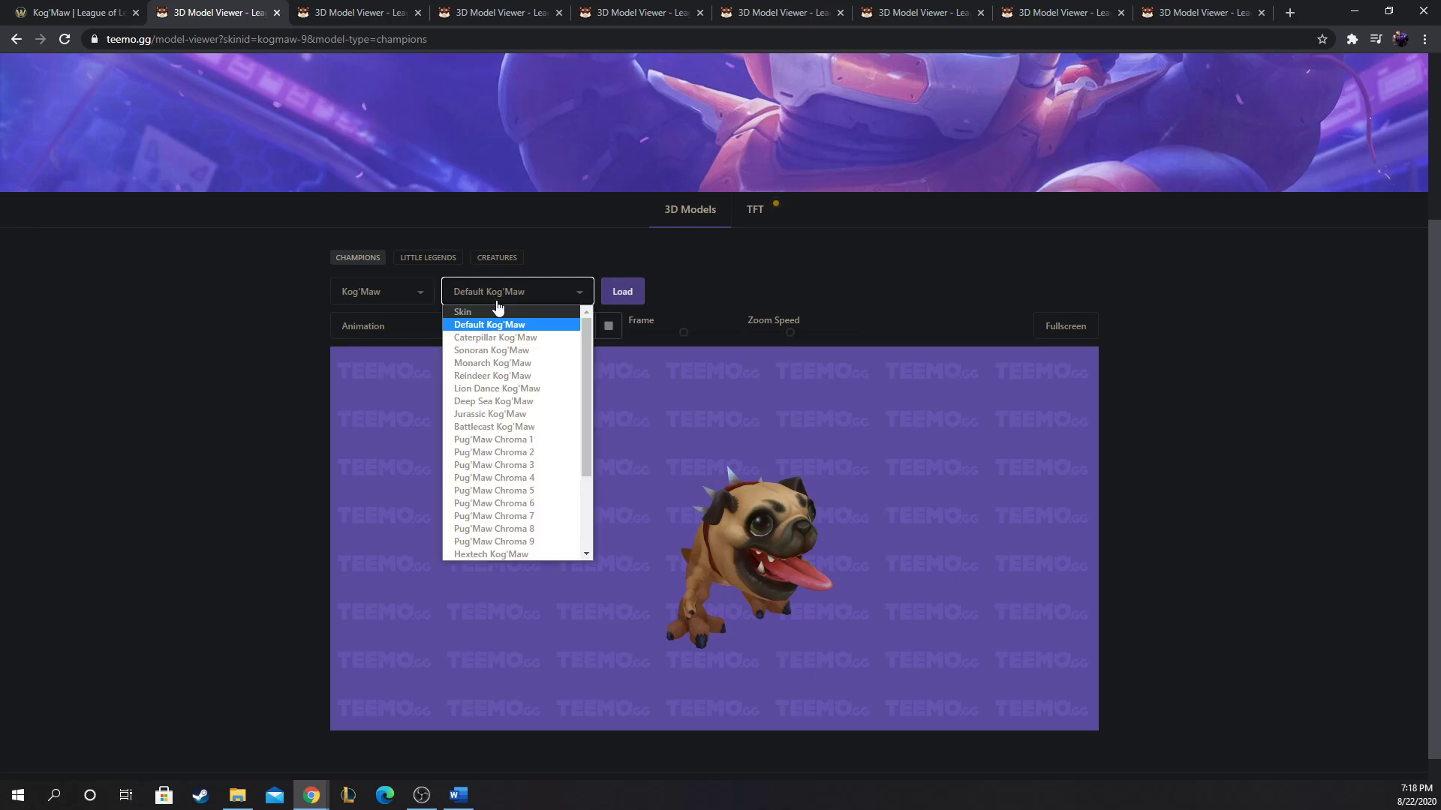
left_click(489, 324)
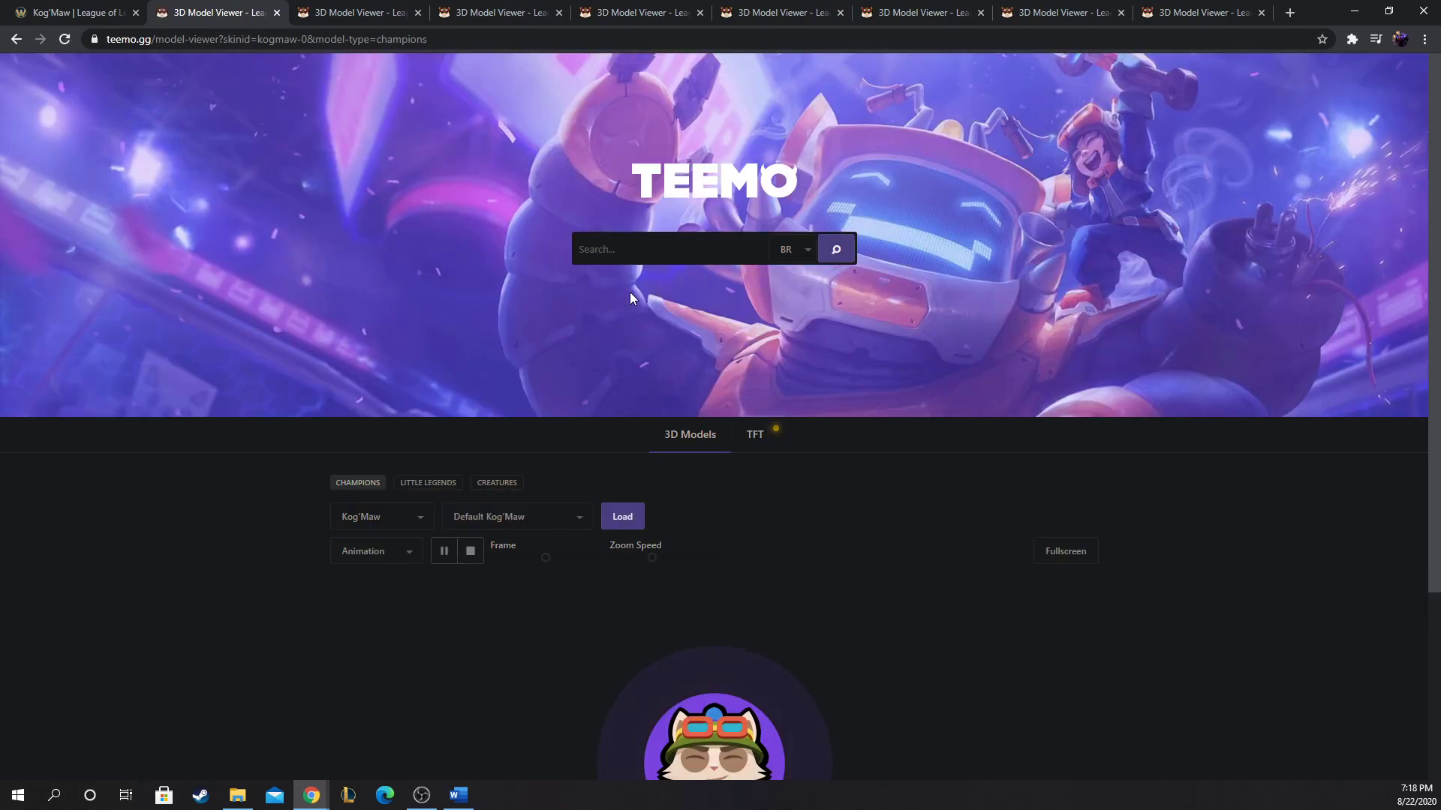
Step: Scroll to the viewer and look over the reloaded default Kog'Maw model
left_click(621, 515)
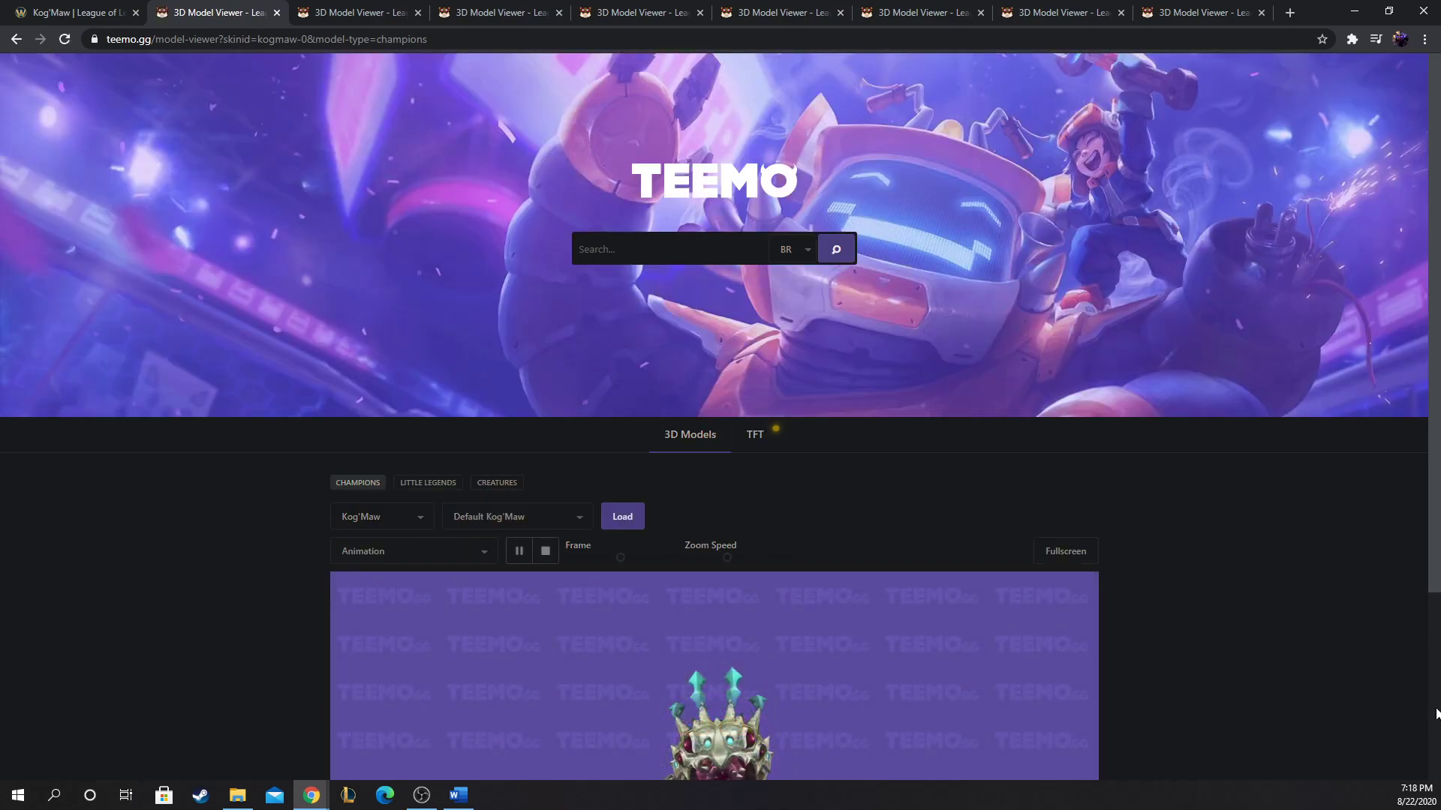
scroll("down", 3)
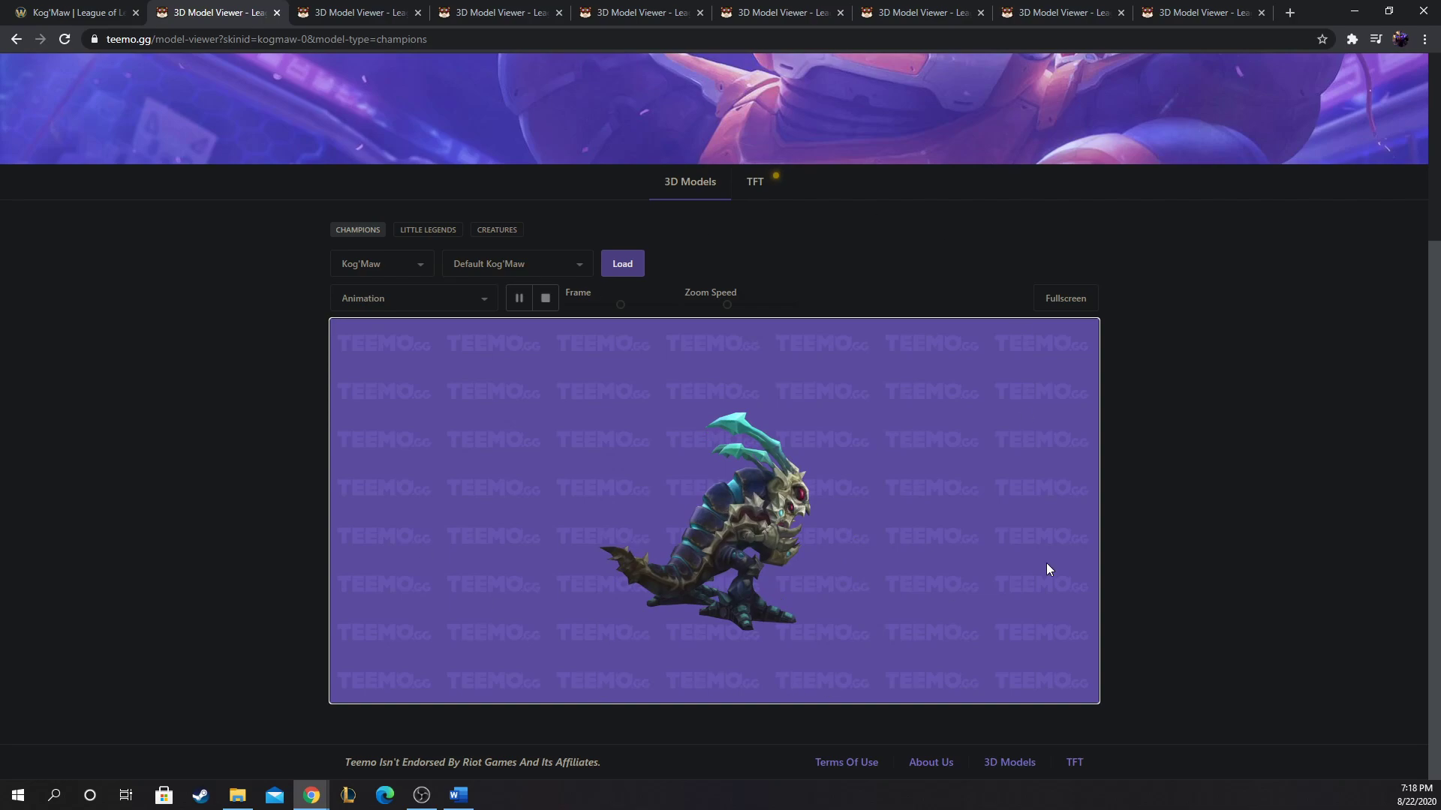
mouse_move(852, 539)
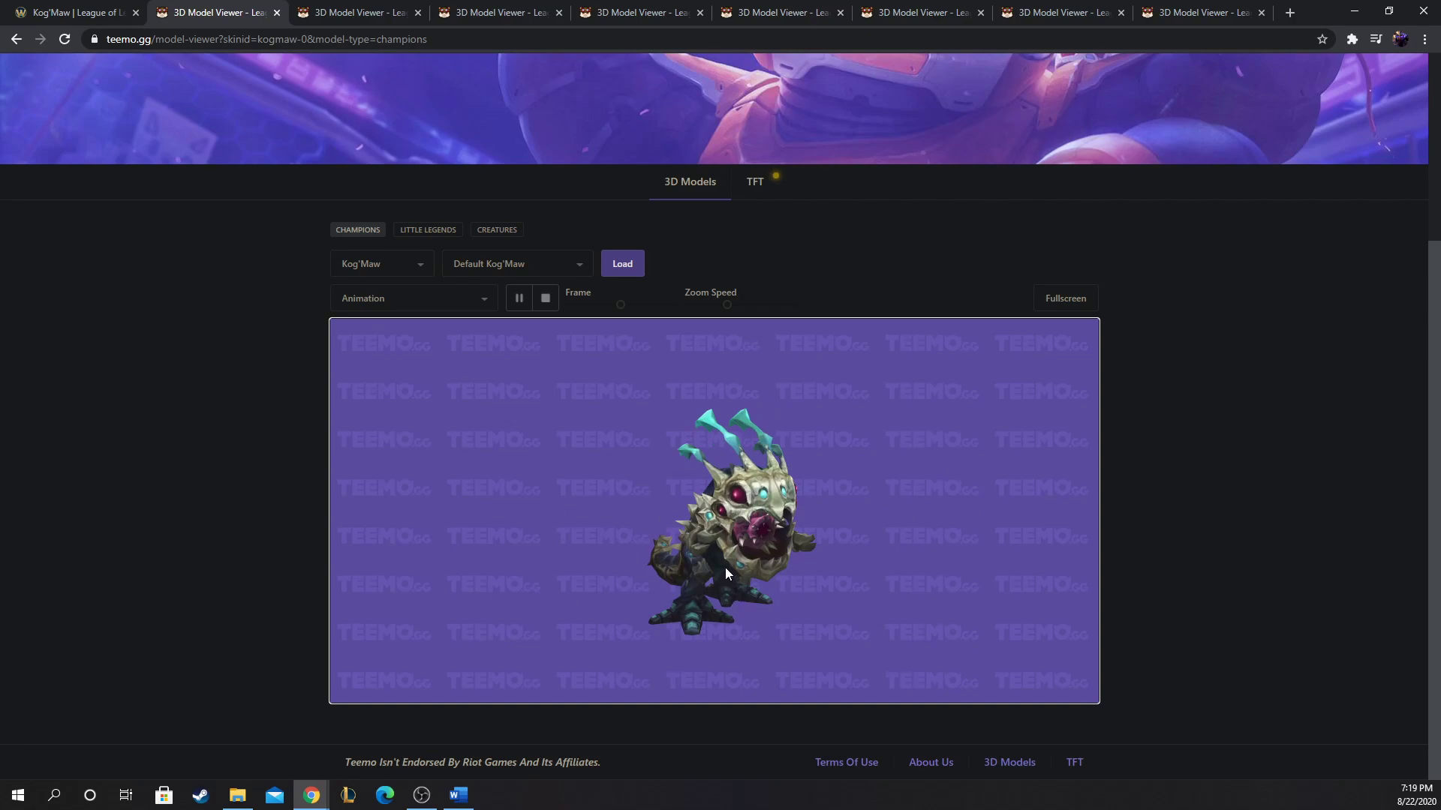
mouse_move(718, 558)
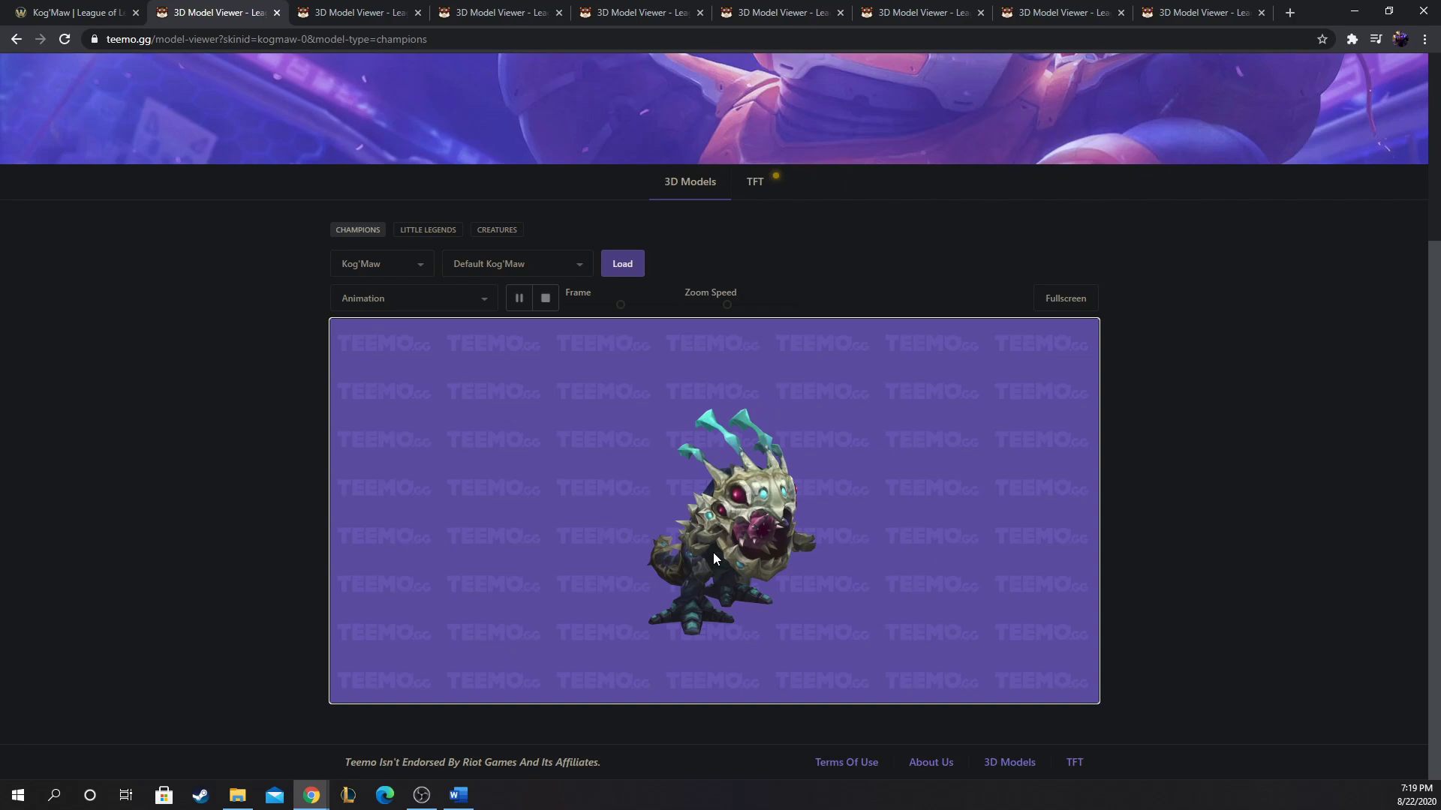
mouse_move(792, 560)
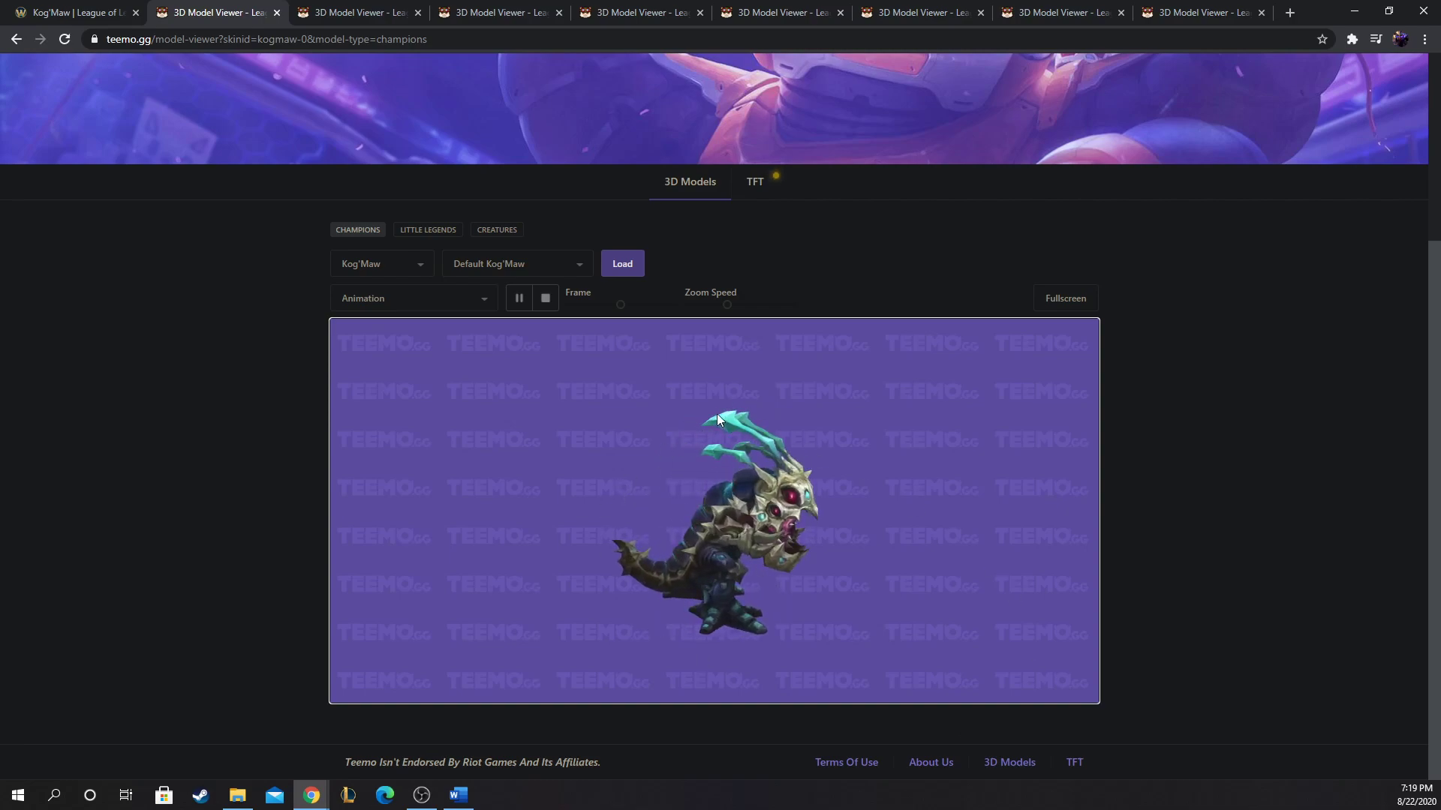
mouse_move(926, 662)
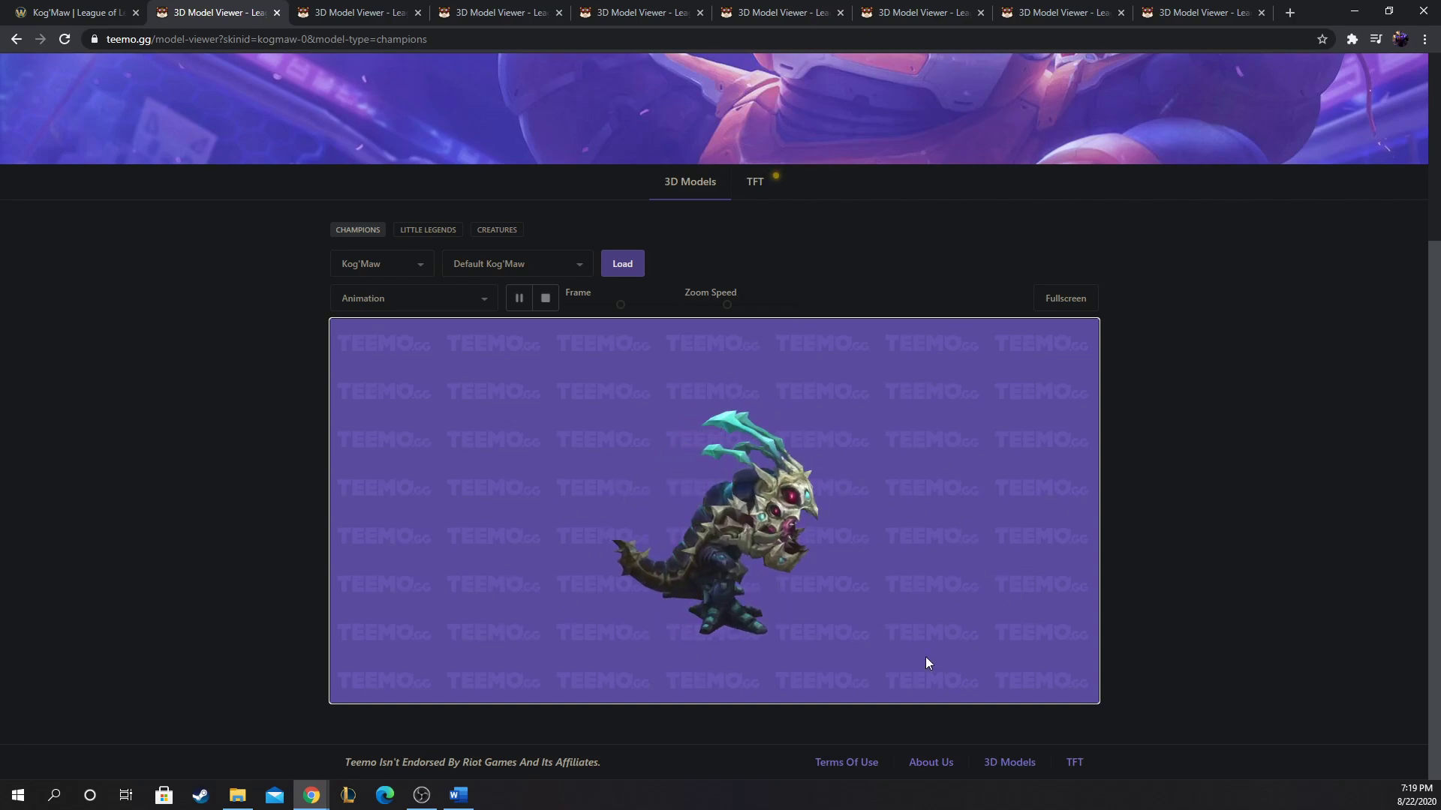
mouse_move(743, 496)
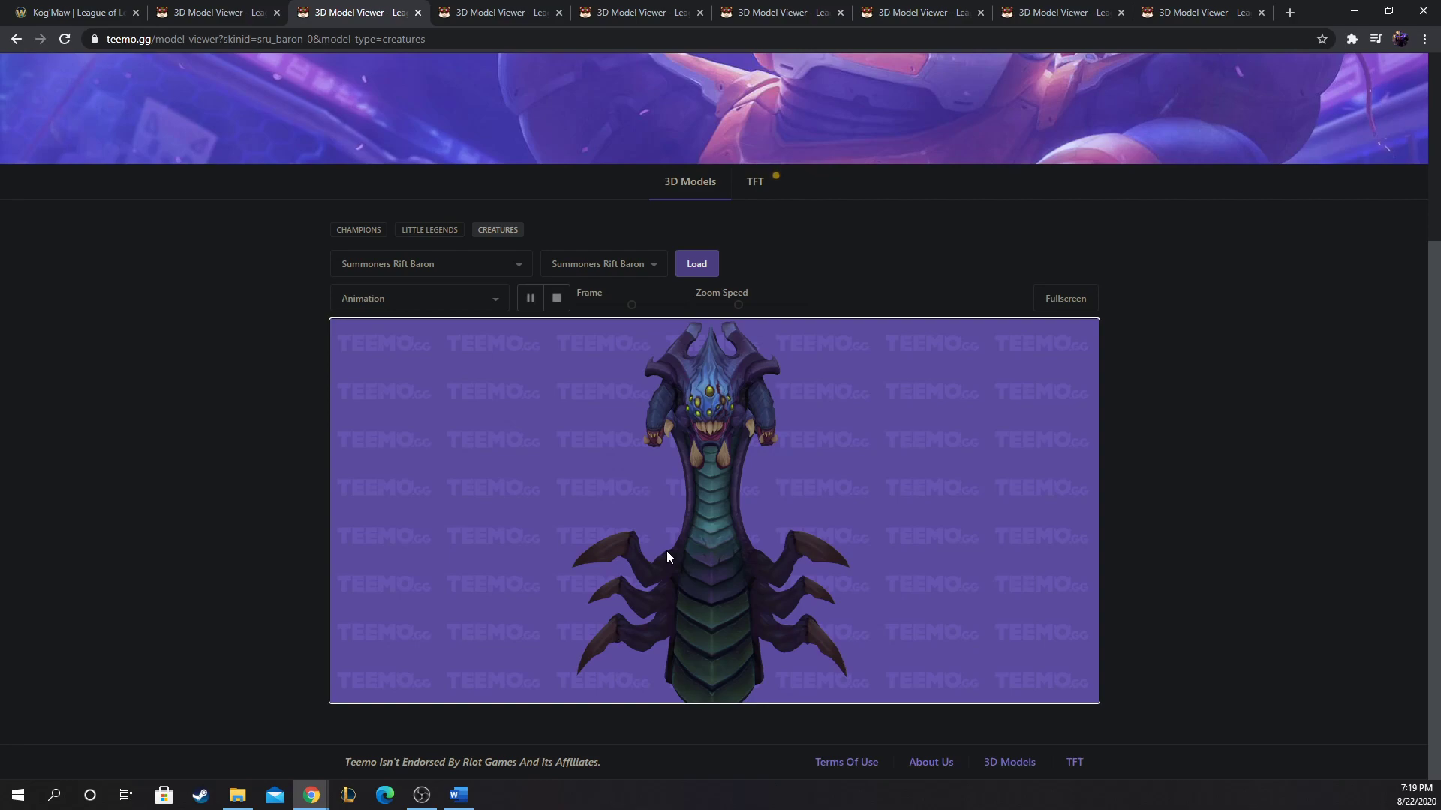
mouse_move(432, 250)
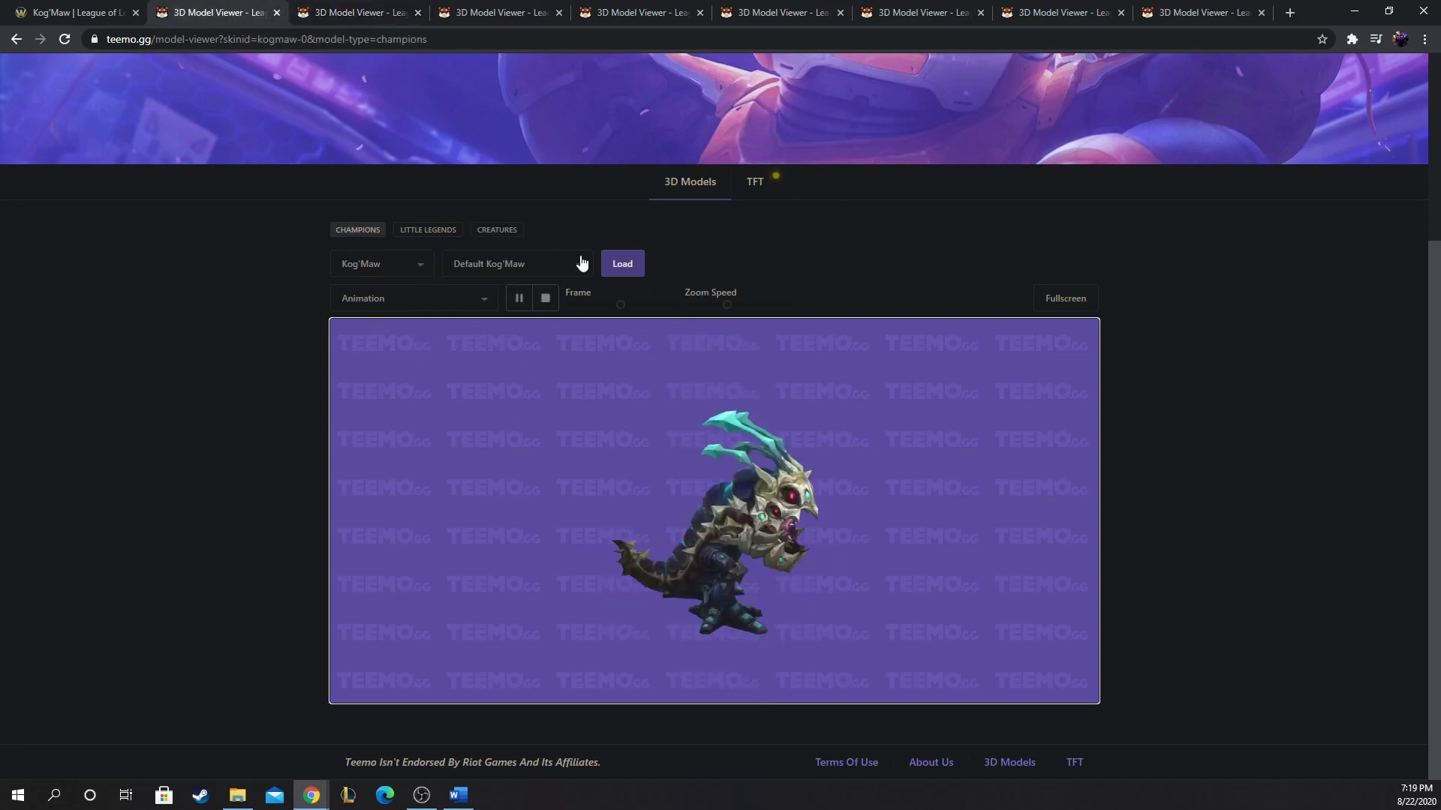
left_click(515, 264)
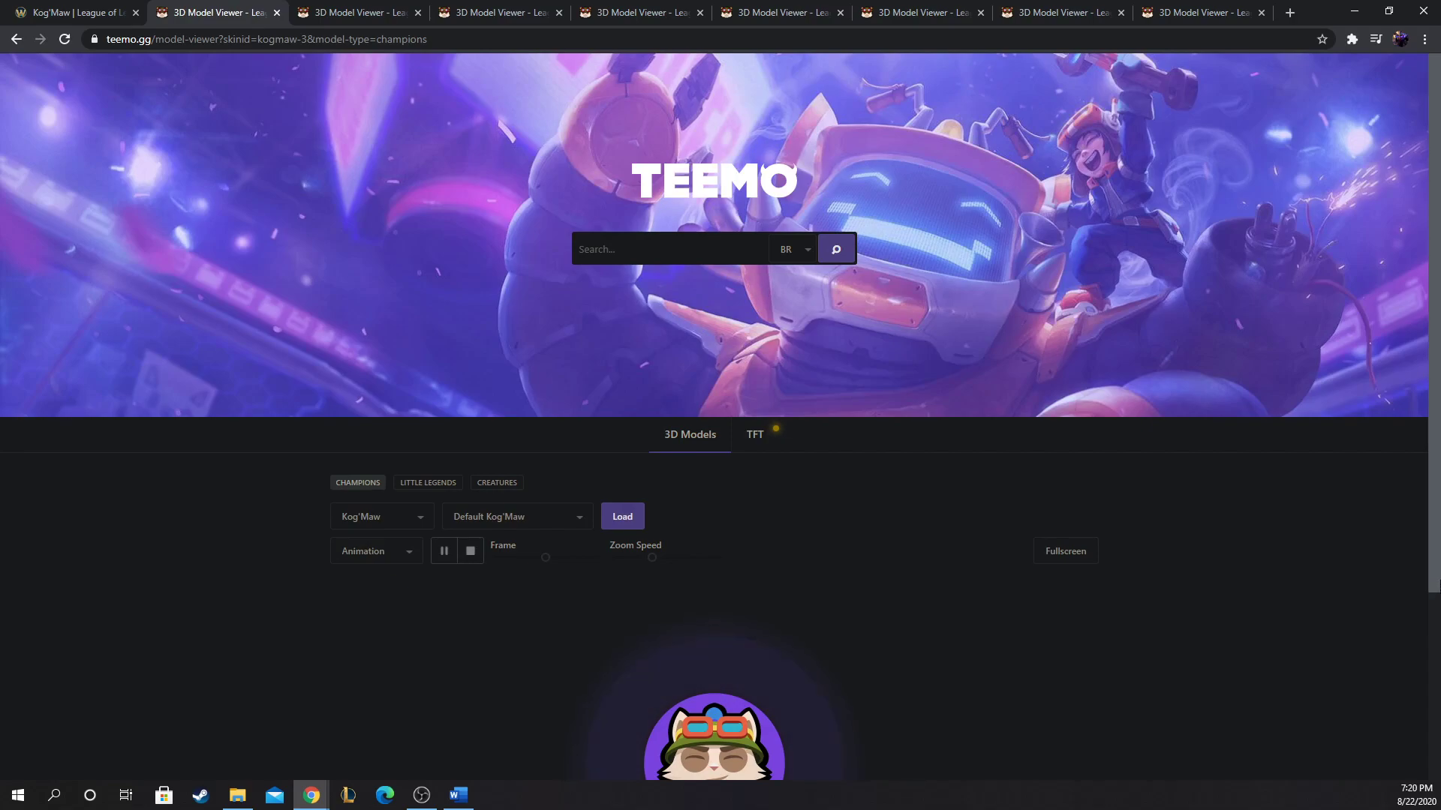
scroll("down", 3)
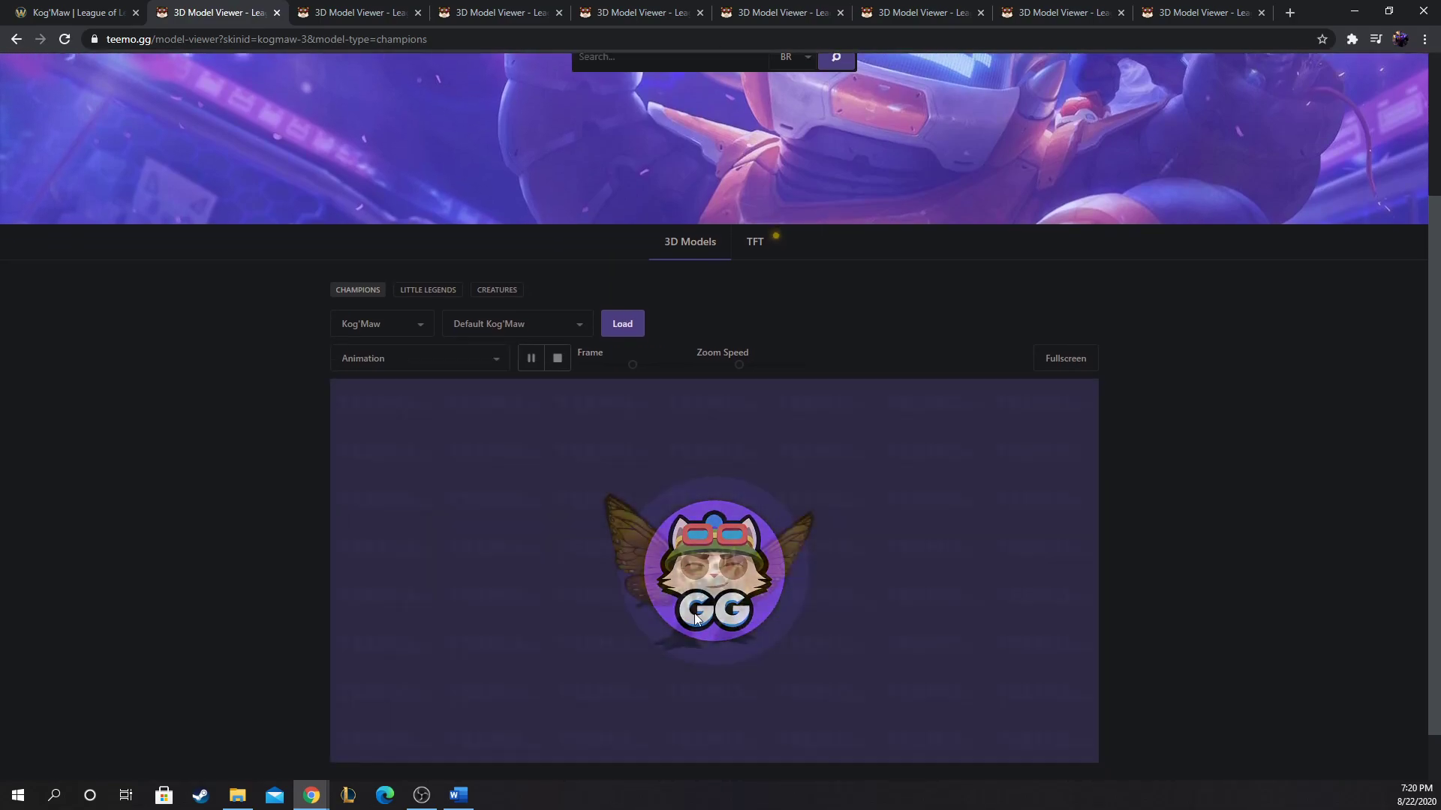
left_click(621, 324)
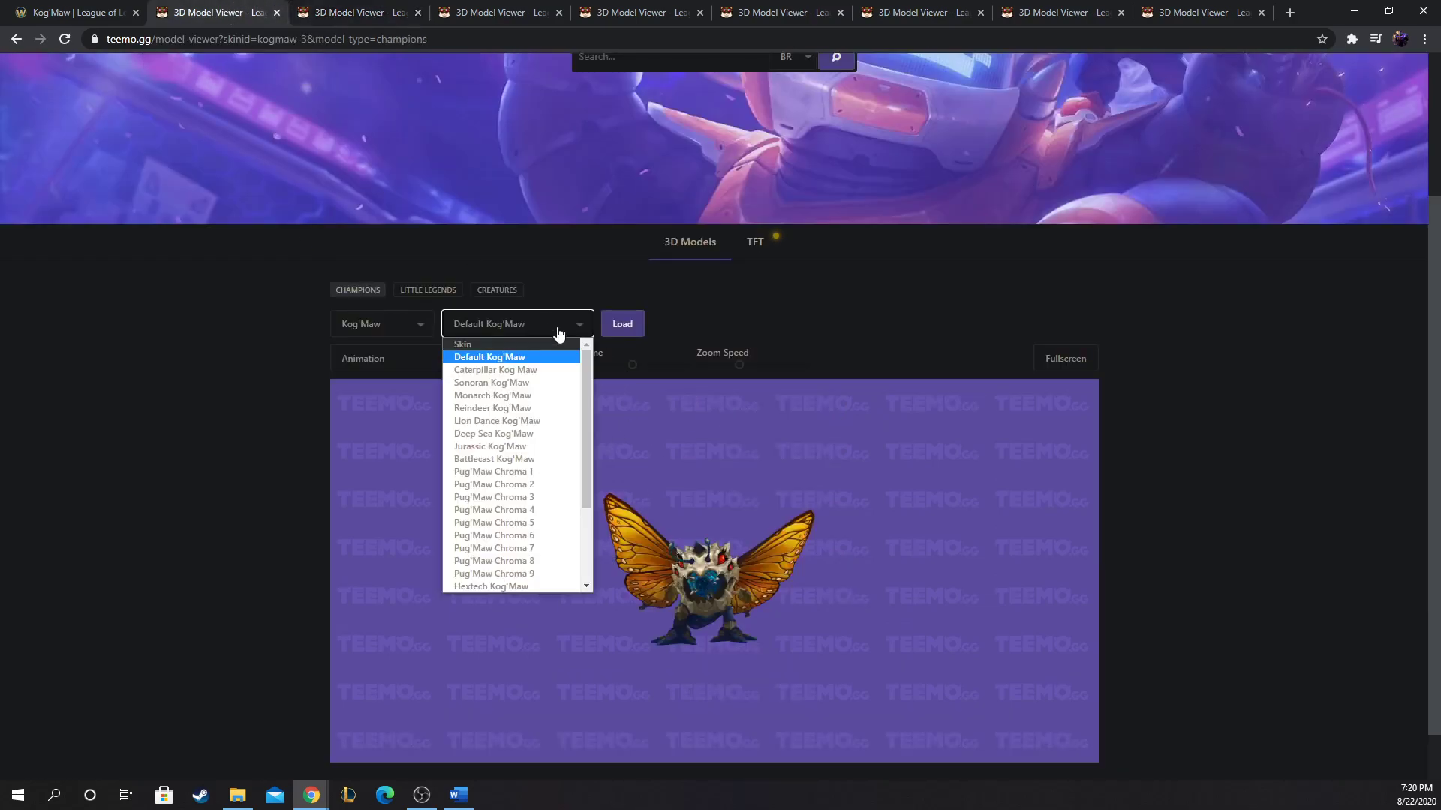
left_click(489, 357)
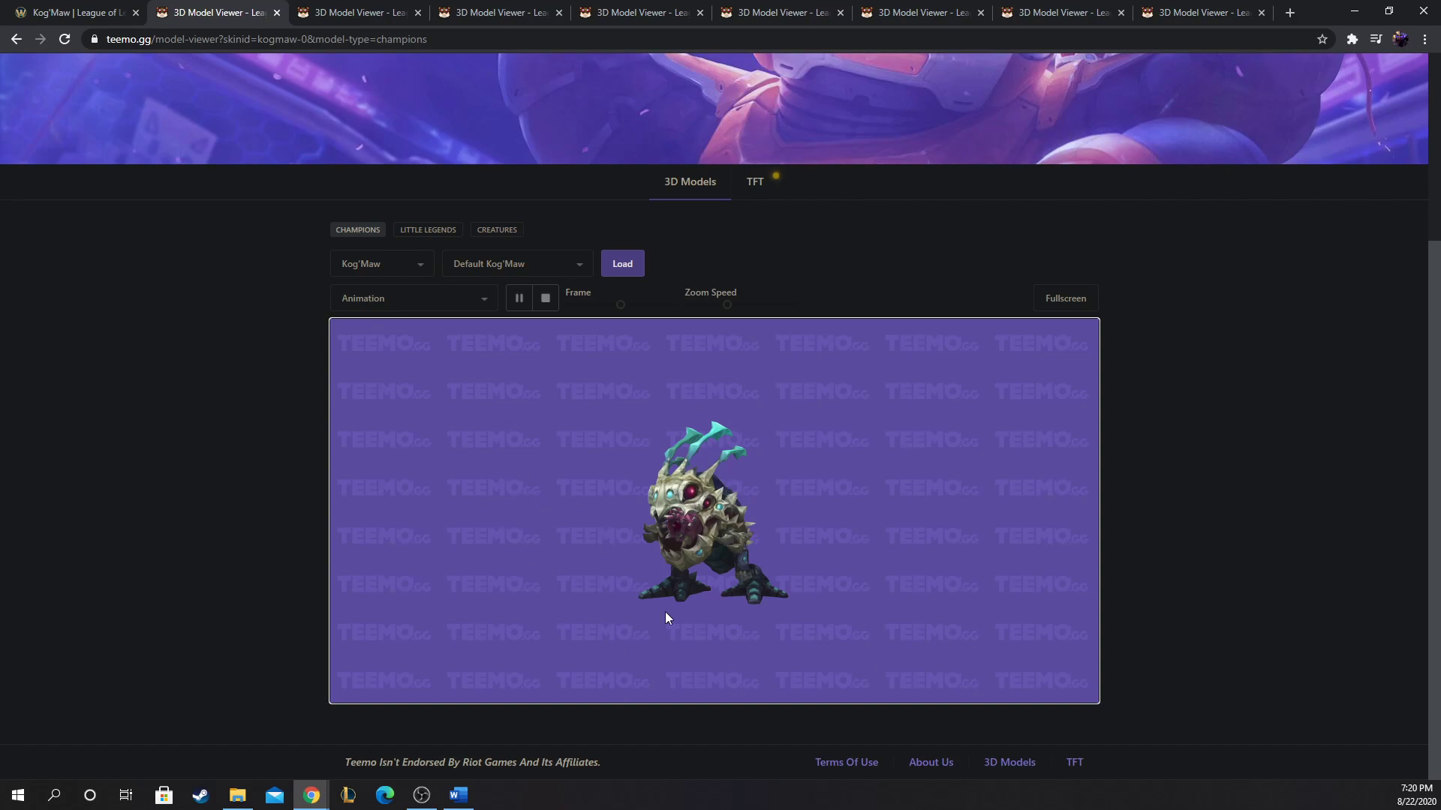
mouse_move(558, 525)
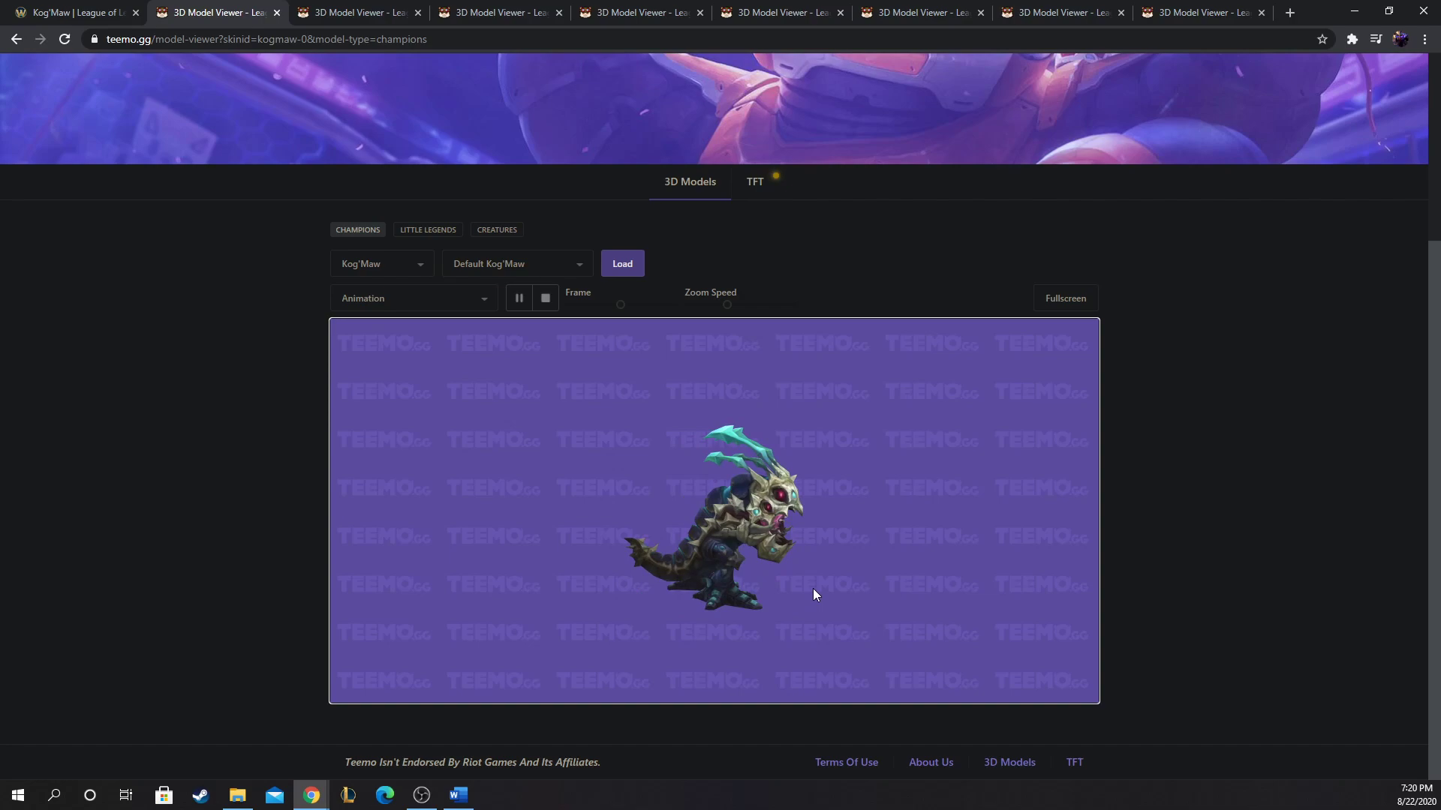
mouse_move(886, 503)
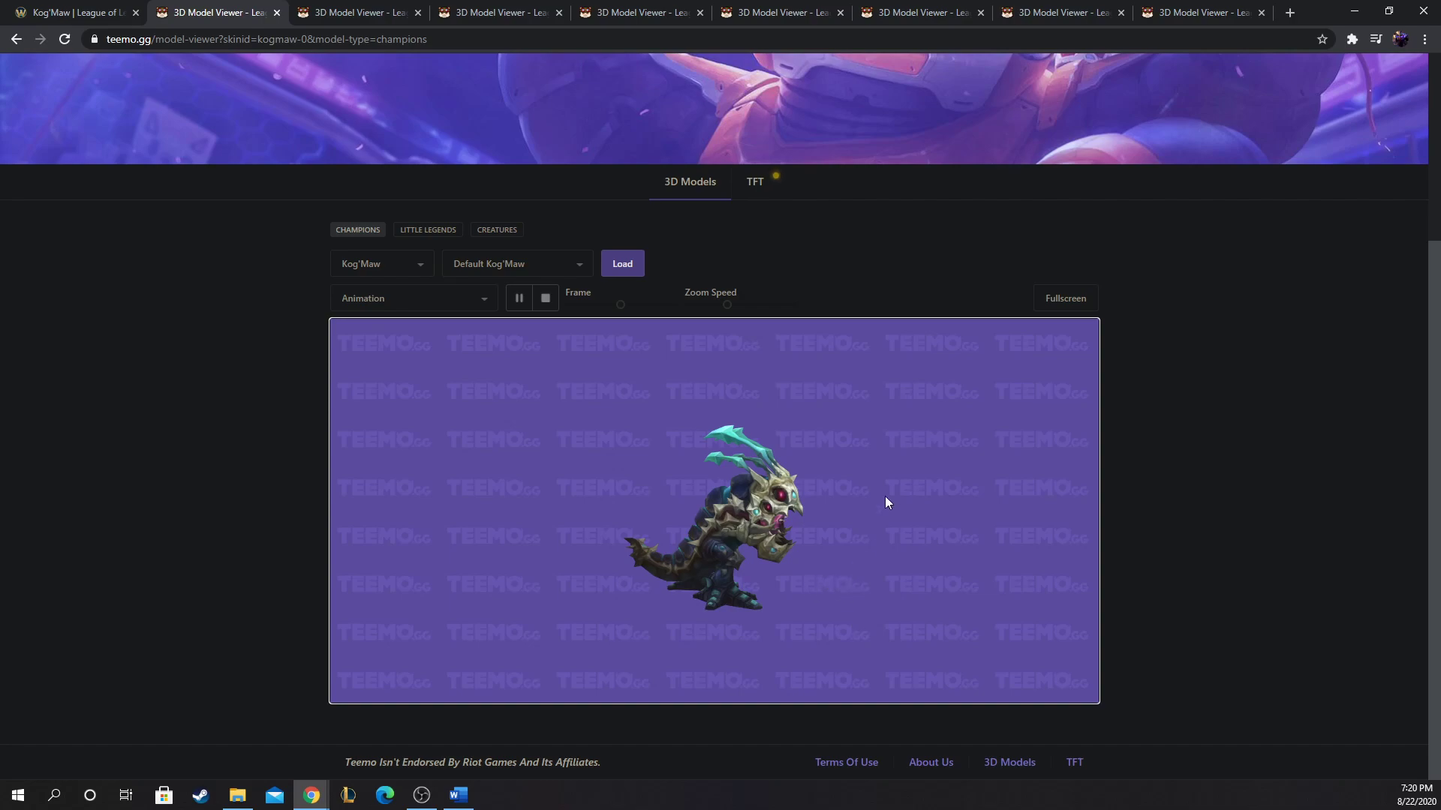
mouse_move(1124, 518)
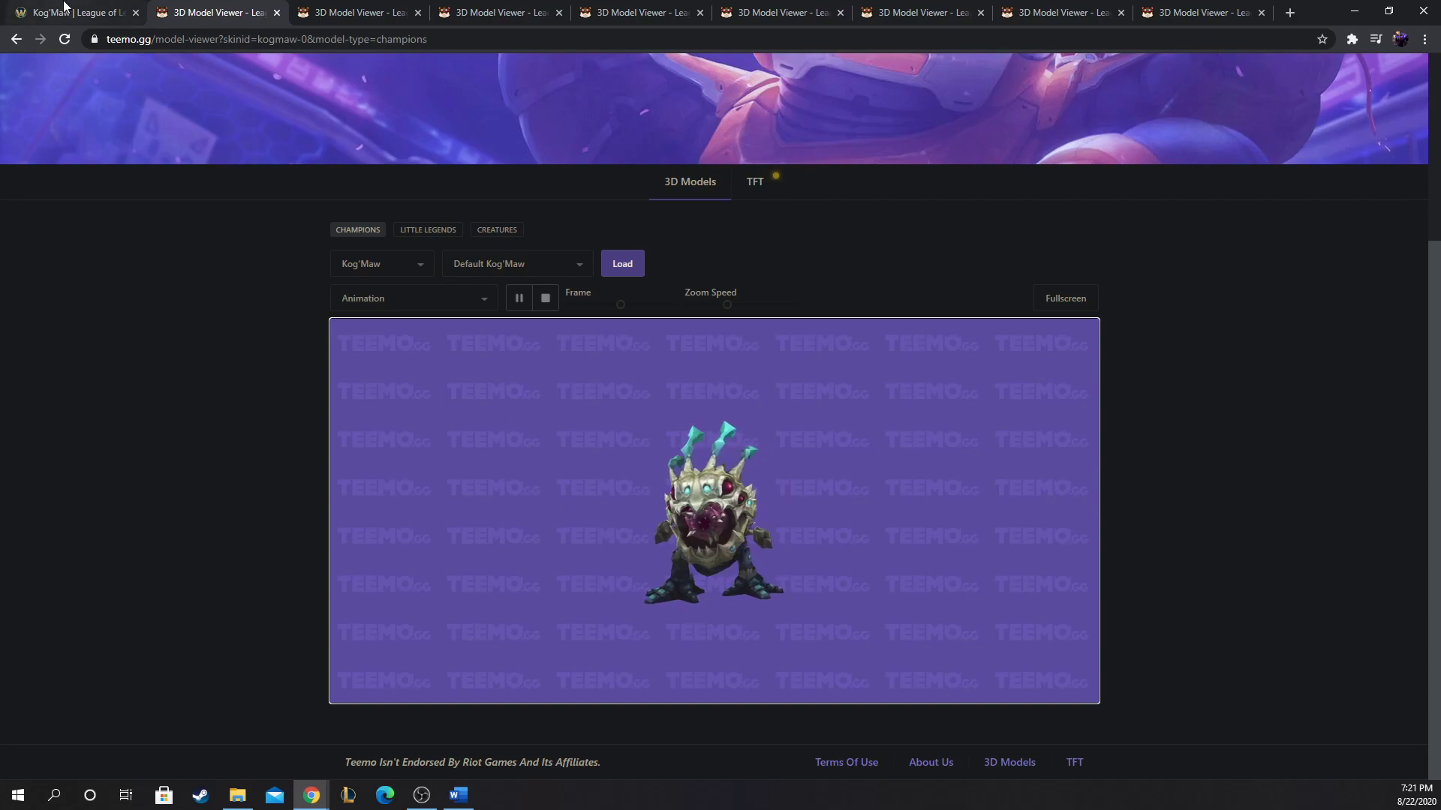
left_click(69, 12)
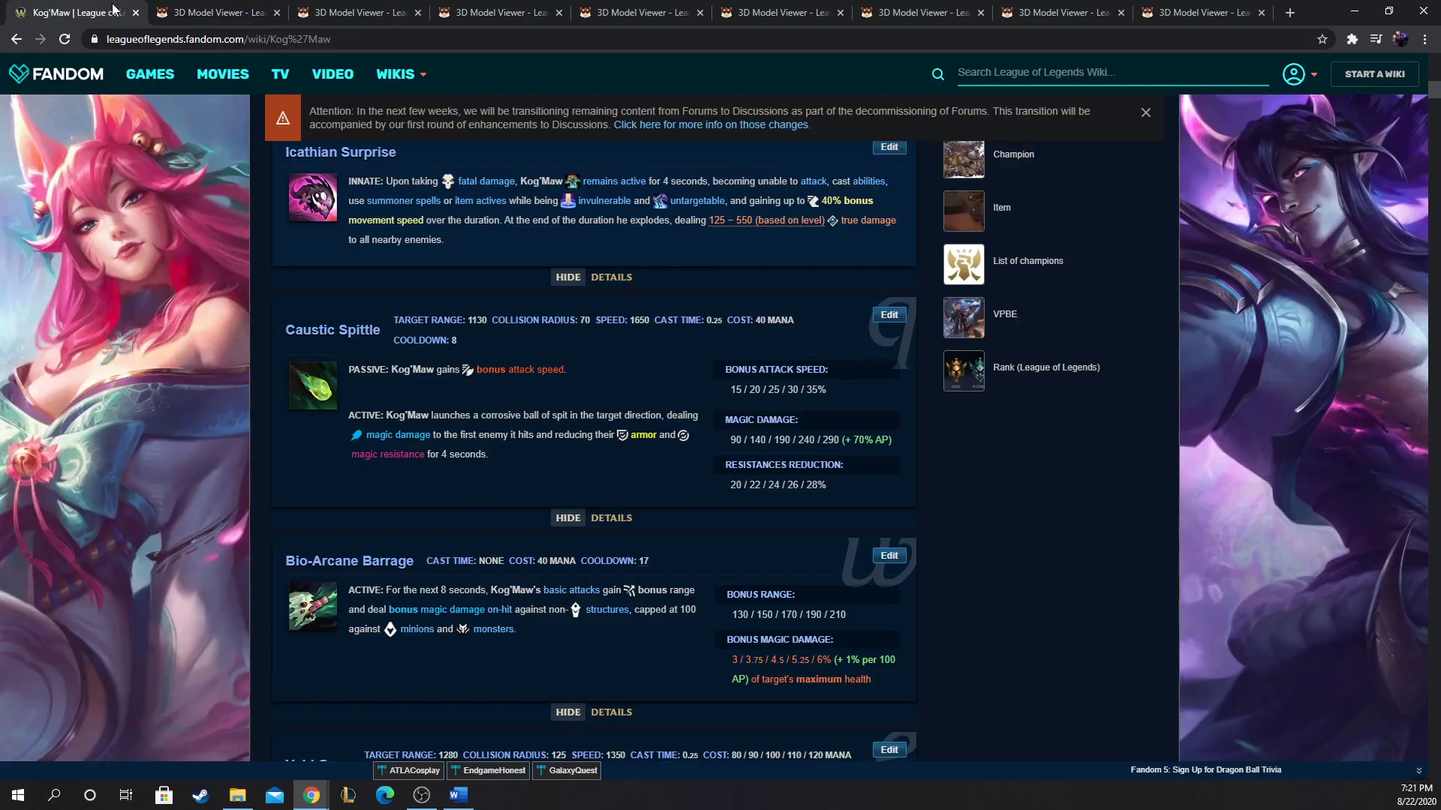
scroll("up", 3)
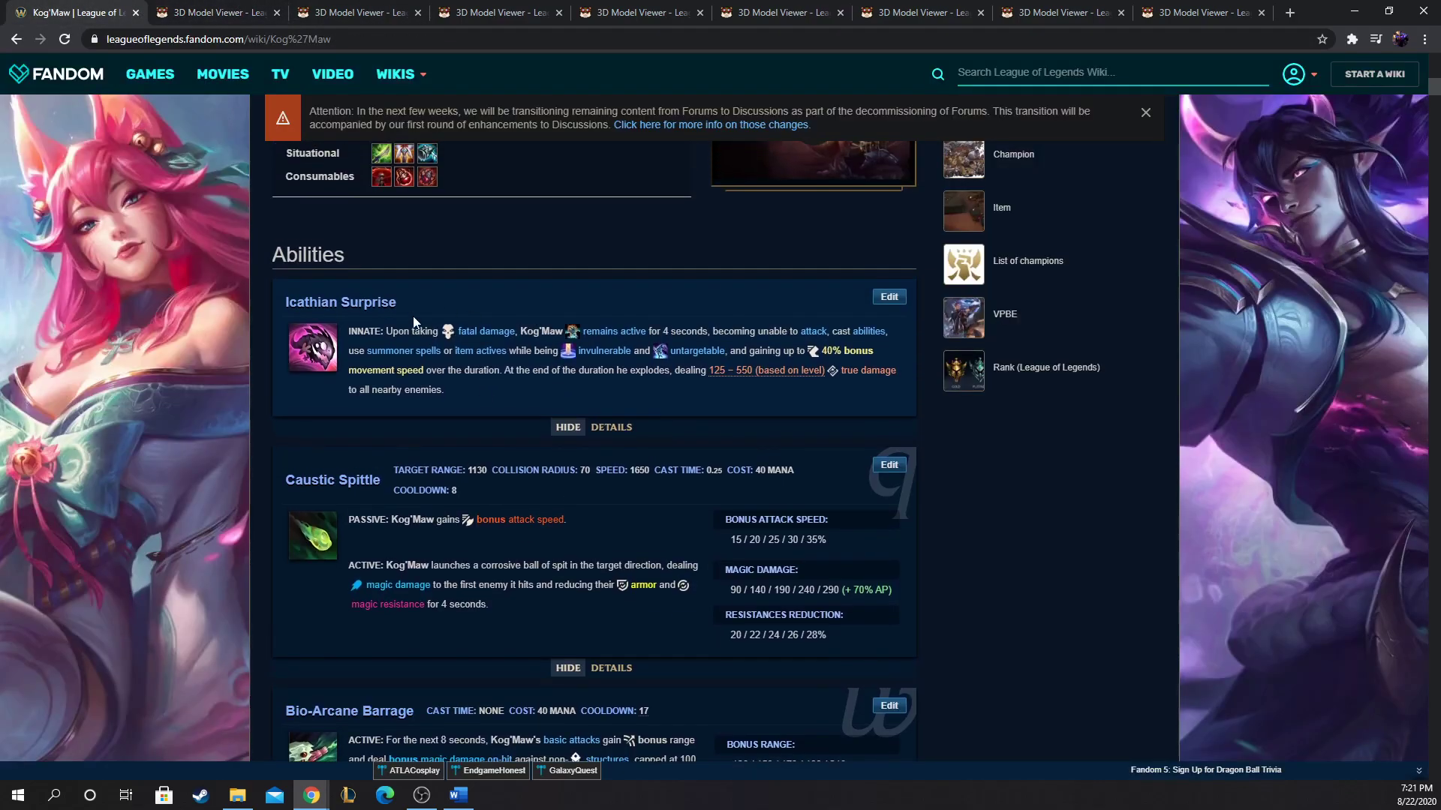
mouse_move(361, 319)
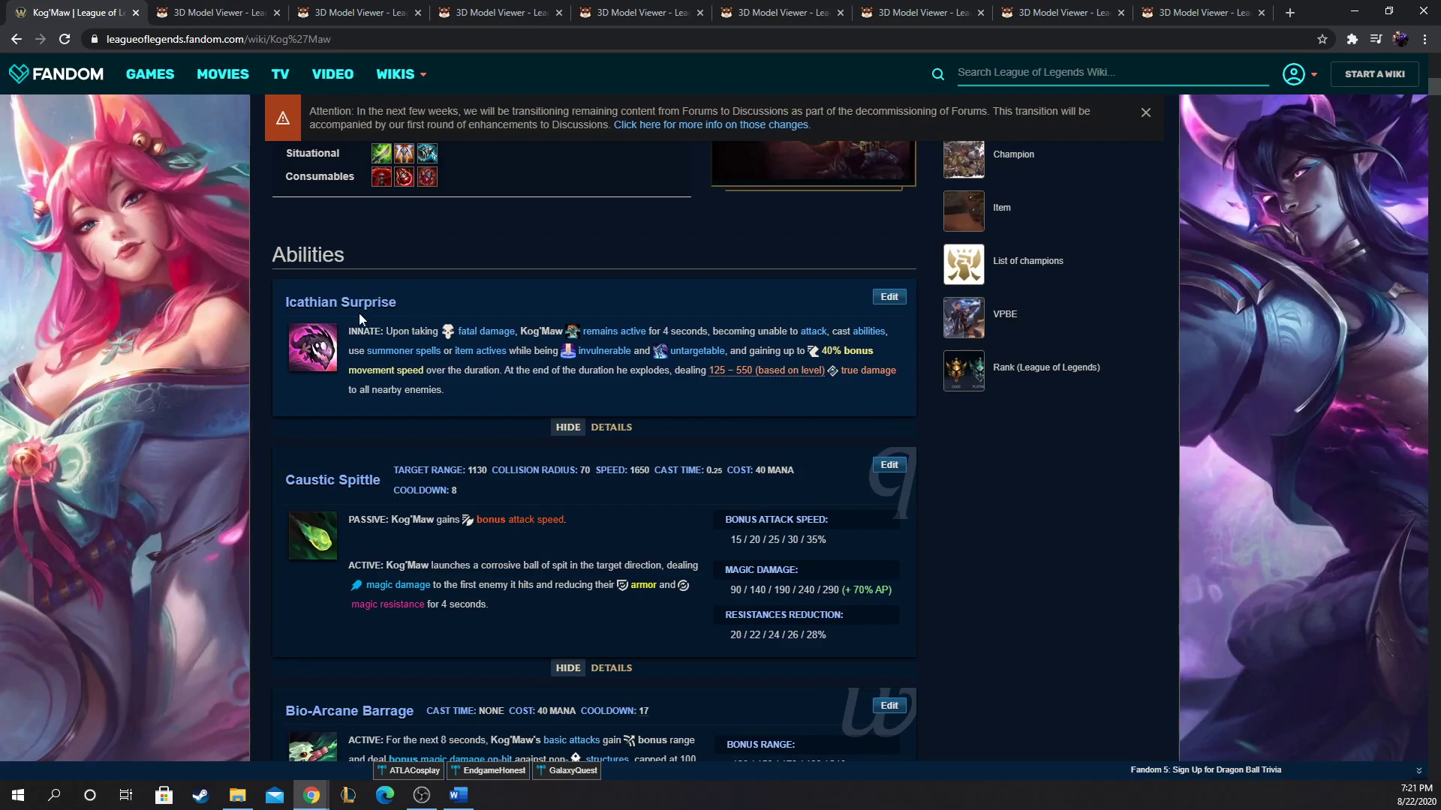
mouse_move(411, 284)
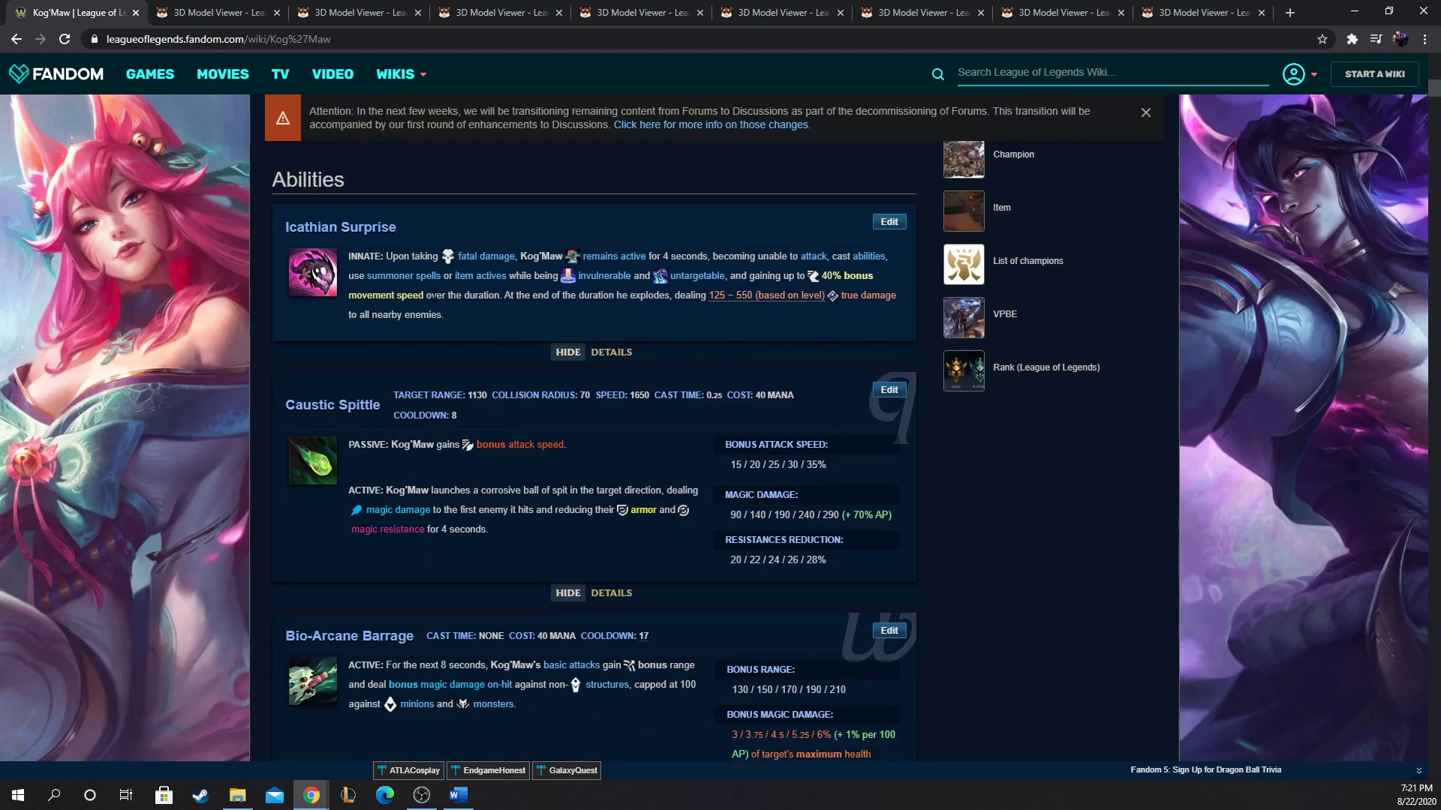
mouse_move(359, 275)
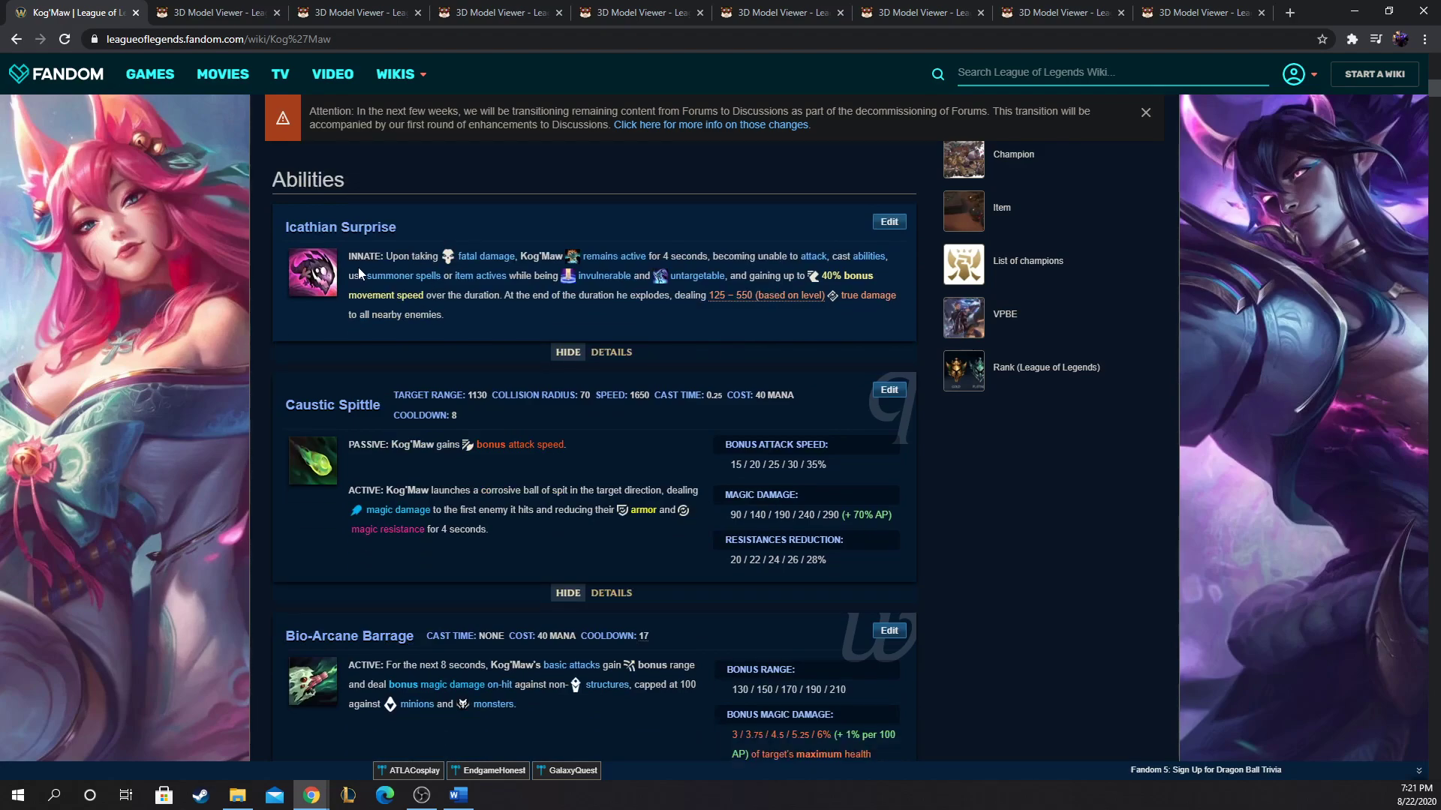
mouse_move(309, 363)
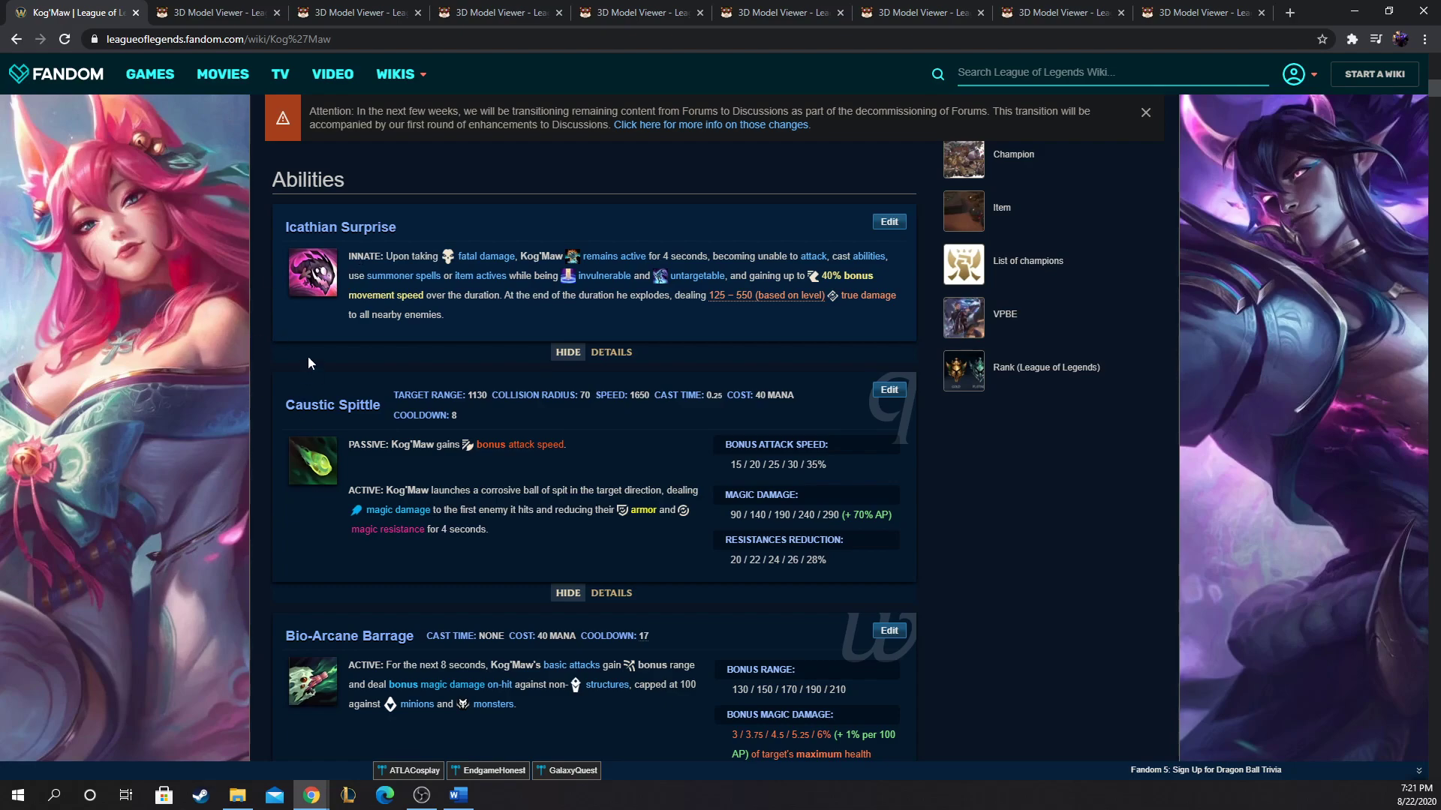
mouse_move(250, 227)
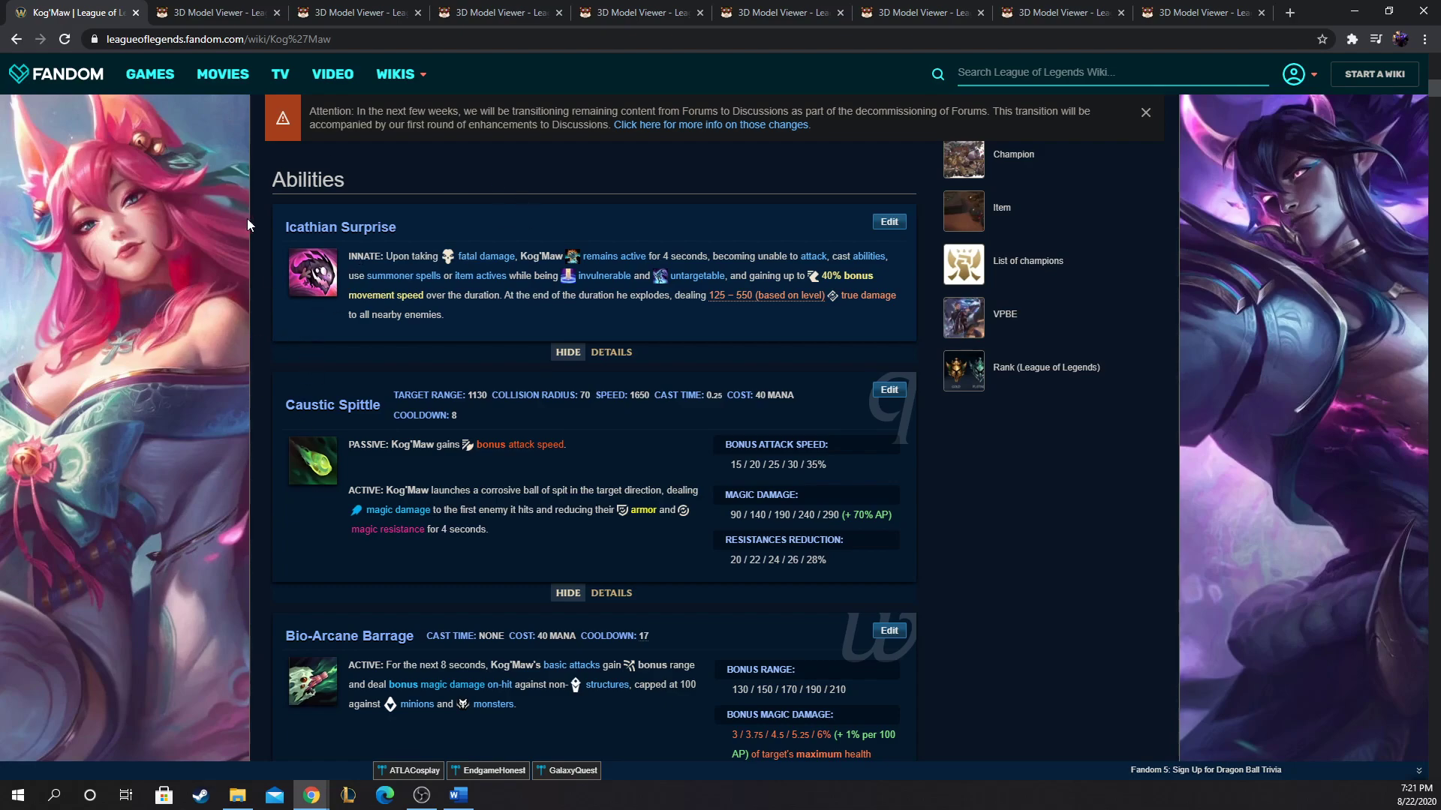
mouse_move(385, 267)
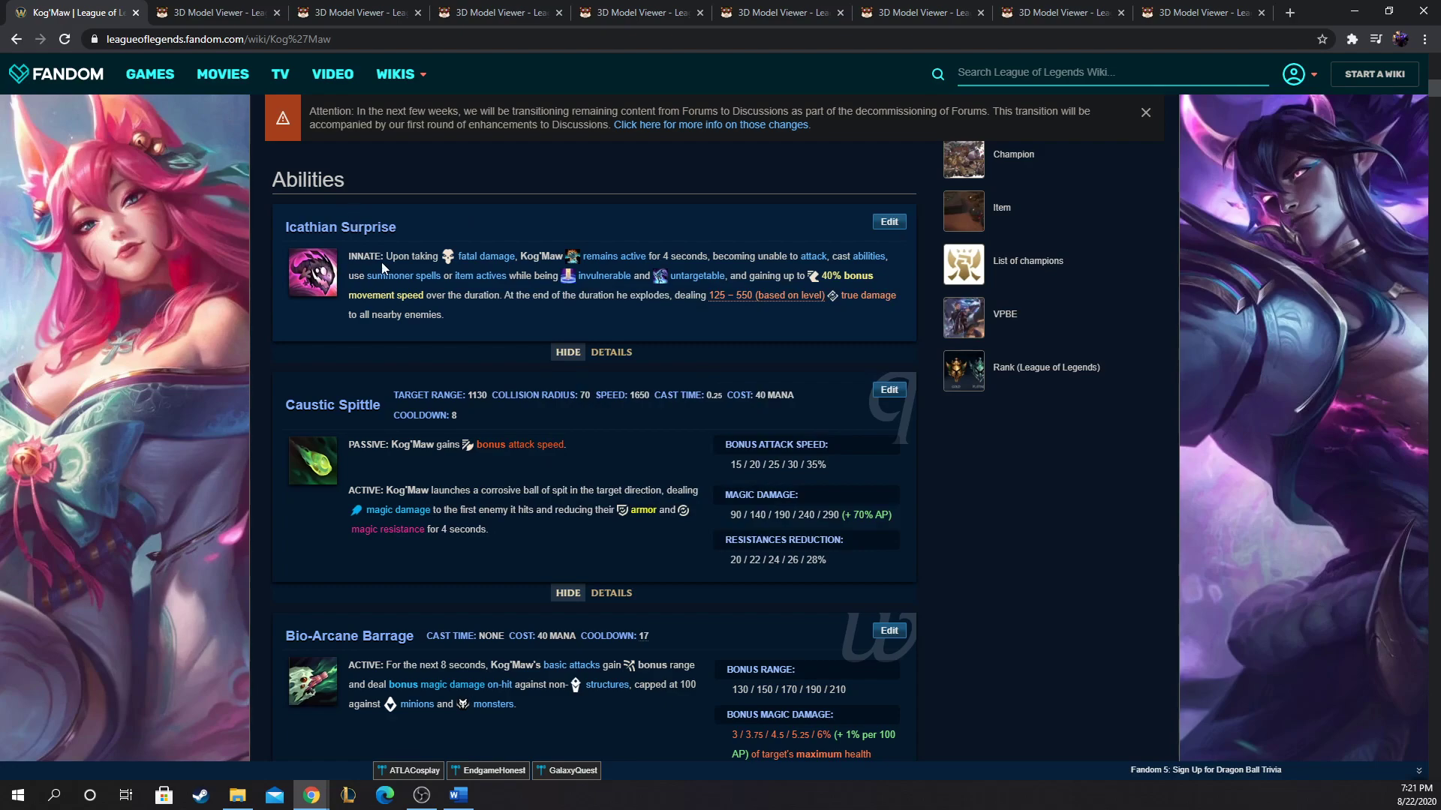
mouse_move(697, 276)
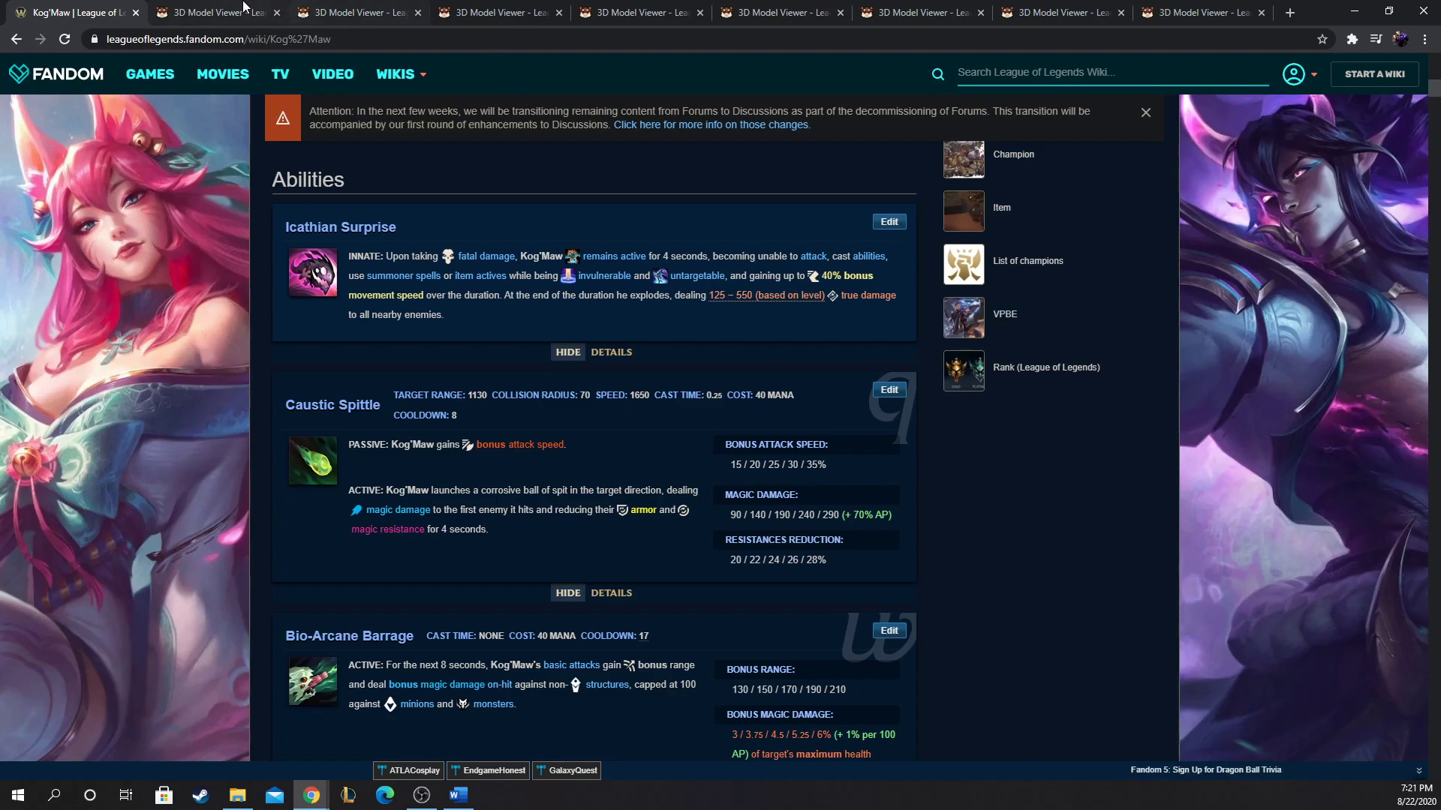
Step: Switch to the browser tab showing the Default Kog'Maw 3D model
left_click(216, 12)
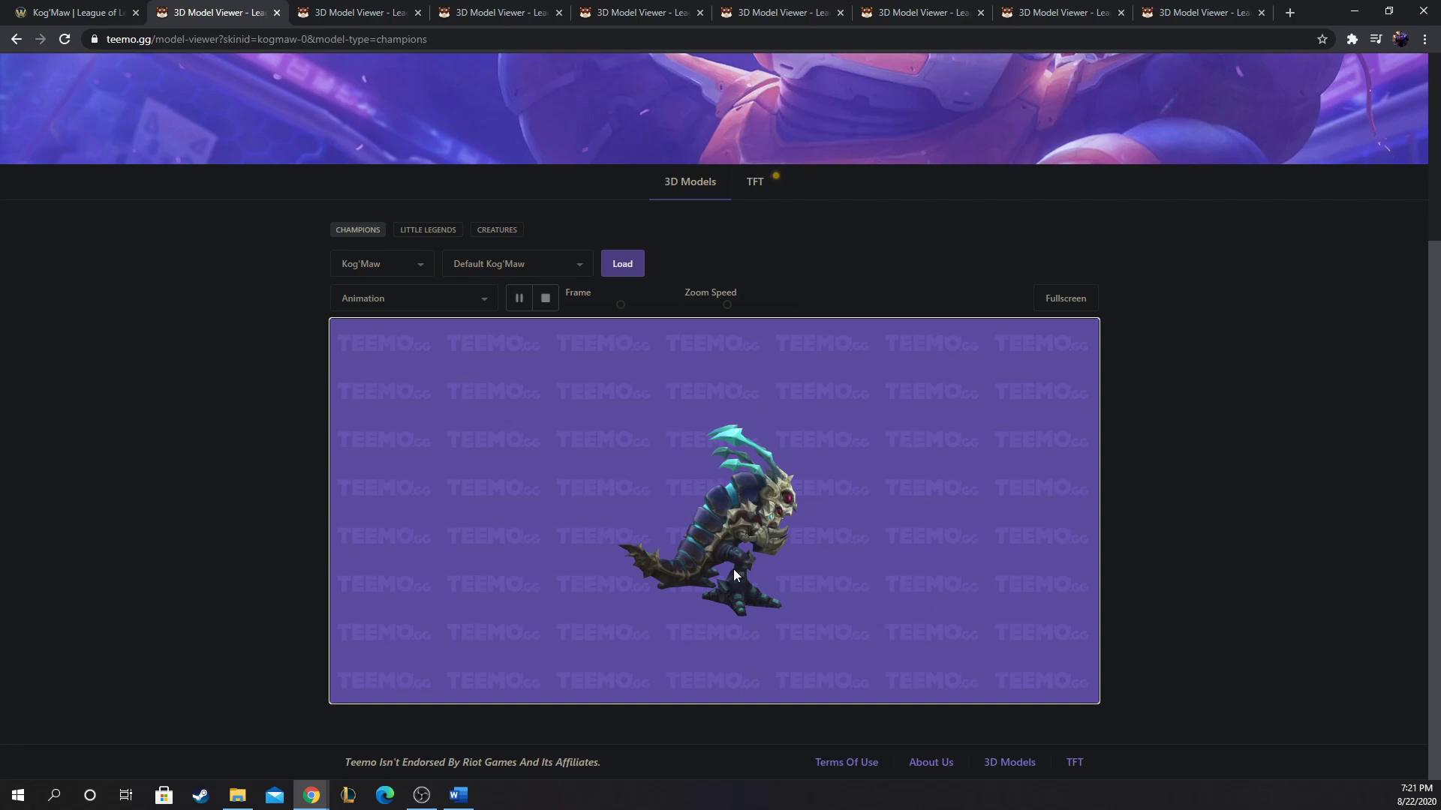
mouse_move(807, 611)
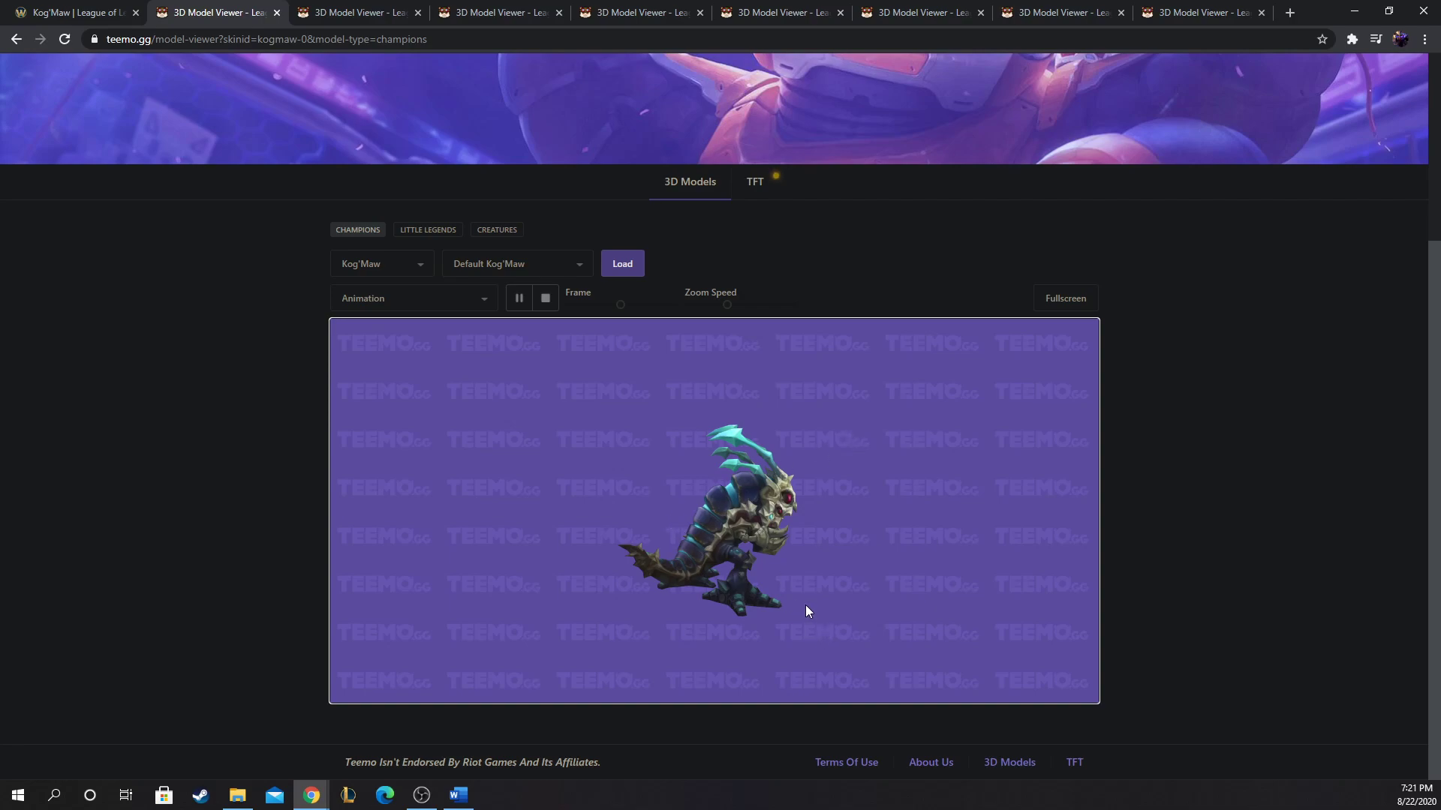
mouse_move(794, 519)
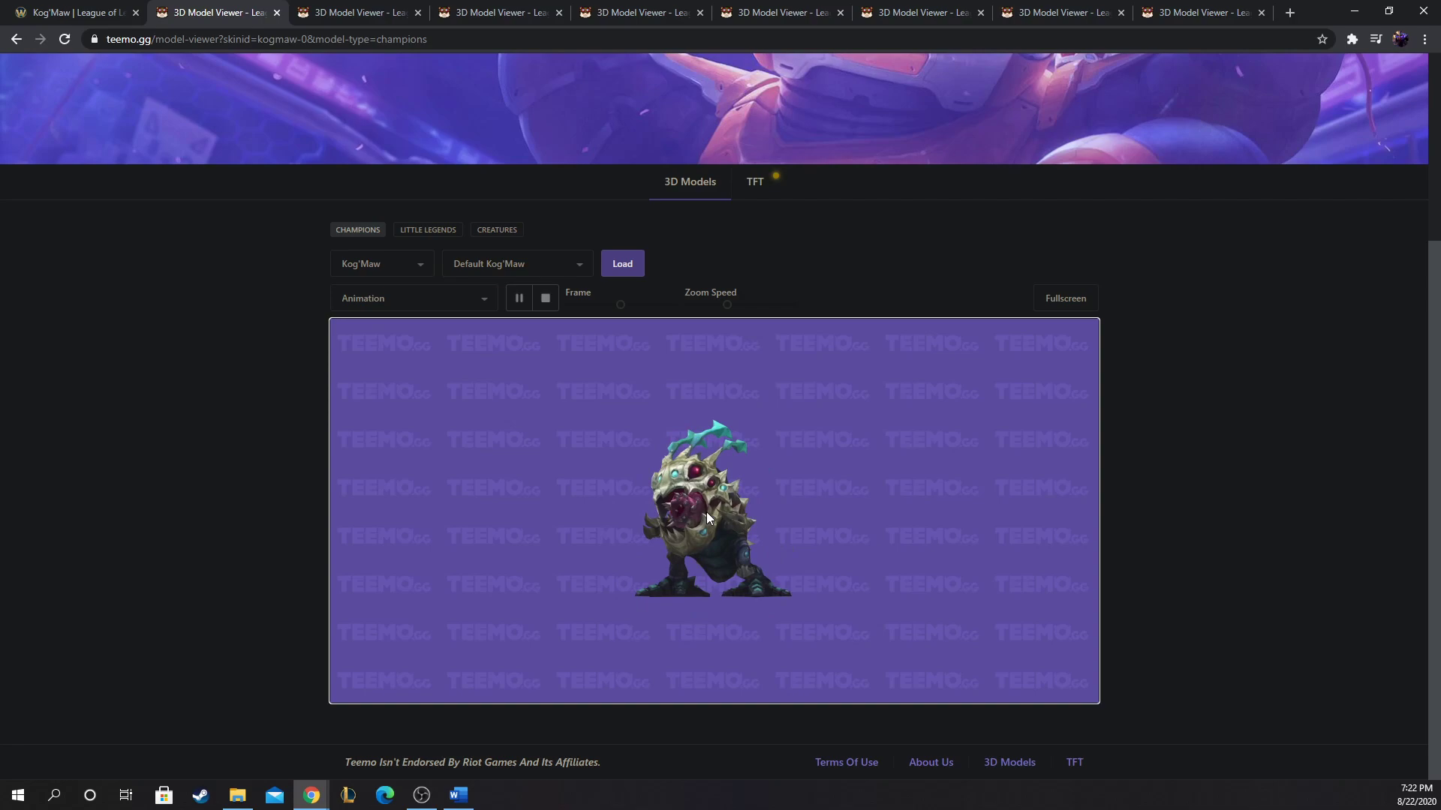
mouse_move(615, 495)
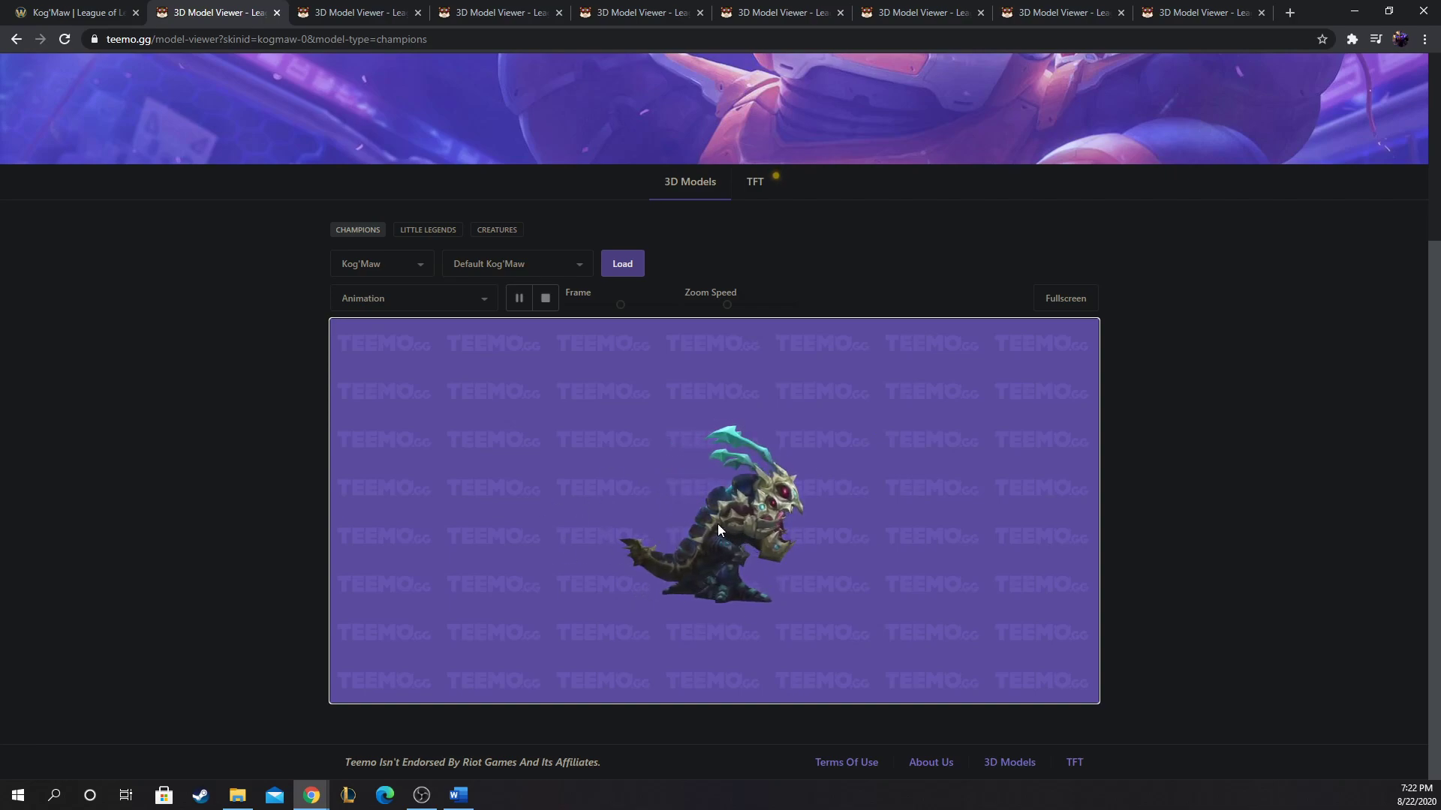
mouse_move(725, 505)
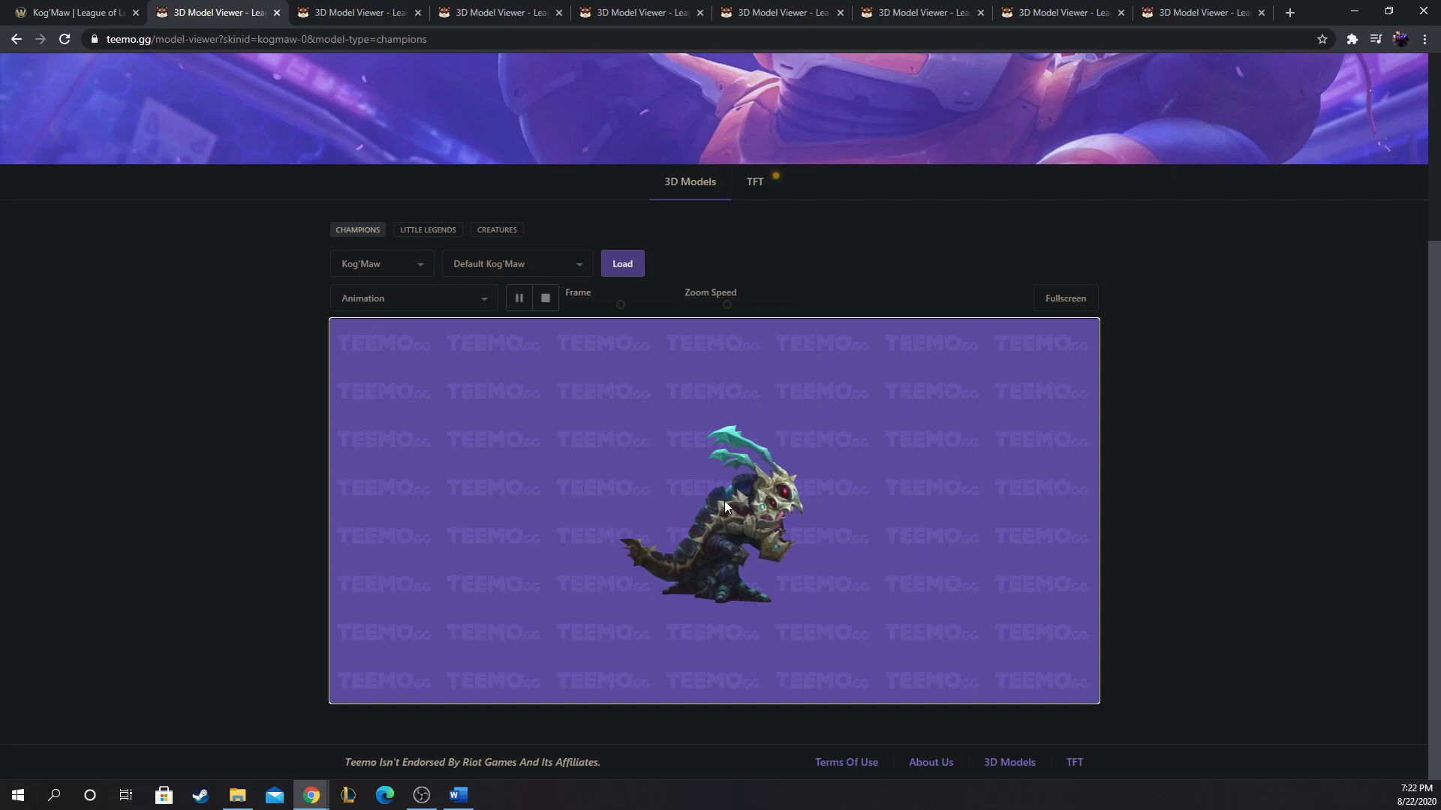
mouse_move(883, 483)
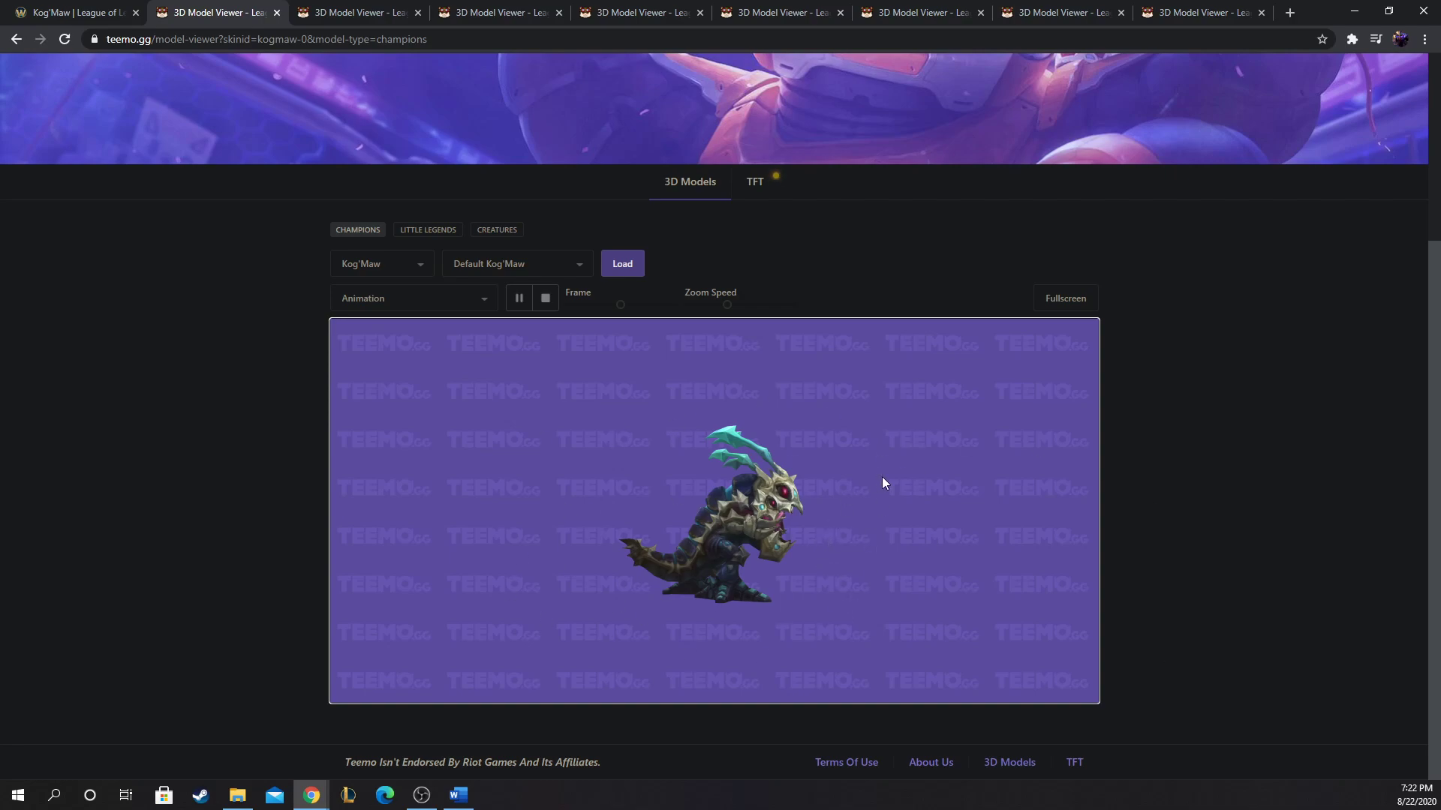
mouse_move(779, 471)
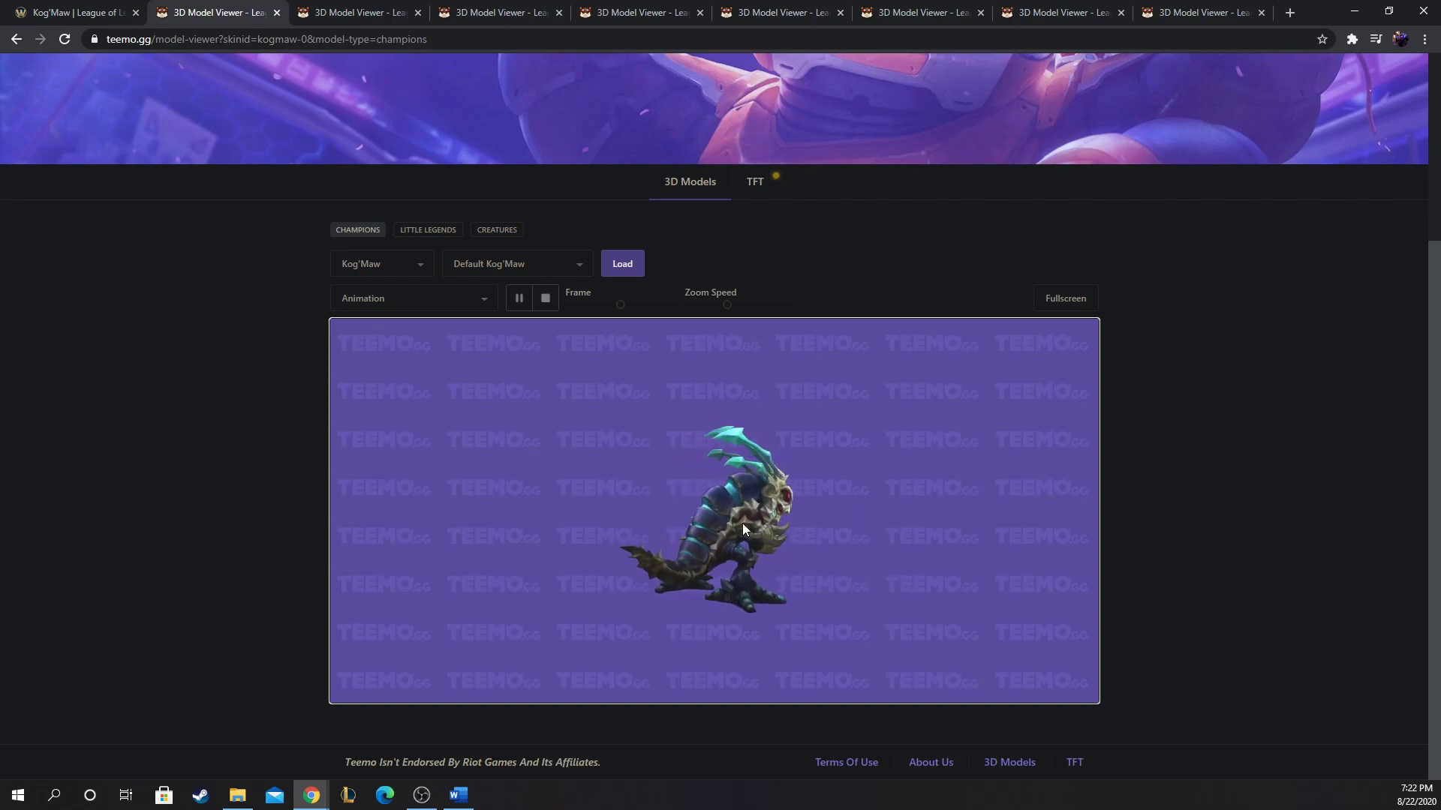
mouse_move(557, 299)
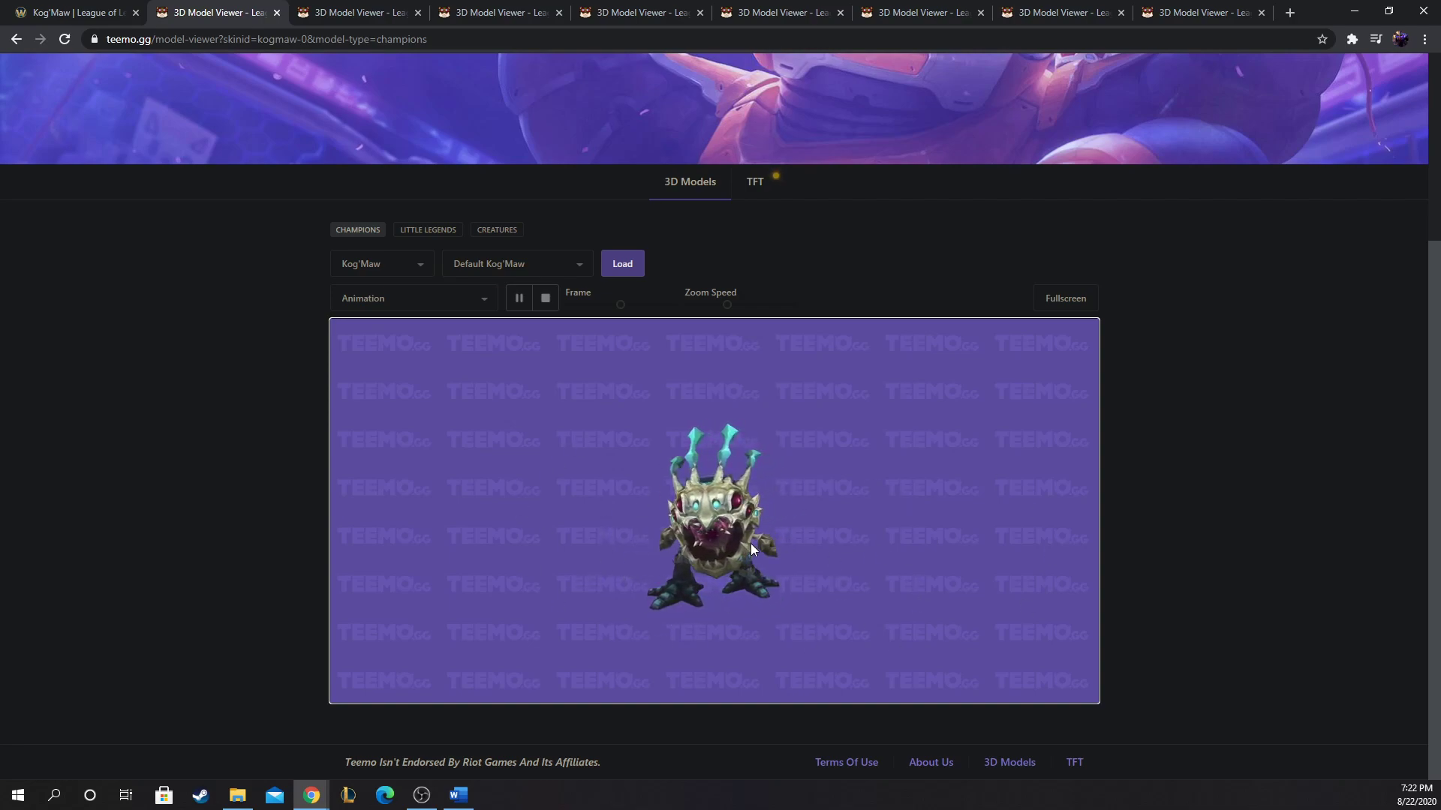
mouse_move(780, 518)
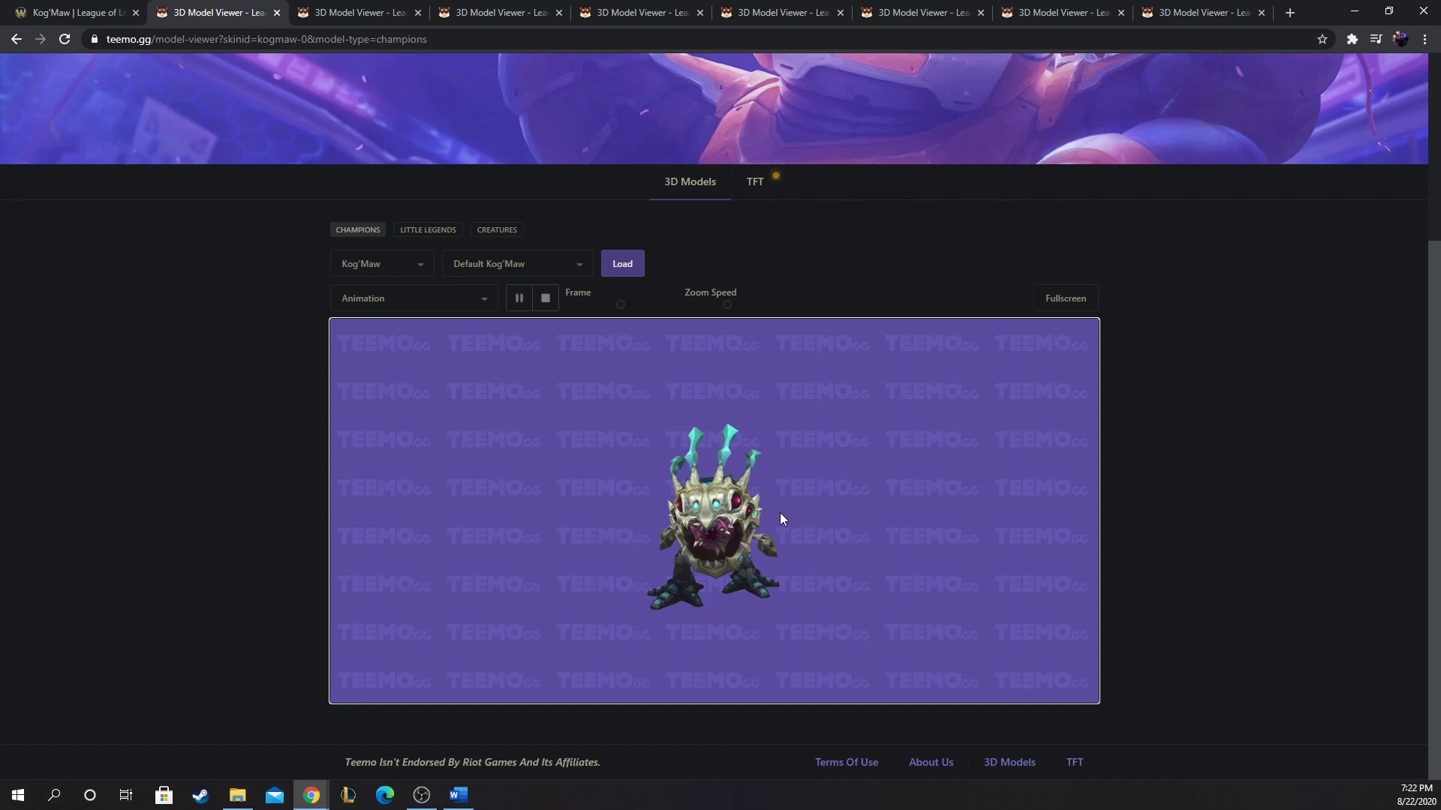
mouse_move(282, 29)
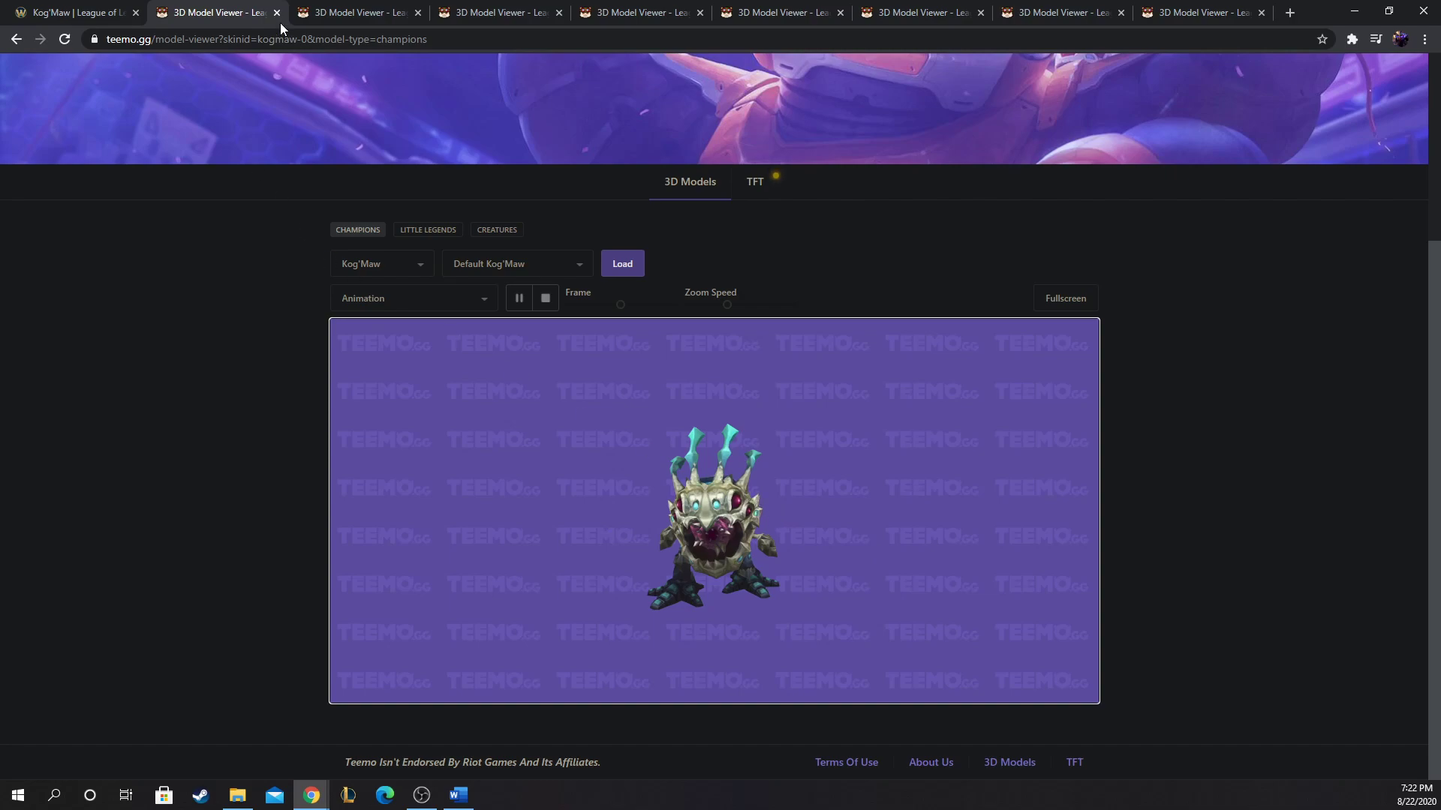
Step: Return to Kog'Maw's wiki tab and scroll down through Bio-Arcane Barrage and Void Ooze to Living Artillery
left_click(74, 12)
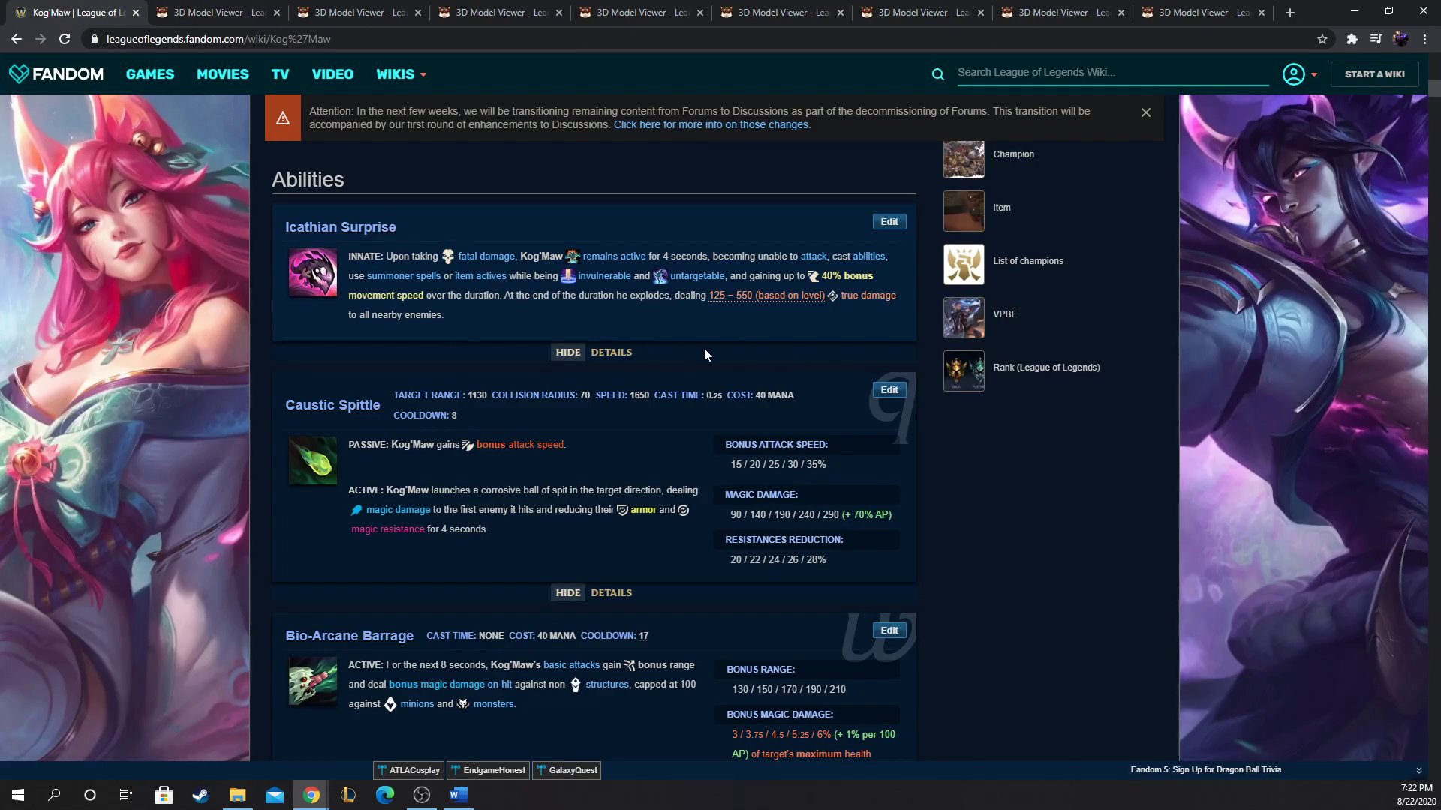
mouse_move(521, 336)
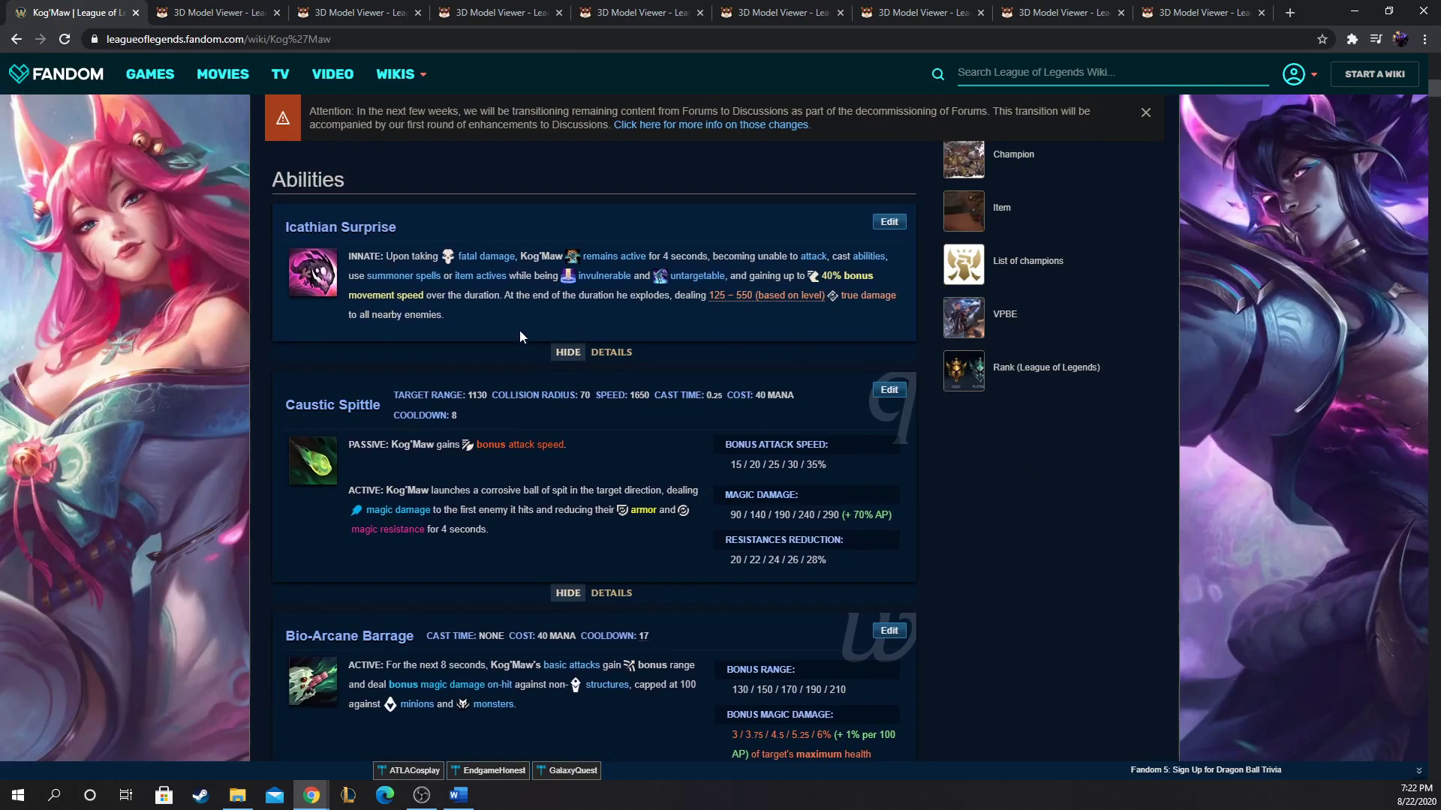
scroll("down", 3)
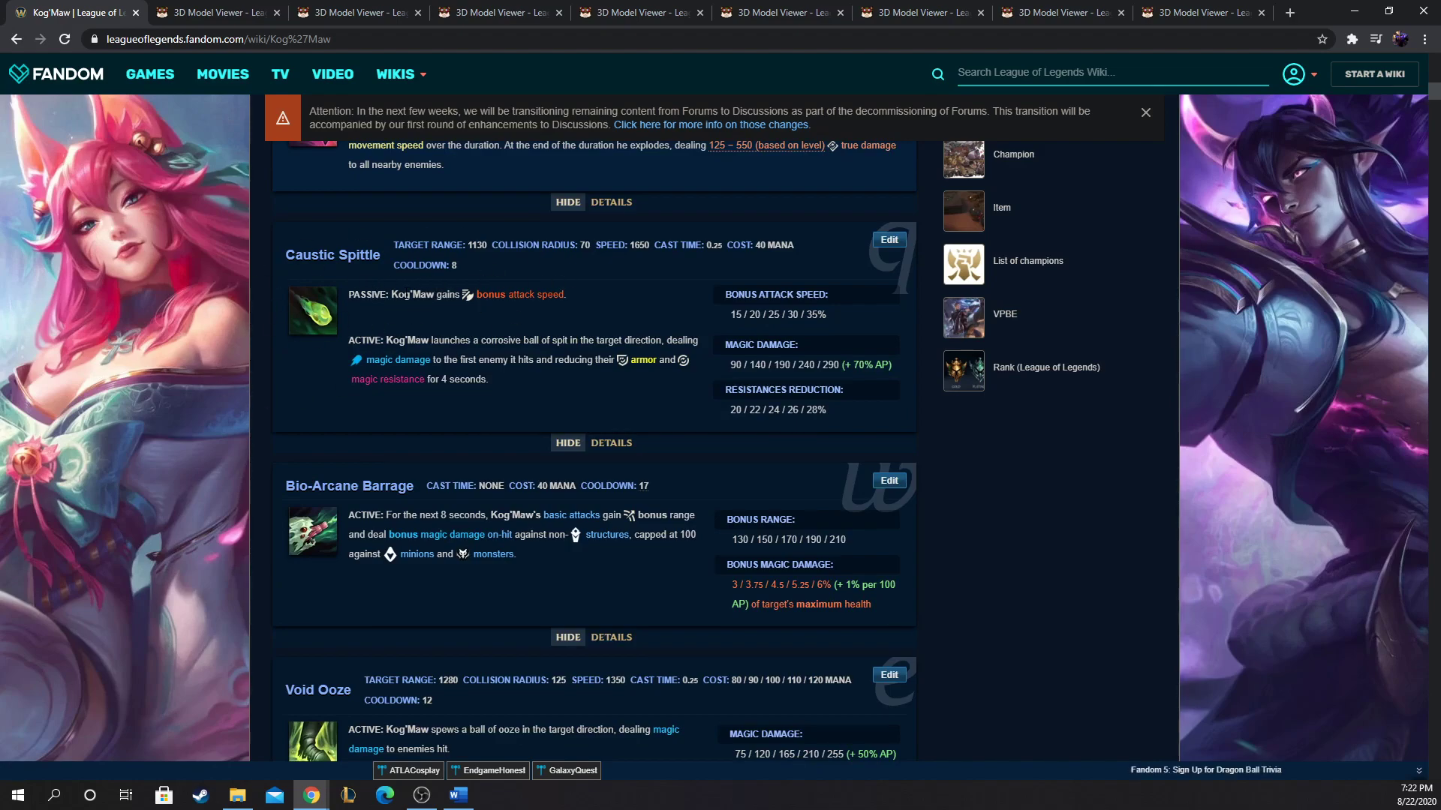
mouse_move(590, 271)
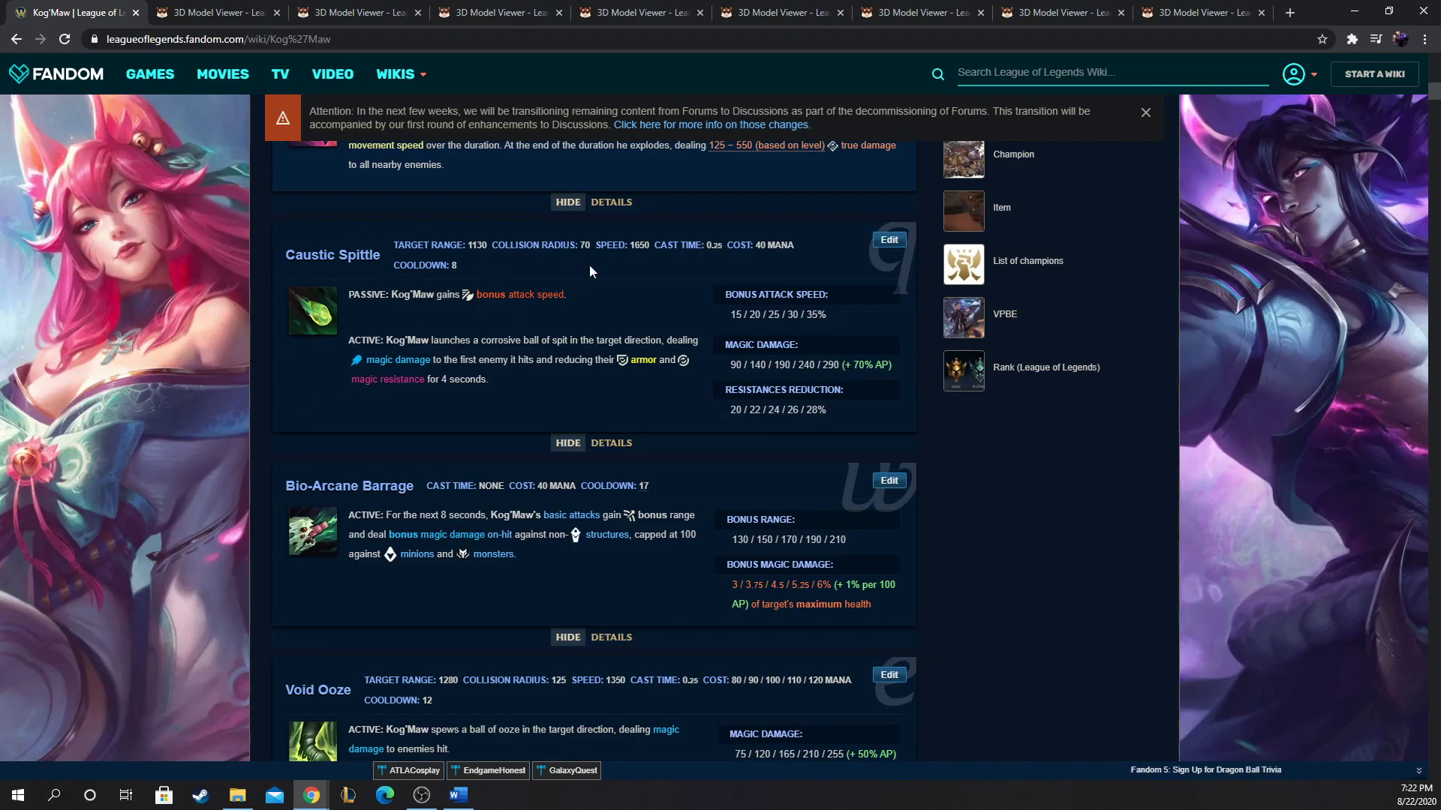
mouse_move(685, 356)
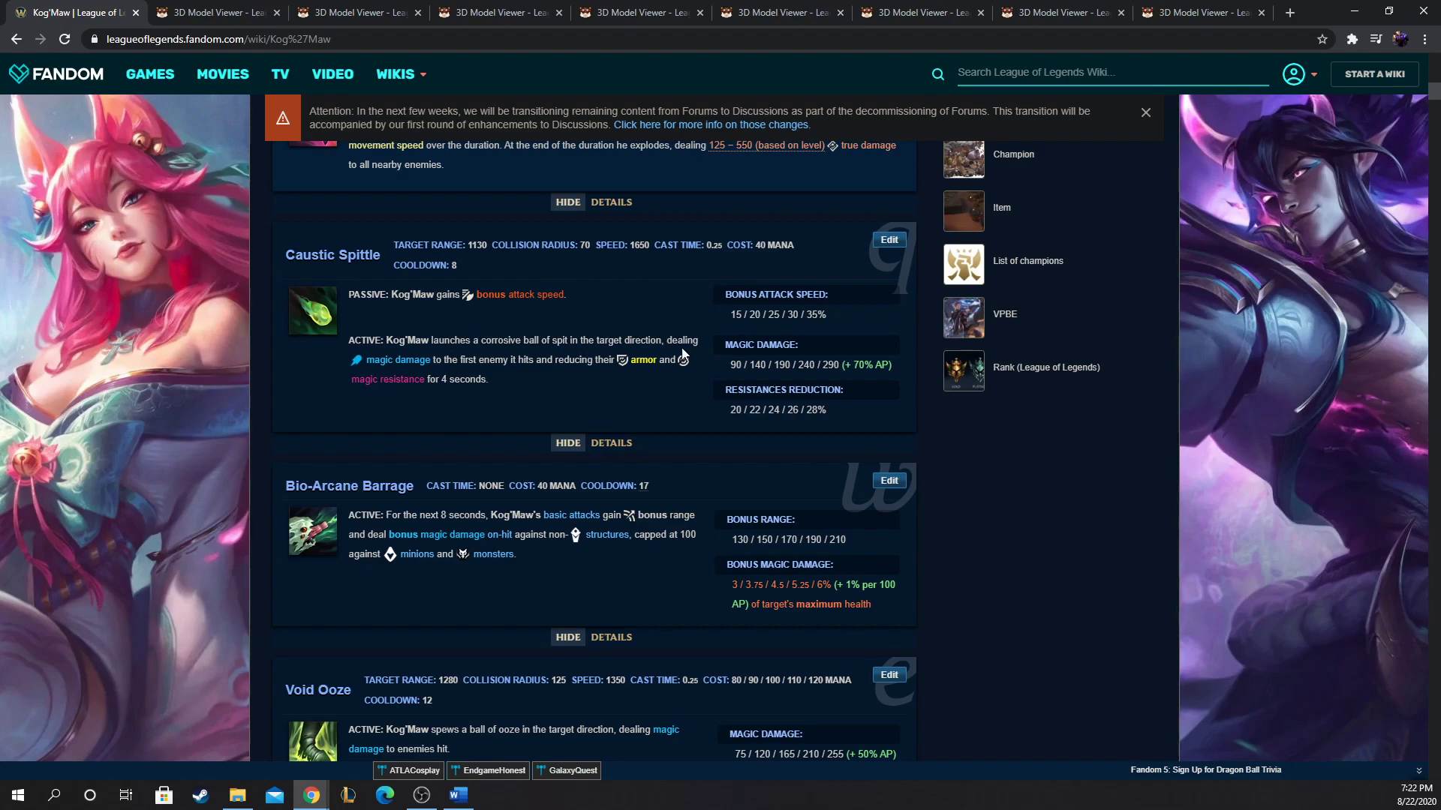
scroll("down", 3)
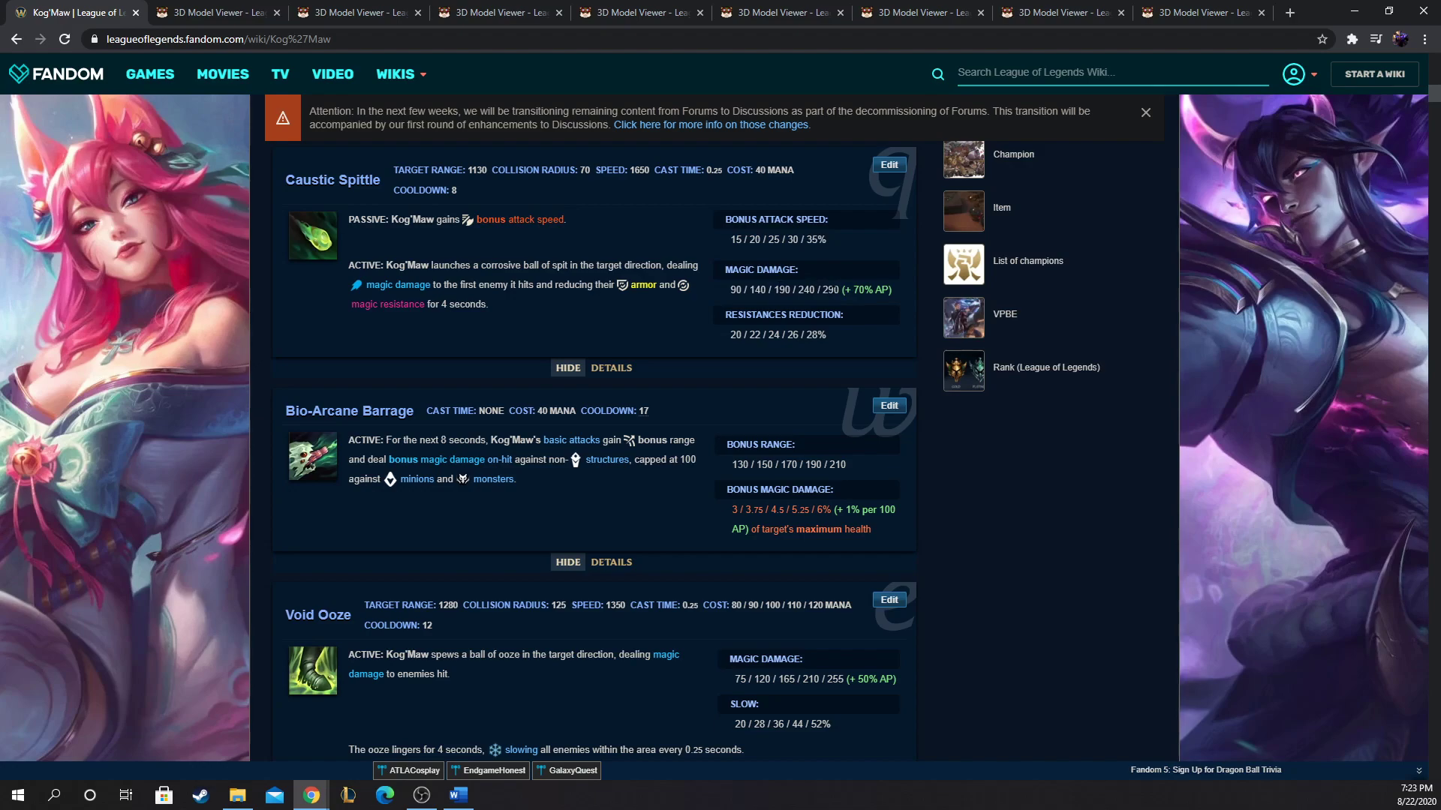
mouse_move(938, 313)
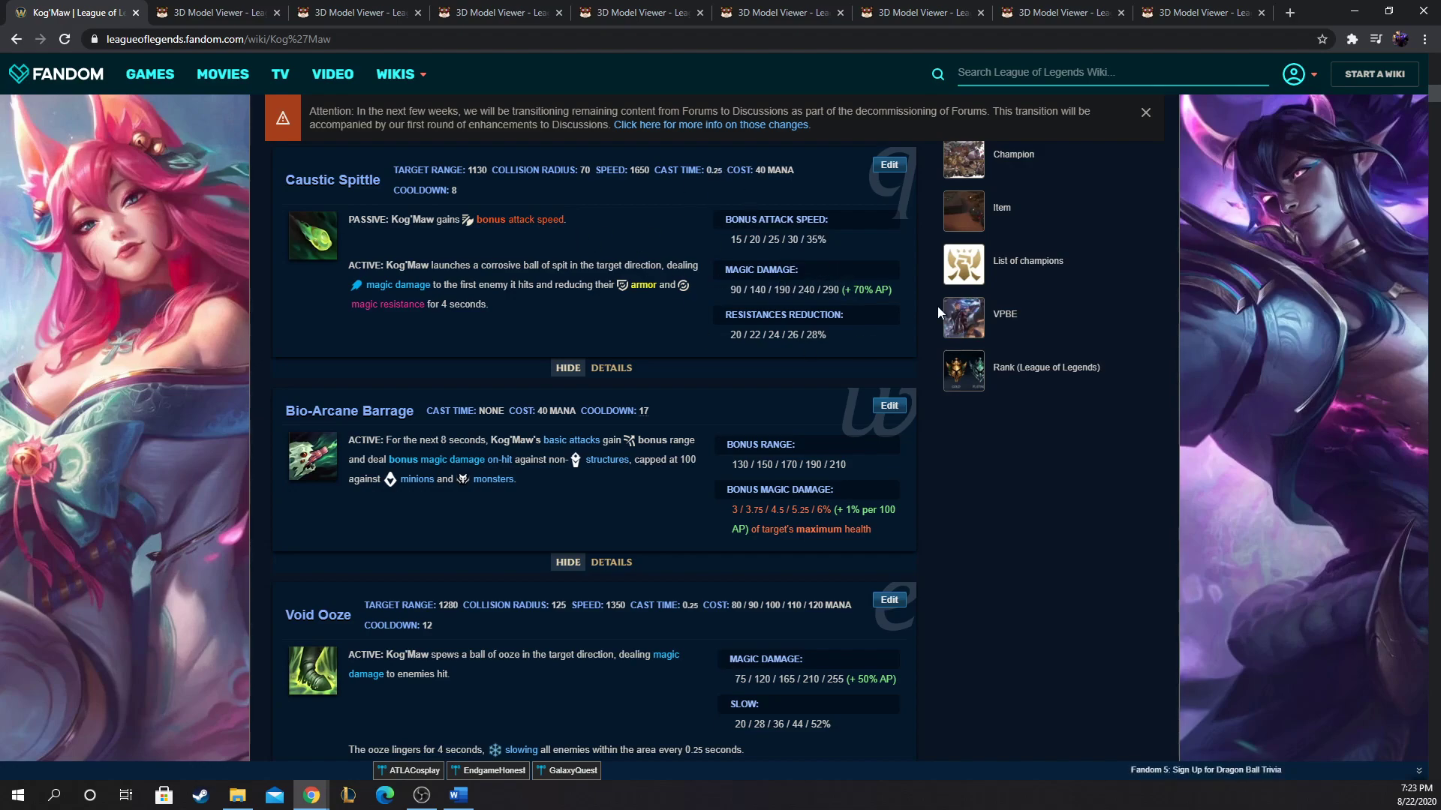
scroll("down", 3)
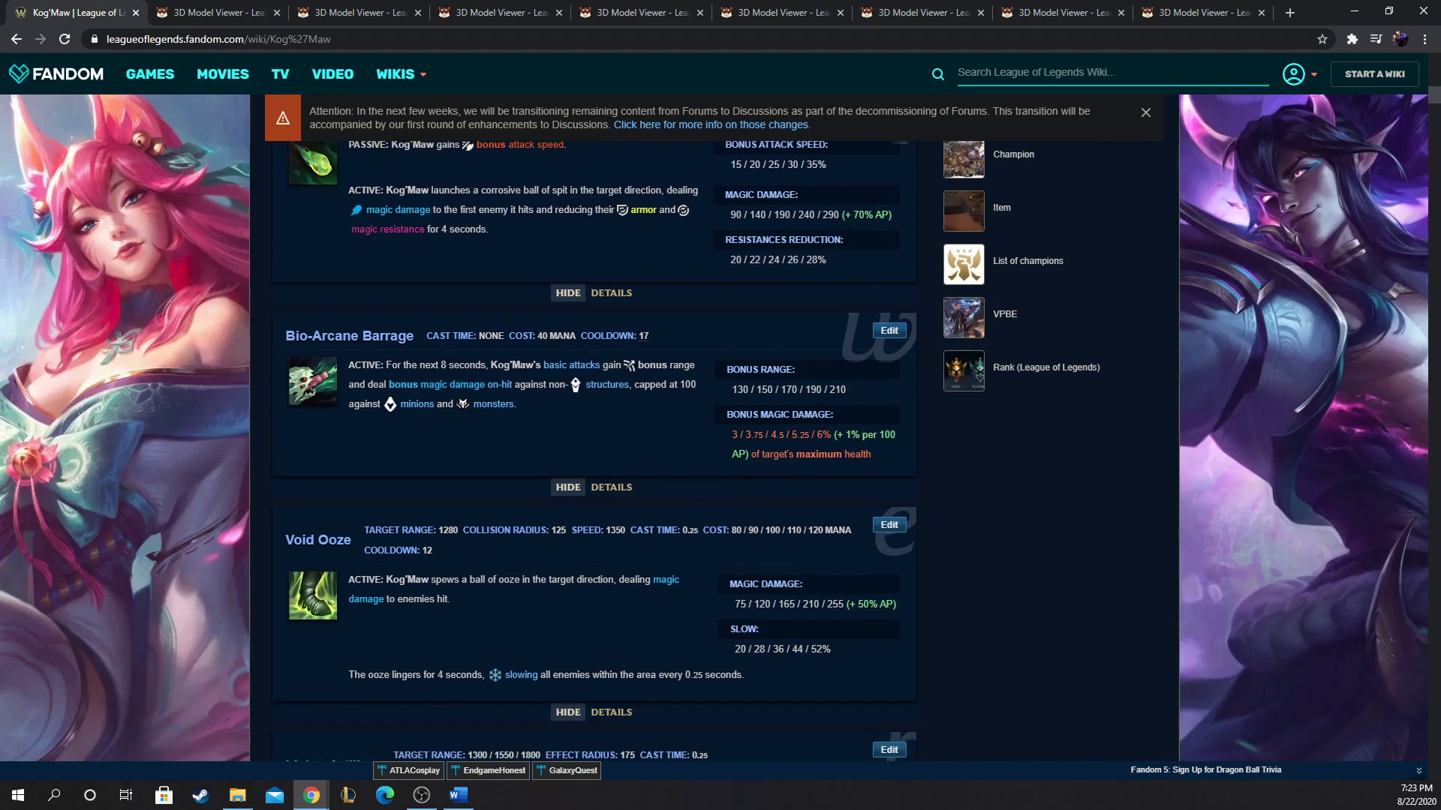
scroll("down", 3)
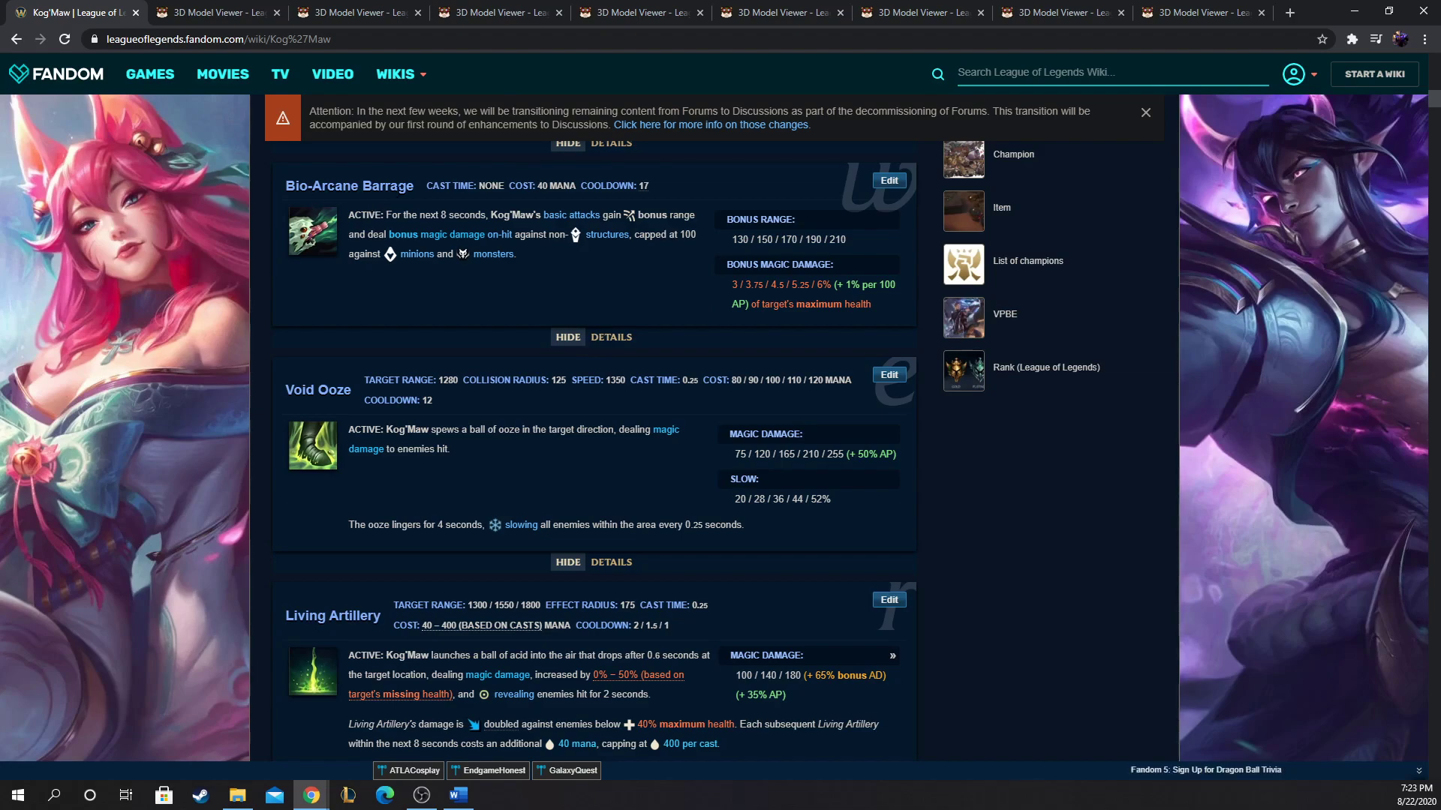
mouse_move(718, 261)
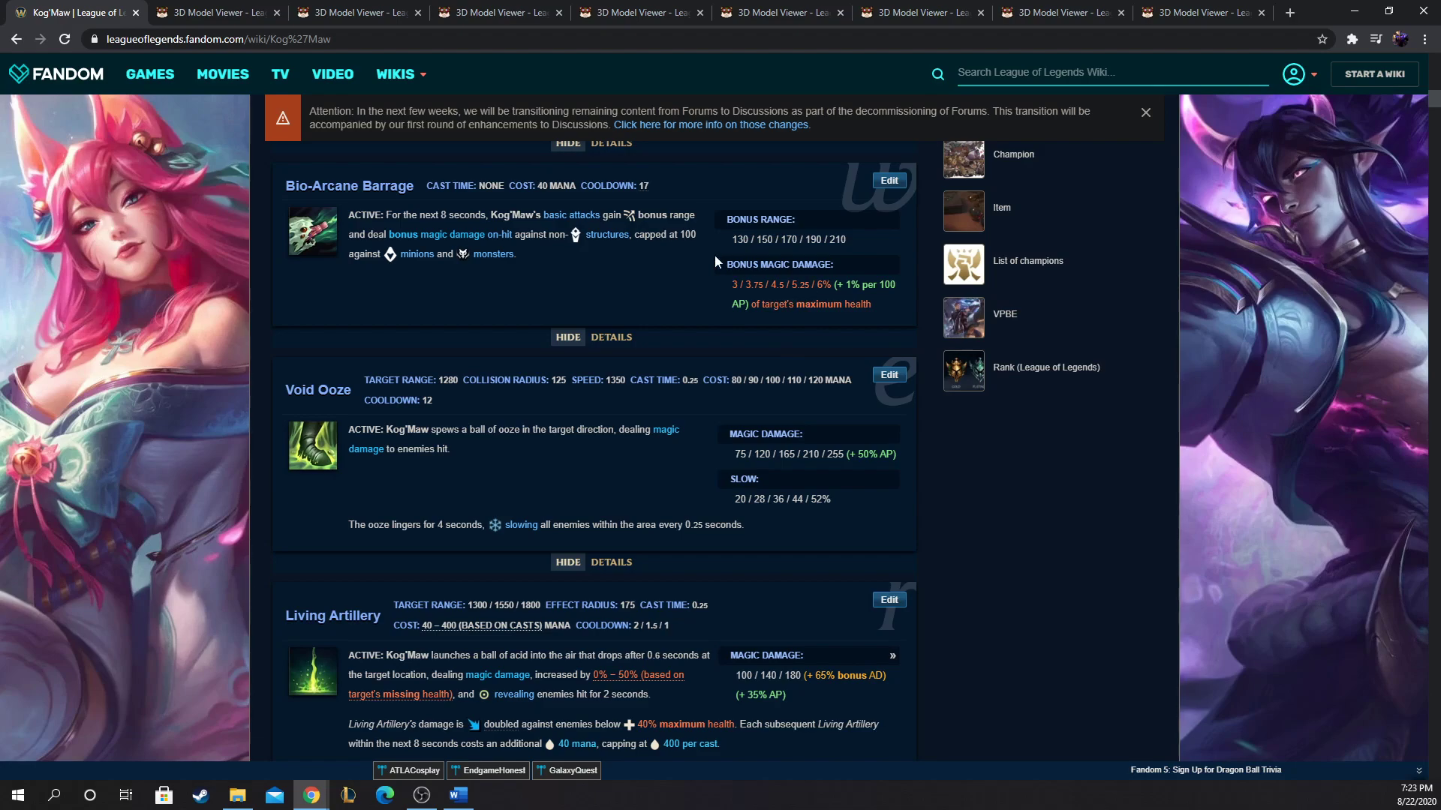
mouse_move(486, 232)
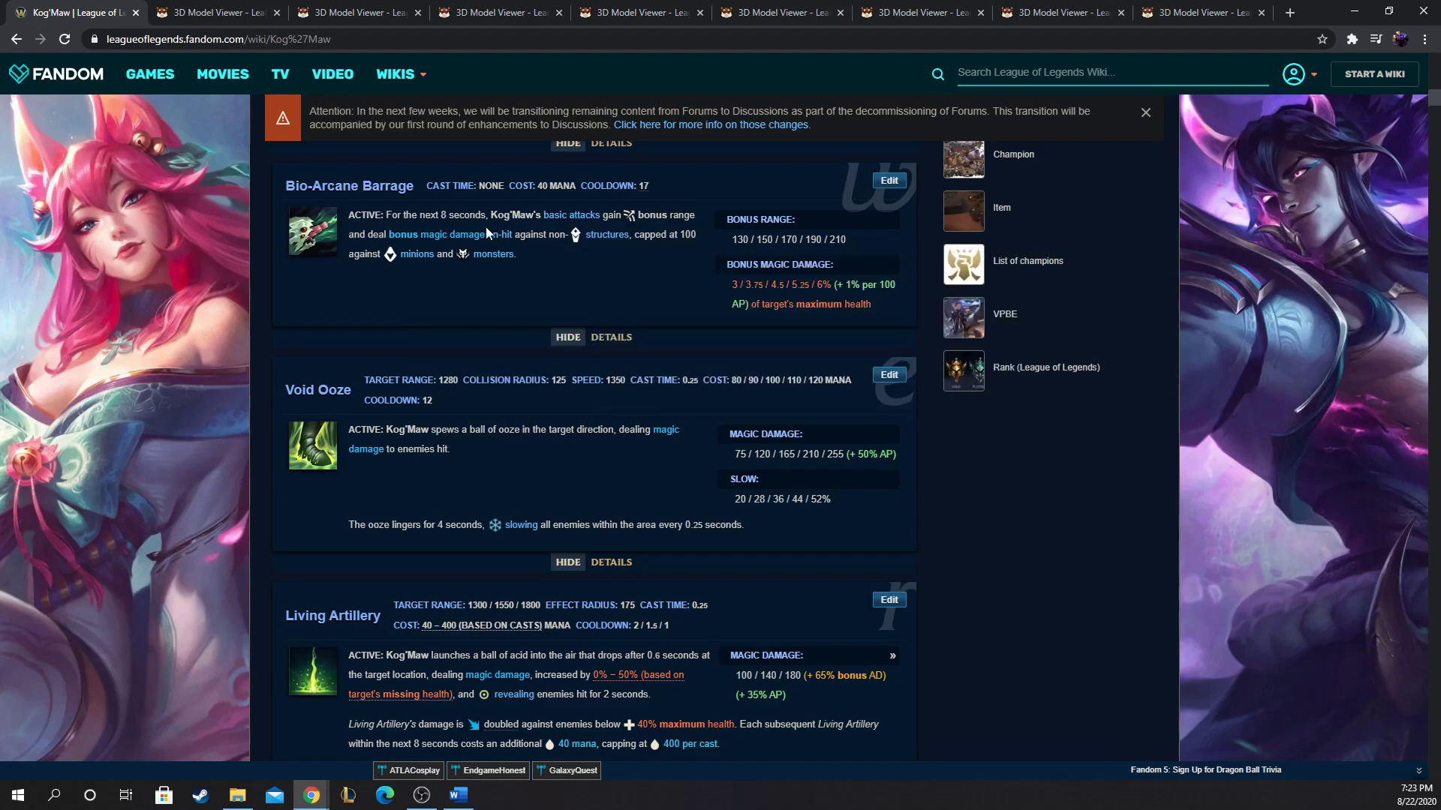
scroll("down", 3)
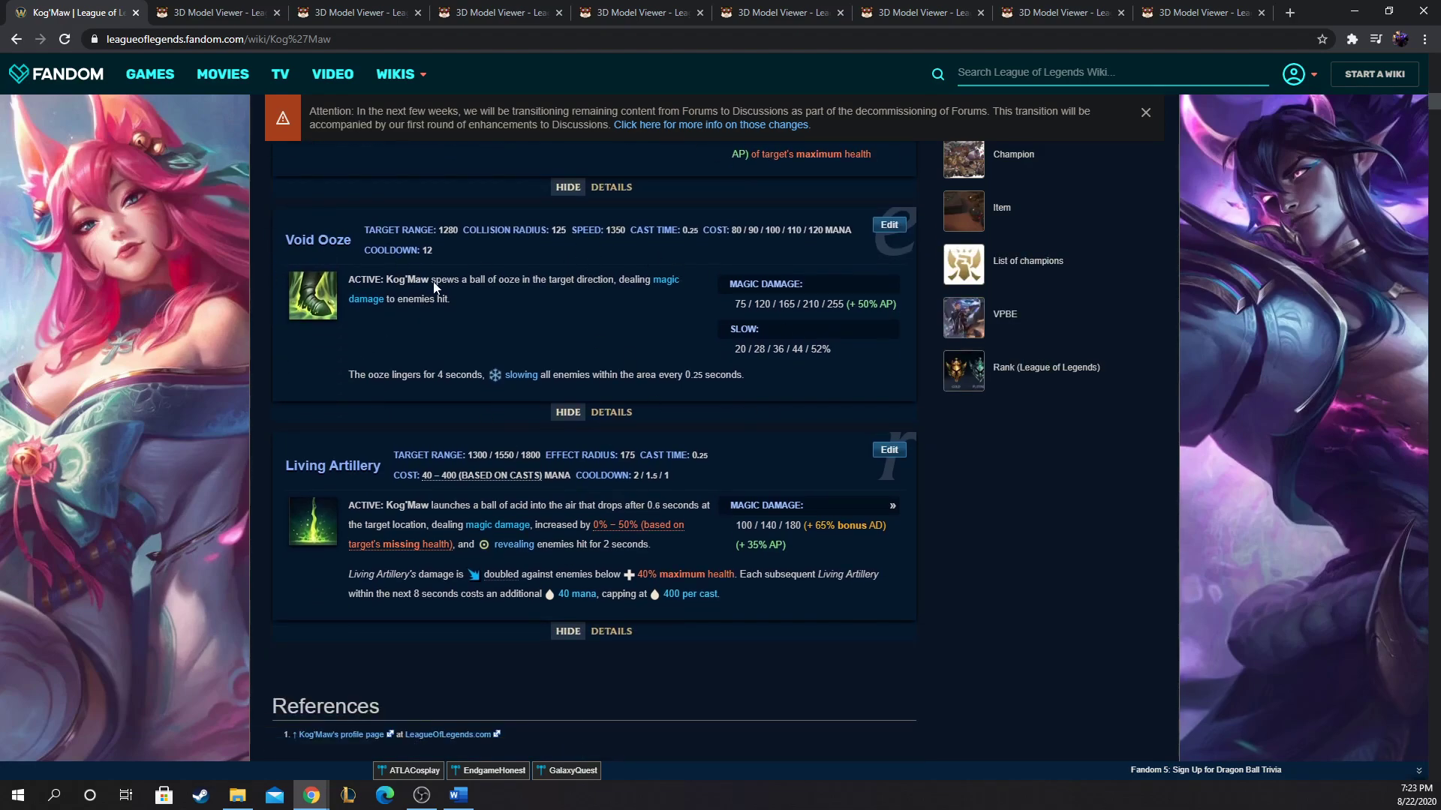
mouse_move(734, 222)
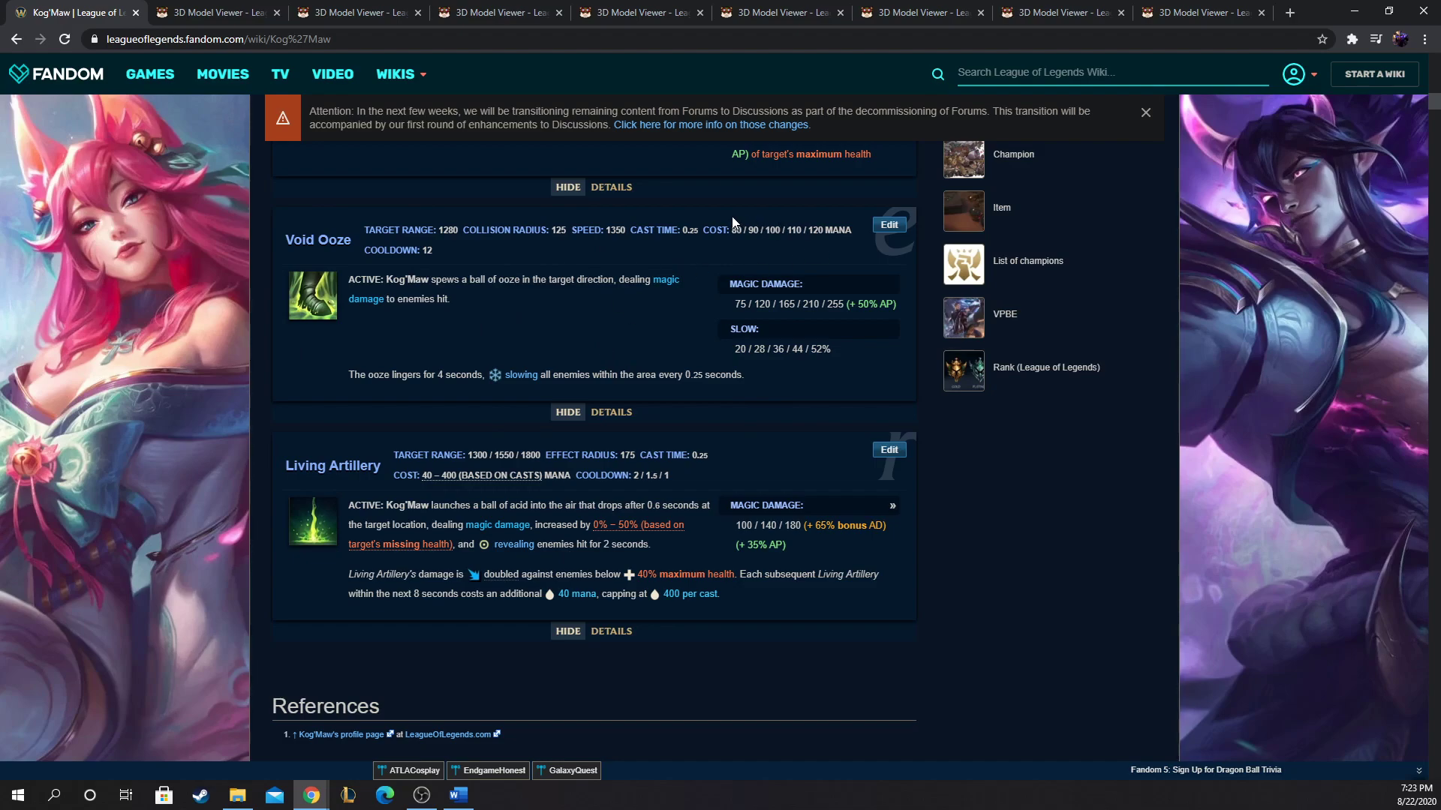
scroll("down", 3)
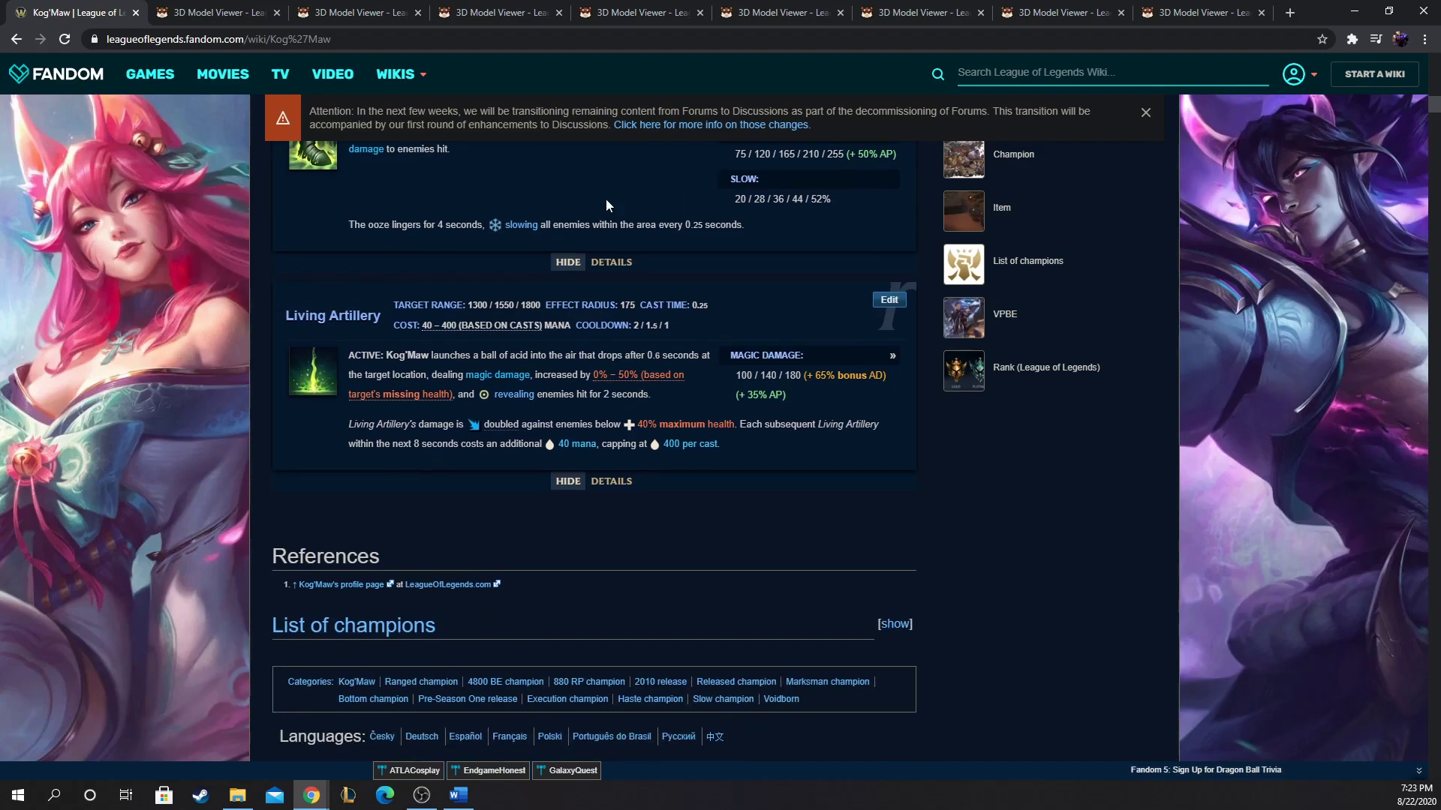
mouse_move(283, 324)
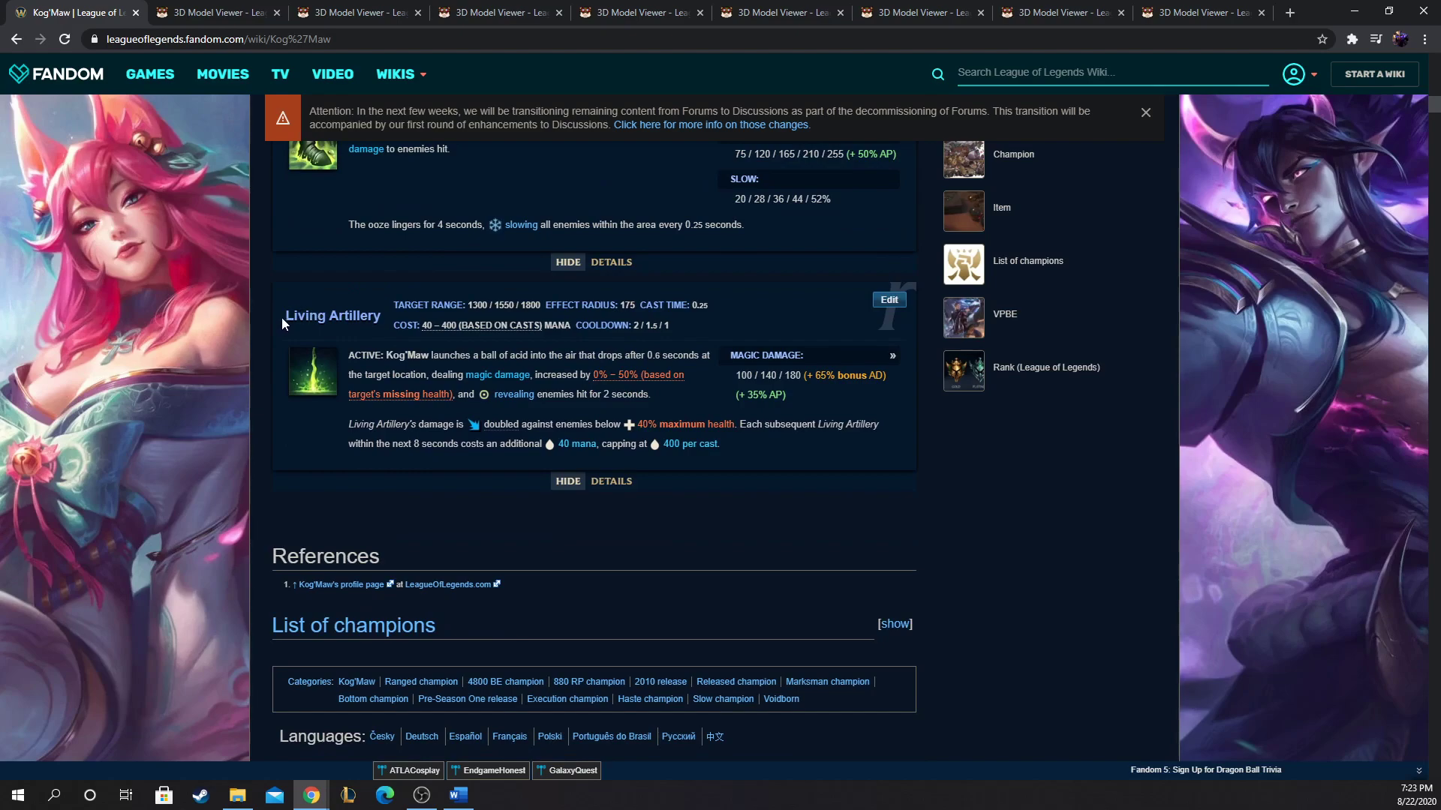
mouse_move(286, 324)
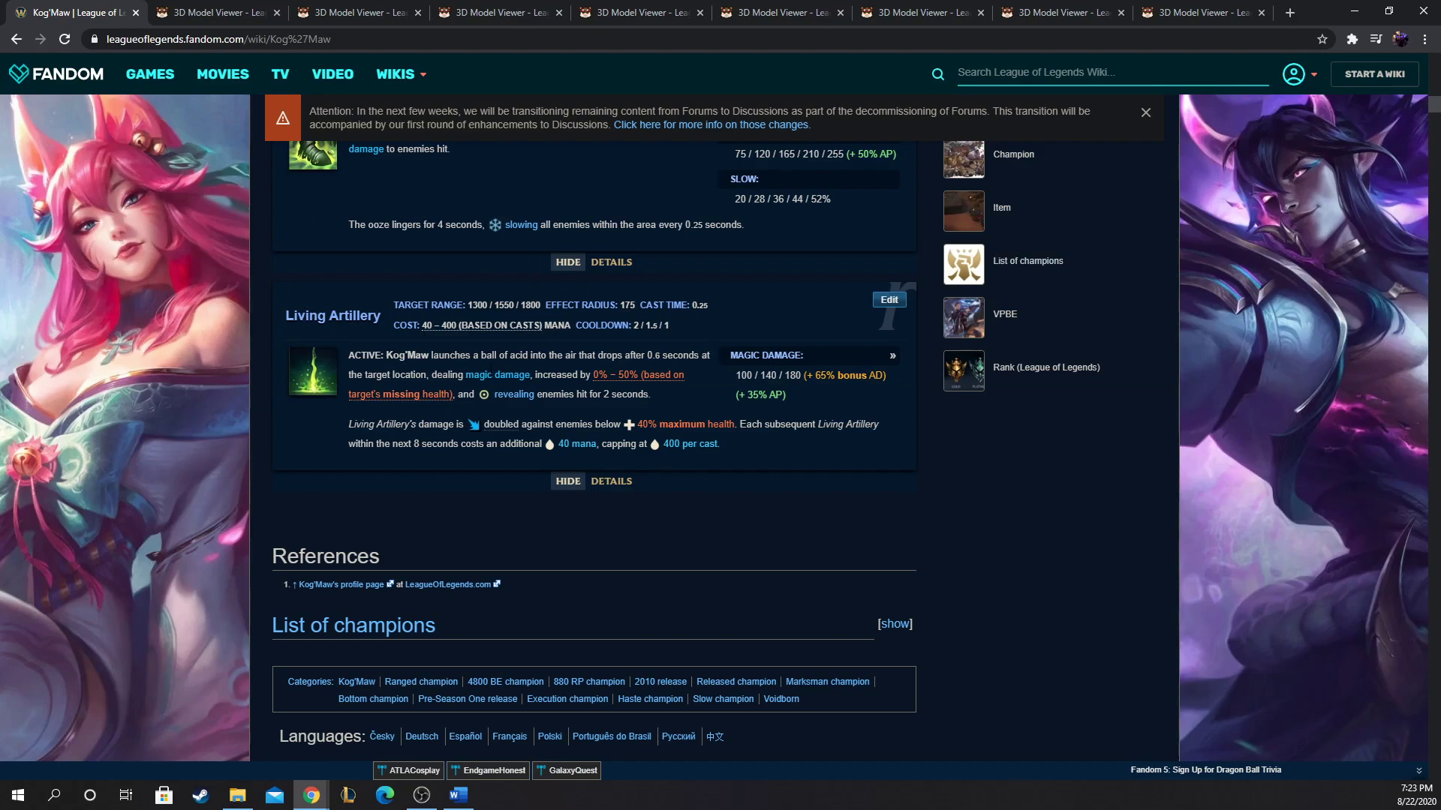
mouse_move(468, 356)
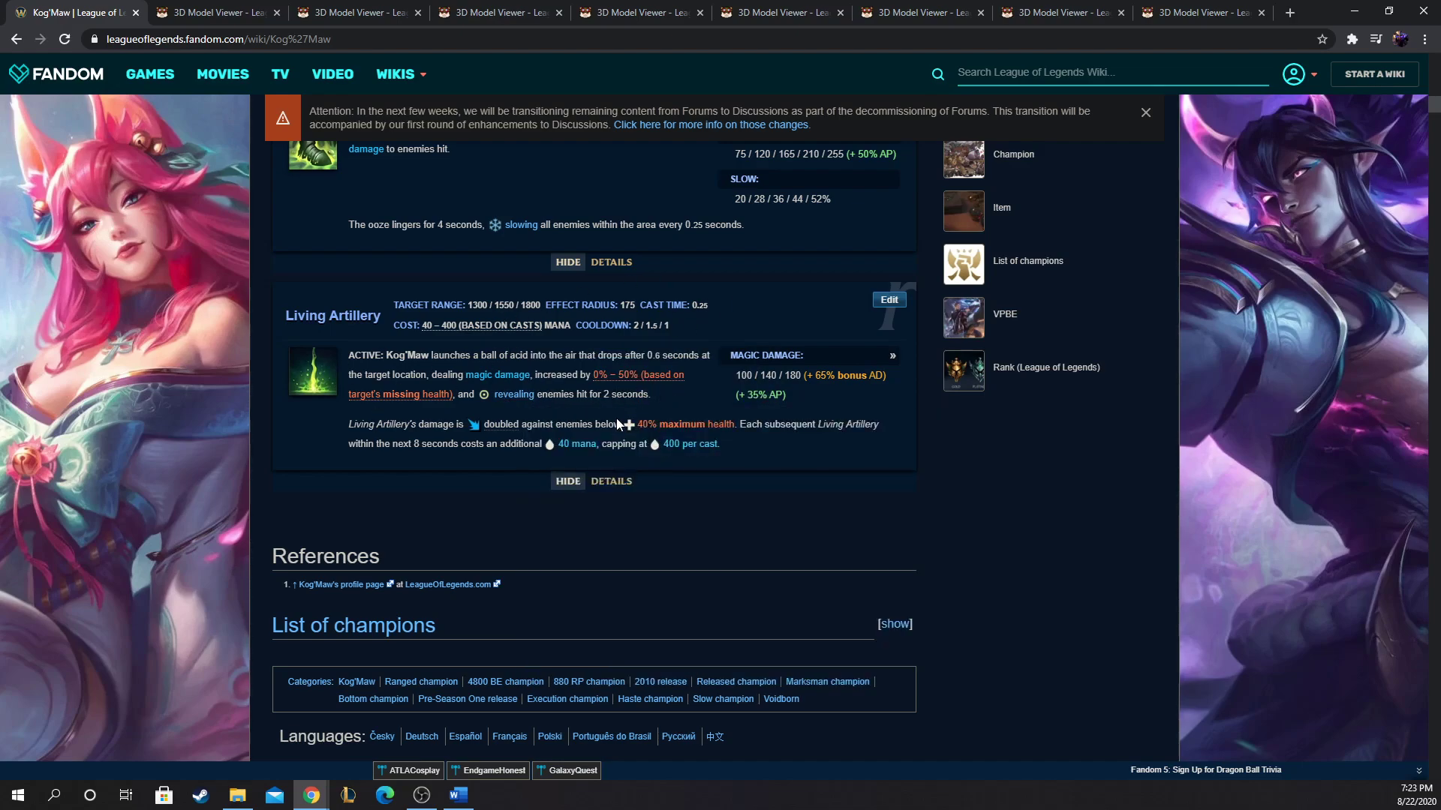
mouse_move(620, 425)
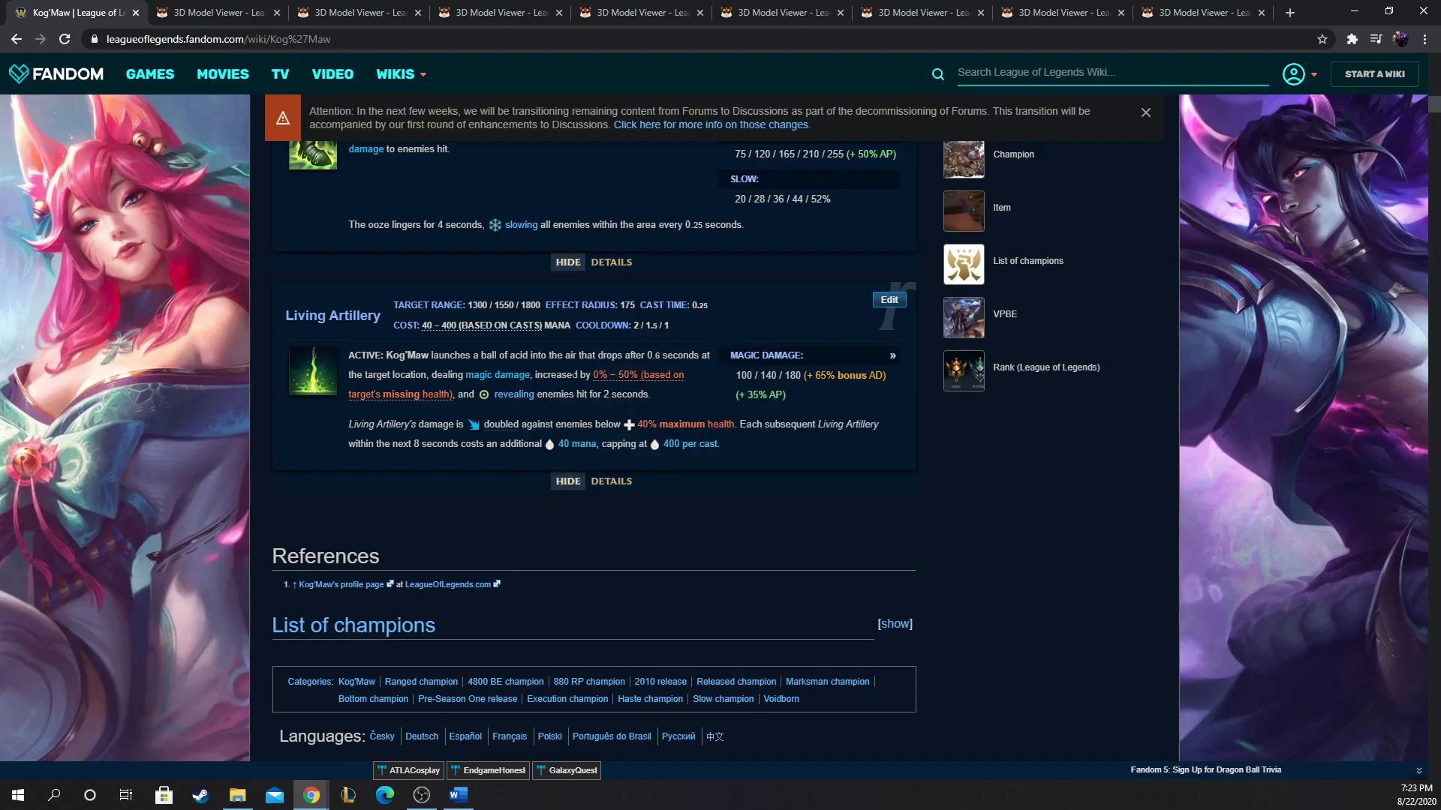
Step: Scroll back up to the Abilities heading to read Icathian Surprise and Caustic Spittle
scroll("up", 3)
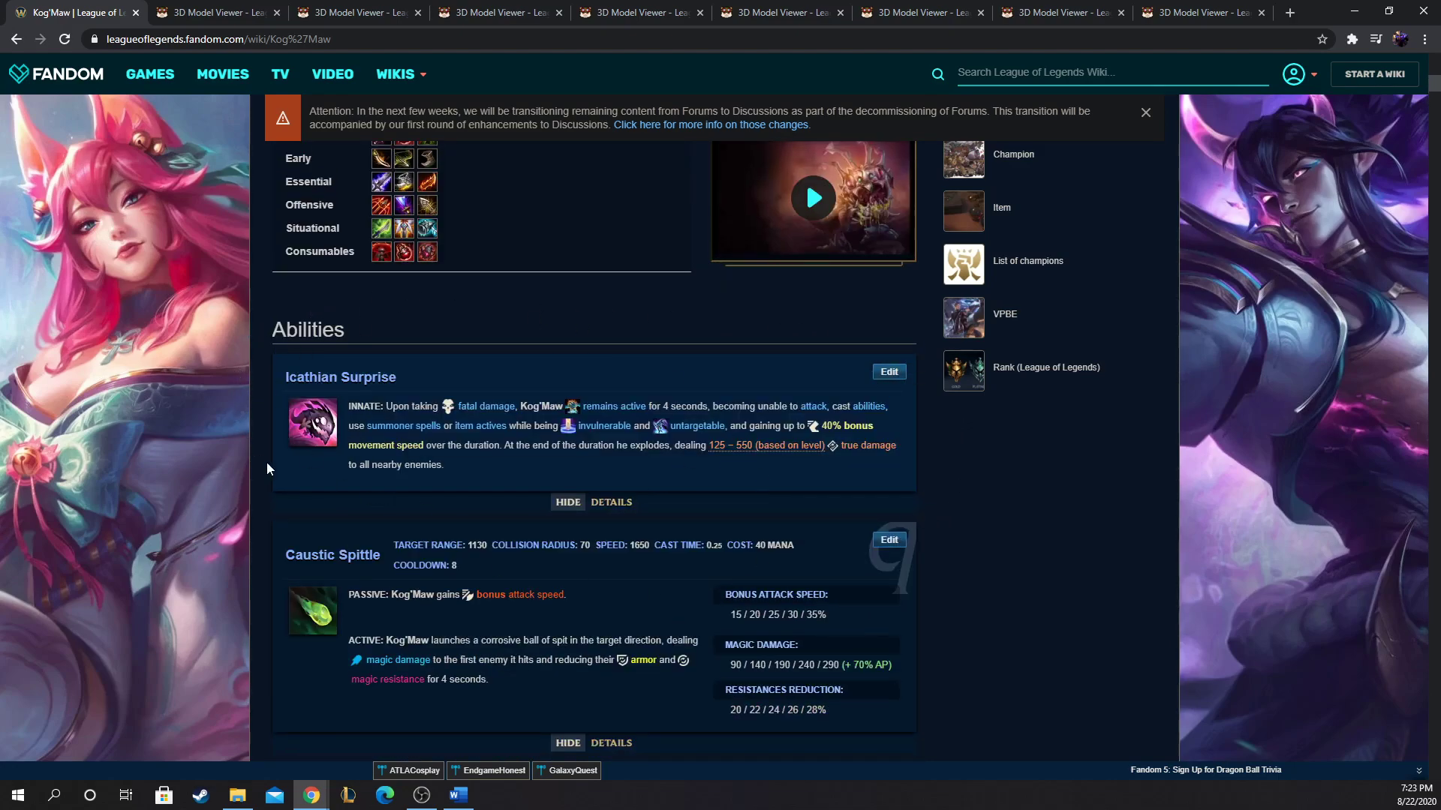
mouse_move(381, 435)
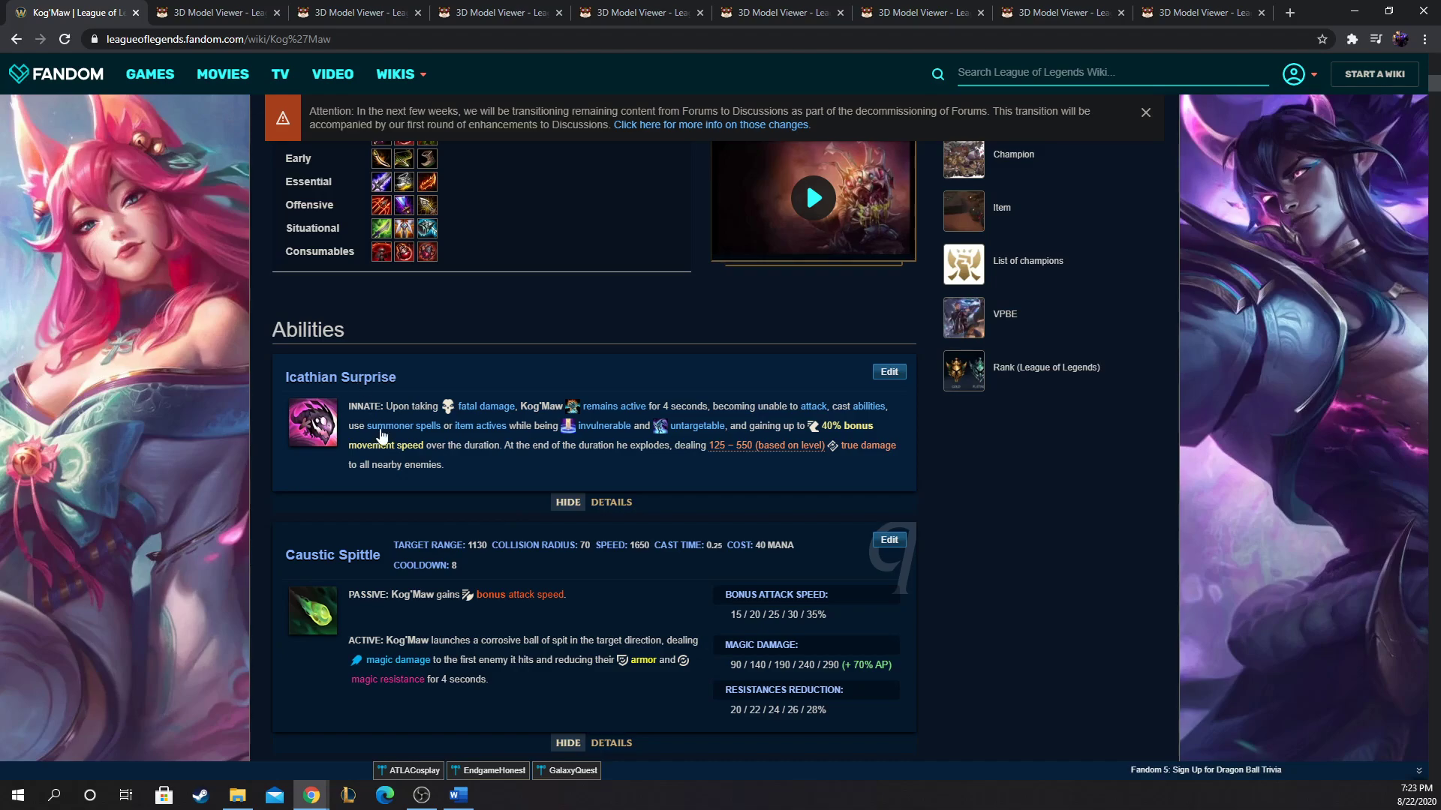
scroll("up", 3)
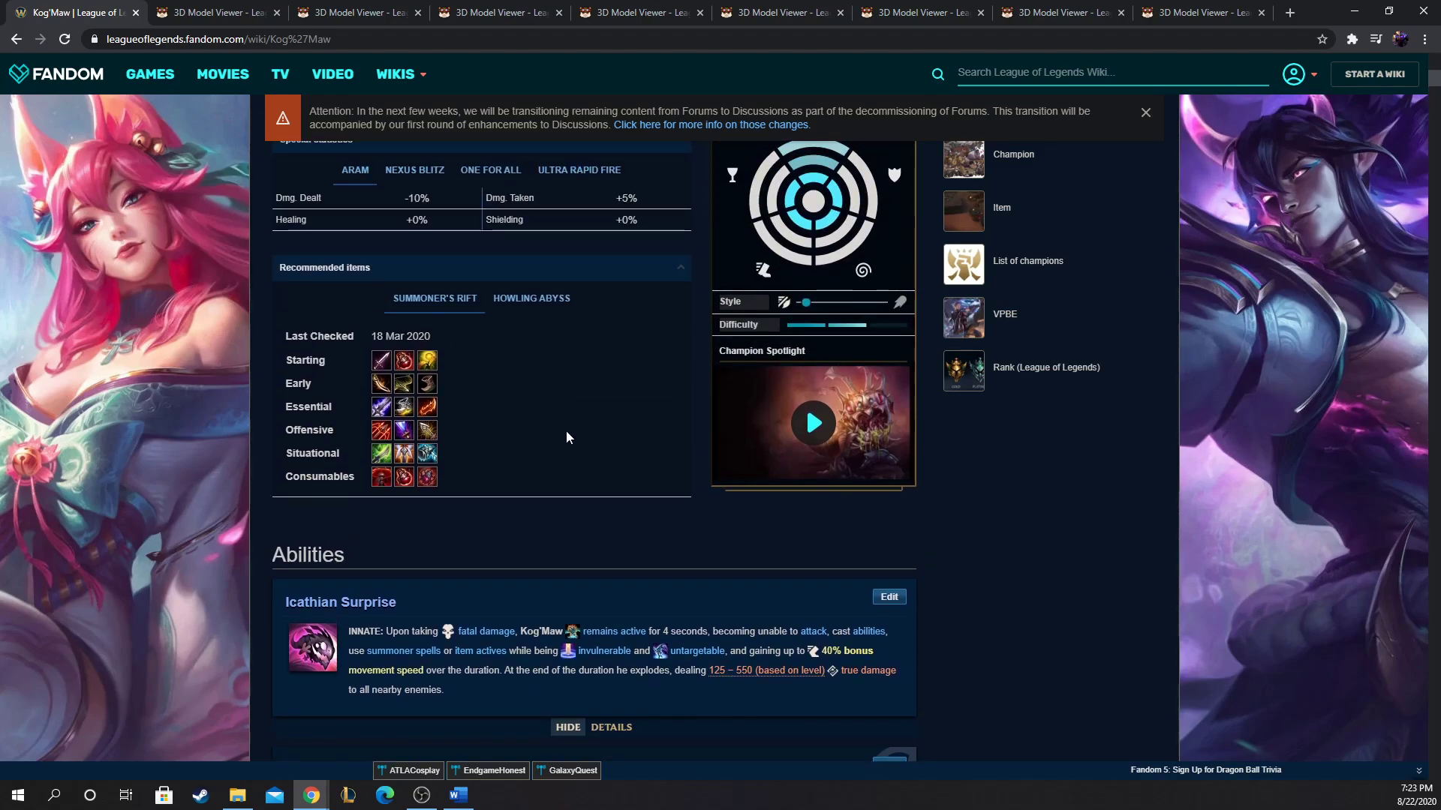
scroll("down", 3)
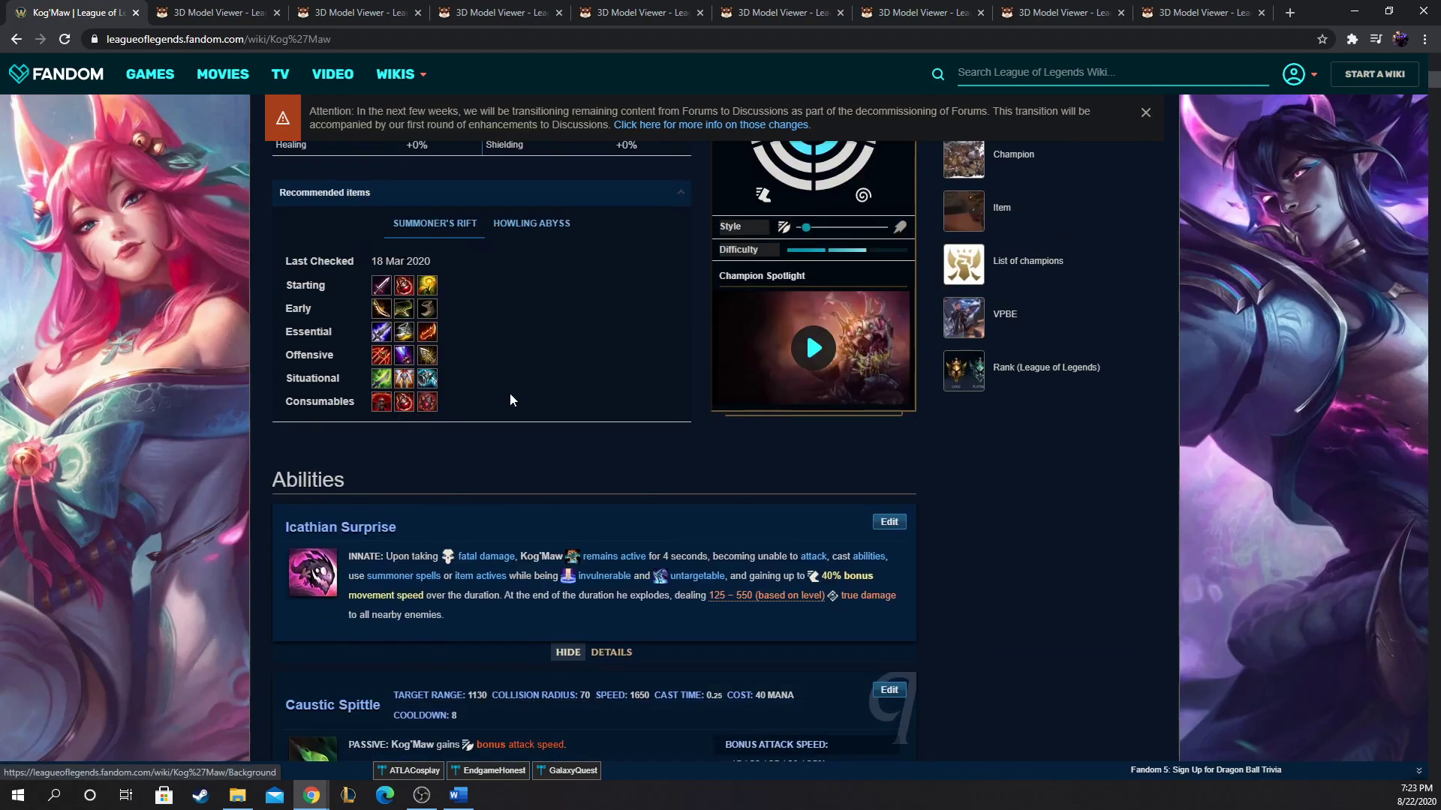
scroll("down", 3)
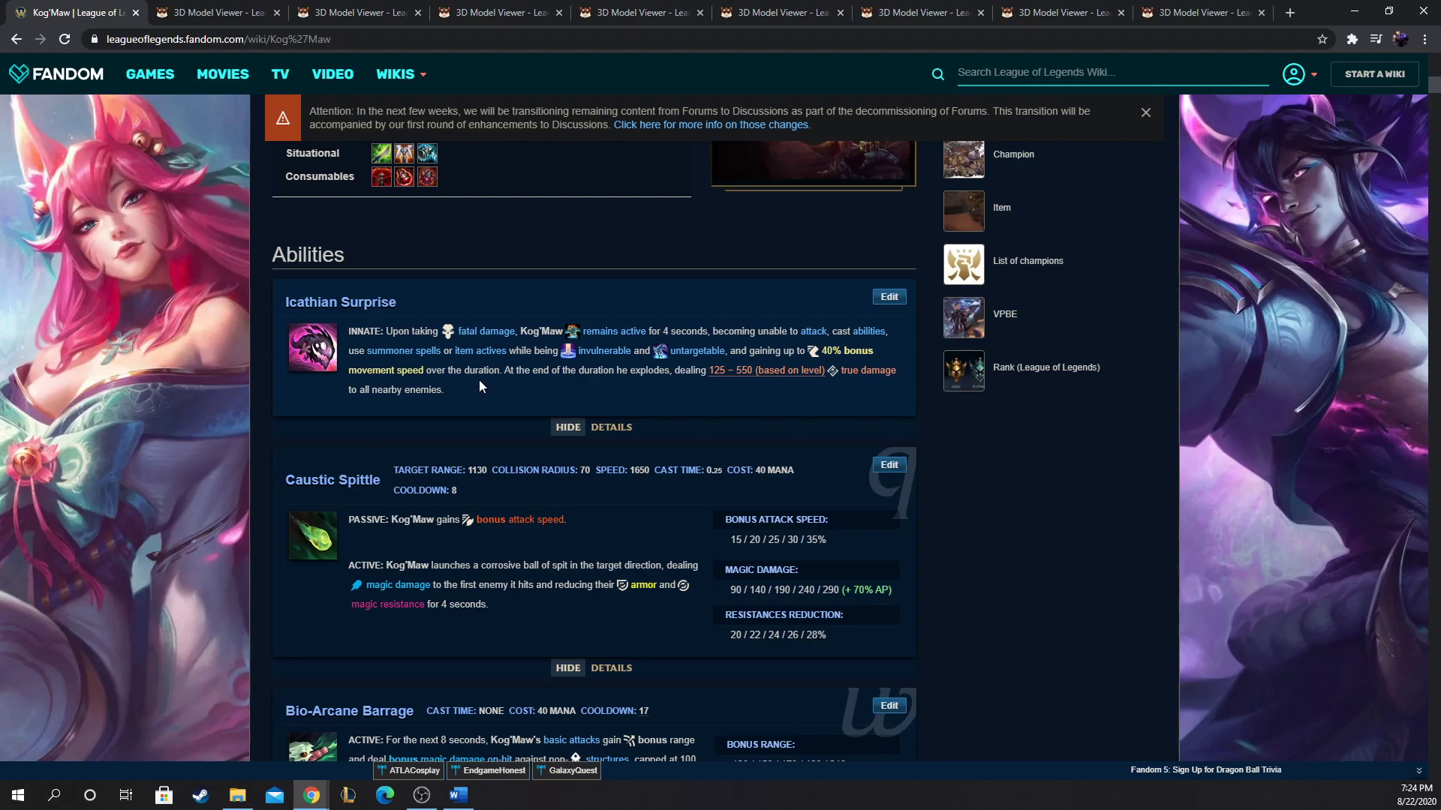
scroll("up", 3)
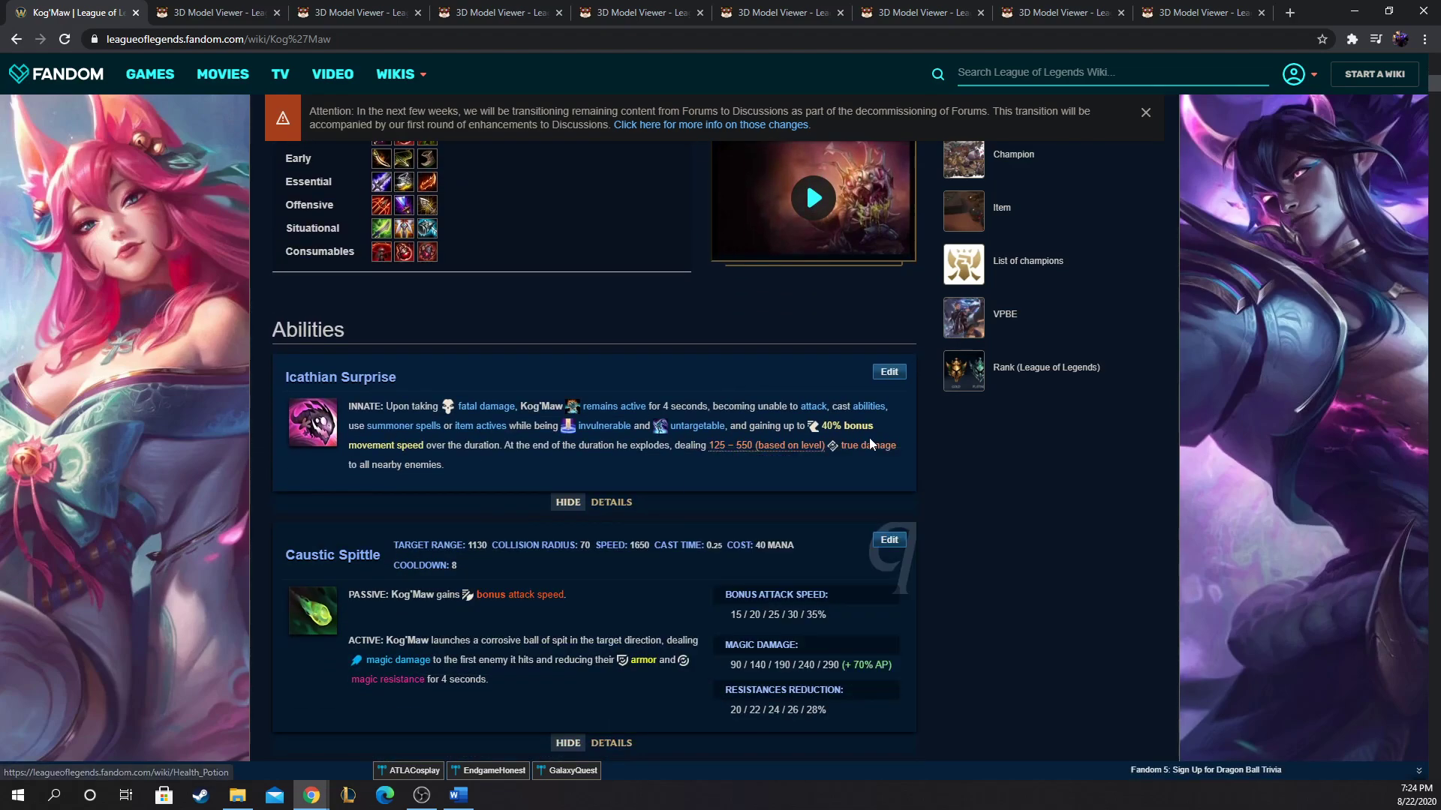
mouse_move(1115, 449)
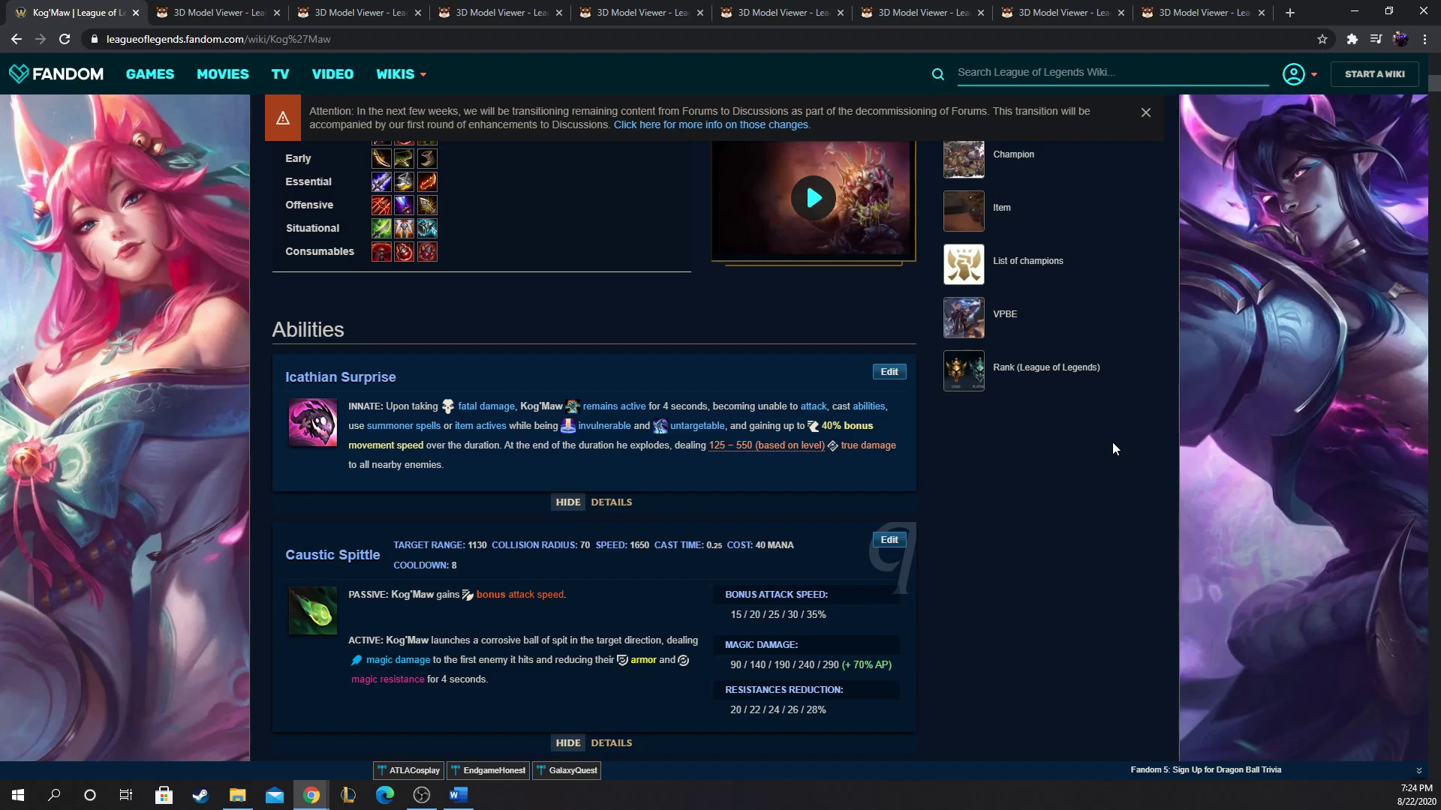
mouse_move(639, 472)
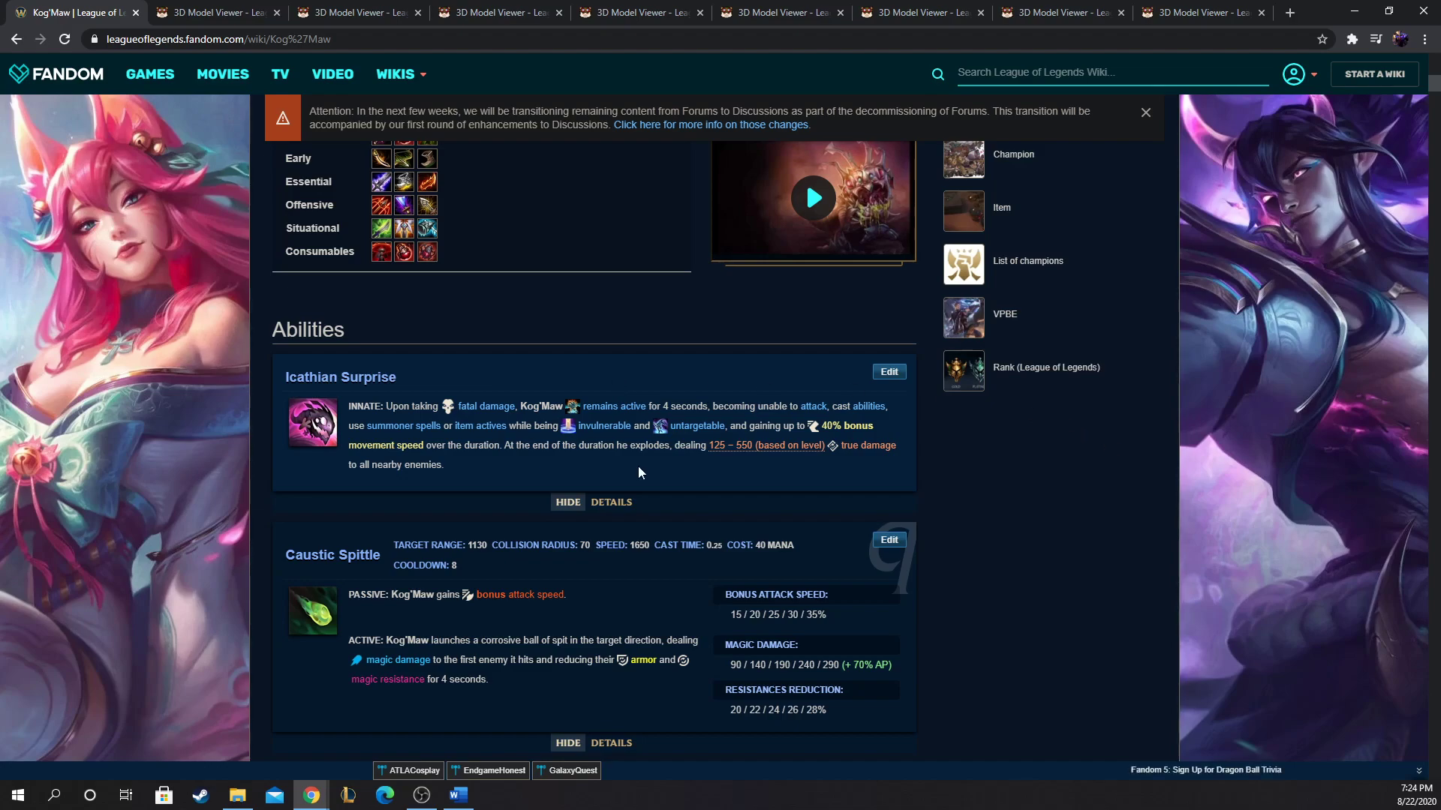
scroll("down", 3)
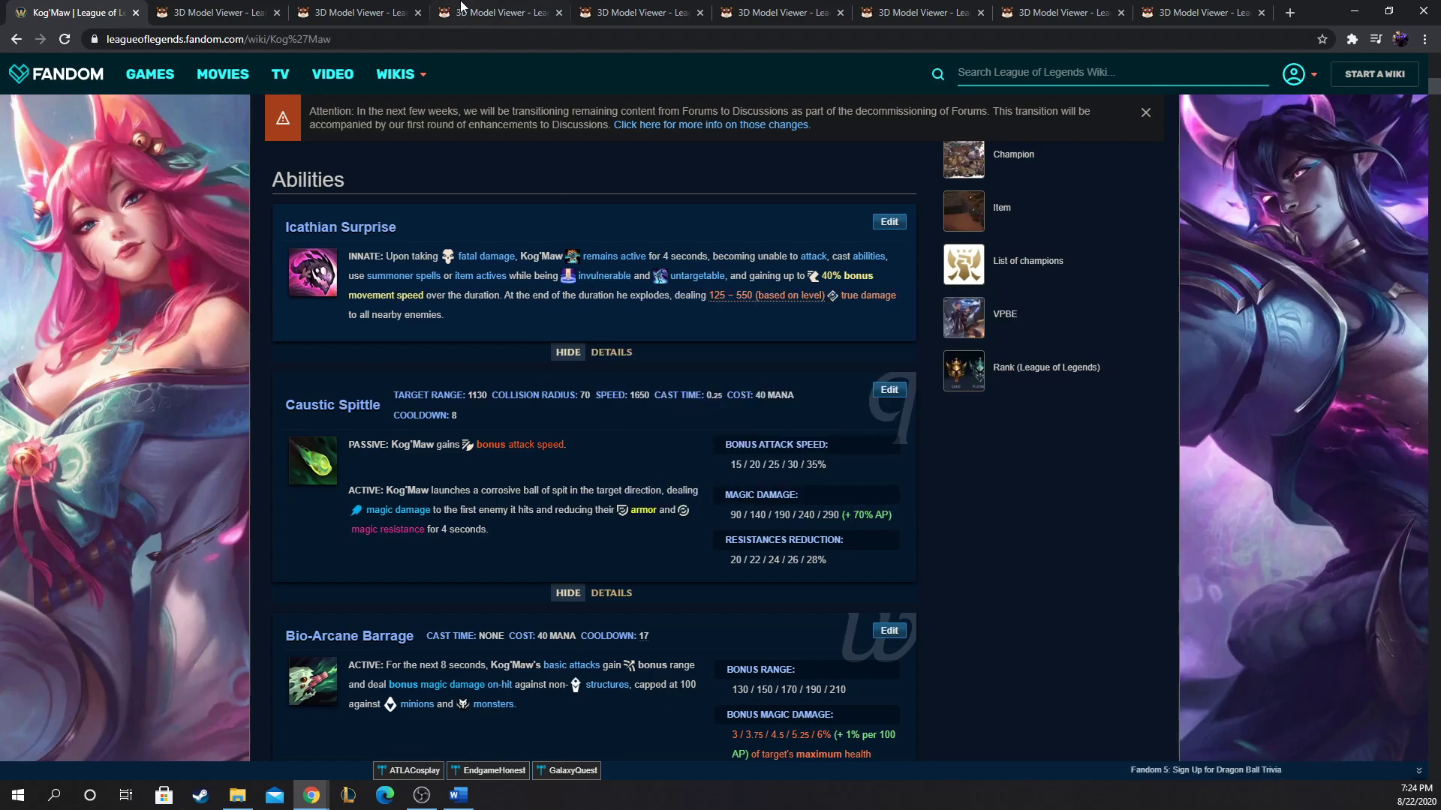
mouse_move(267, 201)
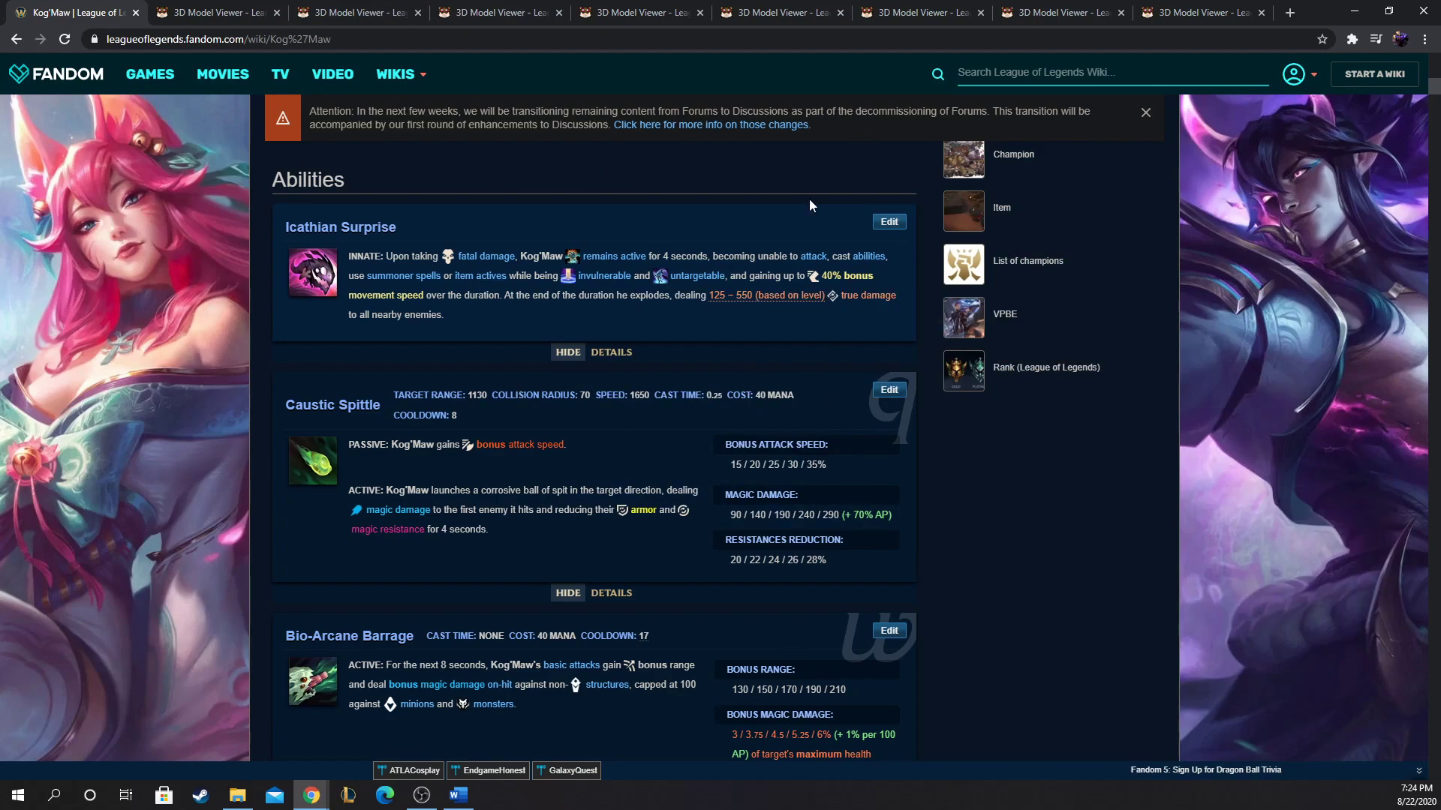
mouse_move(624, 330)
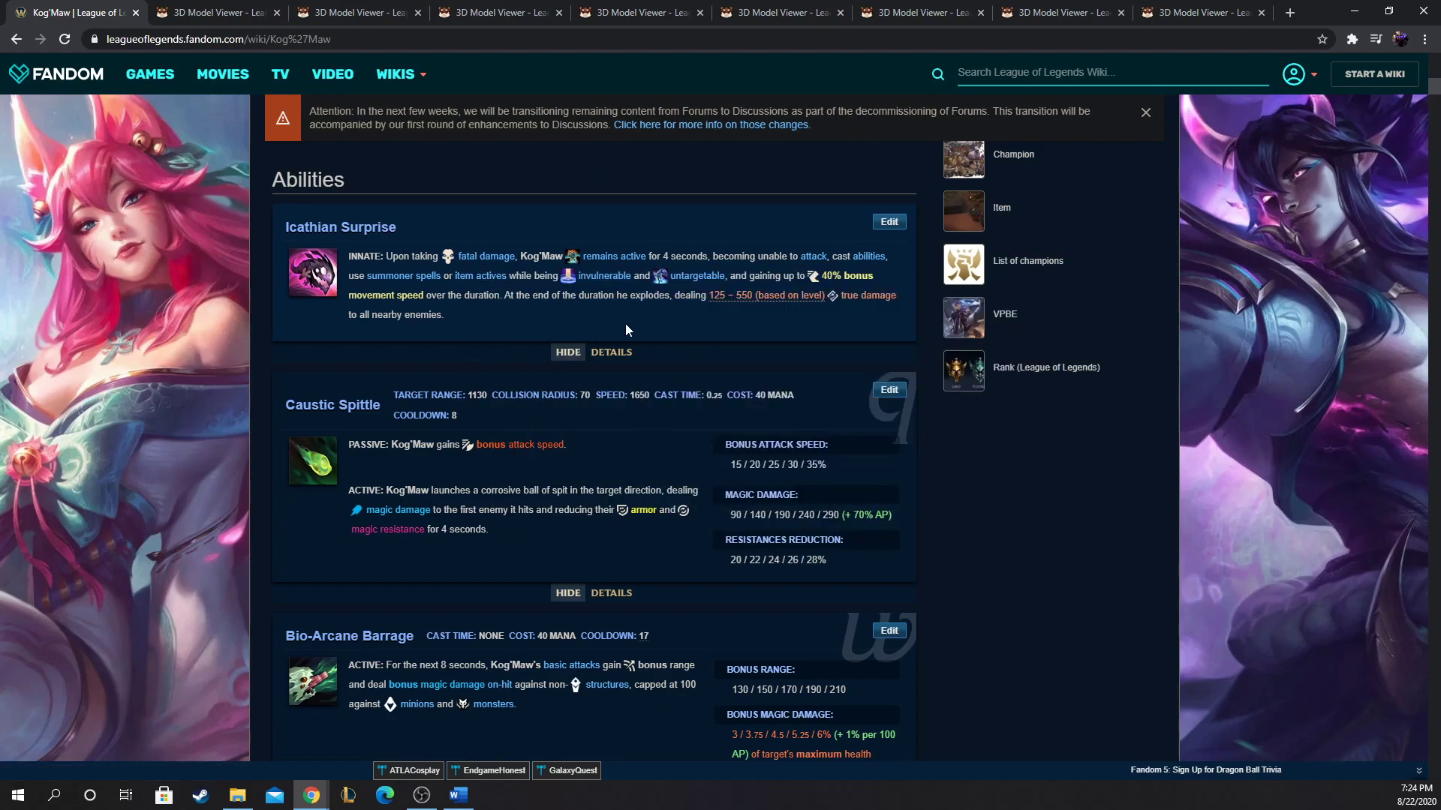
mouse_move(567, 351)
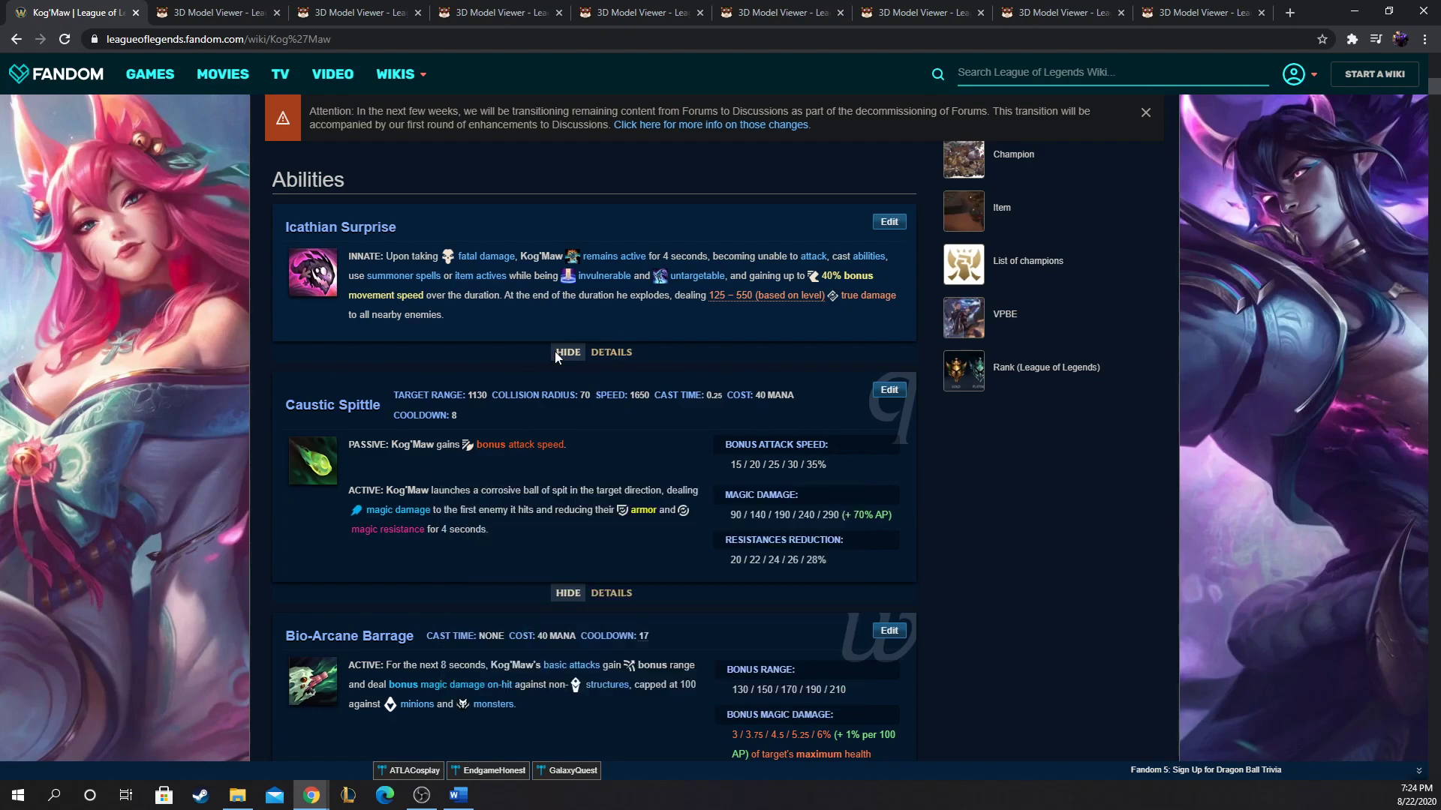
mouse_move(512, 328)
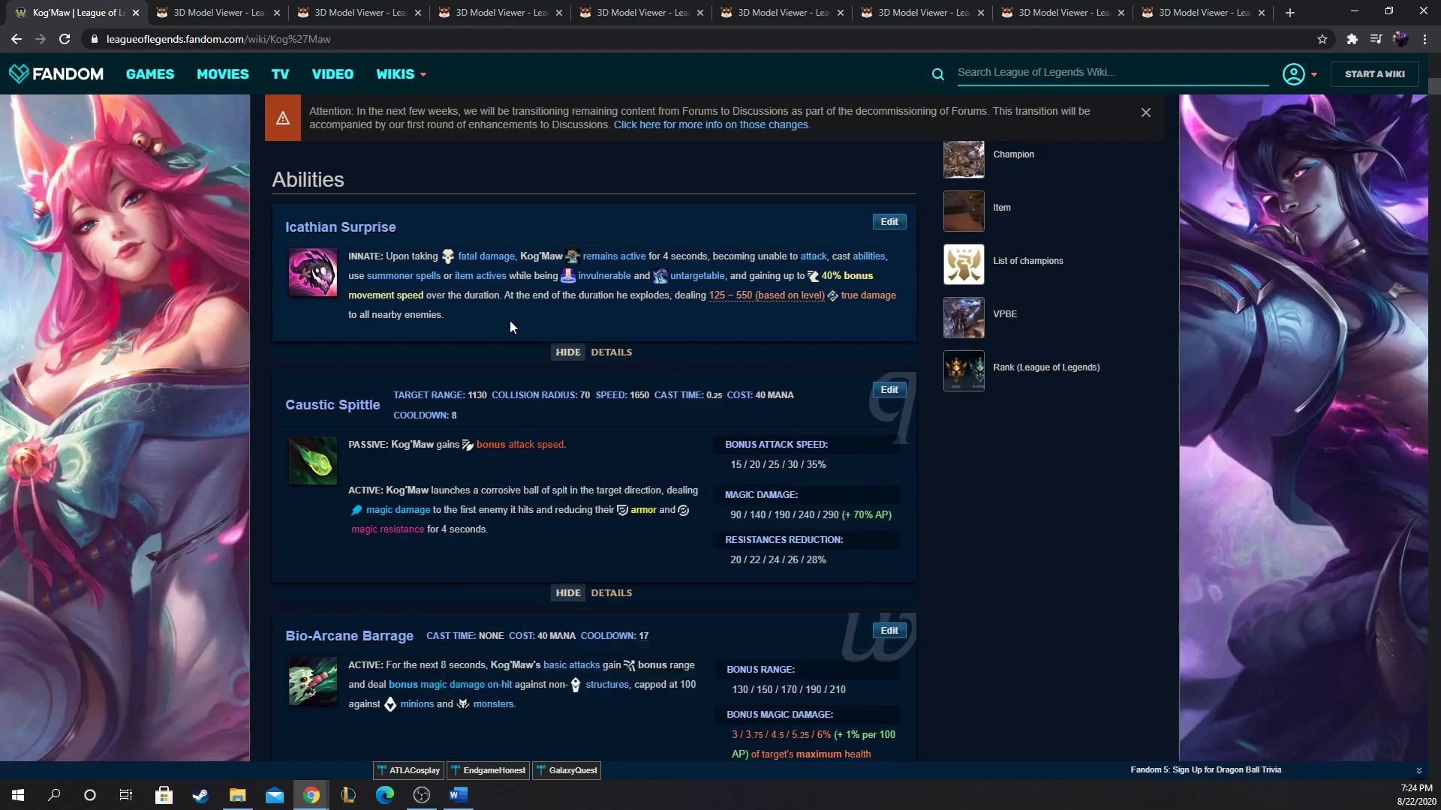
mouse_move(260, 256)
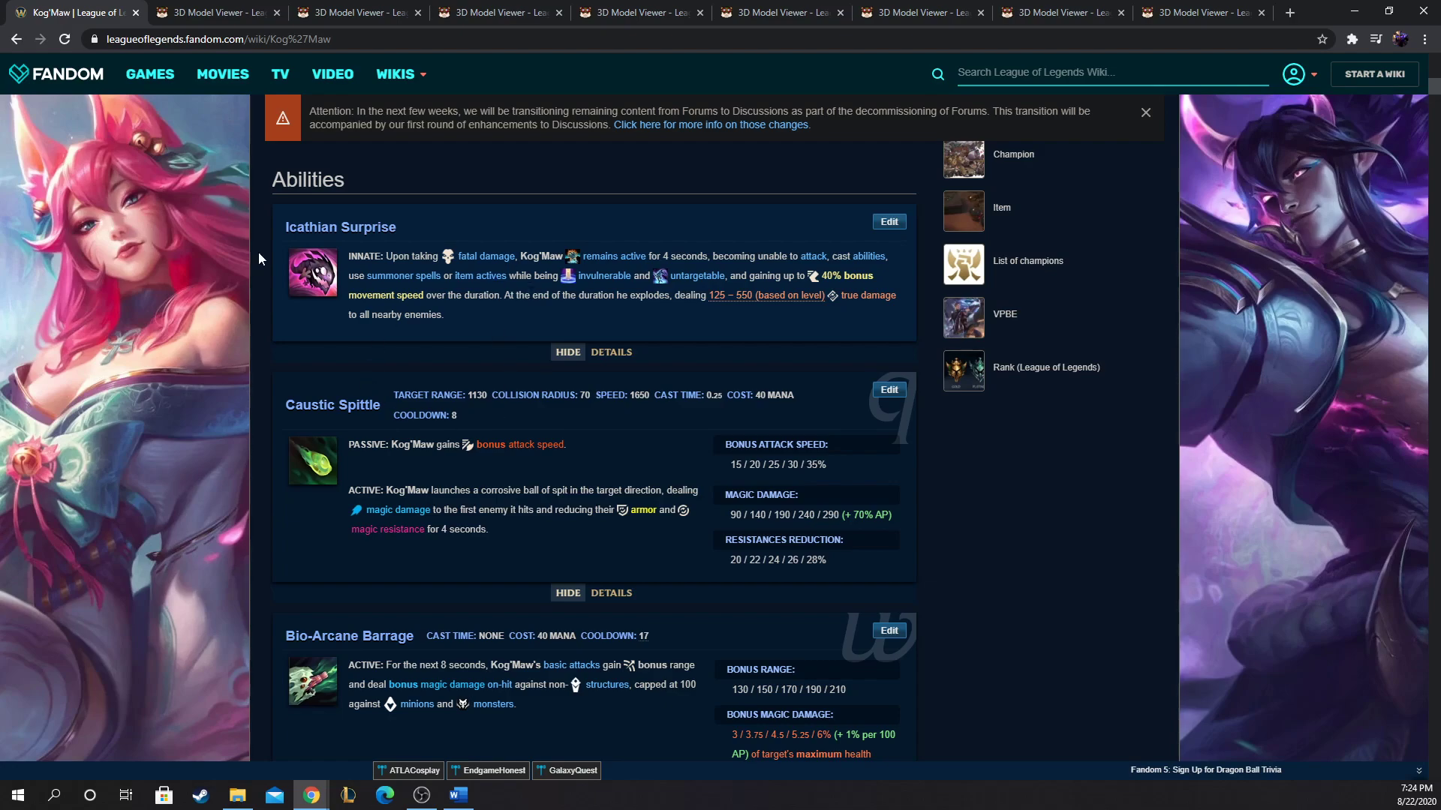
mouse_move(379, 362)
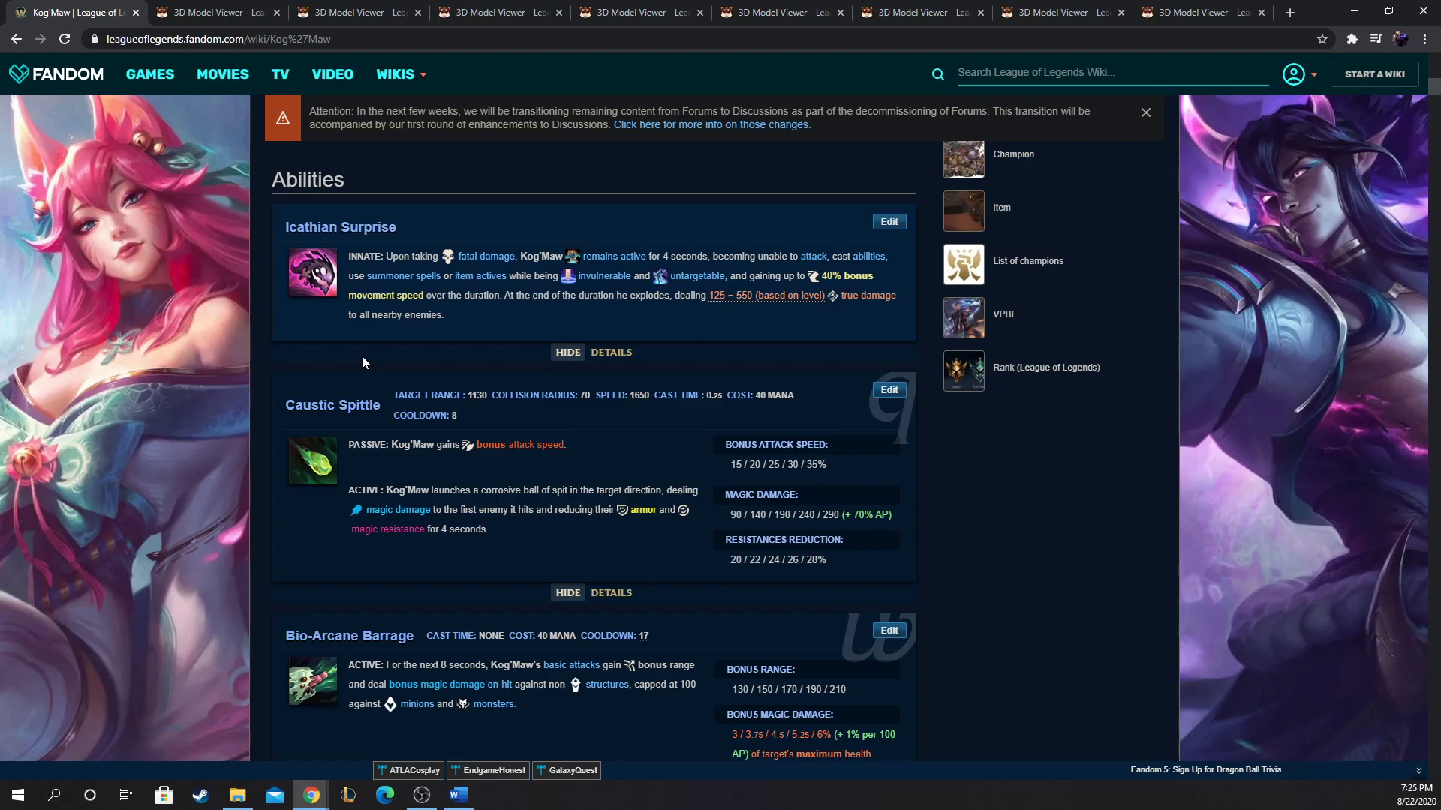
mouse_move(273, 373)
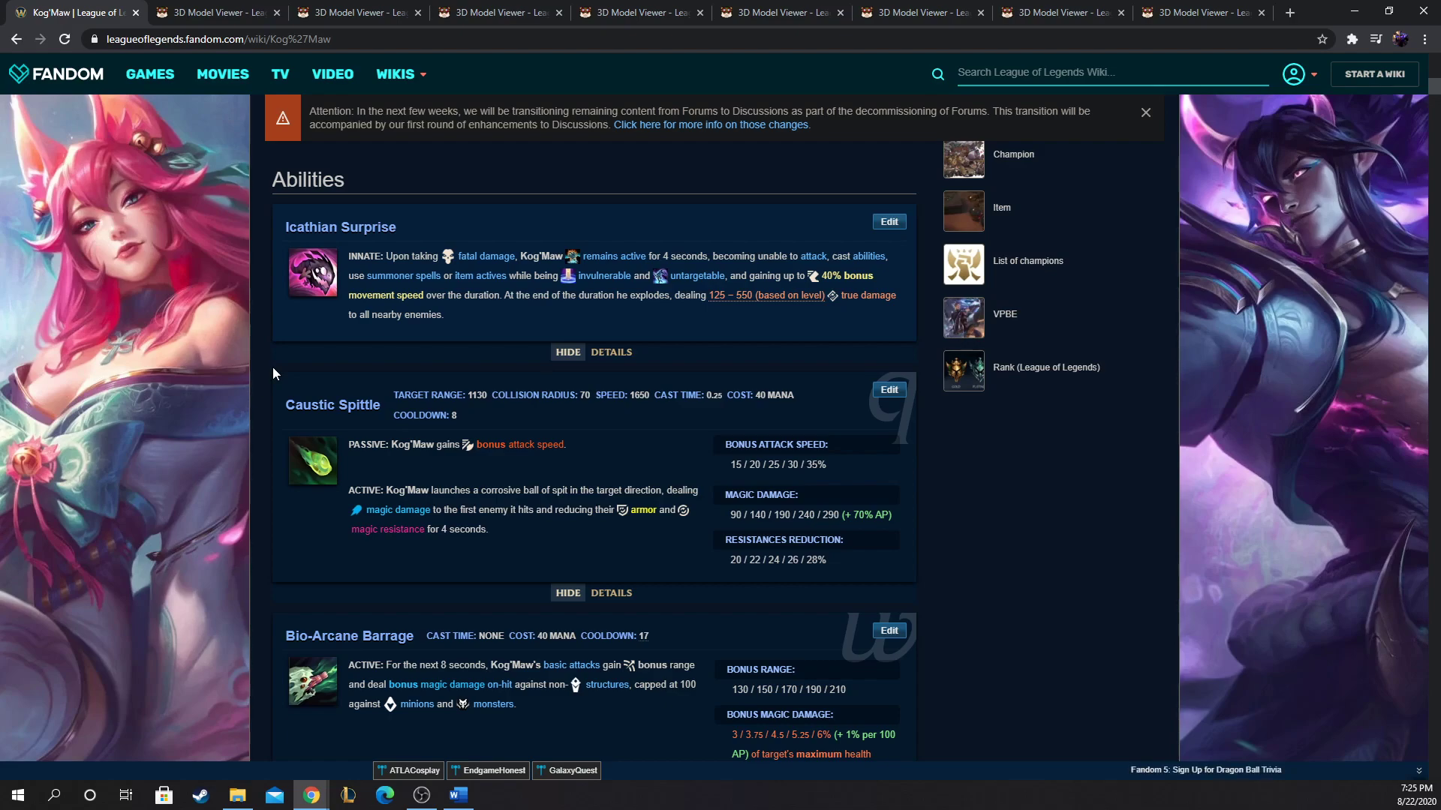
mouse_move(277, 374)
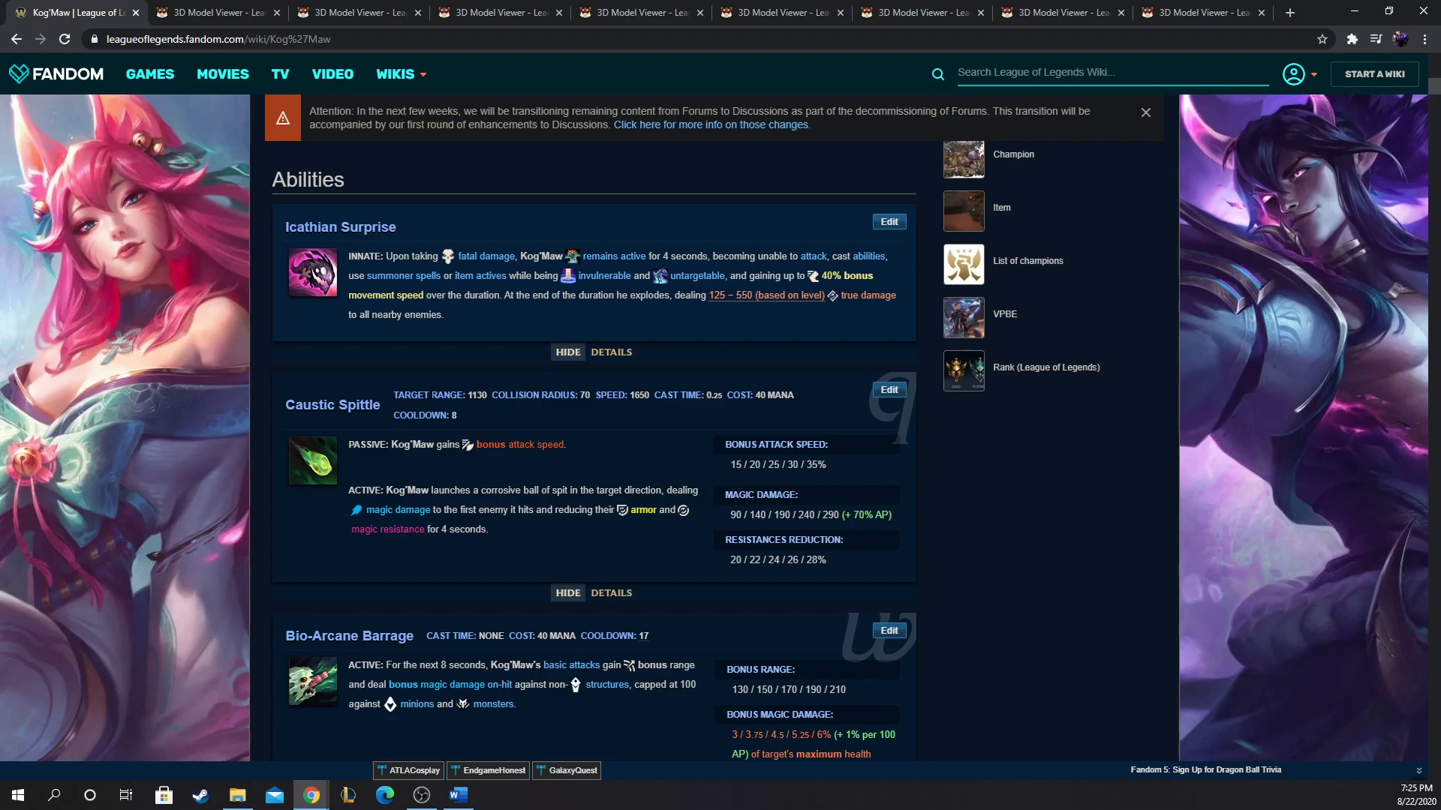
mouse_move(632, 339)
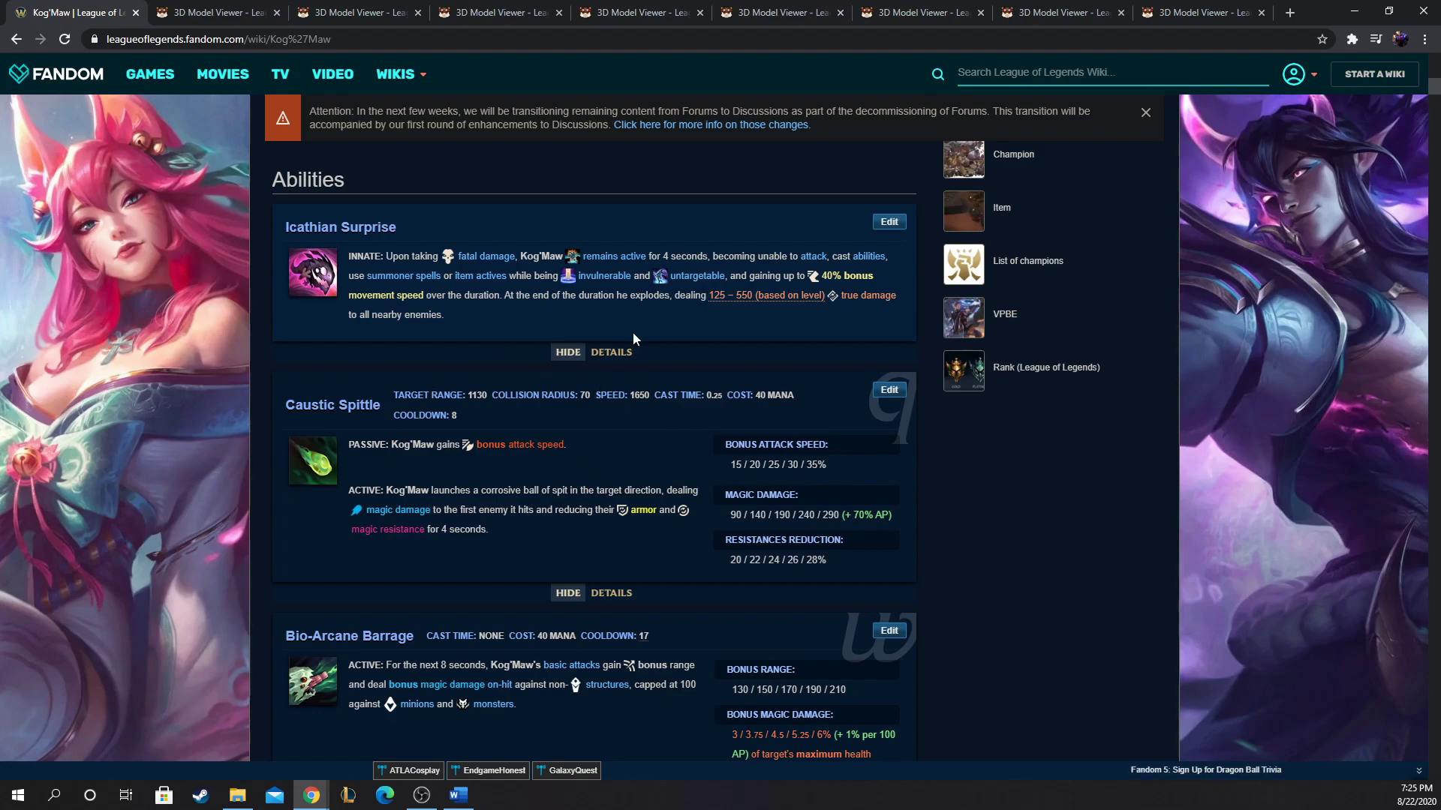
mouse_move(681, 366)
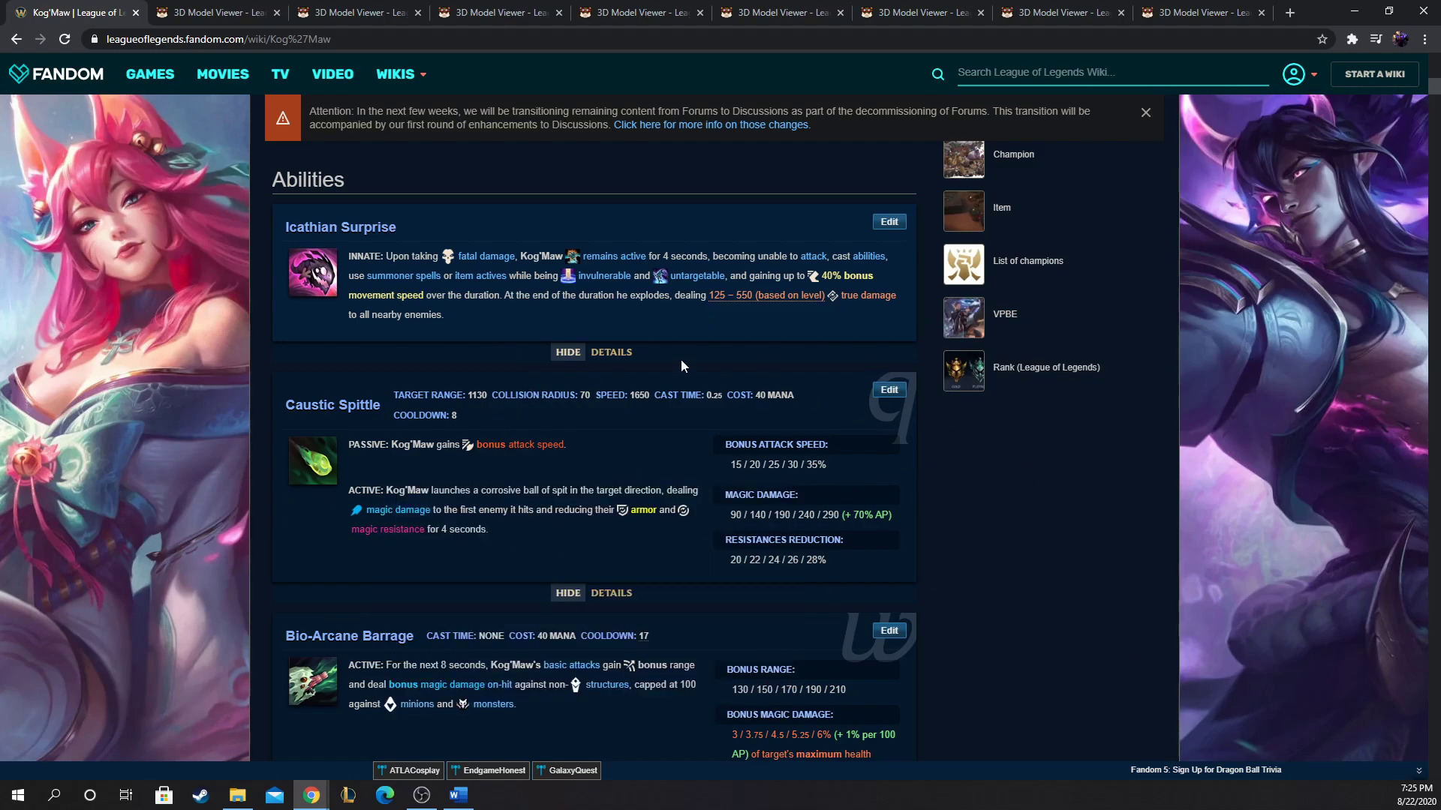
mouse_move(485, 311)
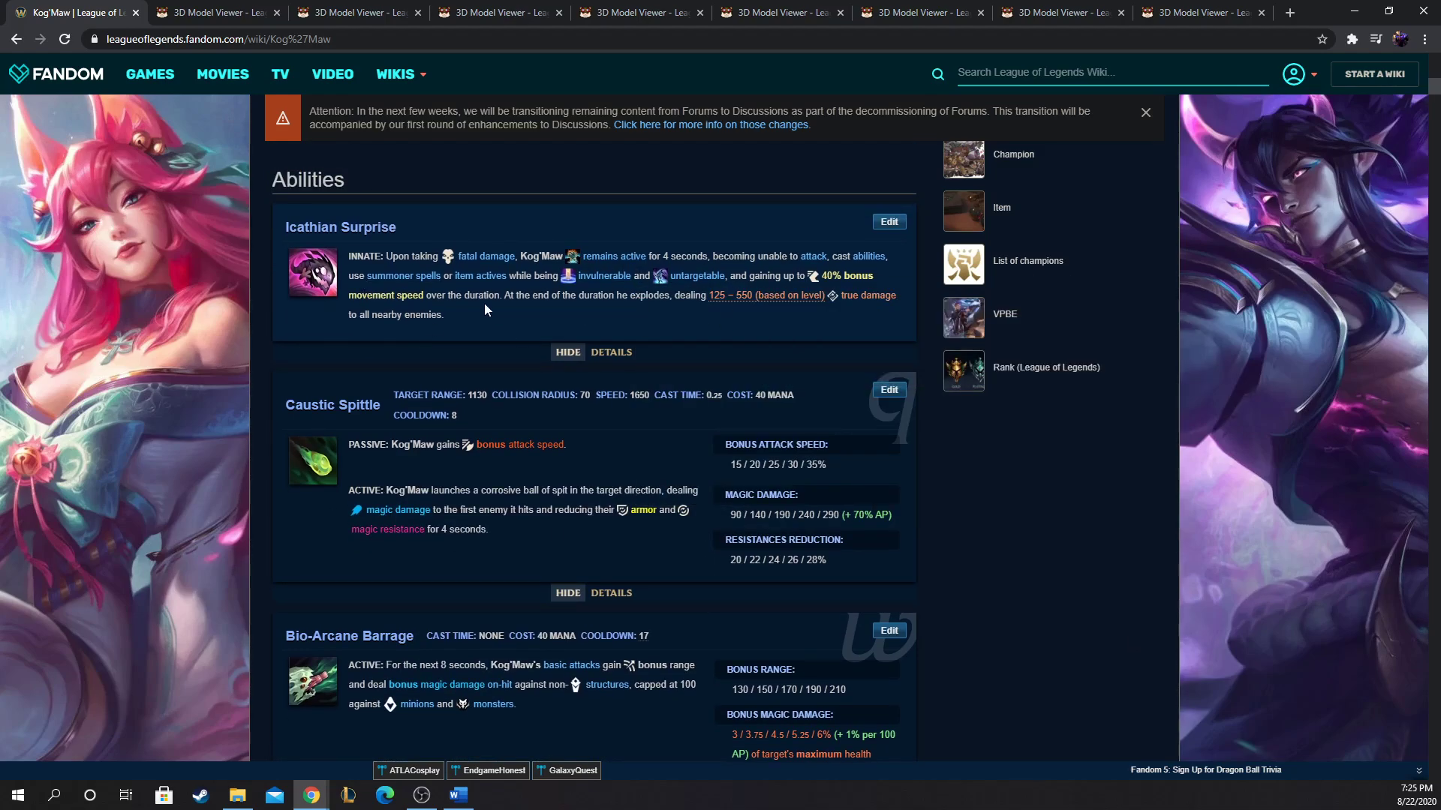
scroll("down", 3)
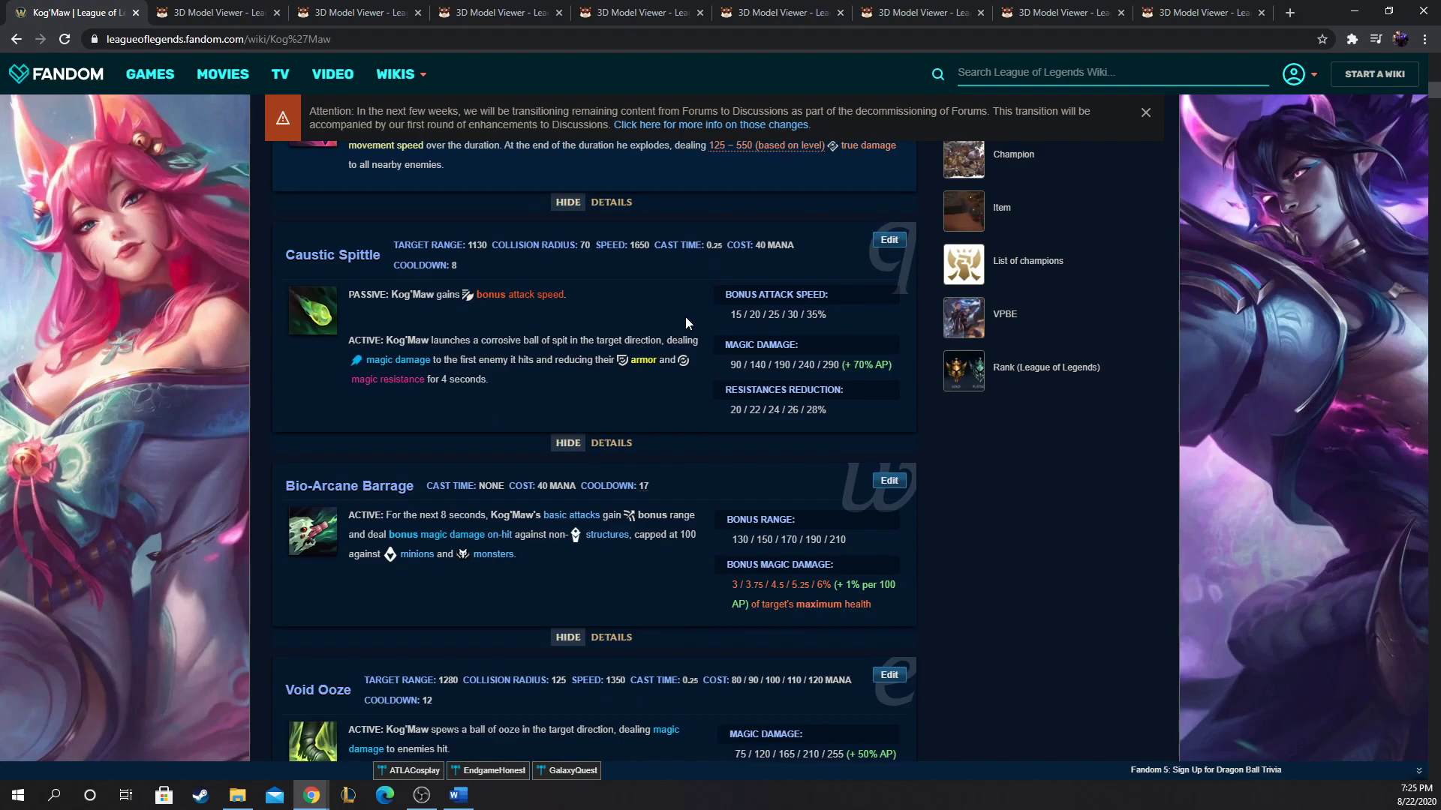
scroll("up", 3)
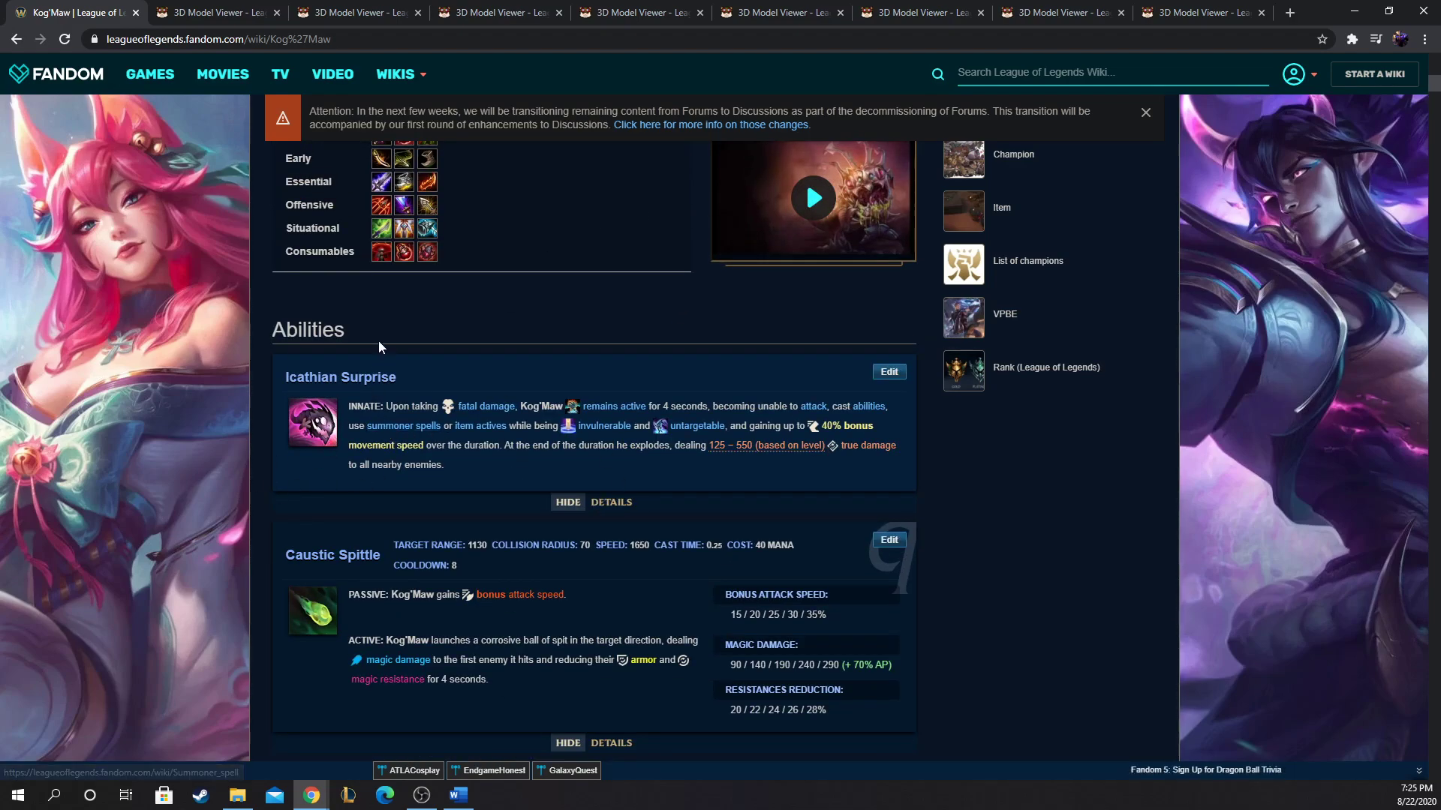
mouse_move(1317, 16)
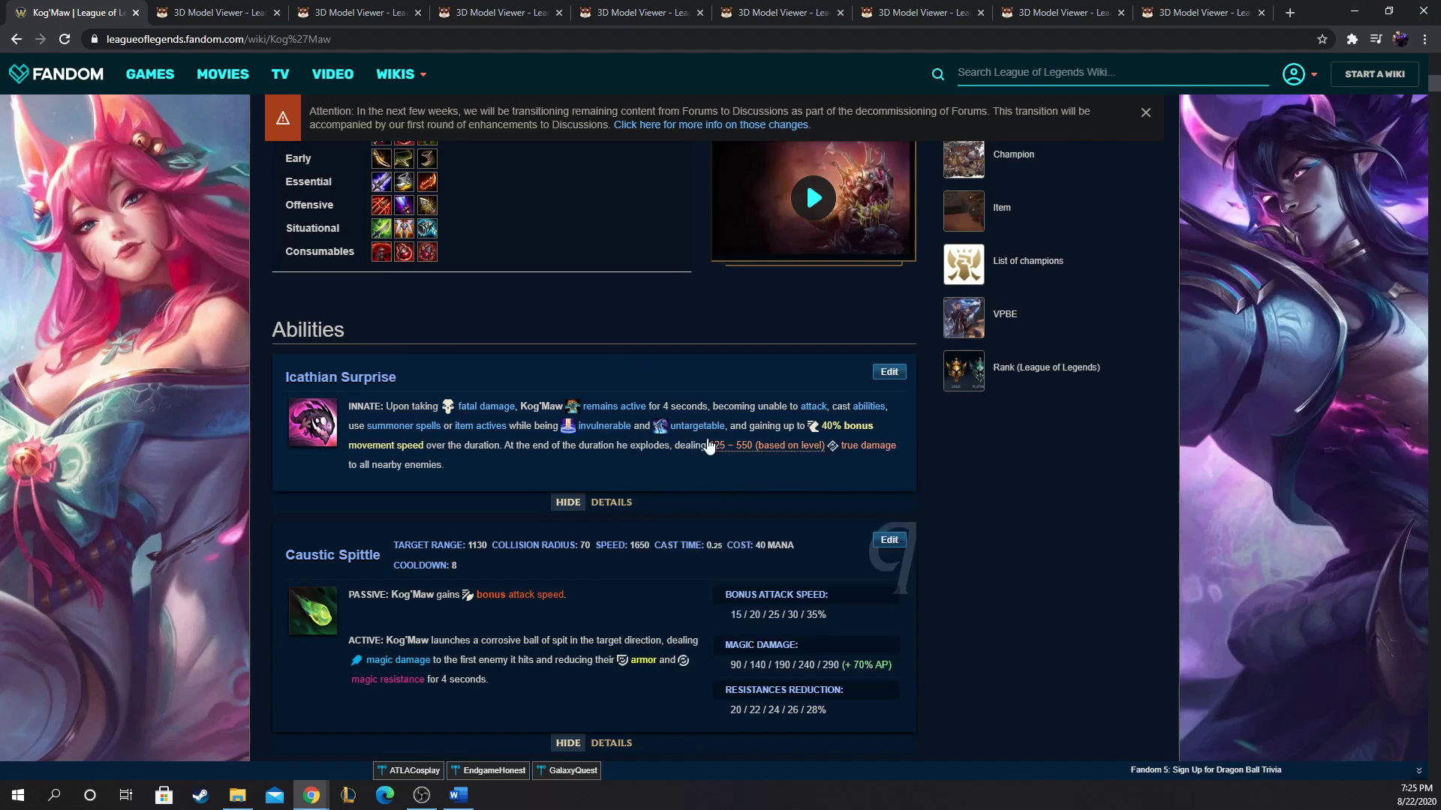
Step: View the base-statistics infobox at the top, then scroll back down to the Abilities section
scroll("up", 3)
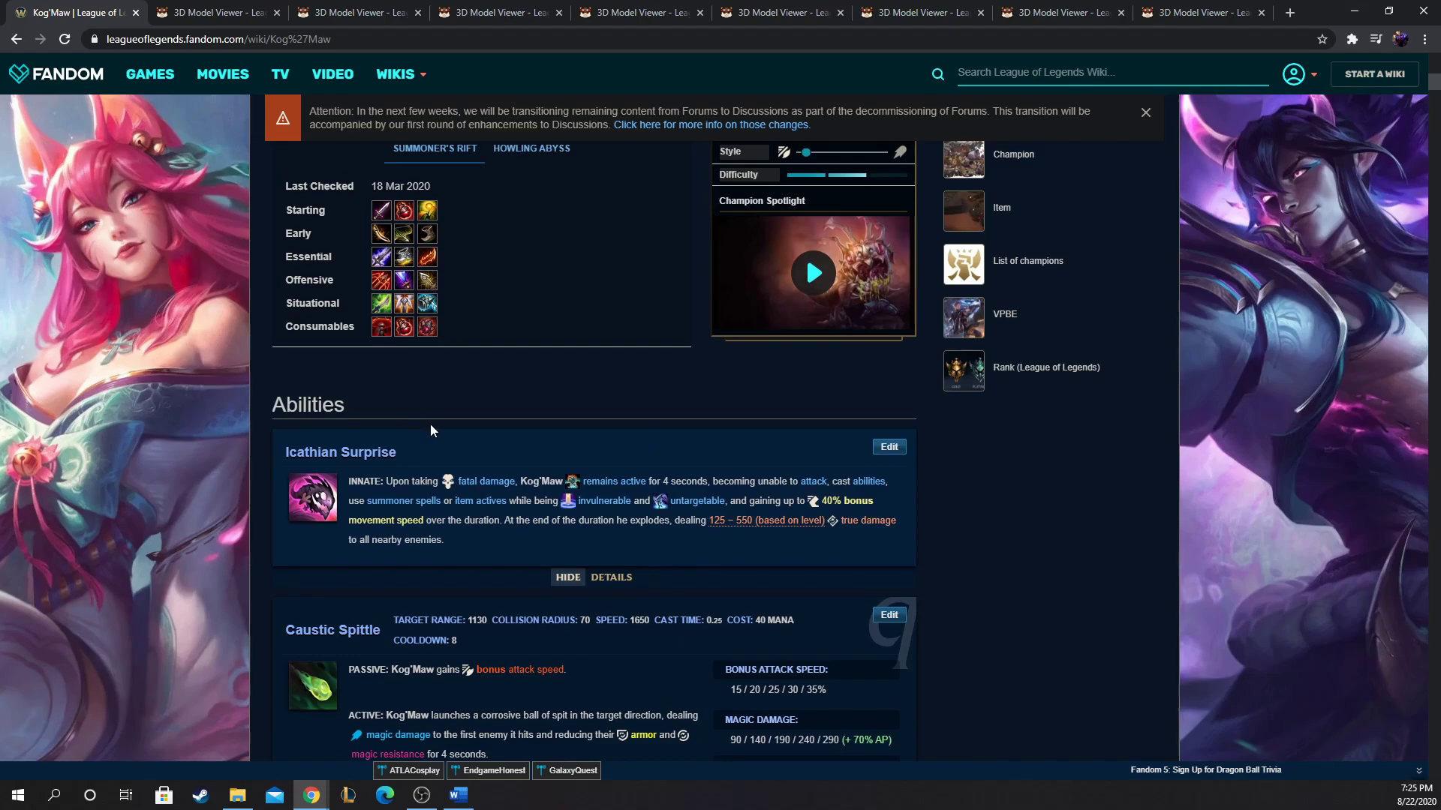
mouse_move(411, 510)
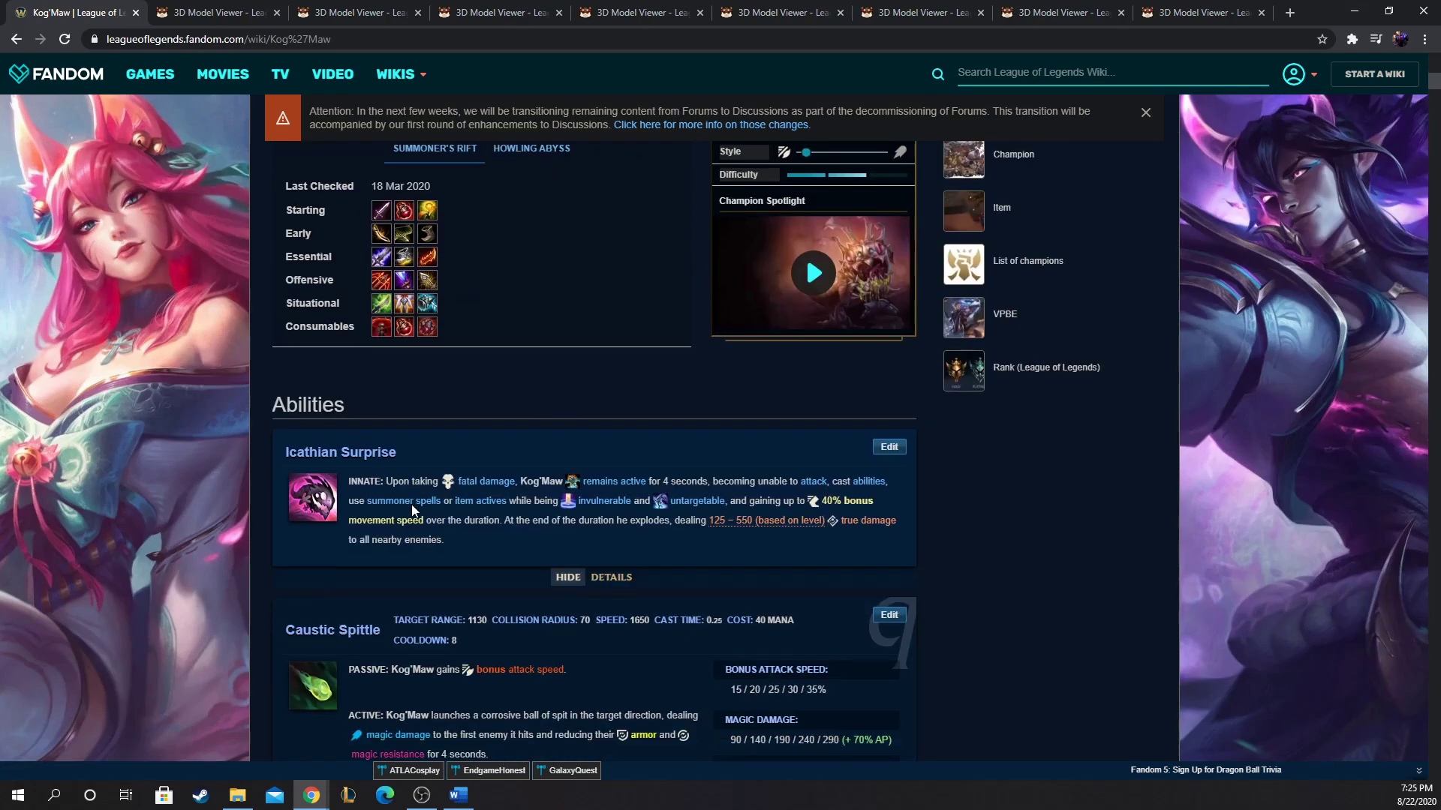
scroll("up", 3)
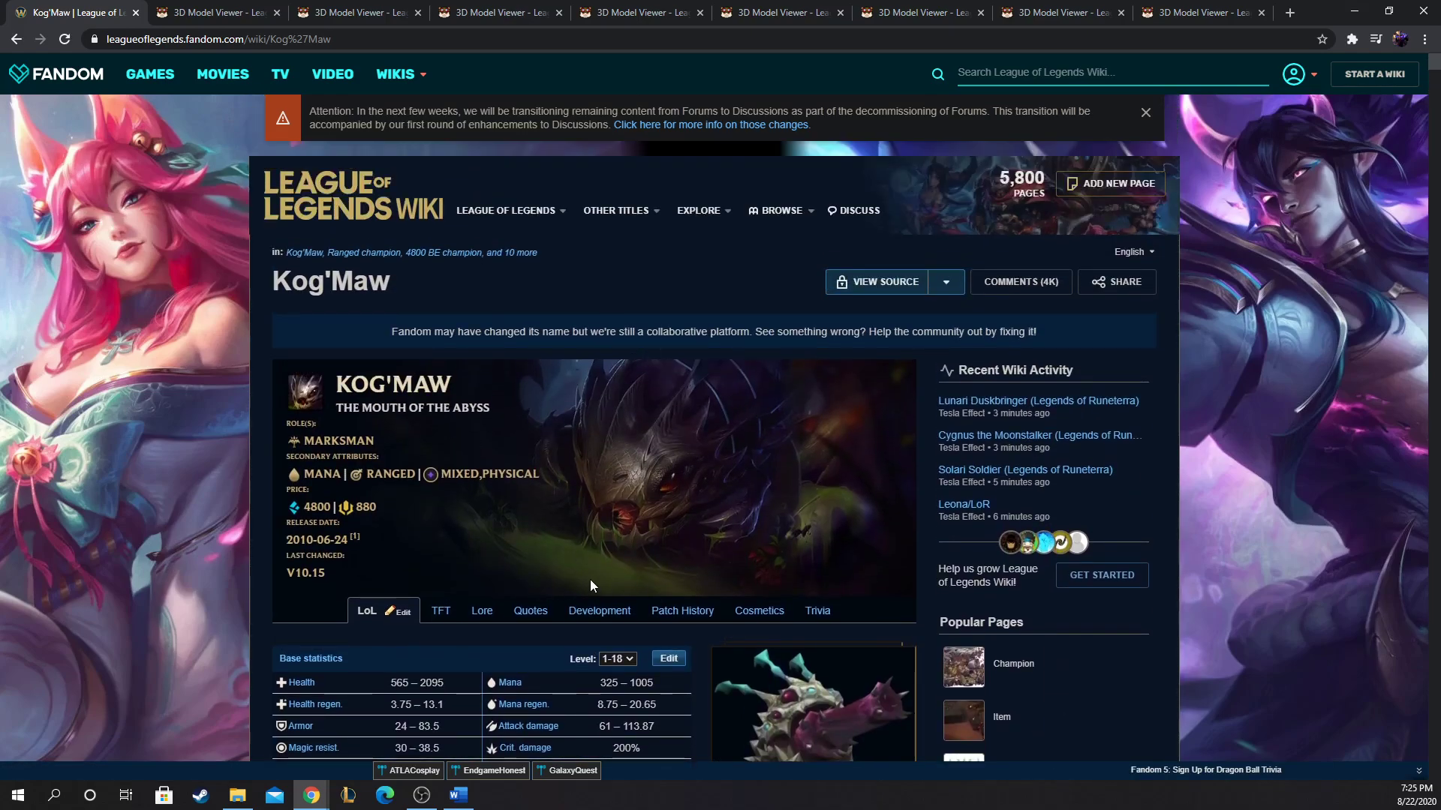
scroll("down", 3)
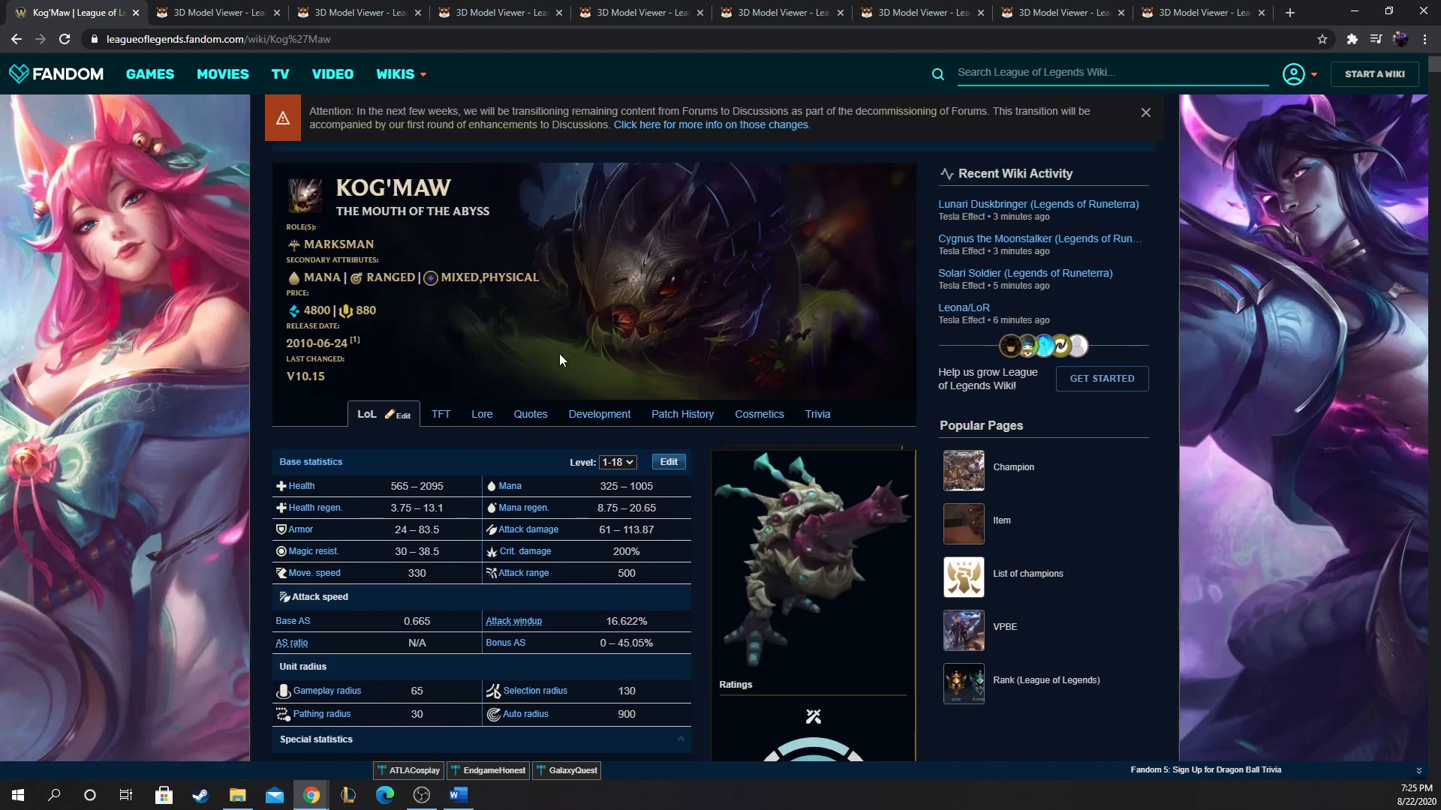
mouse_move(585, 341)
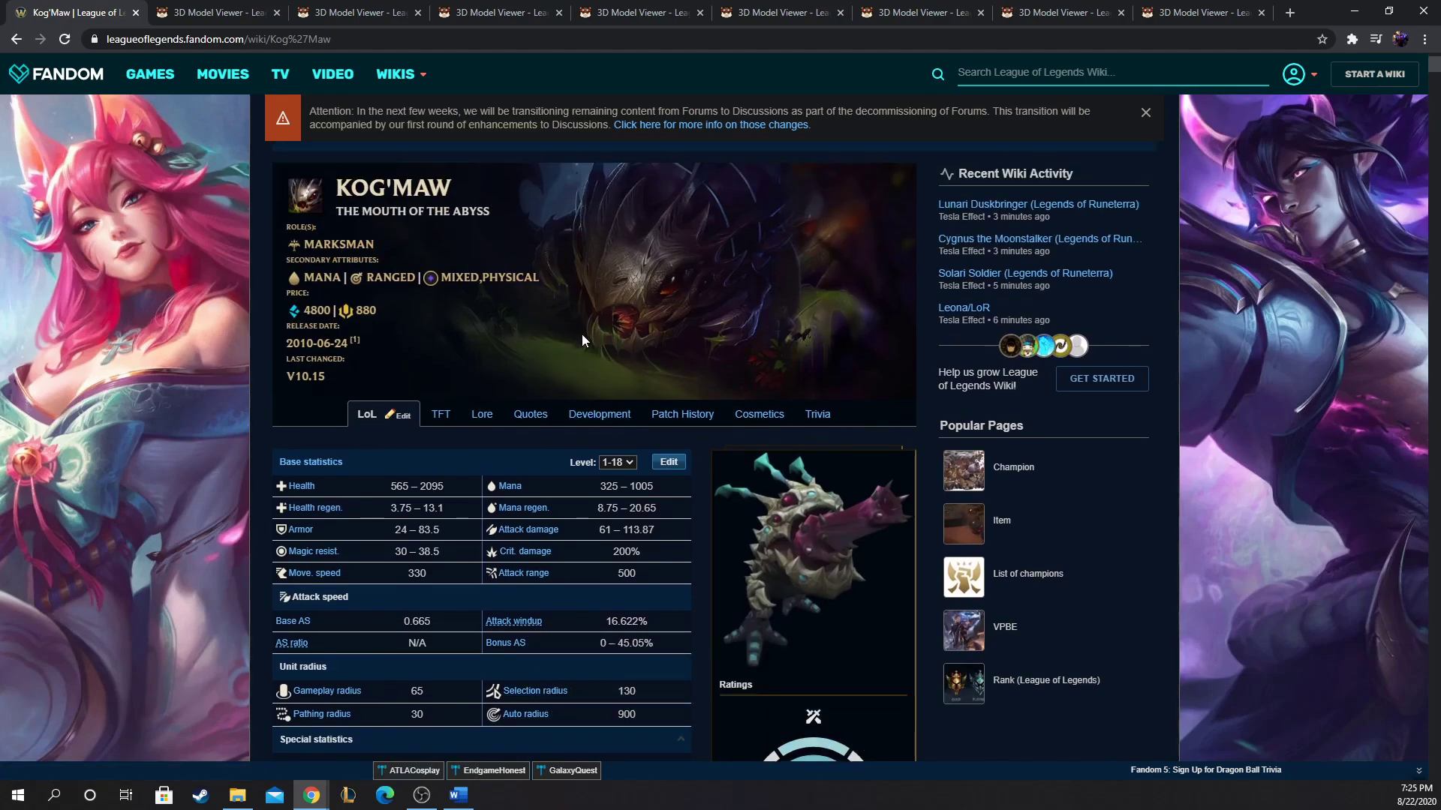
mouse_move(571, 478)
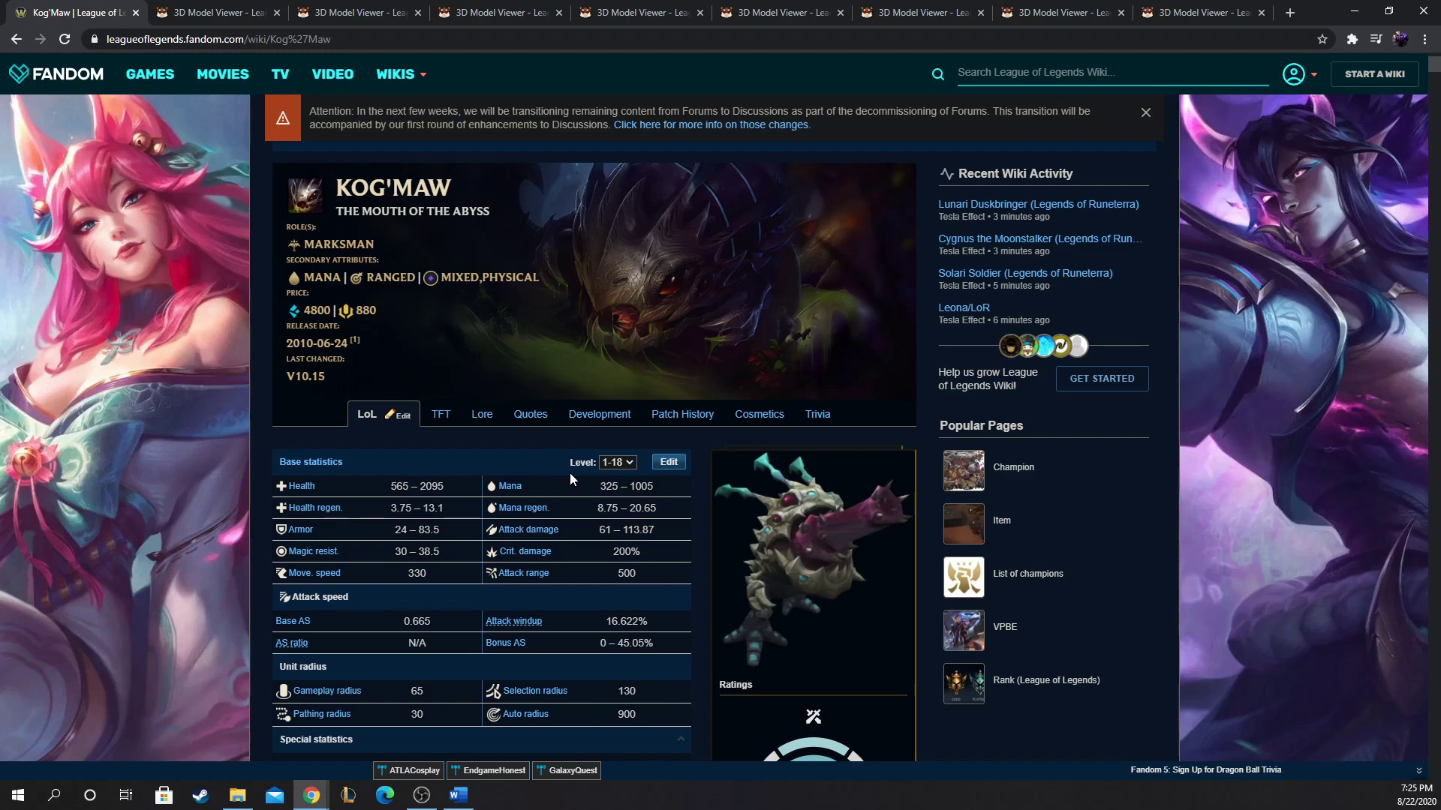
scroll("down", 3)
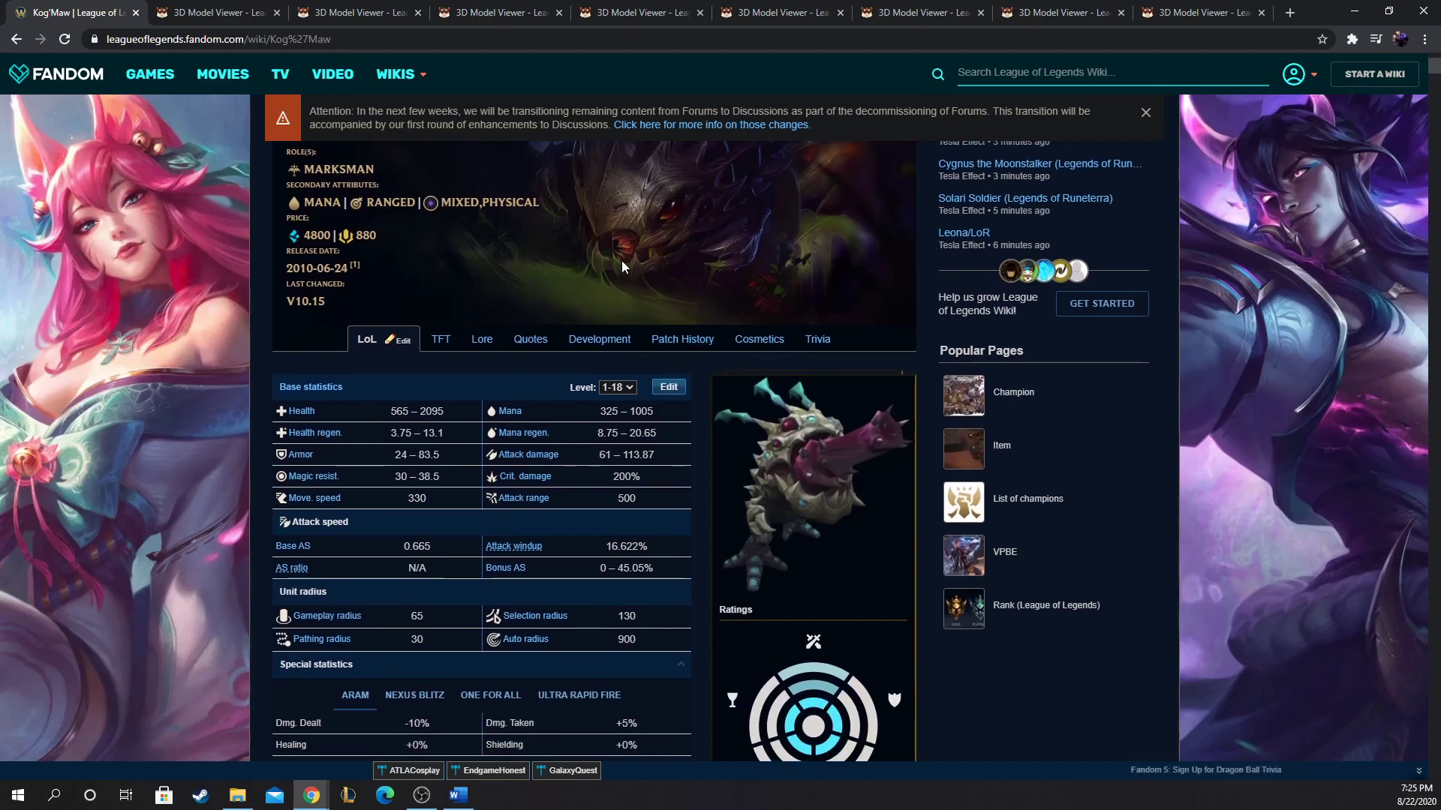
mouse_move(575, 334)
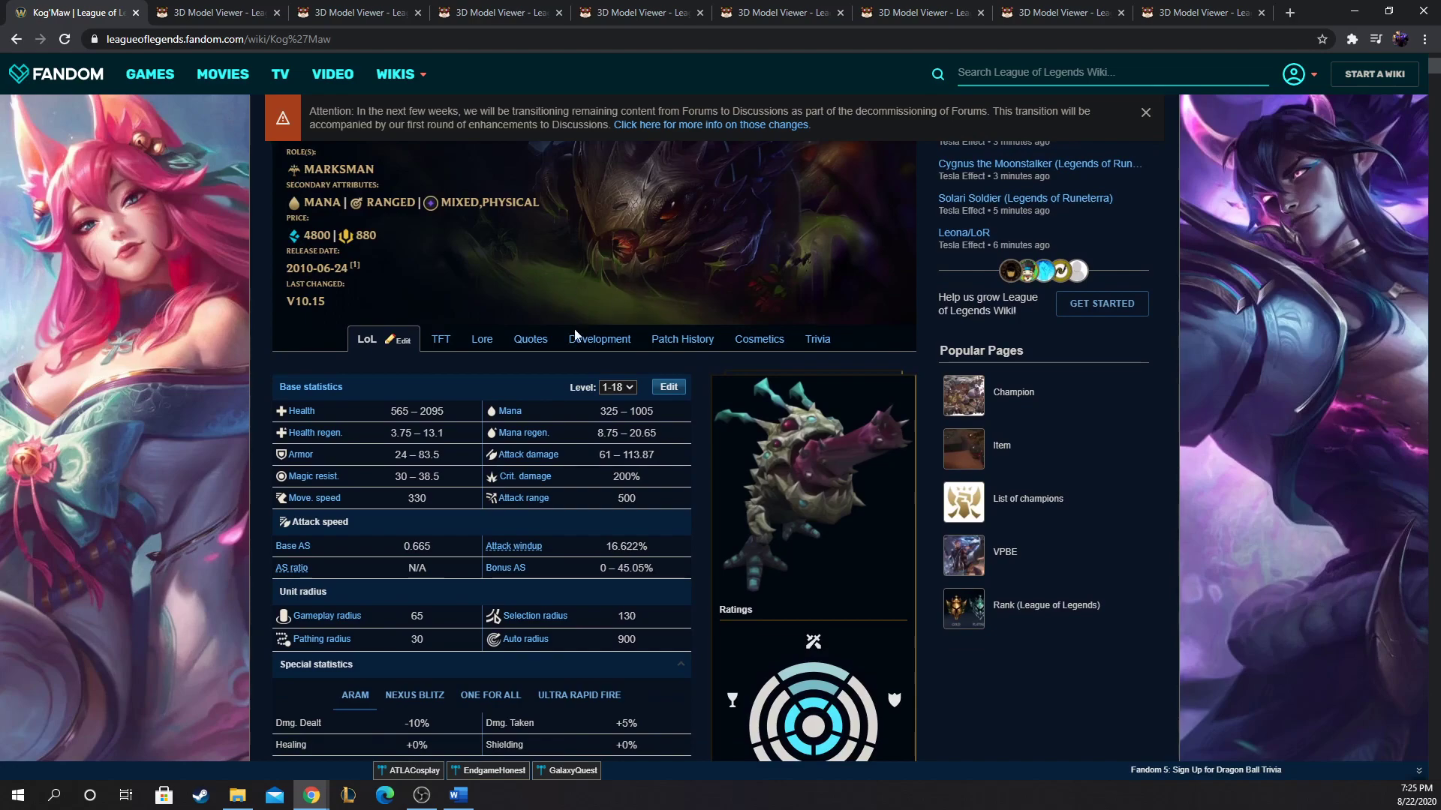
mouse_move(570, 271)
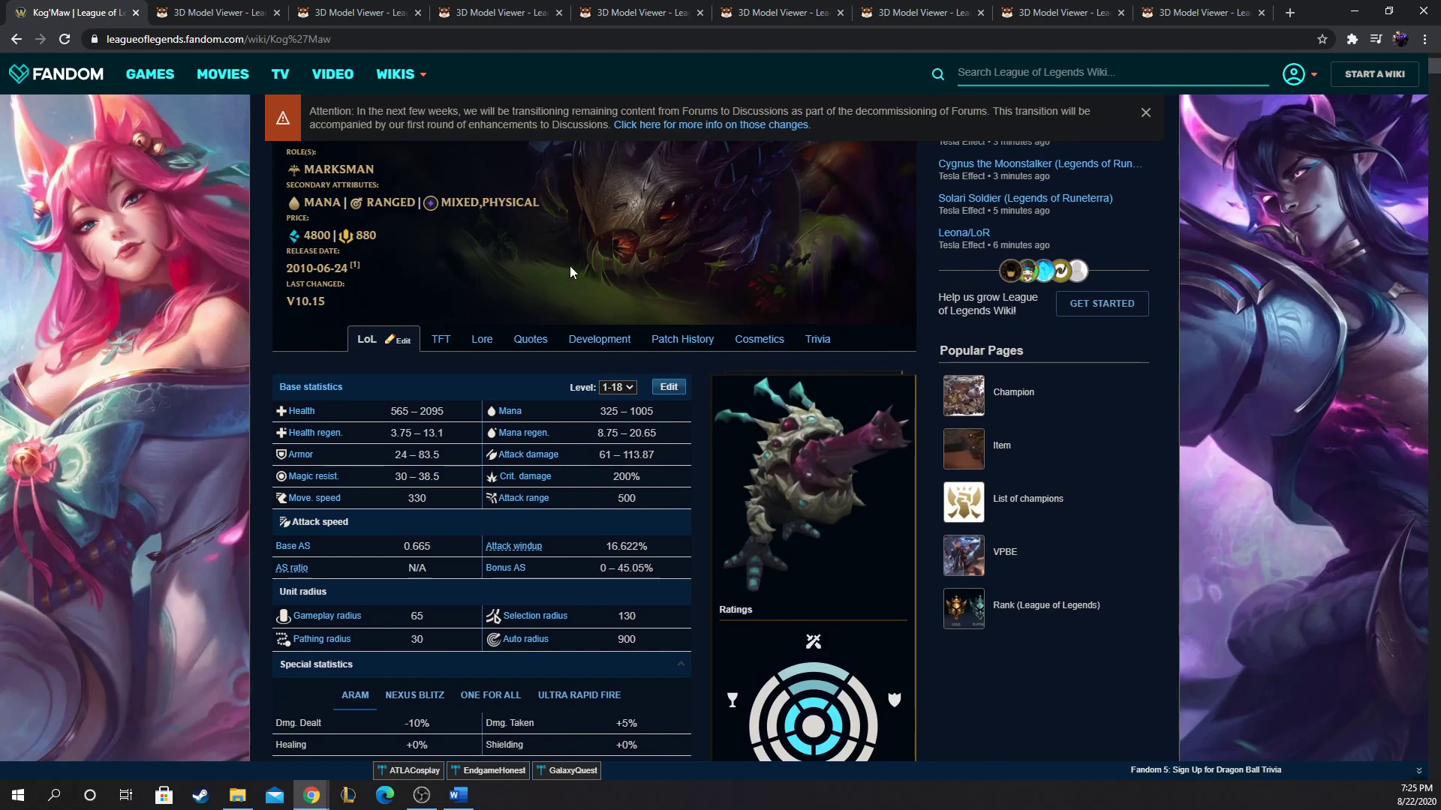
scroll("down", 3)
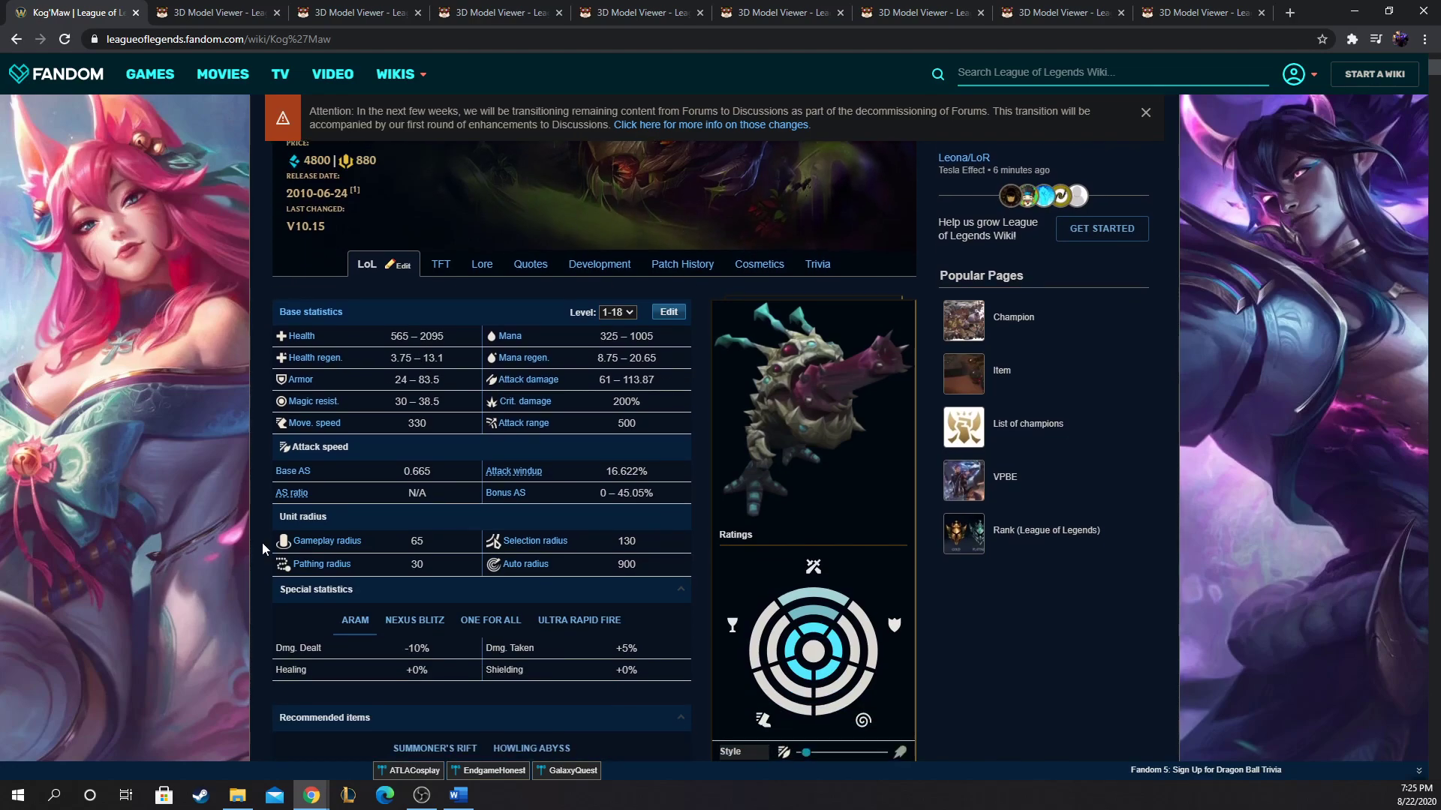
scroll("down", 3)
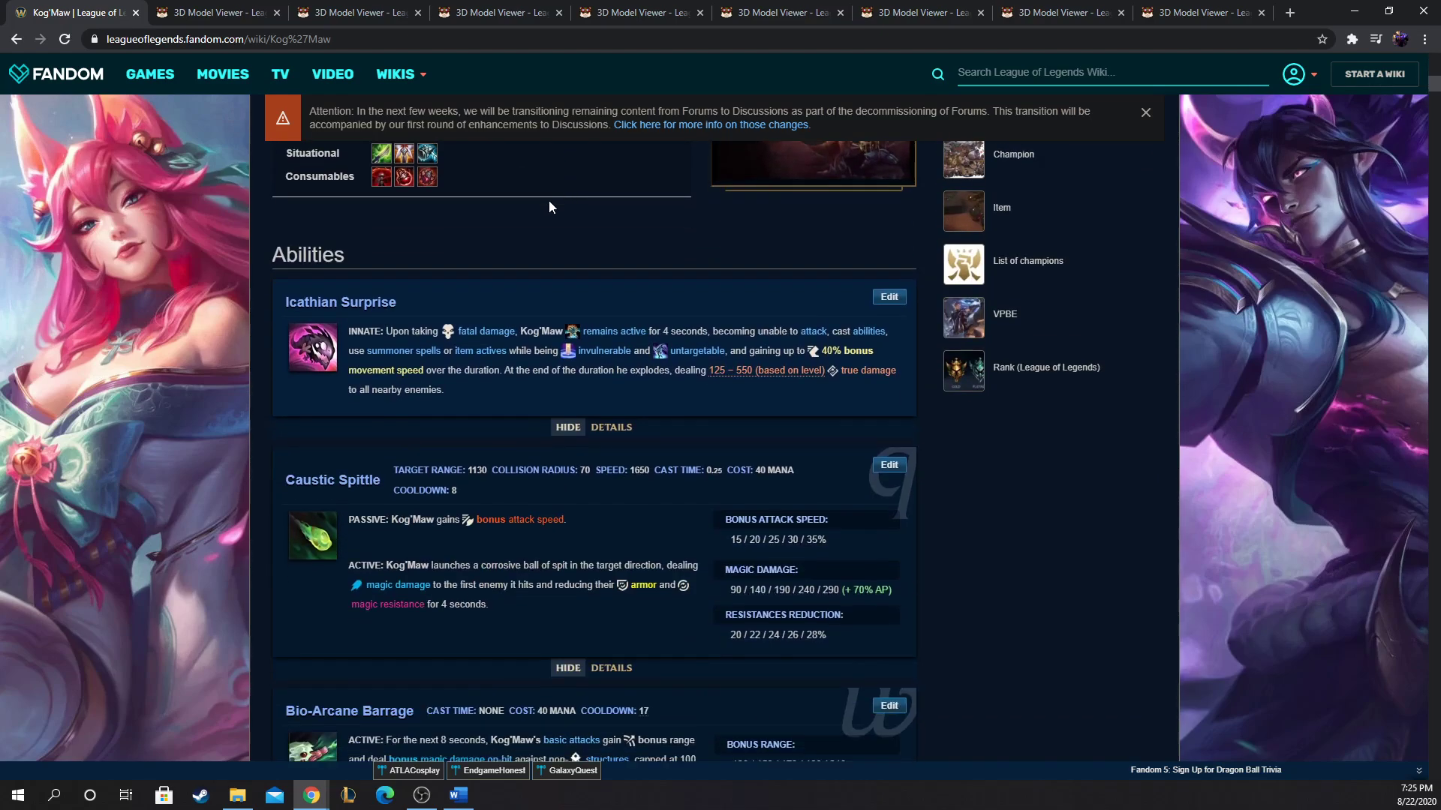
scroll("down", 3)
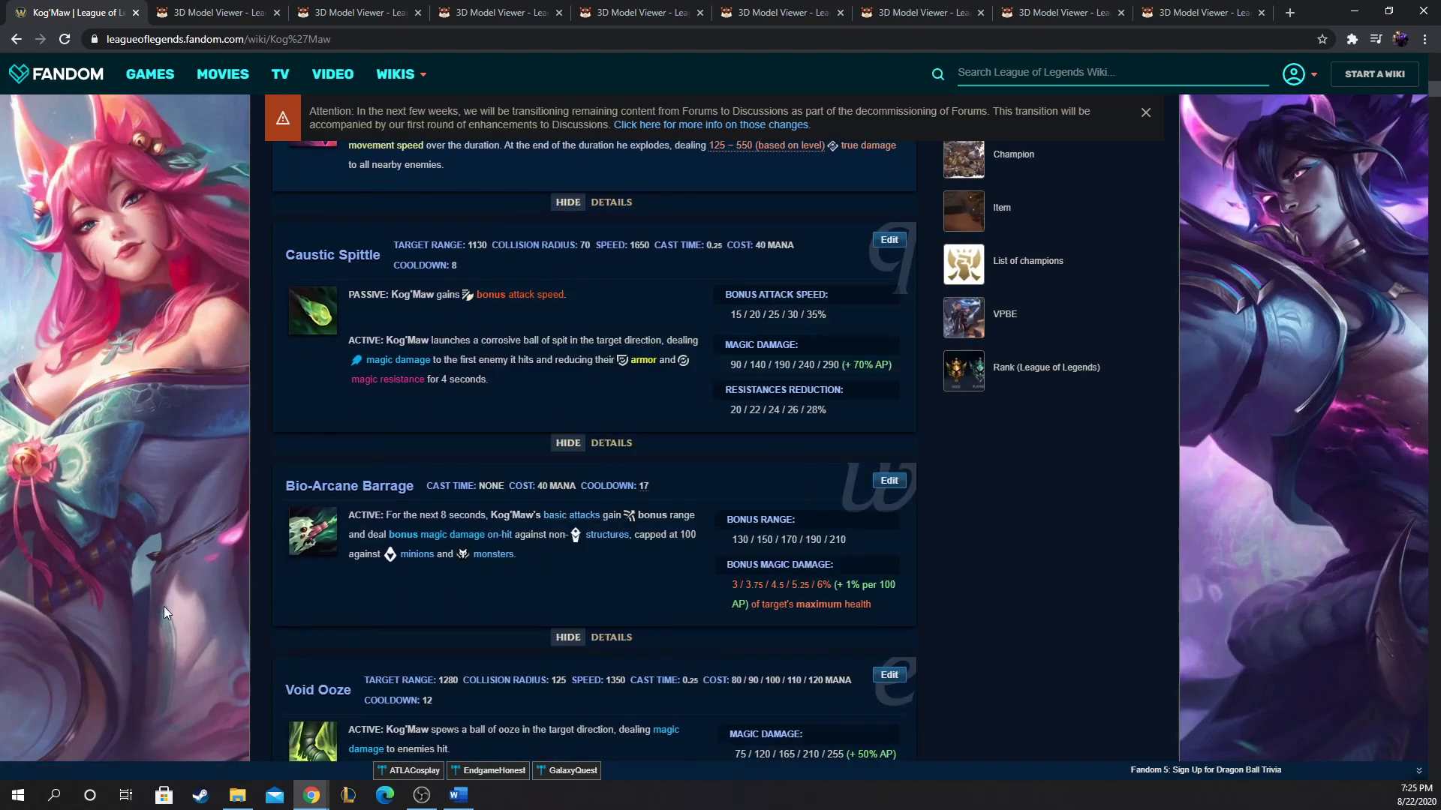
scroll("down", 3)
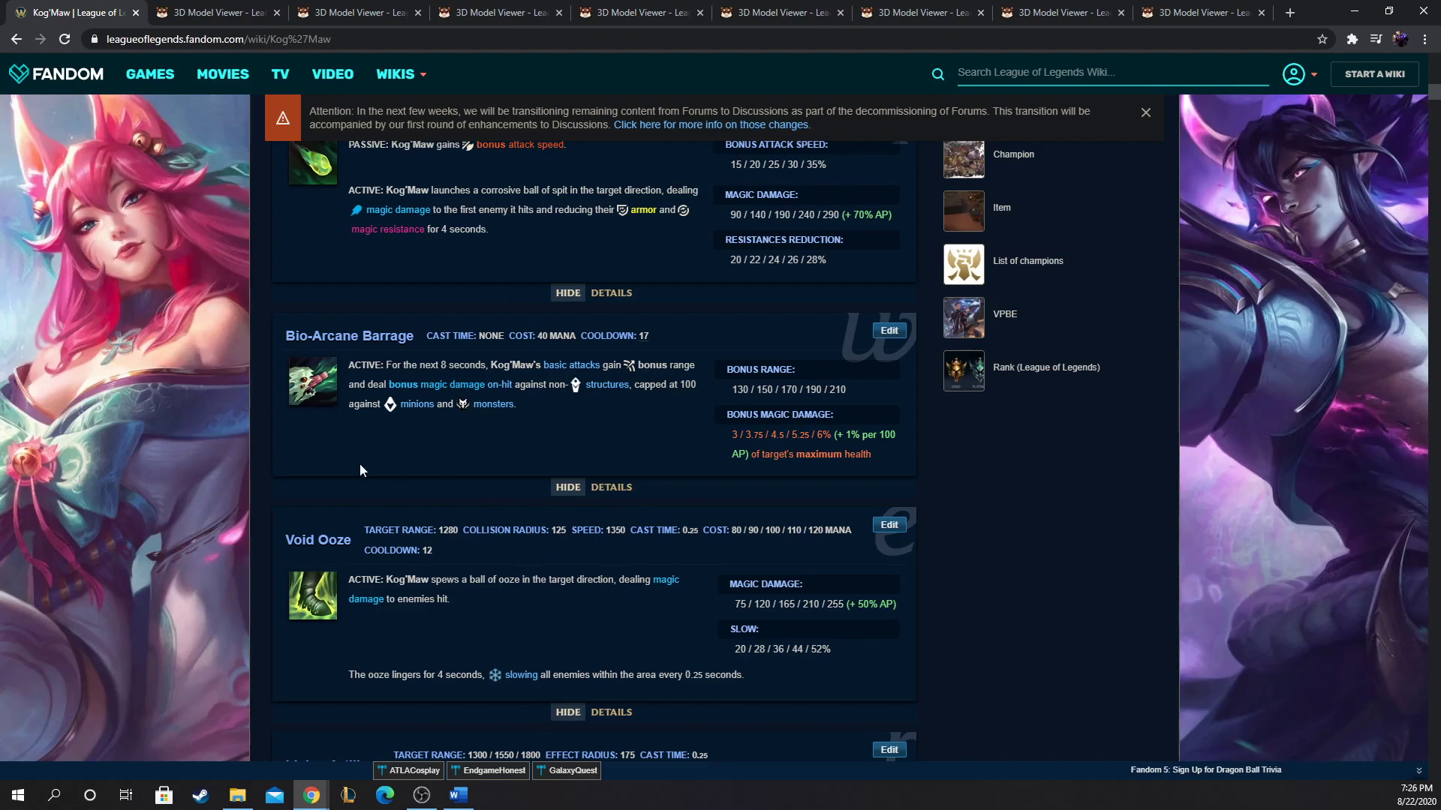
mouse_move(315, 460)
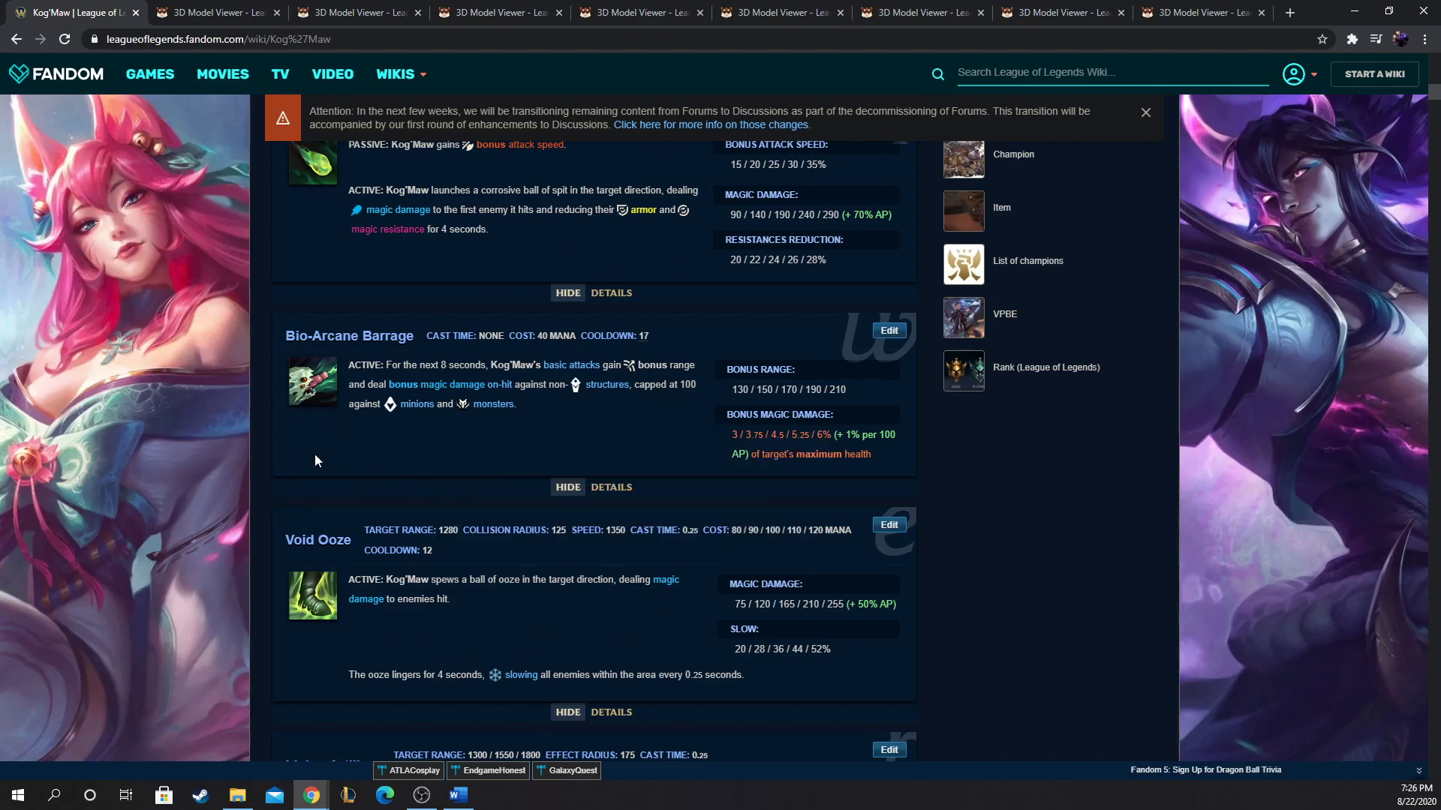
scroll("down", 3)
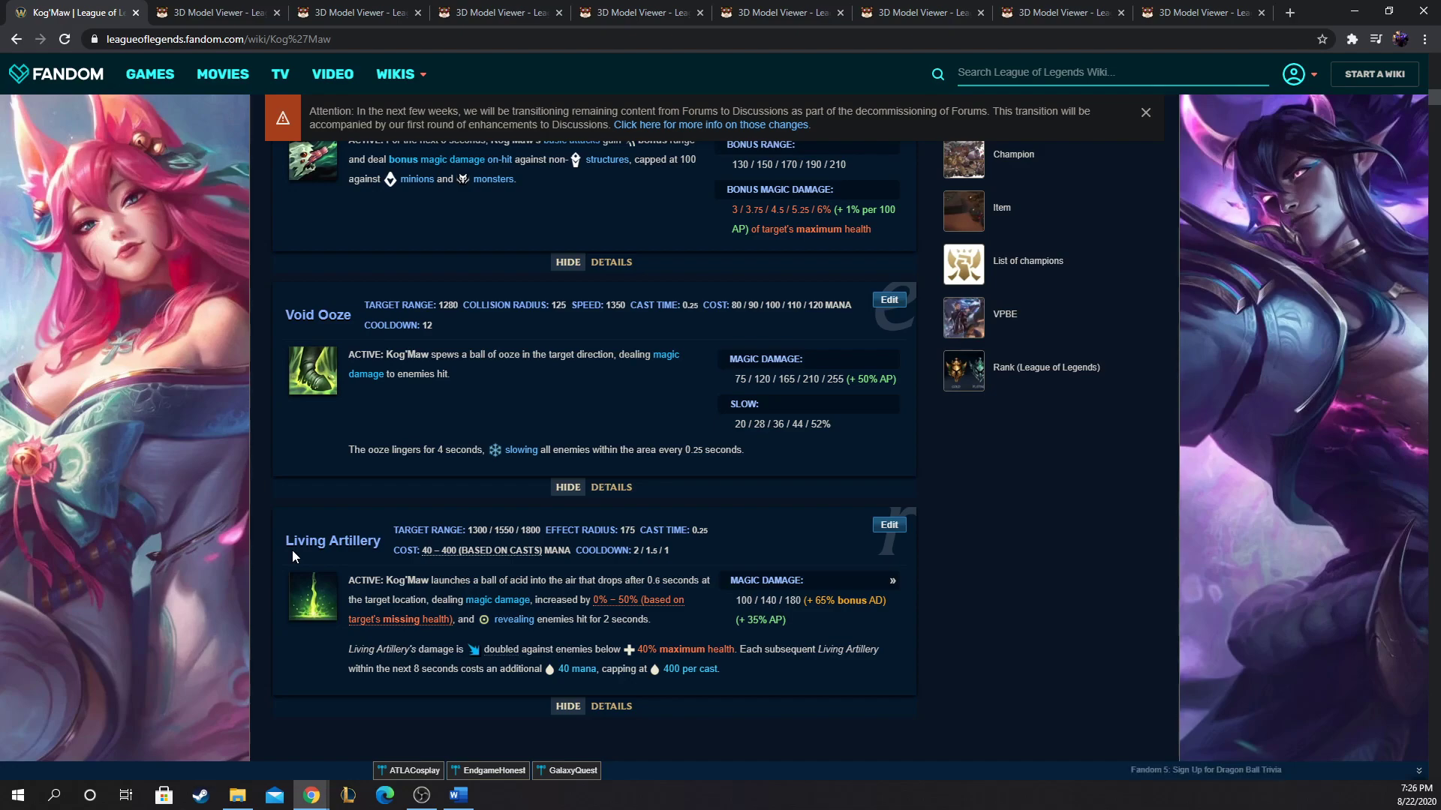
scroll("up", 3)
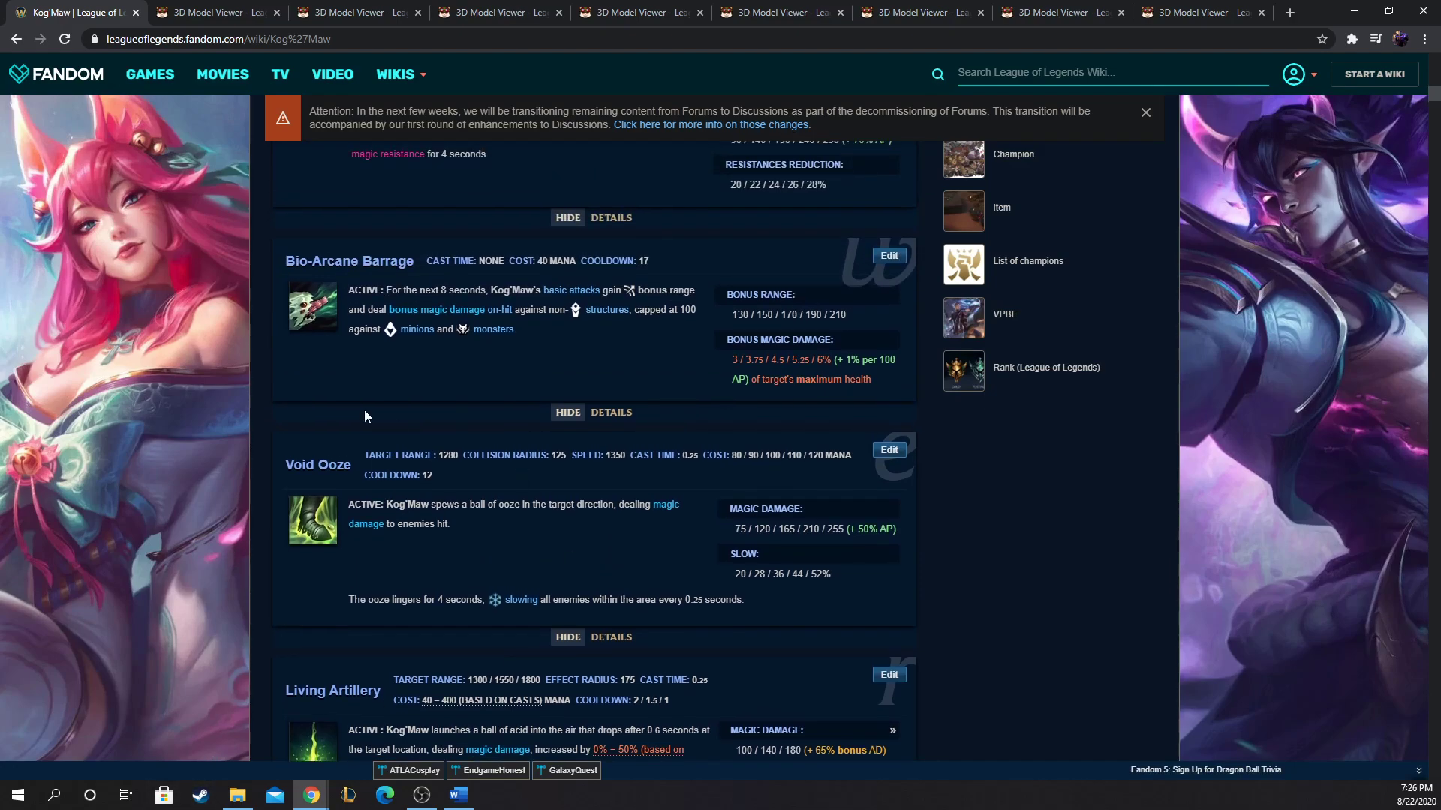
scroll("up", 3)
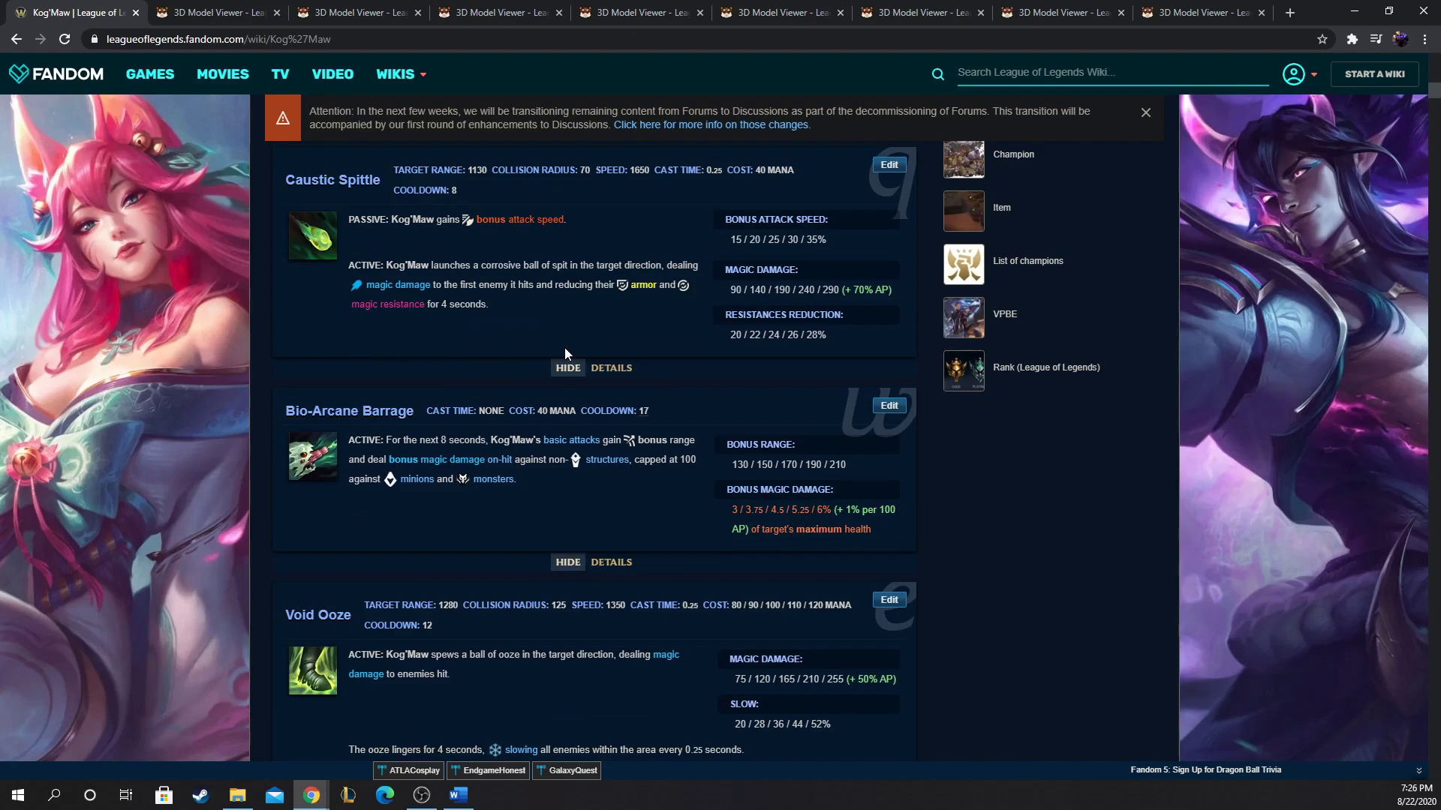
scroll("up", 3)
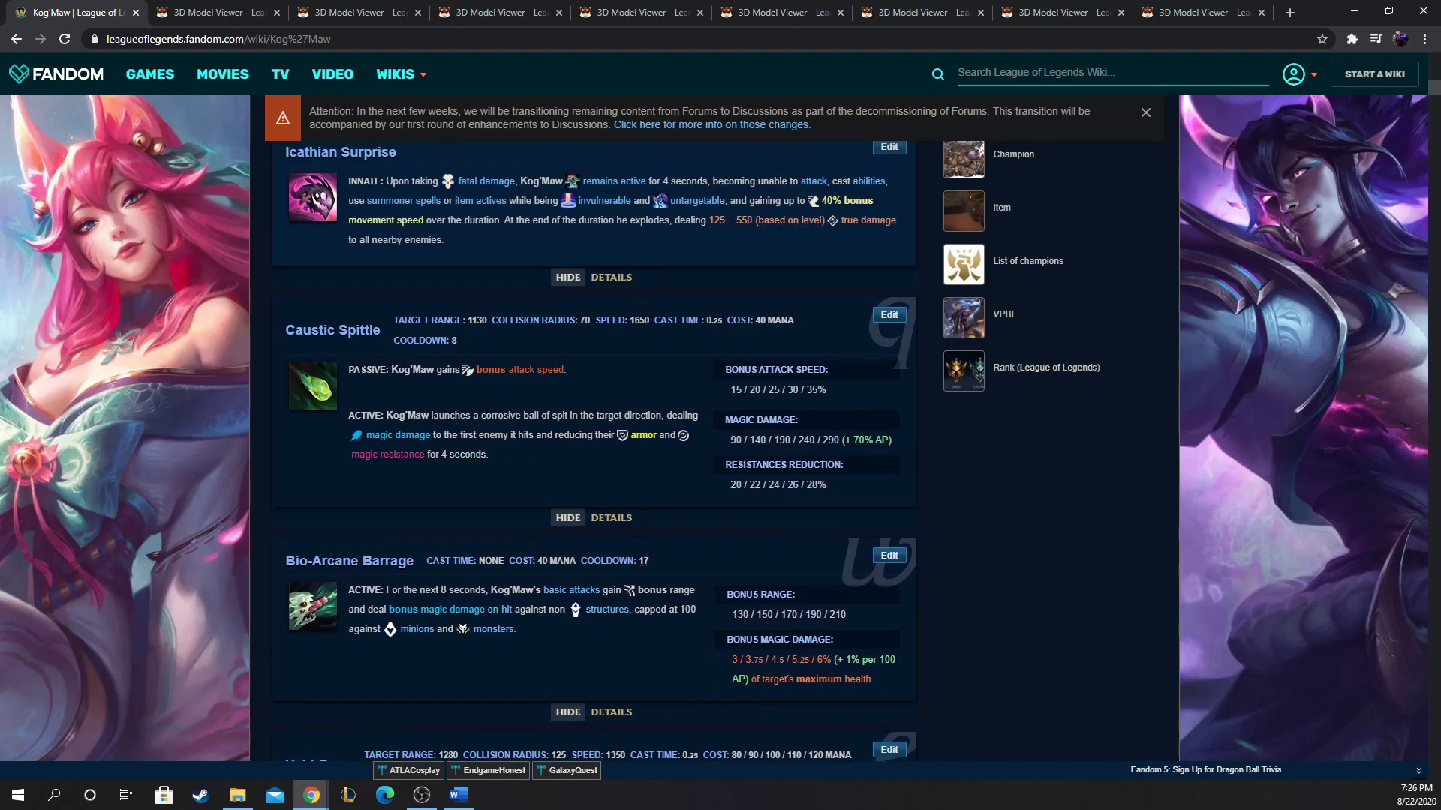
scroll("up", 3)
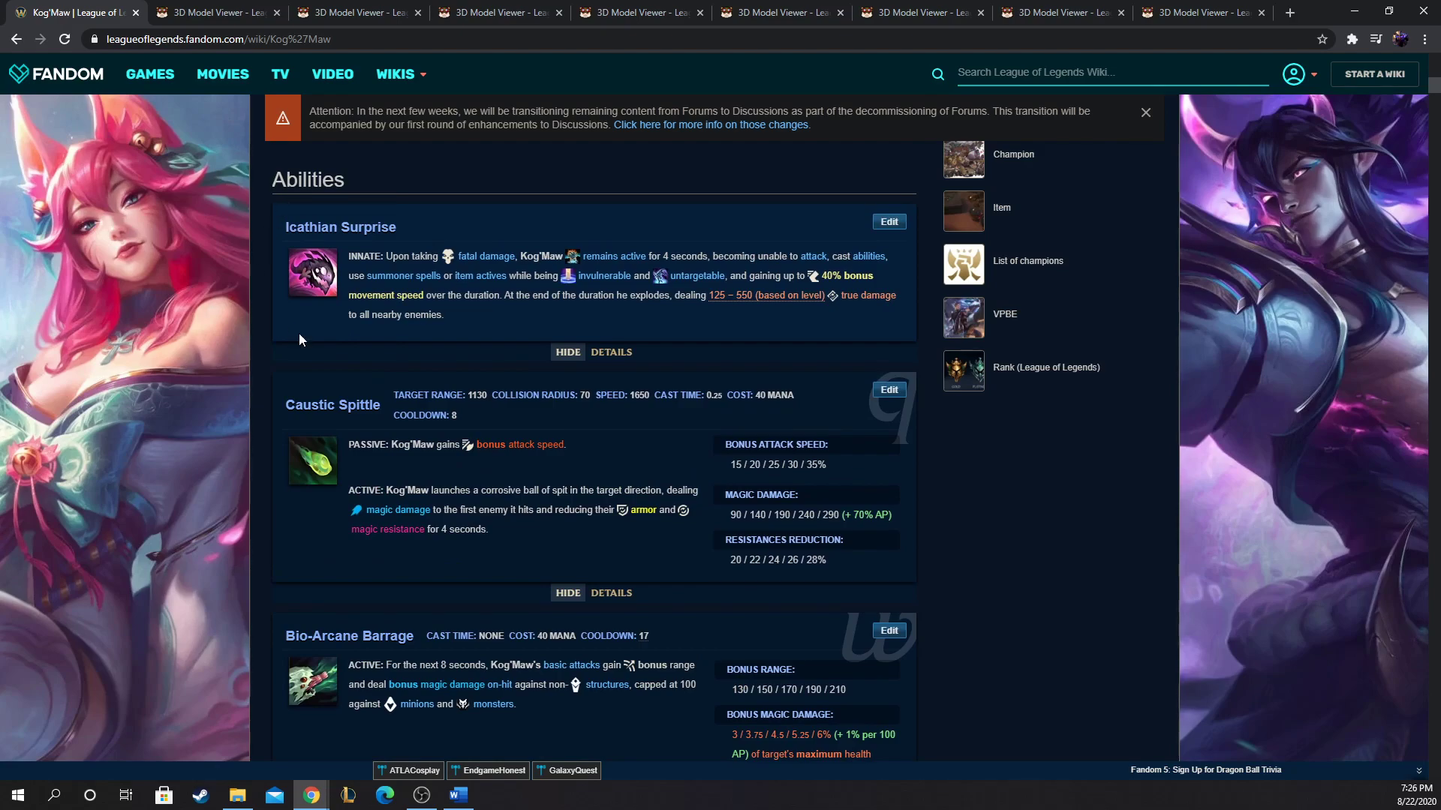
mouse_move(207, 350)
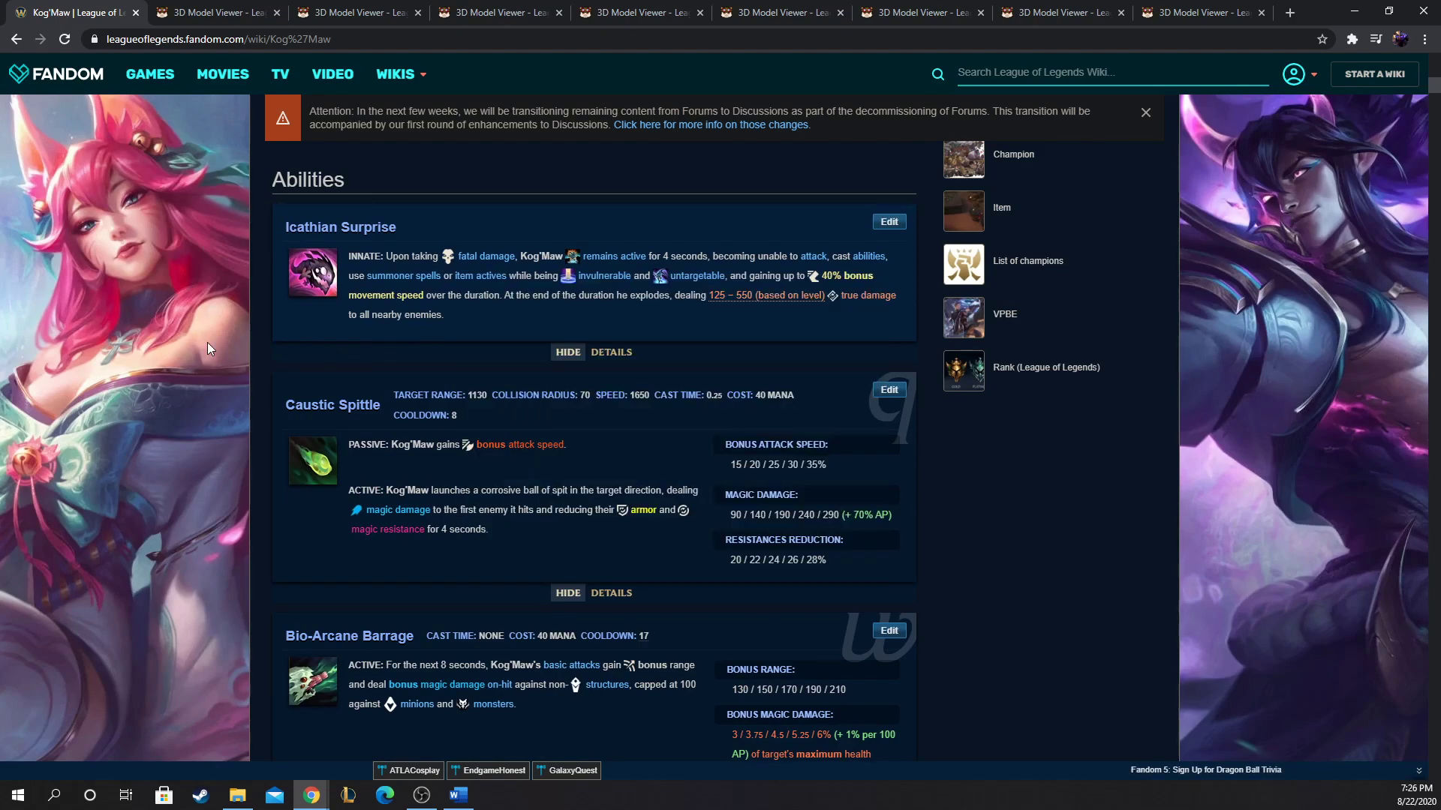
mouse_move(439, 177)
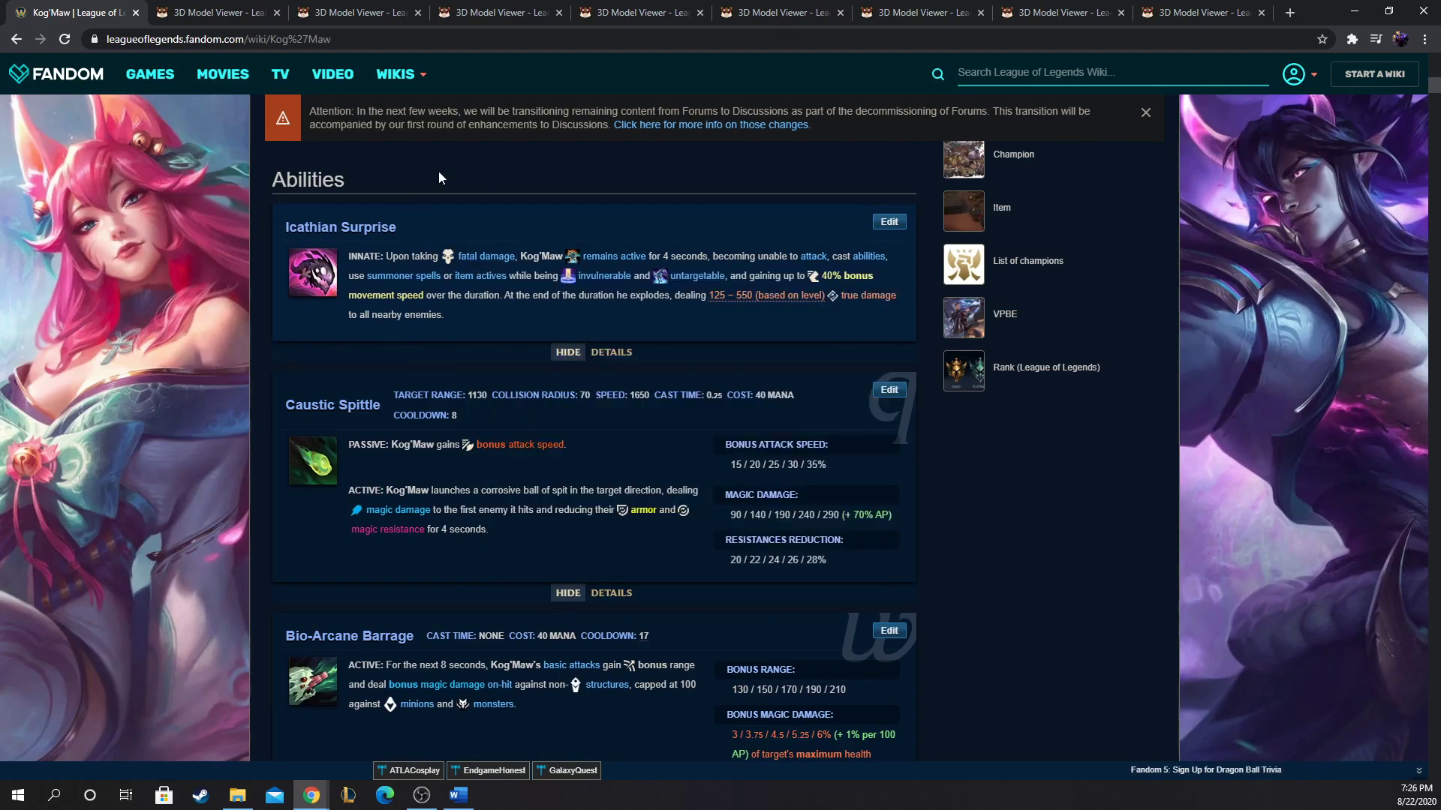
mouse_move(382, 258)
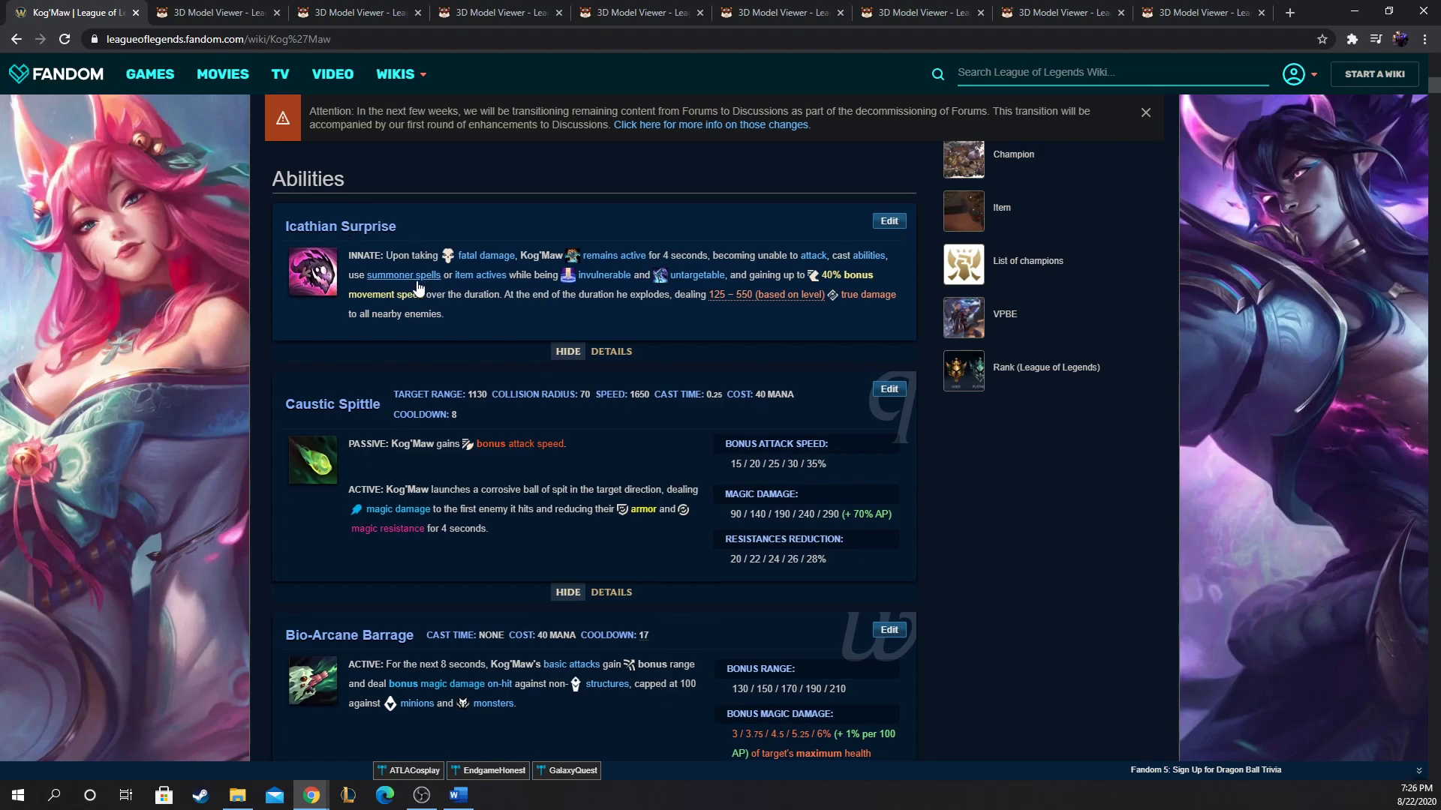
scroll("down", 3)
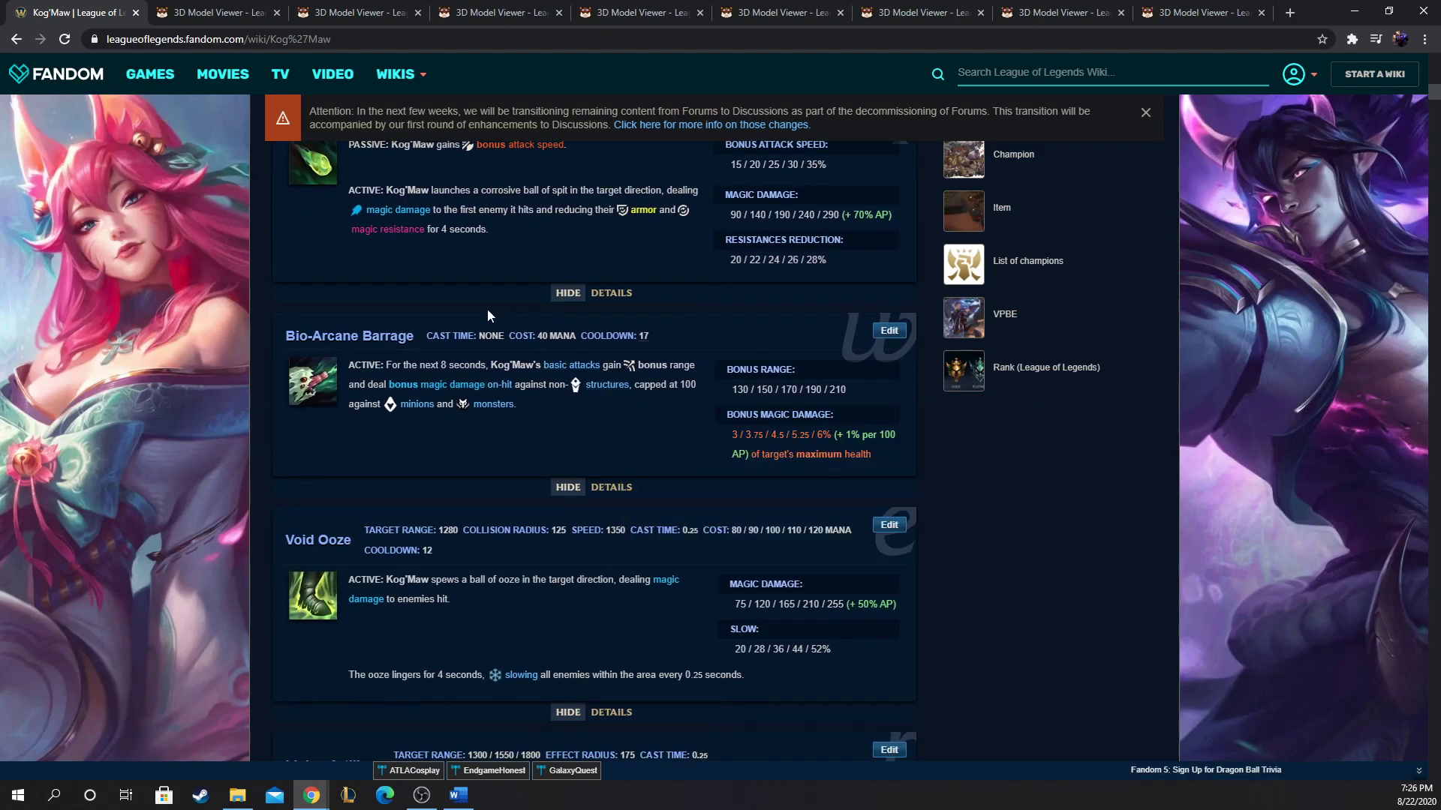
scroll("up", 3)
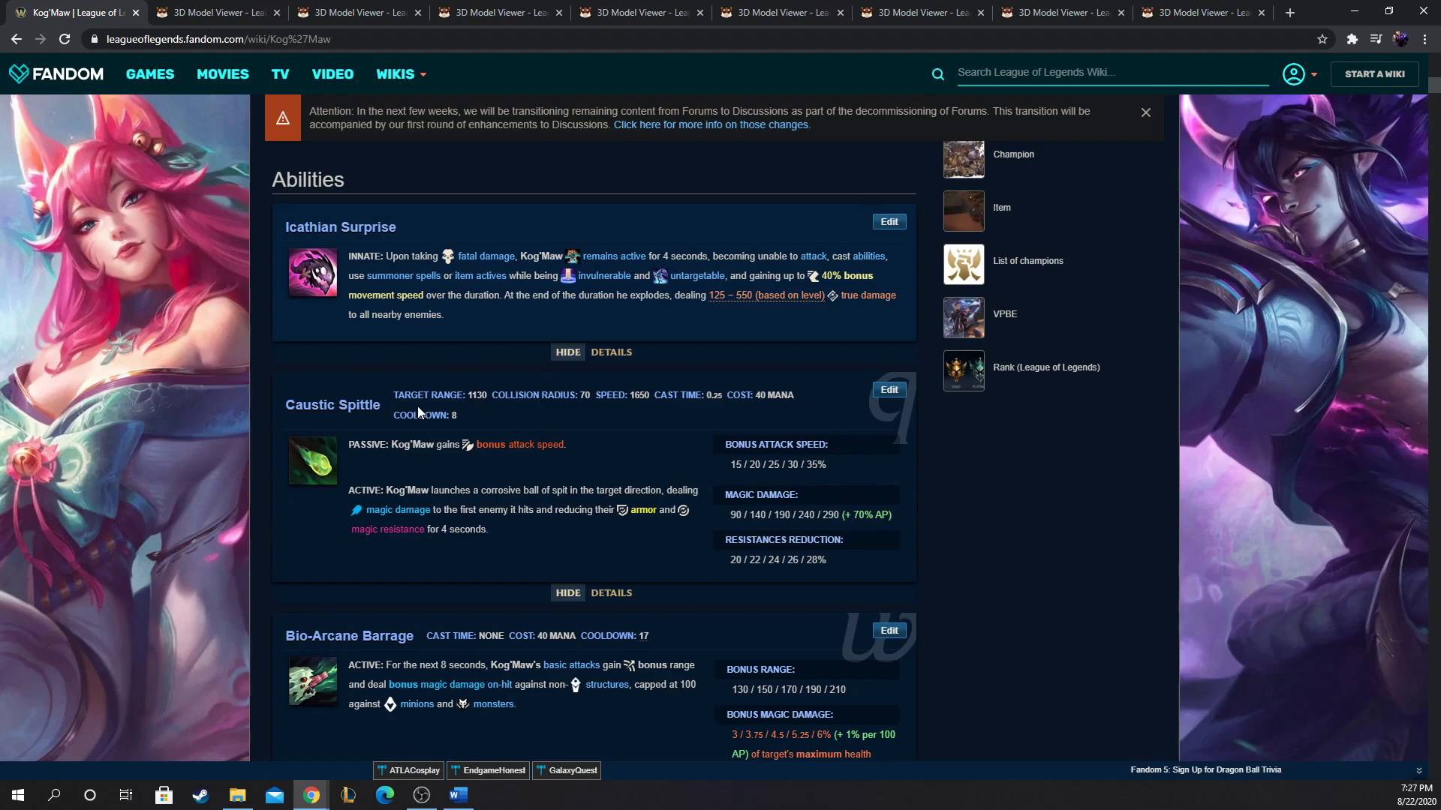
mouse_move(341, 383)
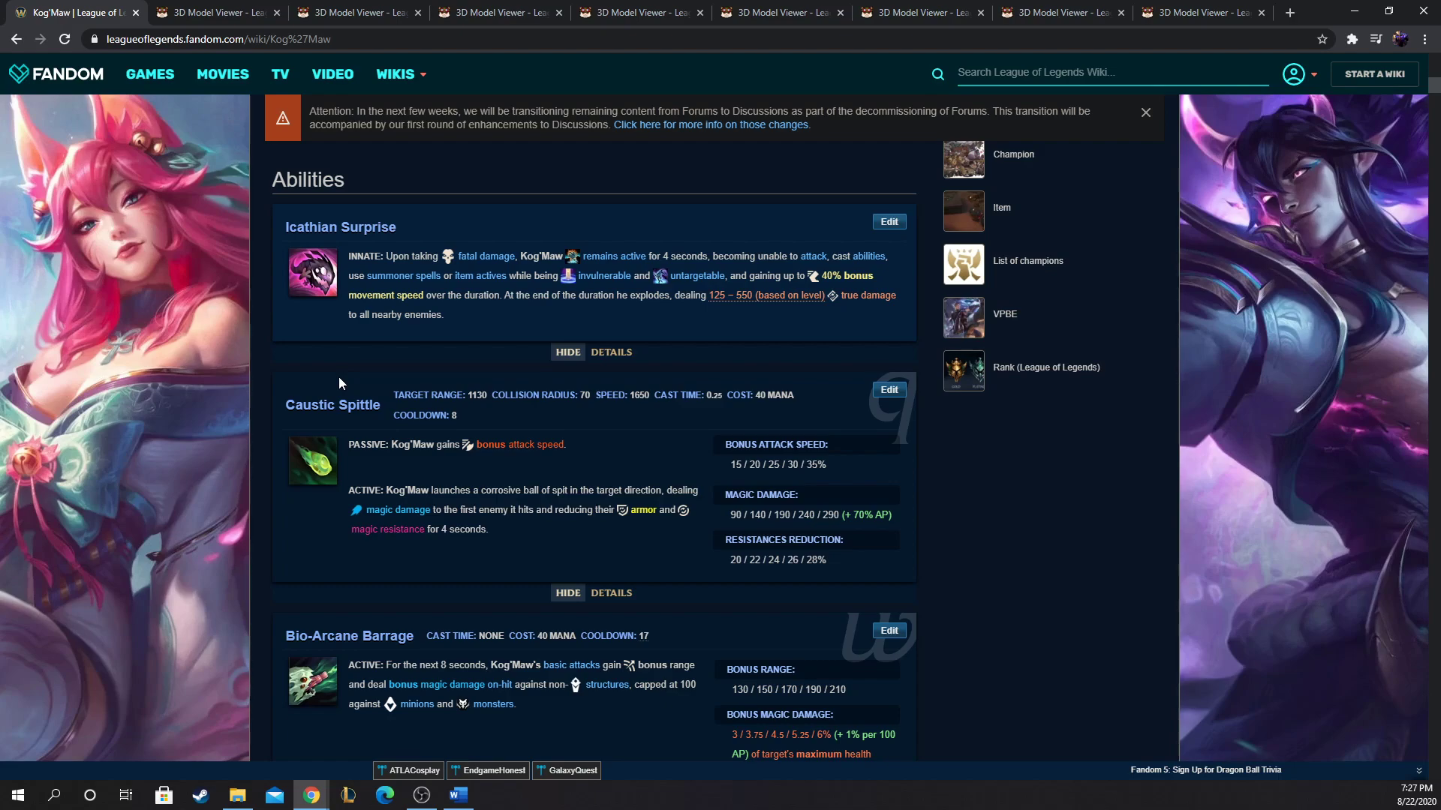
mouse_move(339, 383)
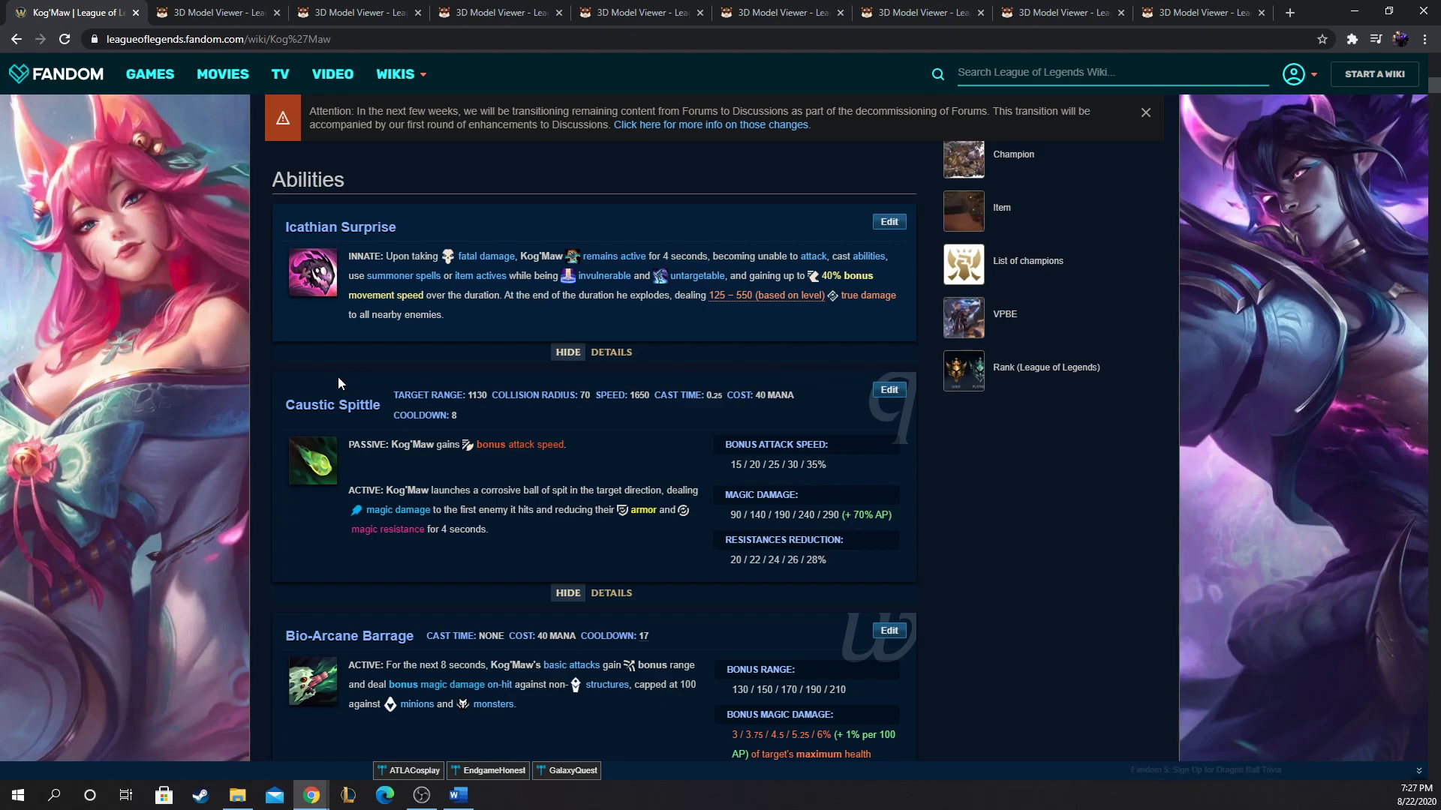
scroll("up", 3)
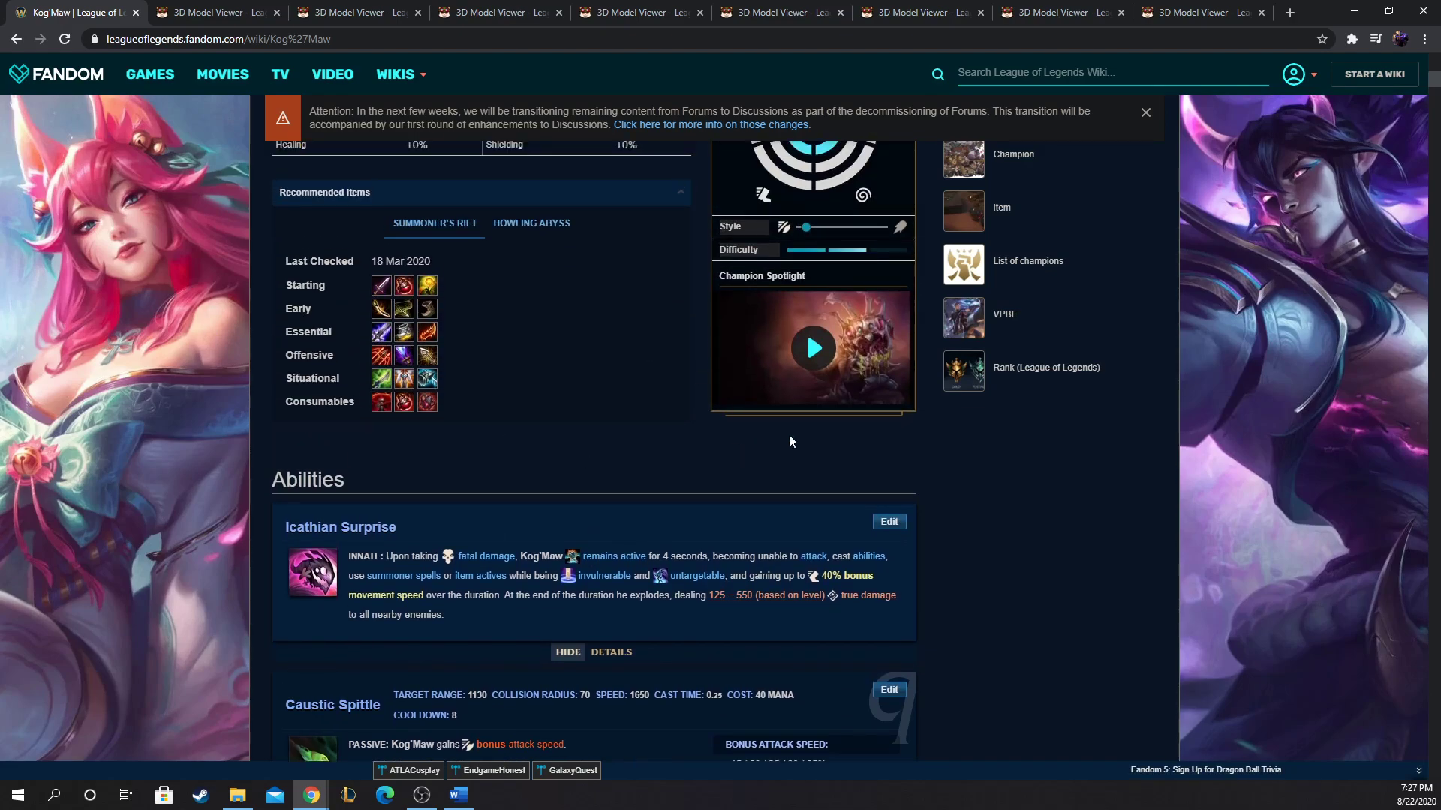
scroll("up", 3)
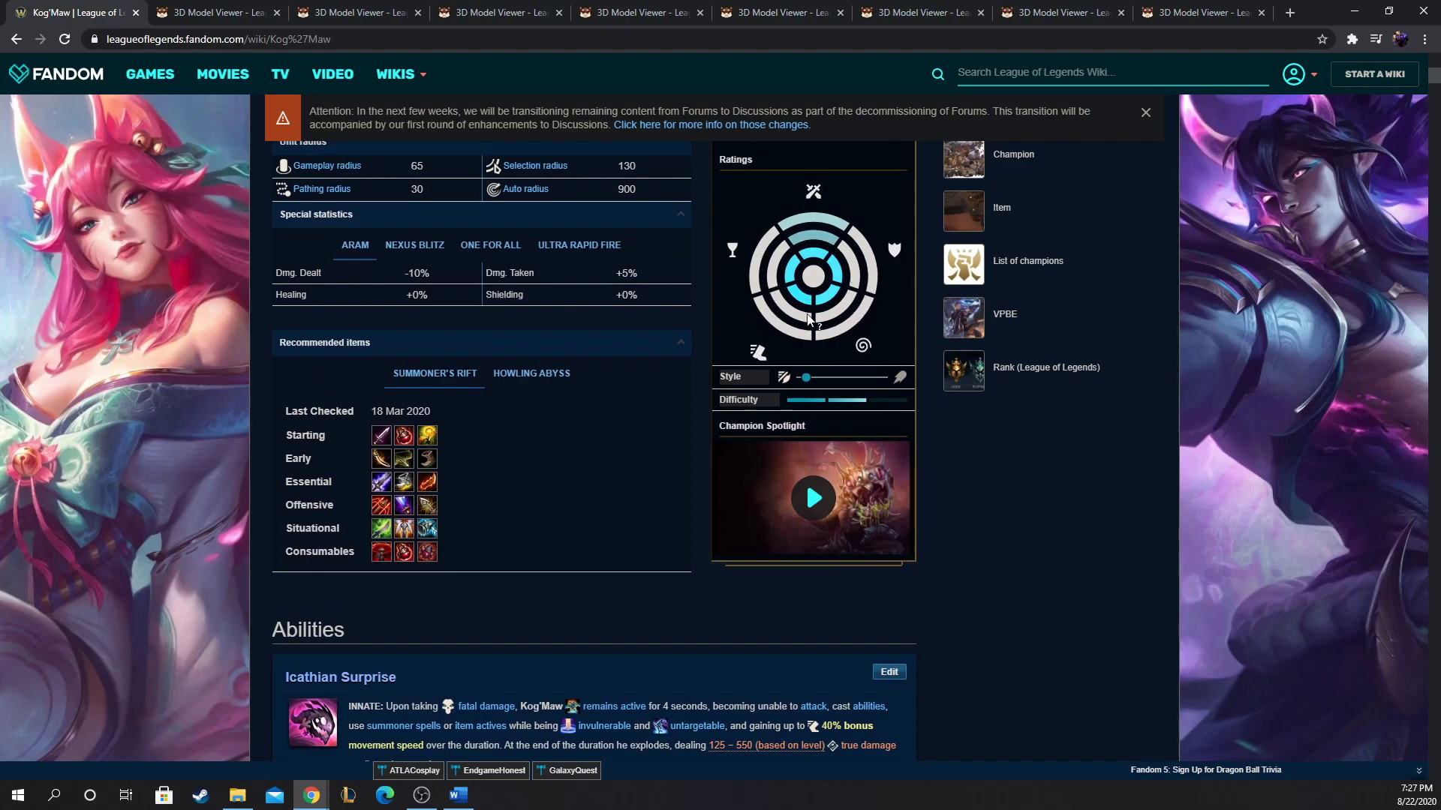
mouse_move(711, 363)
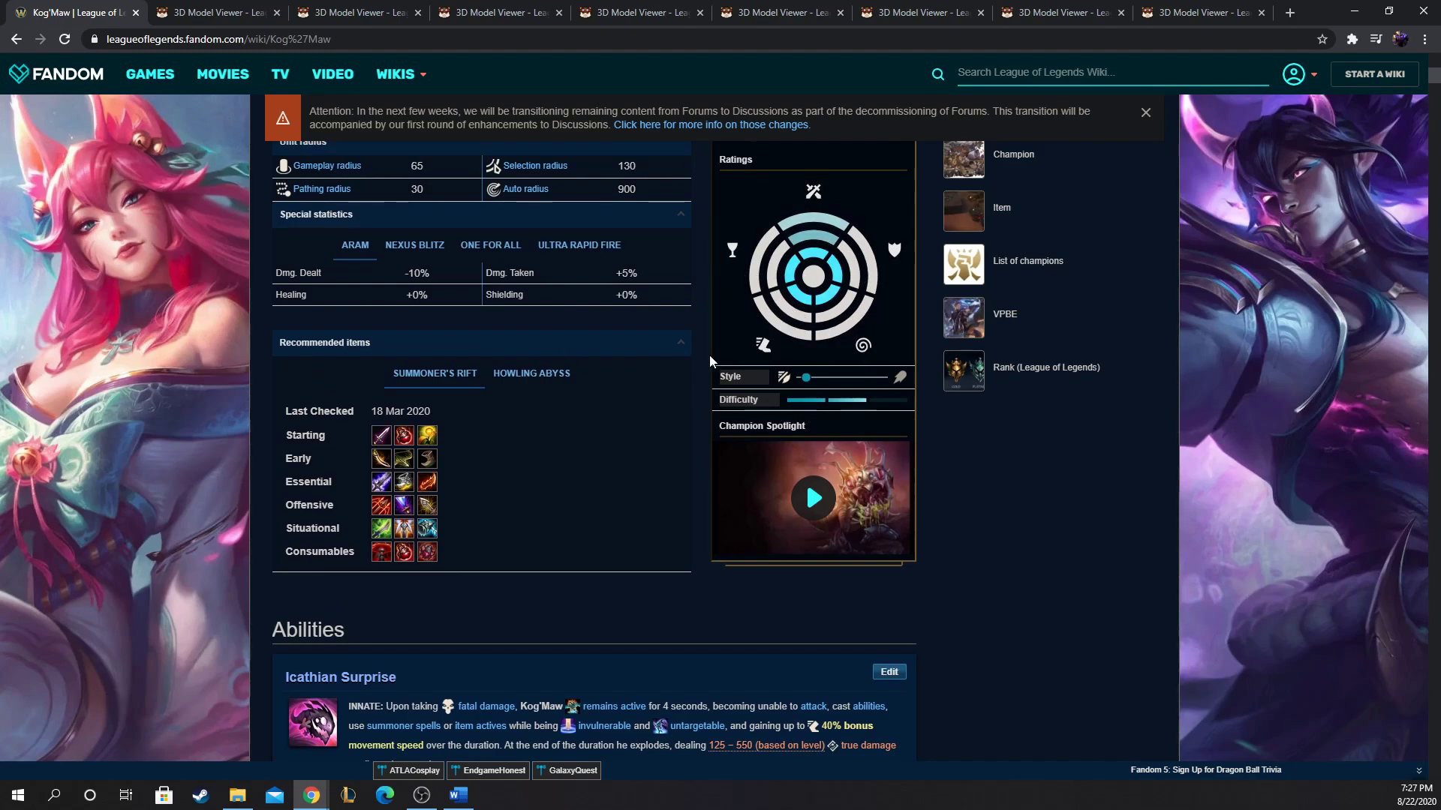
mouse_move(821, 217)
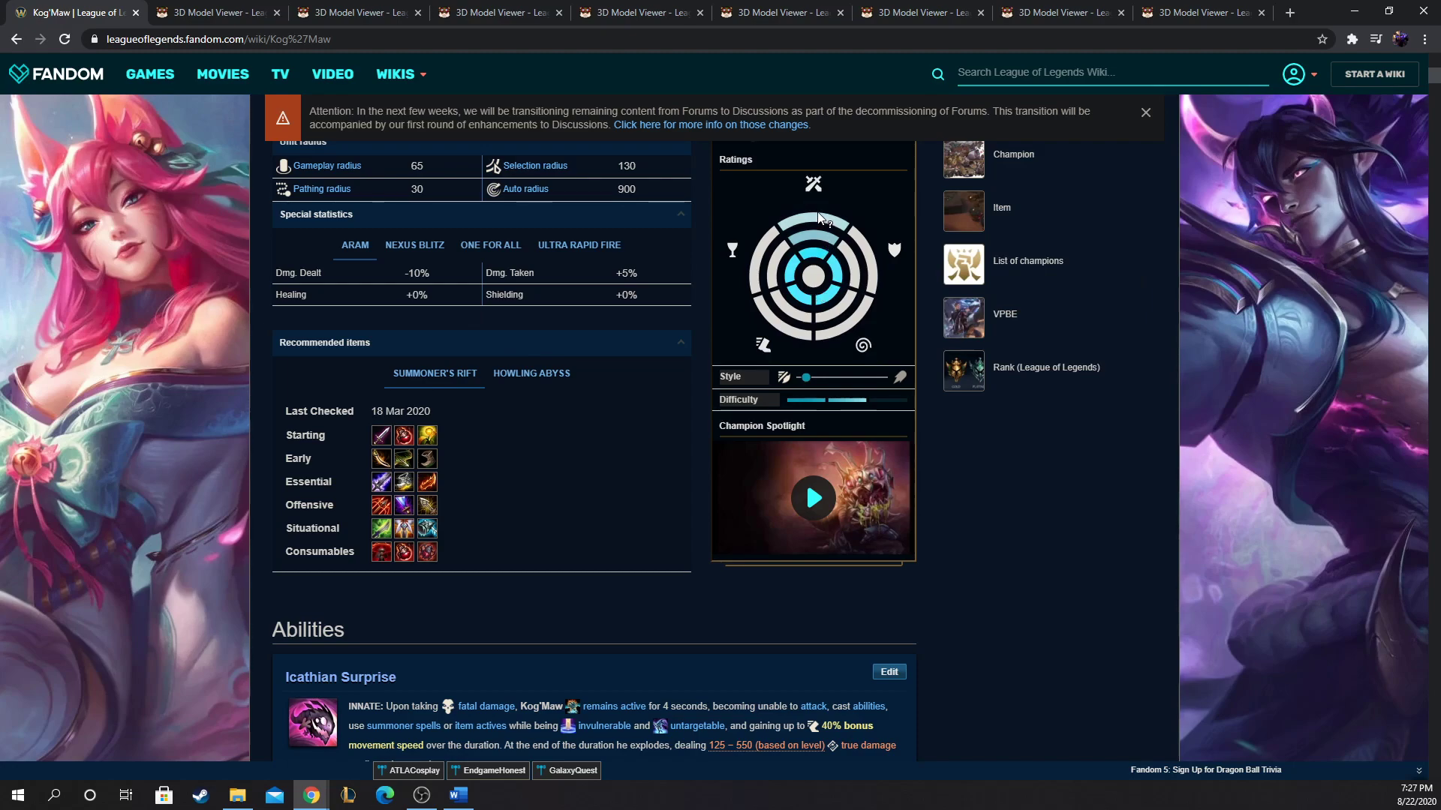
scroll("down", 3)
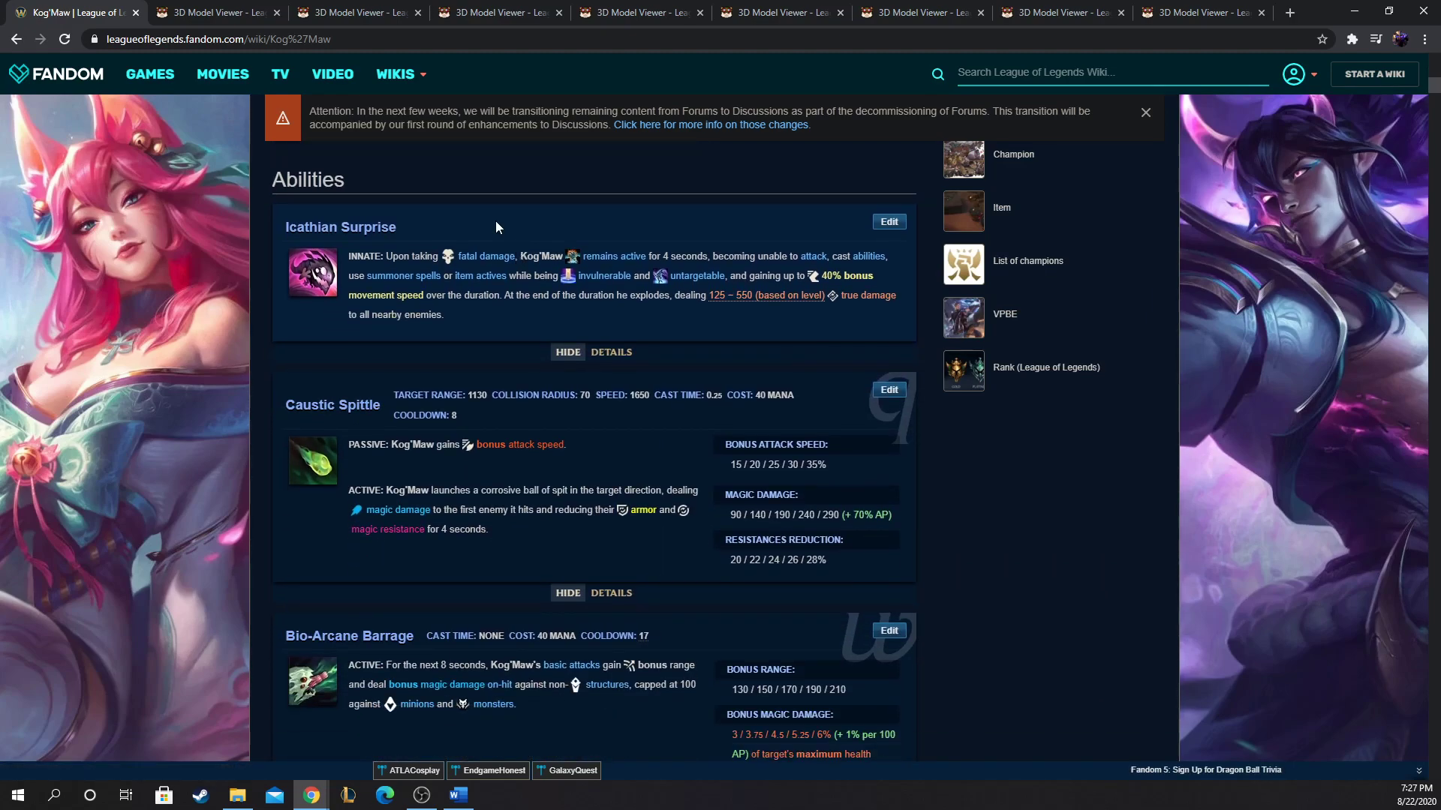
mouse_move(328, 289)
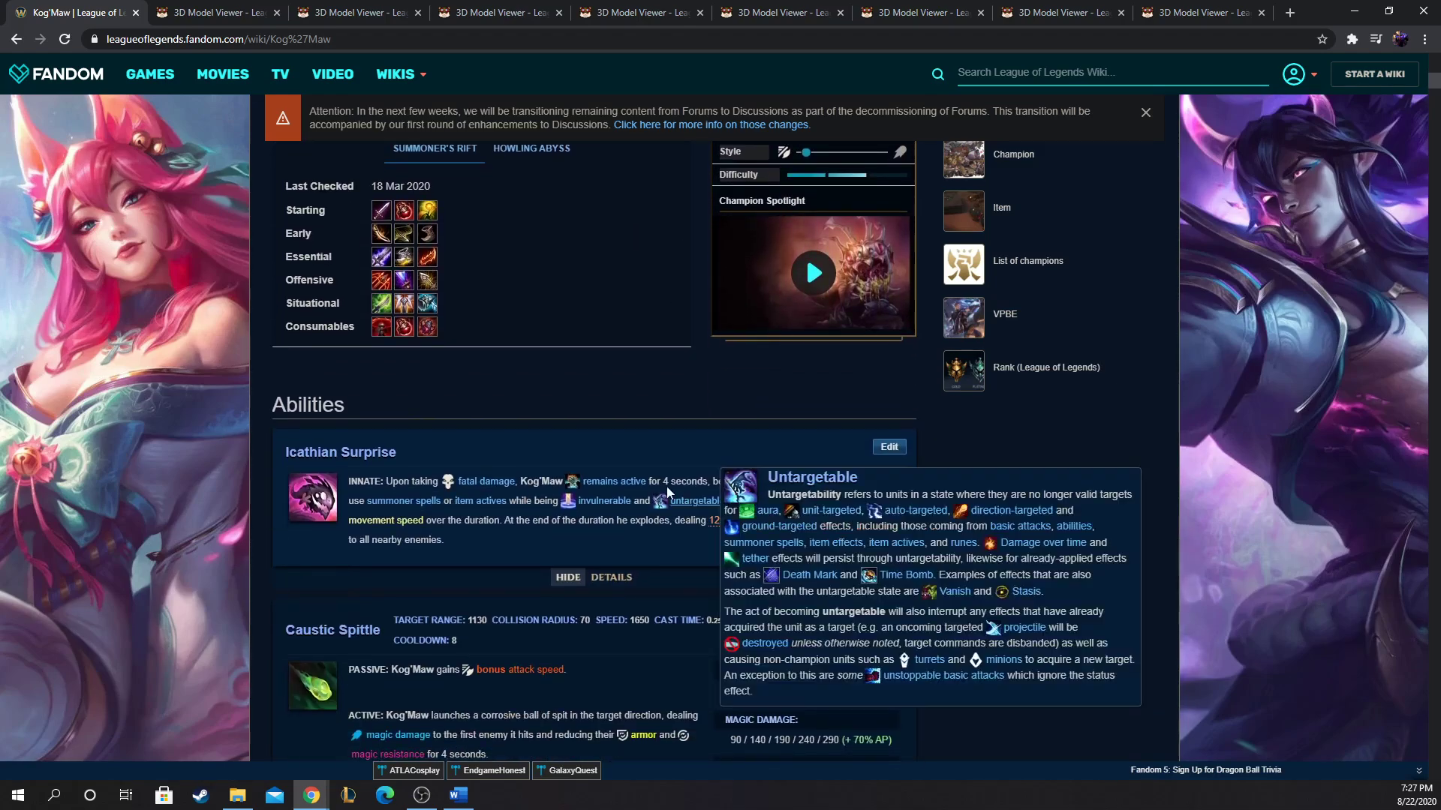
scroll("up", 3)
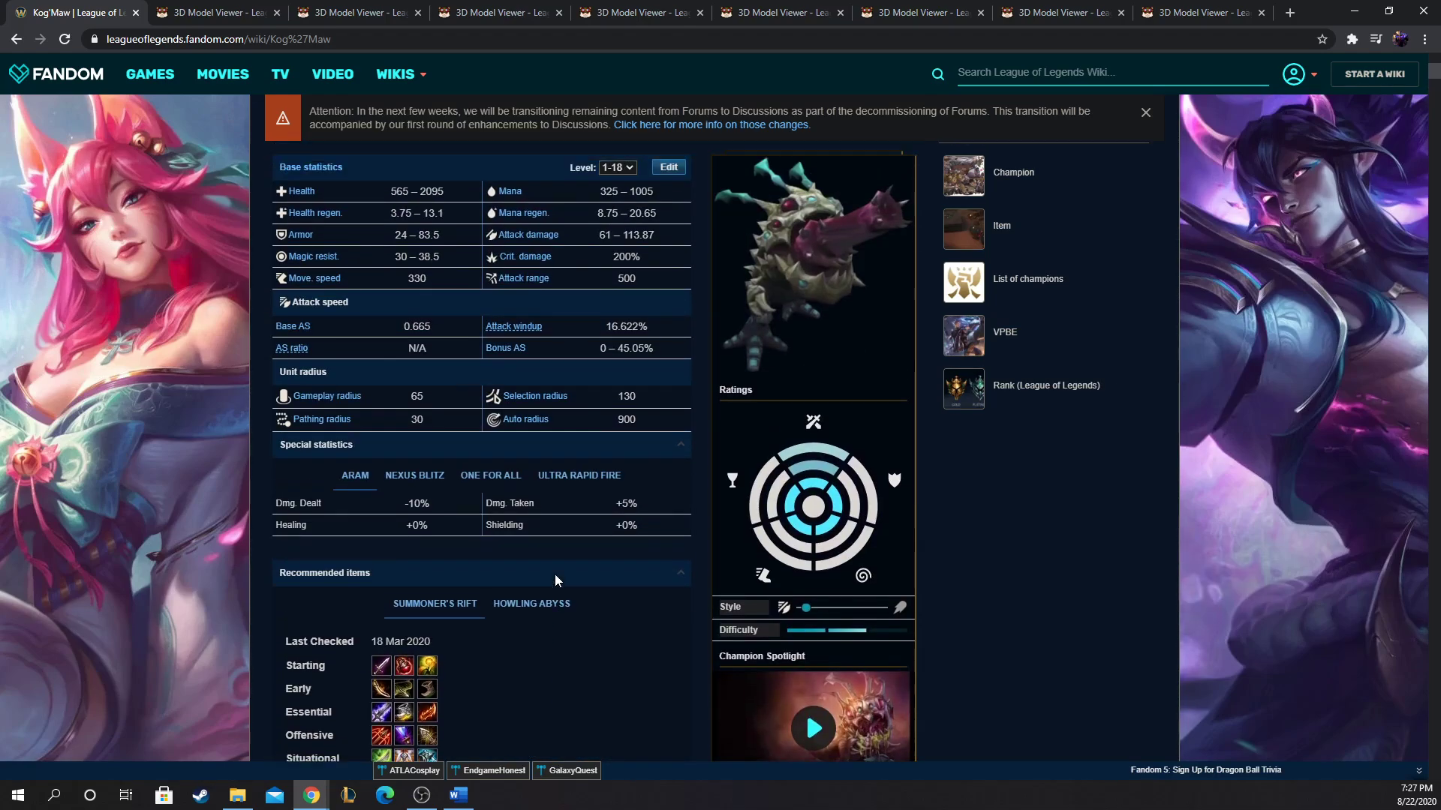
scroll("up", 3)
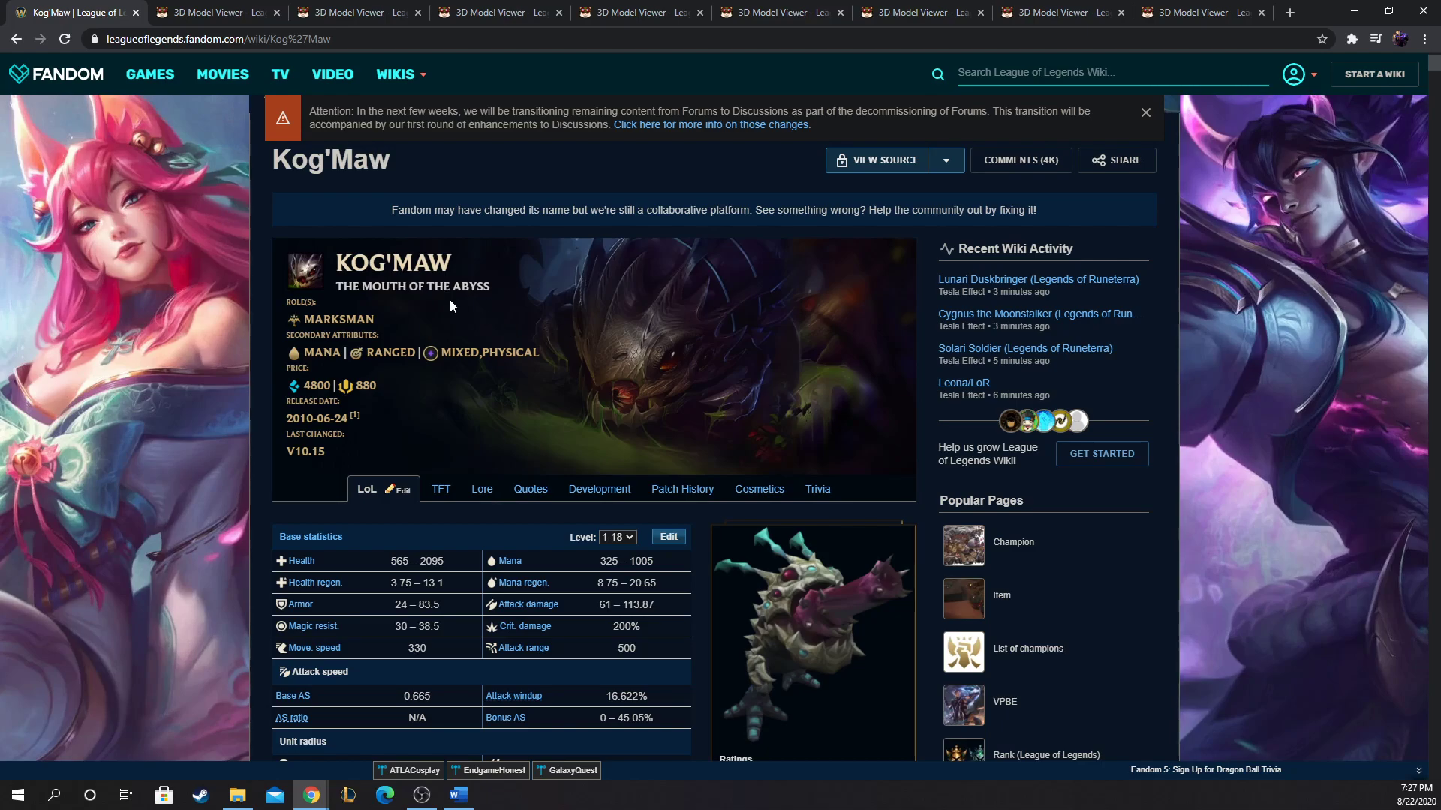
mouse_move(449, 306)
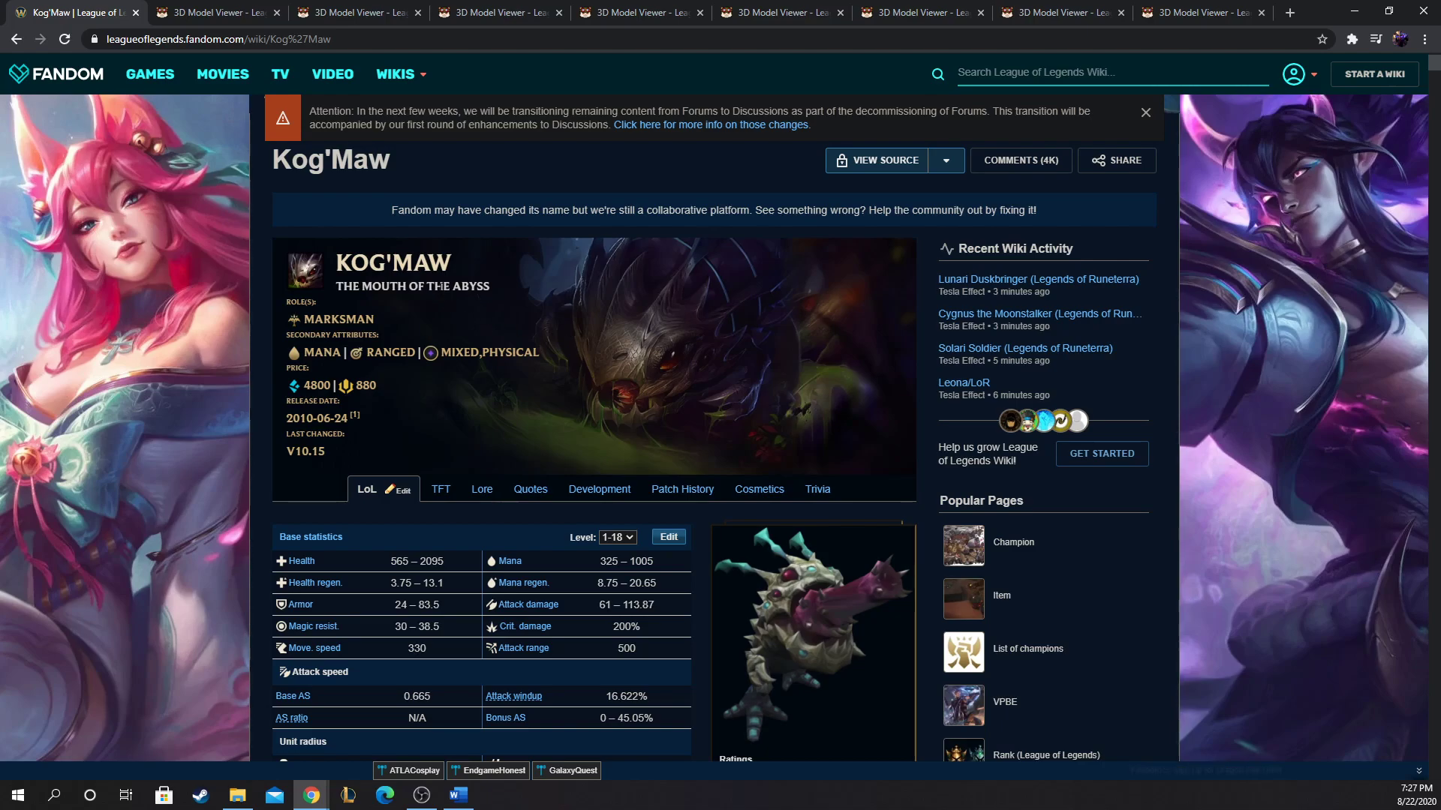
scroll("down", 3)
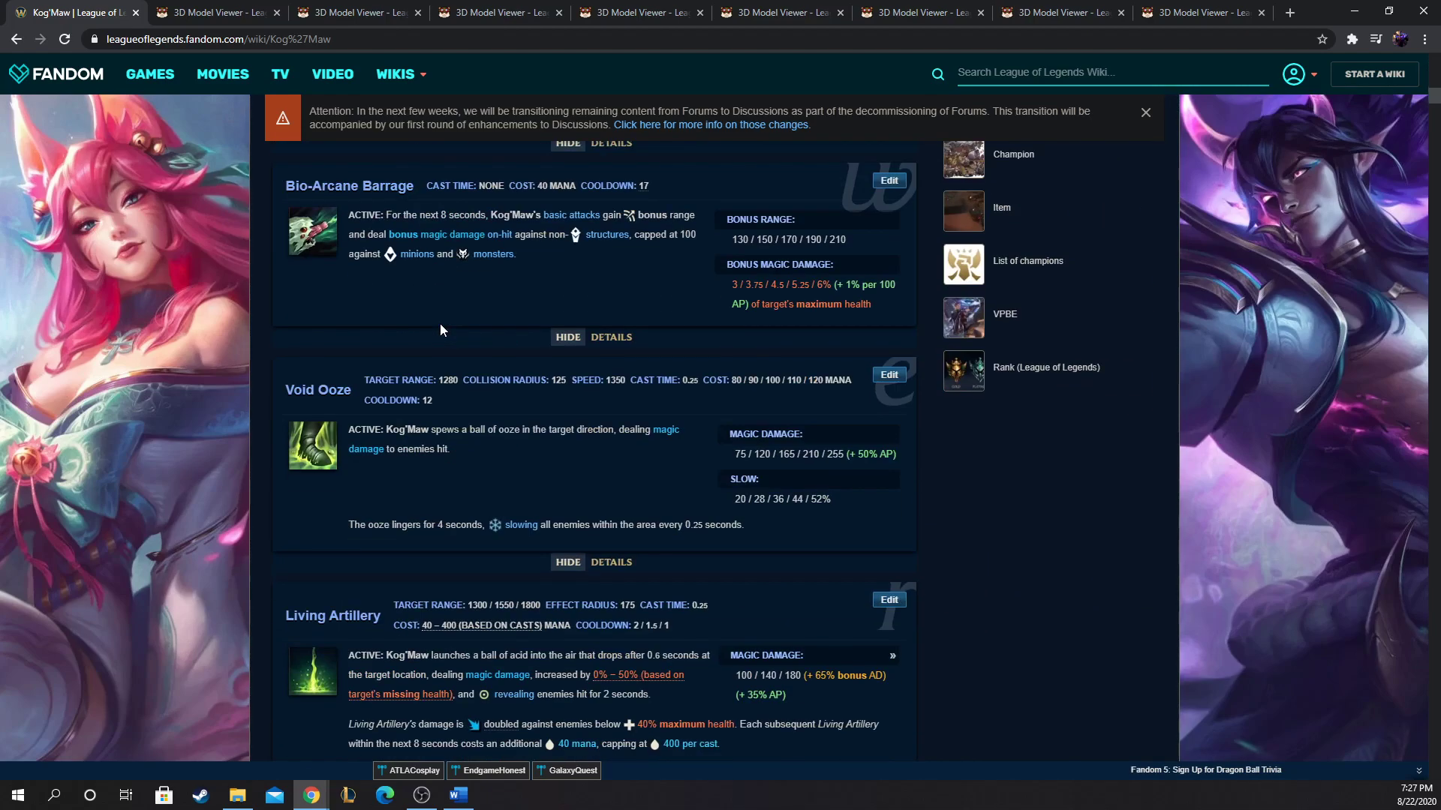
scroll("down", 3)
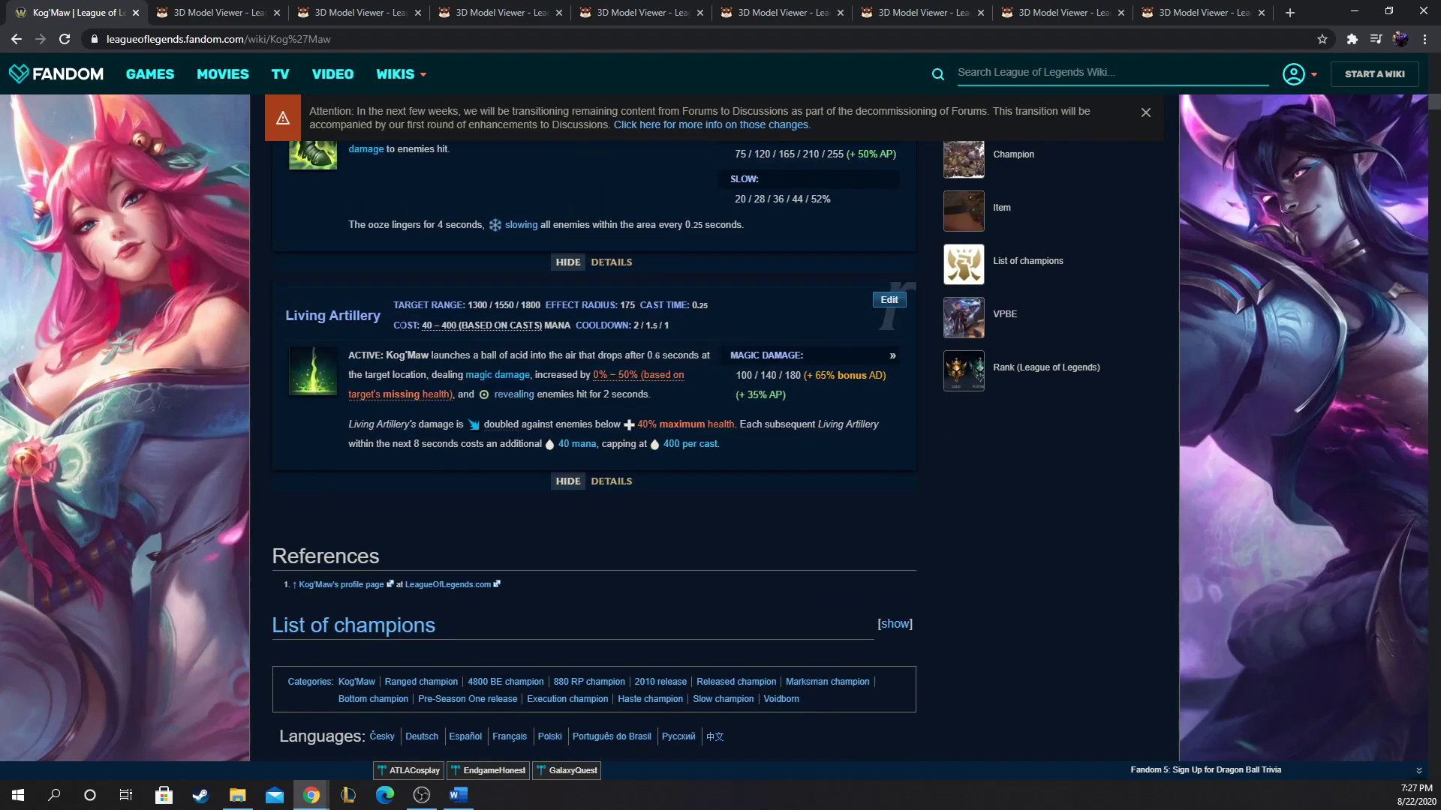
mouse_move(386, 314)
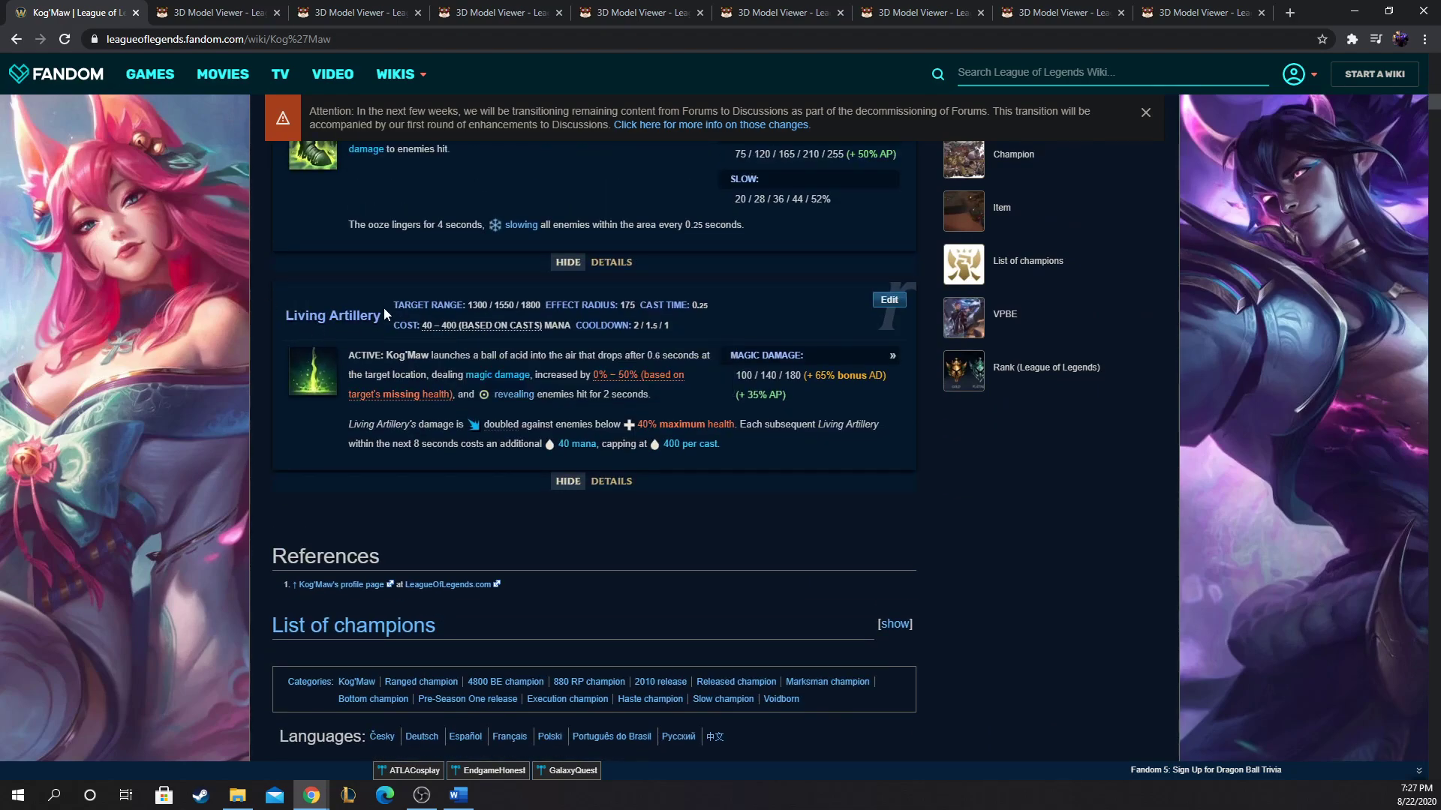
scroll("up", 3)
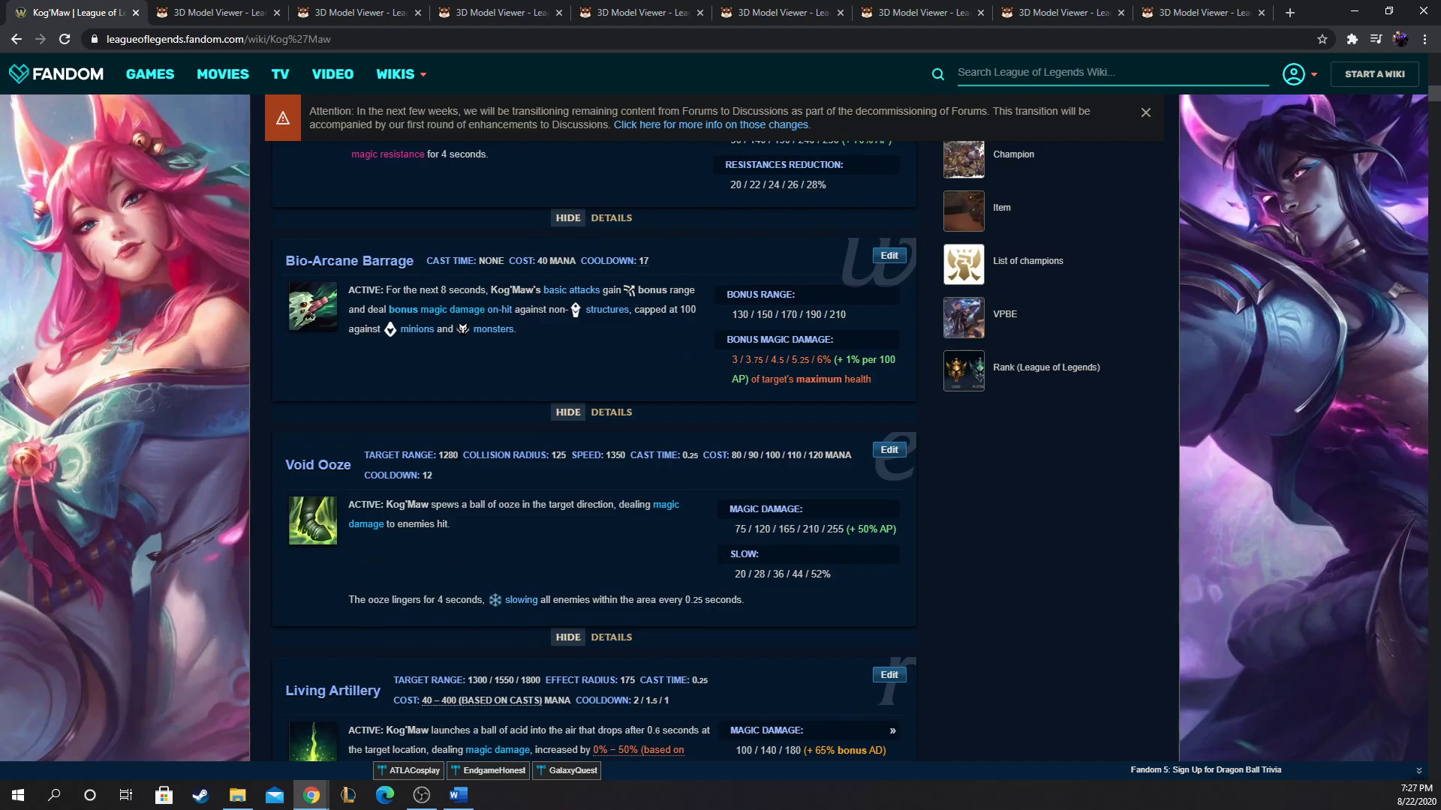
scroll("up", 3)
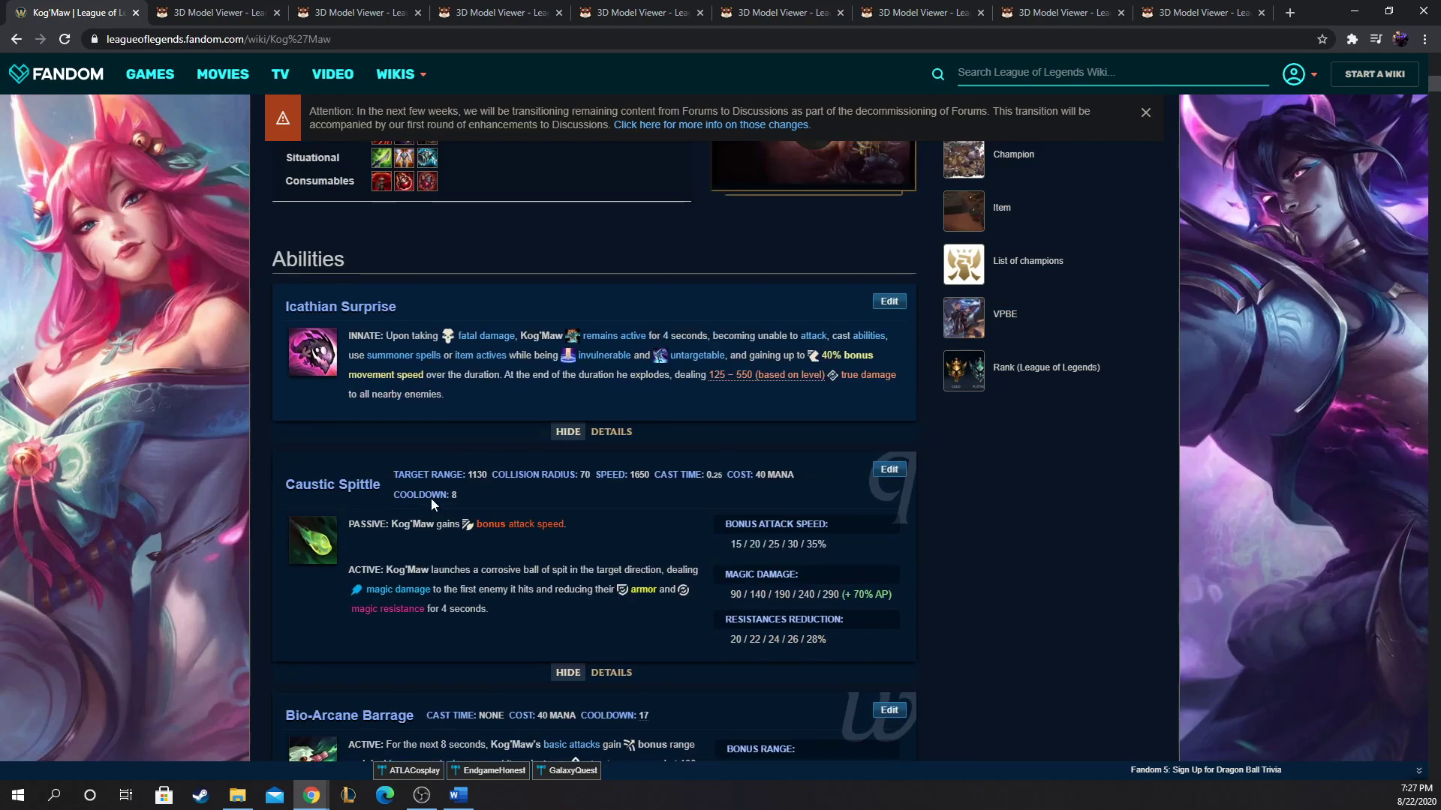
scroll("up", 3)
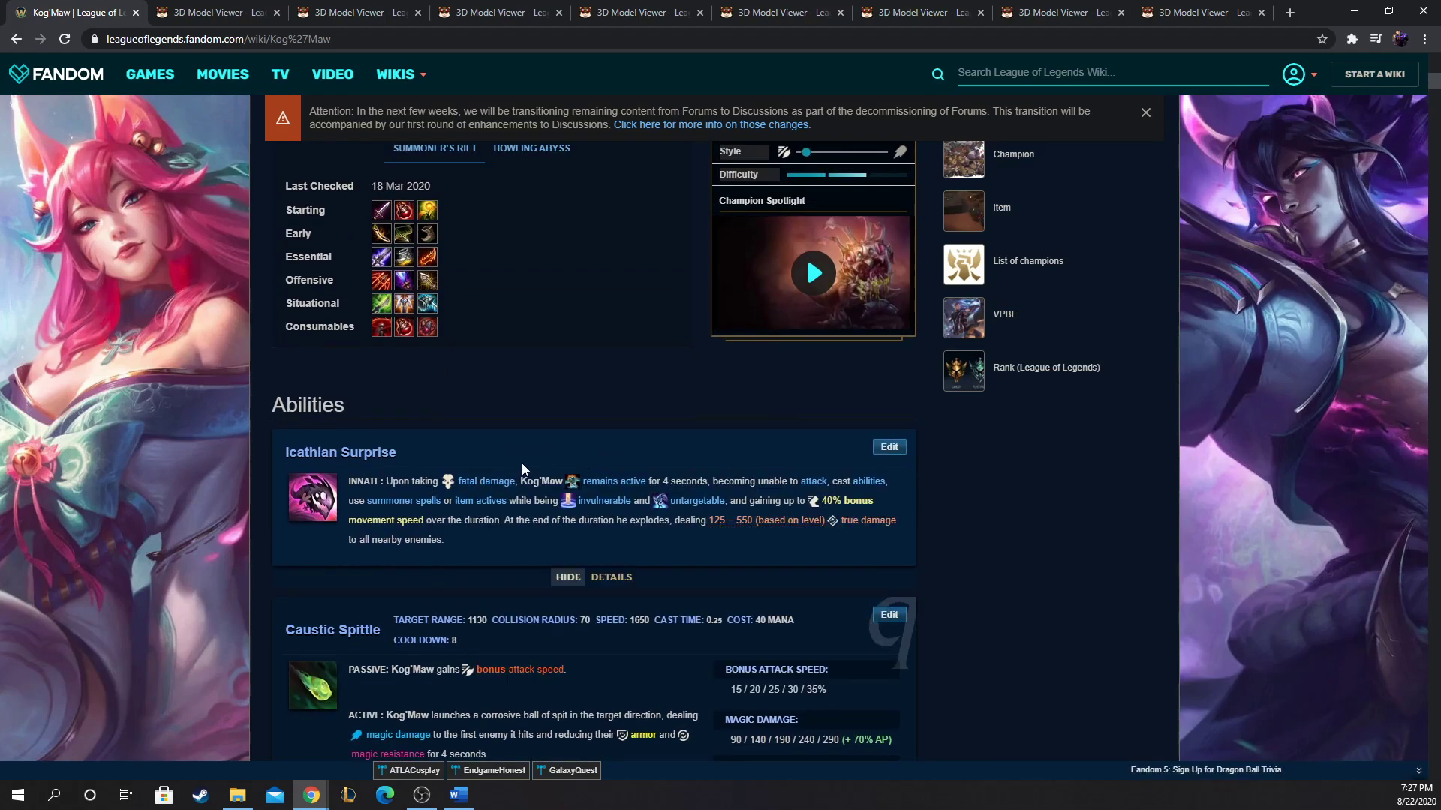
mouse_move(501, 433)
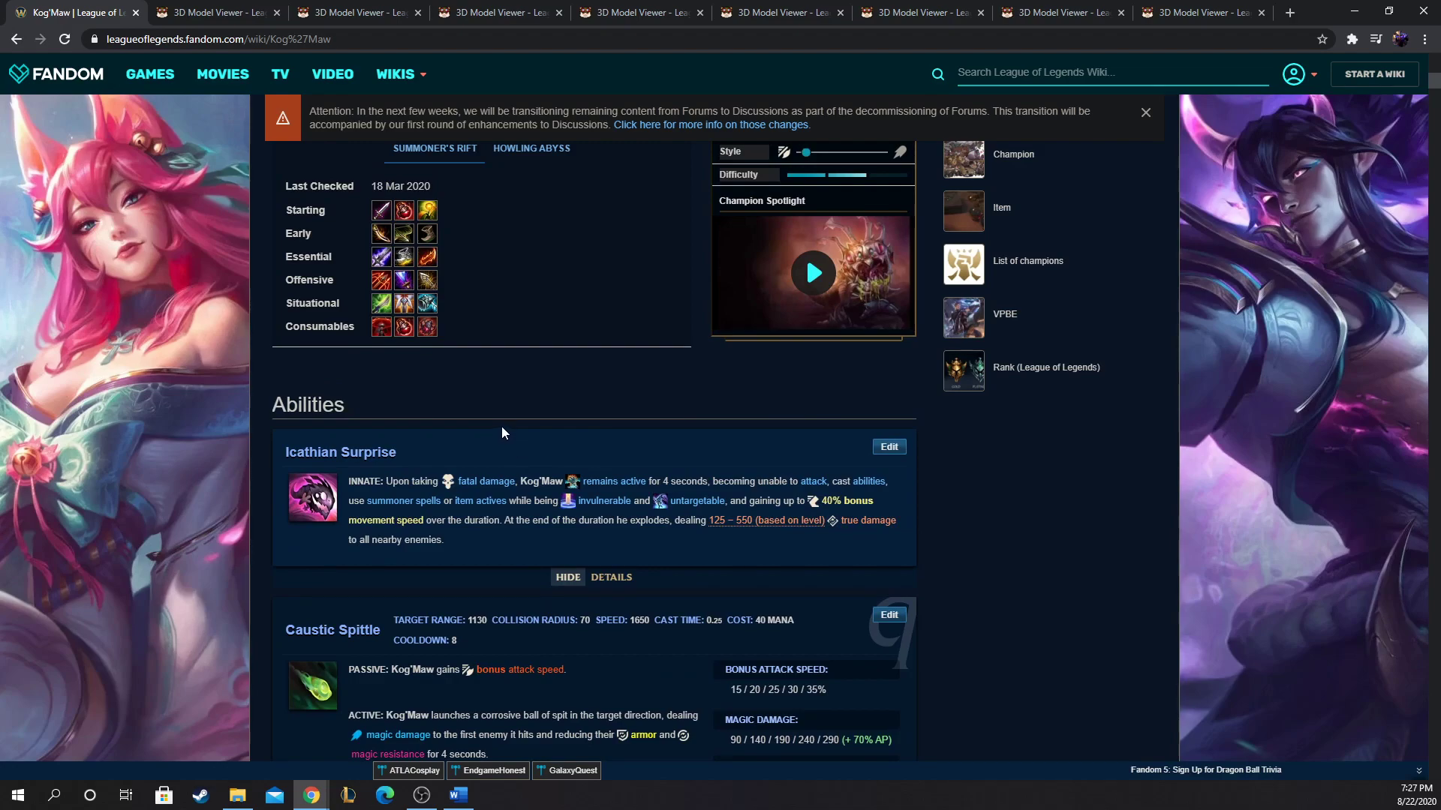
mouse_move(477, 431)
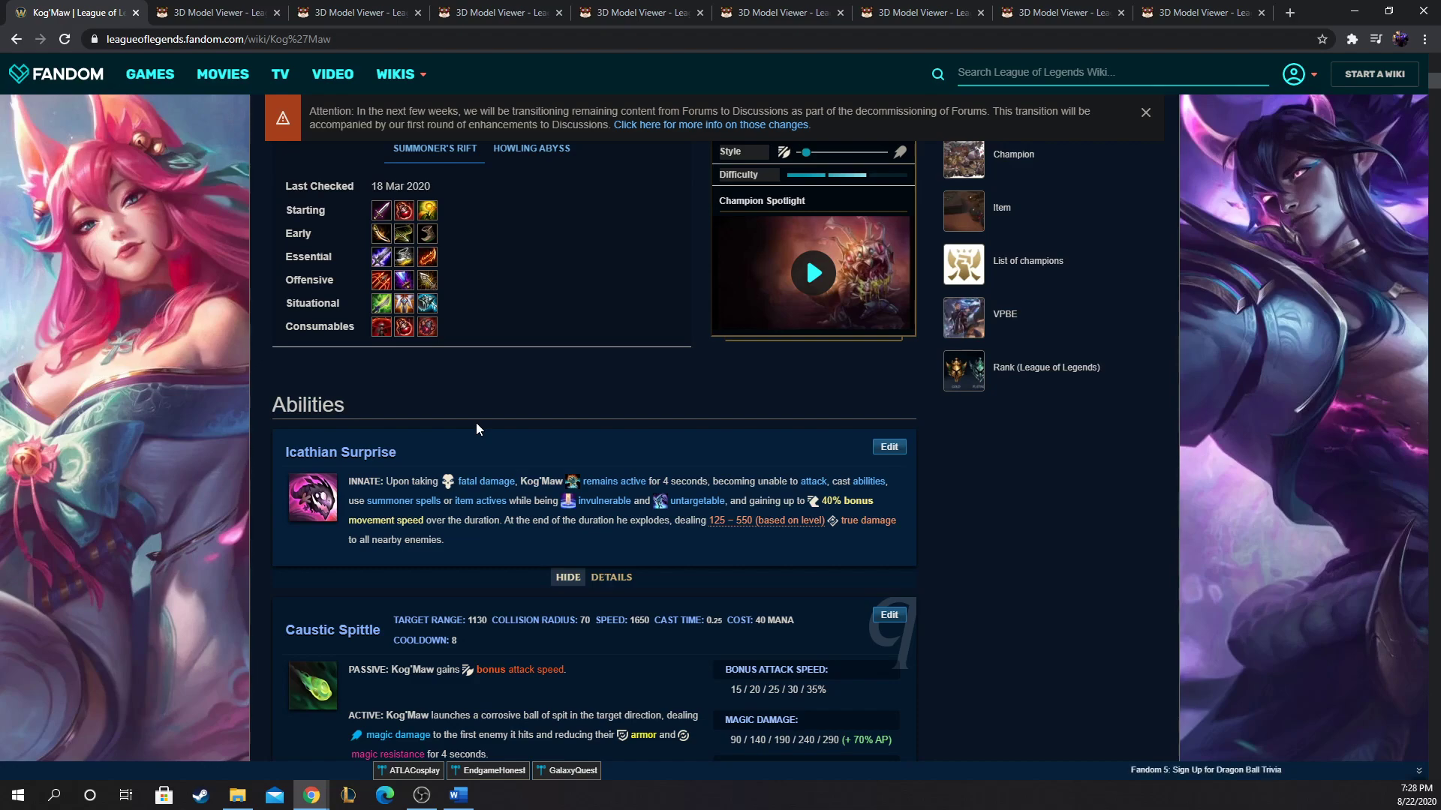
mouse_move(579, 382)
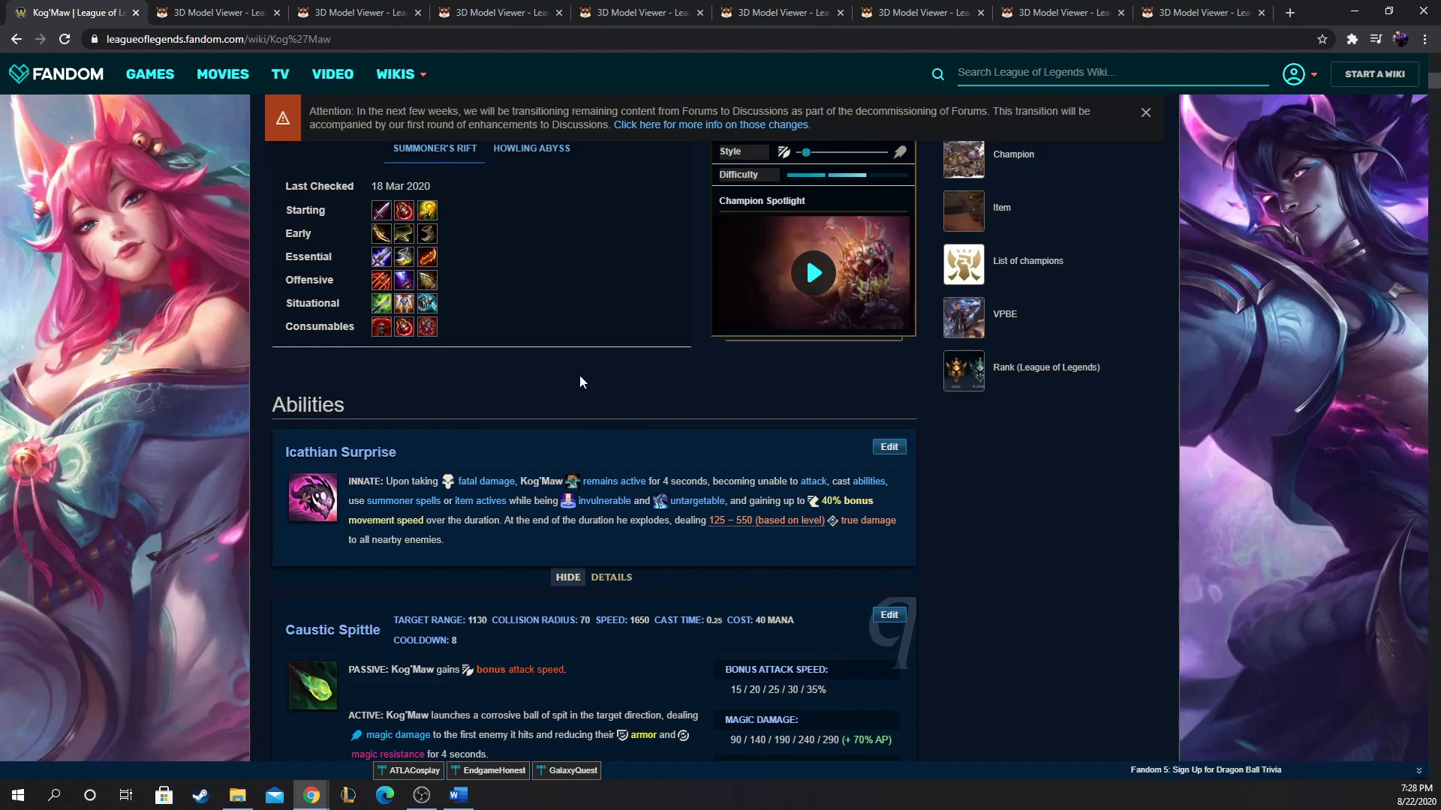
mouse_move(463, 371)
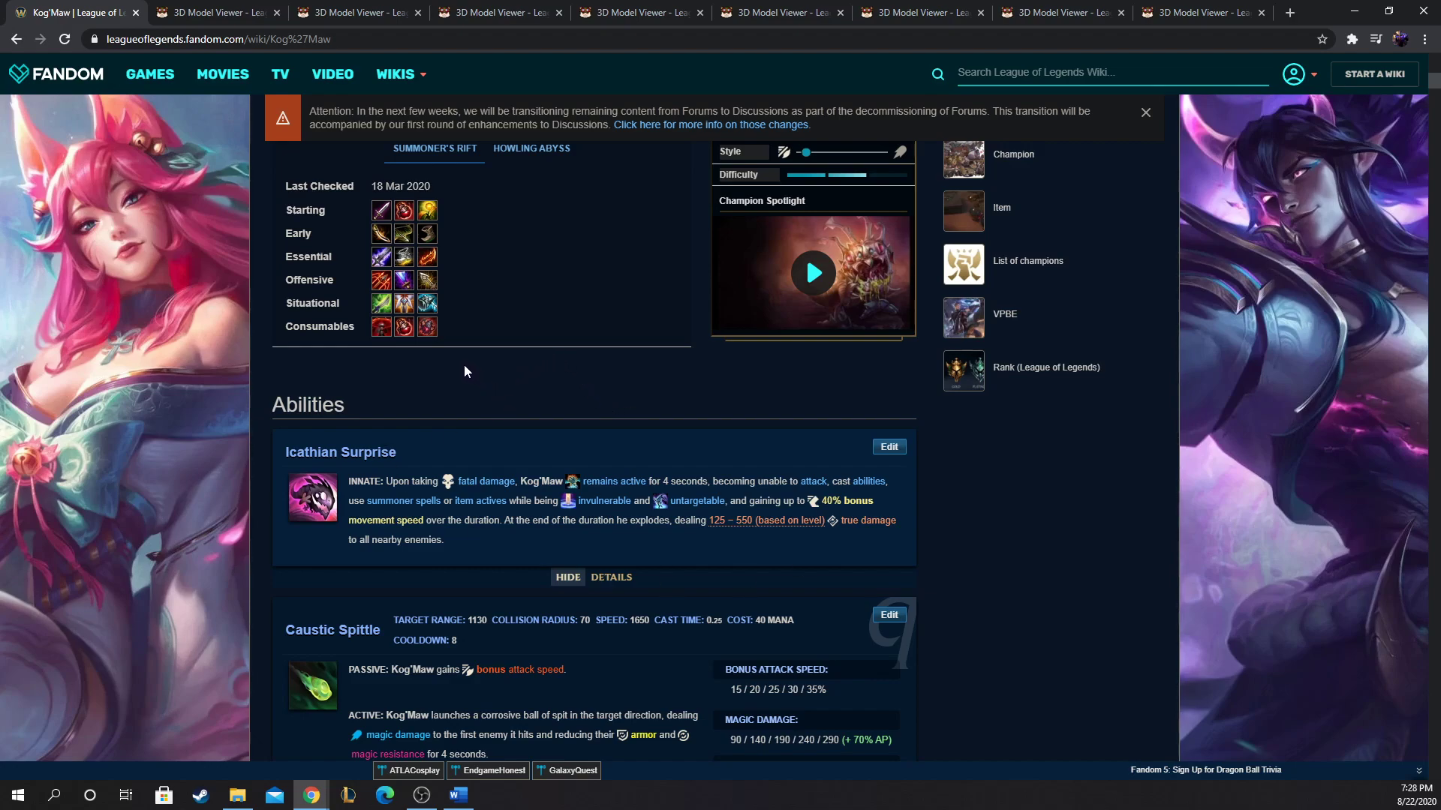
scroll("up", 3)
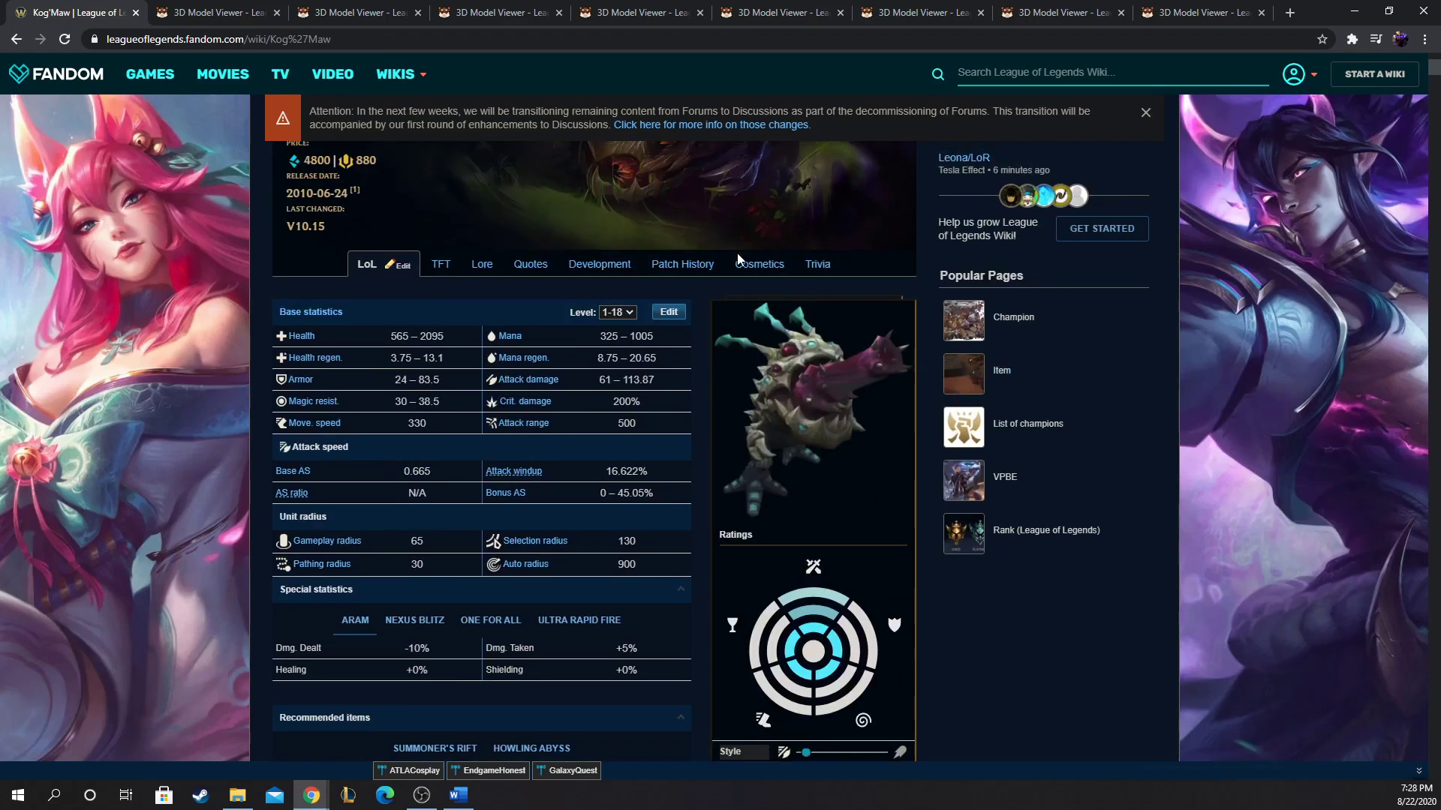
mouse_move(804, 476)
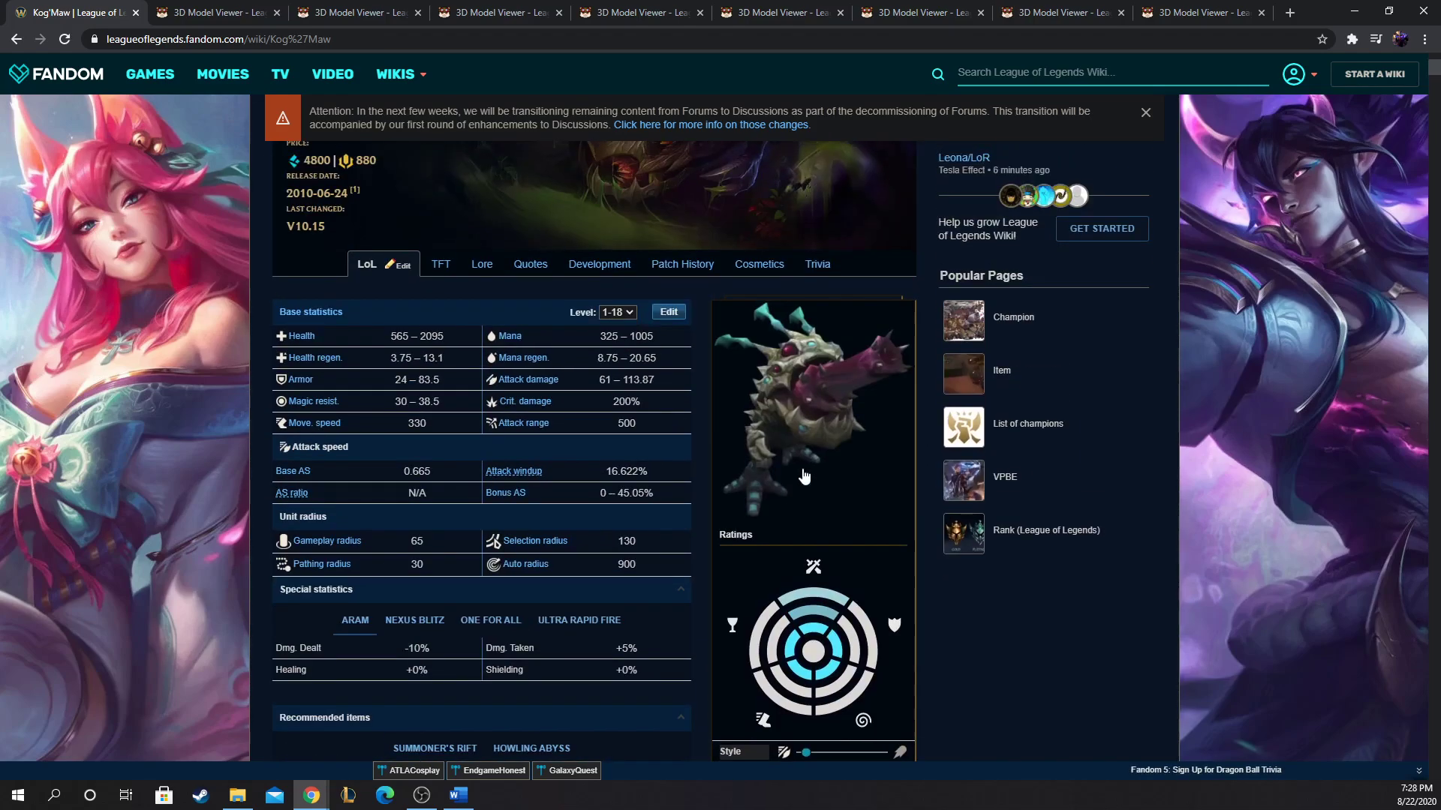
scroll("down", 3)
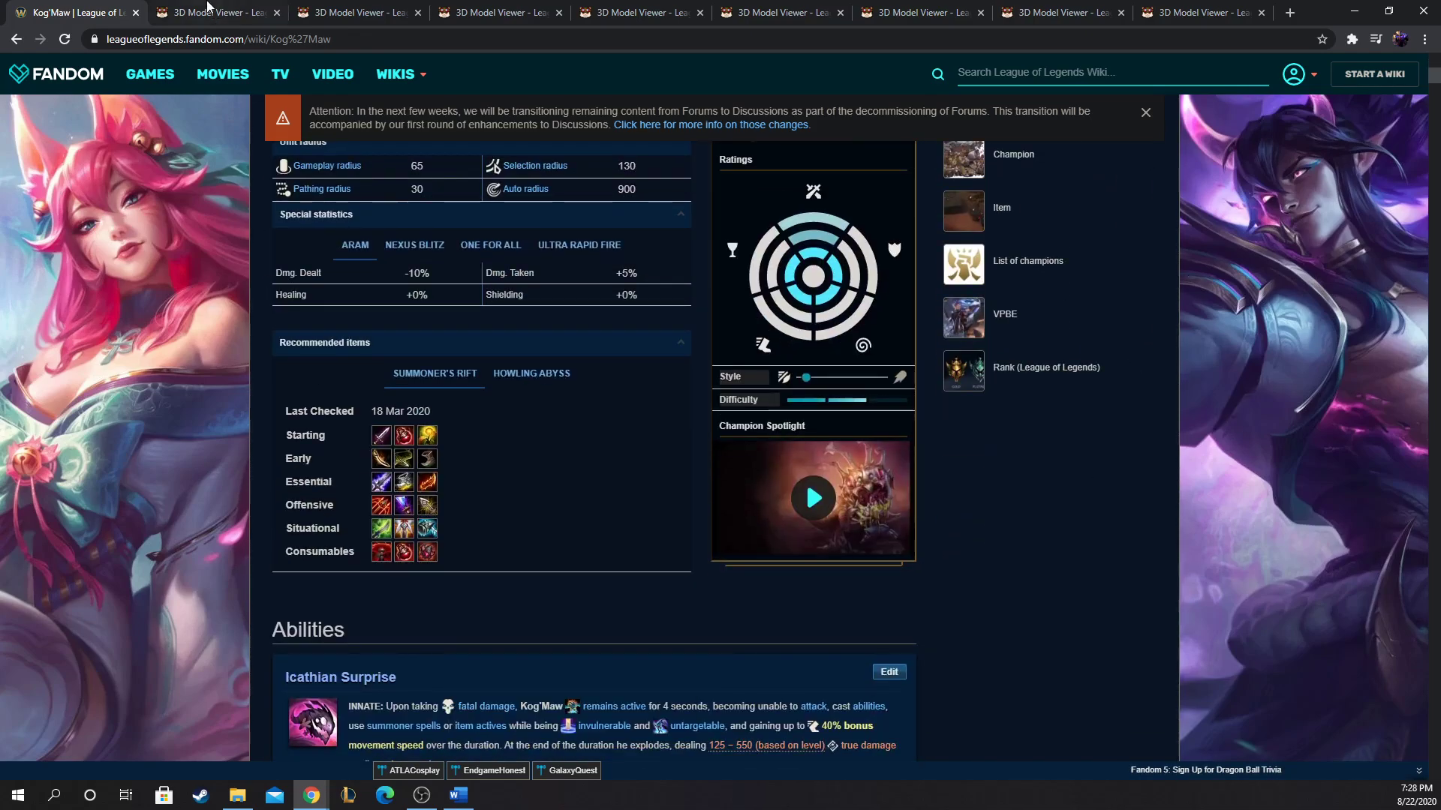
Step: Play the Kogmaw_dance animation, then switch to the Summoners Rift Red creature tab
left_click(216, 12)
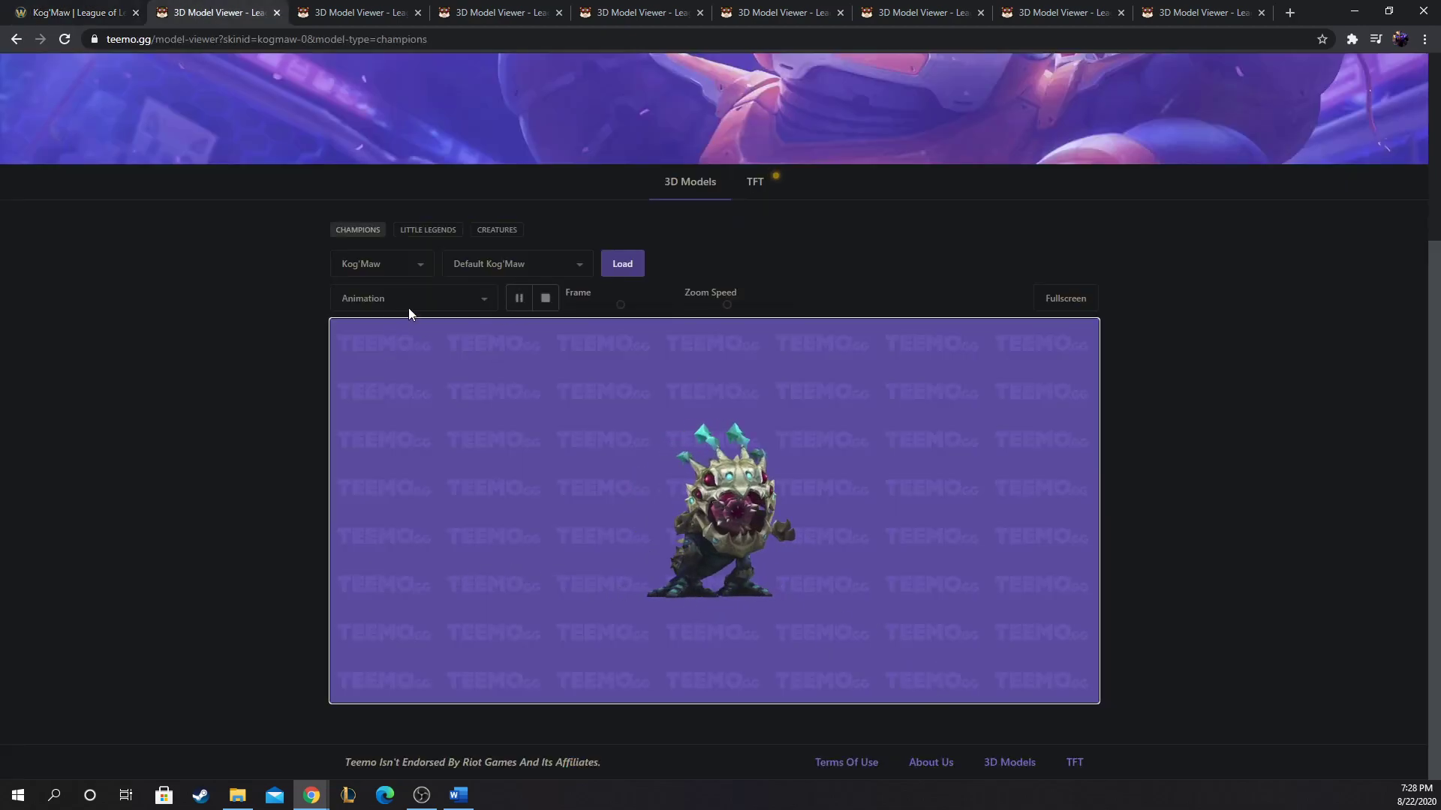
left_click(413, 297)
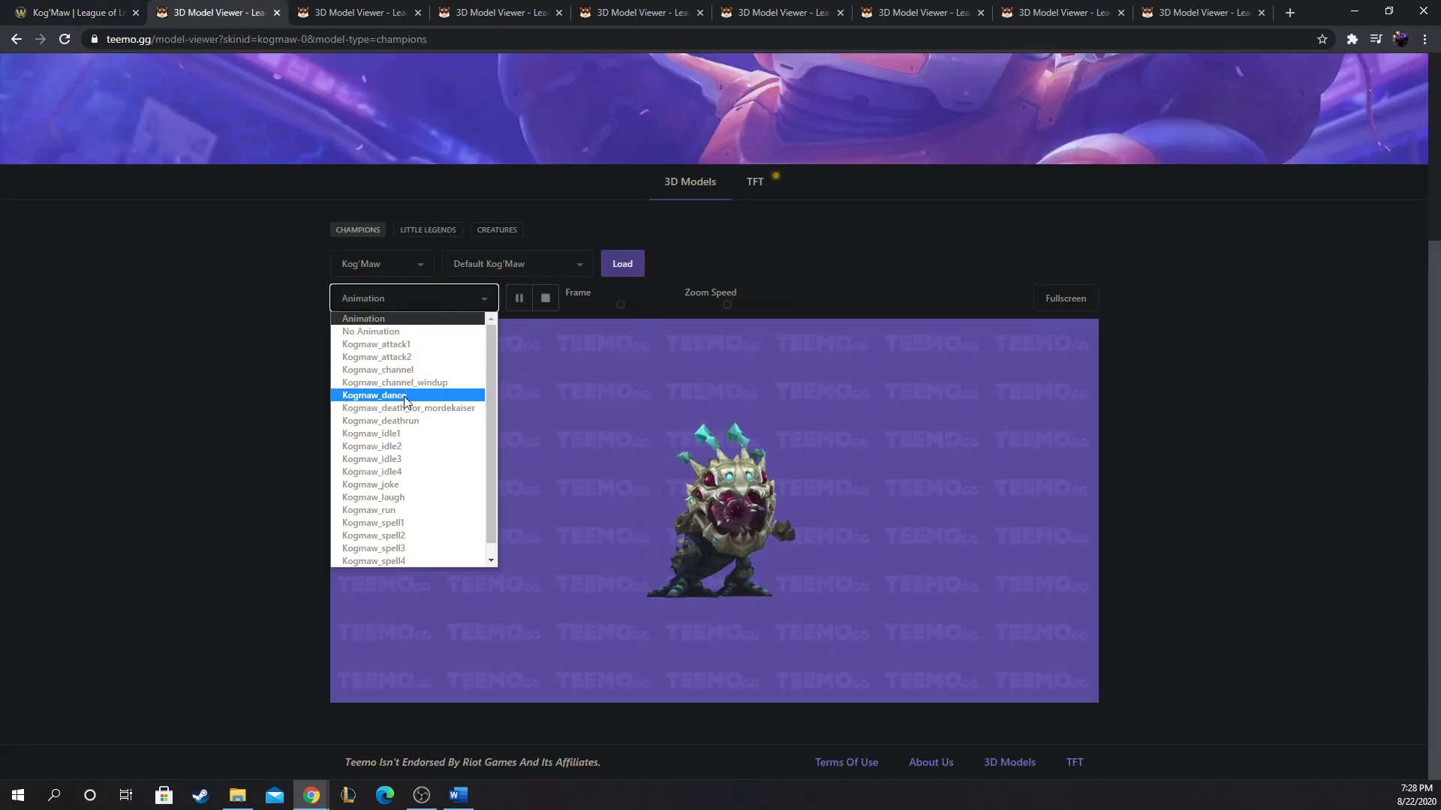
left_click(373, 395)
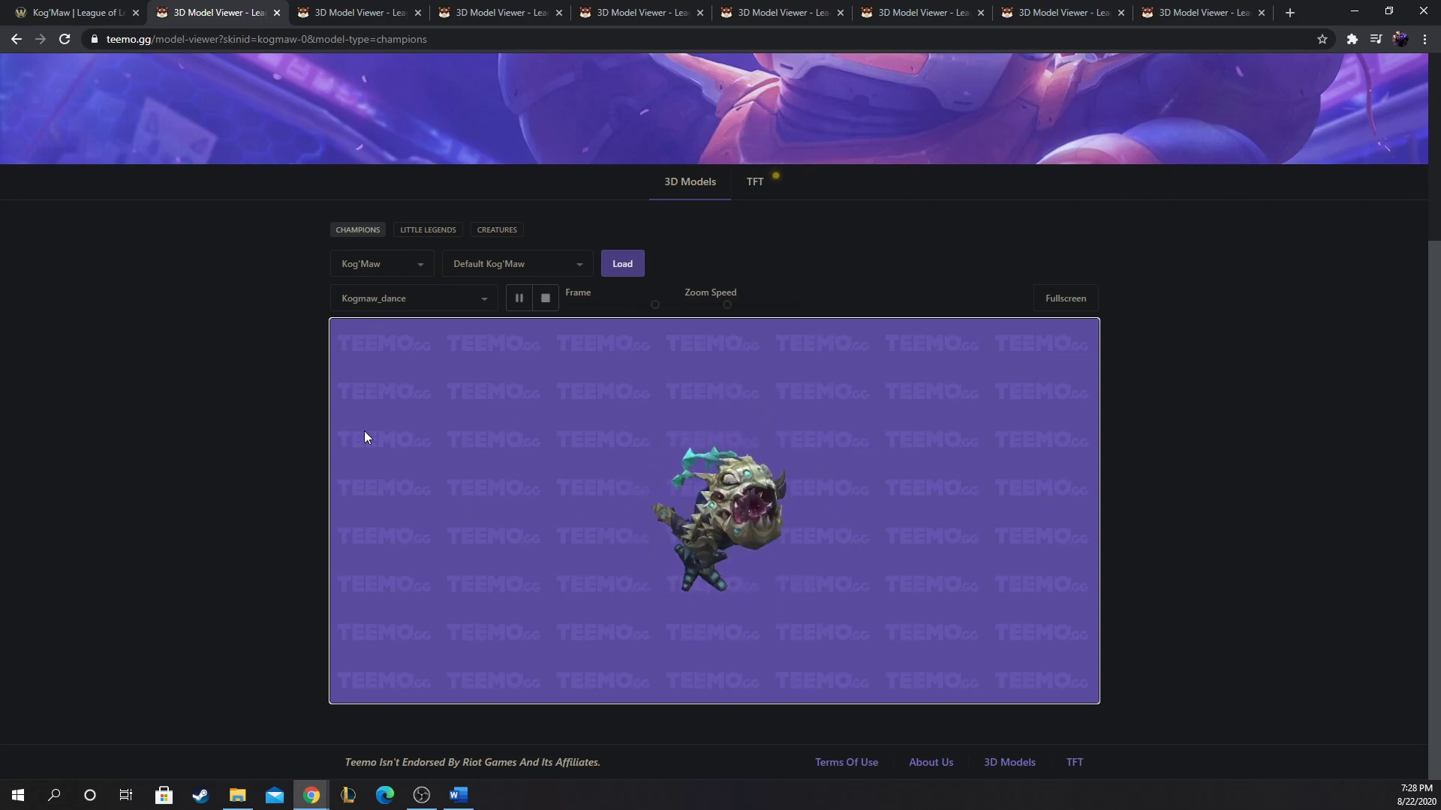
left_click(357, 12)
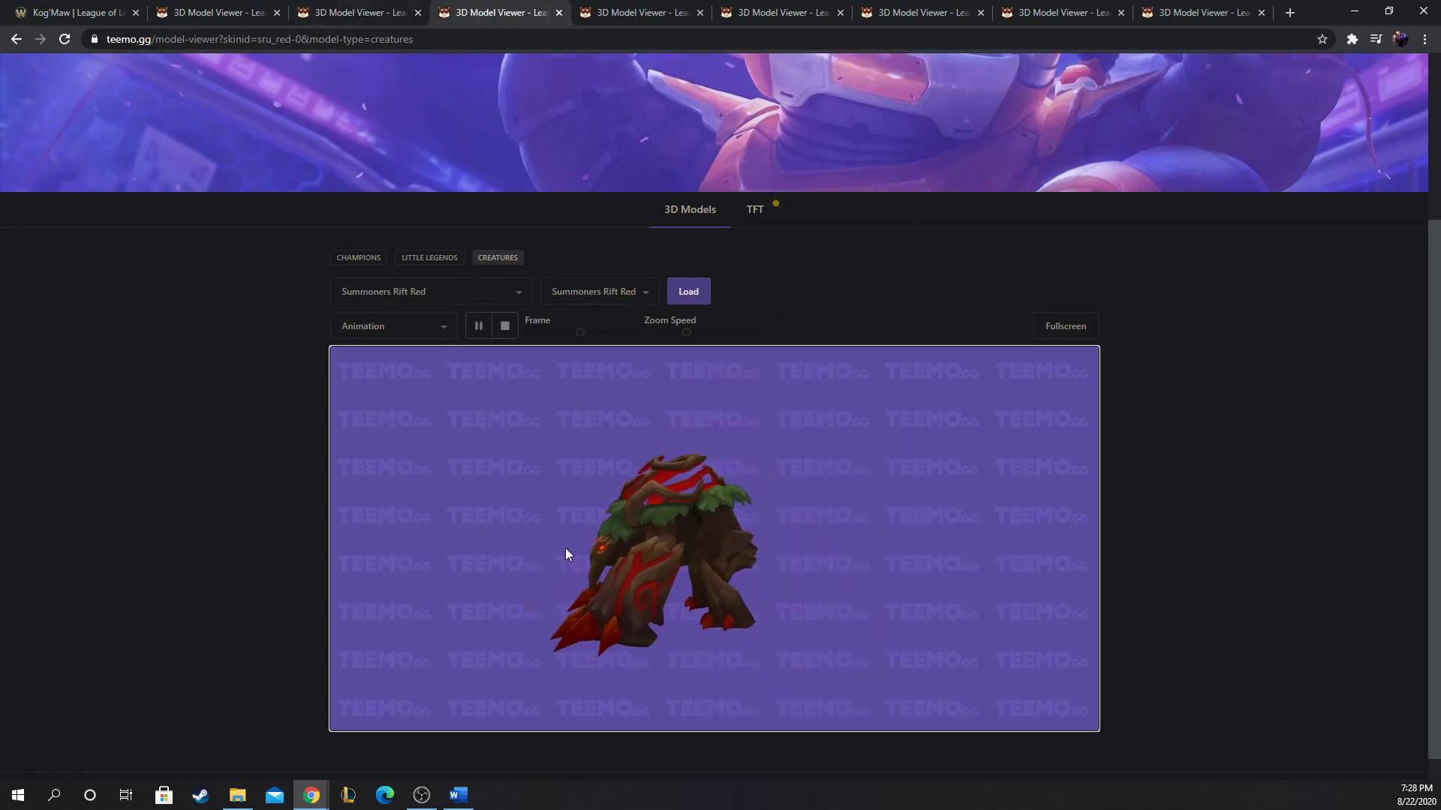
Step: Return to Kog'Maw's wiki page and scroll through Void Ooze, Living Artillery and Icathian Surprise
left_click(69, 12)
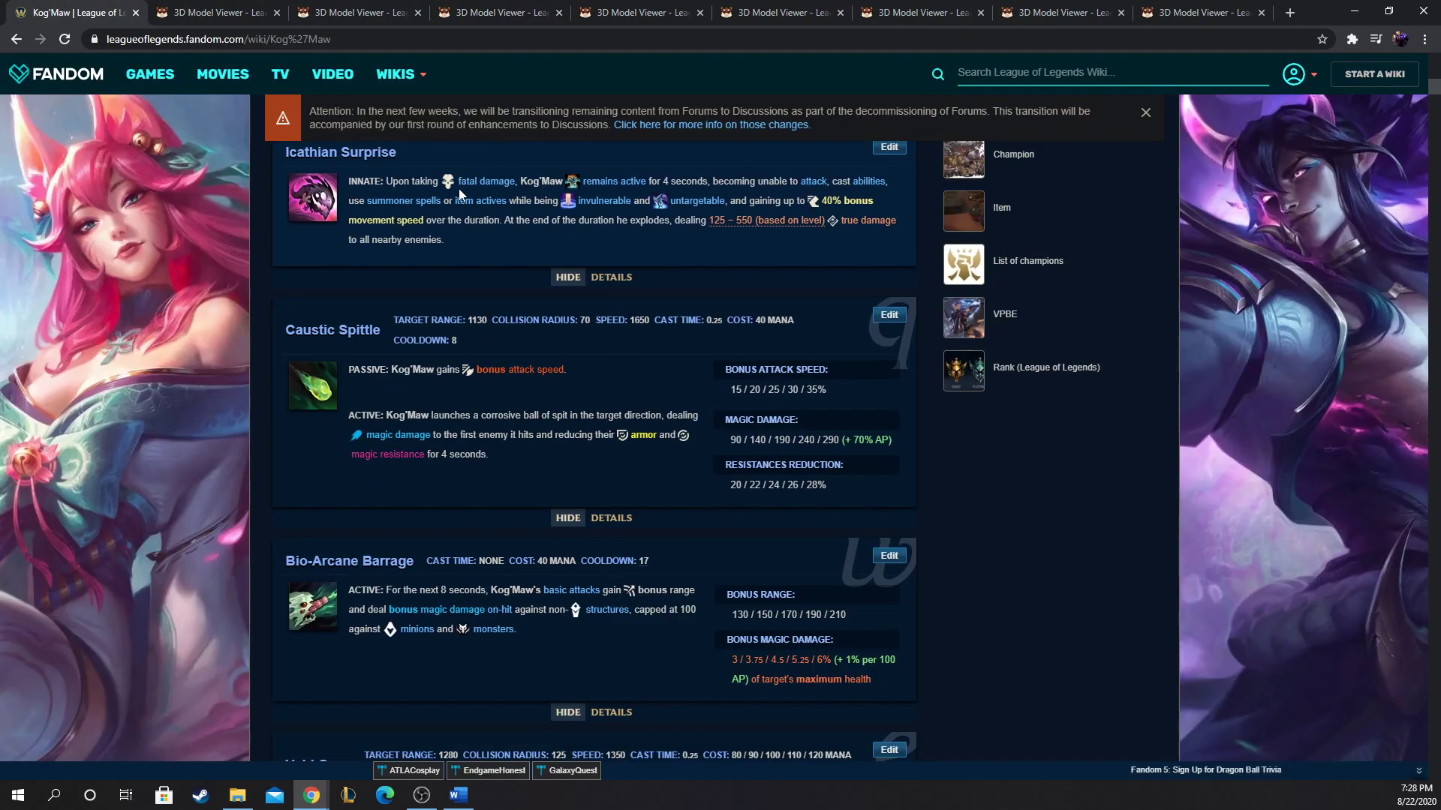
scroll("down", 3)
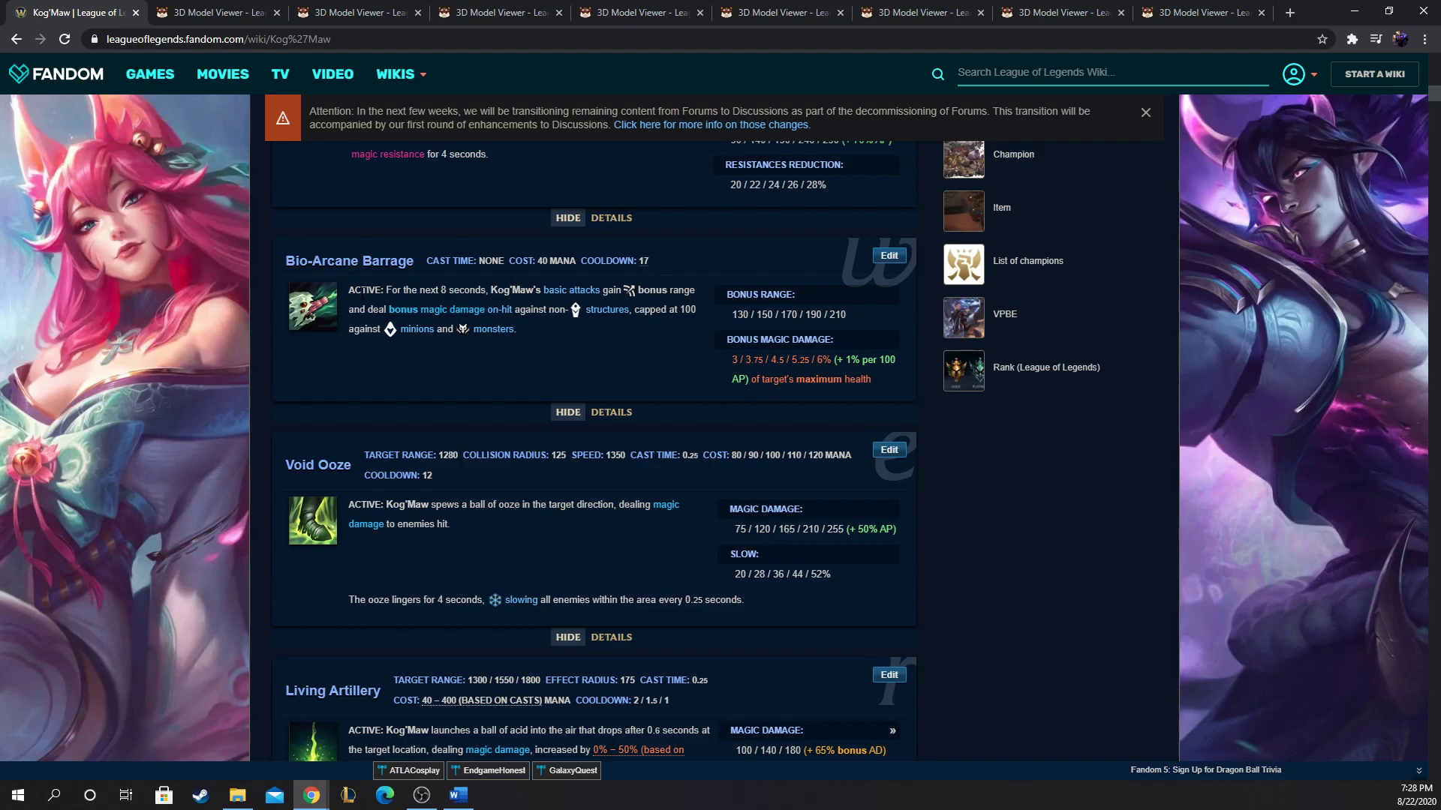
scroll("up", 3)
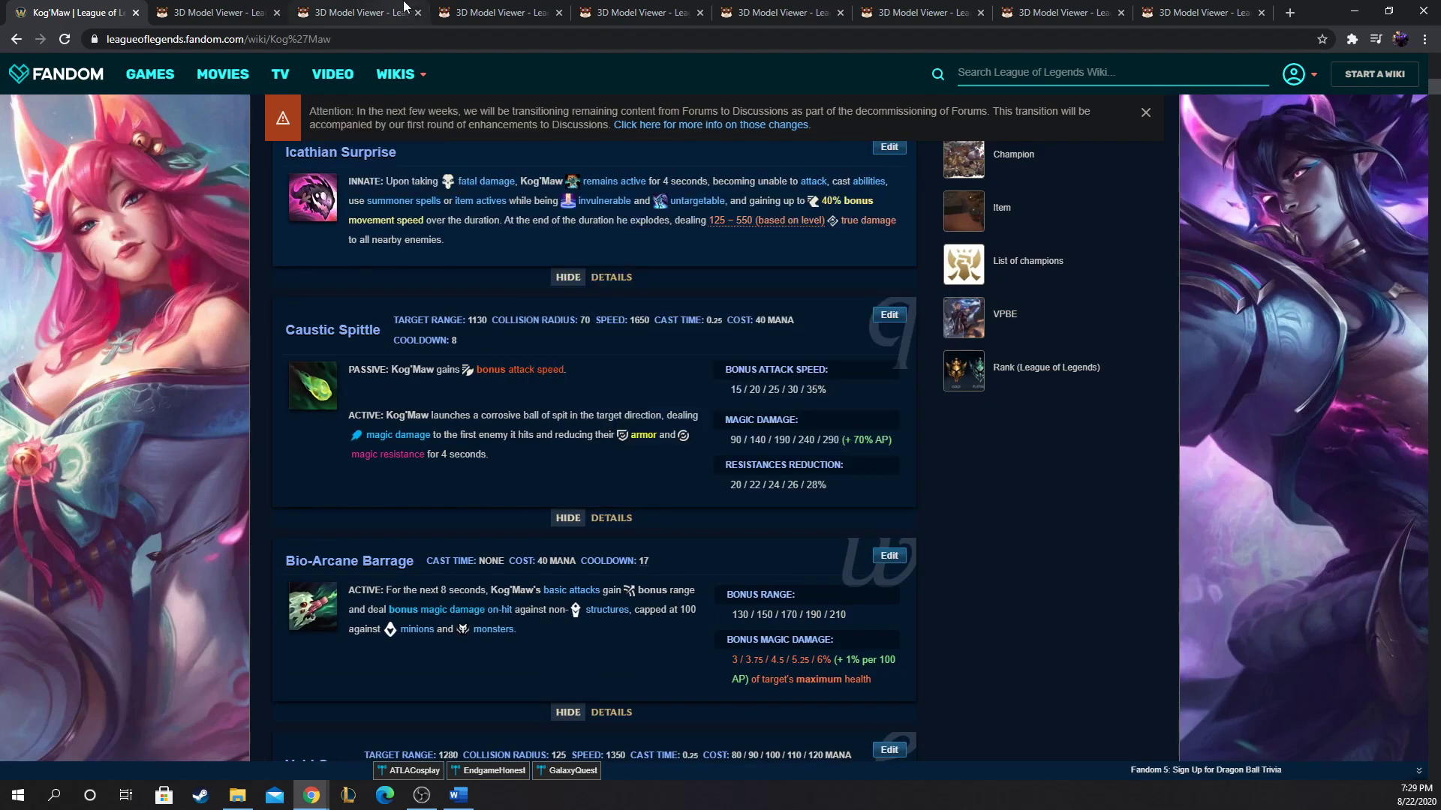
Step: Switch to the tab showing the Summoners Rift Red creature model
left_click(497, 12)
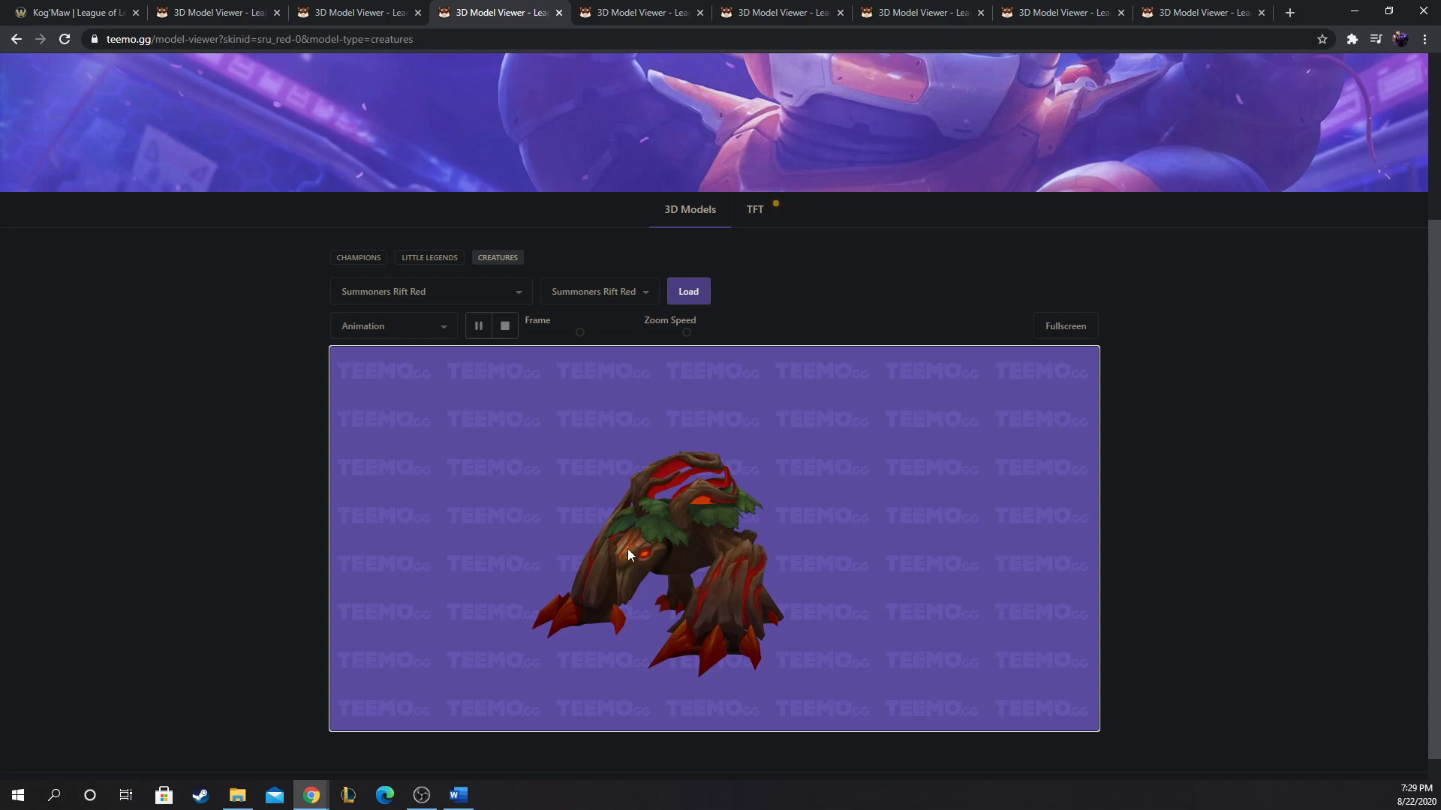
mouse_move(560, 318)
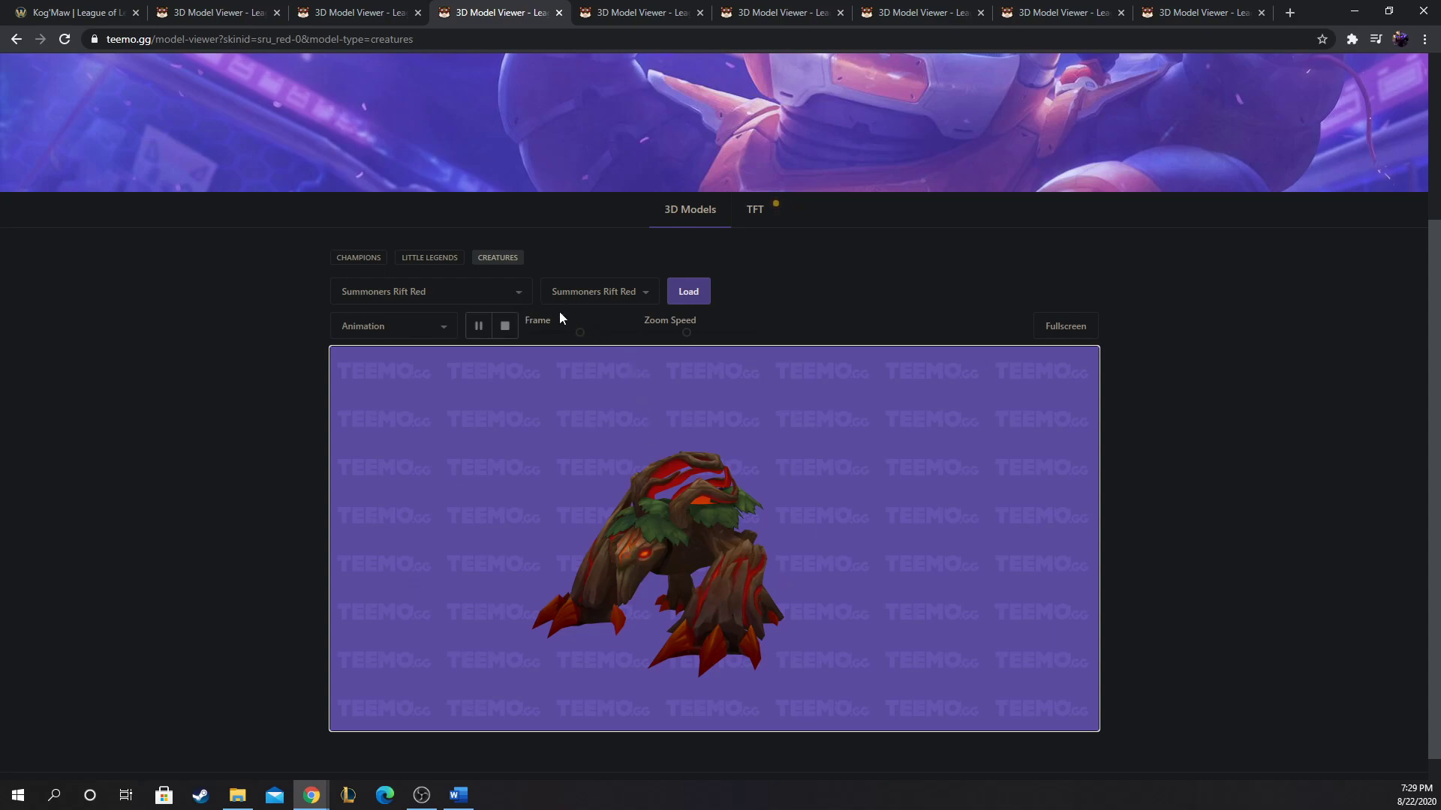
mouse_move(554, 574)
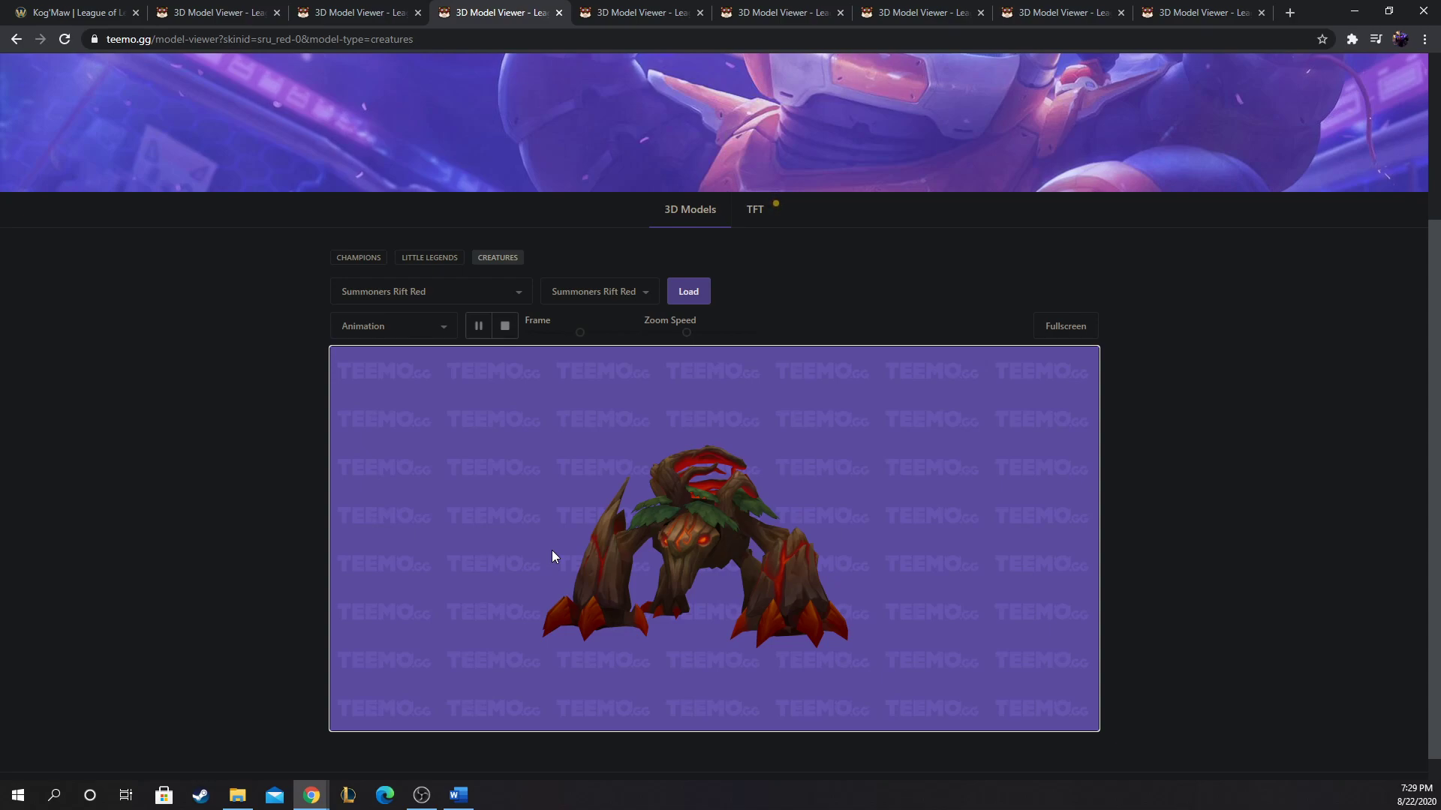
mouse_move(649, 543)
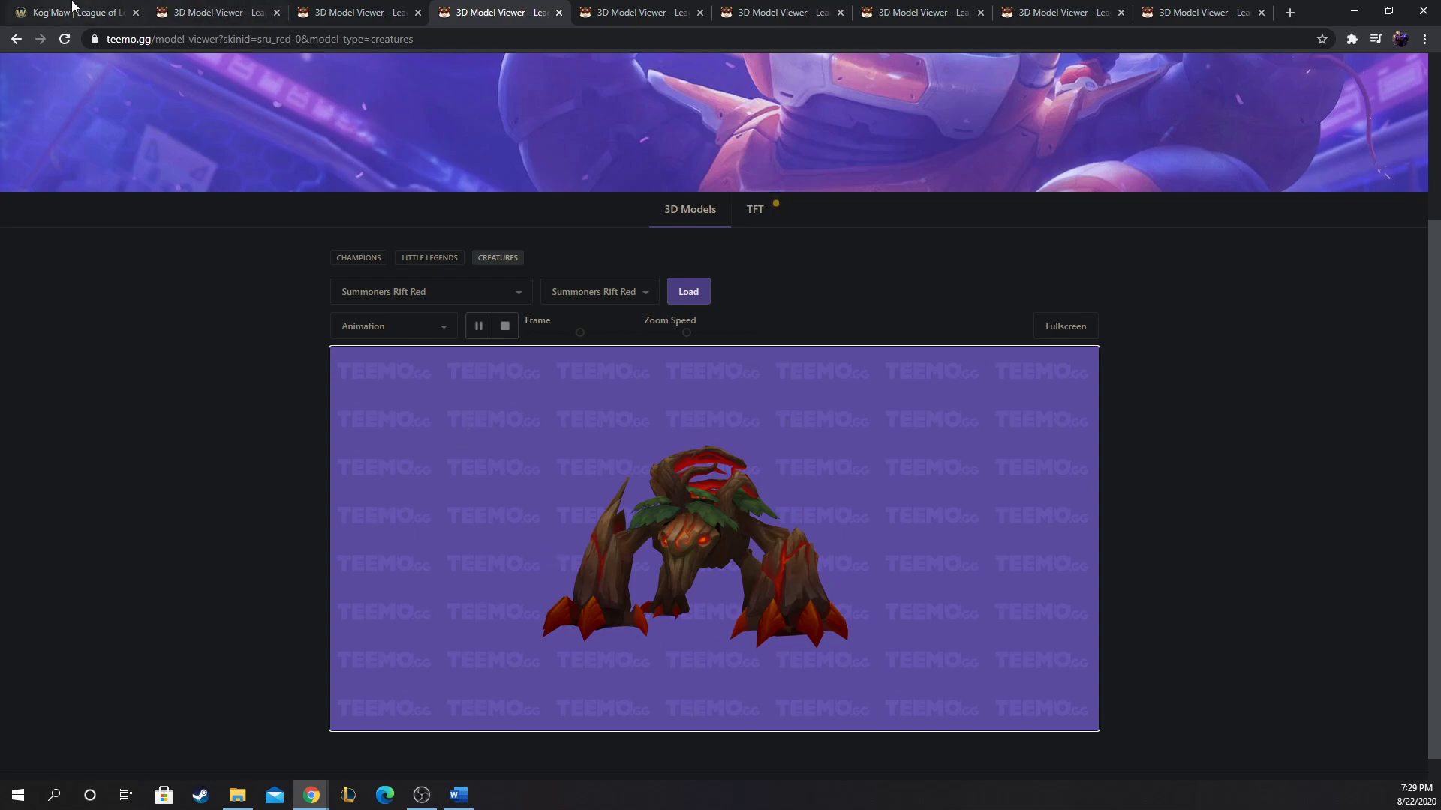
Step: Return to Kog'Maw's wiki page and scroll down through his abilities to References
left_click(74, 12)
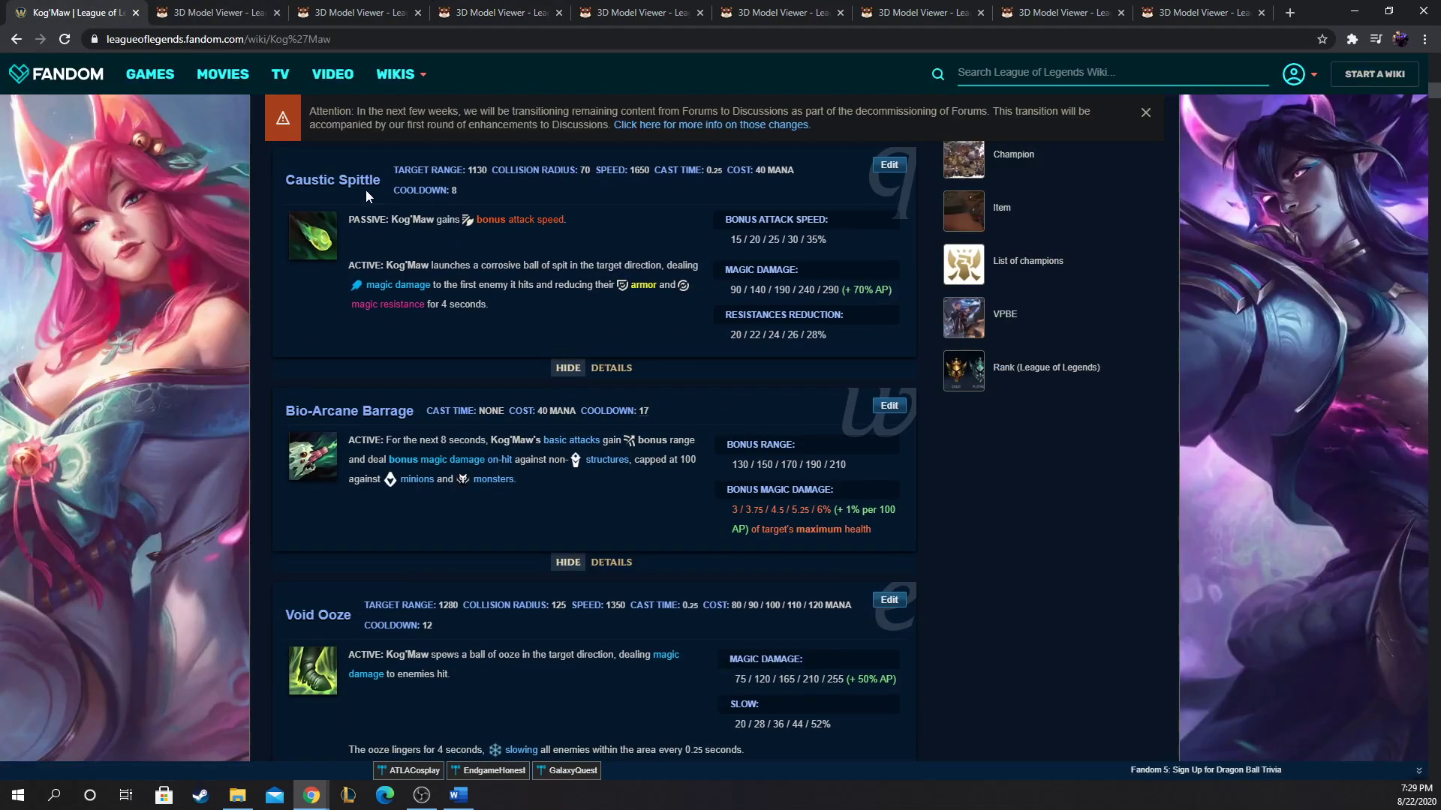
mouse_move(398, 182)
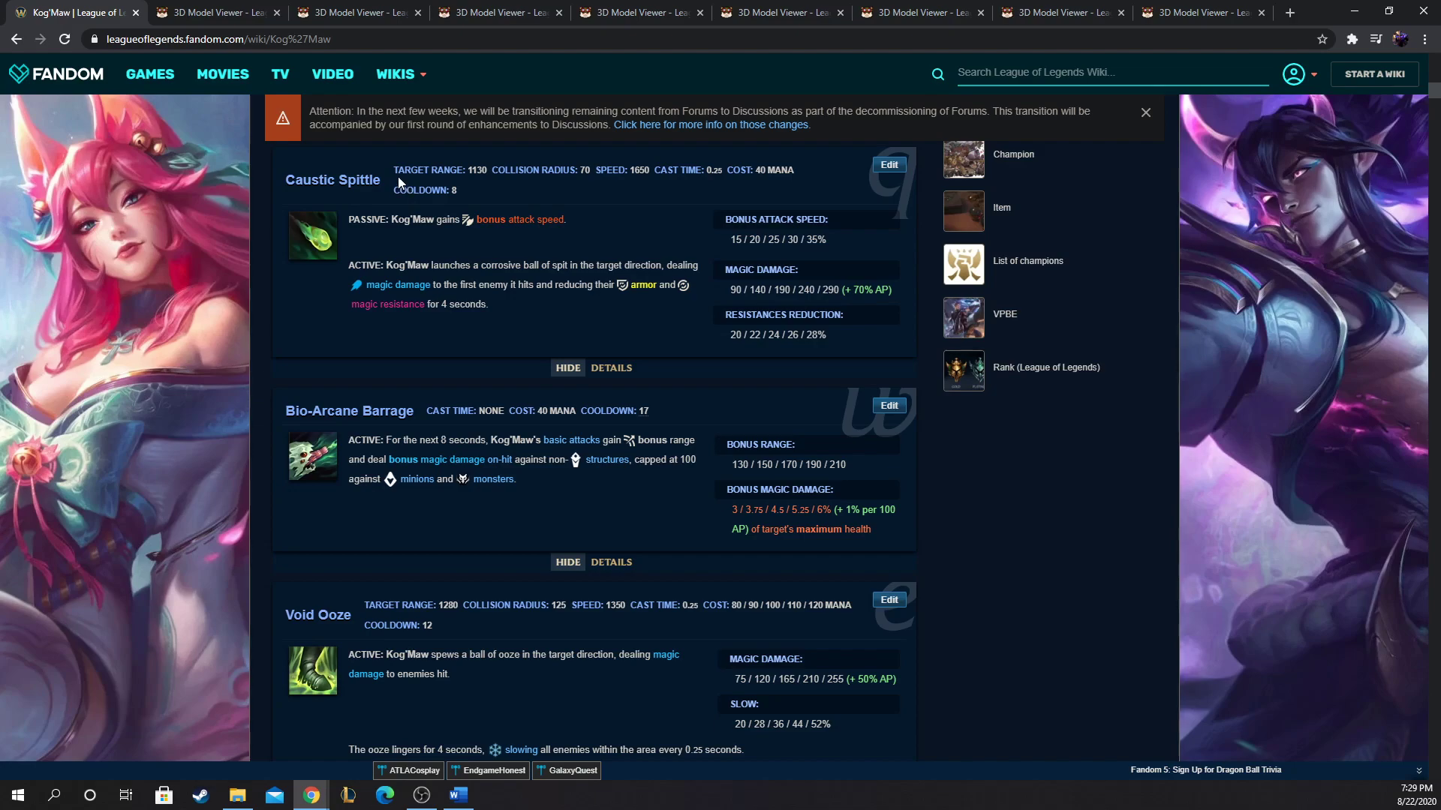
mouse_move(384, 210)
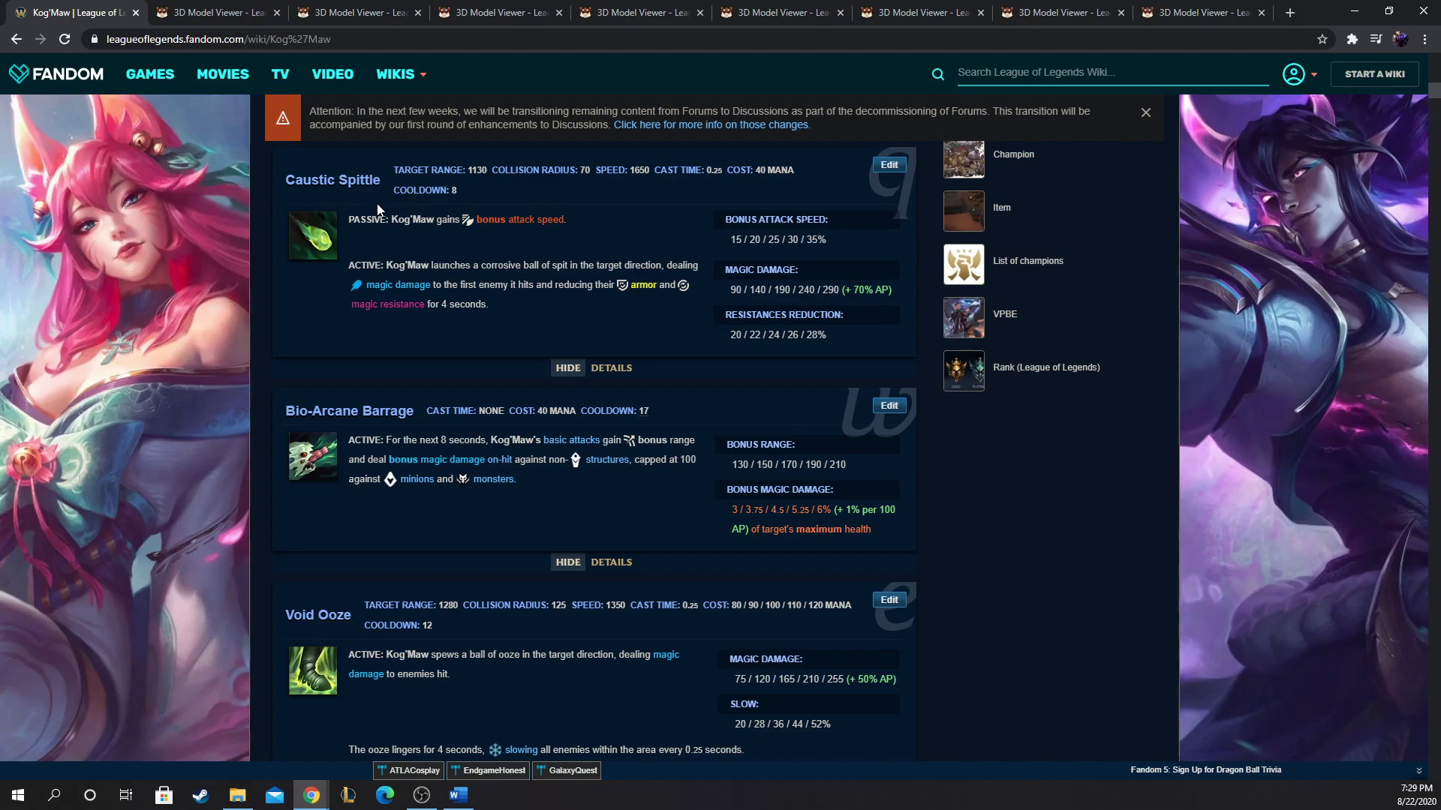
mouse_move(615, 294)
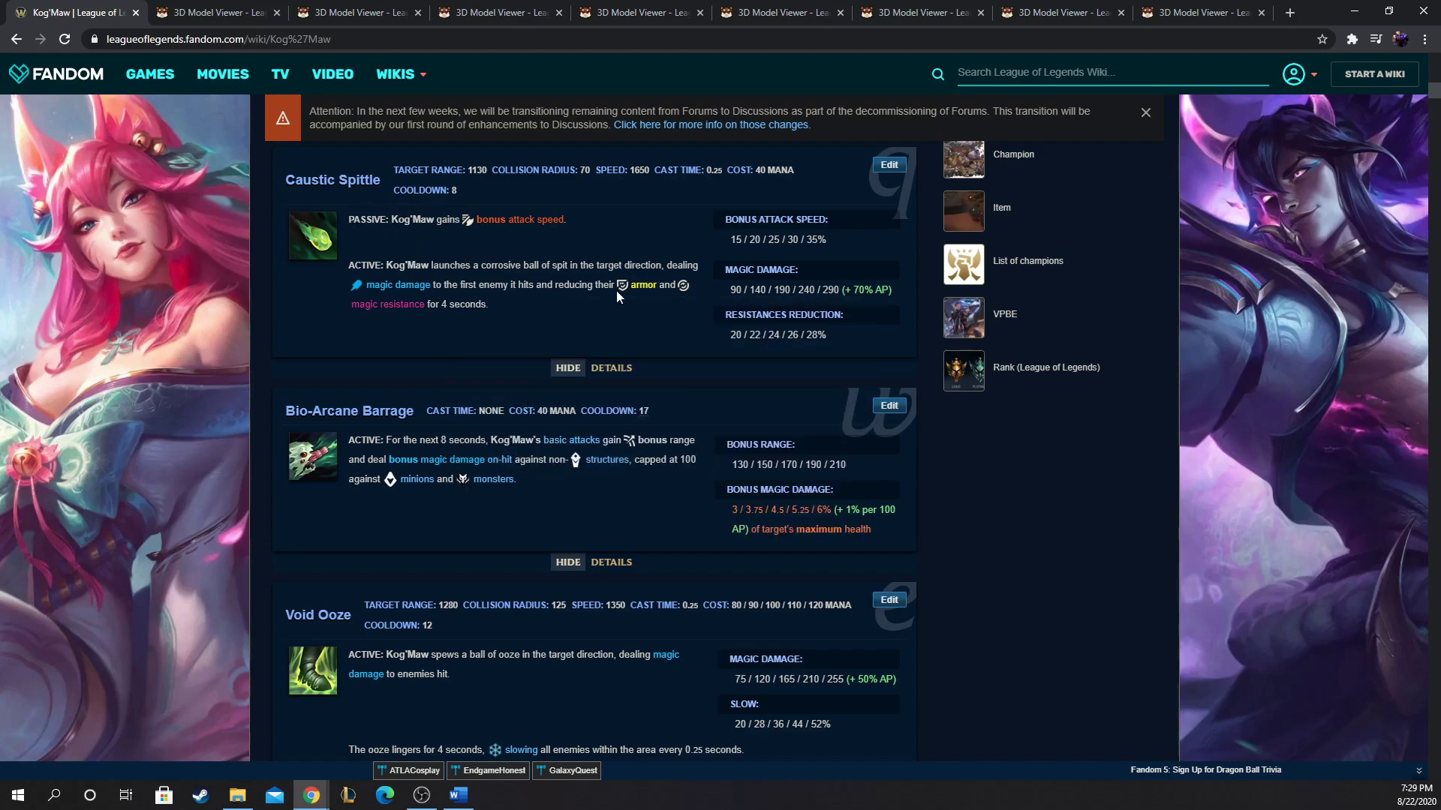
mouse_move(473, 318)
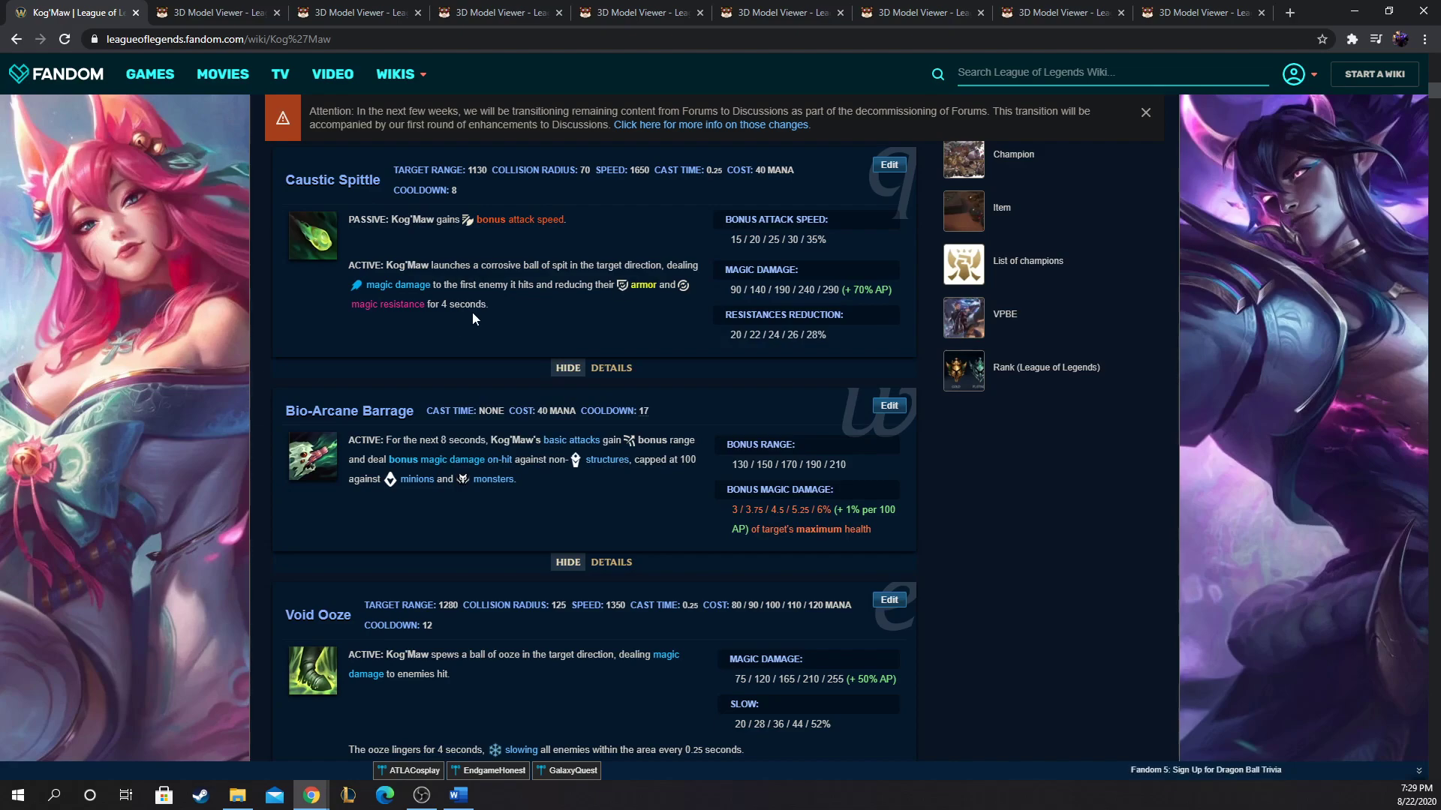
mouse_move(423, 286)
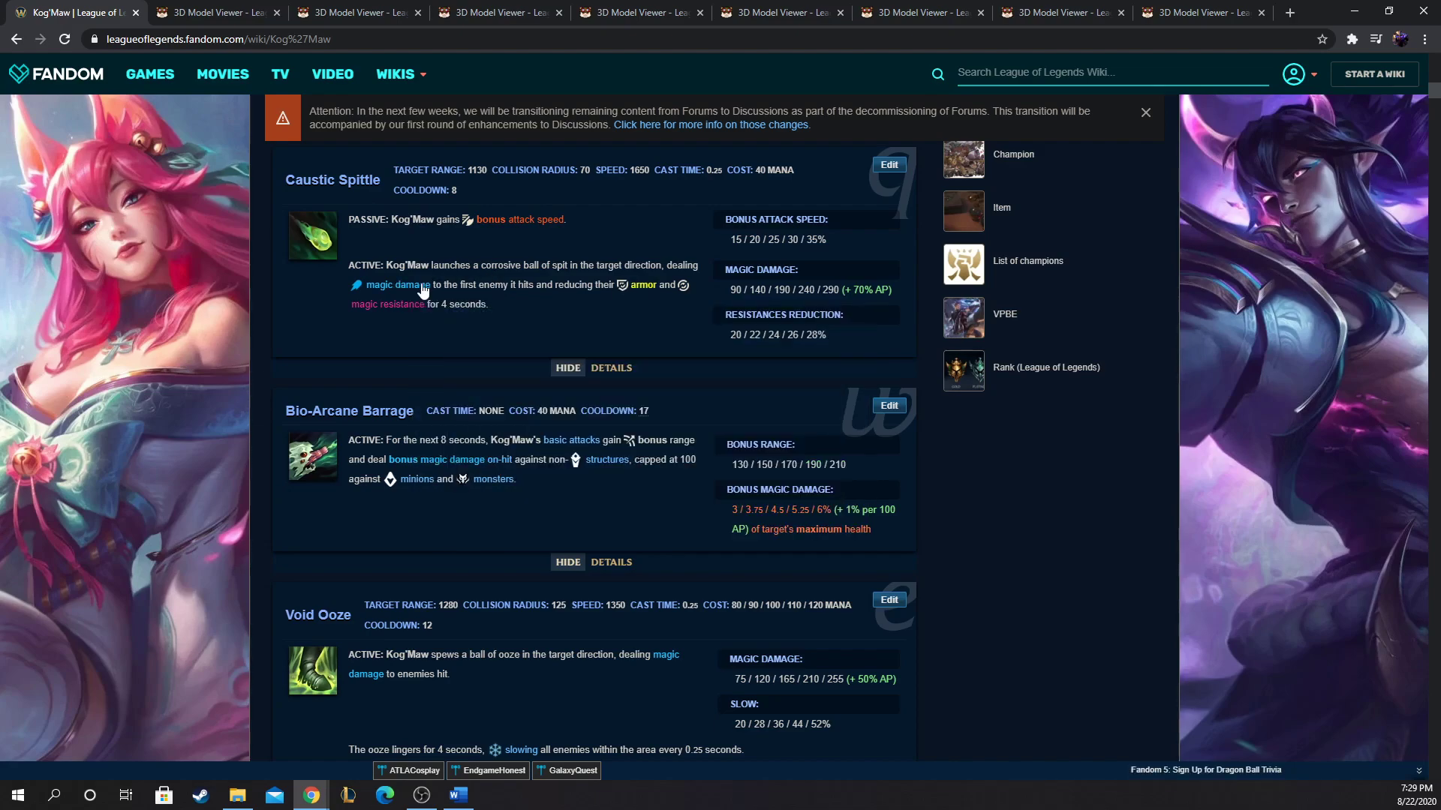
mouse_move(396, 245)
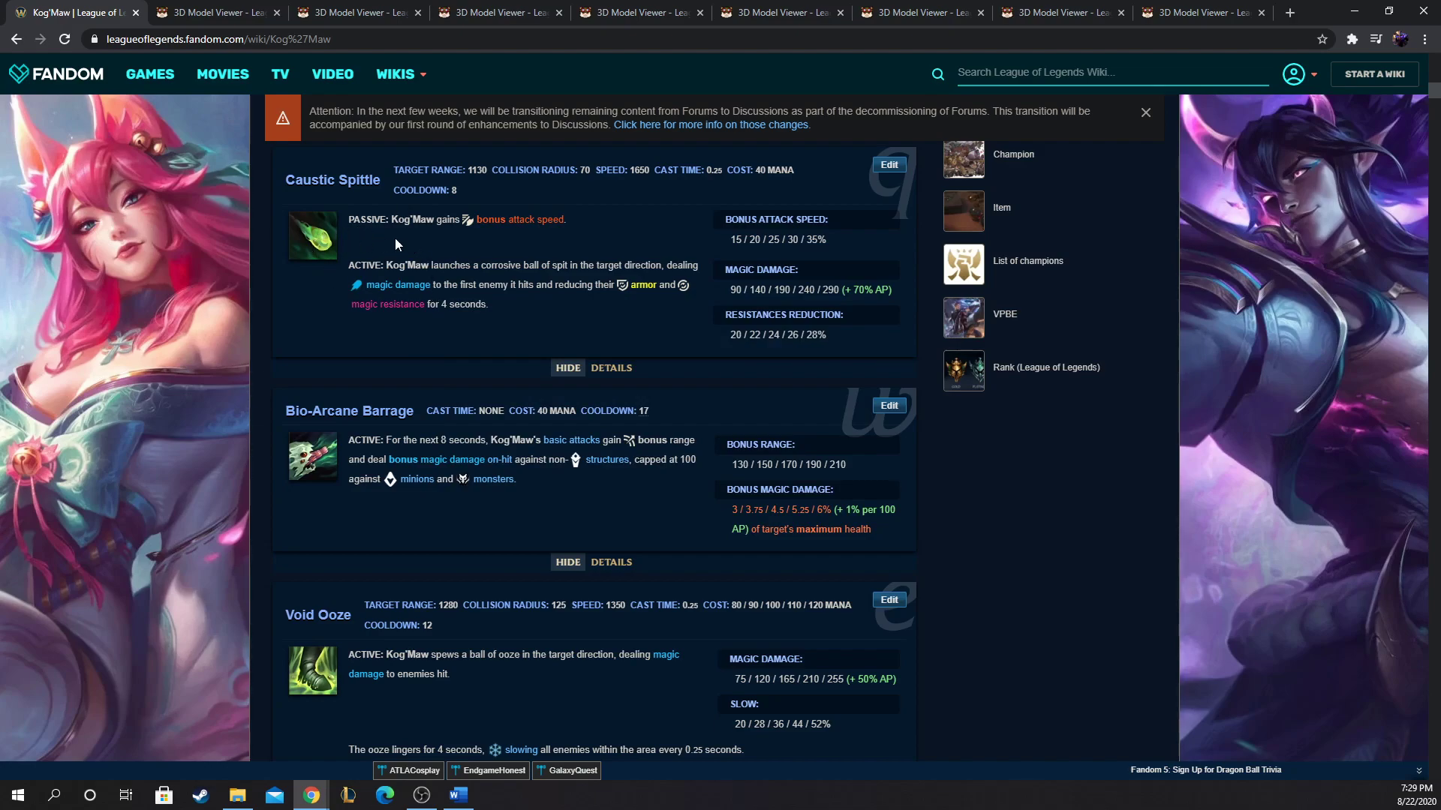
scroll("up", 3)
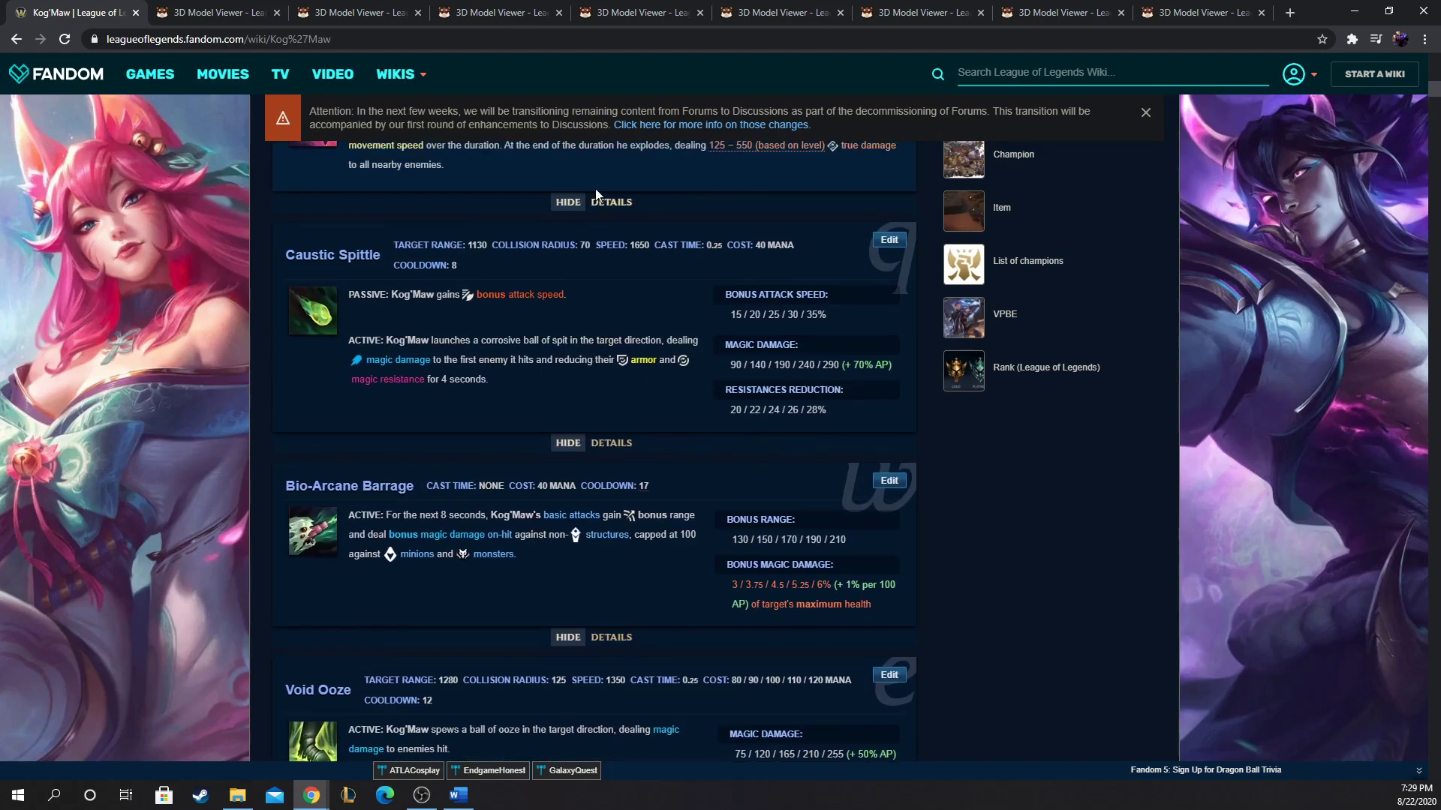
scroll("down", 3)
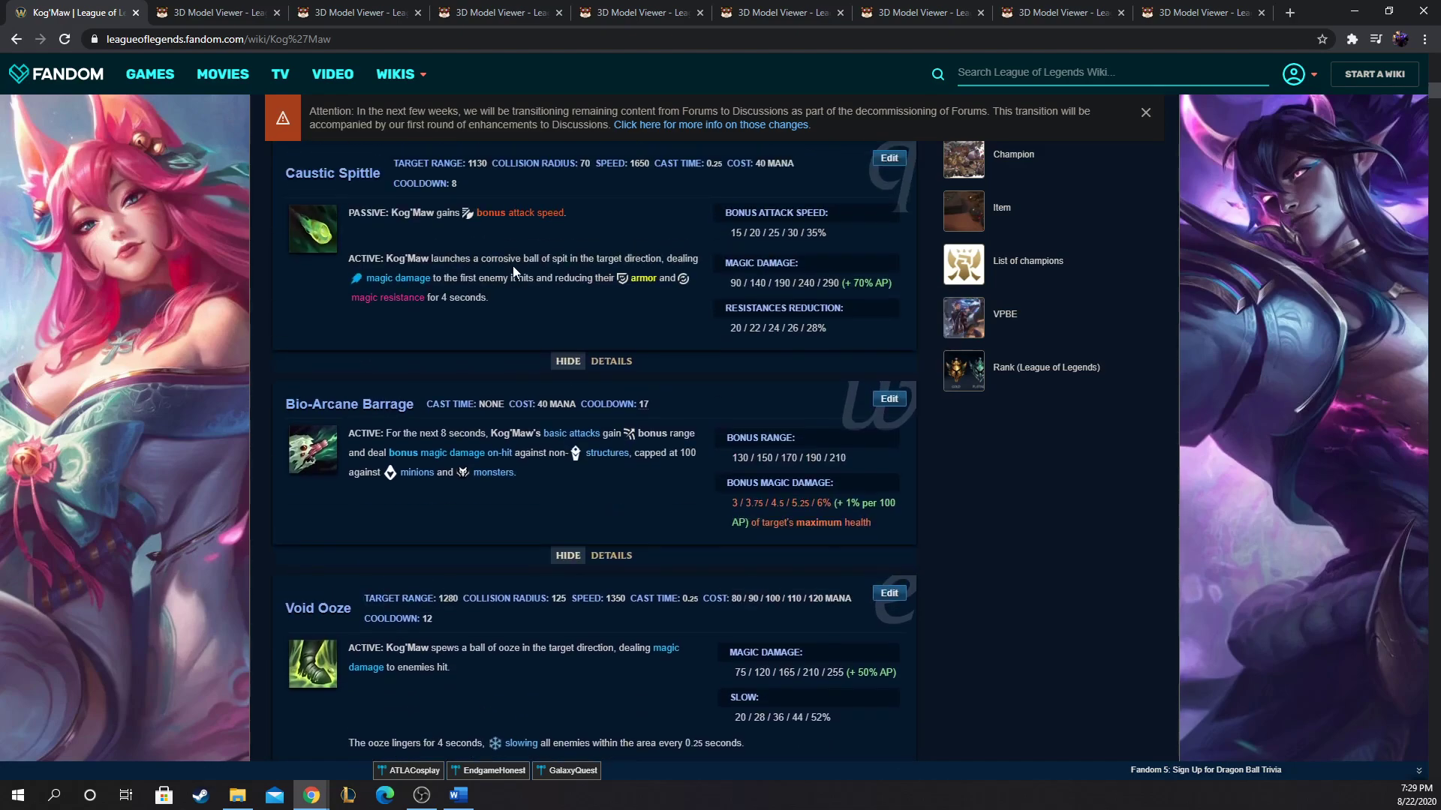
scroll("up", 3)
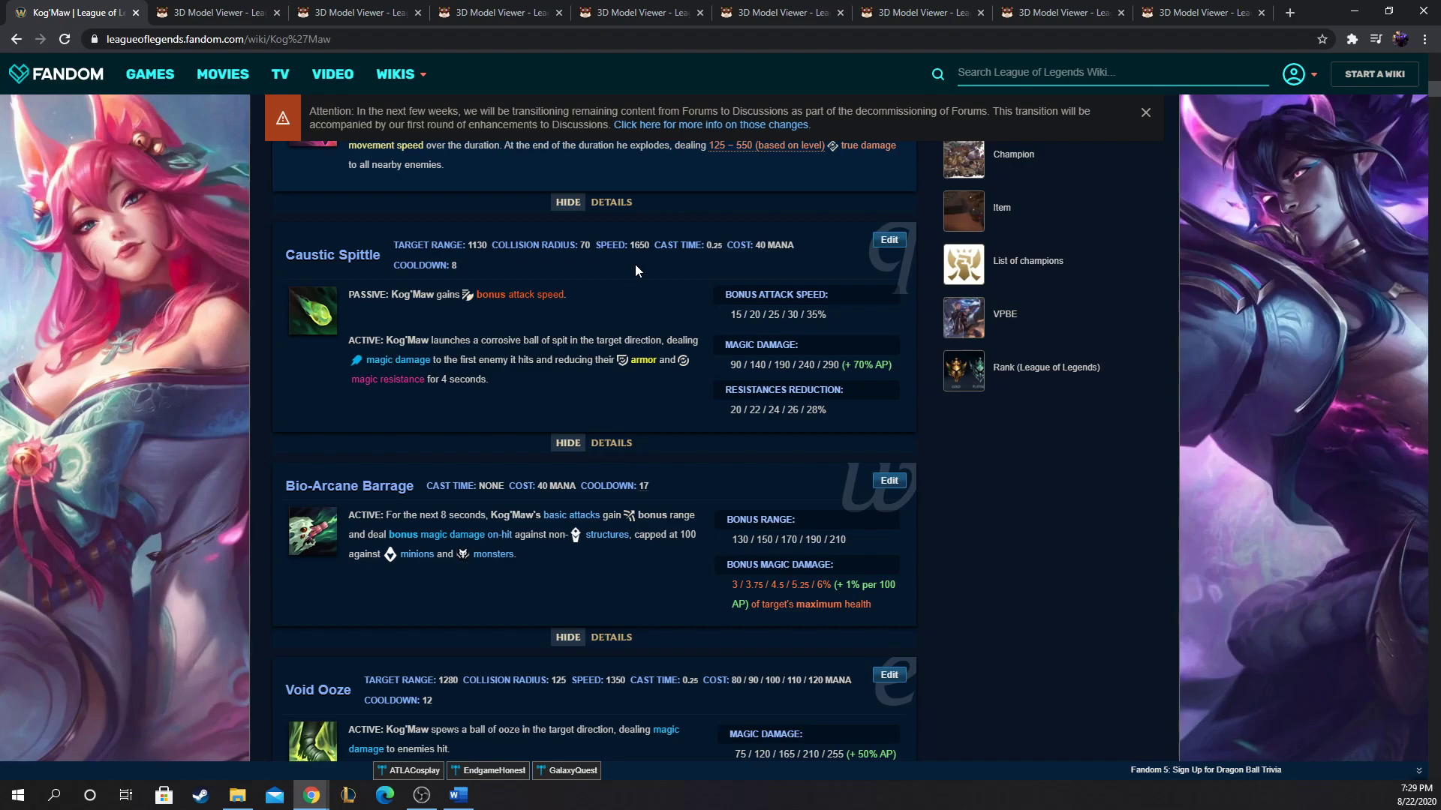
scroll("down", 3)
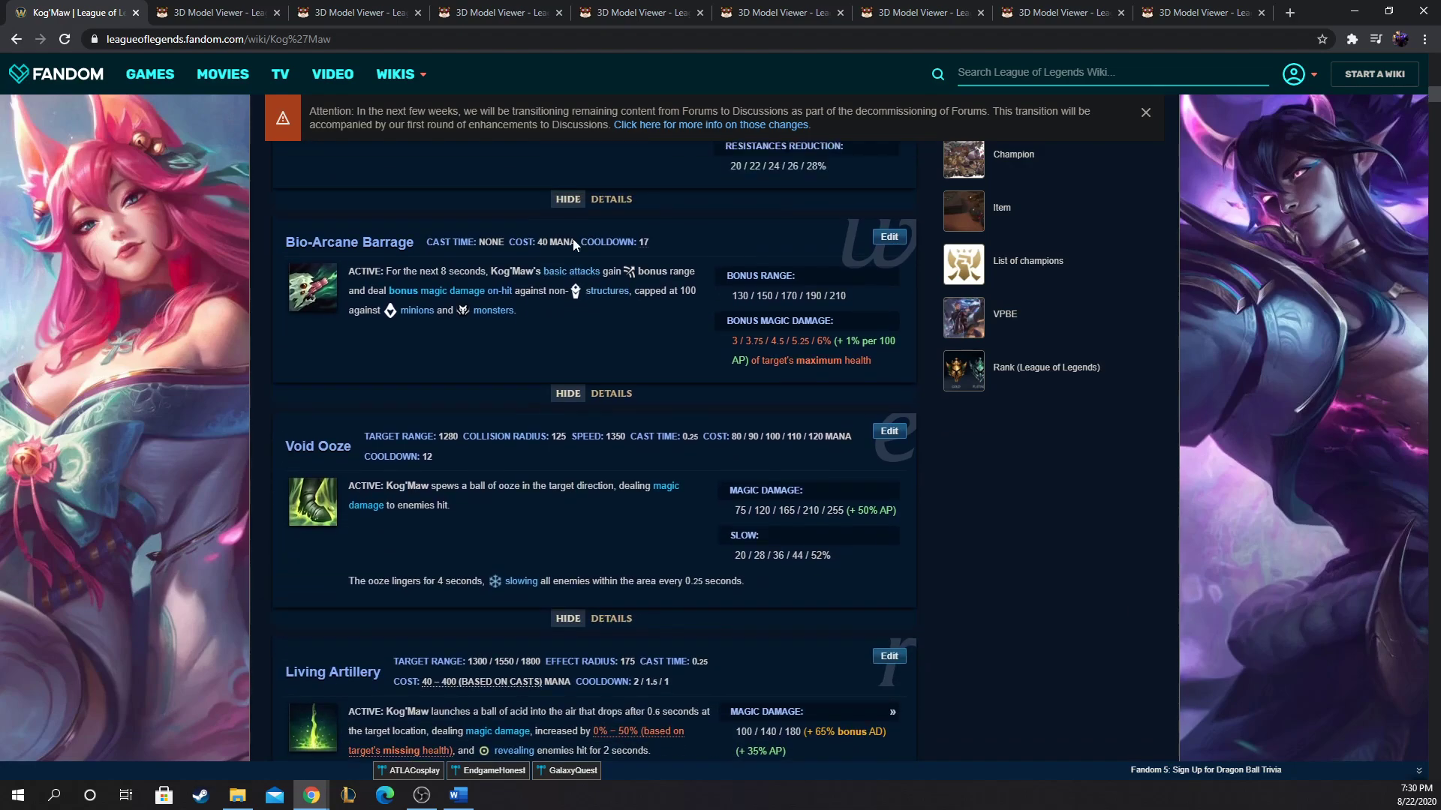
scroll("down", 3)
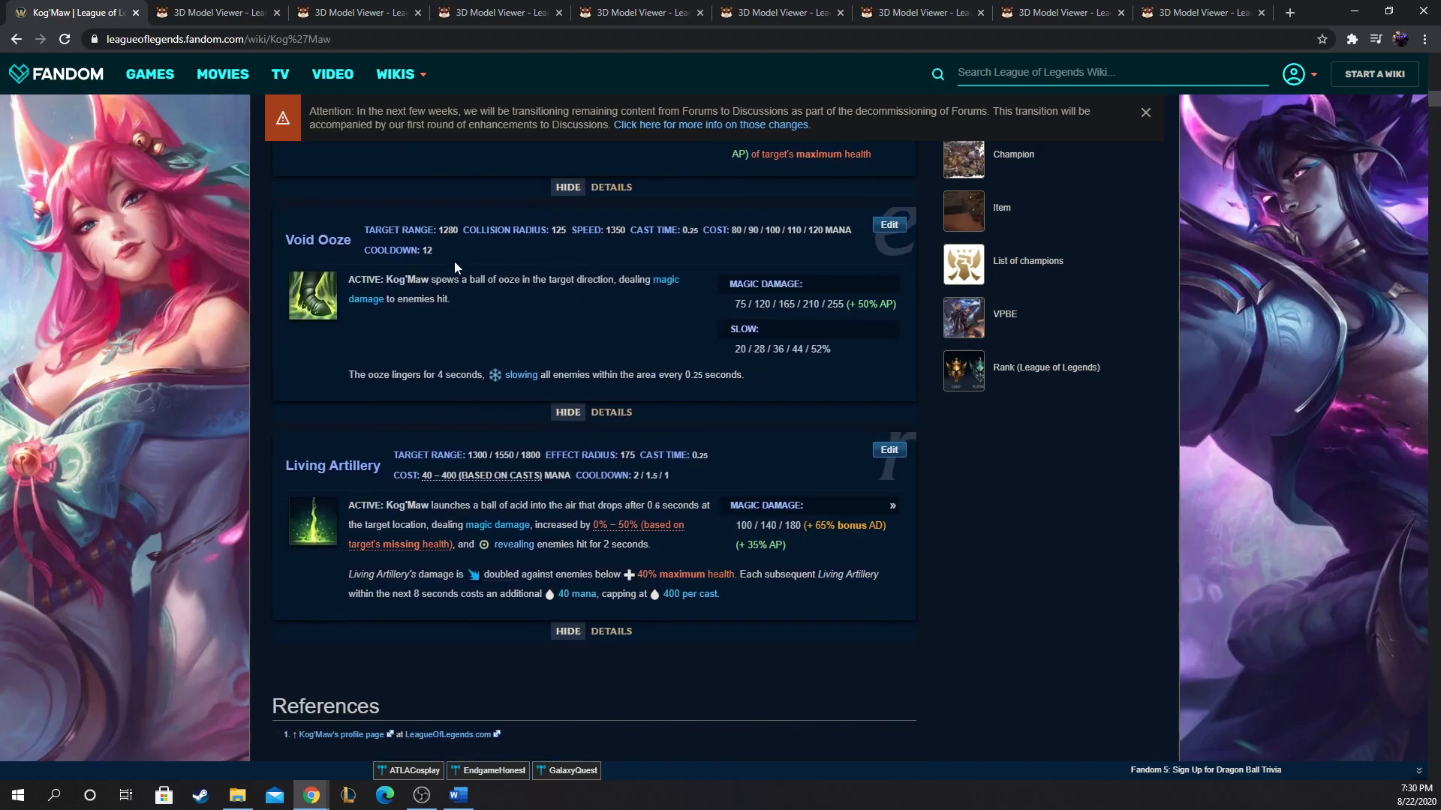
scroll("down", 3)
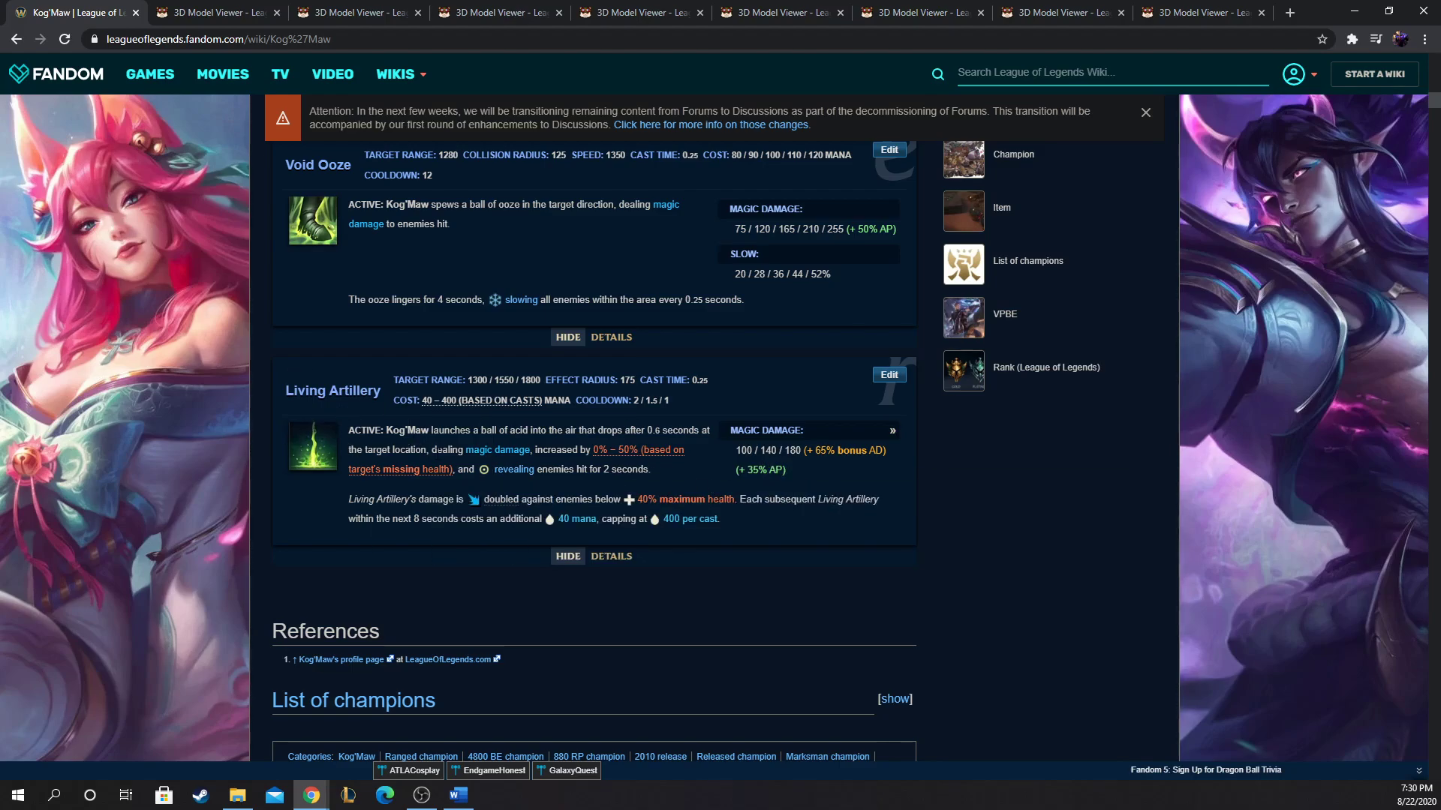
Step: Scroll back up the page to the Abilities heading
scroll("up", 3)
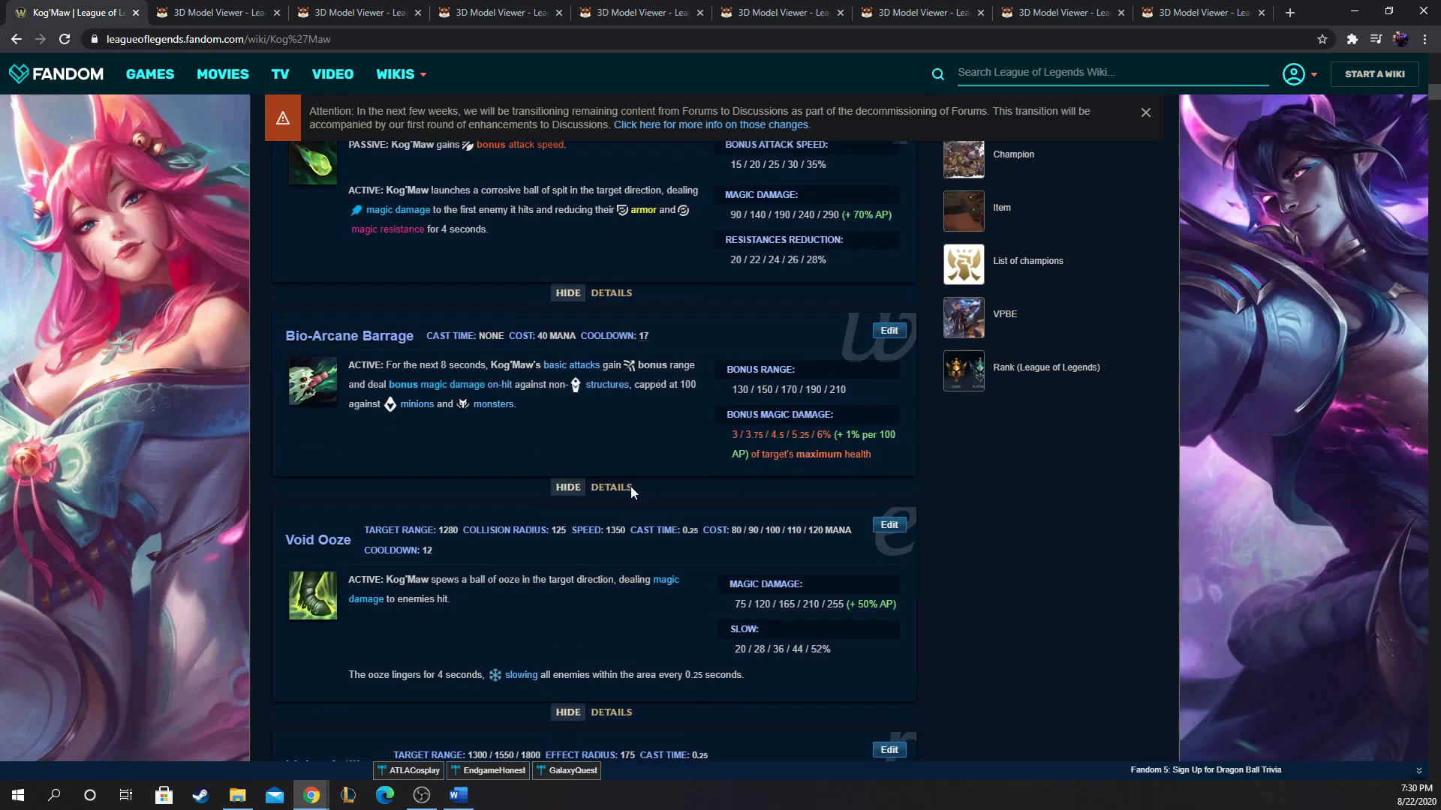
scroll("up", 3)
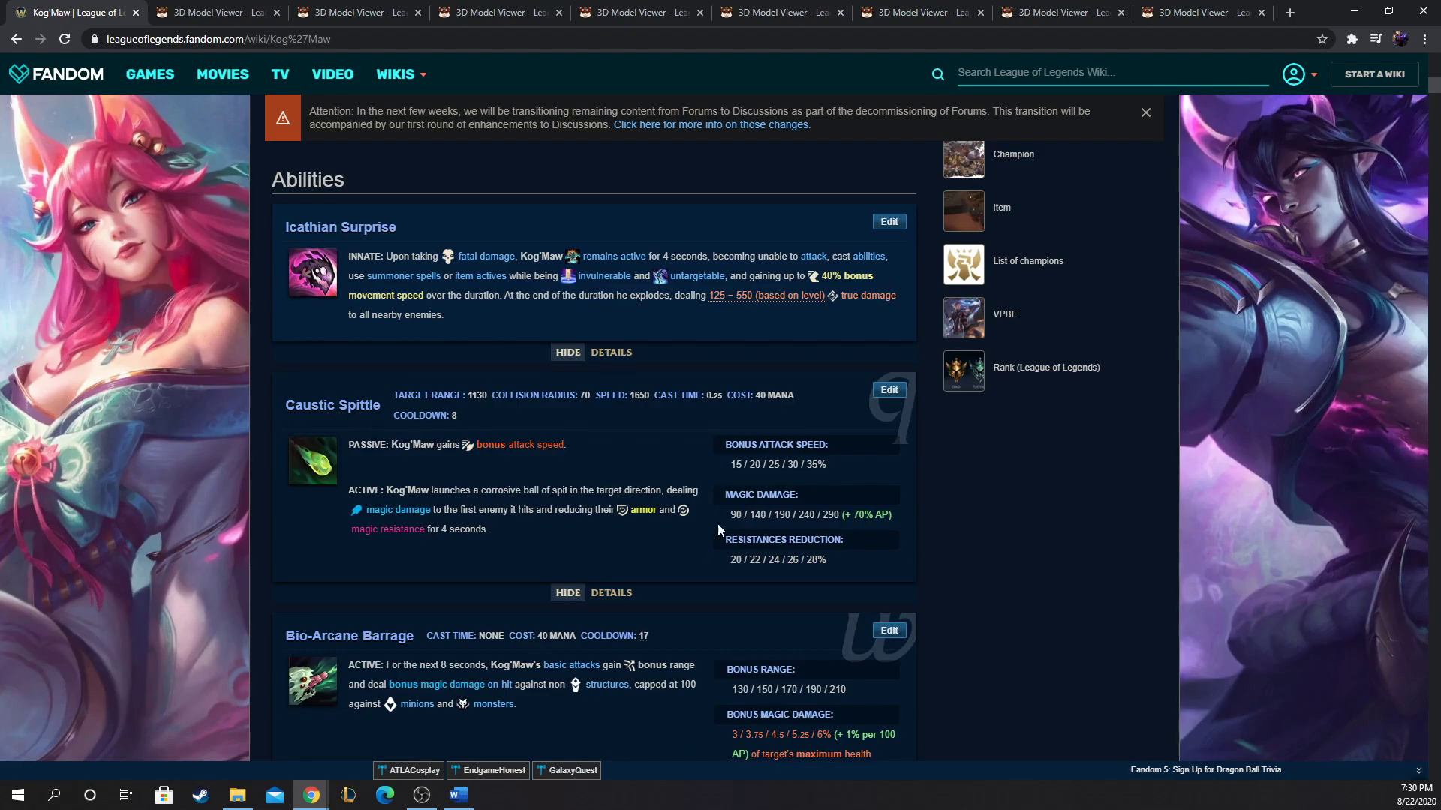
scroll("up", 3)
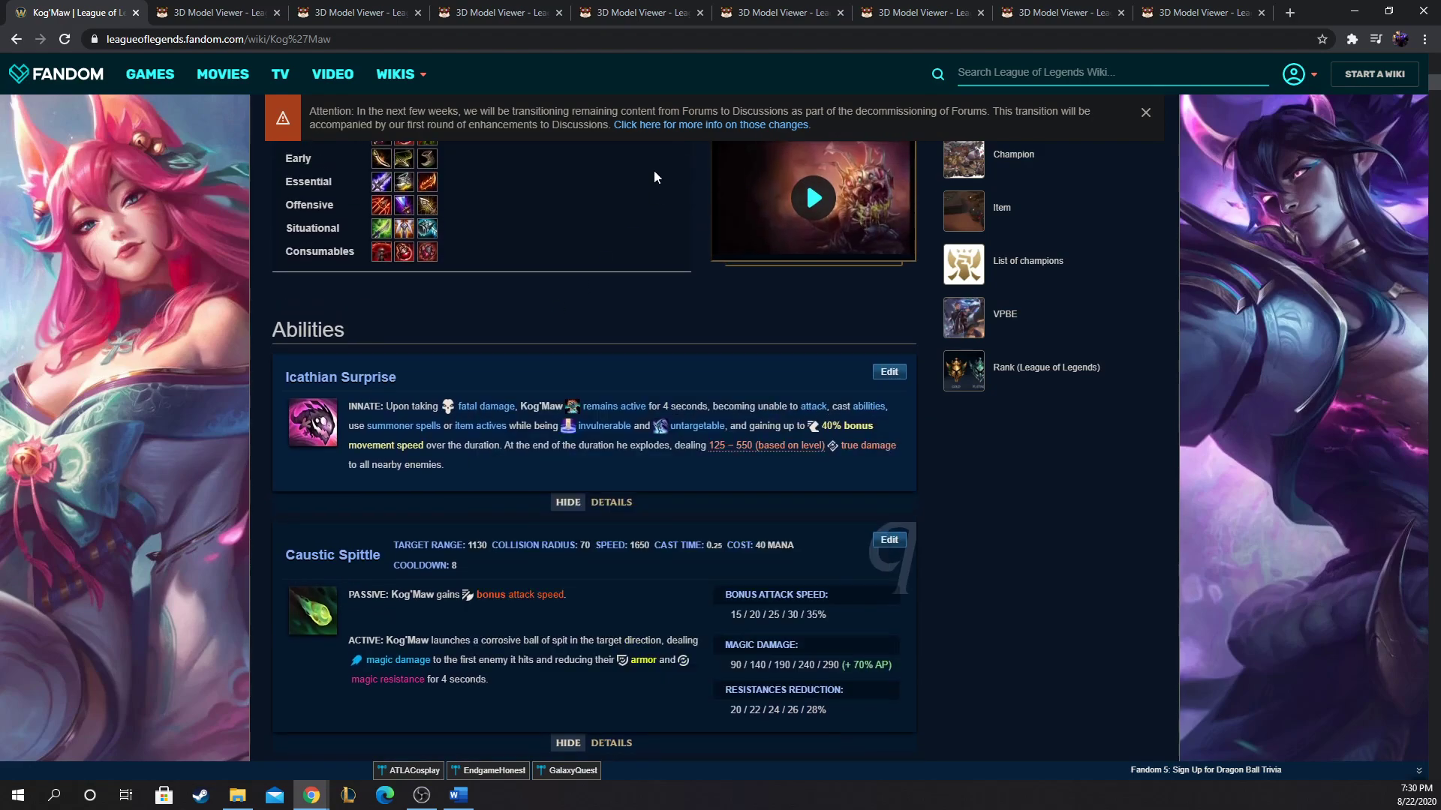
Step: Bring up the Summoners Rift Blue creature model in the 3D viewer
left_click(498, 13)
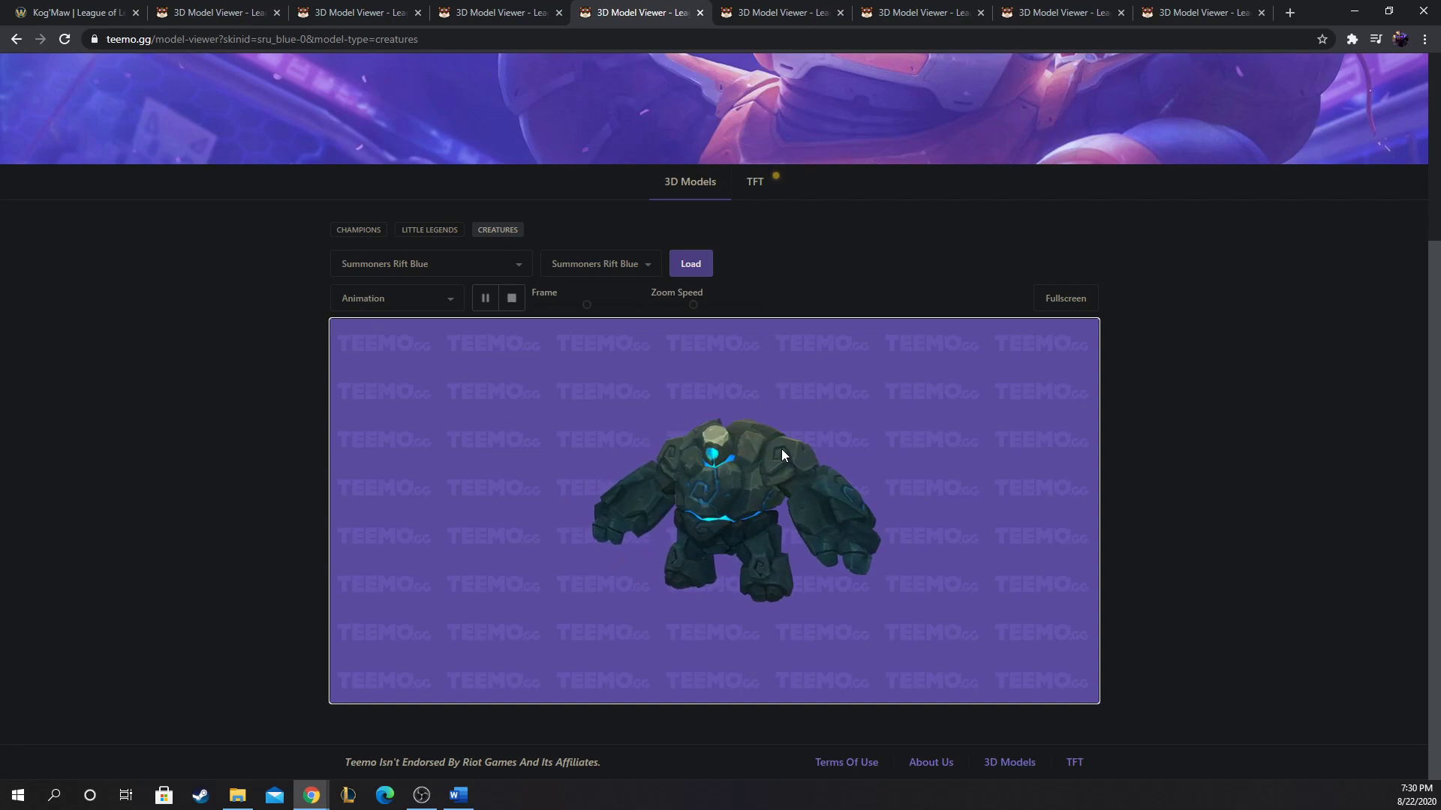
mouse_move(771, 453)
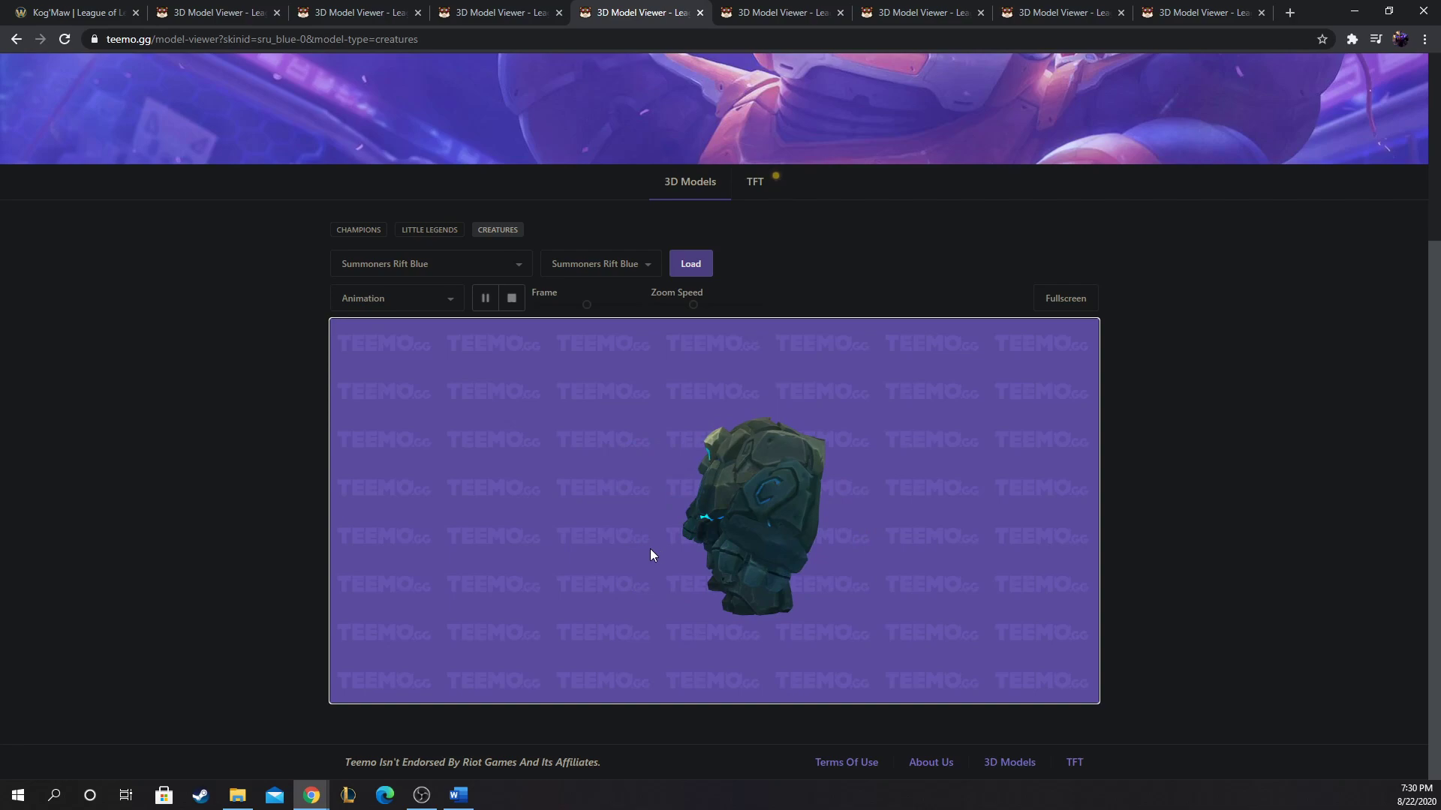
mouse_move(639, 551)
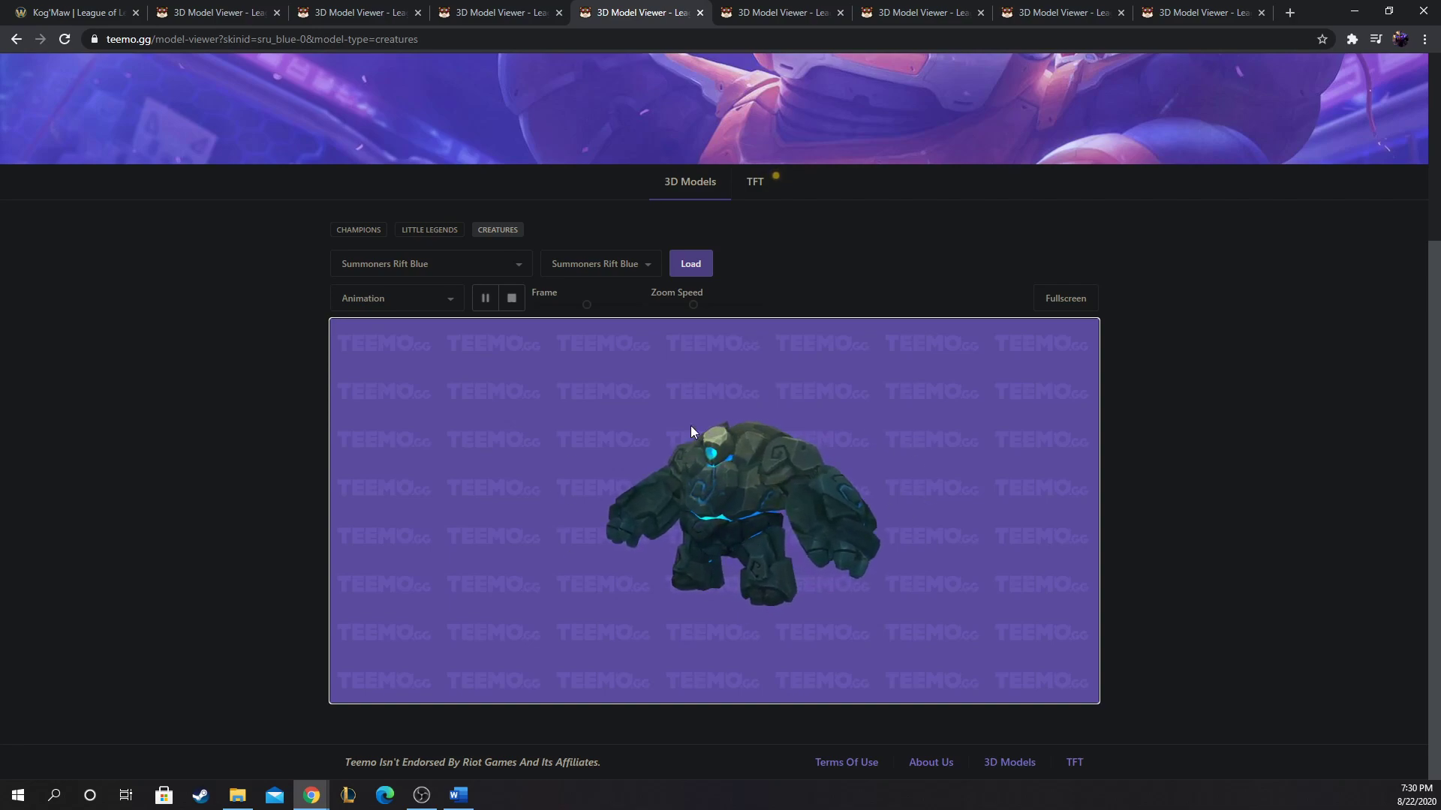
mouse_move(674, 381)
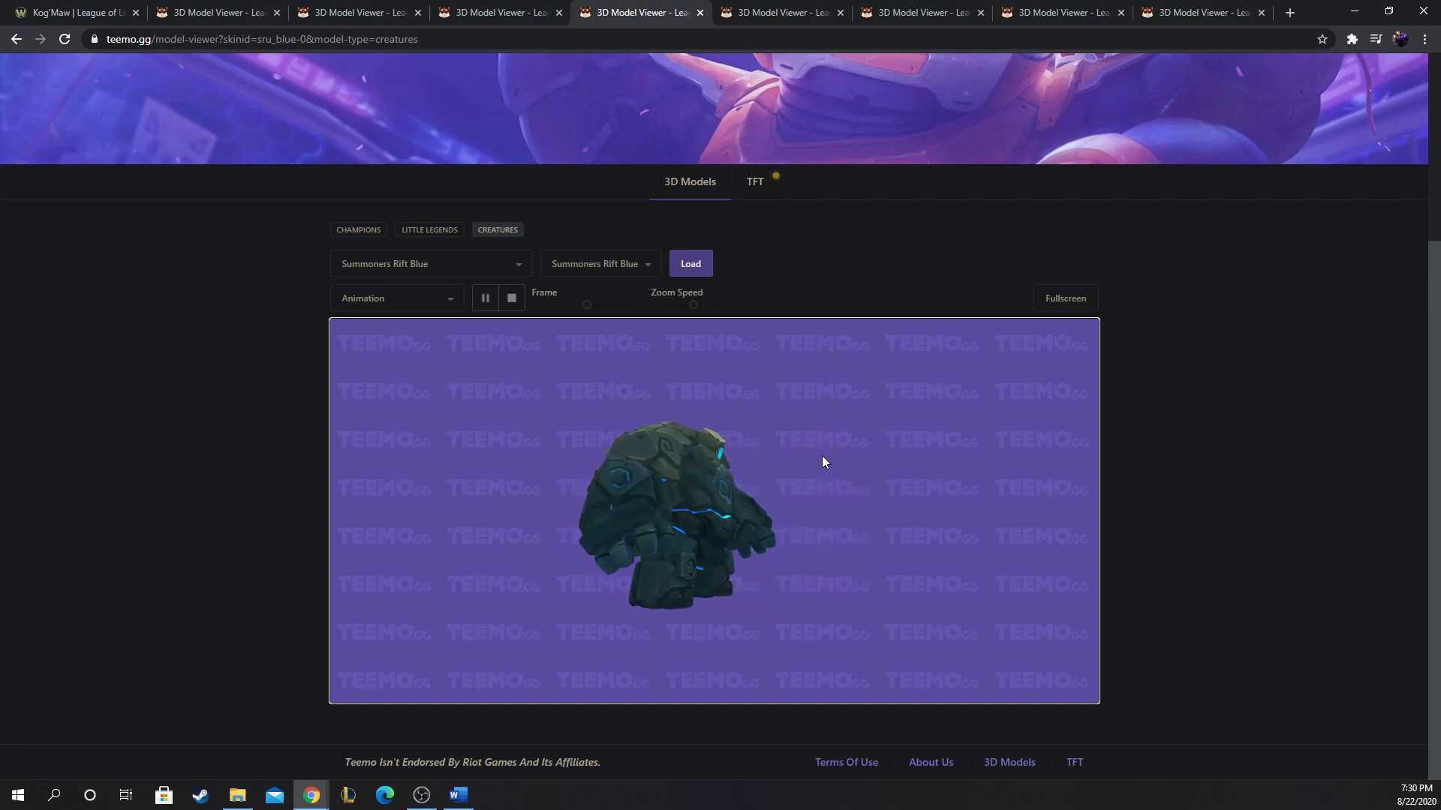
Step: Return to Kog'Maw's wiki page and scroll down to the Living Artillery ability
left_click(69, 12)
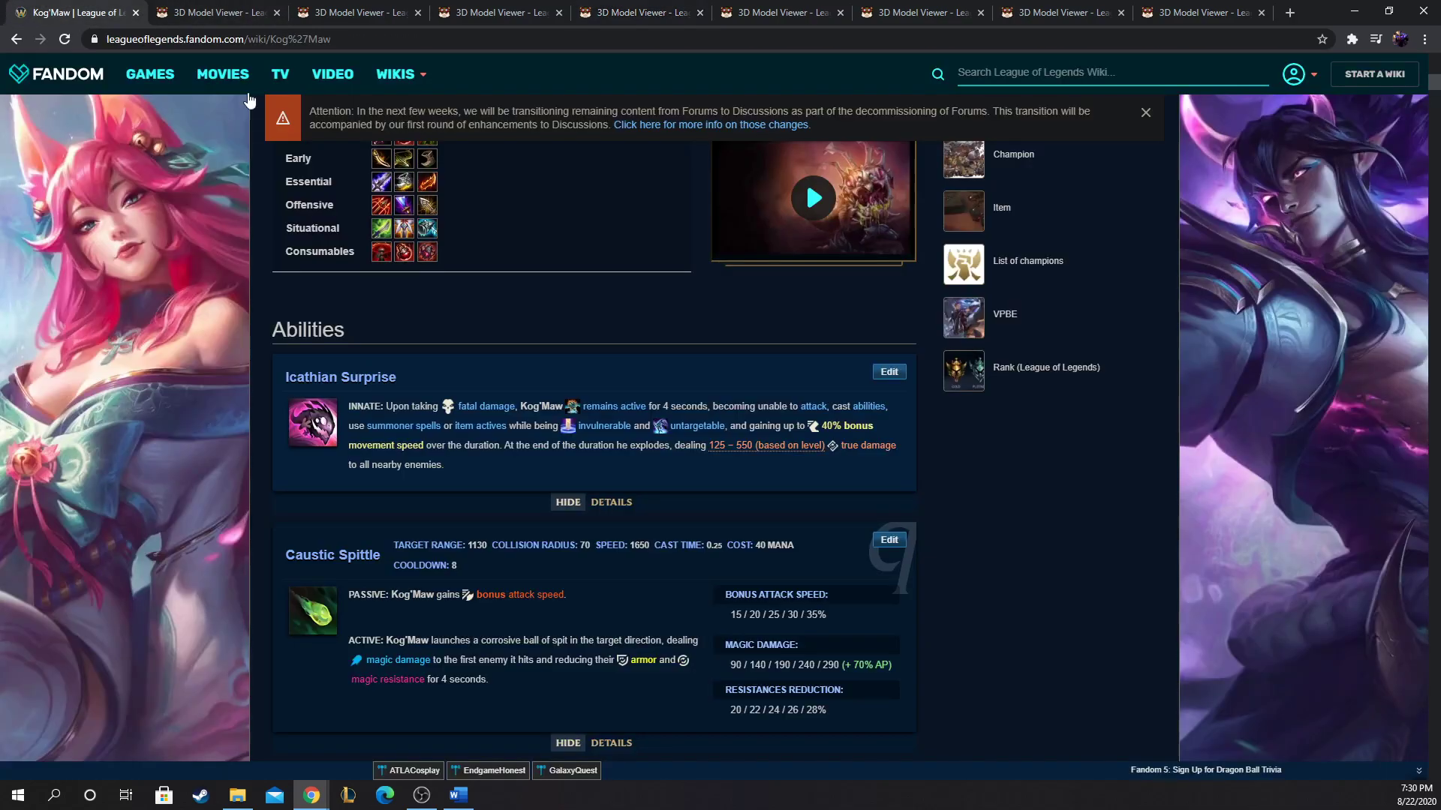
scroll("down", 3)
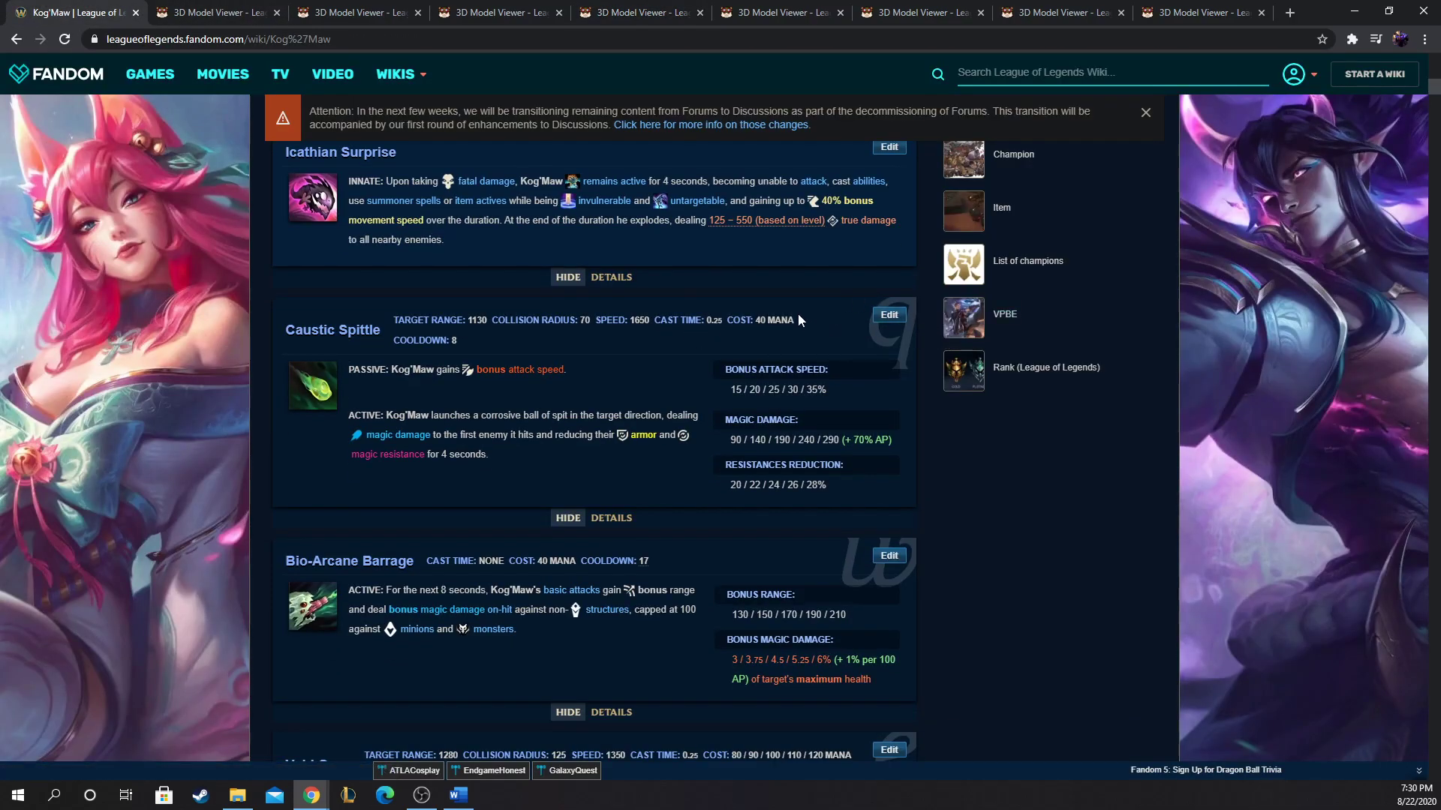
scroll("down", 3)
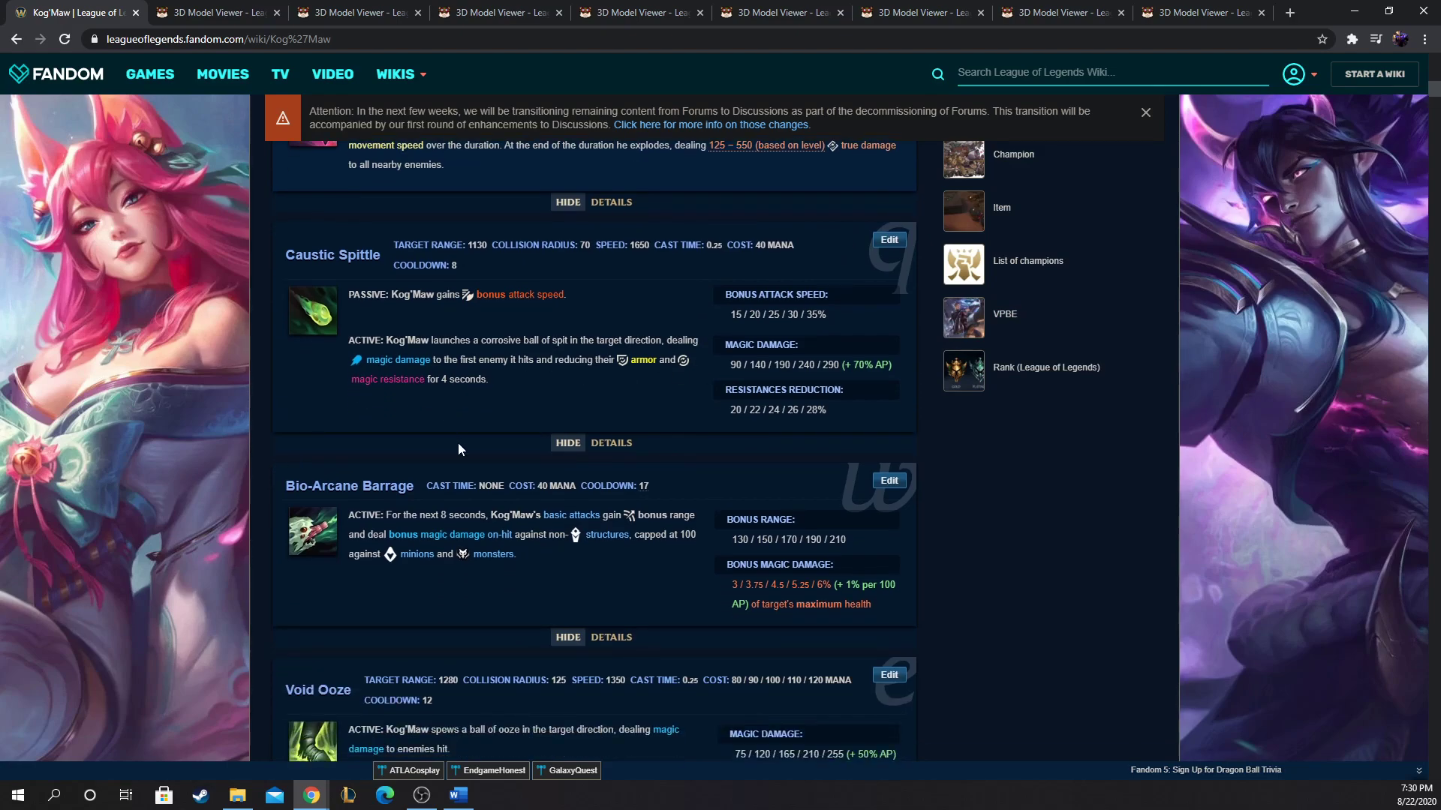
scroll("down", 3)
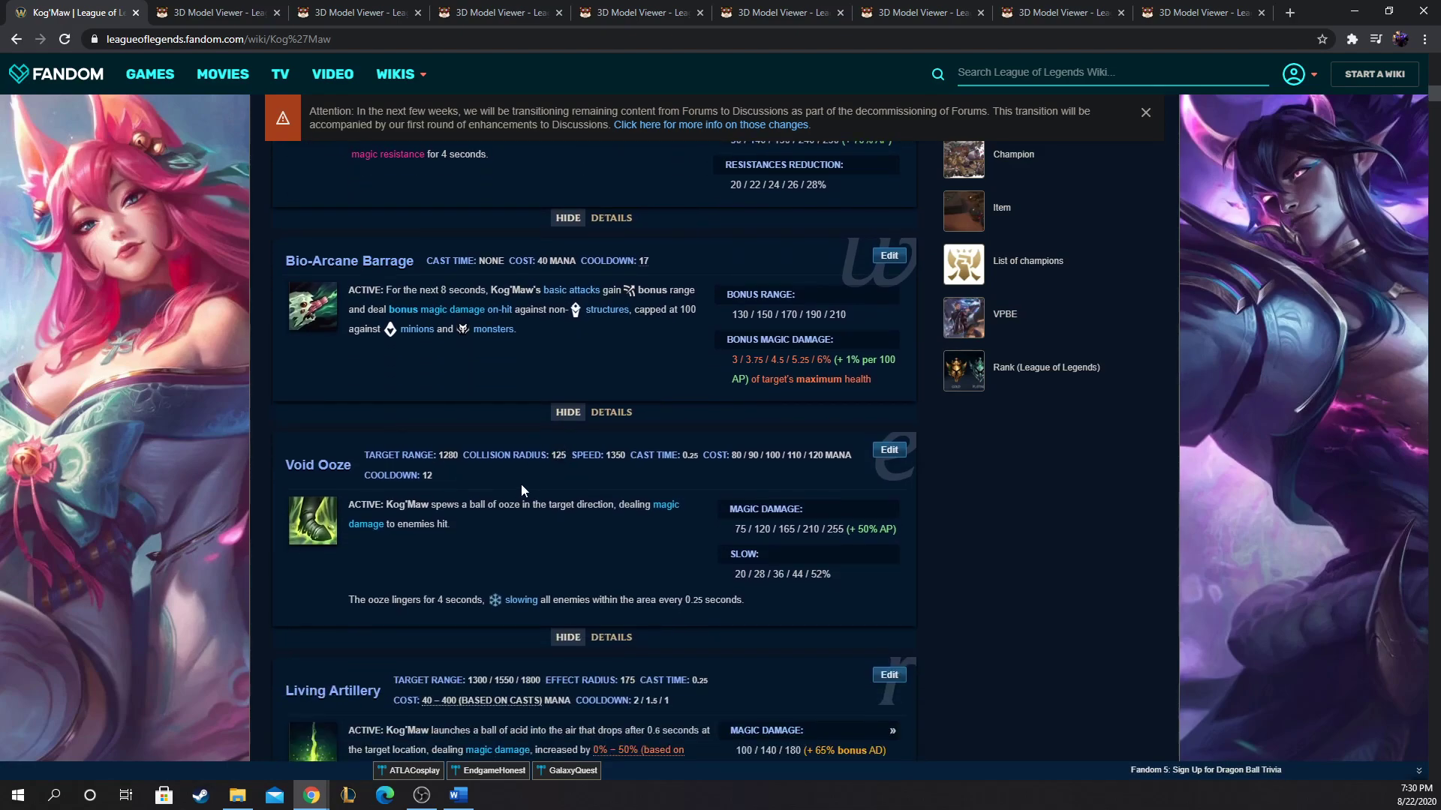
scroll("down", 3)
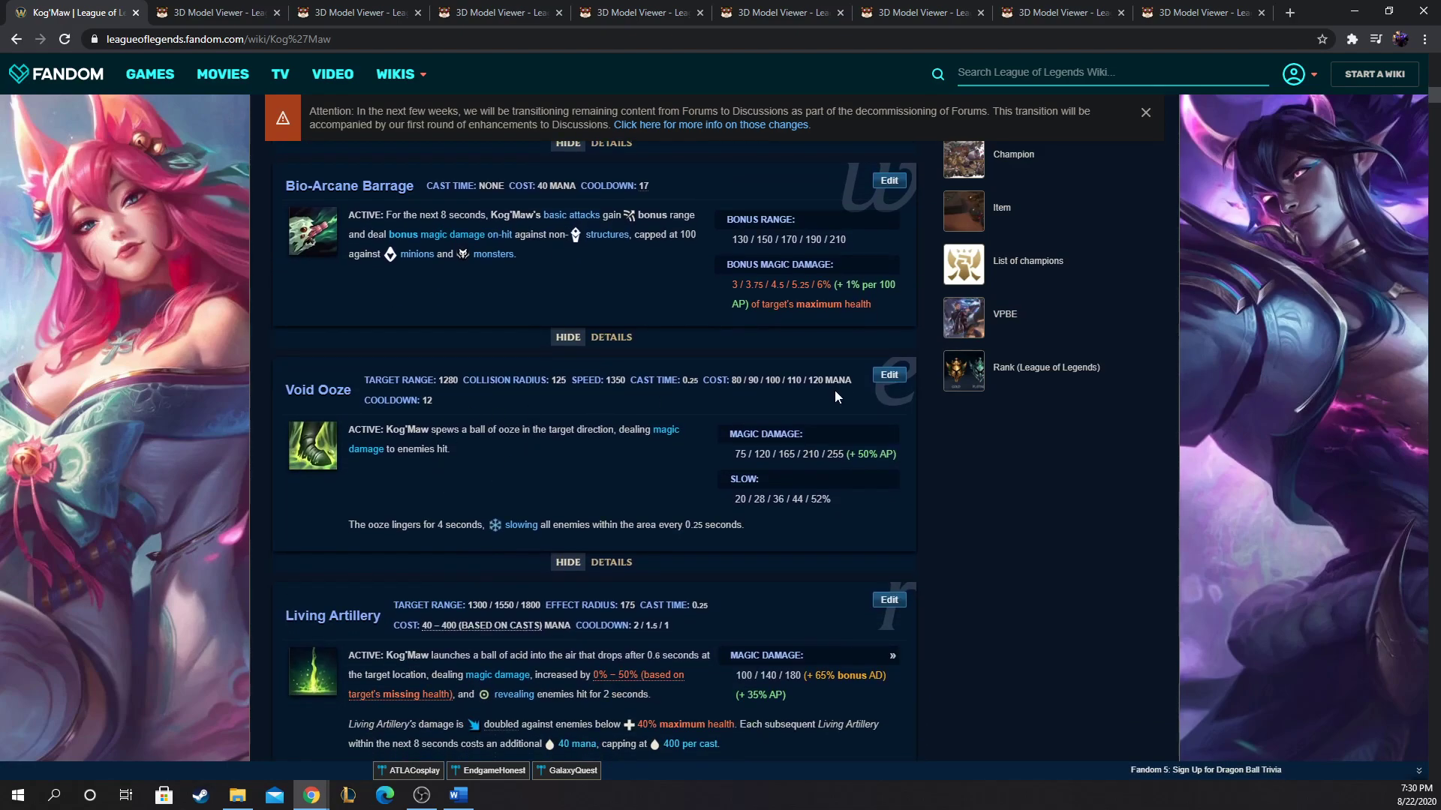
scroll("down", 3)
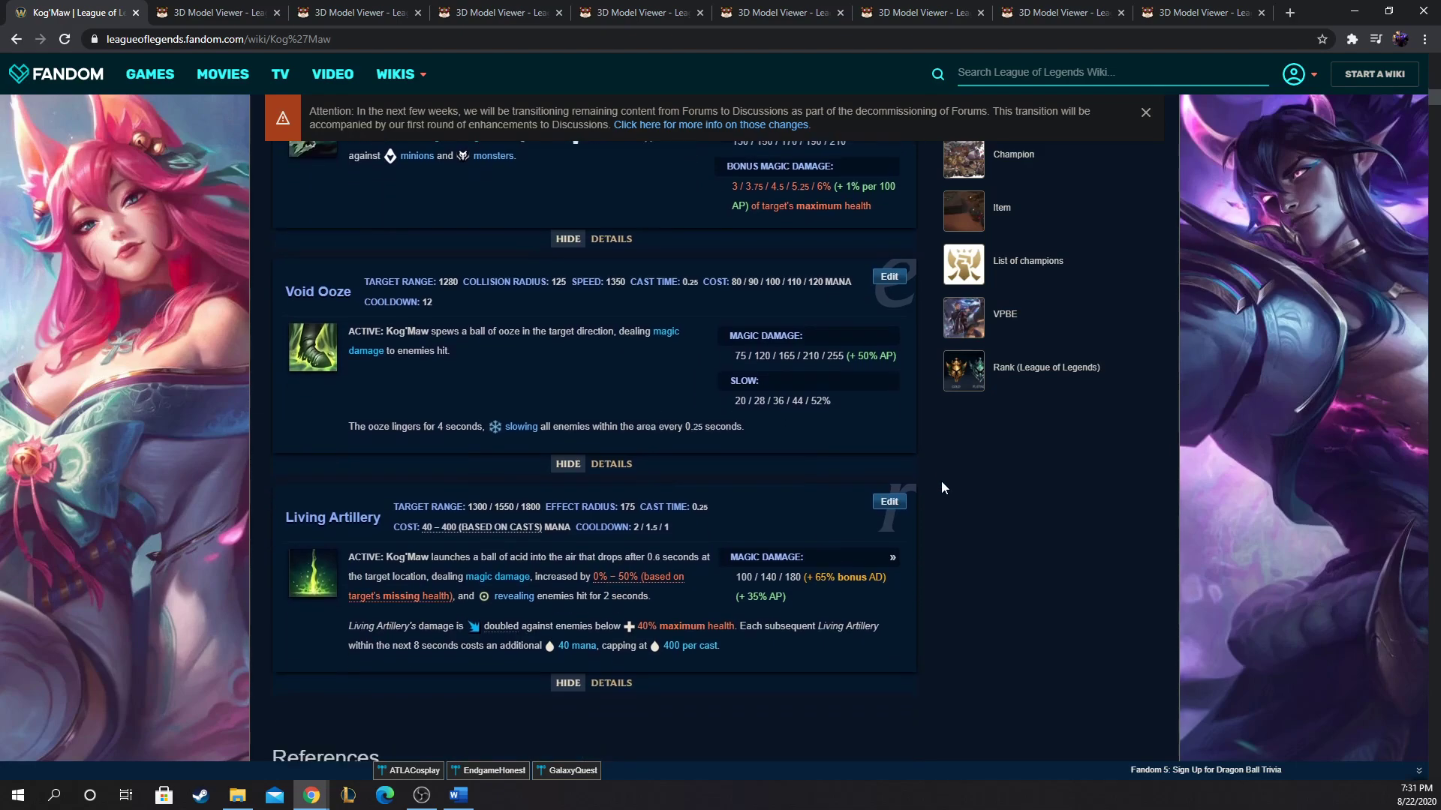
scroll("down", 3)
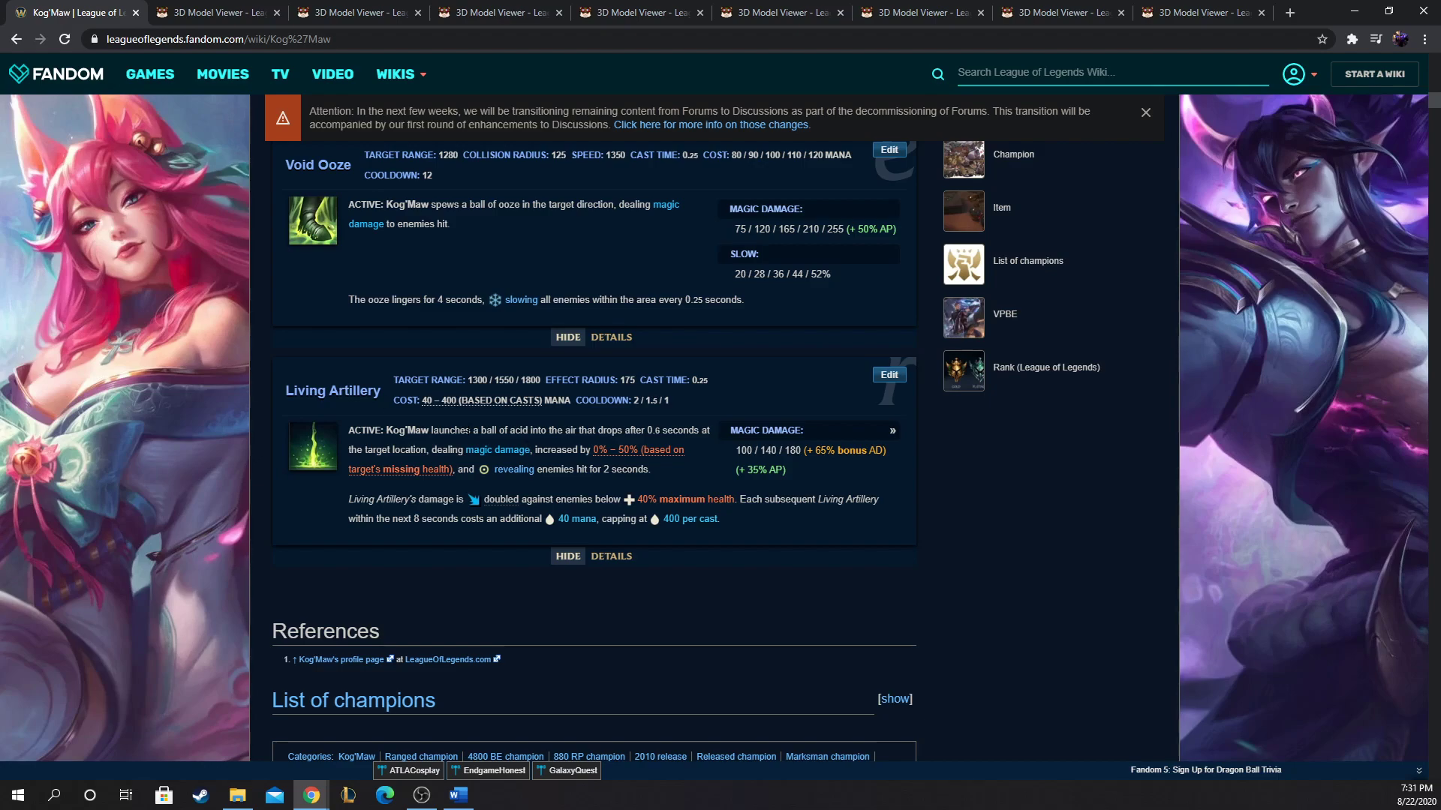
mouse_move(485, 399)
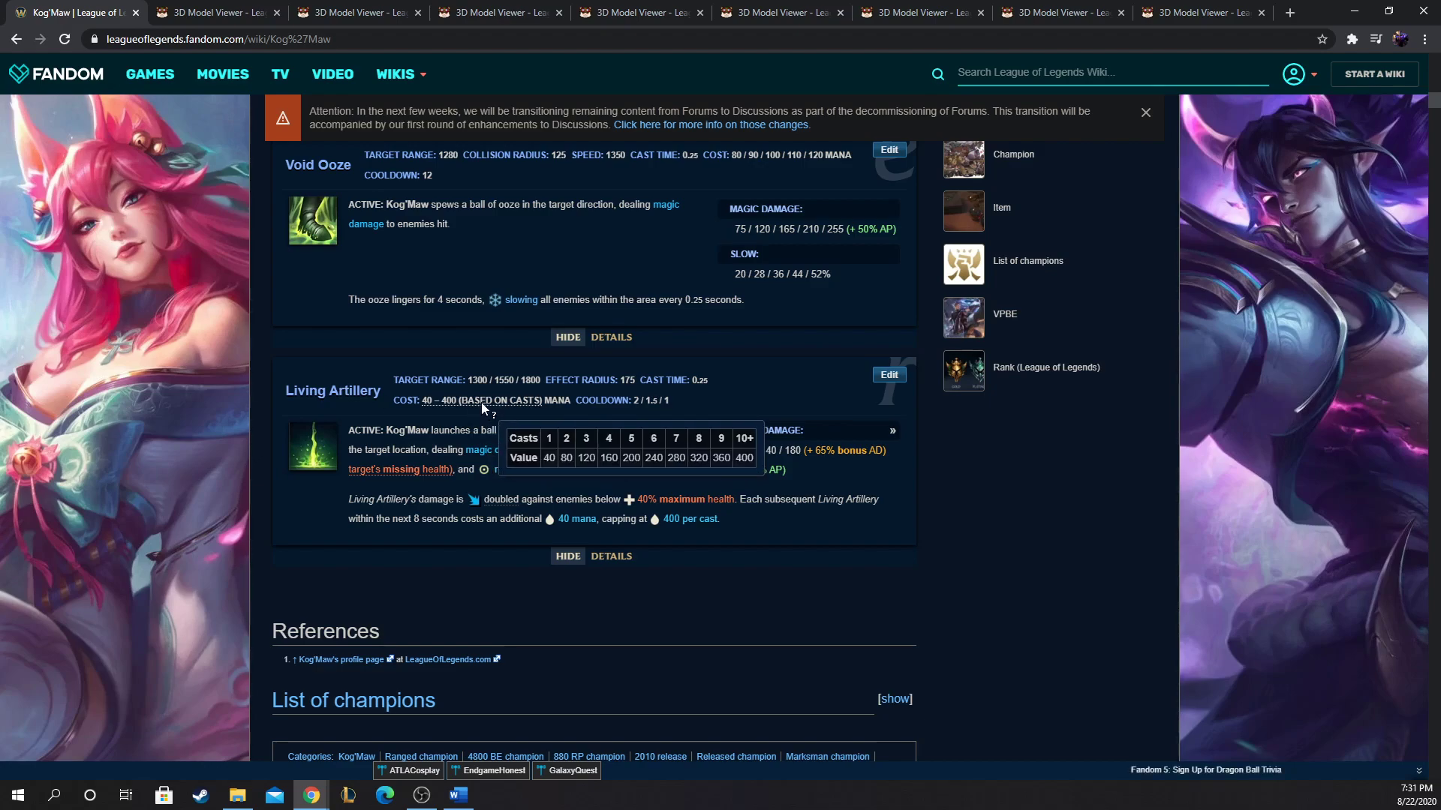
mouse_move(468, 402)
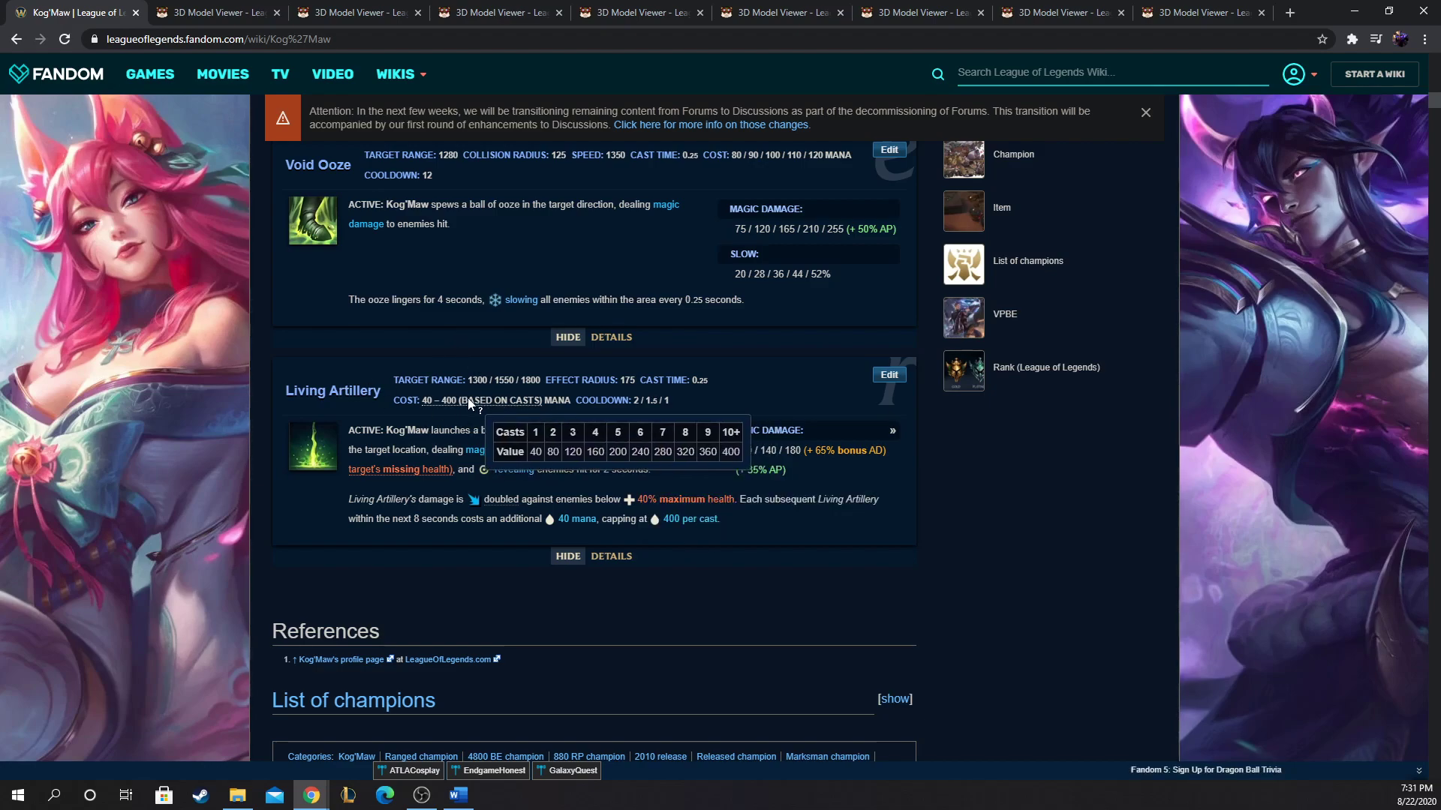
mouse_move(532, 411)
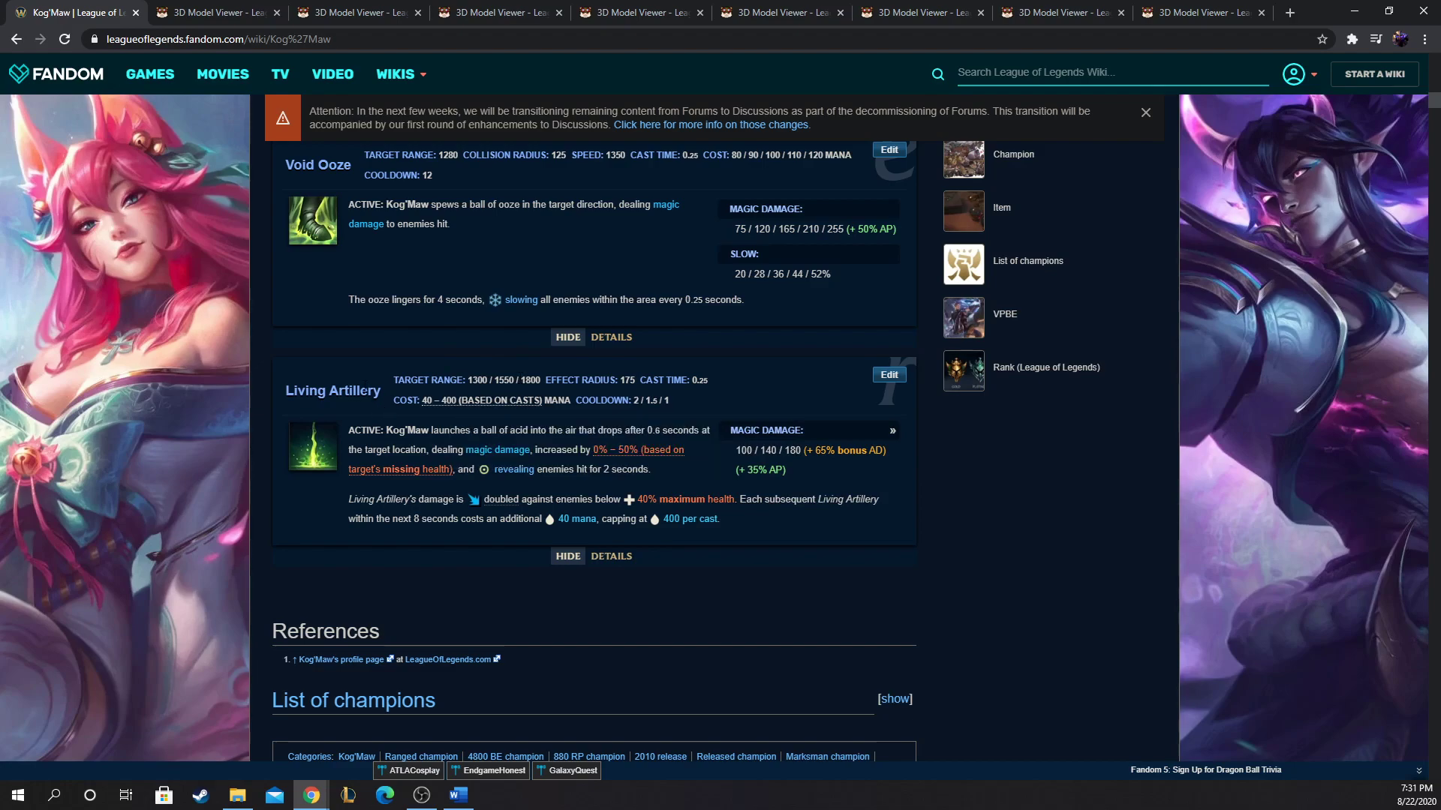
mouse_move(423, 414)
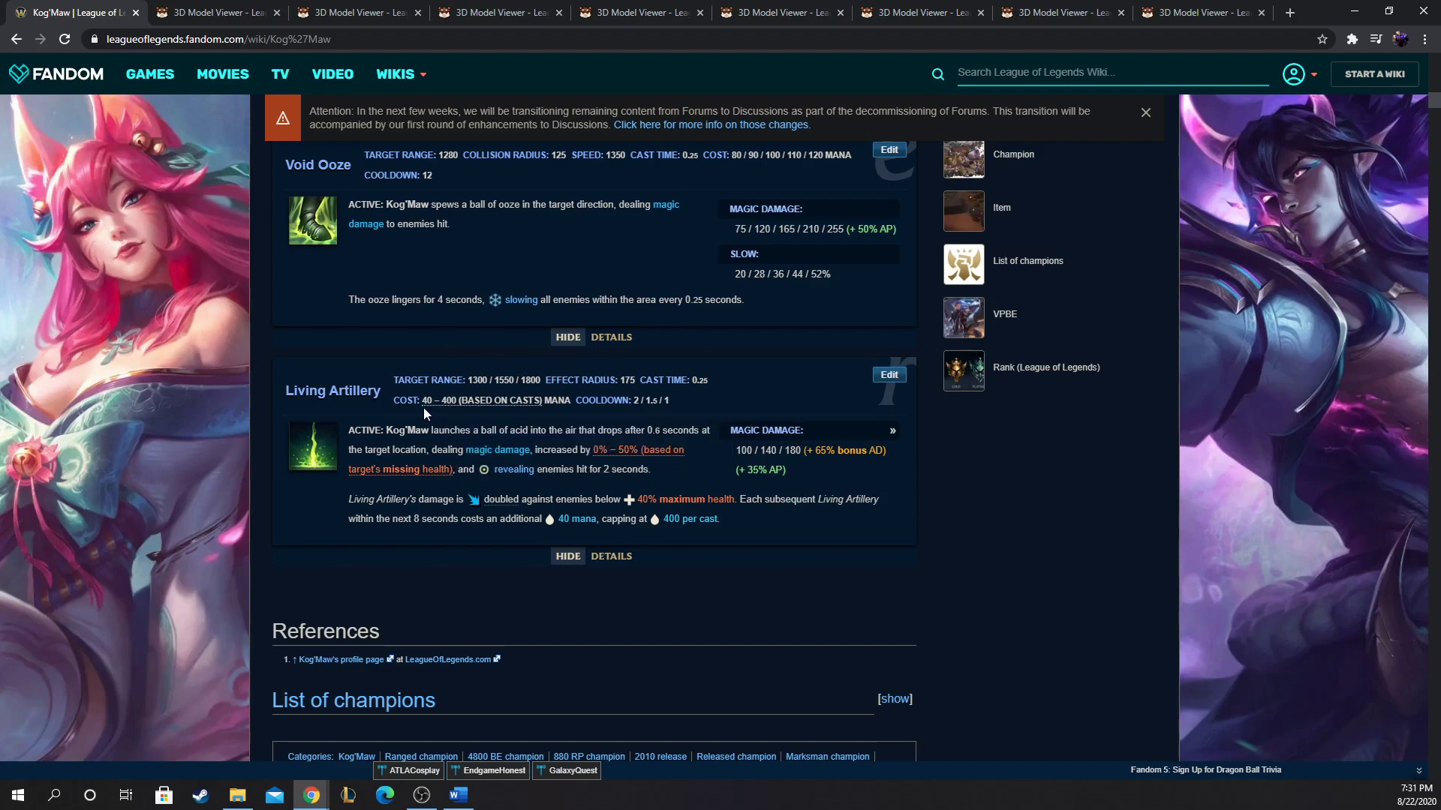
mouse_move(485, 394)
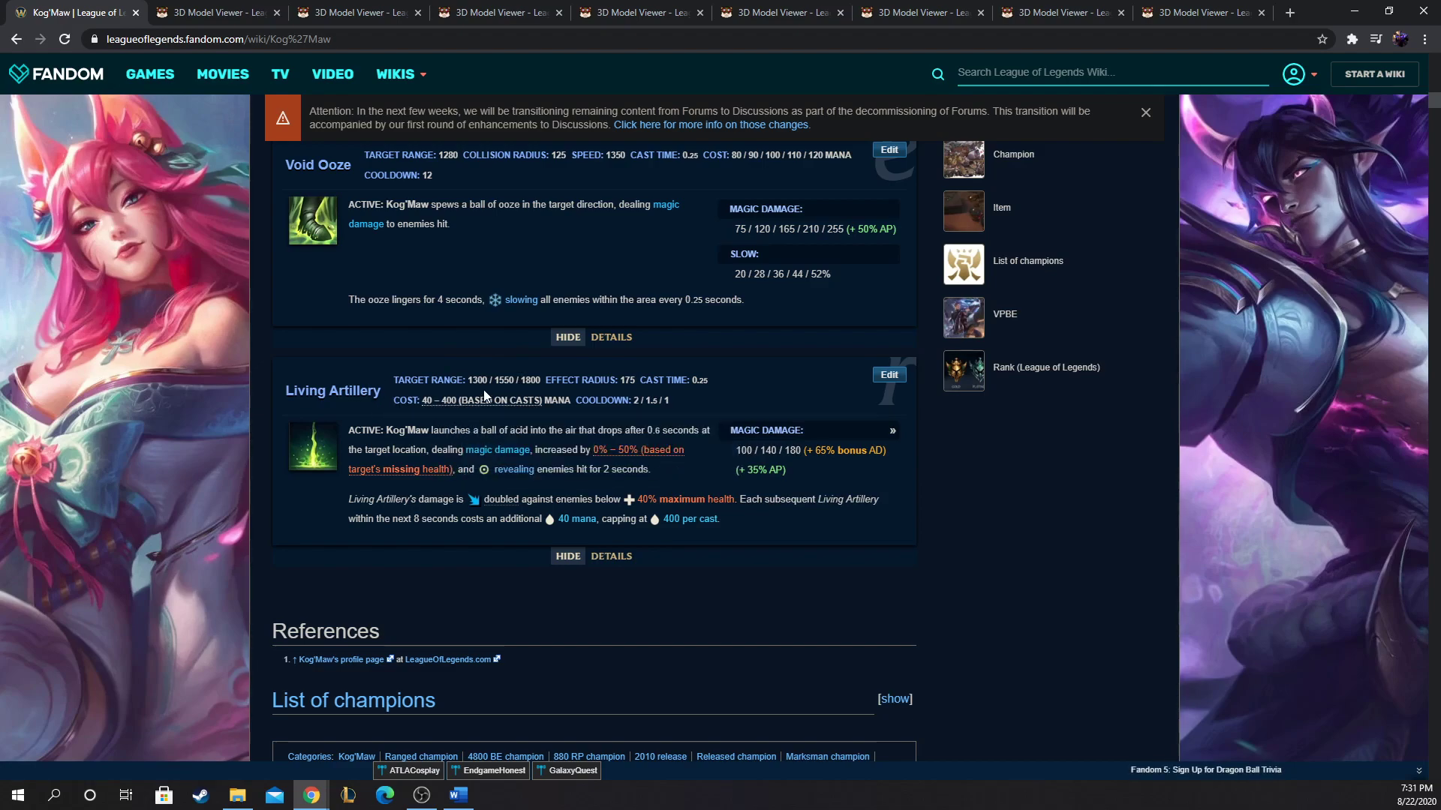
mouse_move(448, 417)
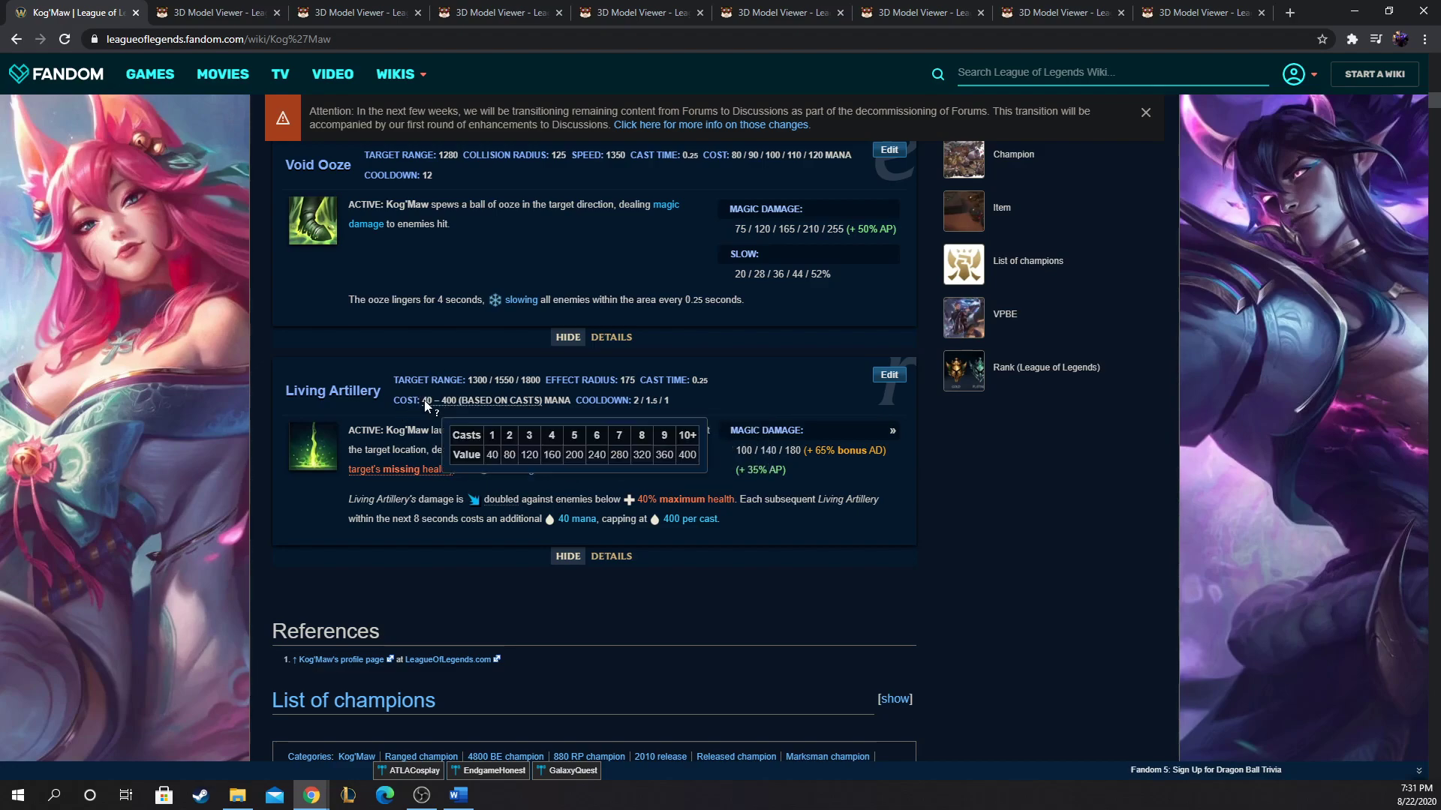
mouse_move(330, 435)
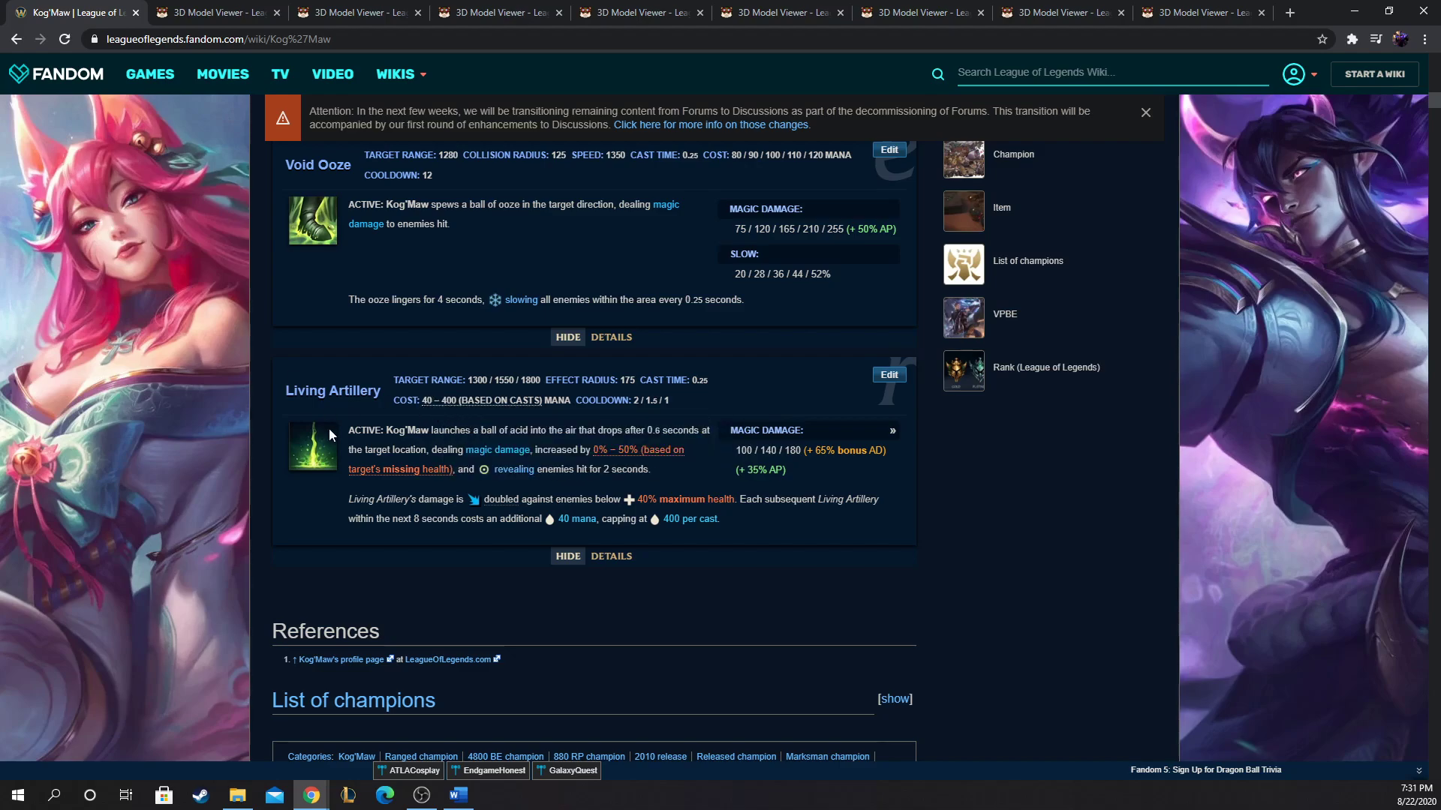
mouse_move(469, 375)
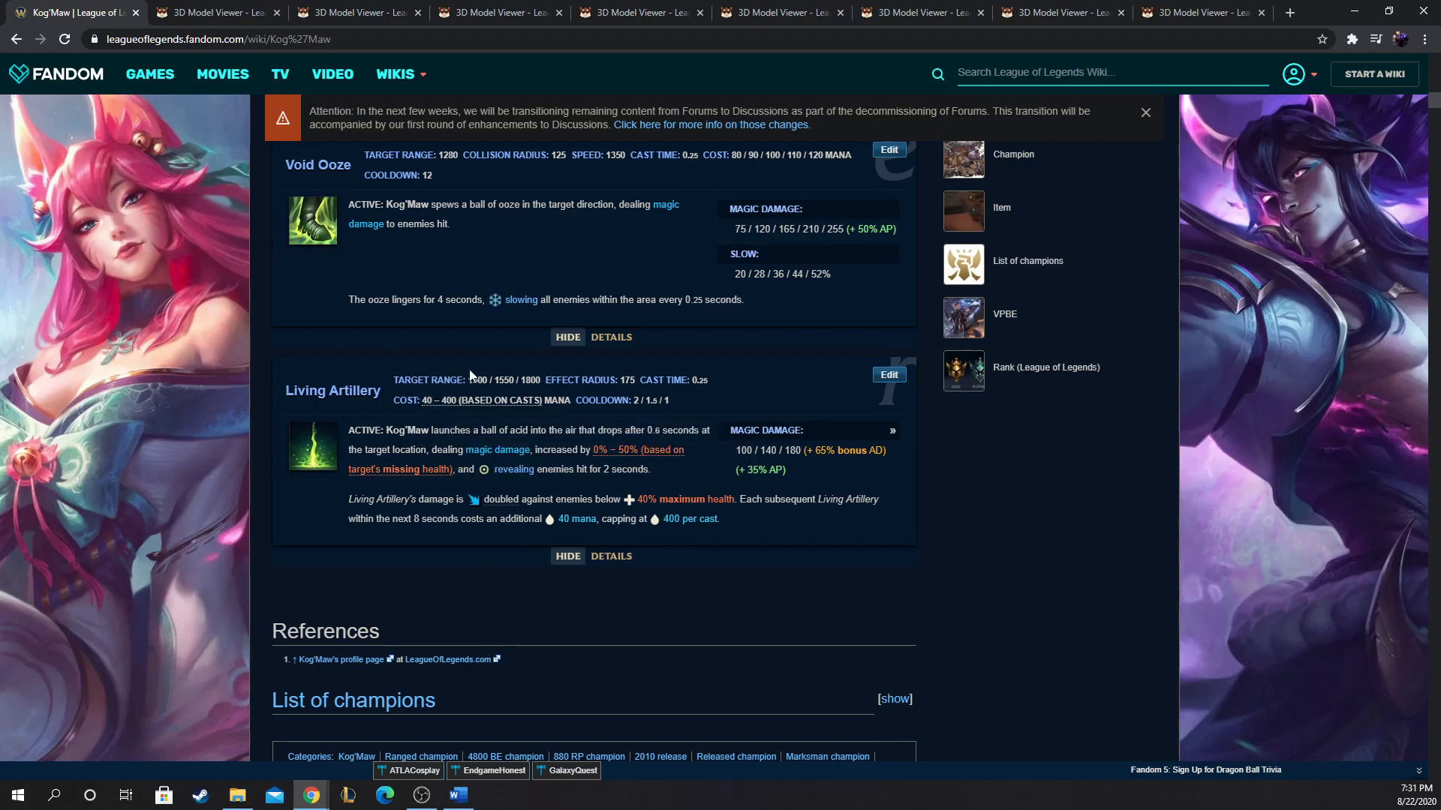
Step: Check Living Artillery's 40–400 mana cost rising per cast while scrolling around the ability box
scroll("up", 3)
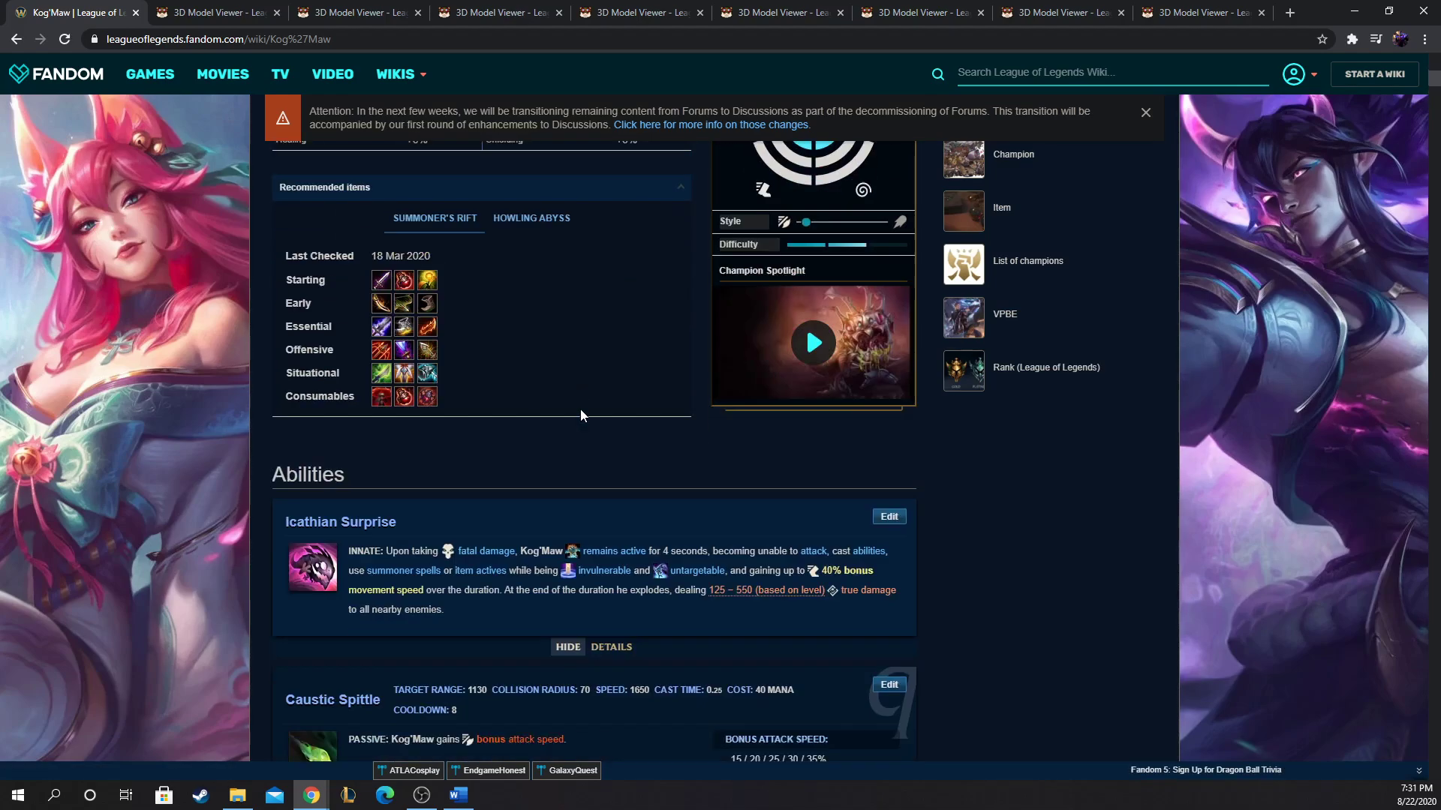
scroll("down", 3)
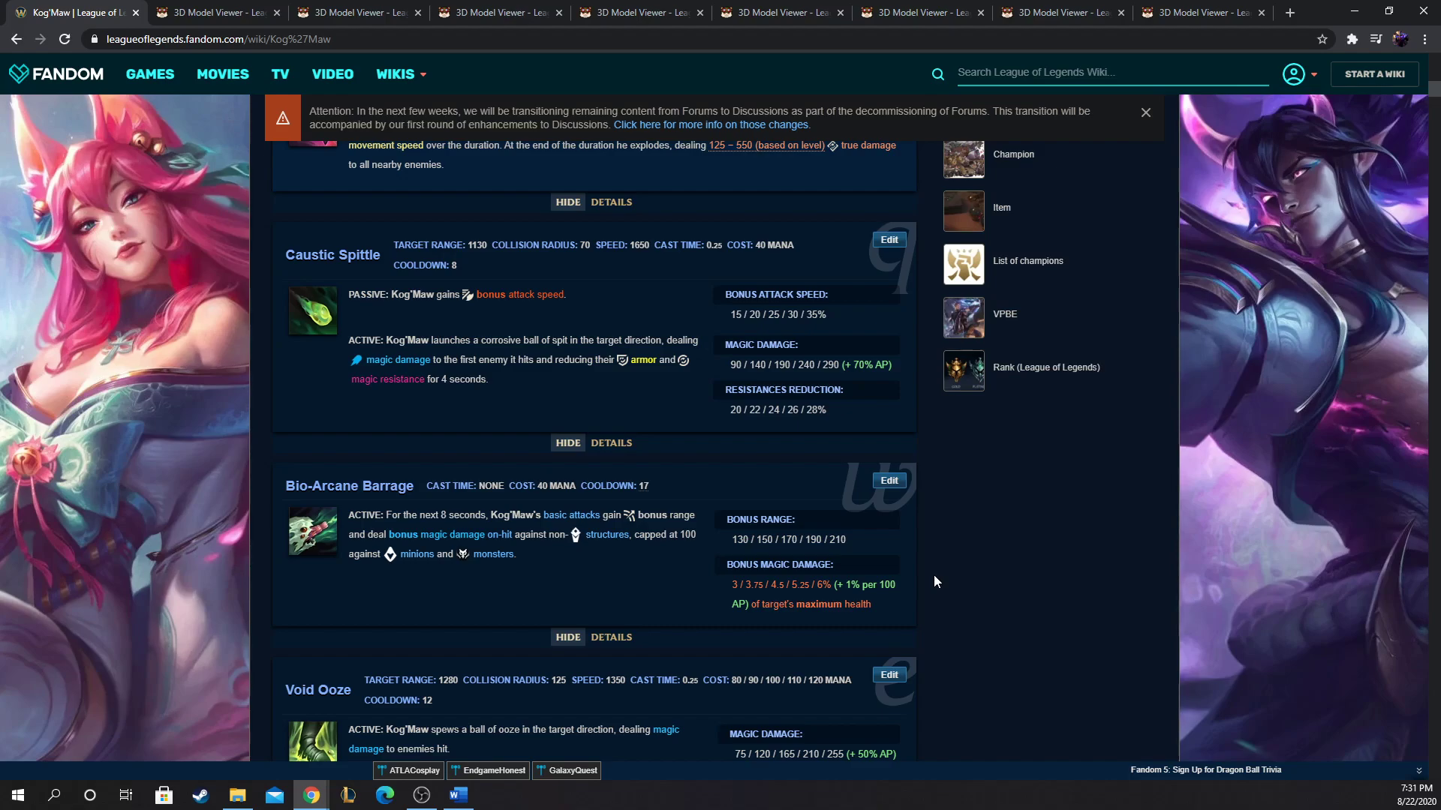
scroll("up", 3)
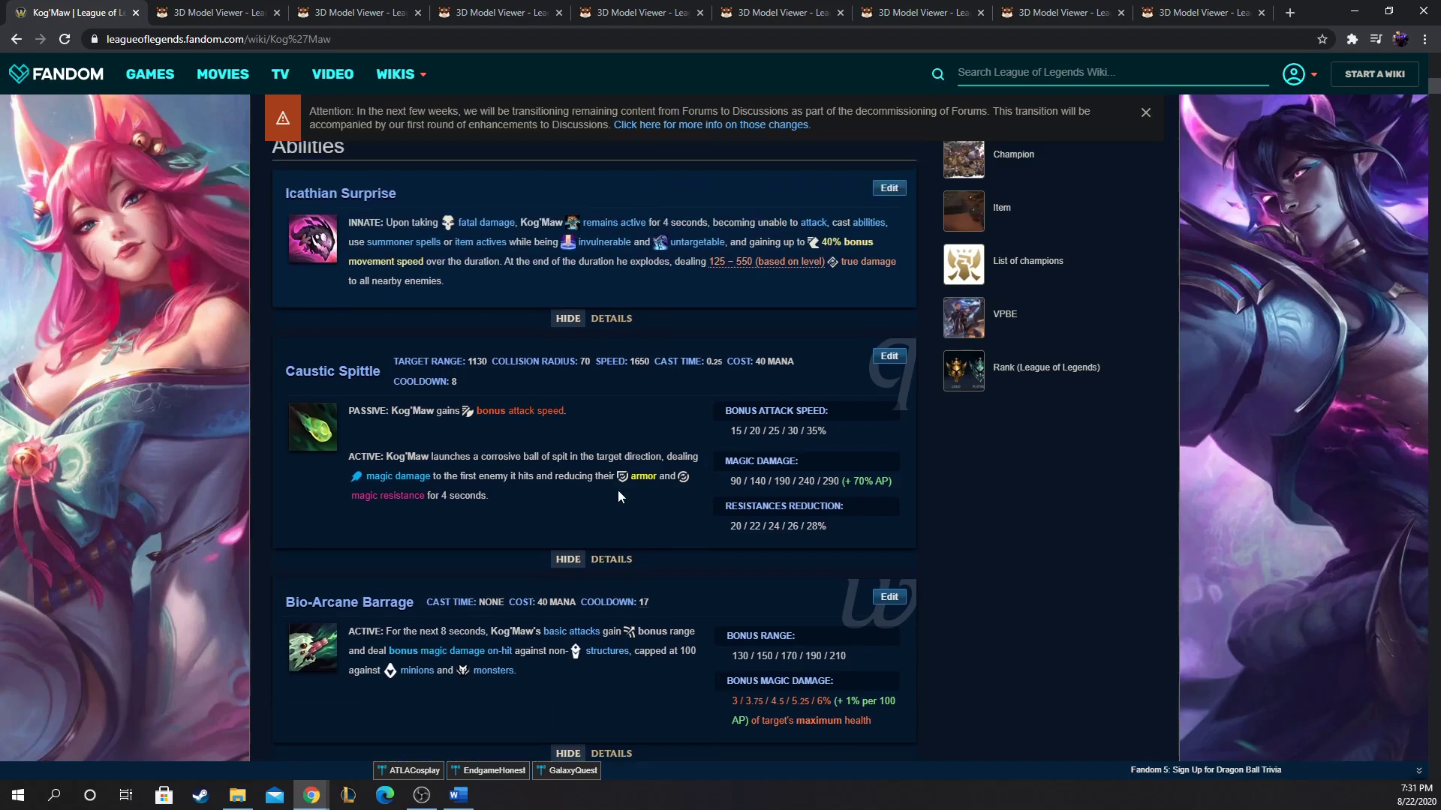
scroll("down", 3)
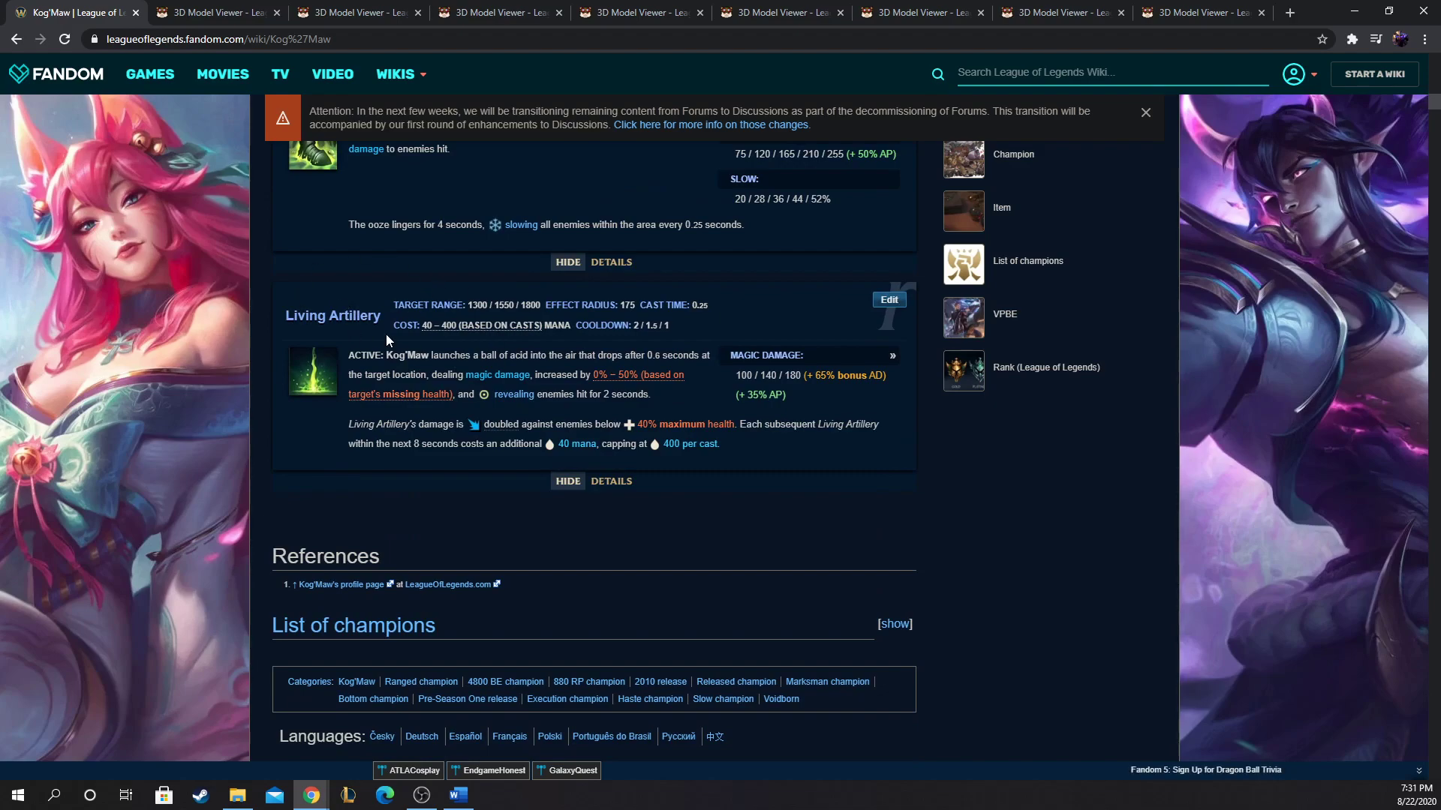
Step: View the Summoners Rift Crab model, then return to Kog'Maw's wiki page at Living Artillery
left_click(641, 12)
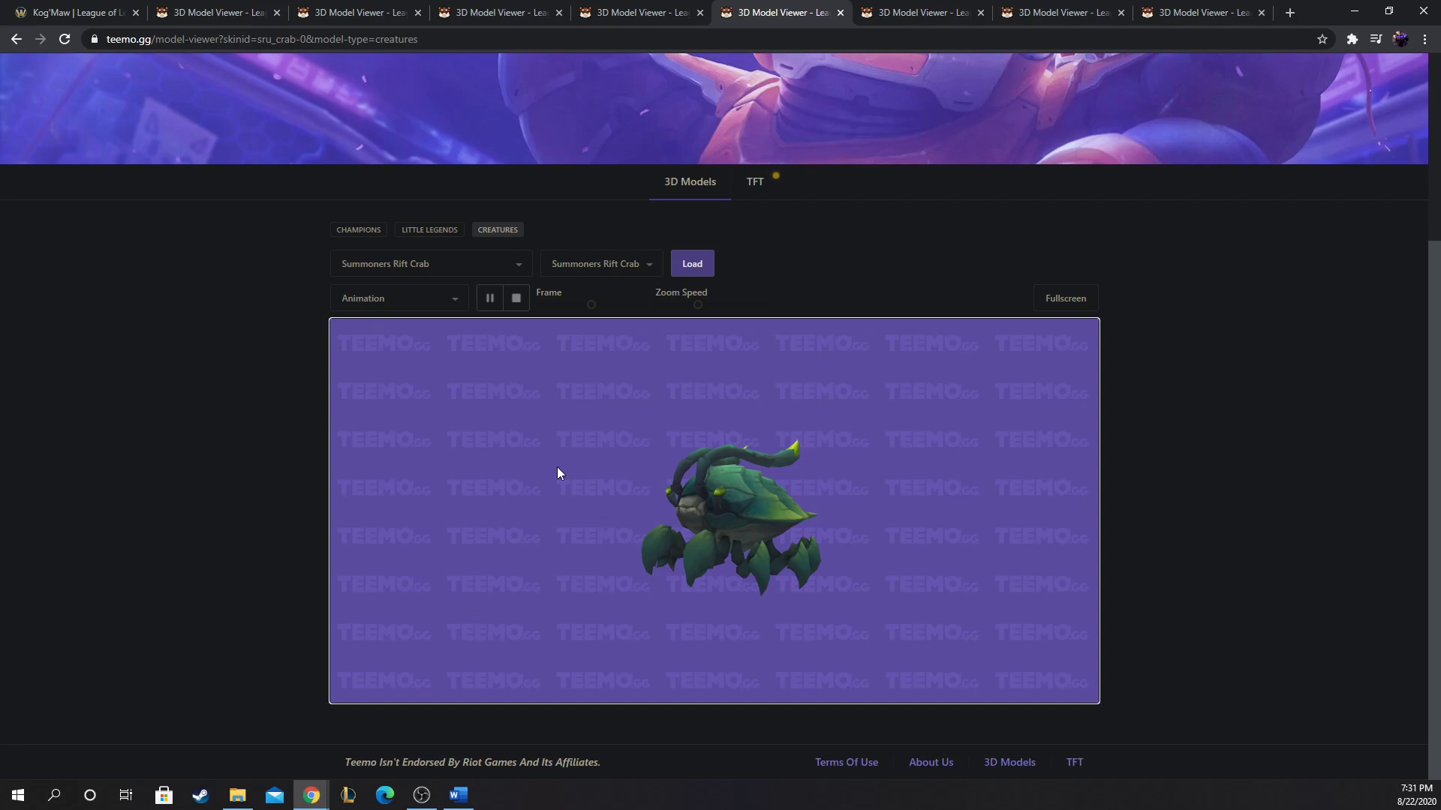
mouse_move(722, 493)
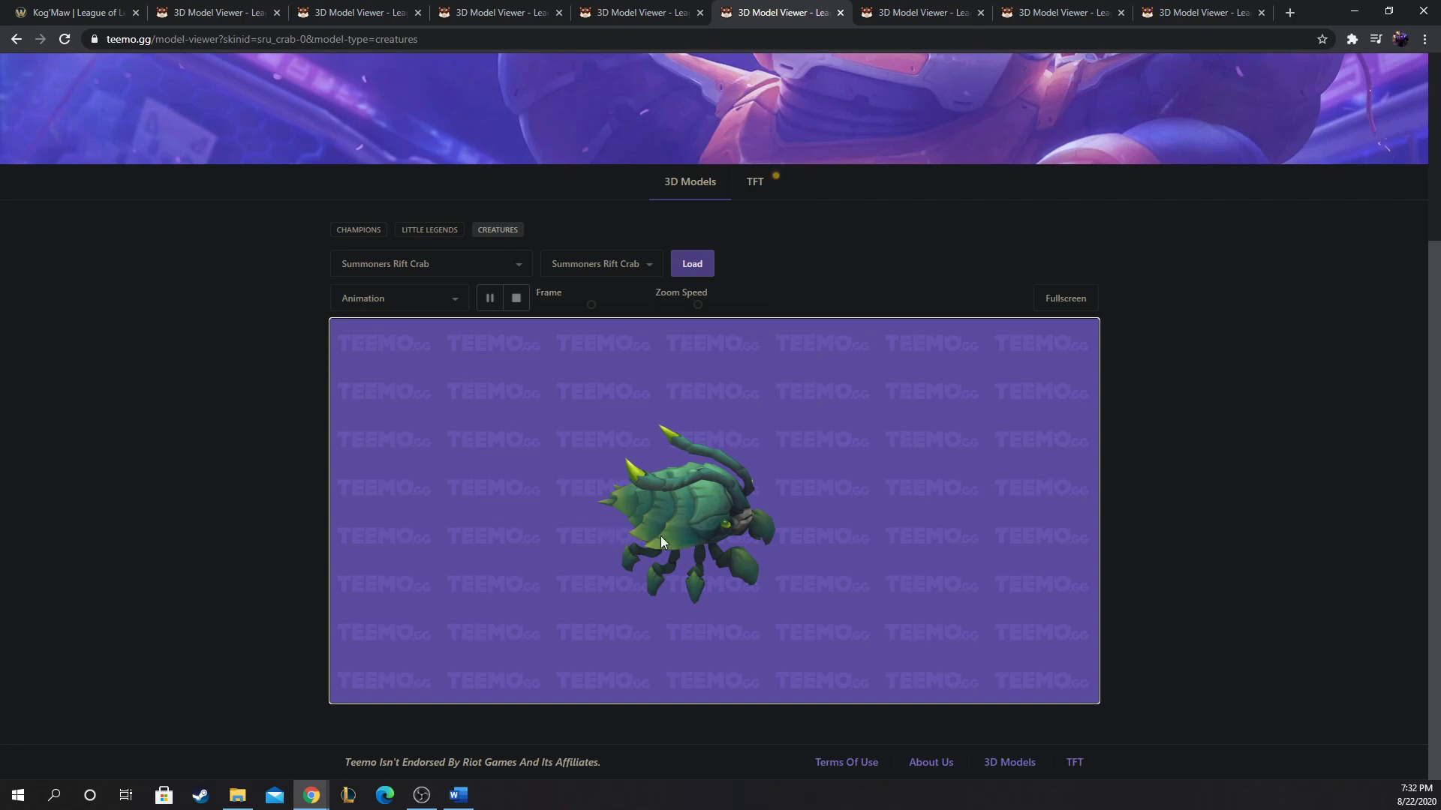
mouse_move(485, 404)
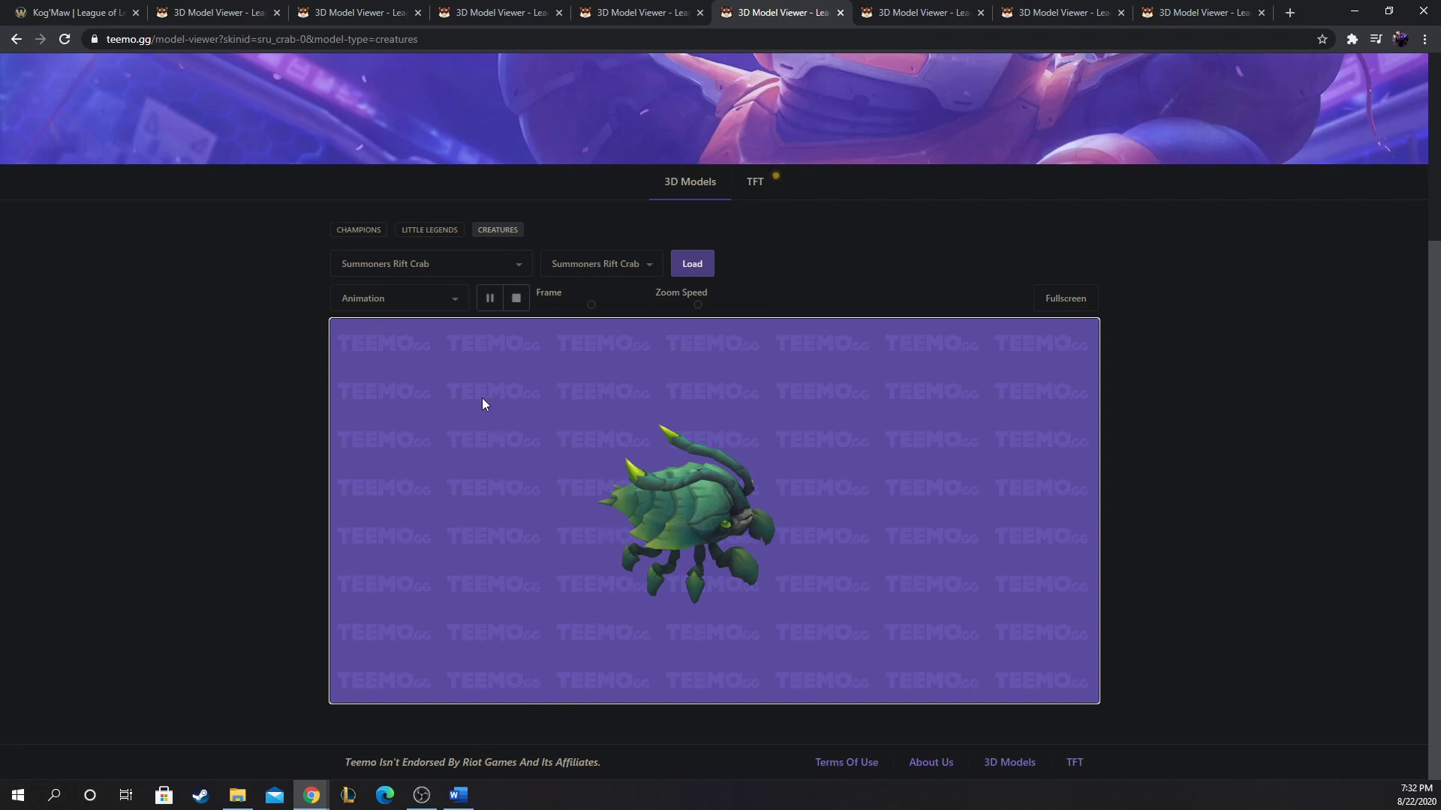
left_click(69, 12)
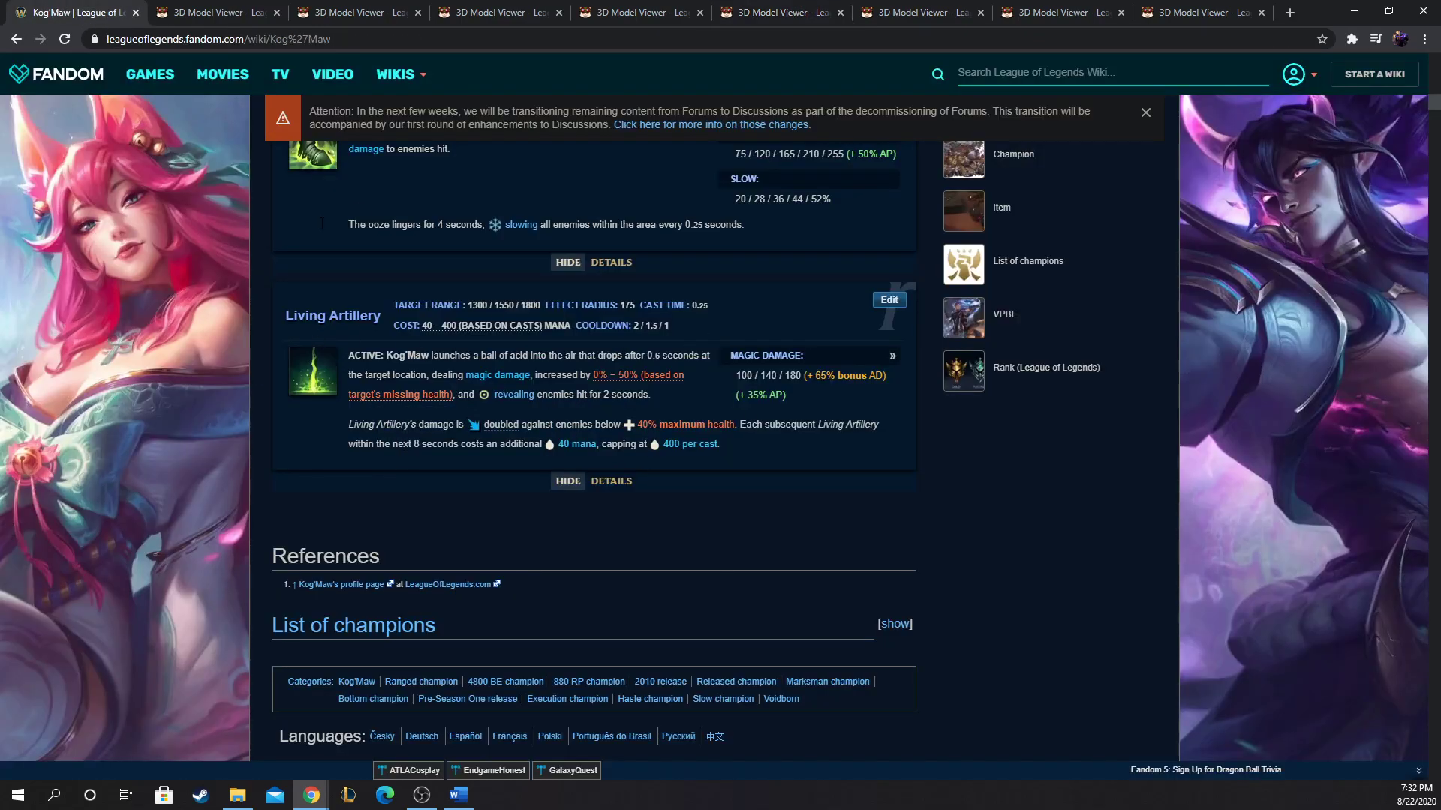
Step: Scroll up to Icathian Surprise and Caustic Spittle, glance at Kog'Maw's 3D model, and return to the wiki
scroll("up", 3)
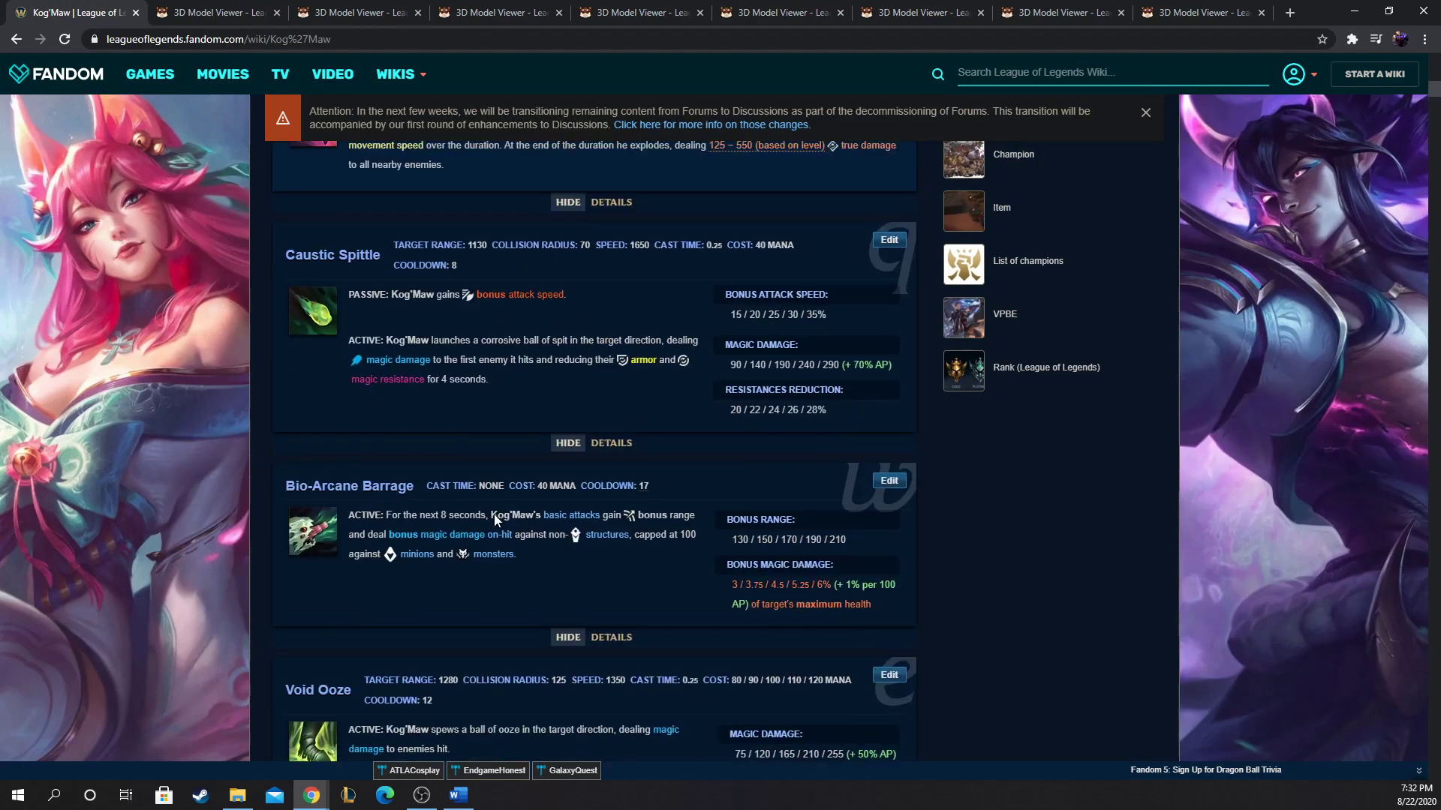
scroll("up", 3)
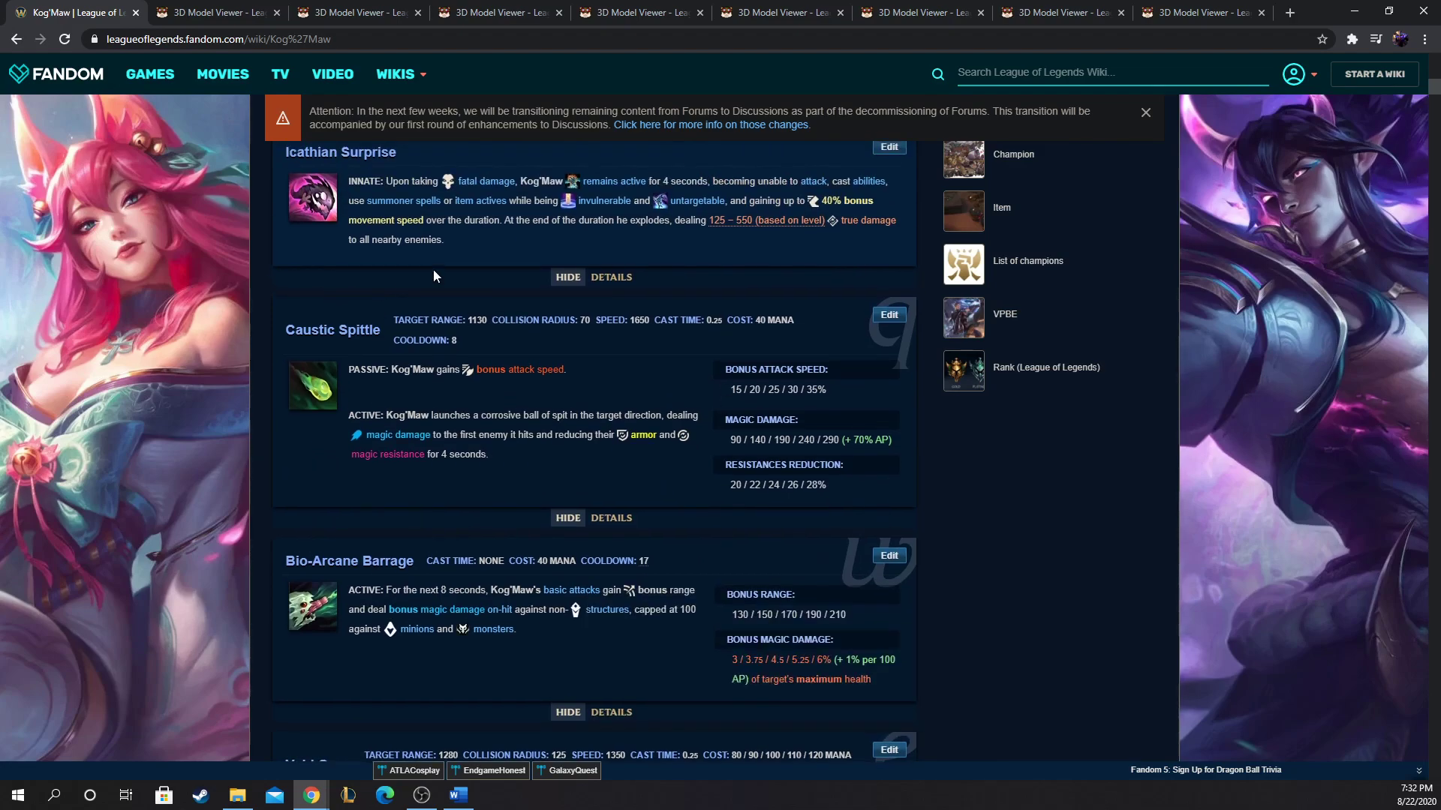
mouse_move(393, 271)
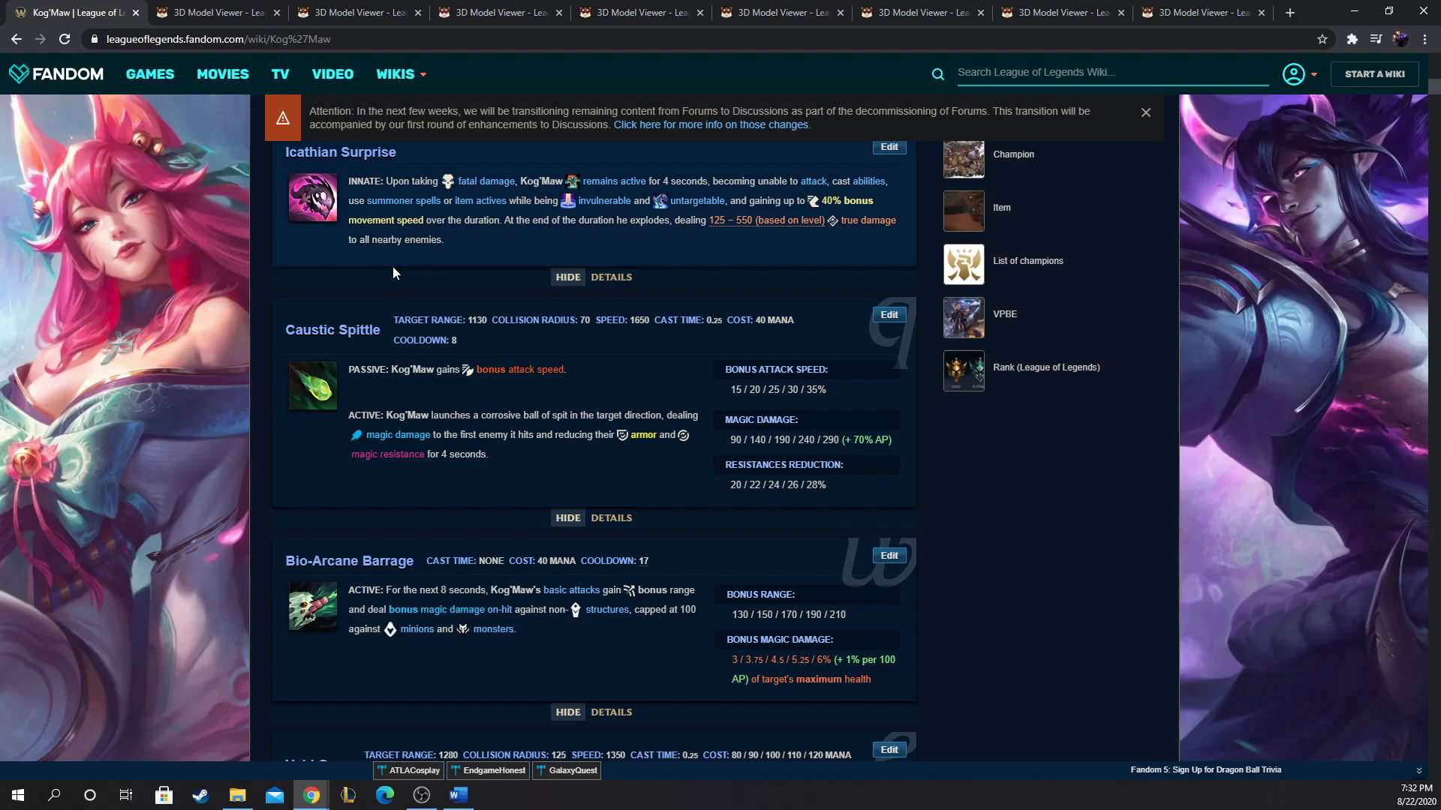
left_click(216, 12)
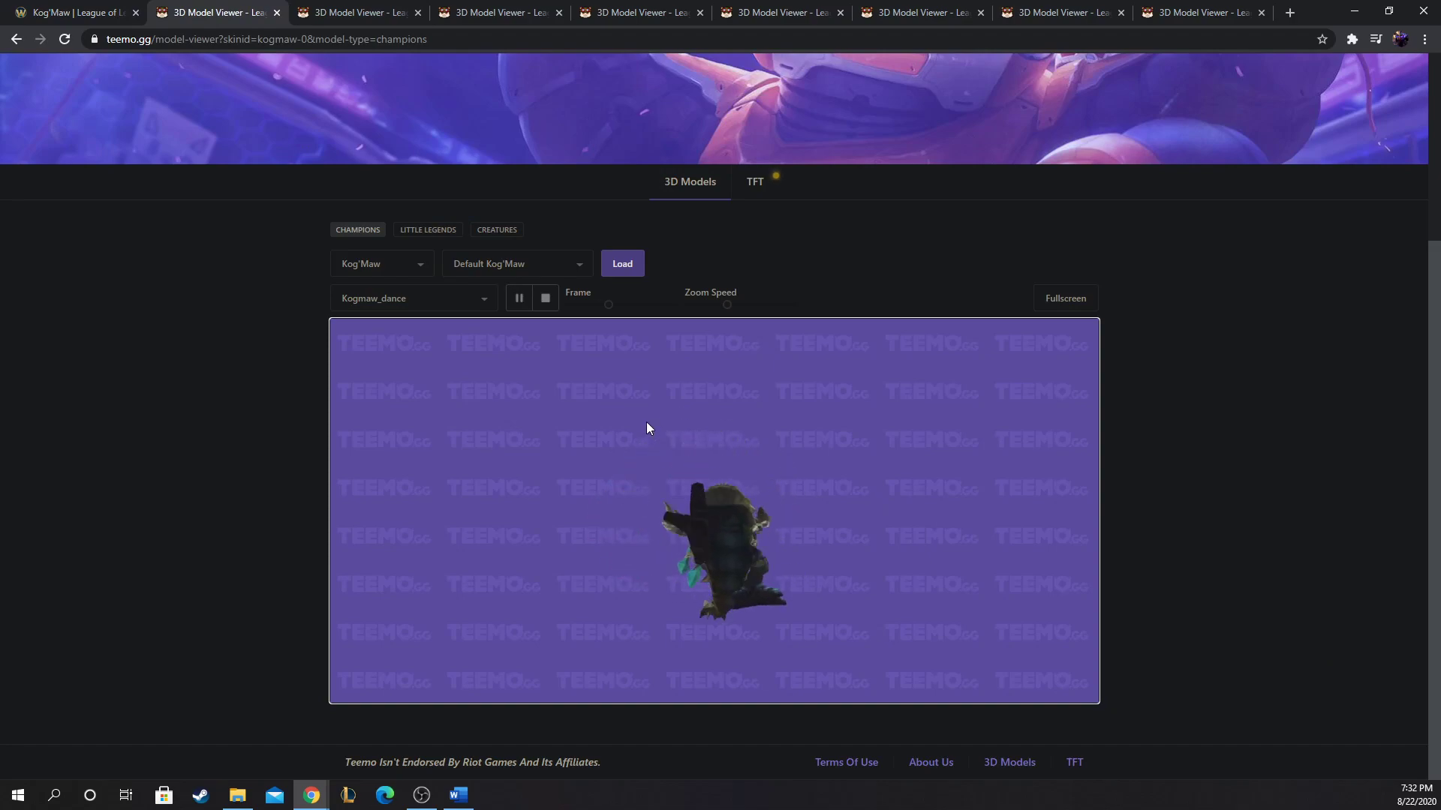
left_click(69, 12)
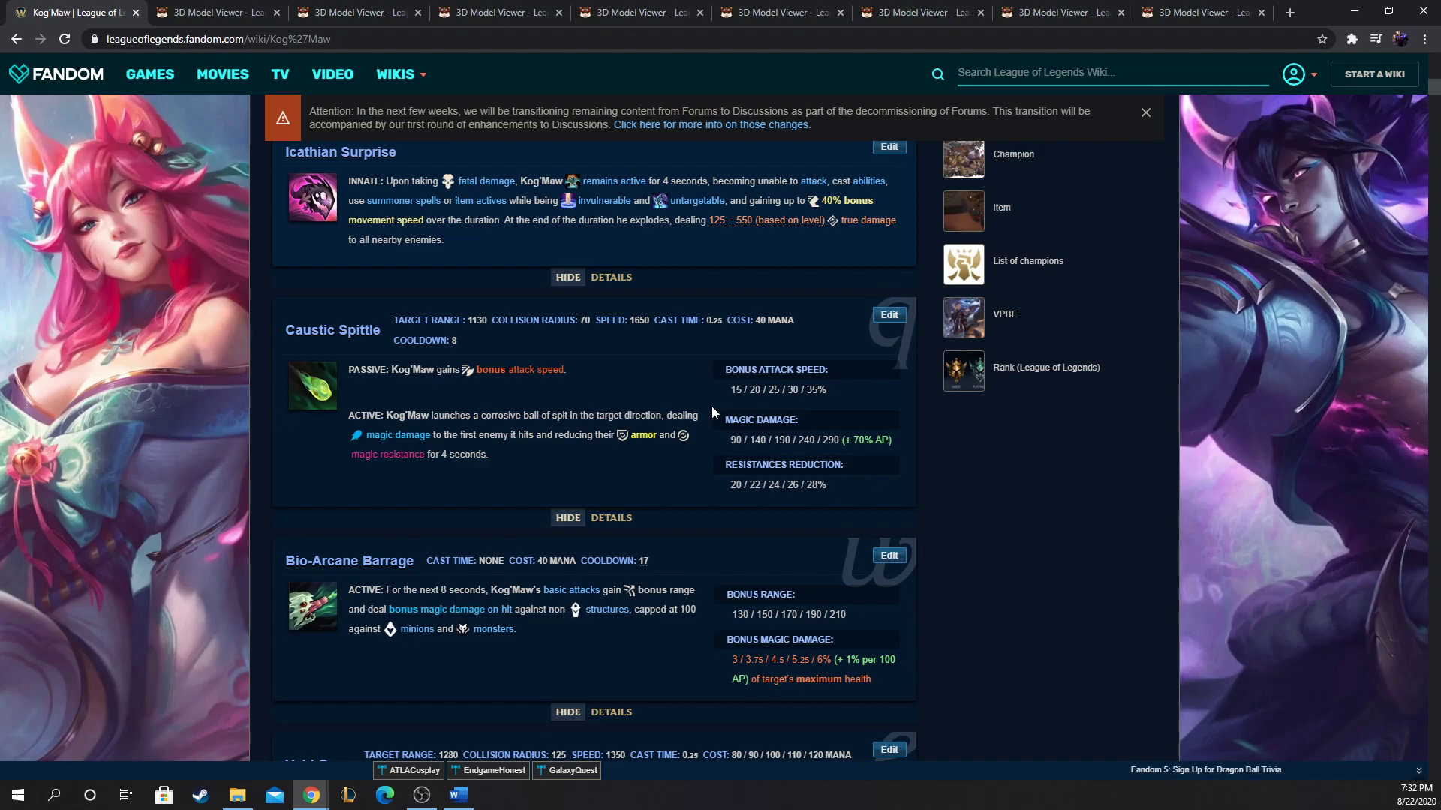
mouse_move(714, 412)
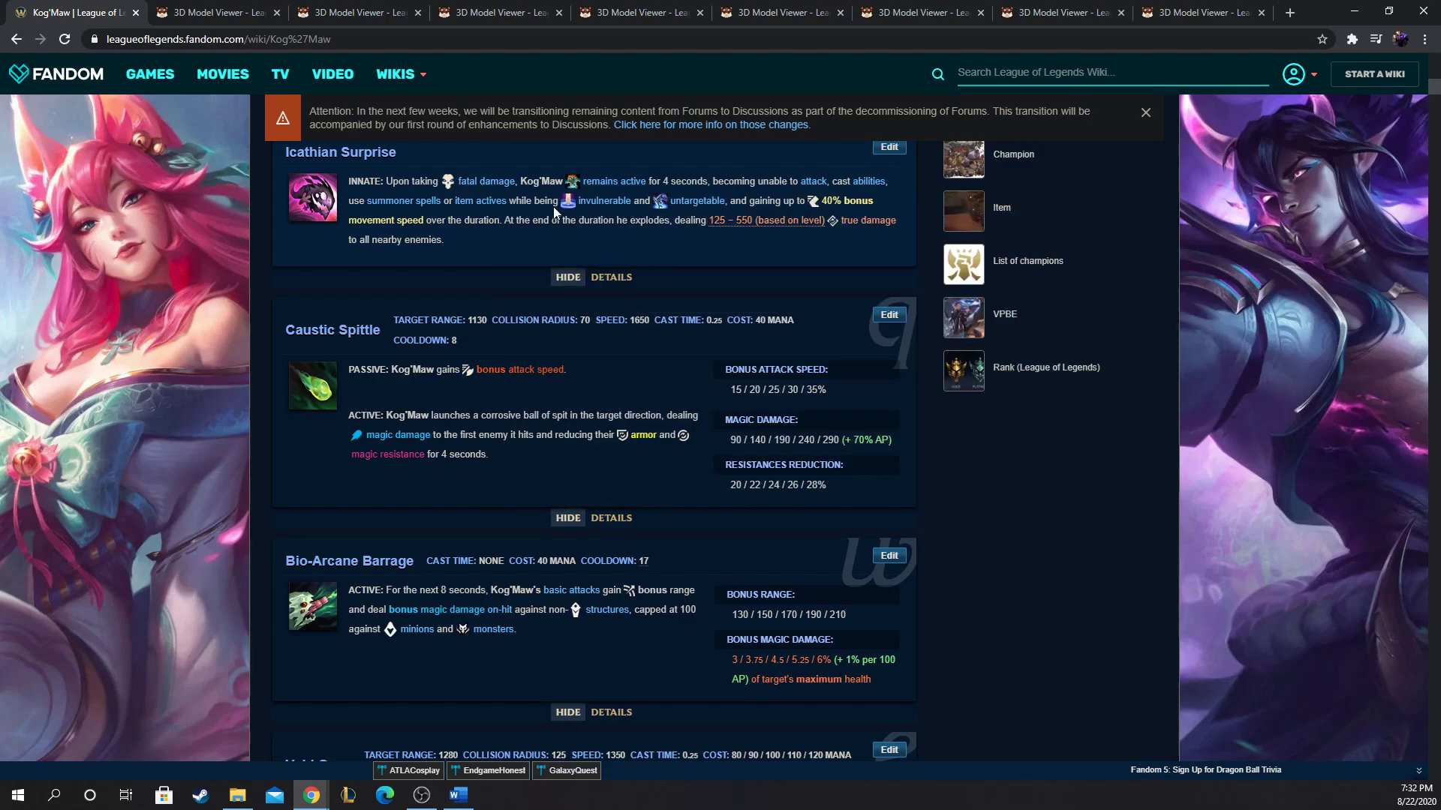
mouse_move(324, 175)
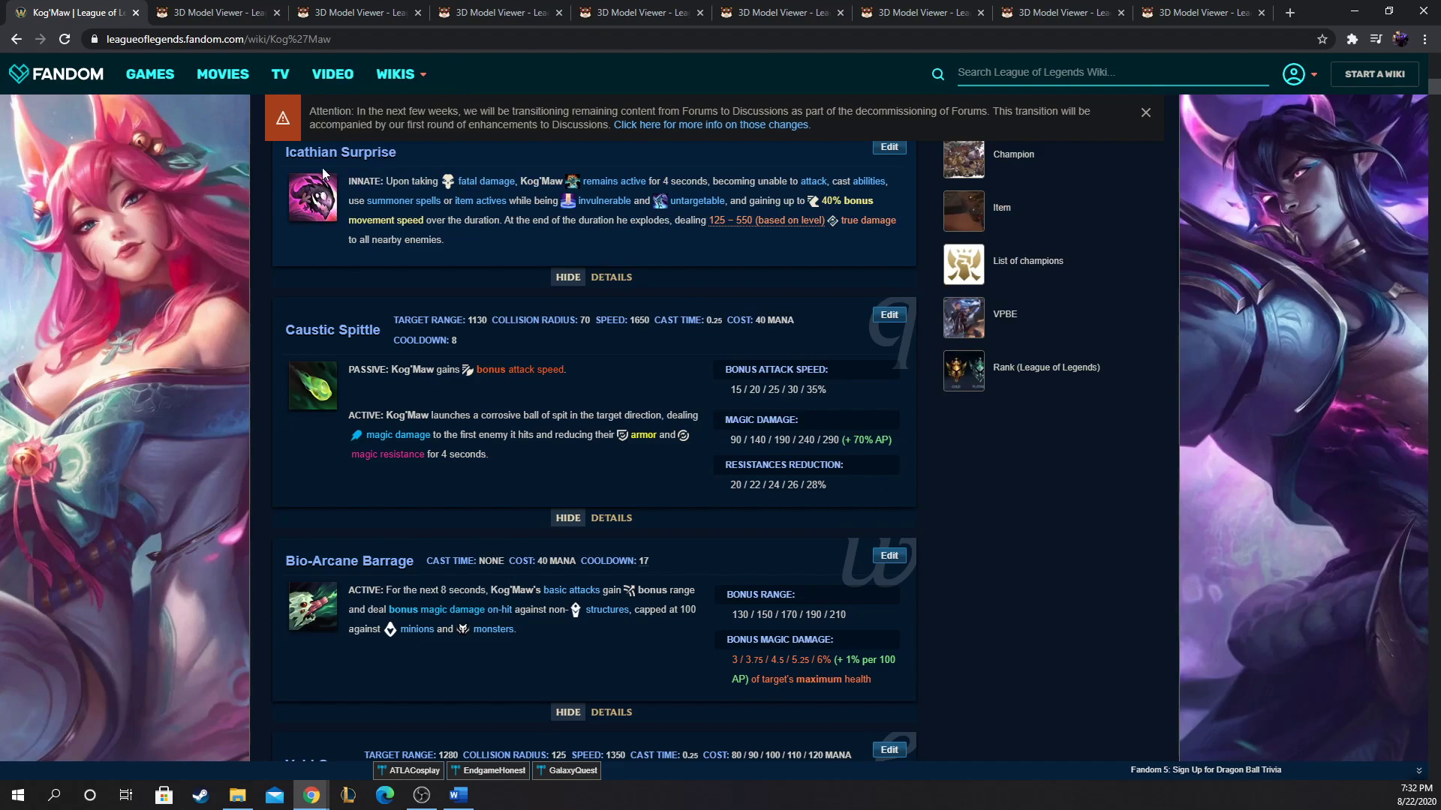
mouse_move(377, 516)
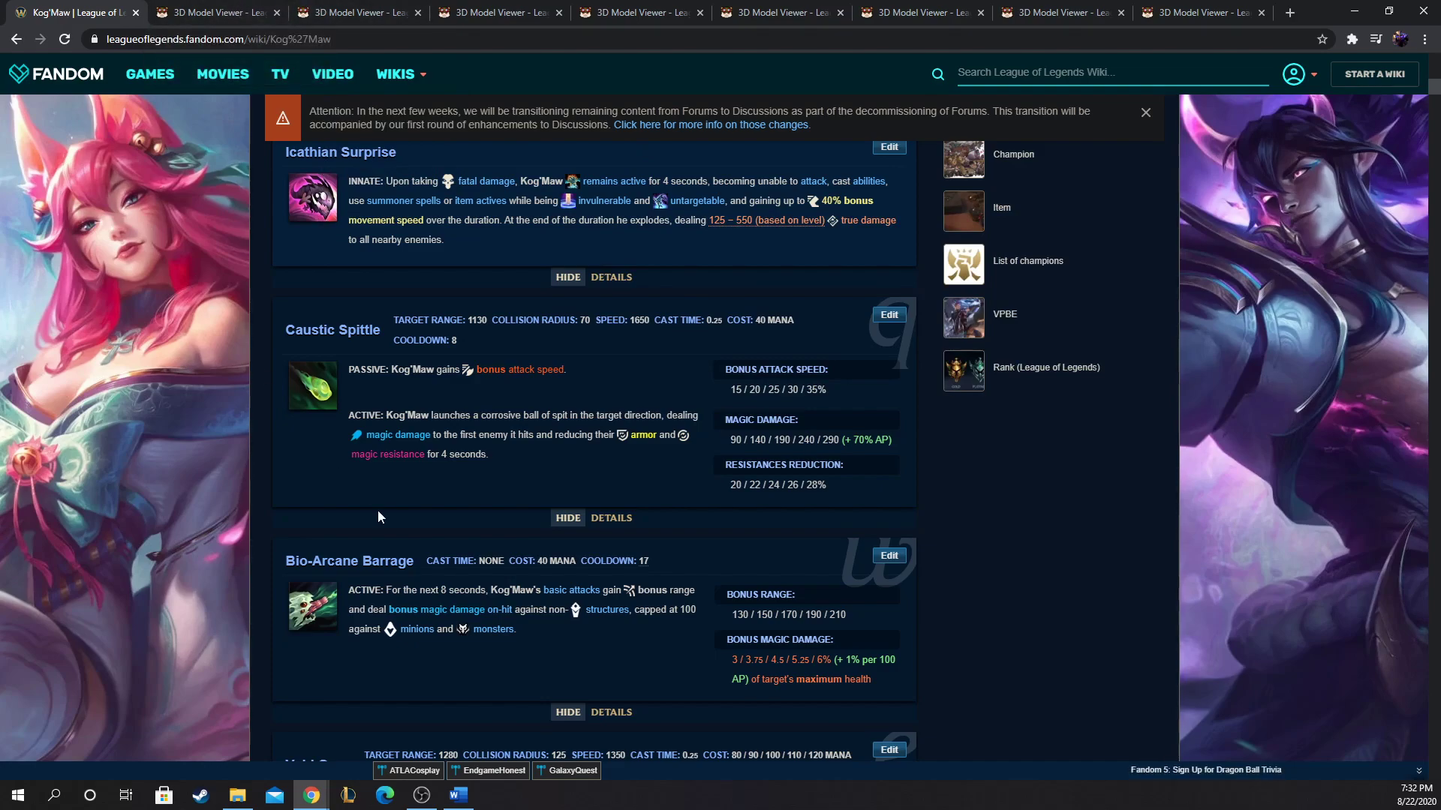
mouse_move(477, 471)
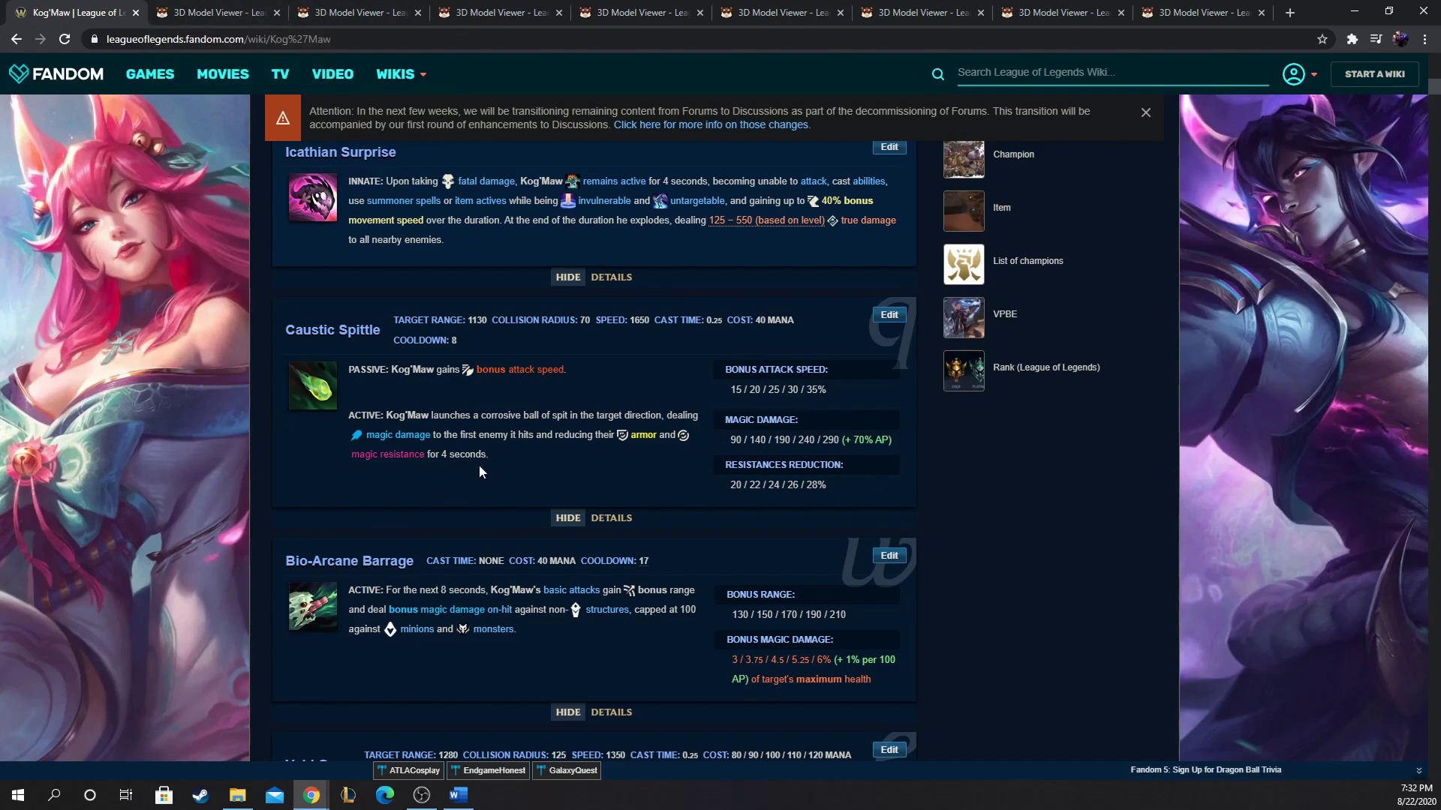
Step: Scroll down through Void Ooze and Living Artillery to References and the List of champions heading
scroll("down", 3)
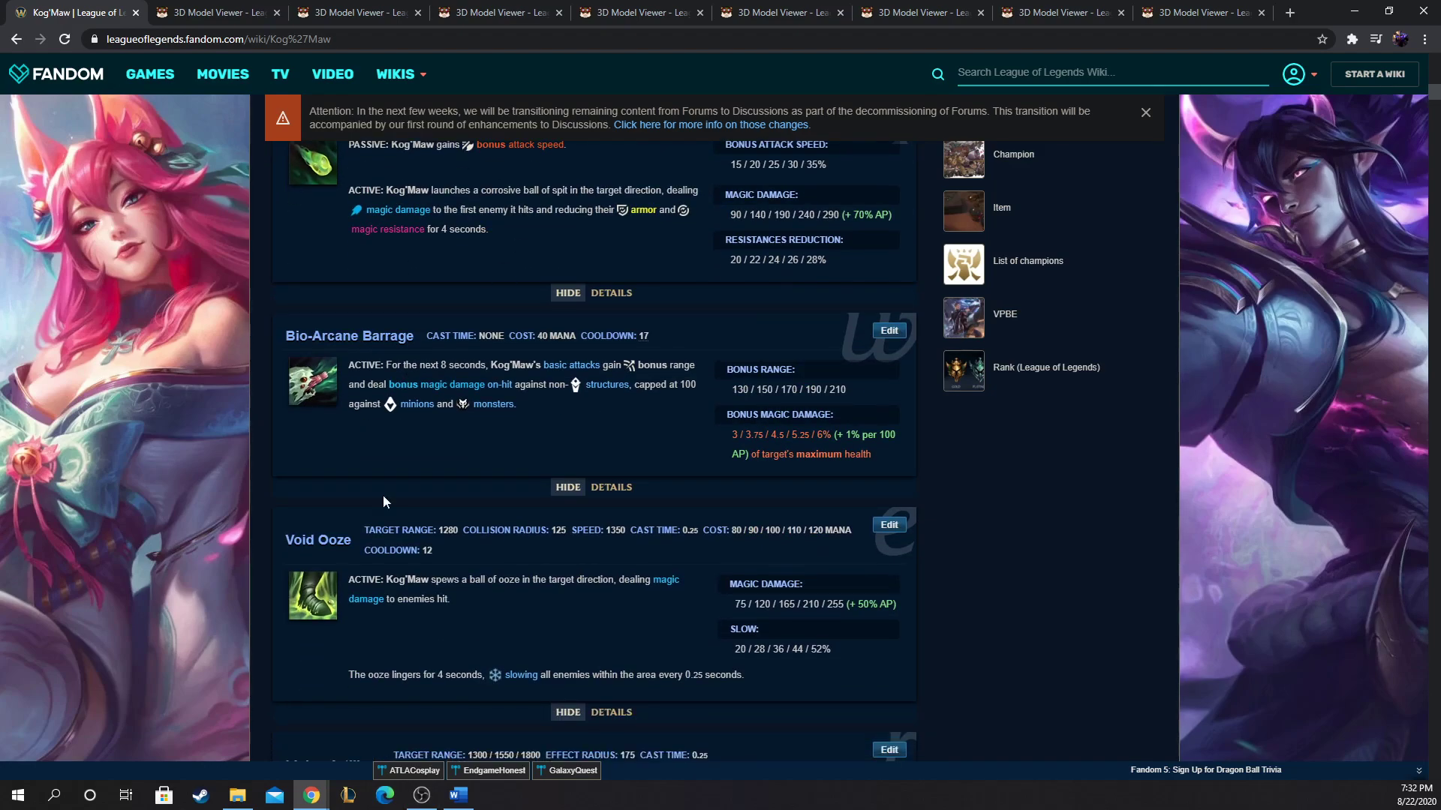
scroll("down", 3)
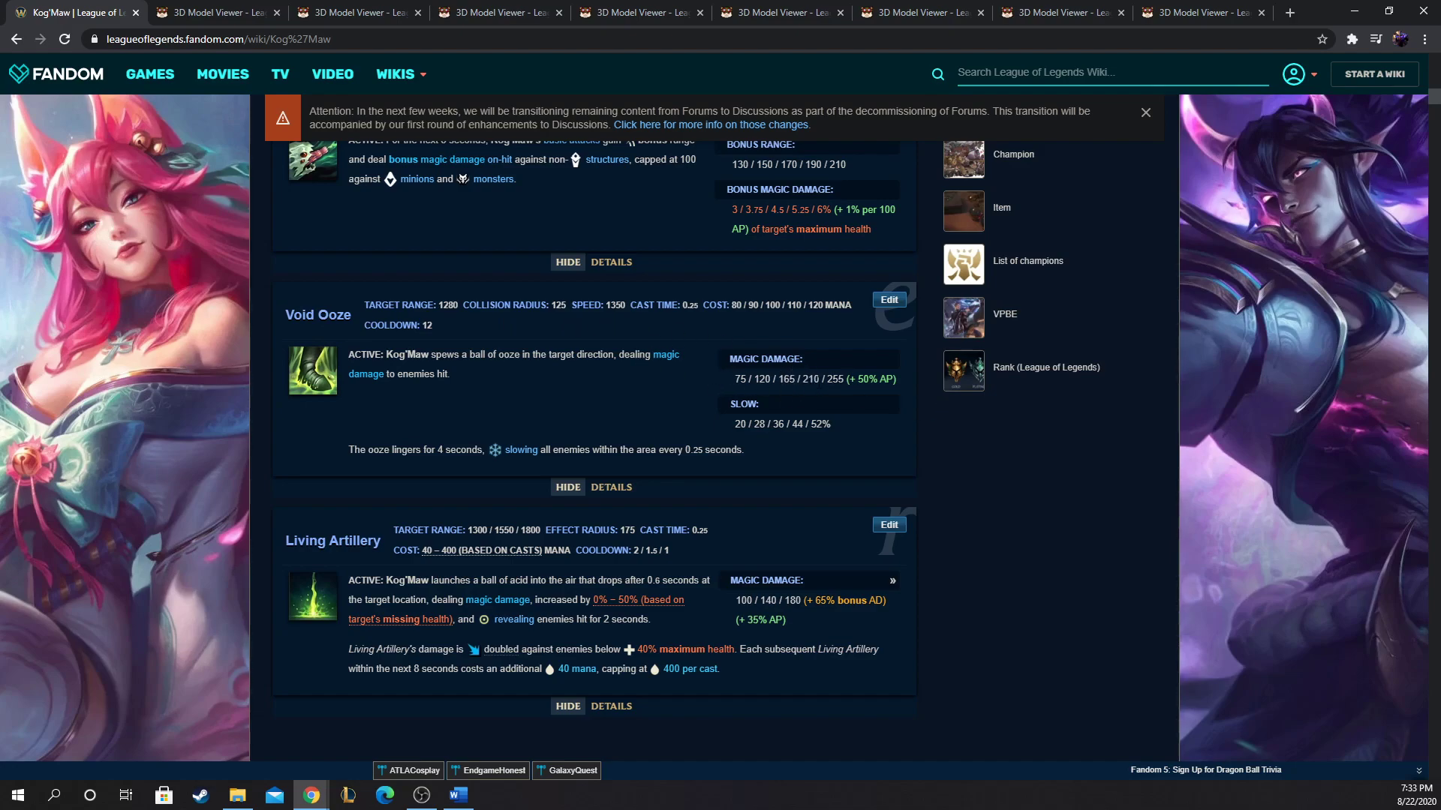
mouse_move(349, 347)
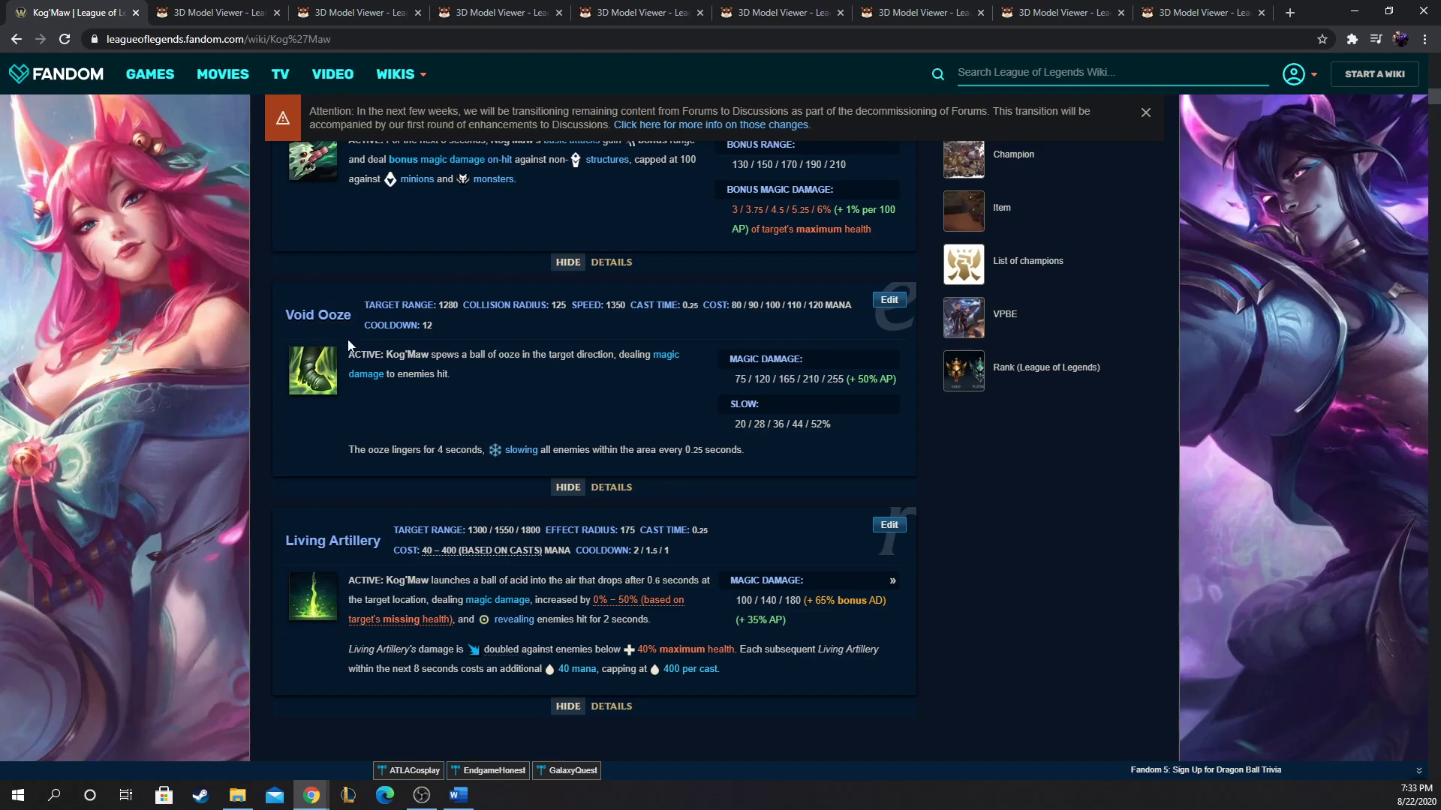
mouse_move(727, 336)
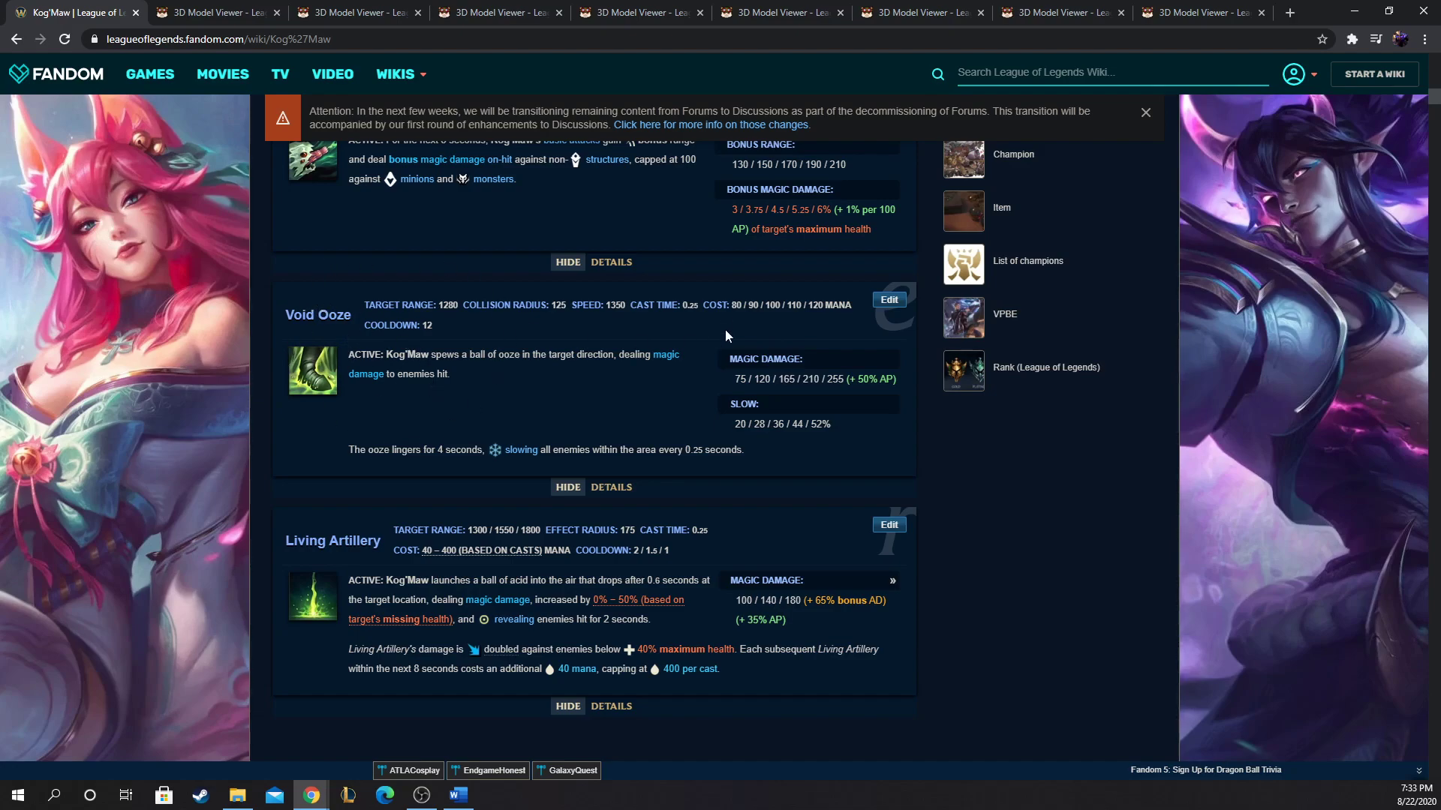
mouse_move(644, 408)
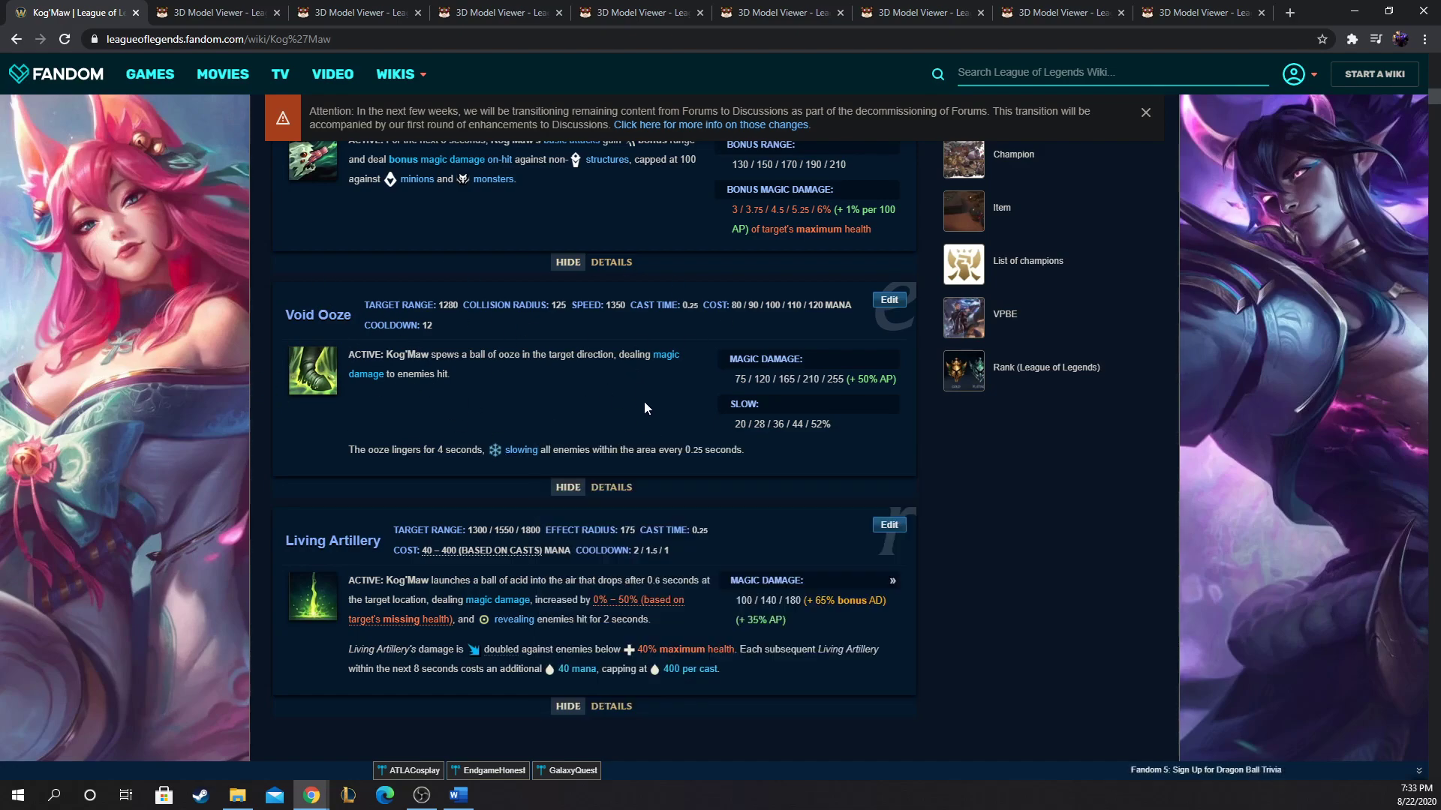
mouse_move(963, 367)
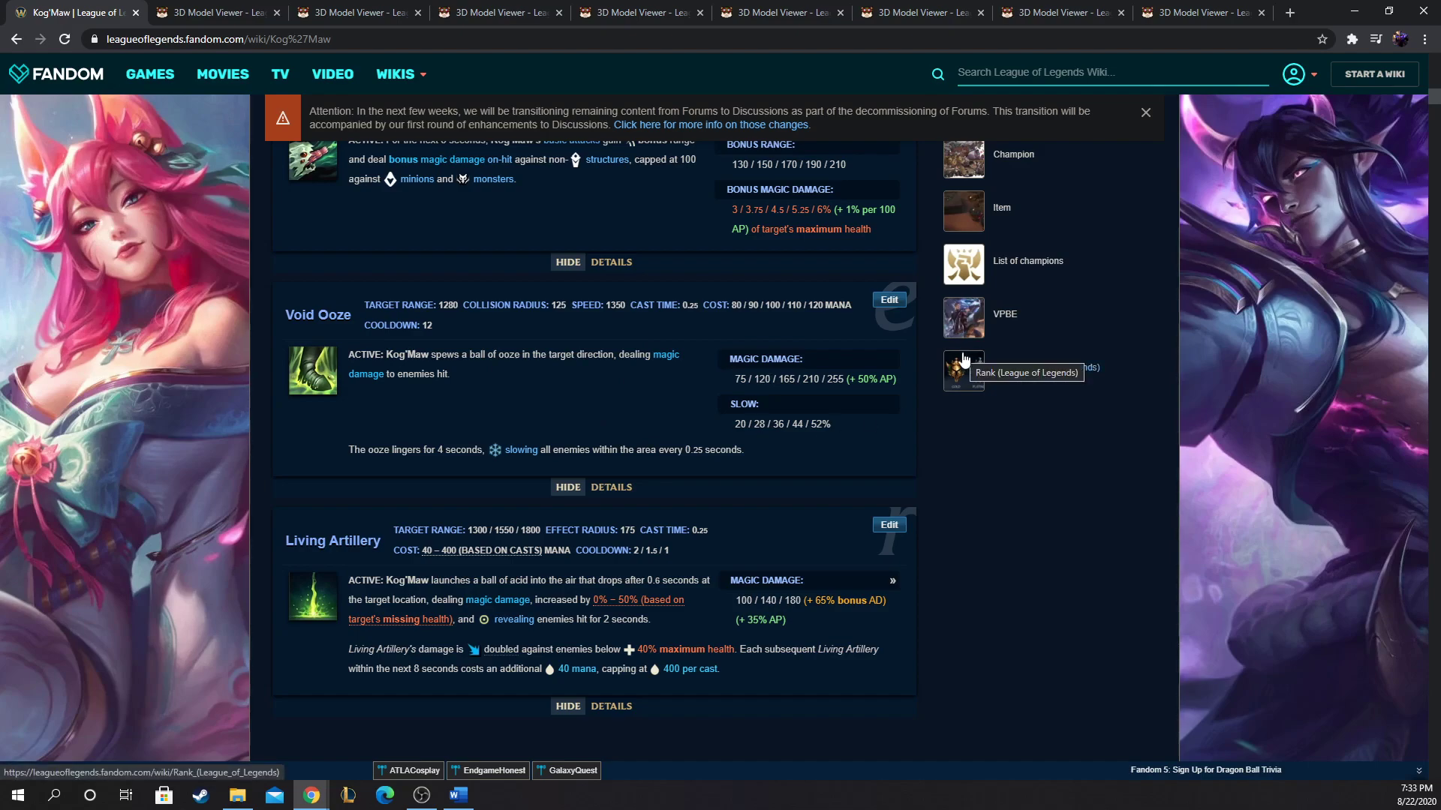
mouse_move(725, 418)
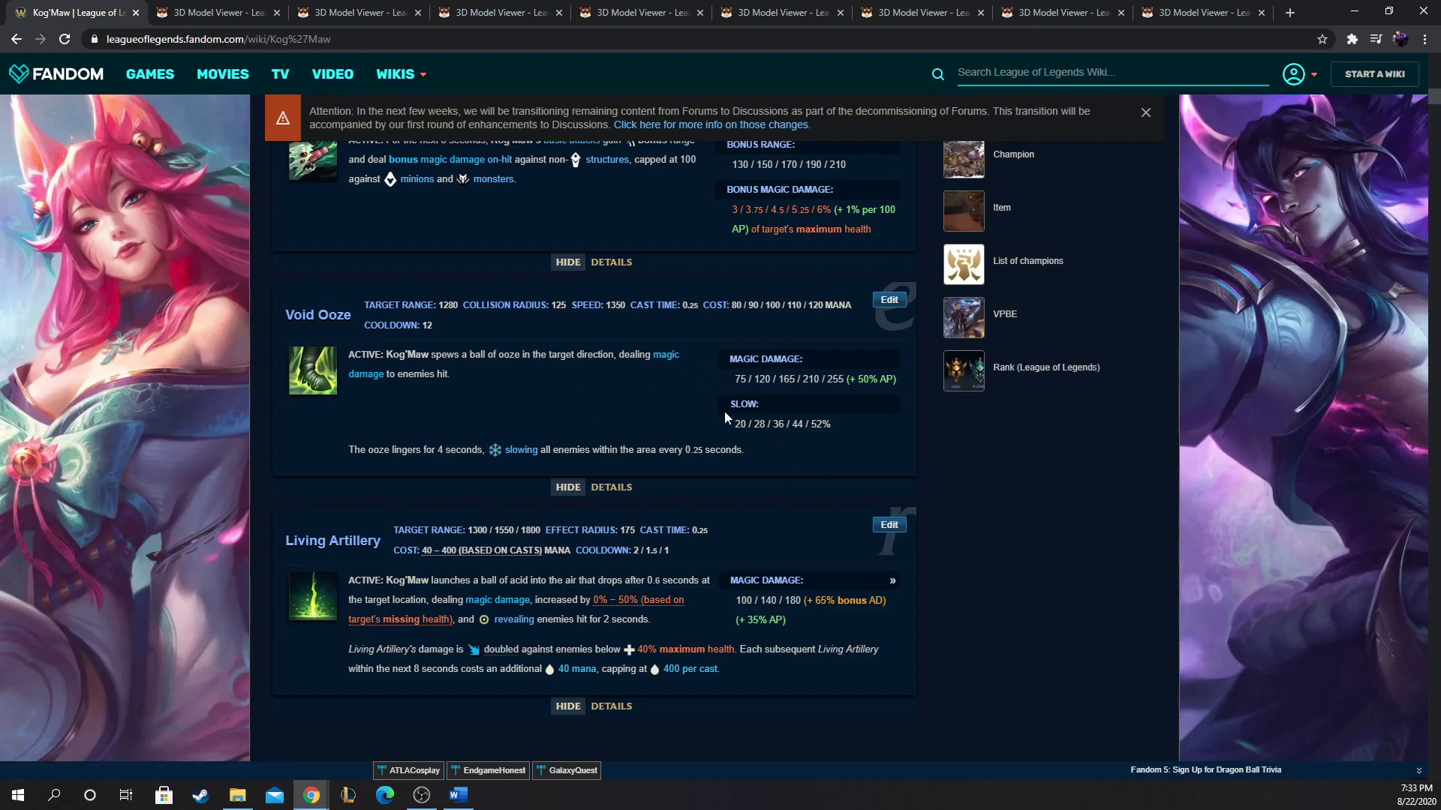
mouse_move(845, 430)
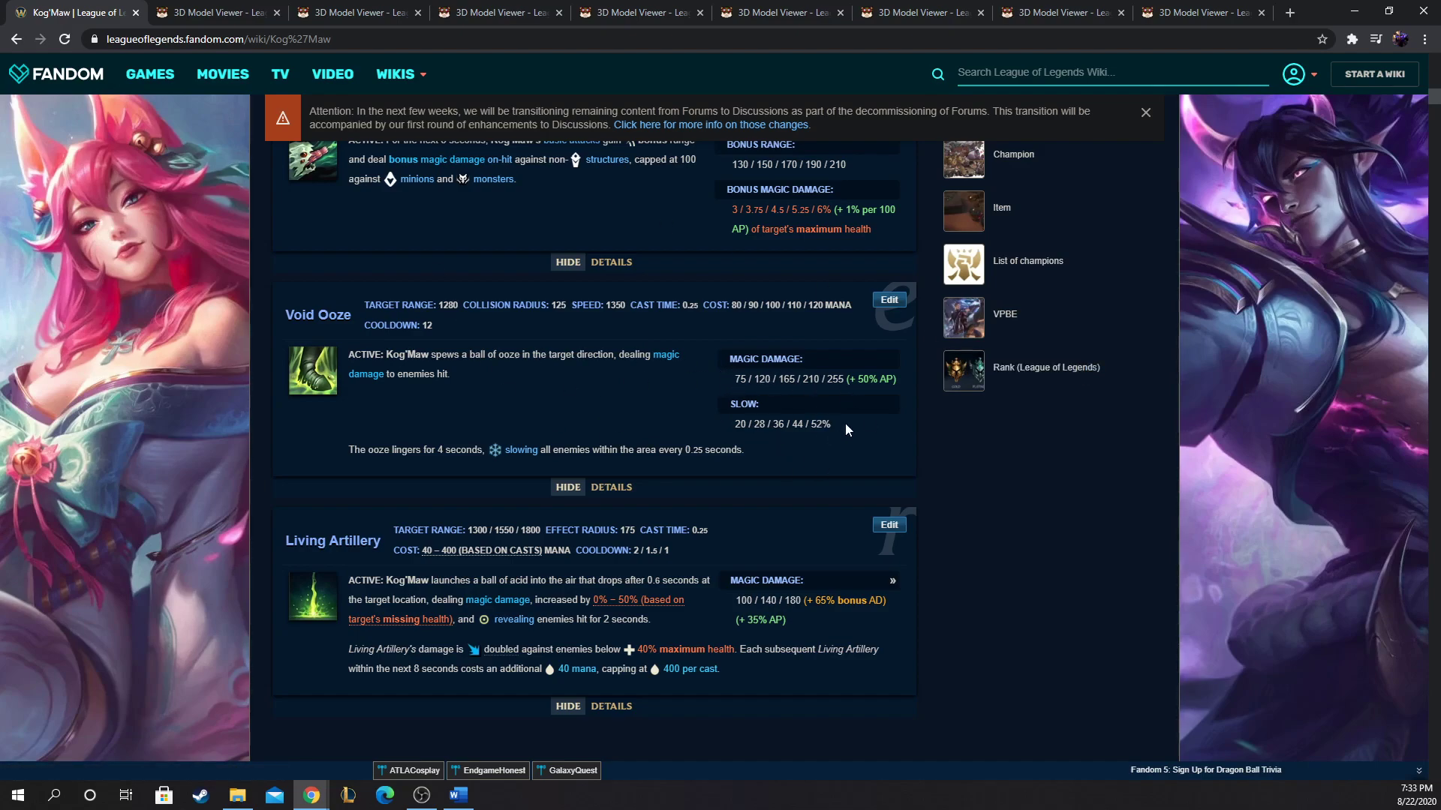
mouse_move(494, 443)
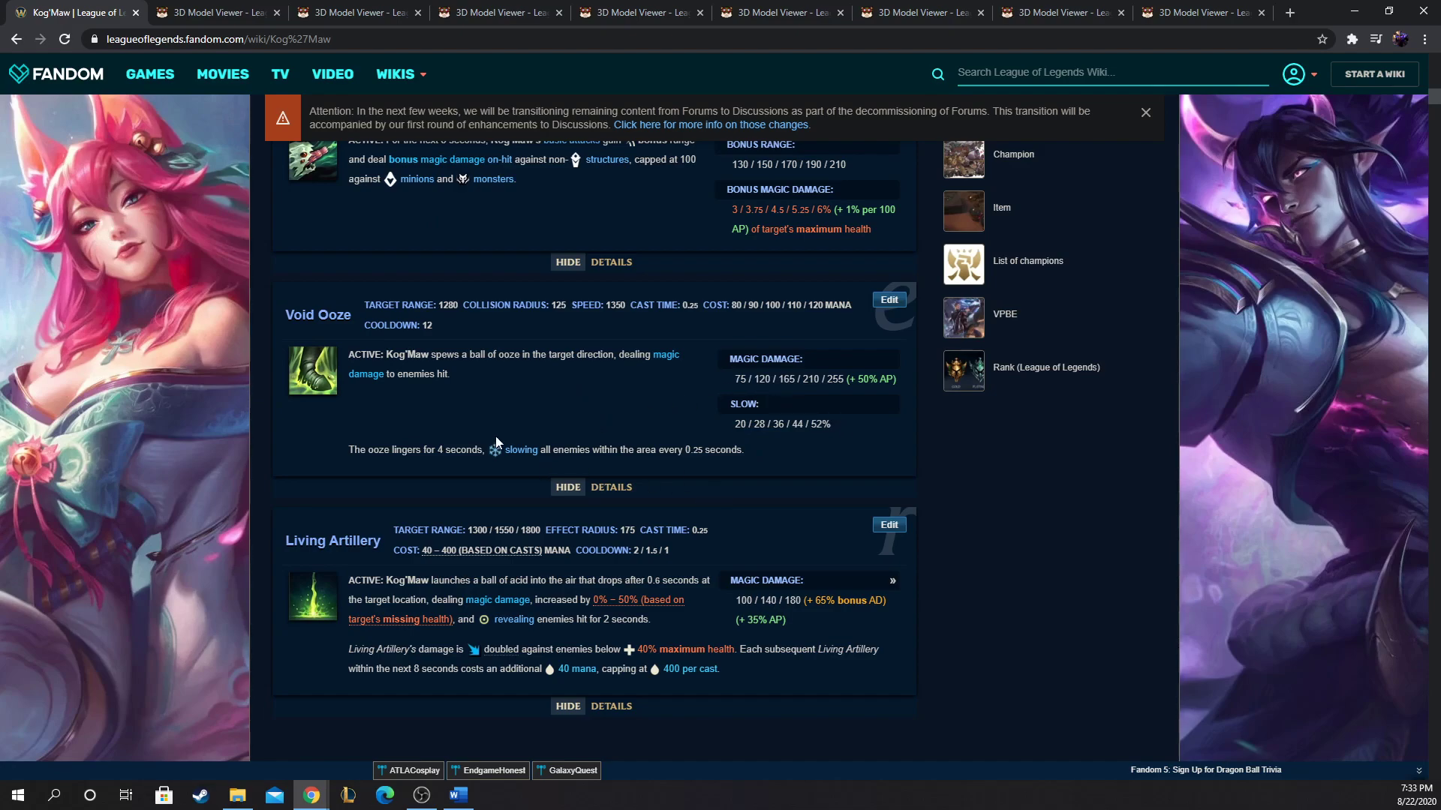
mouse_move(525, 435)
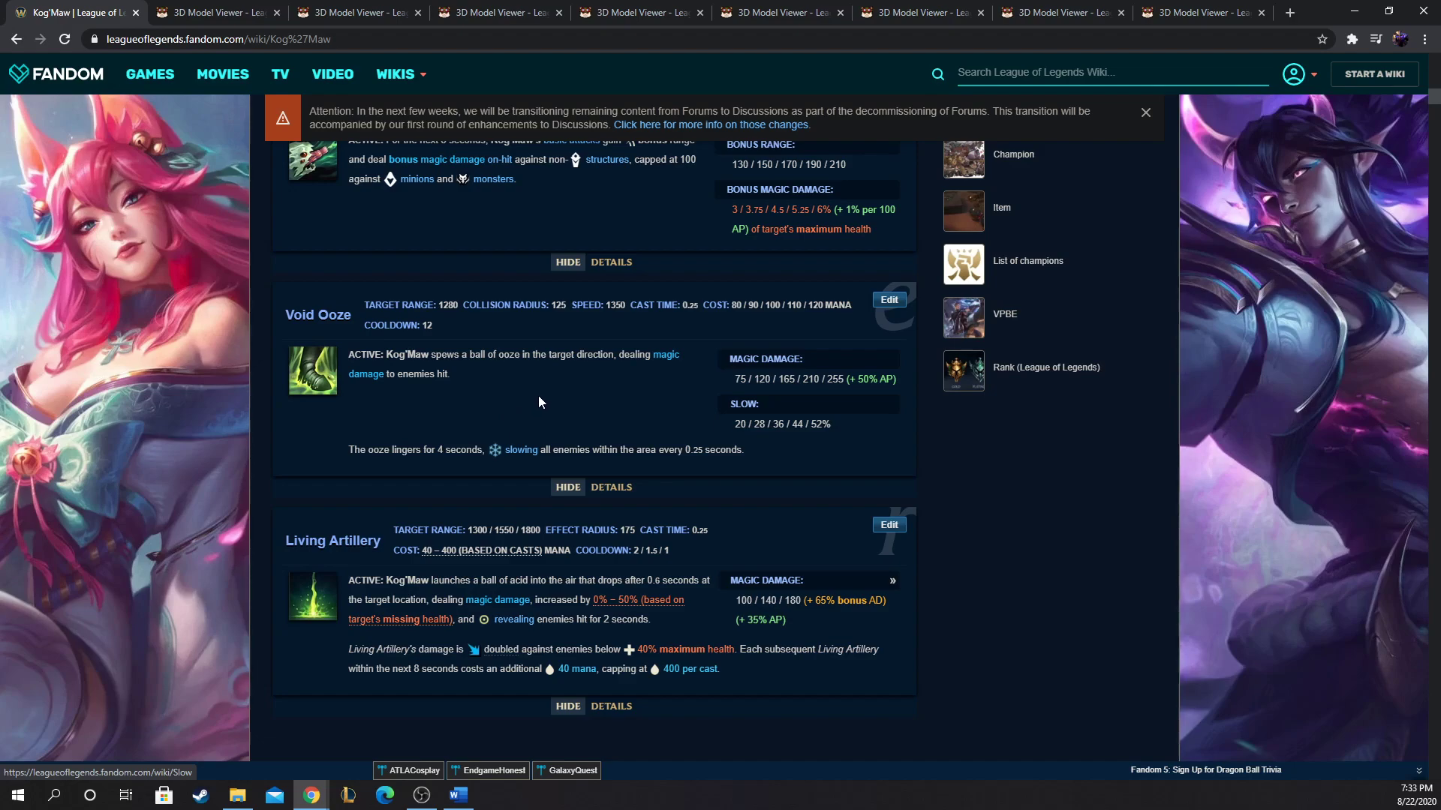
mouse_move(539, 403)
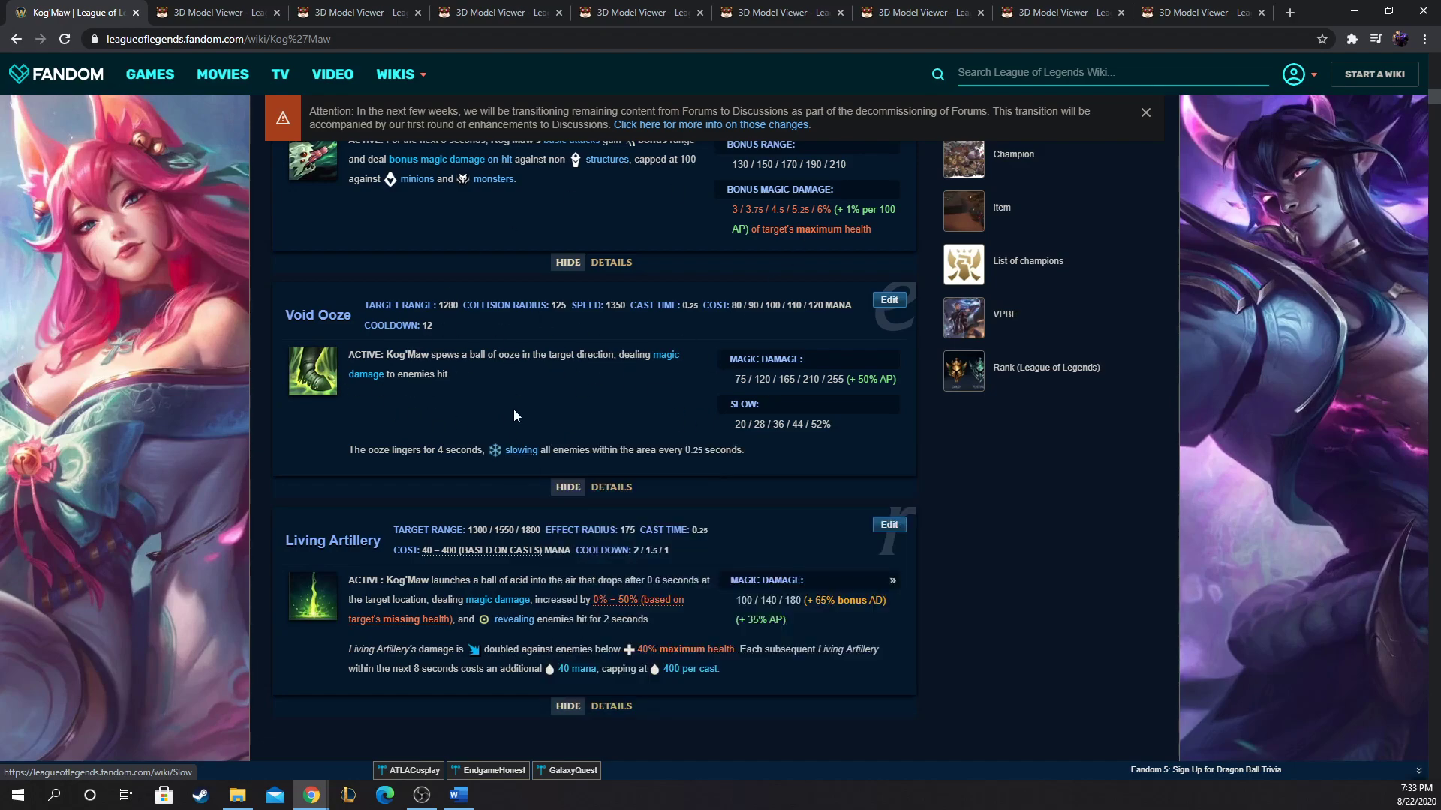
mouse_move(400, 387)
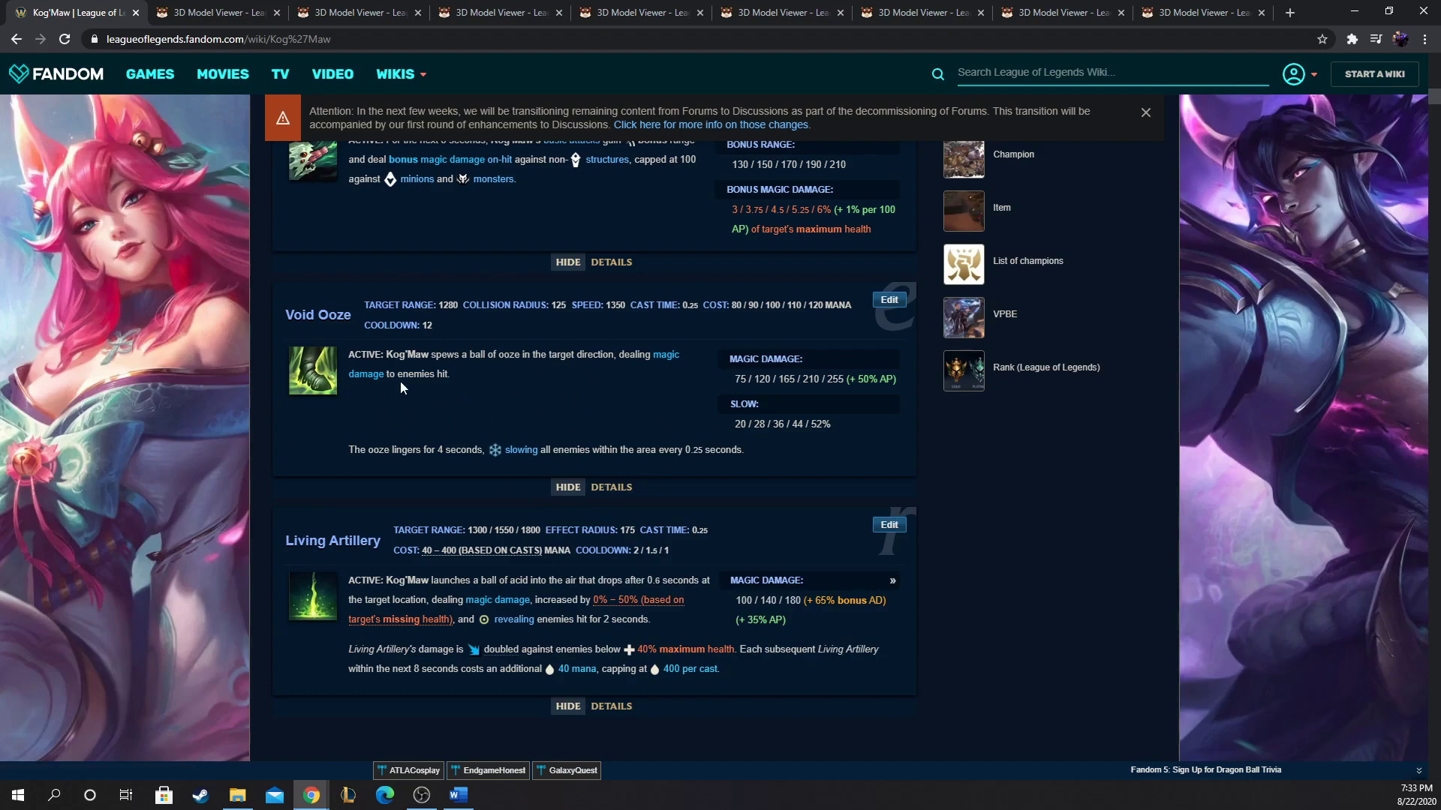
mouse_move(639, 373)
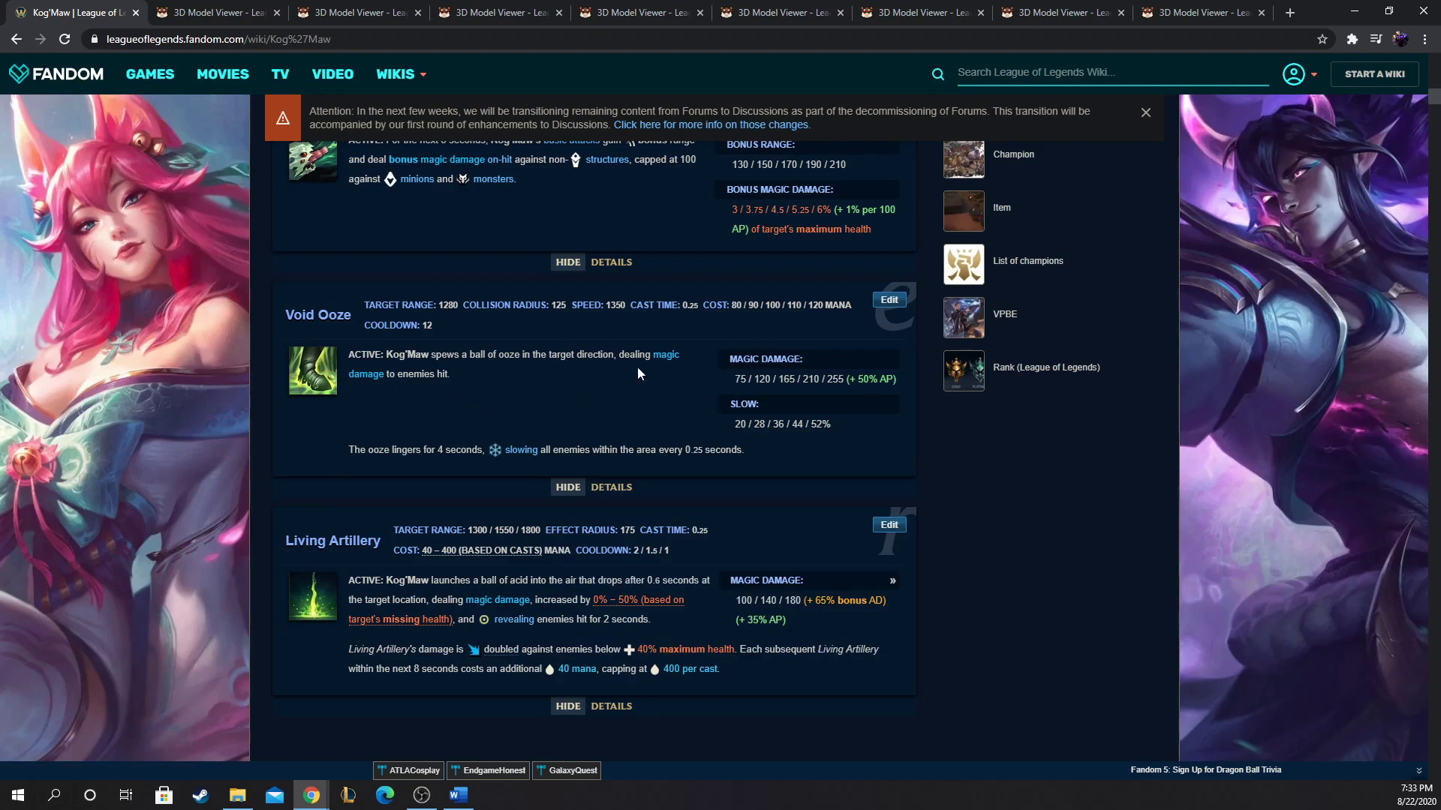
mouse_move(608, 352)
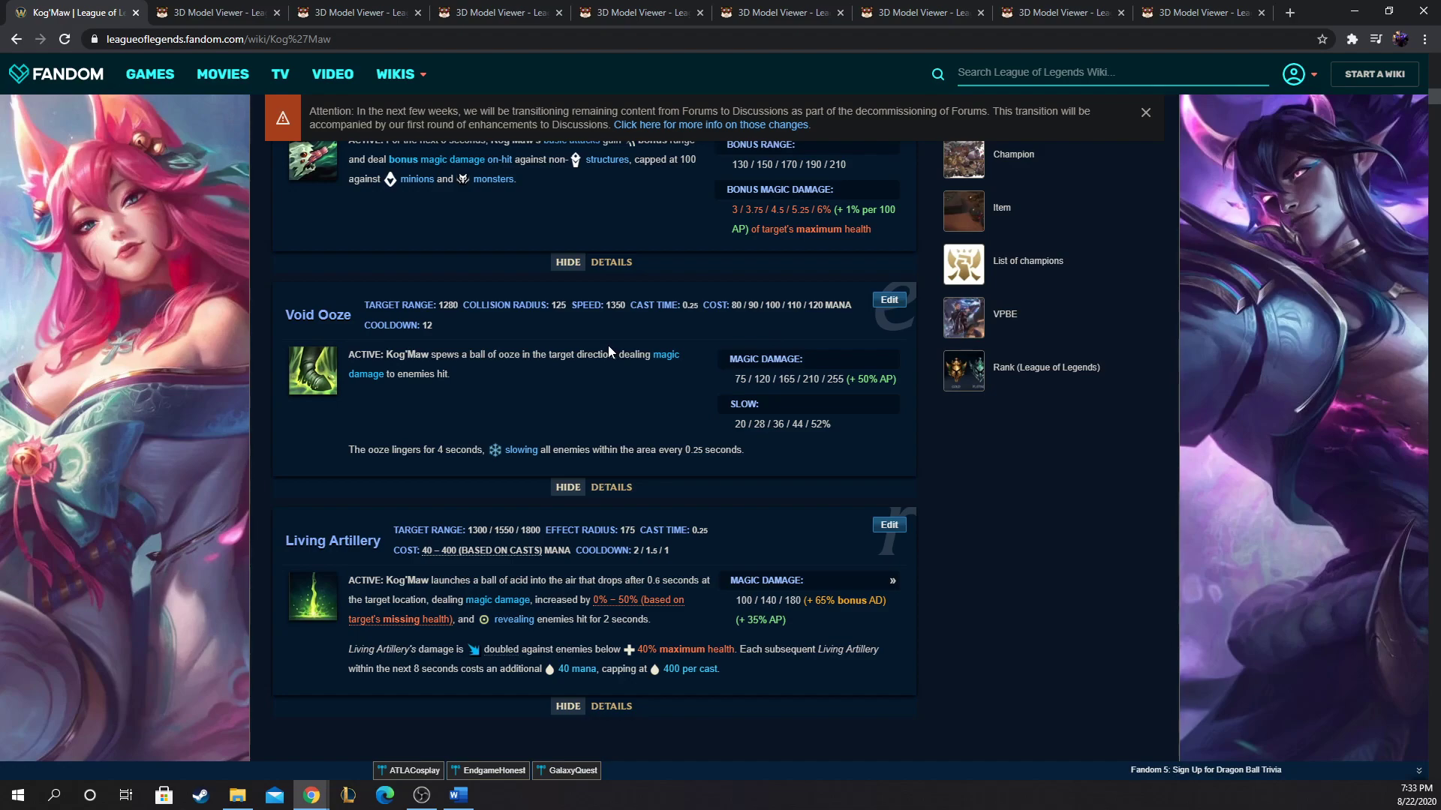
mouse_move(606, 352)
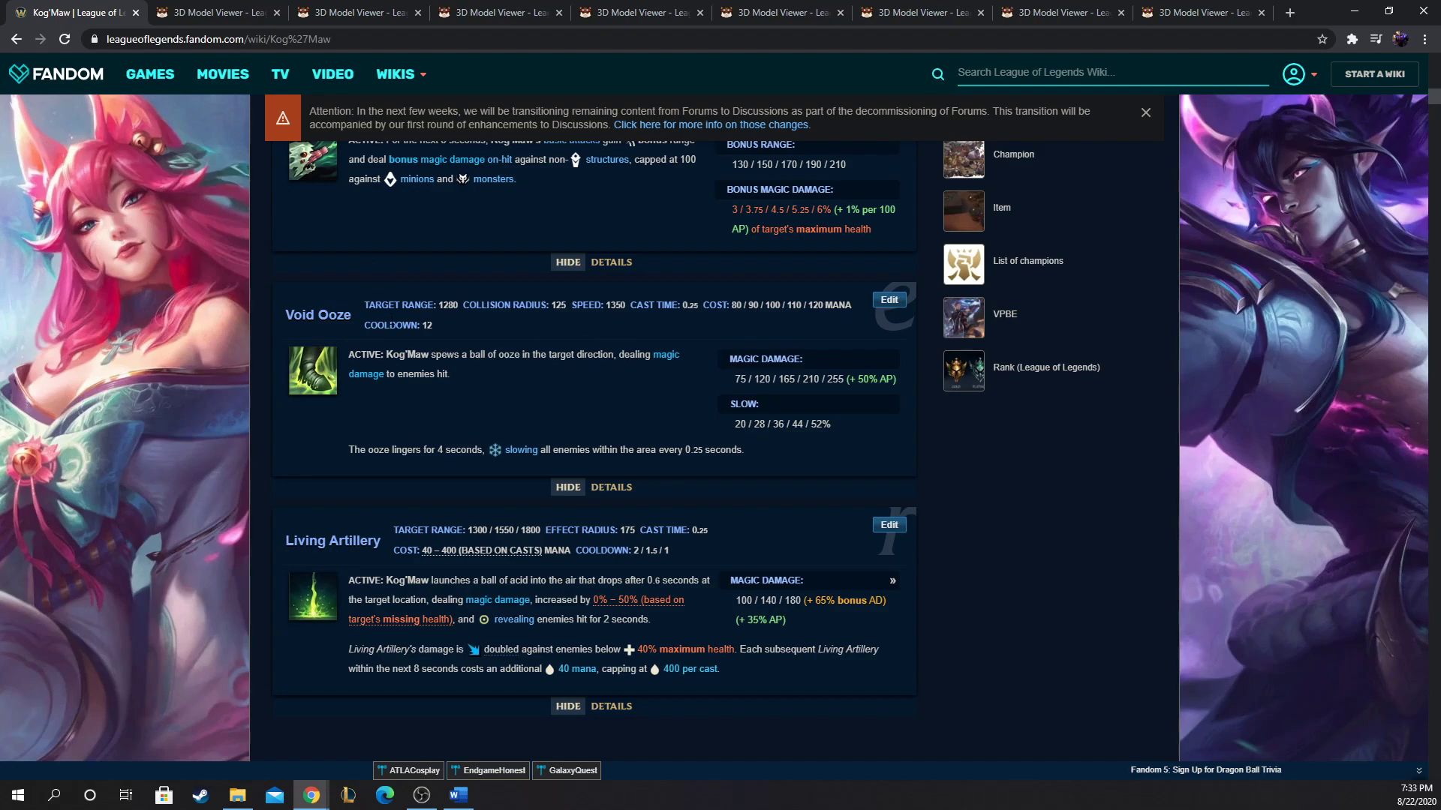
mouse_move(419, 372)
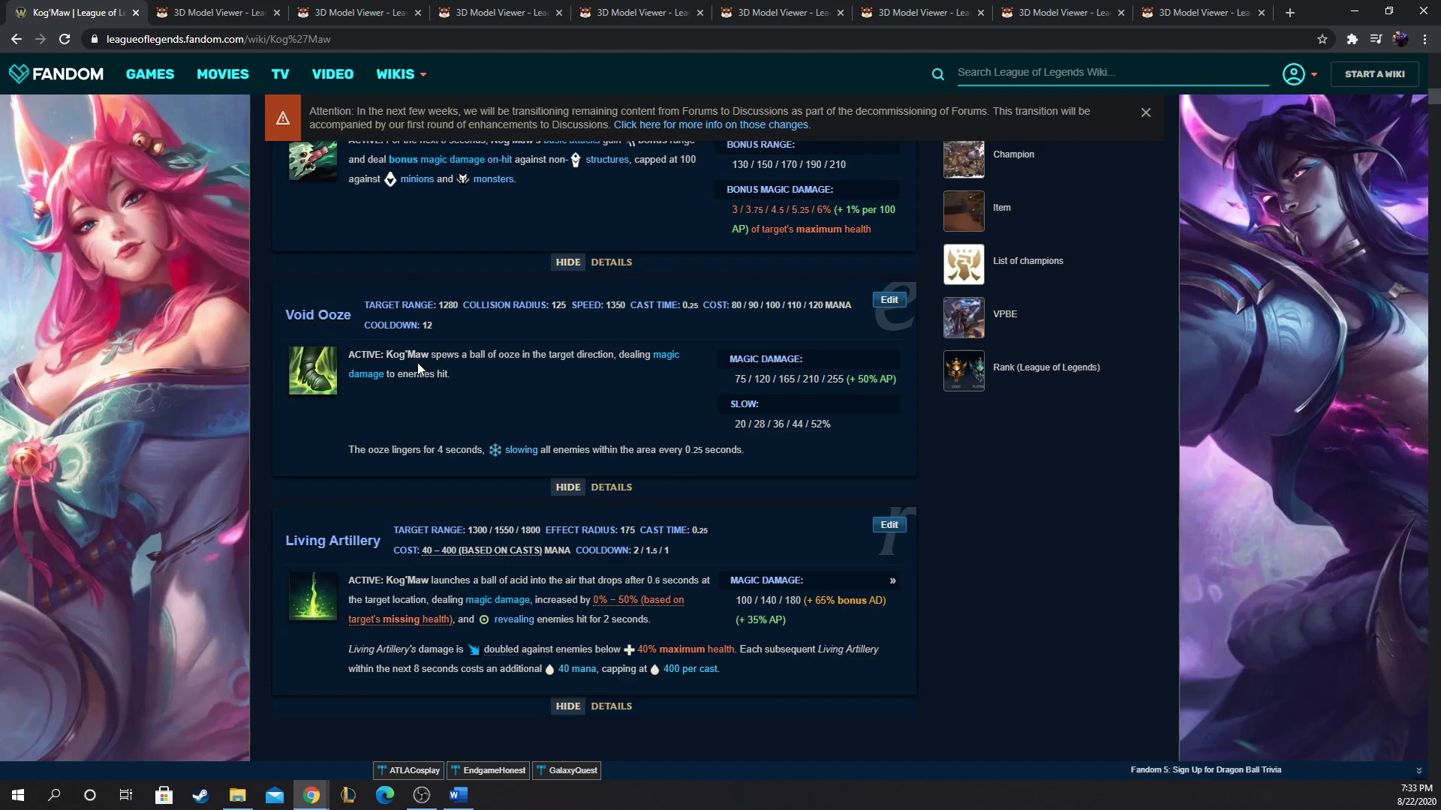
mouse_move(460, 393)
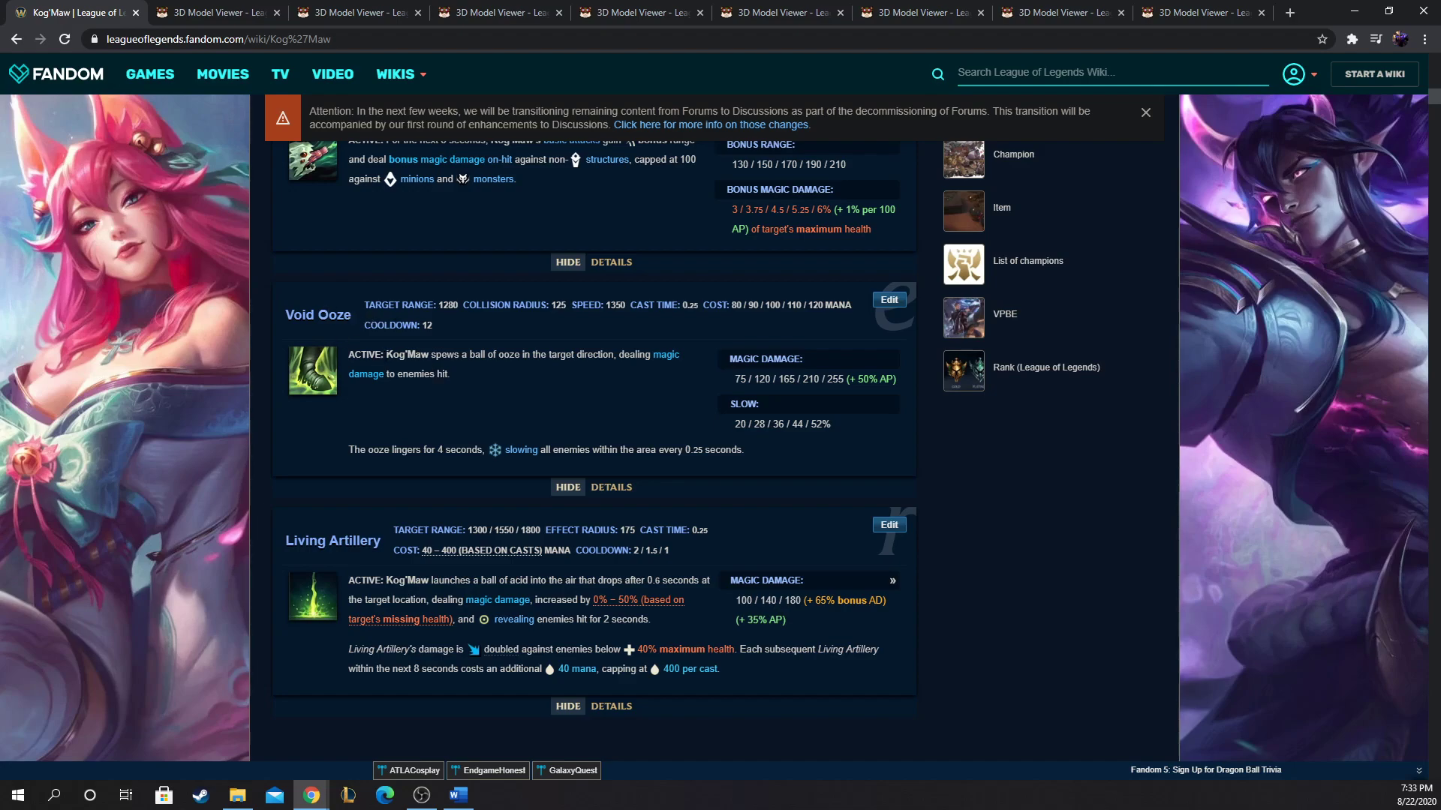
mouse_move(393, 347)
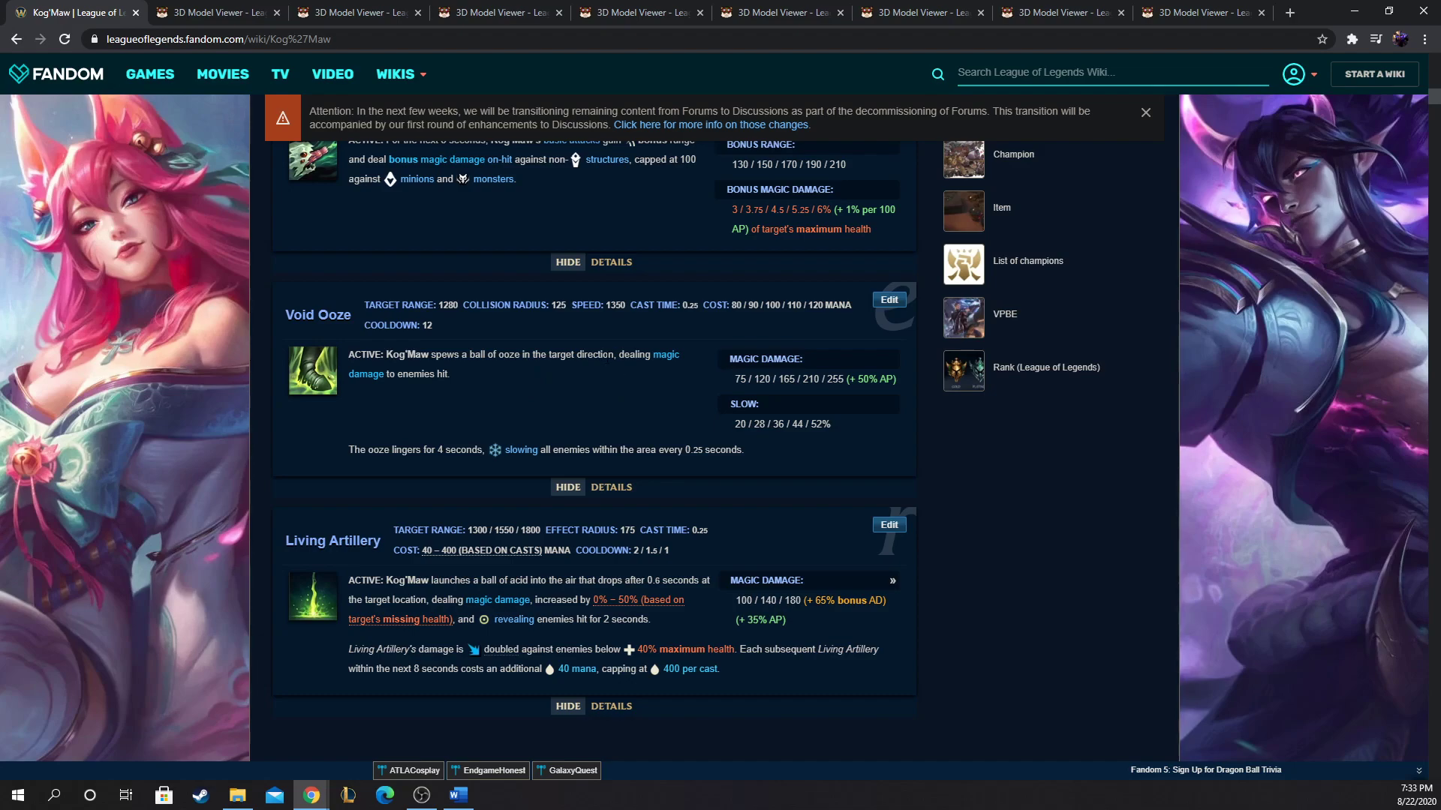
mouse_move(436, 404)
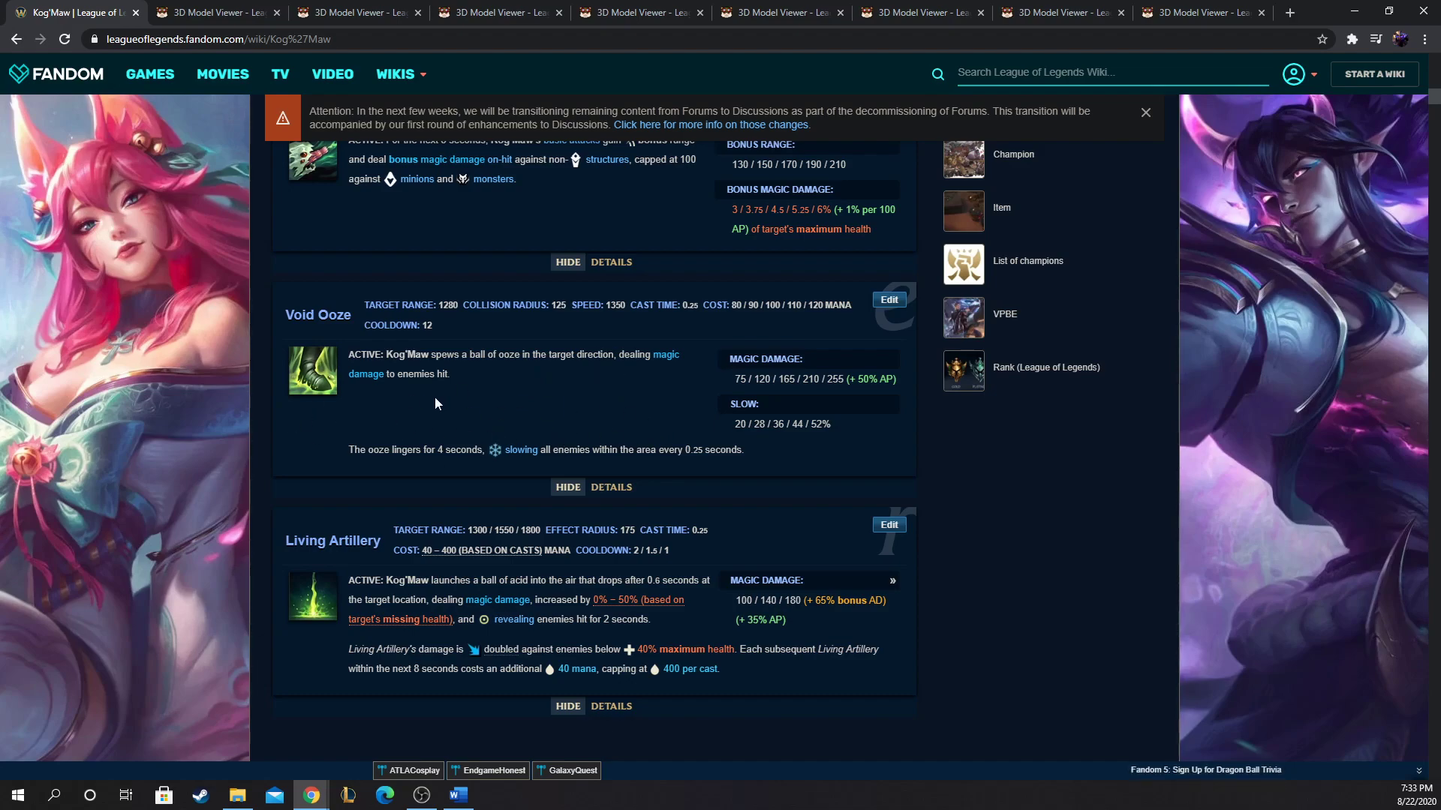
mouse_move(425, 366)
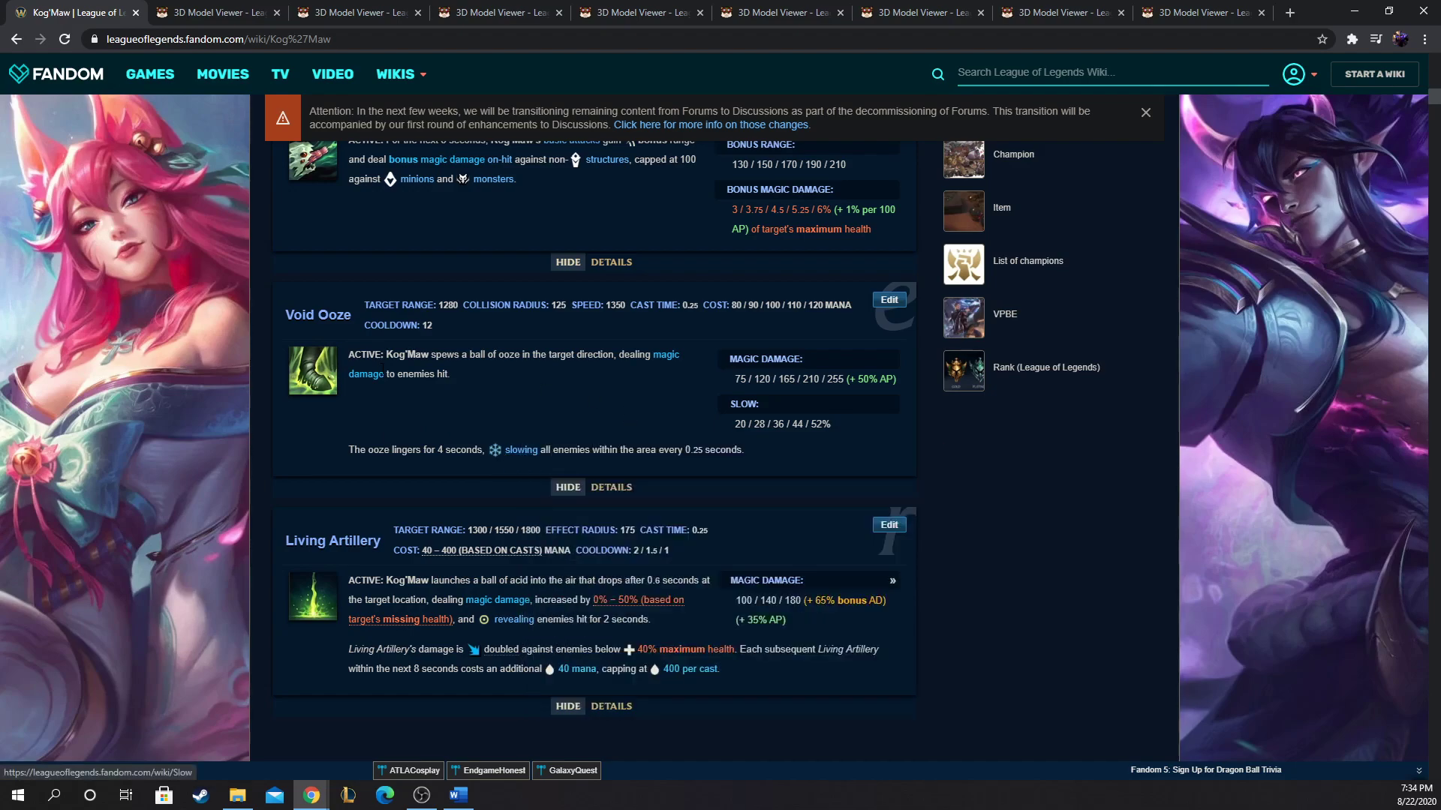
scroll("down", 3)
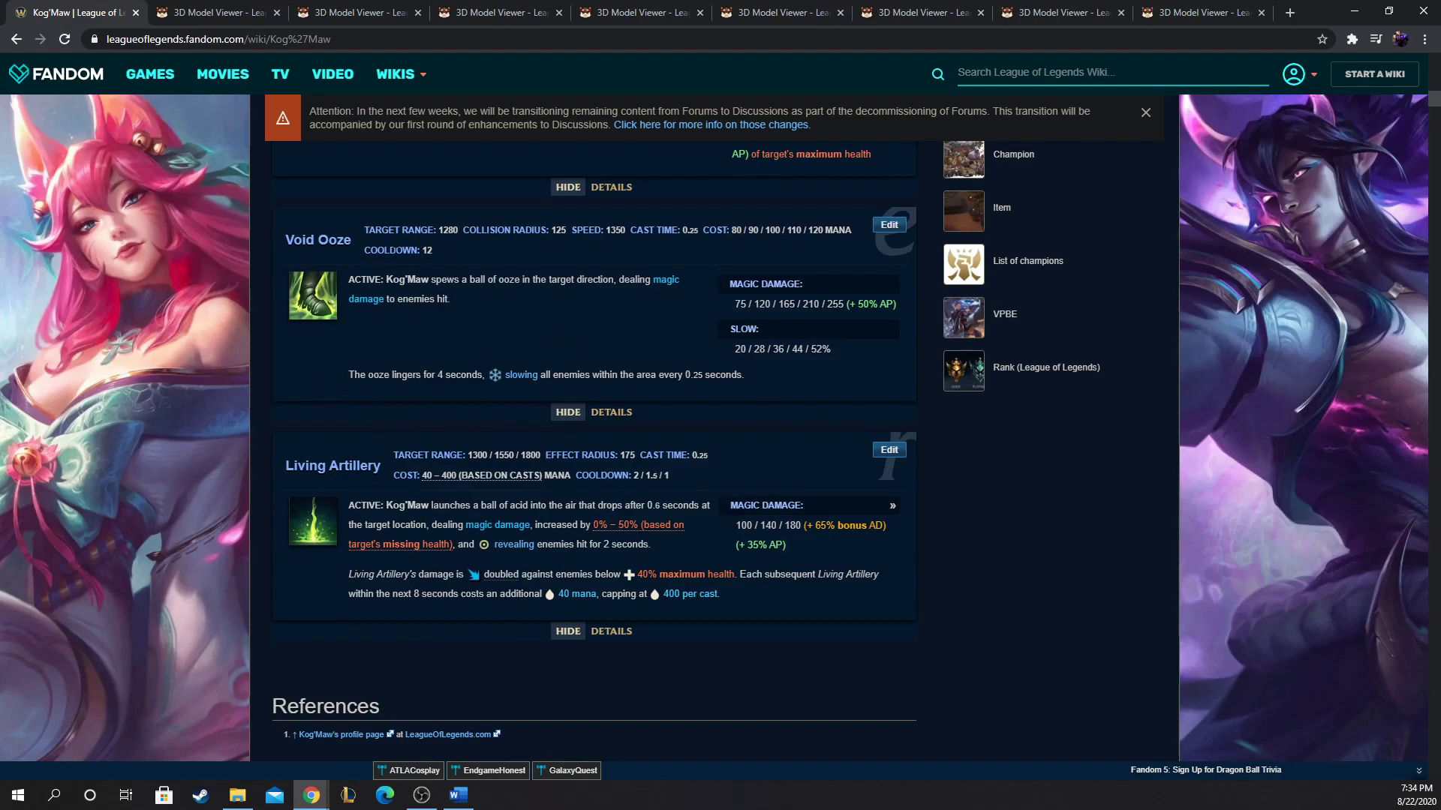
scroll("up", 3)
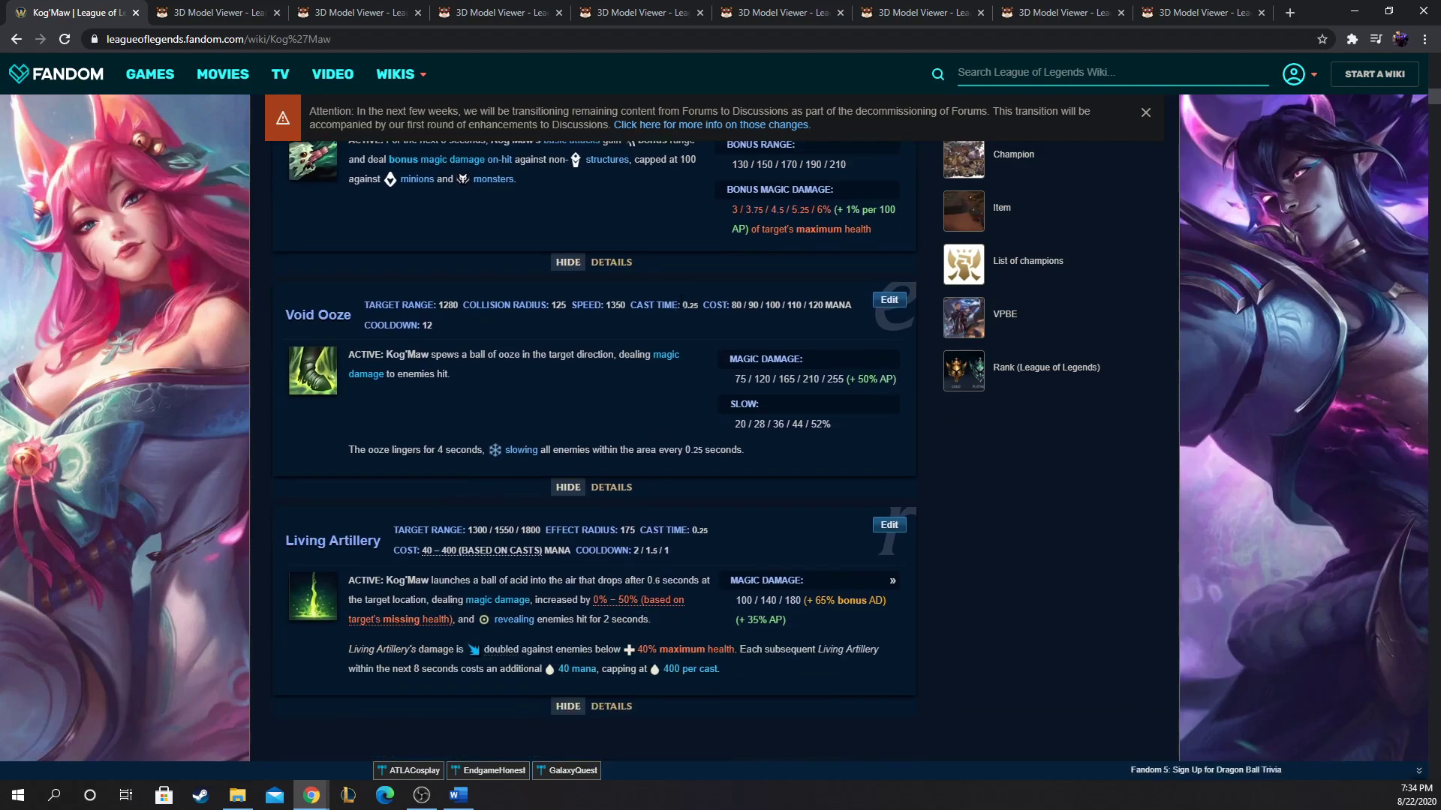
scroll("down", 3)
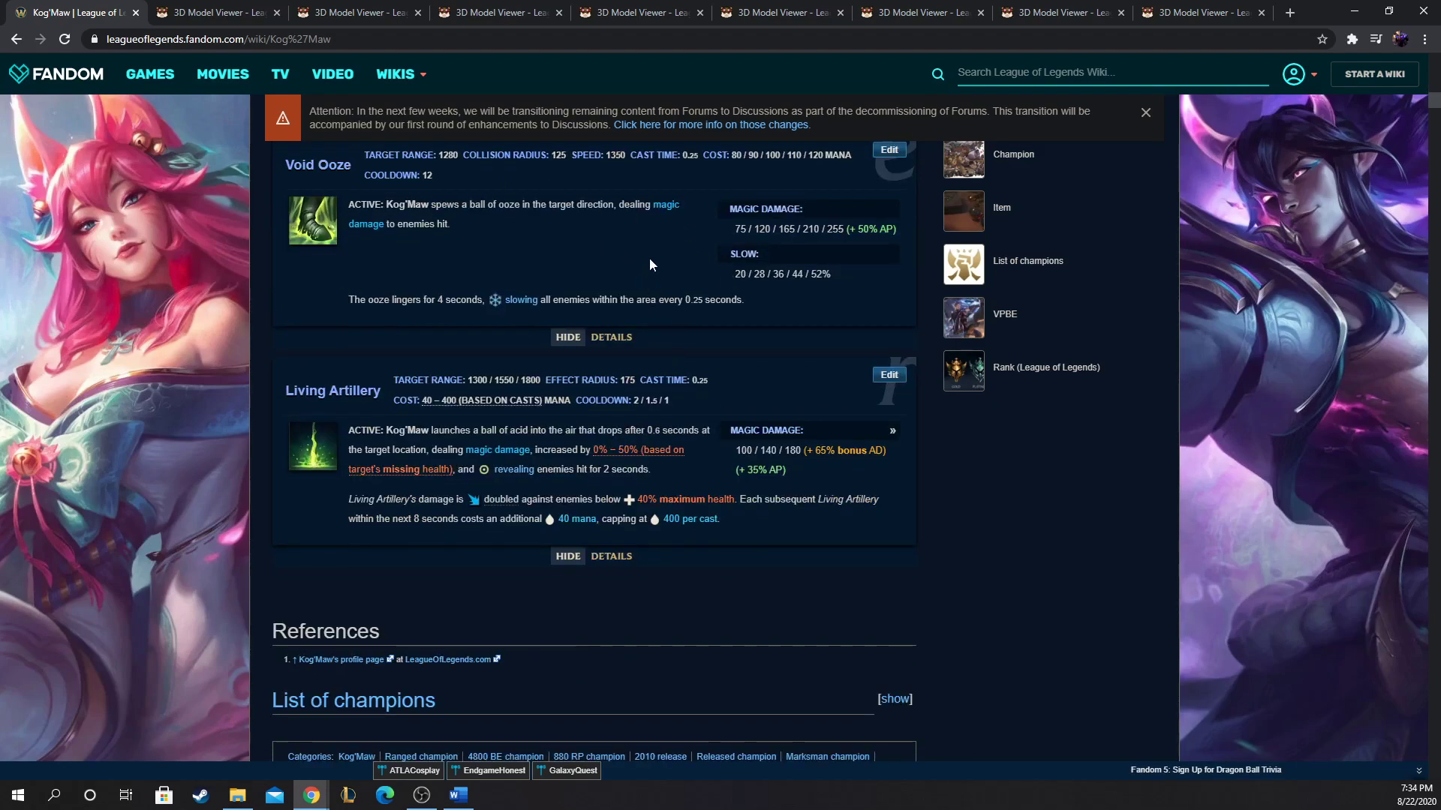
mouse_move(374, 173)
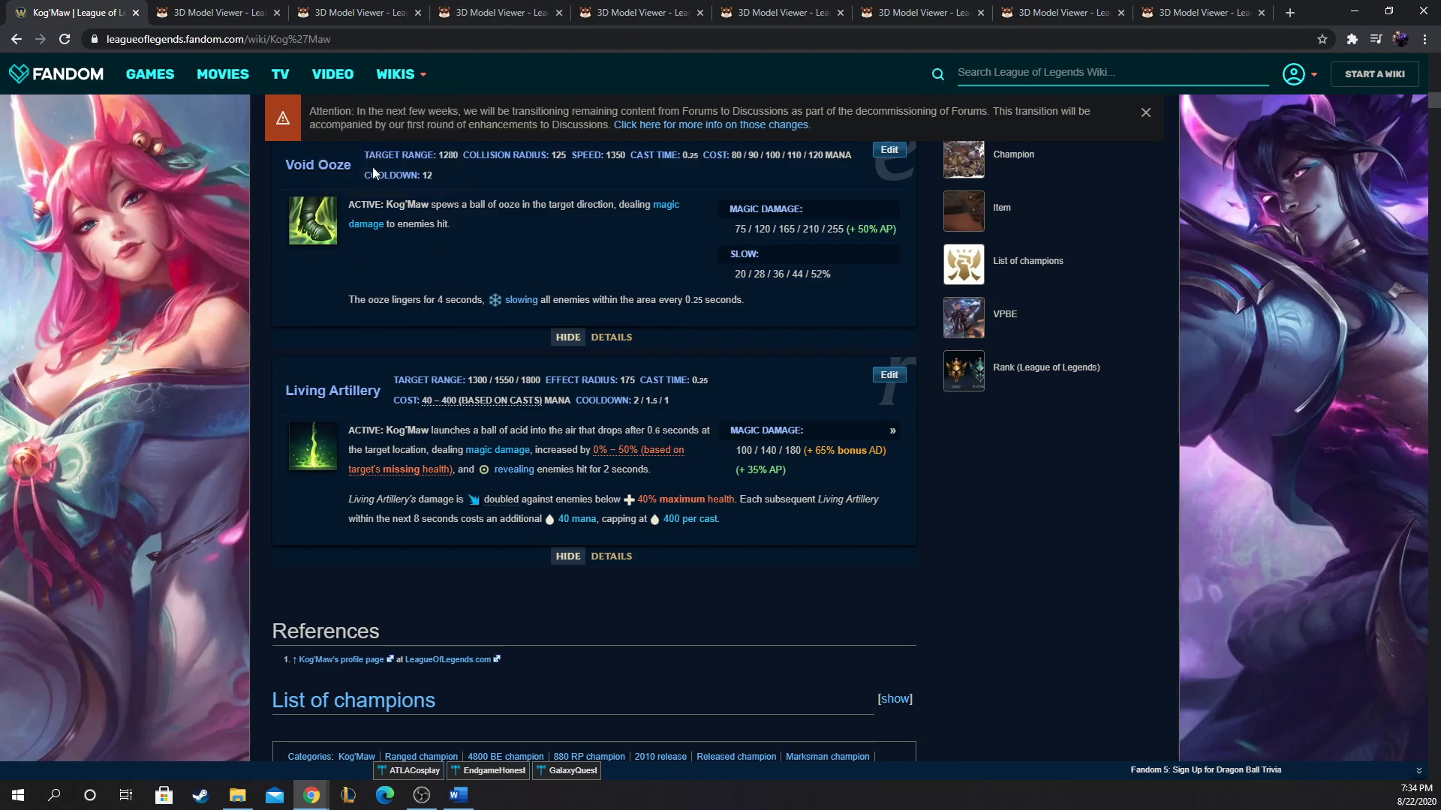
Step: View the Summoners Rift Red and Baron models, then return to Kog'Maw's wiki page
left_click(357, 12)
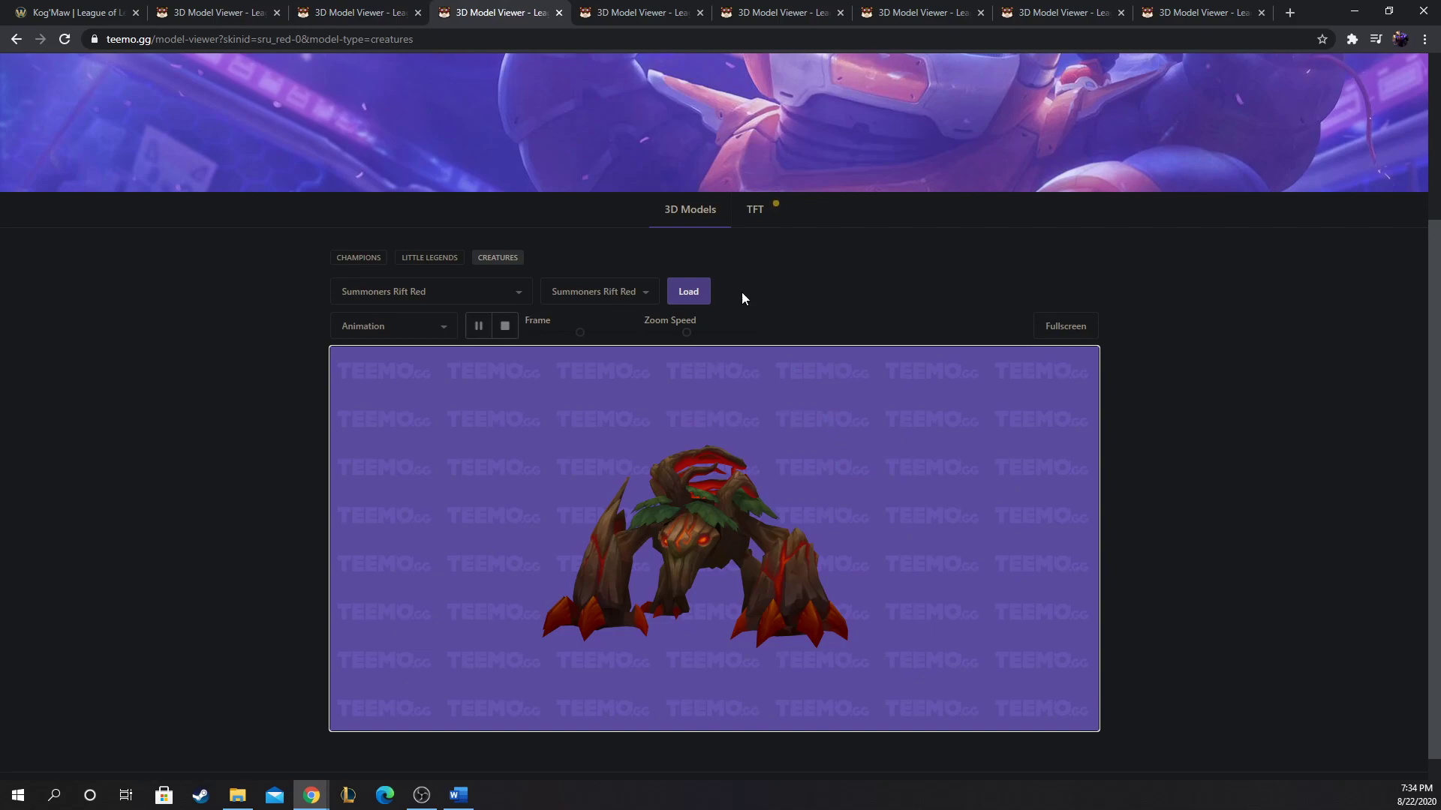
mouse_move(481, 524)
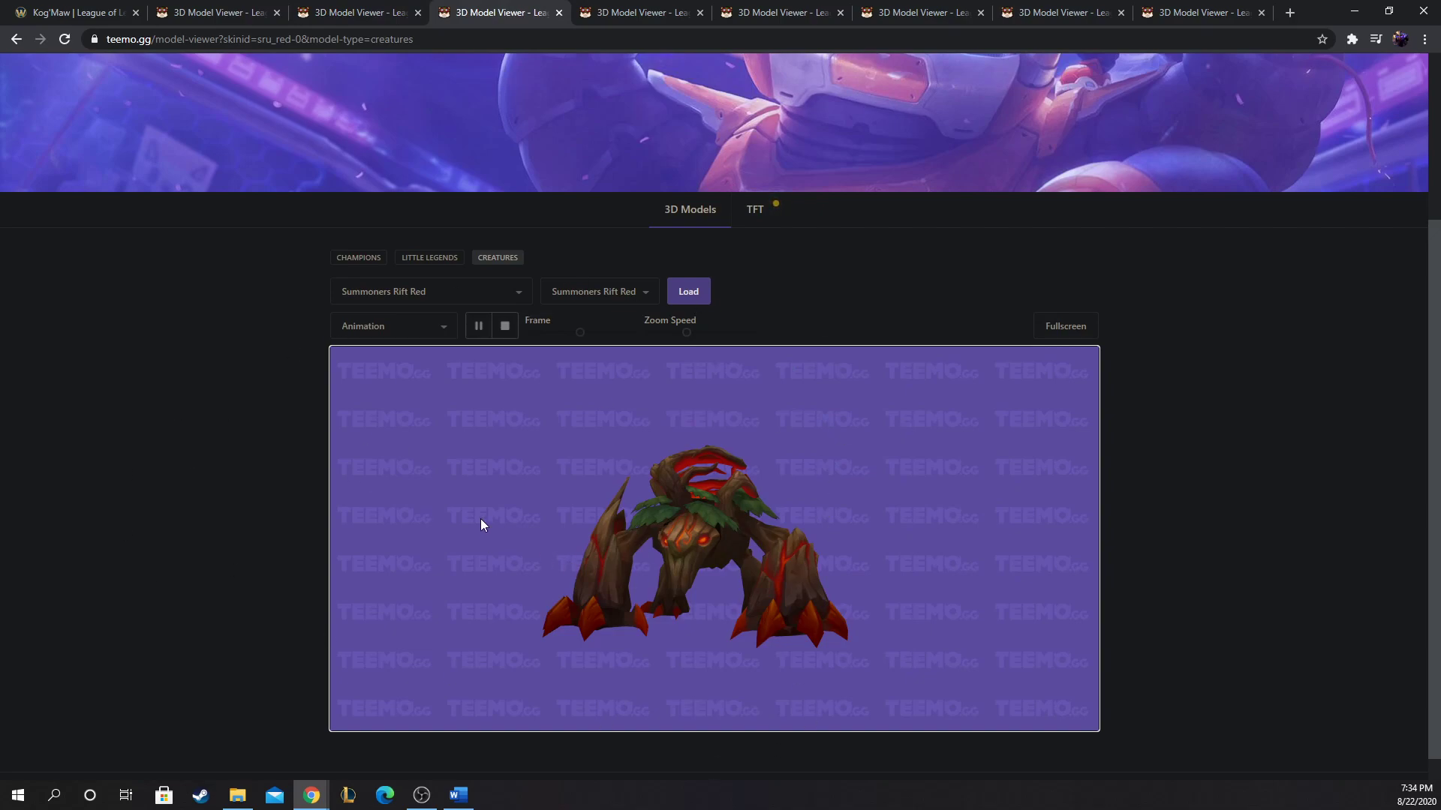
left_click(213, 12)
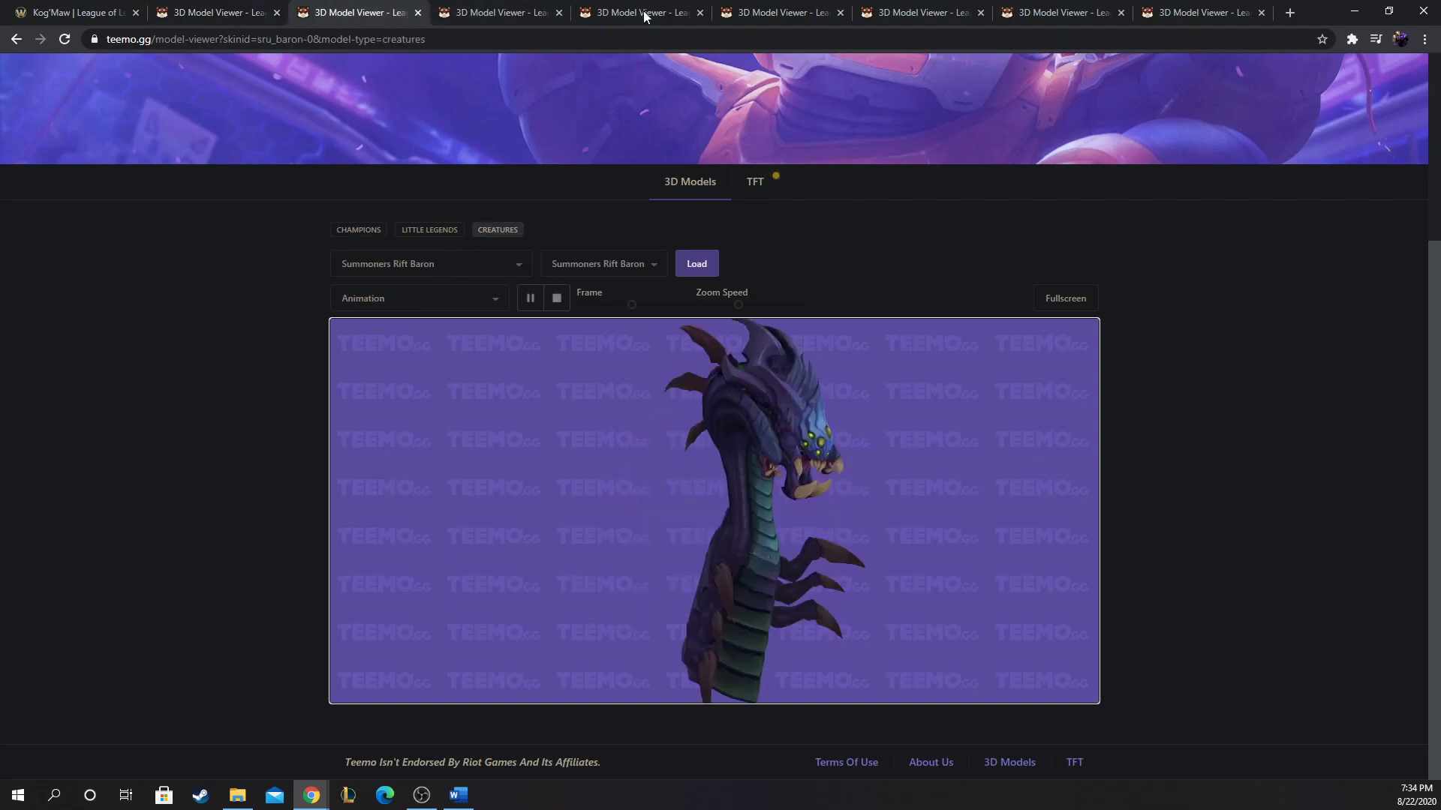
left_click(69, 12)
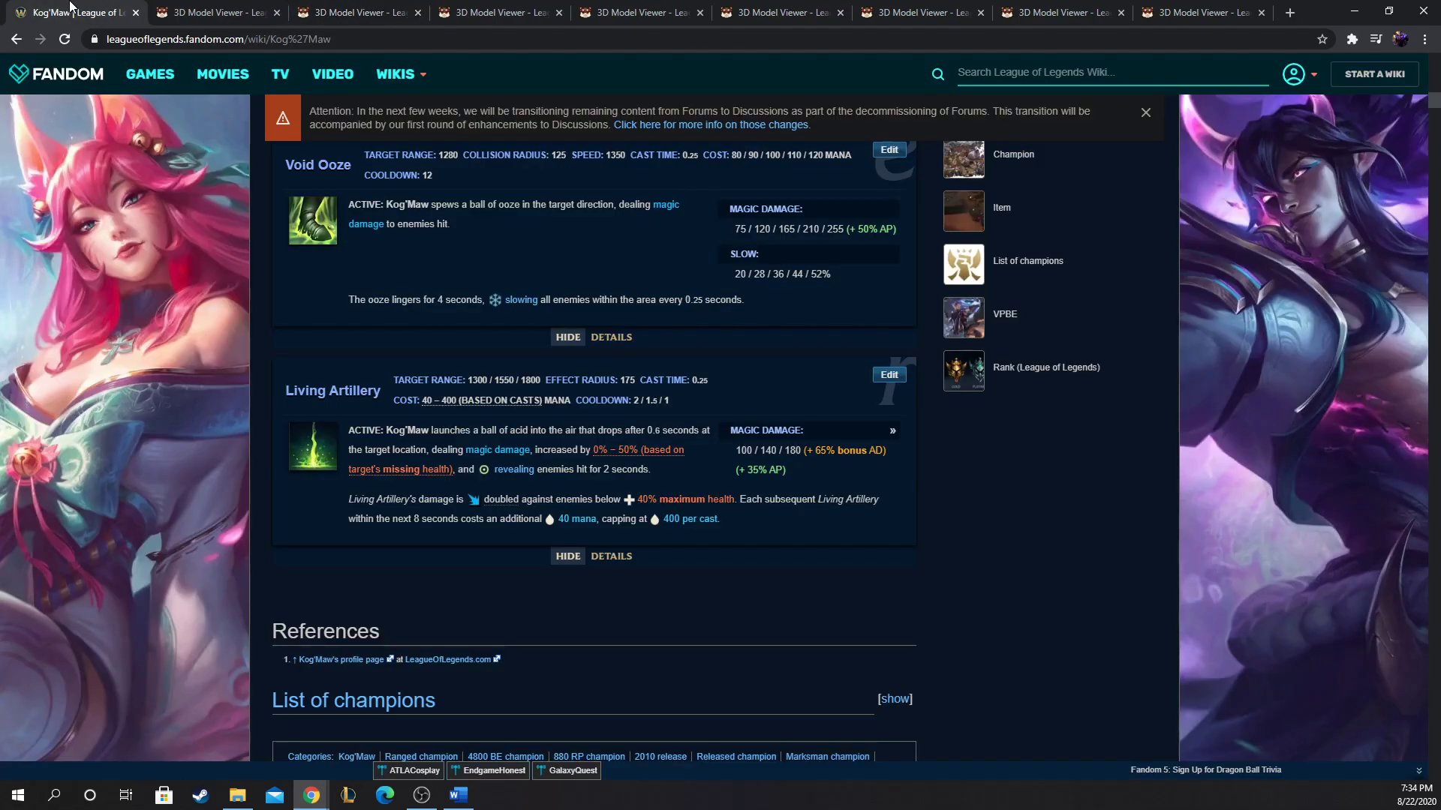
Step: Check the wiki again, view the Summoners Rift Crab model, and switch to the Gromp model
scroll("down", 3)
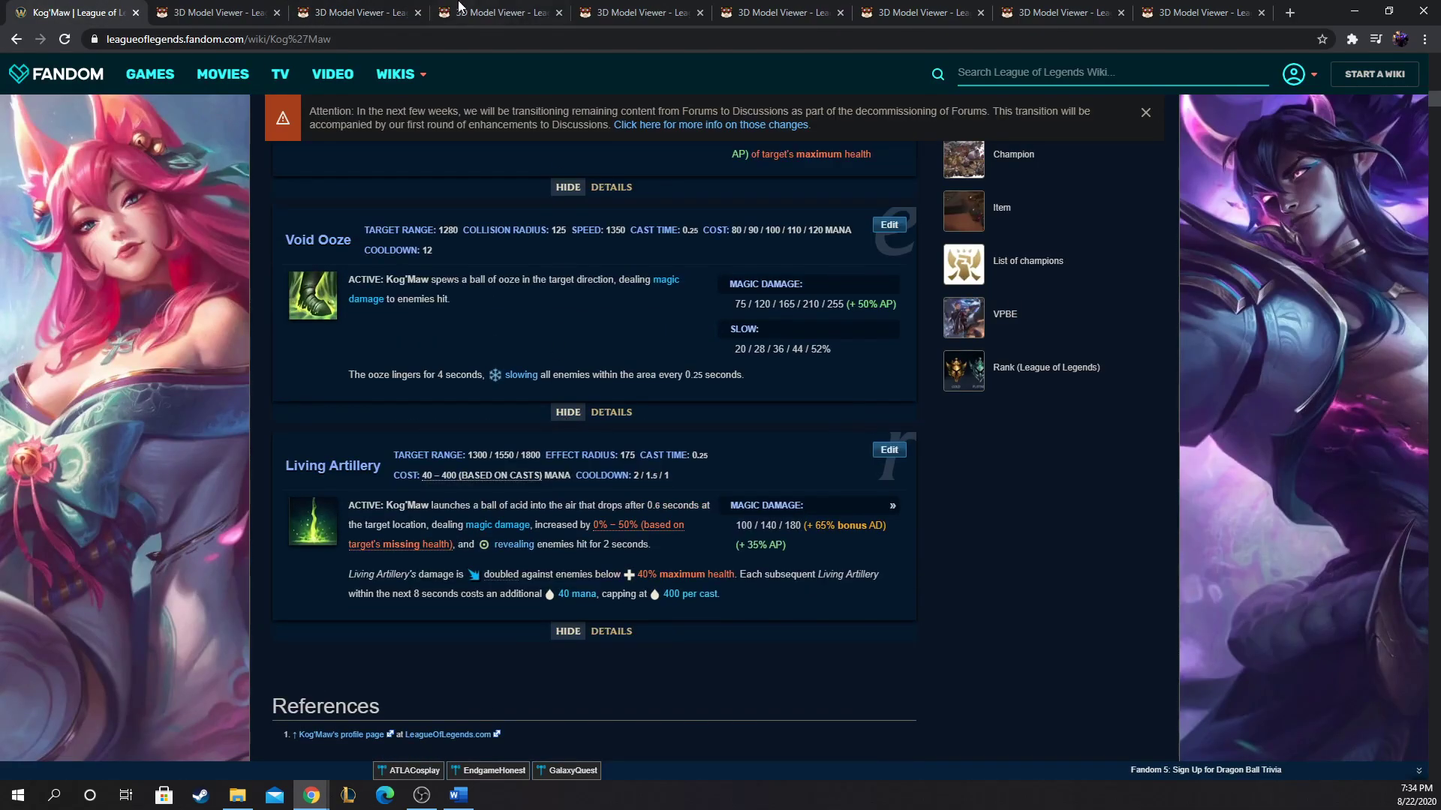
left_click(780, 12)
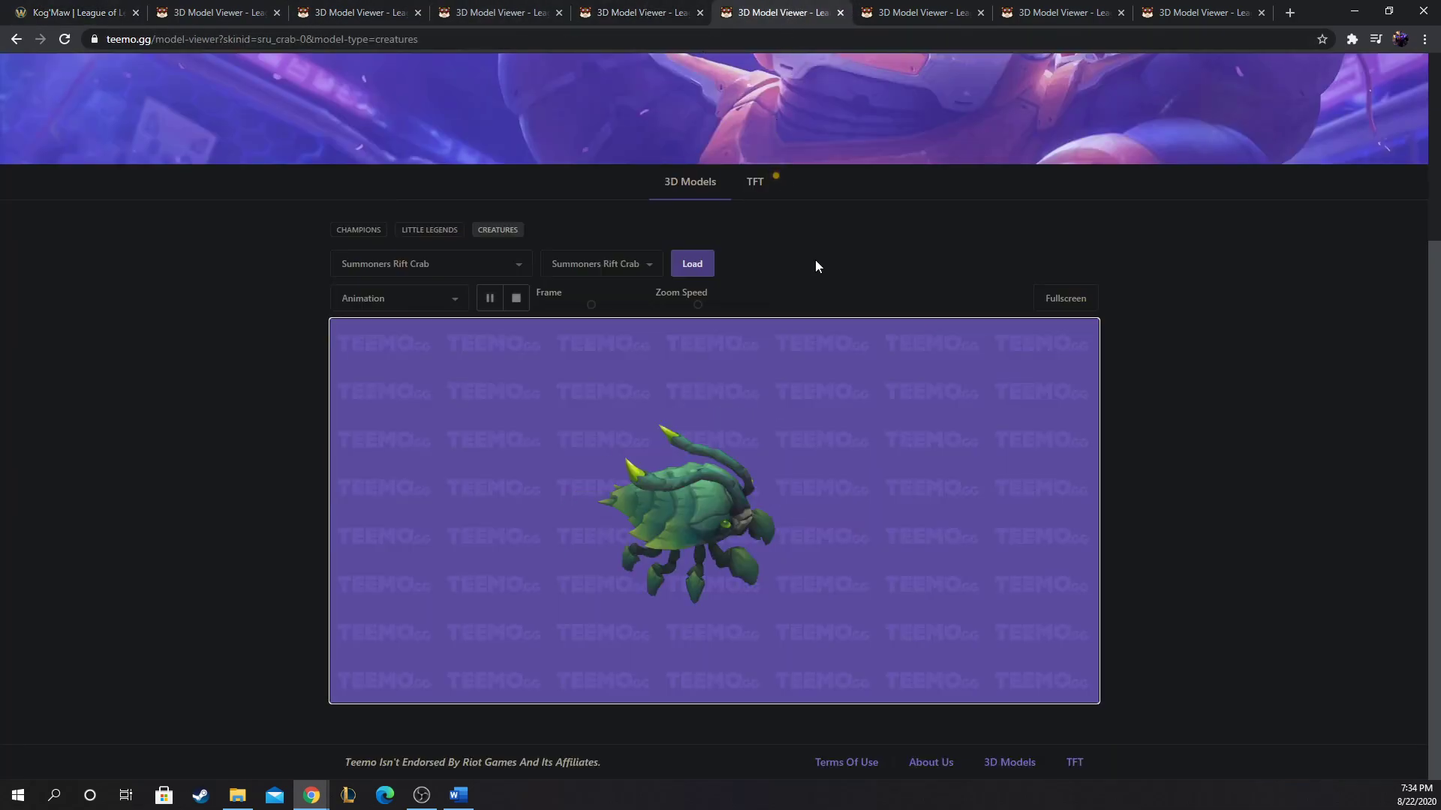
mouse_move(620, 379)
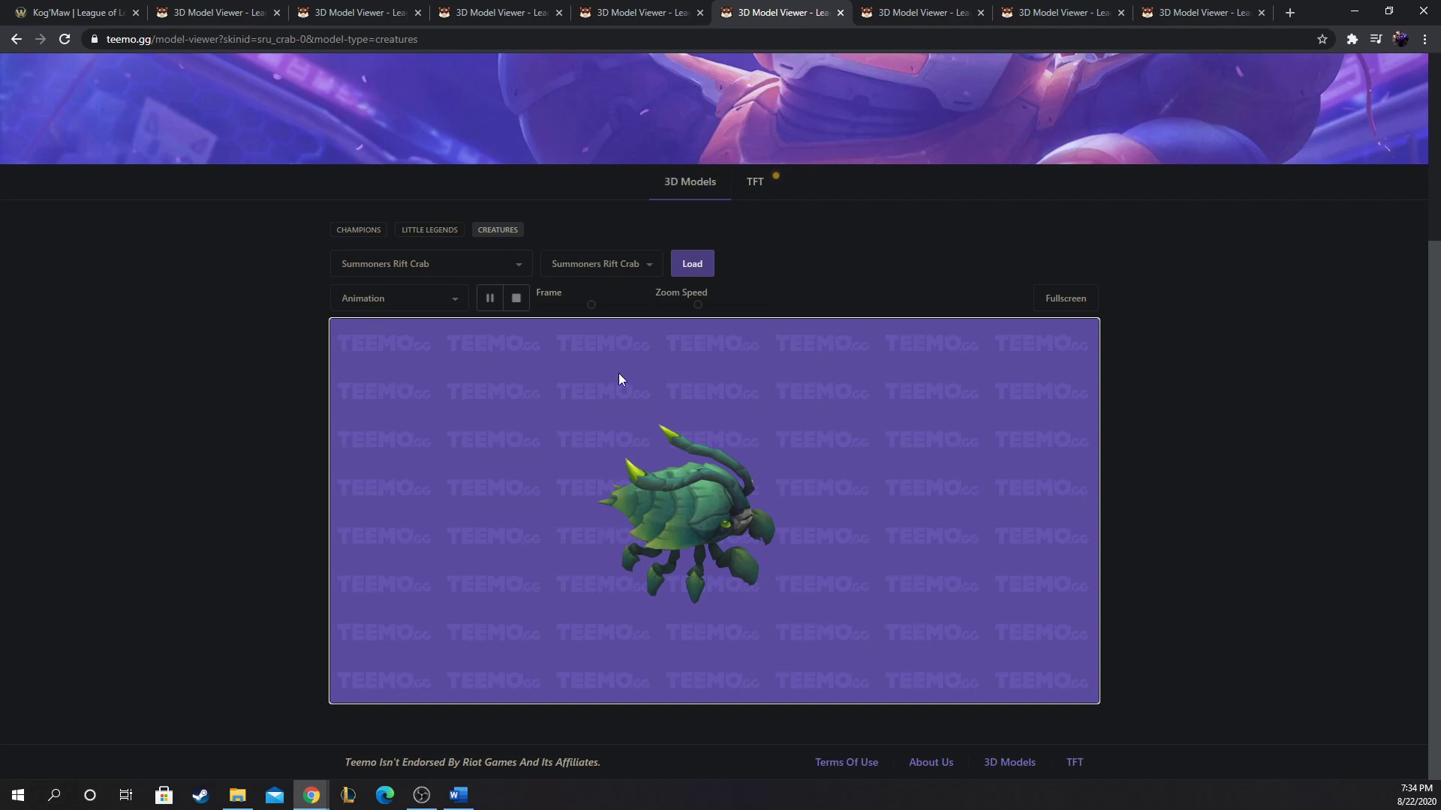
mouse_move(832, 461)
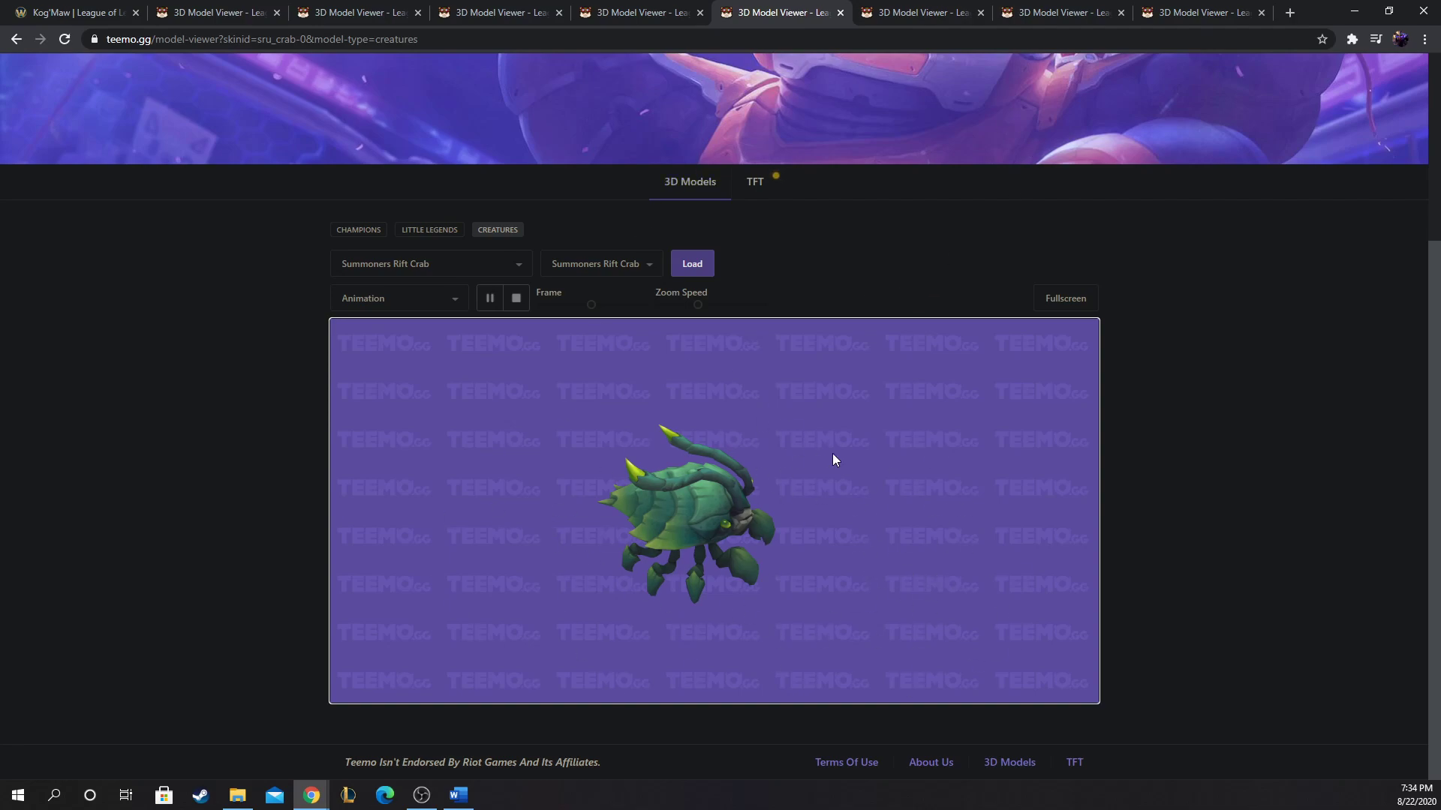
mouse_move(846, 763)
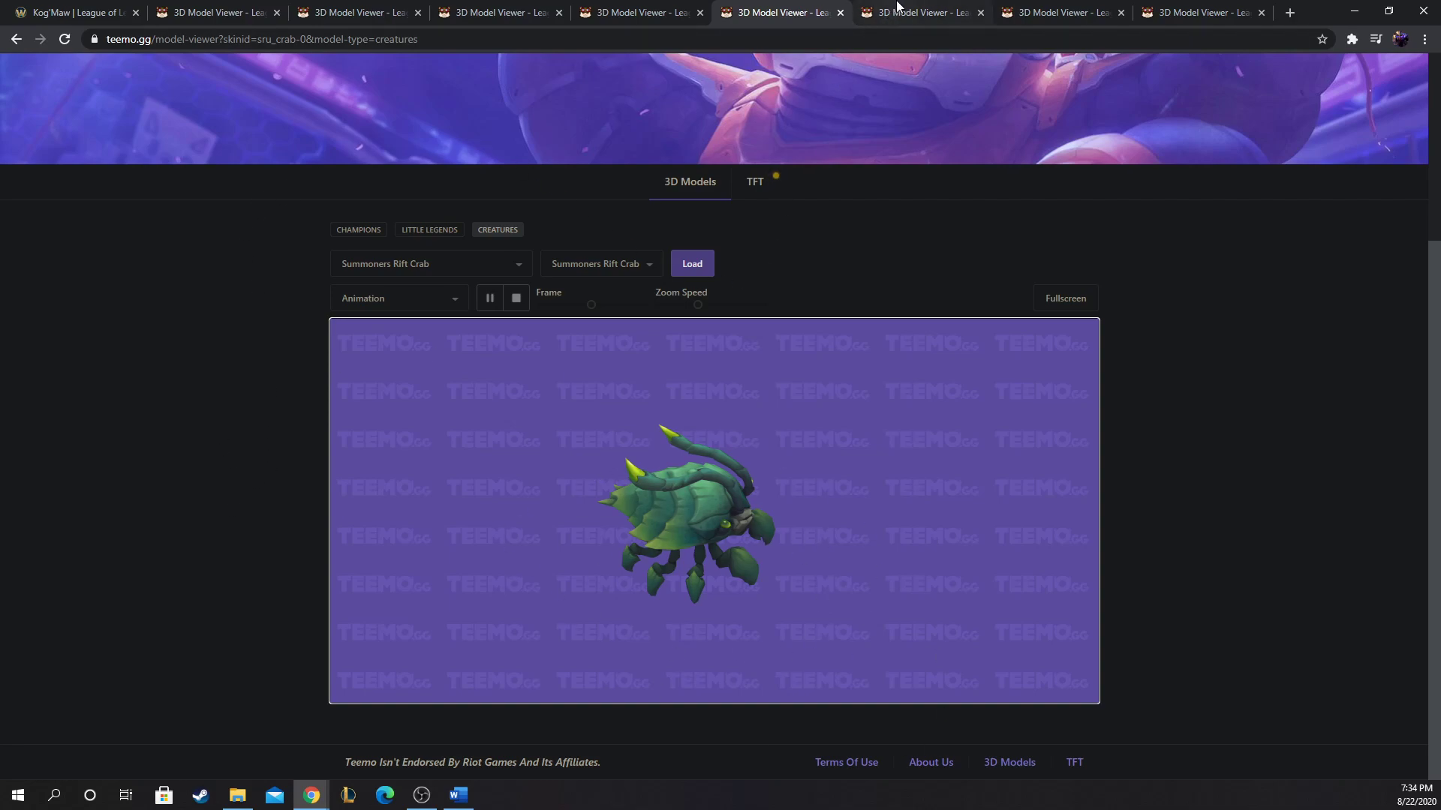
left_click(918, 12)
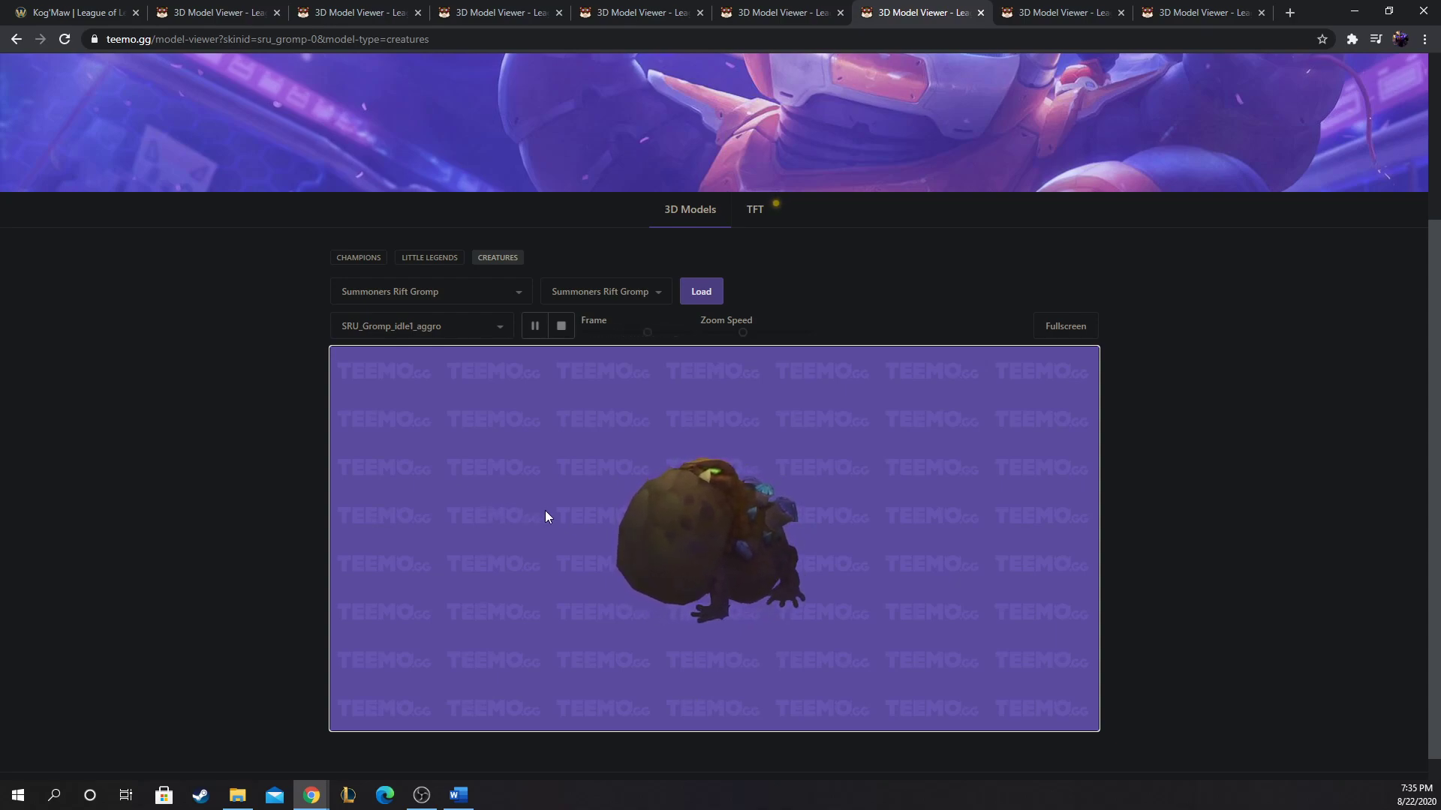
mouse_move(652, 581)
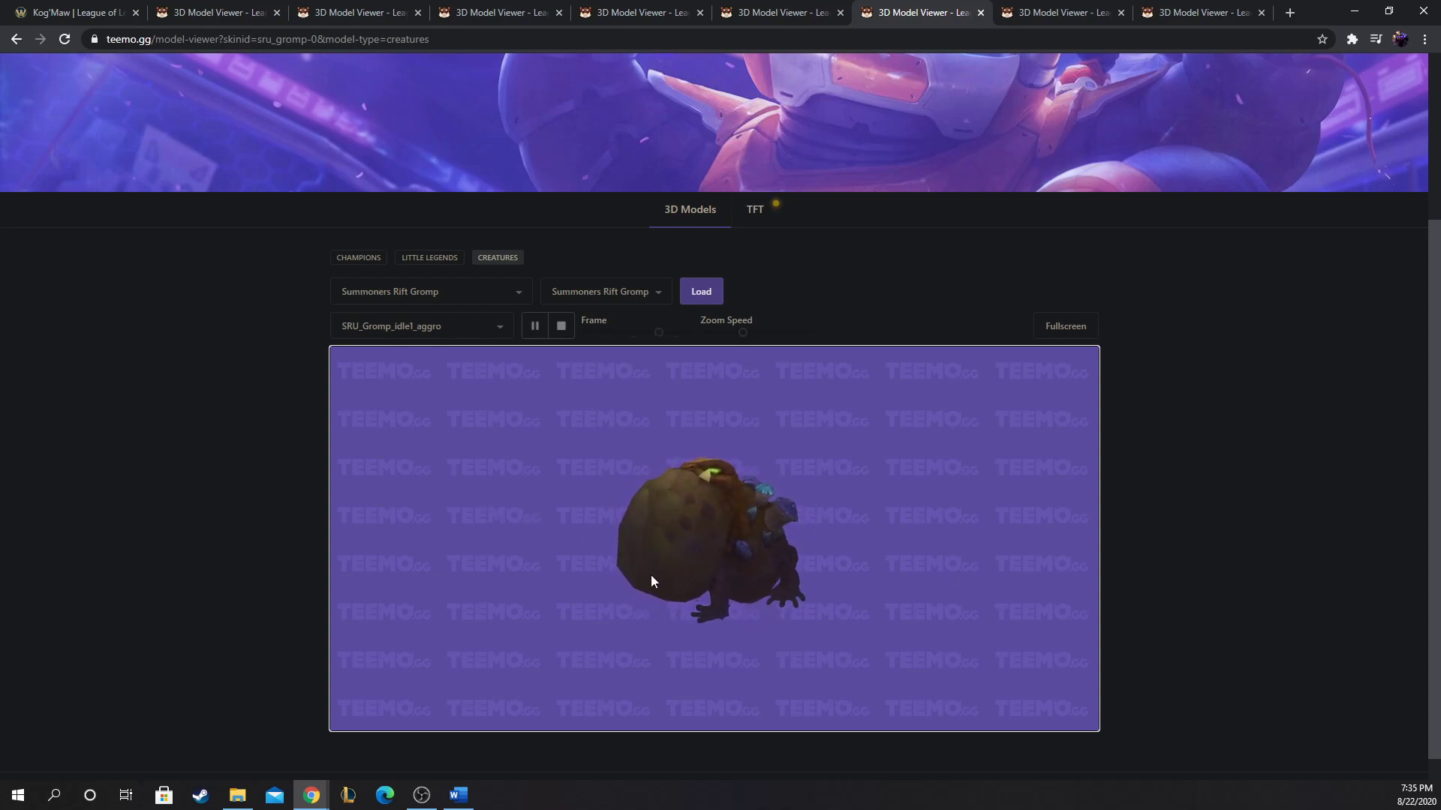
mouse_move(602, 588)
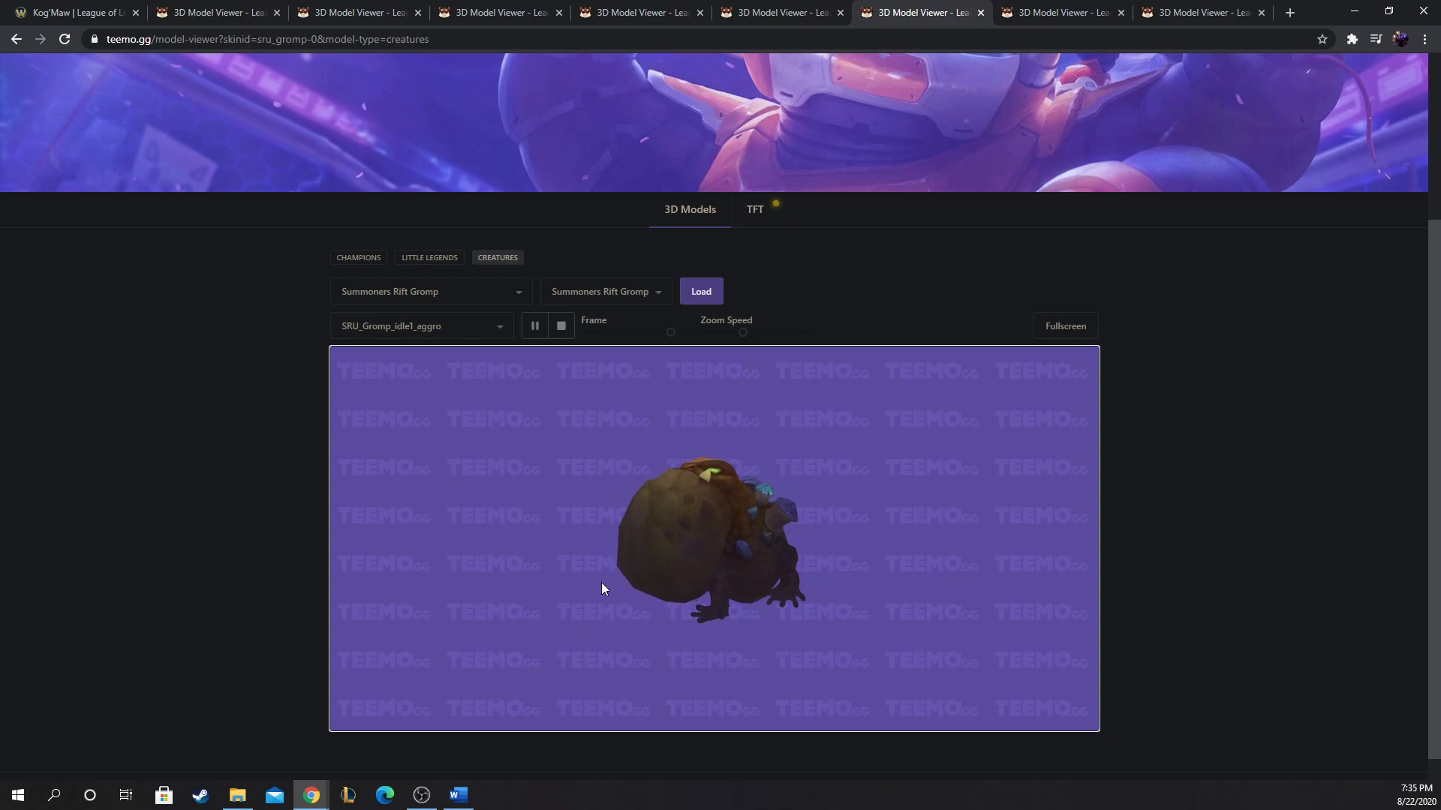
mouse_move(574, 571)
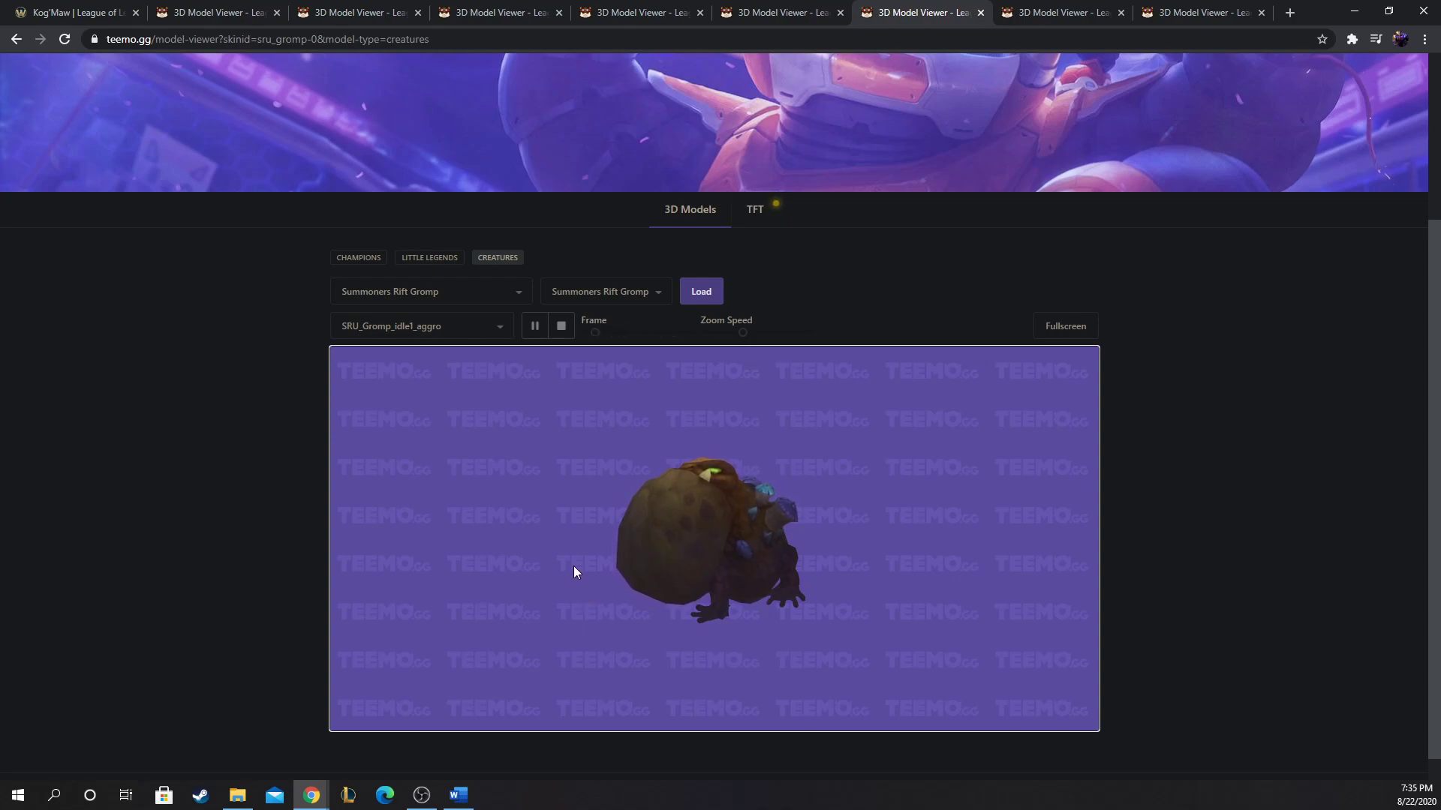
mouse_move(1000, 484)
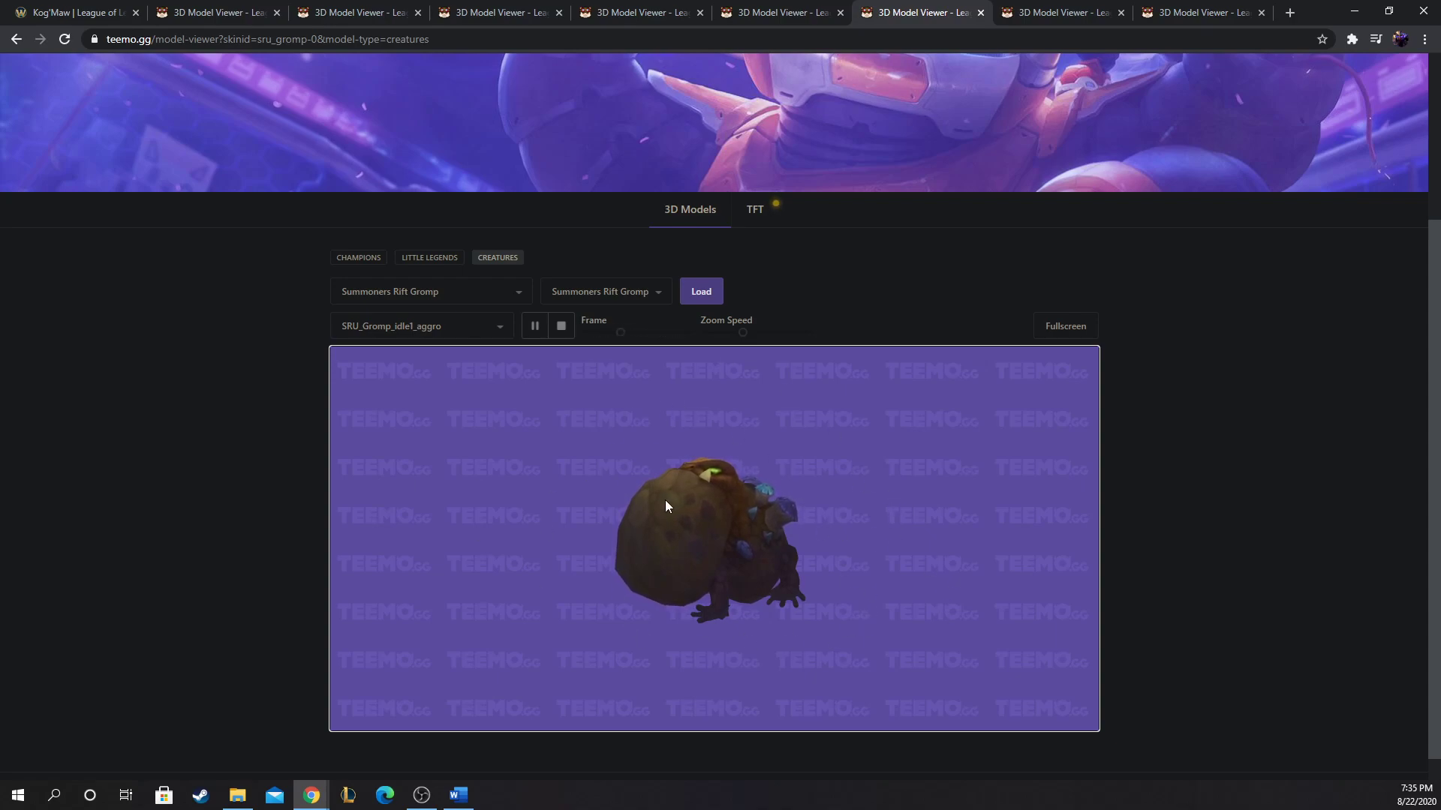
mouse_move(564, 464)
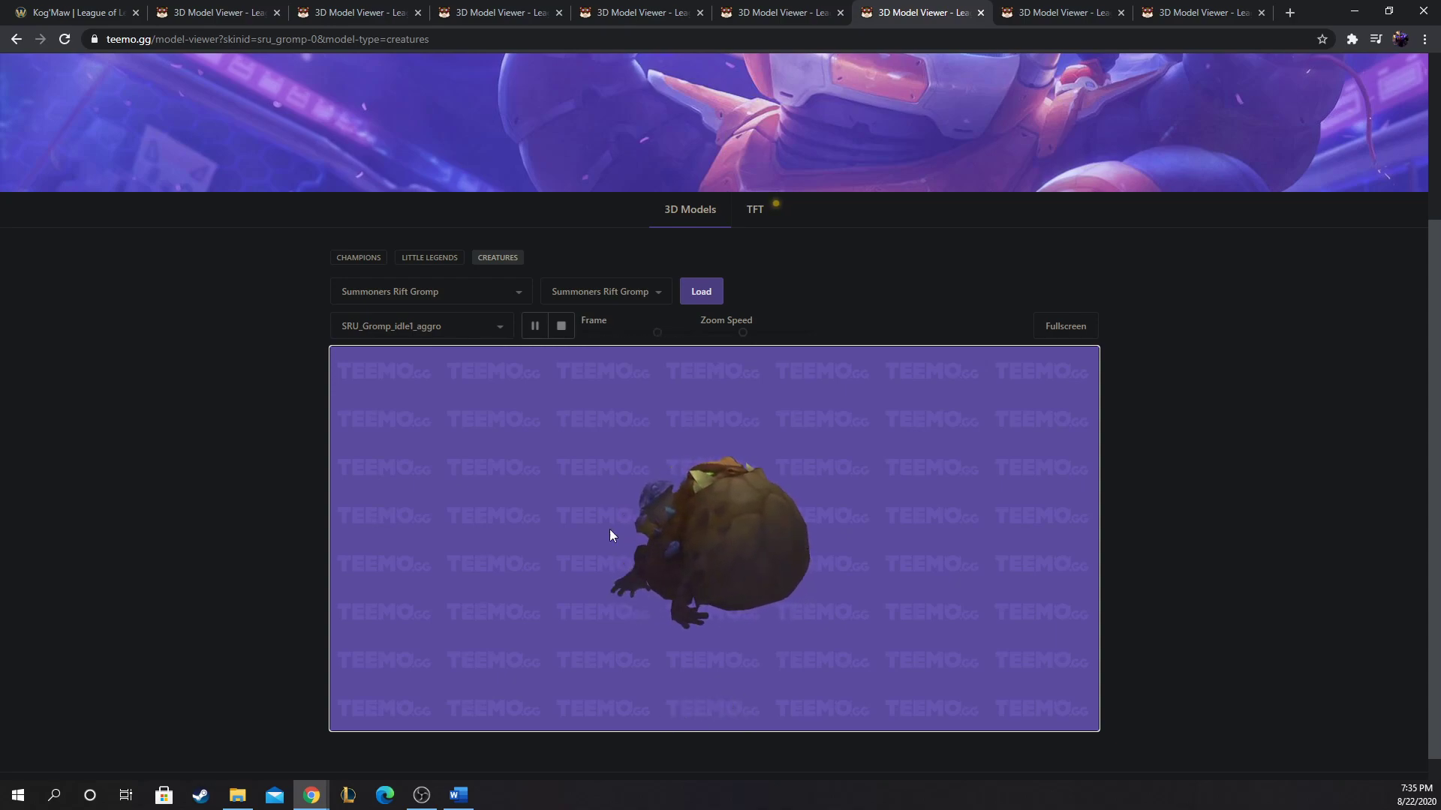
mouse_move(310, 796)
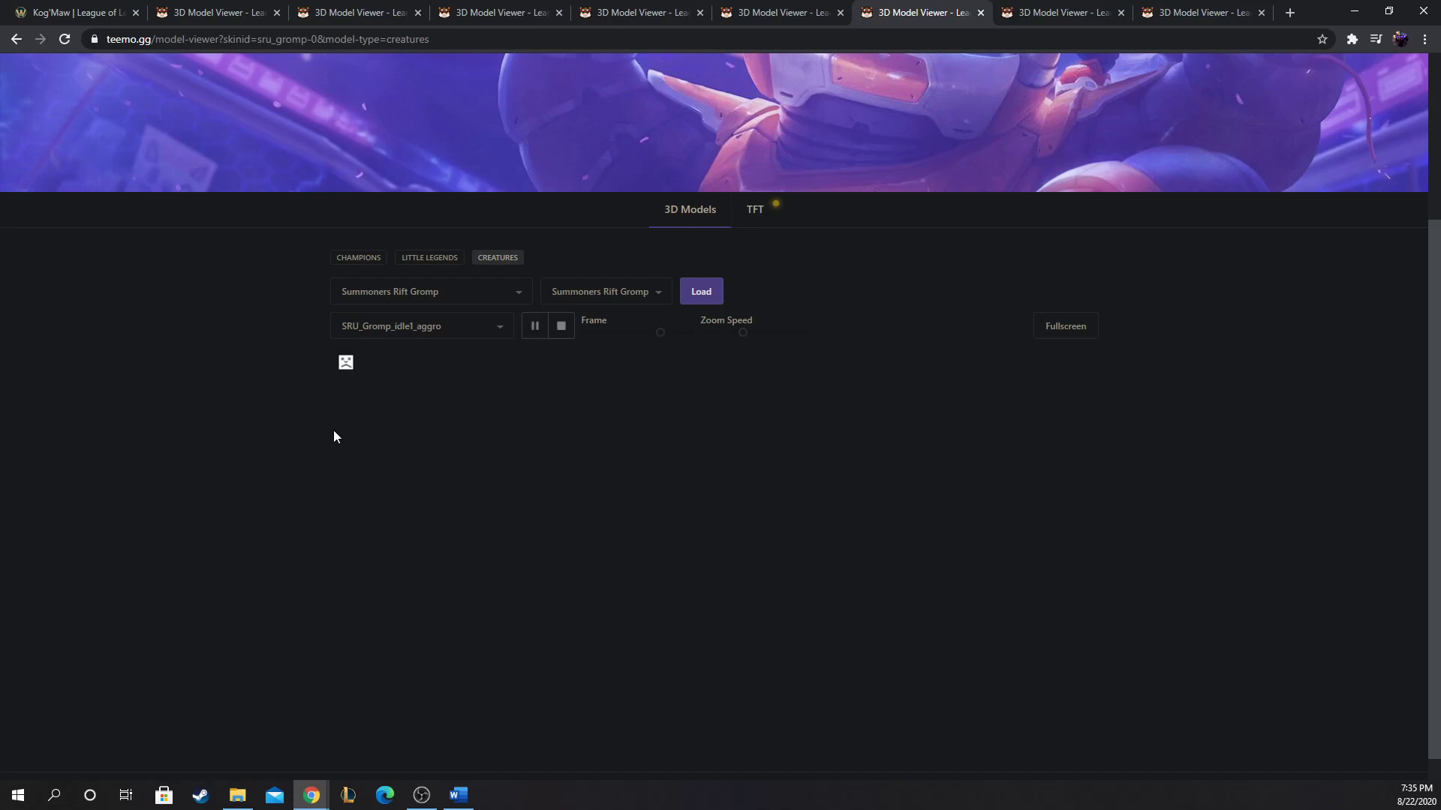
Step: Reload the viewer page and load the Gromp model again
left_click(701, 291)
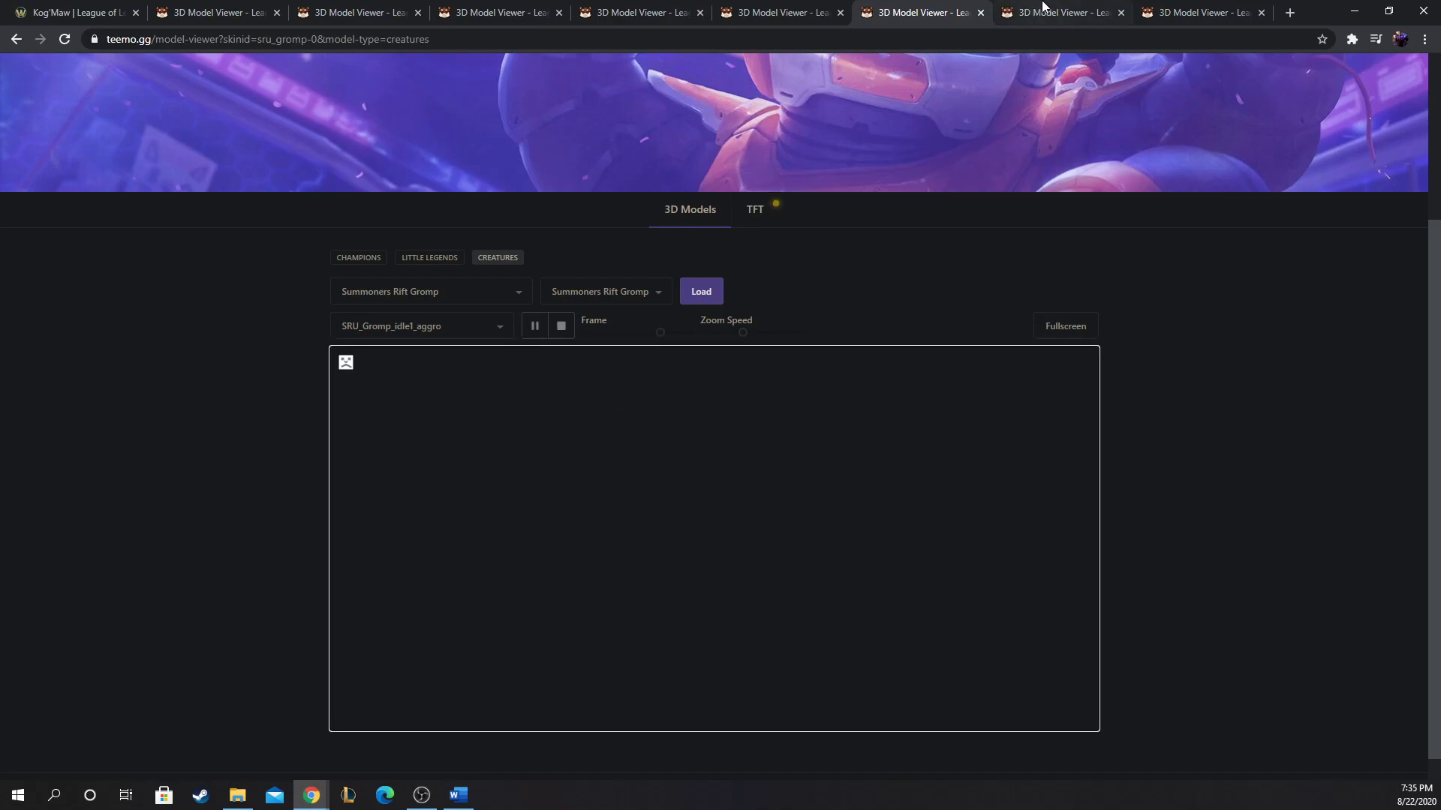
mouse_move(18, 12)
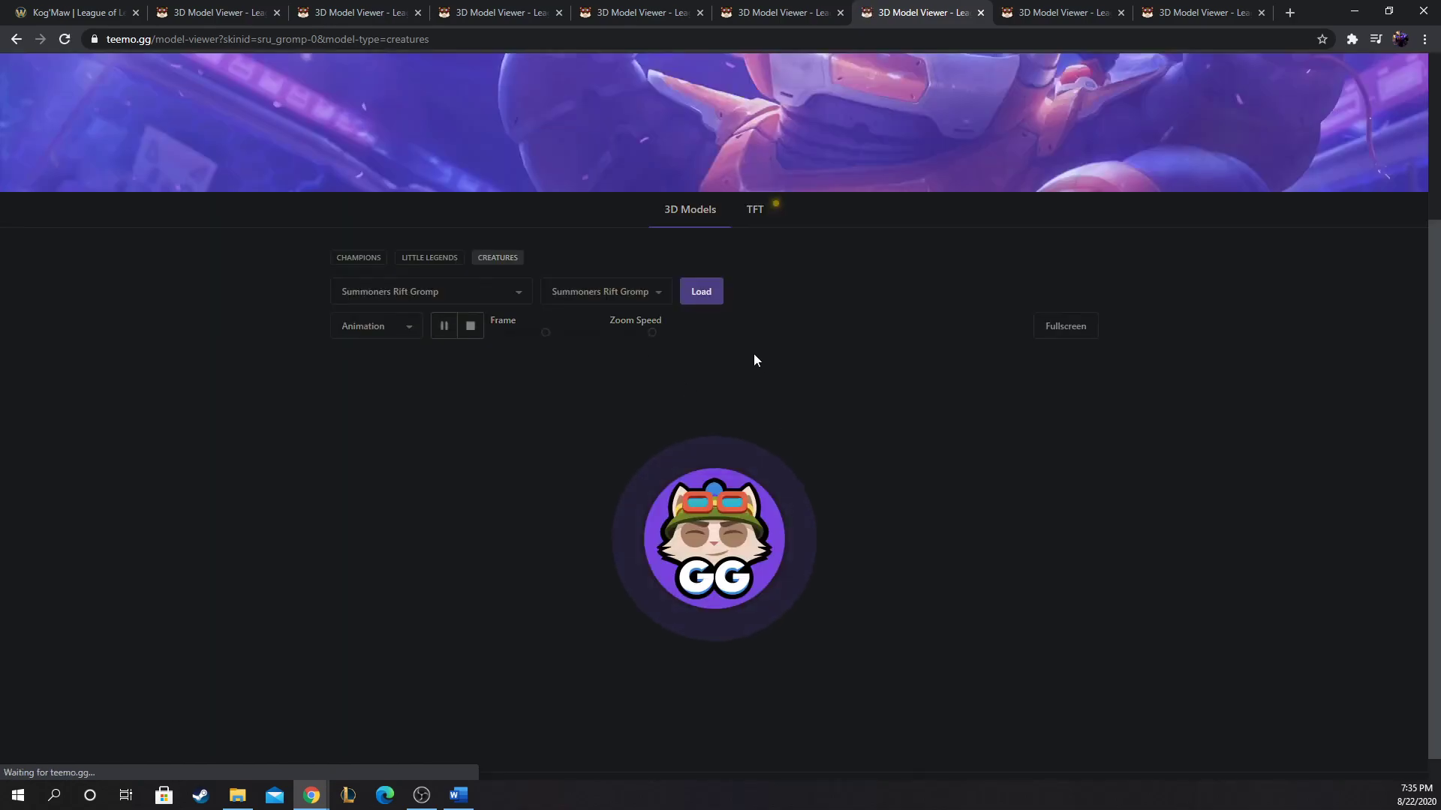
left_click(701, 291)
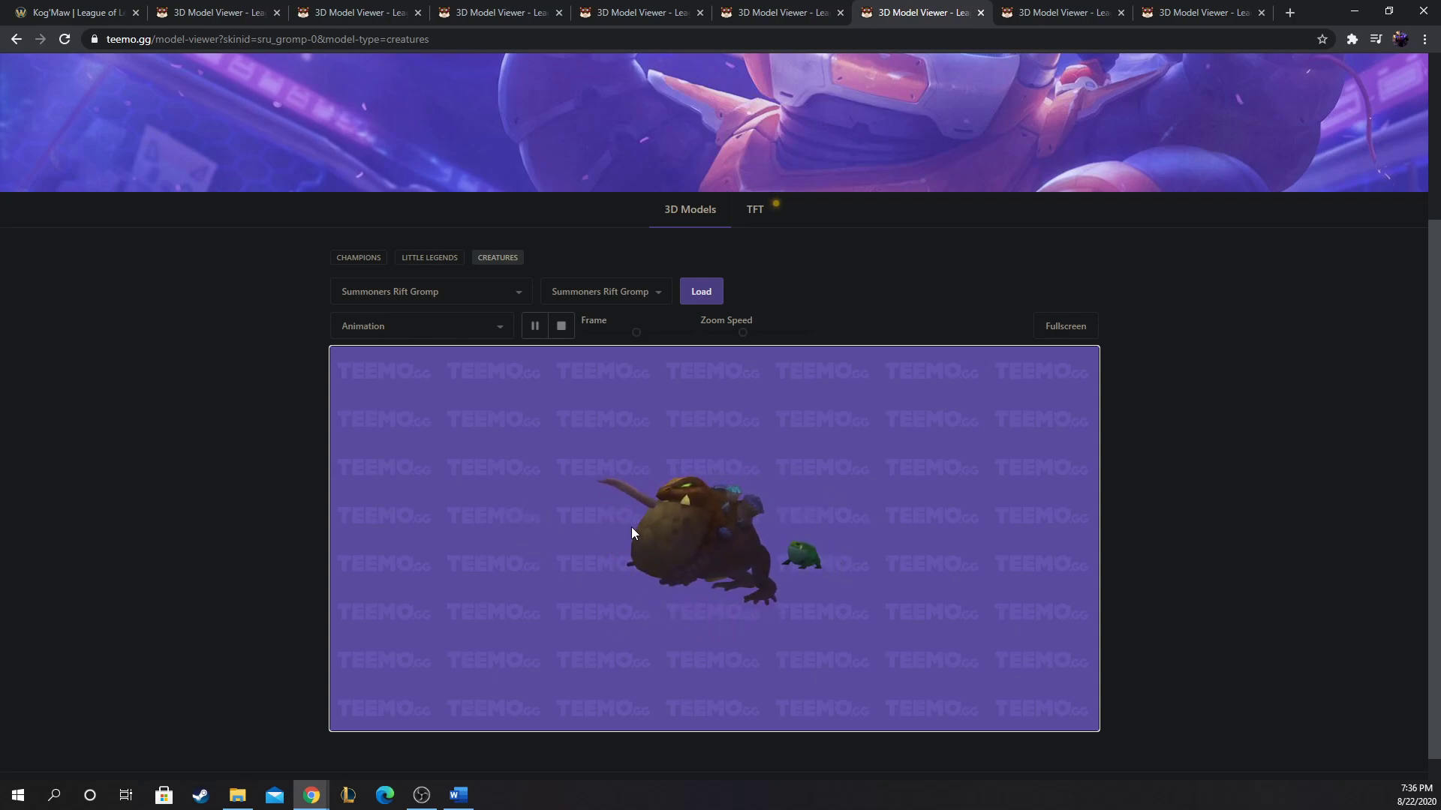
mouse_move(645, 515)
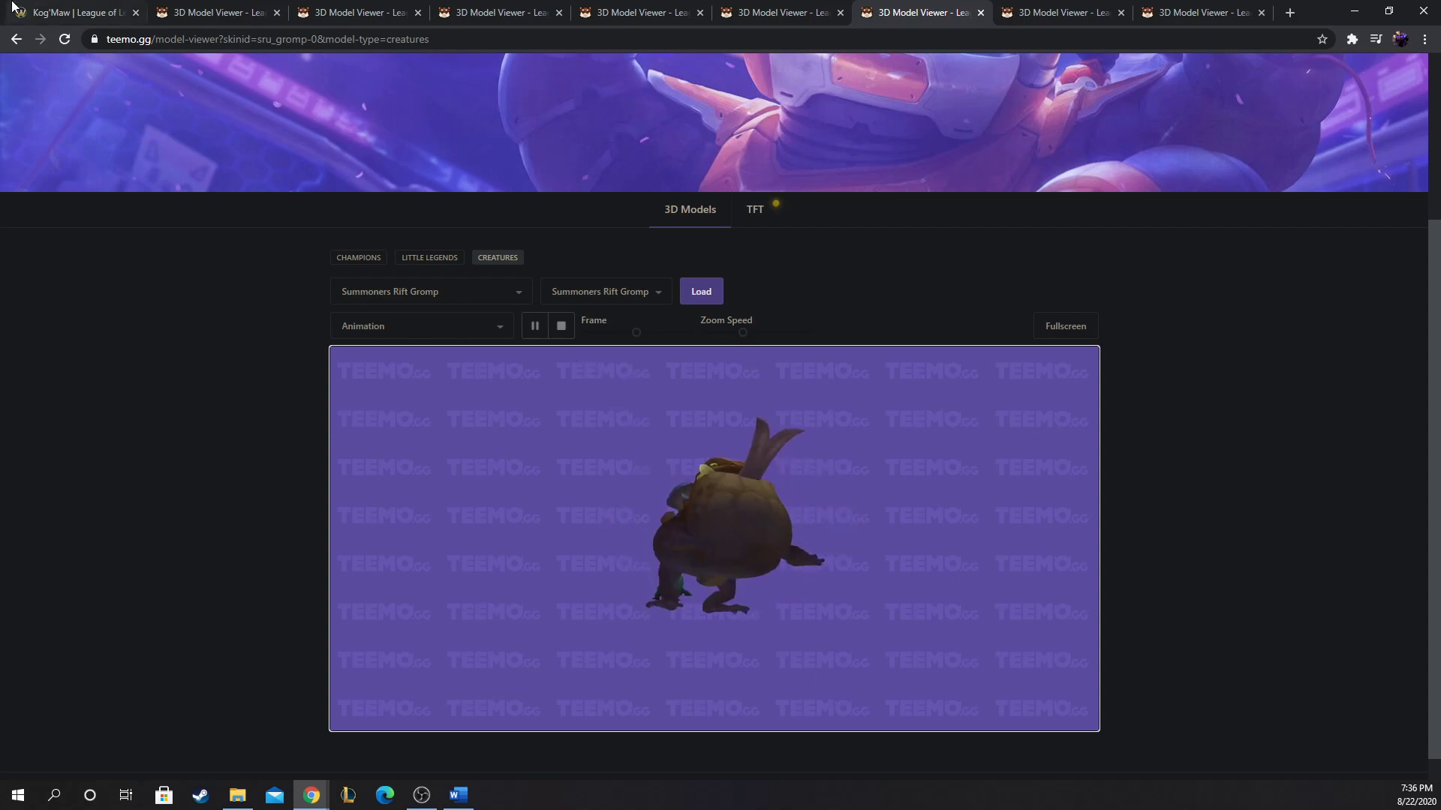
Step: Recheck Kog'Maw's wiki abilities, then switch to the Summoners Rift Krug model page
left_click(69, 12)
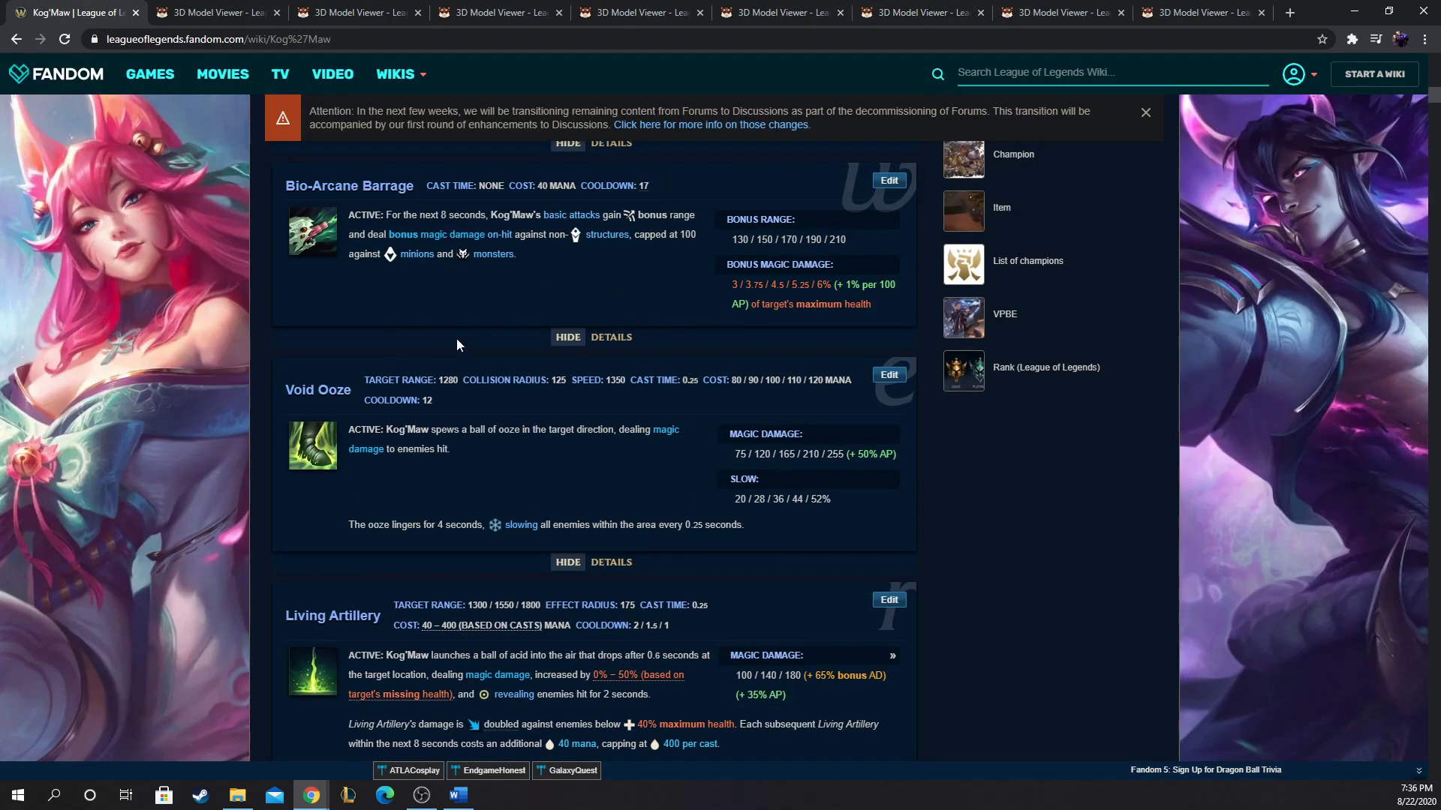
mouse_move(252, 226)
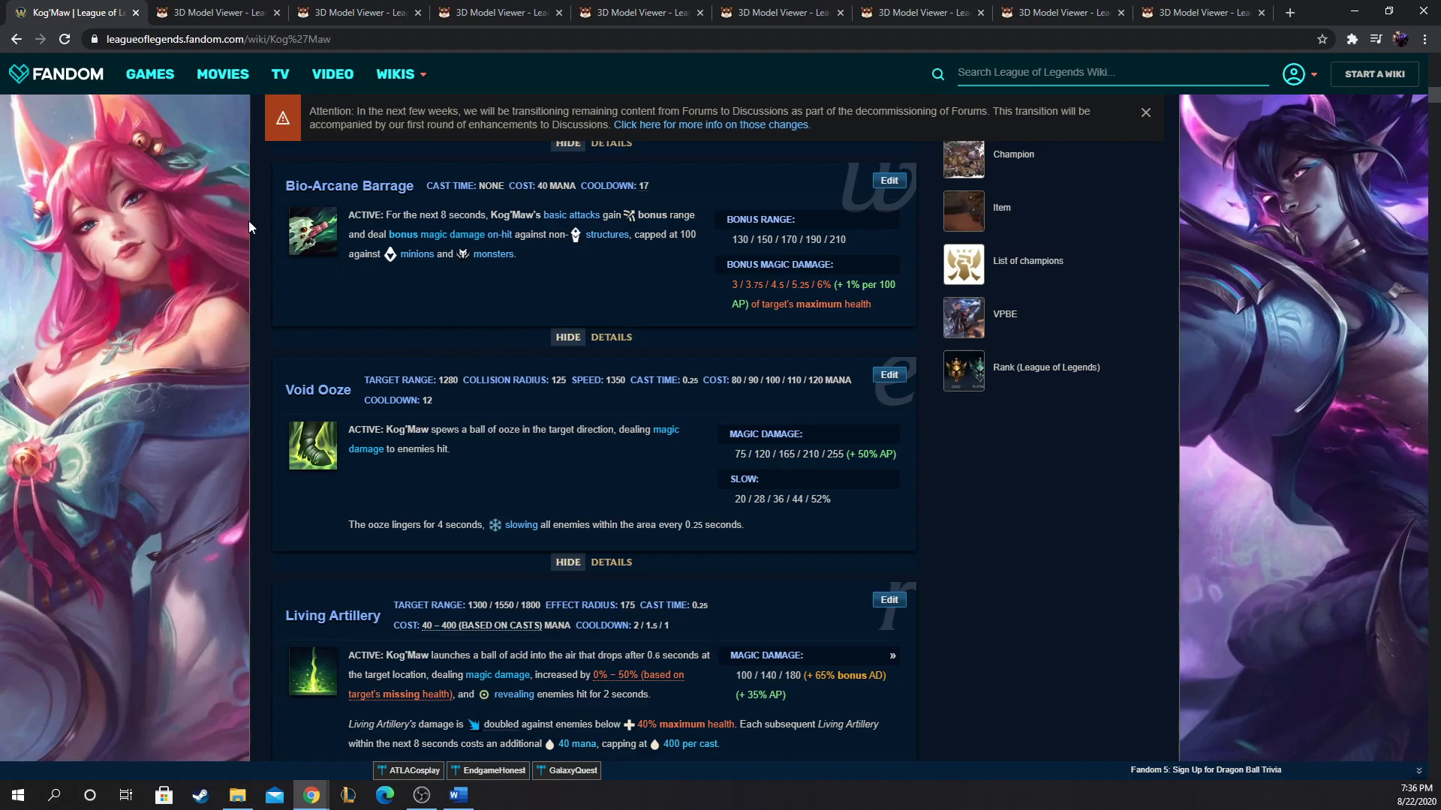
mouse_move(390, 150)
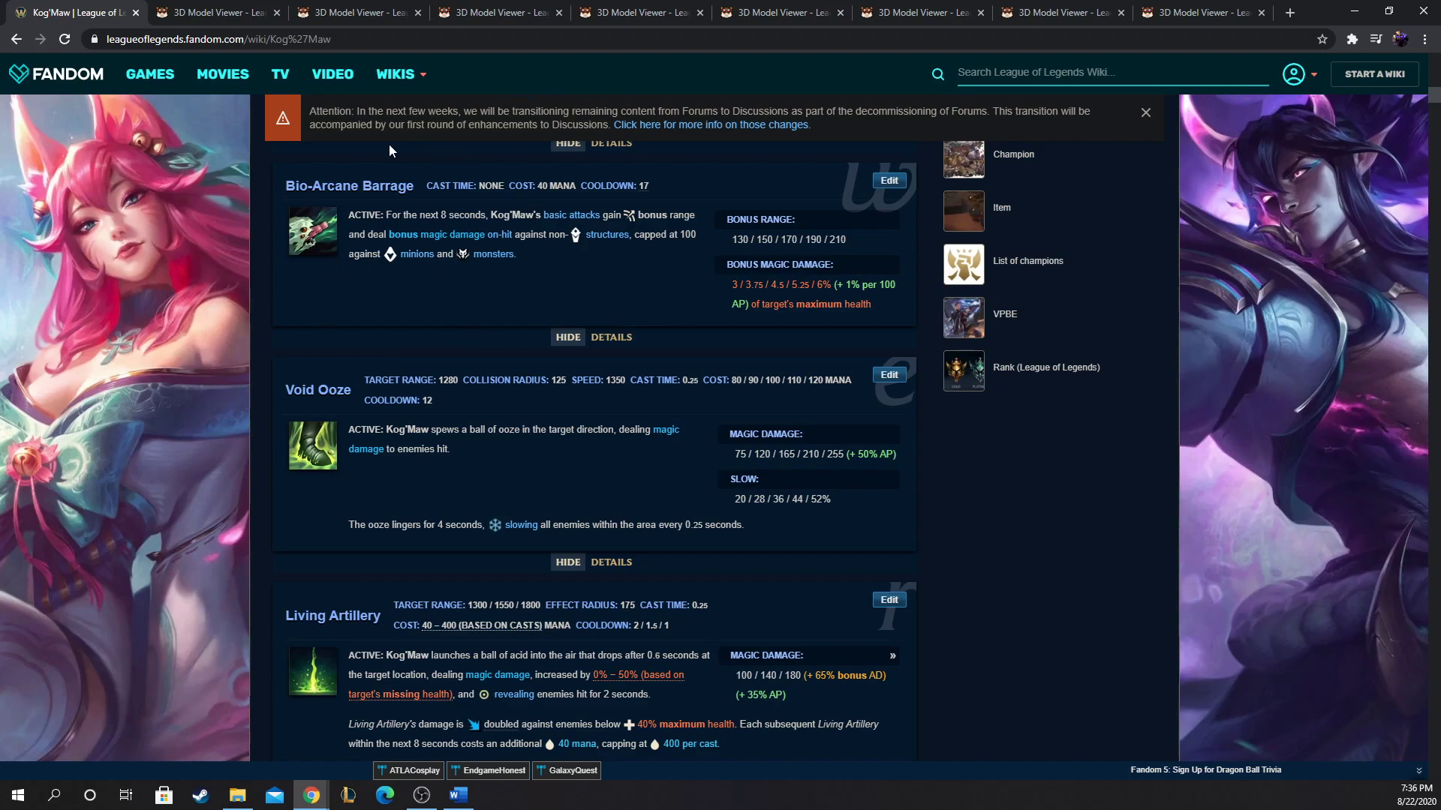
mouse_move(722, 303)
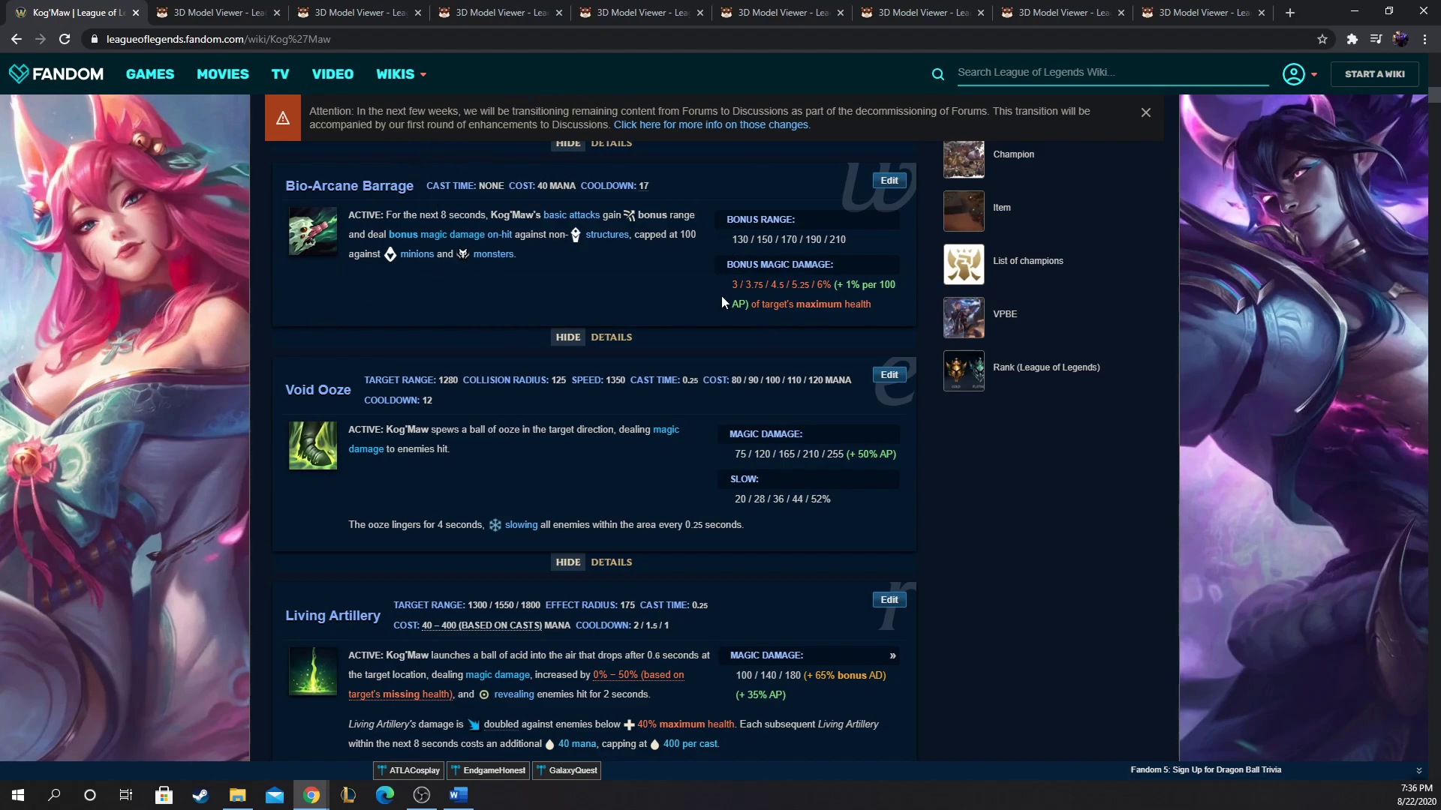
mouse_move(1061, 7)
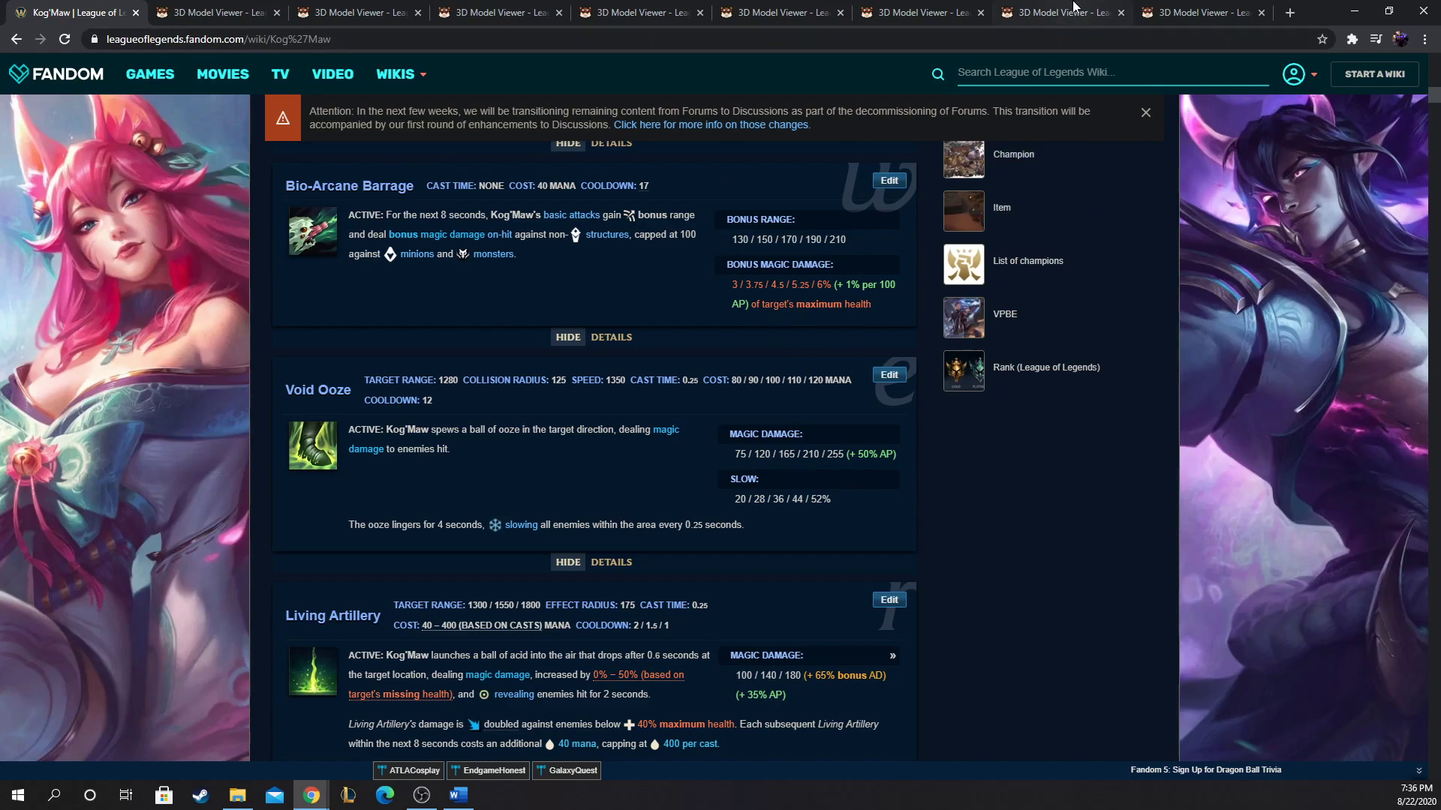
left_click(1061, 12)
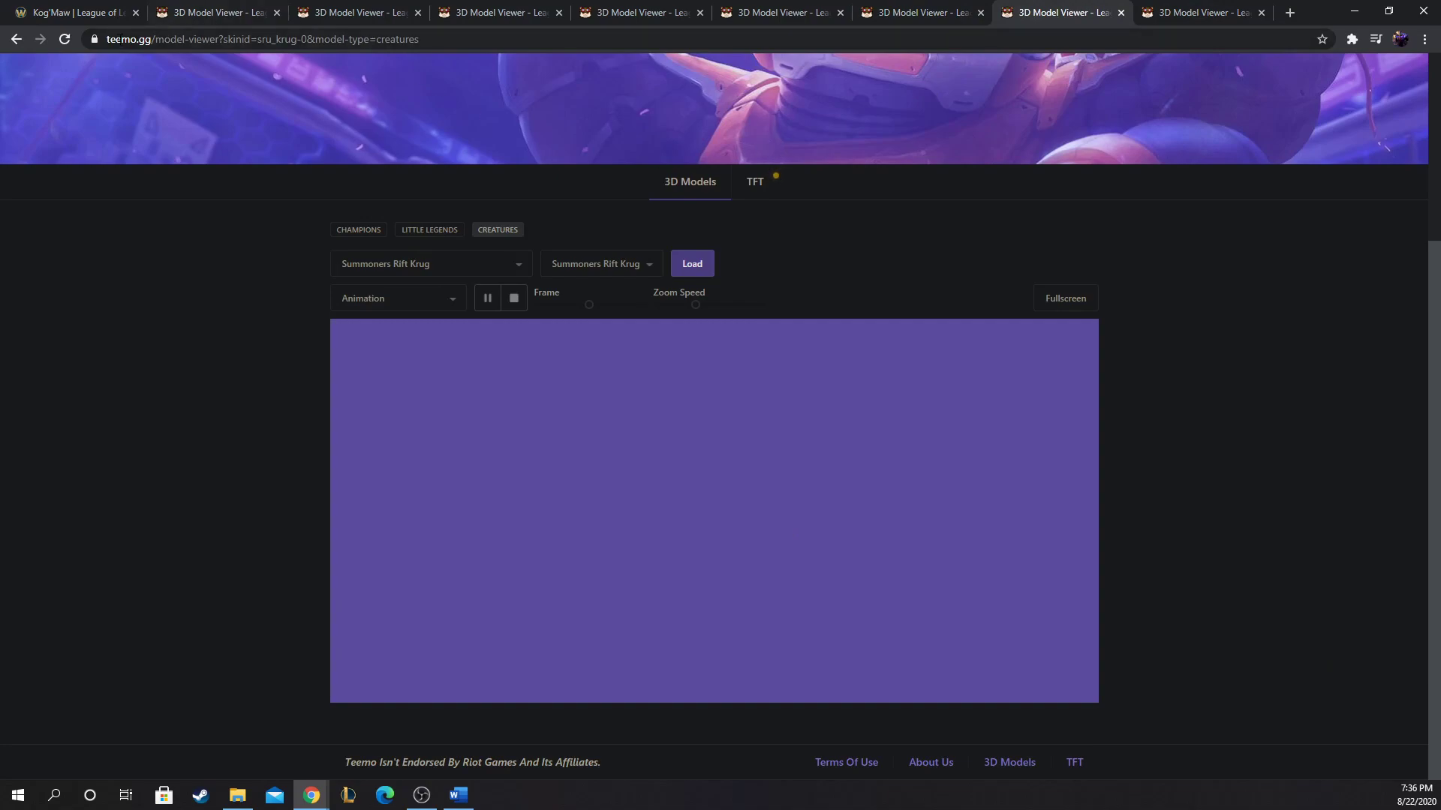
Step: Load and inspect the Krug creature model, returning to the Krug page after a look at Razor Beak
left_click(691, 264)
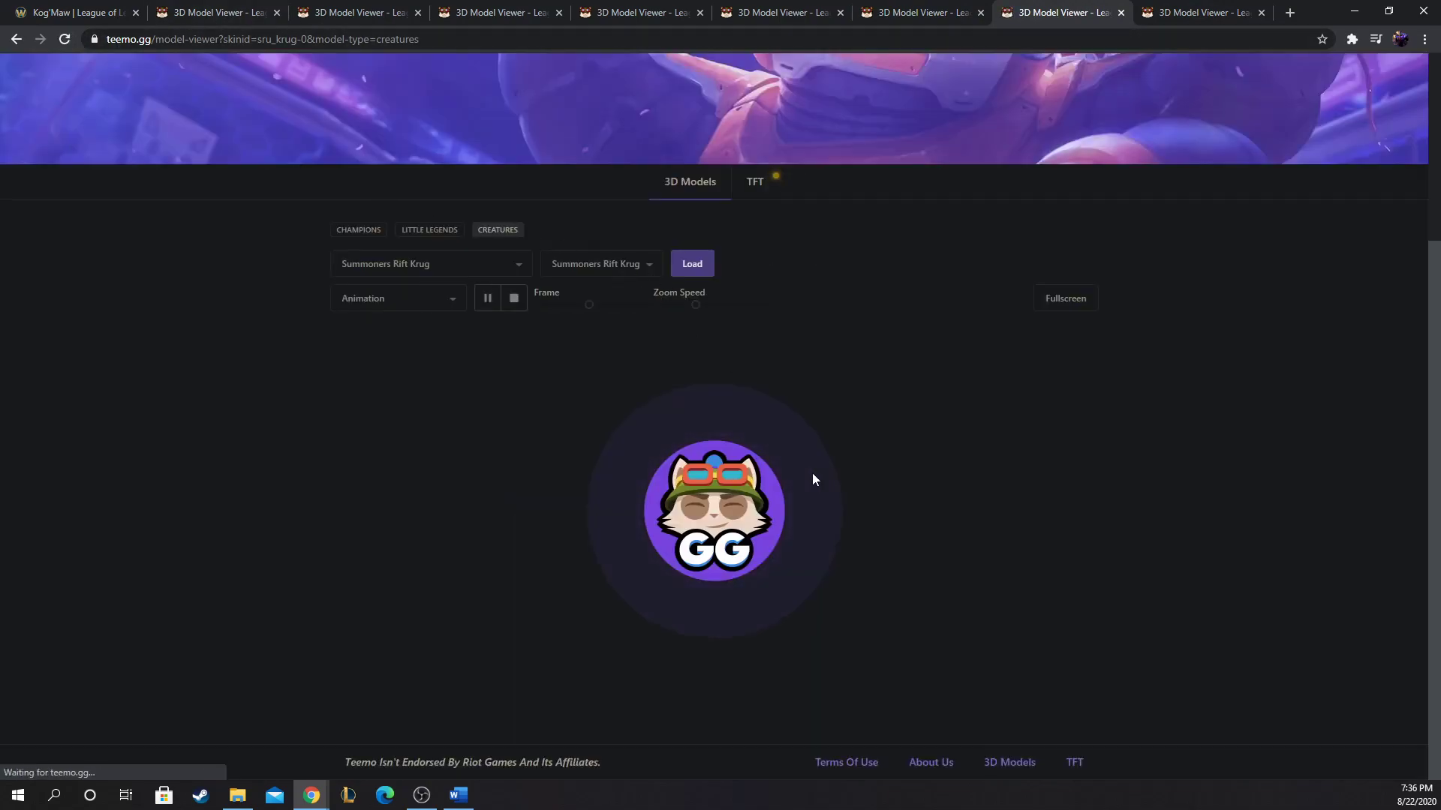
left_click(690, 264)
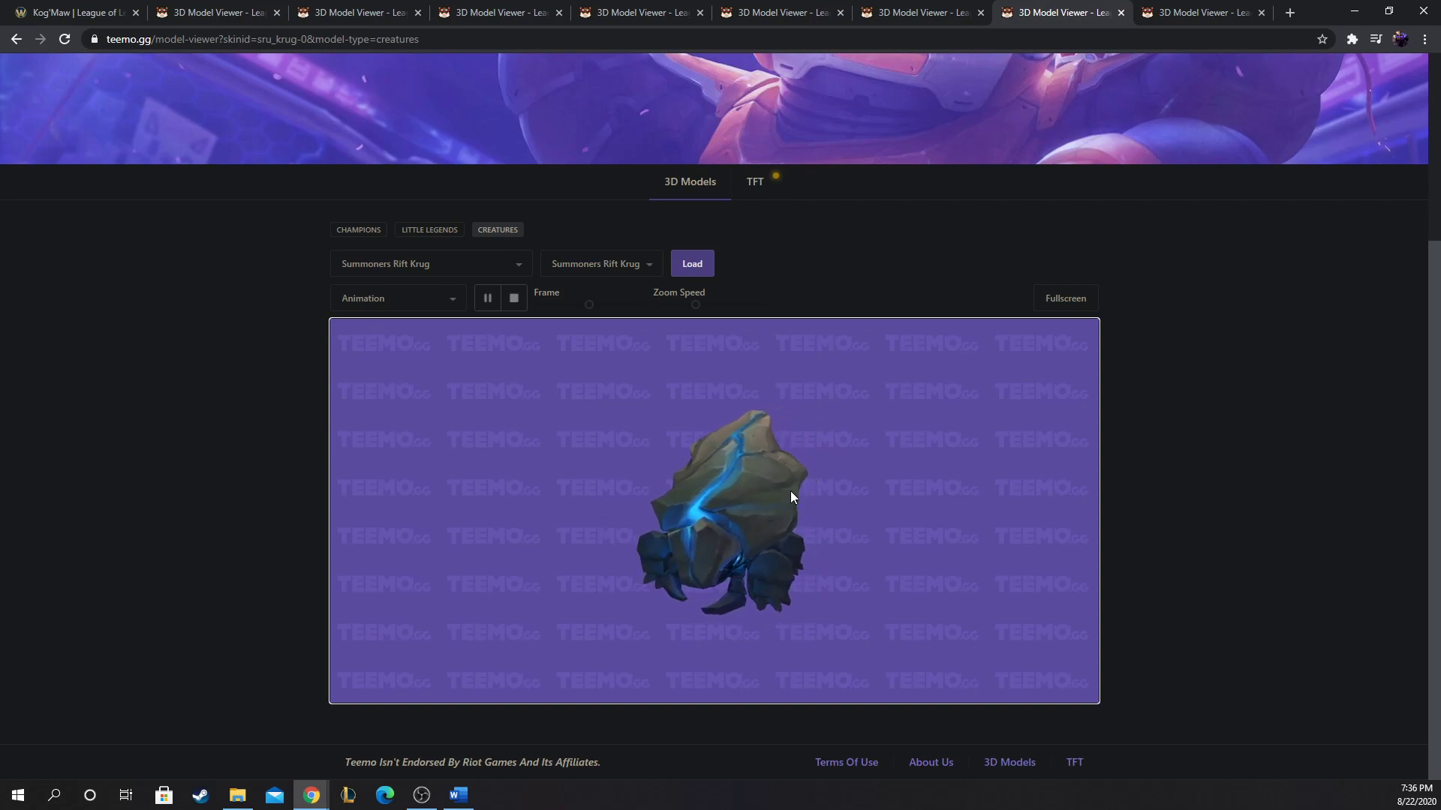
mouse_move(1100, 772)
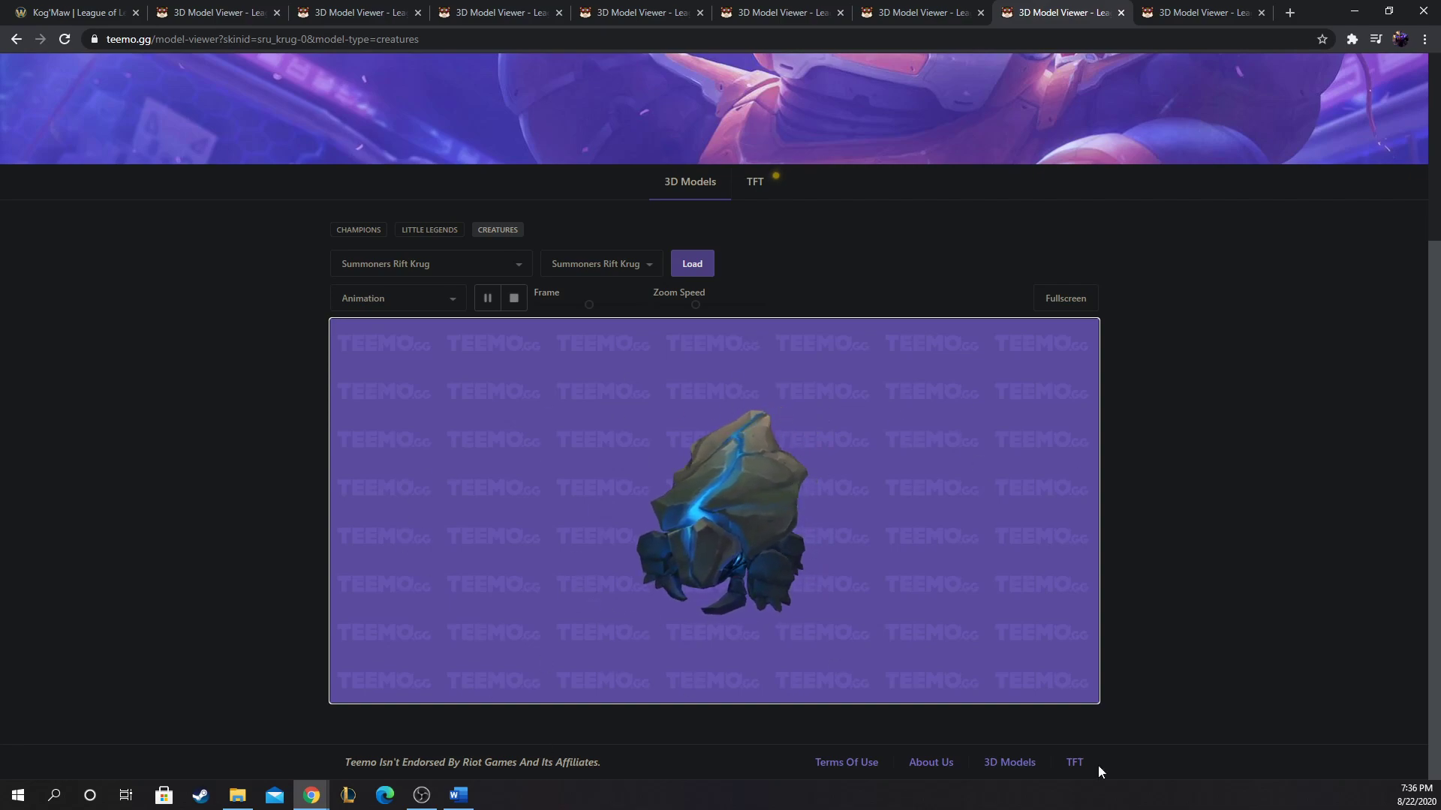
mouse_move(739, 527)
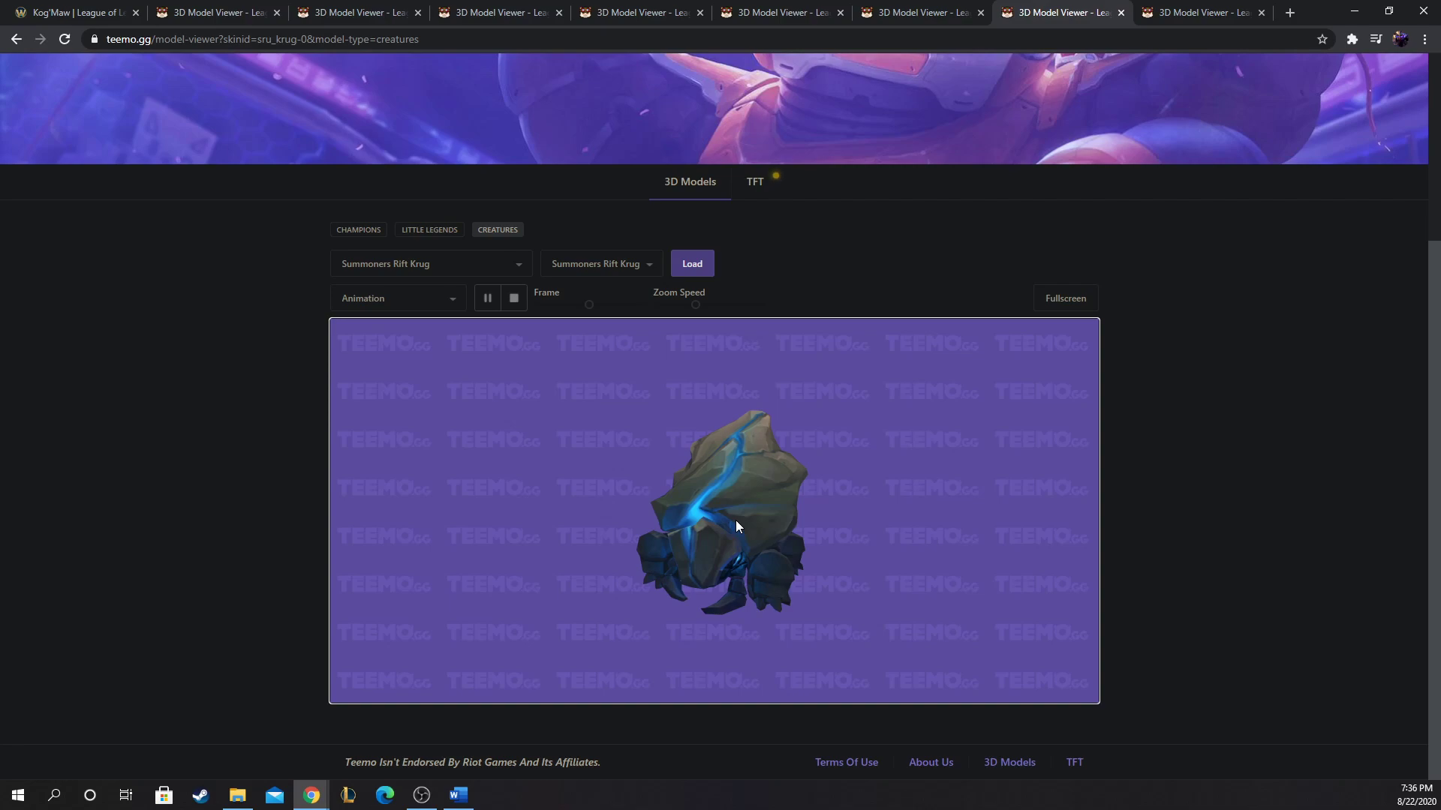
mouse_move(586, 379)
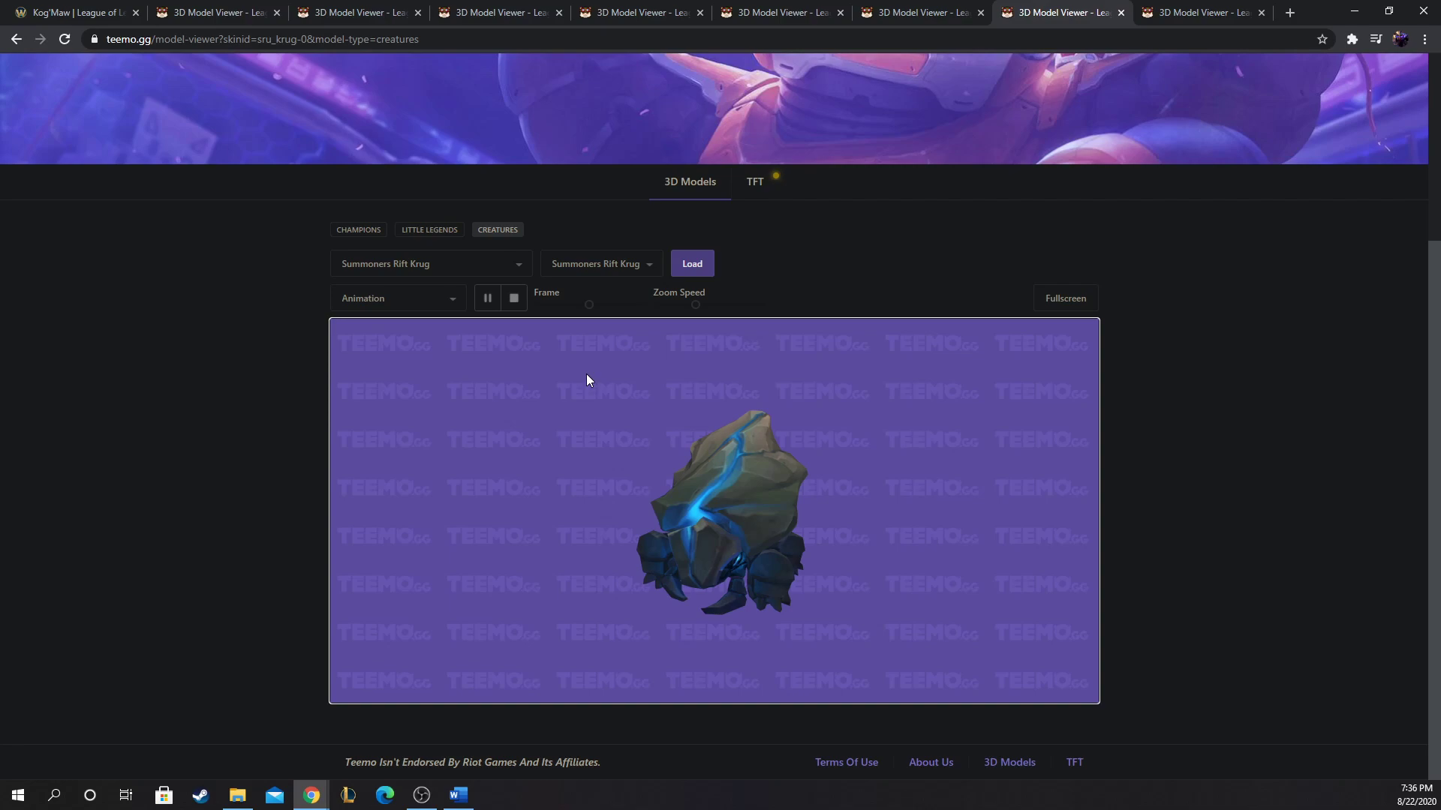
mouse_move(842, 476)
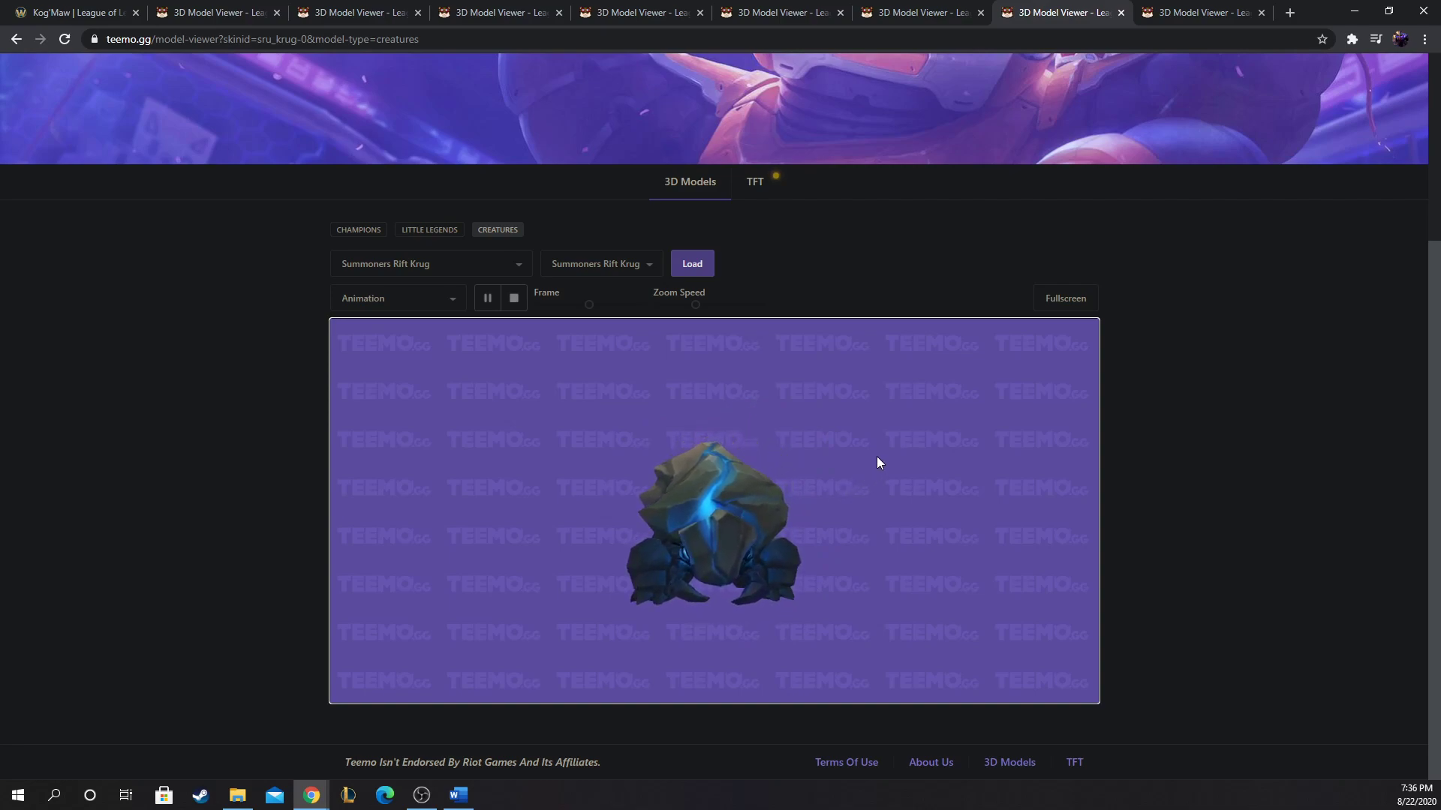
mouse_move(1039, 64)
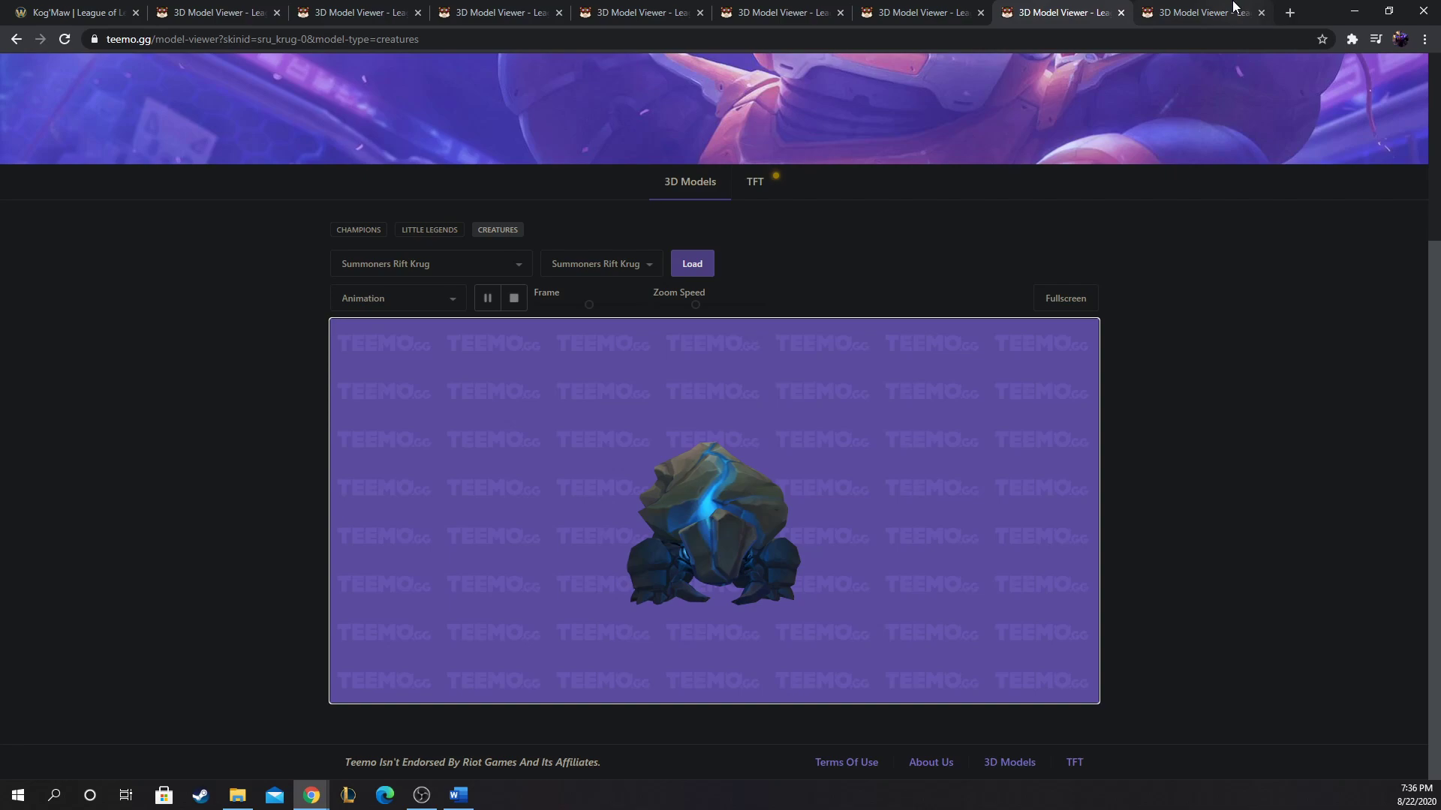
mouse_move(1204, 12)
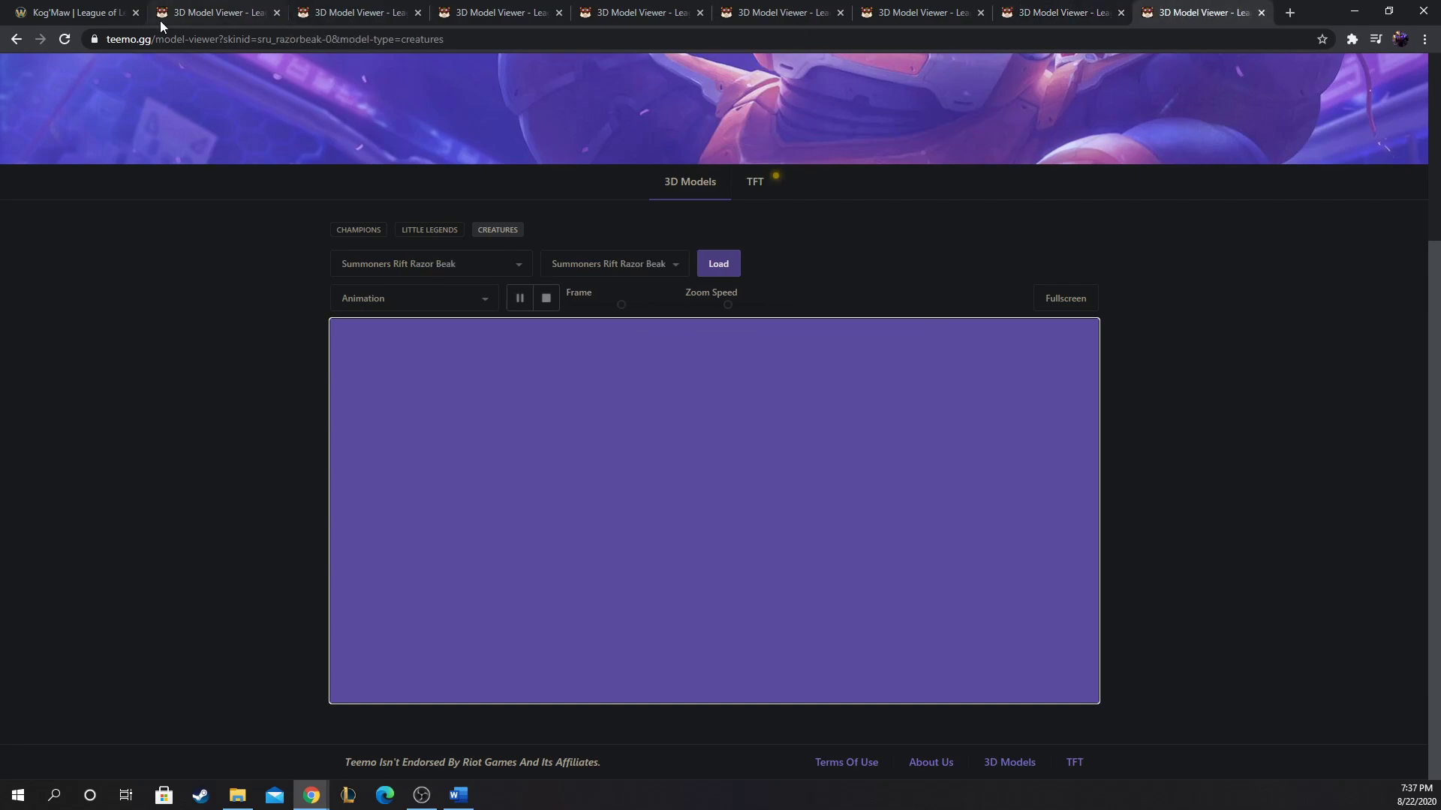
left_click(1061, 12)
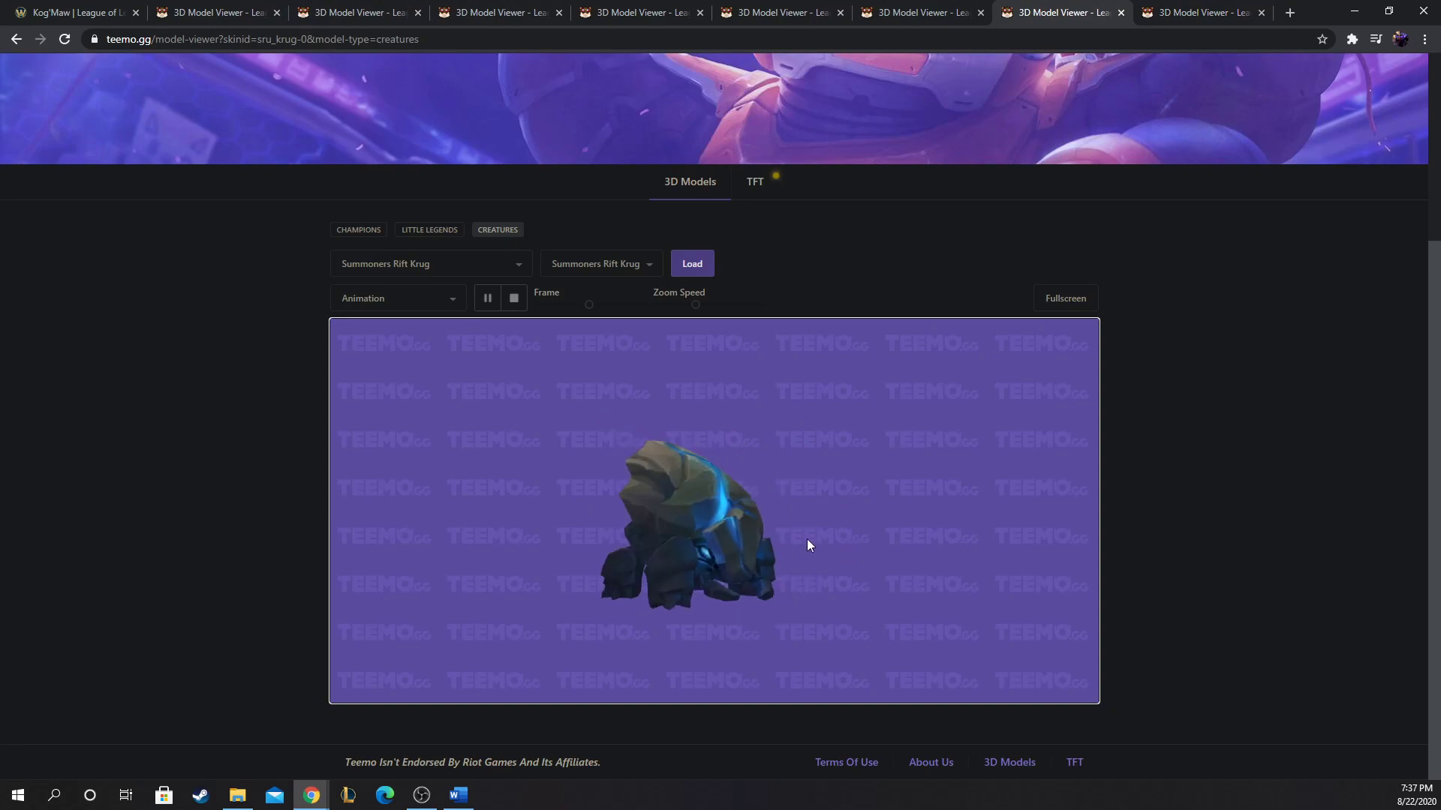
mouse_move(650, 257)
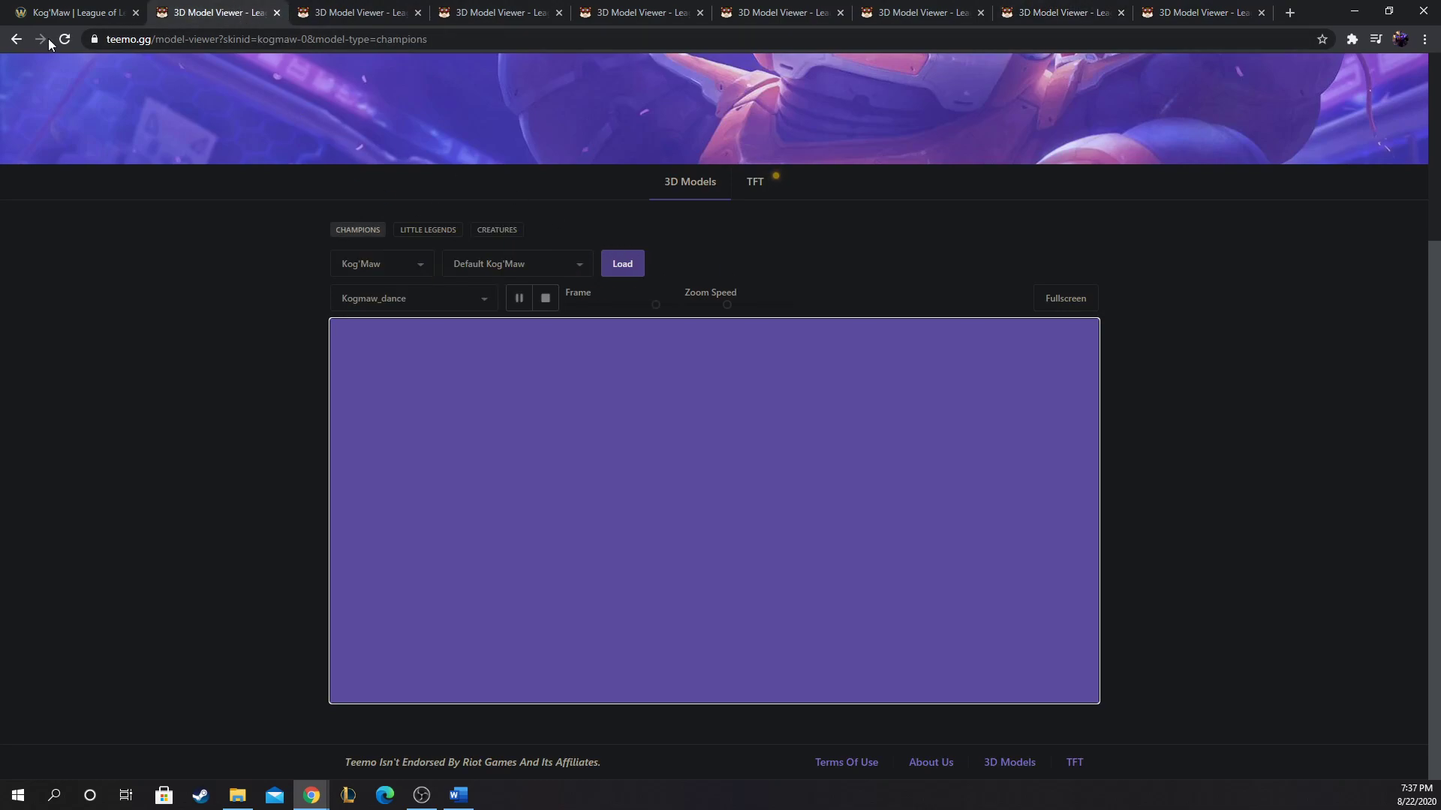
left_click(622, 264)
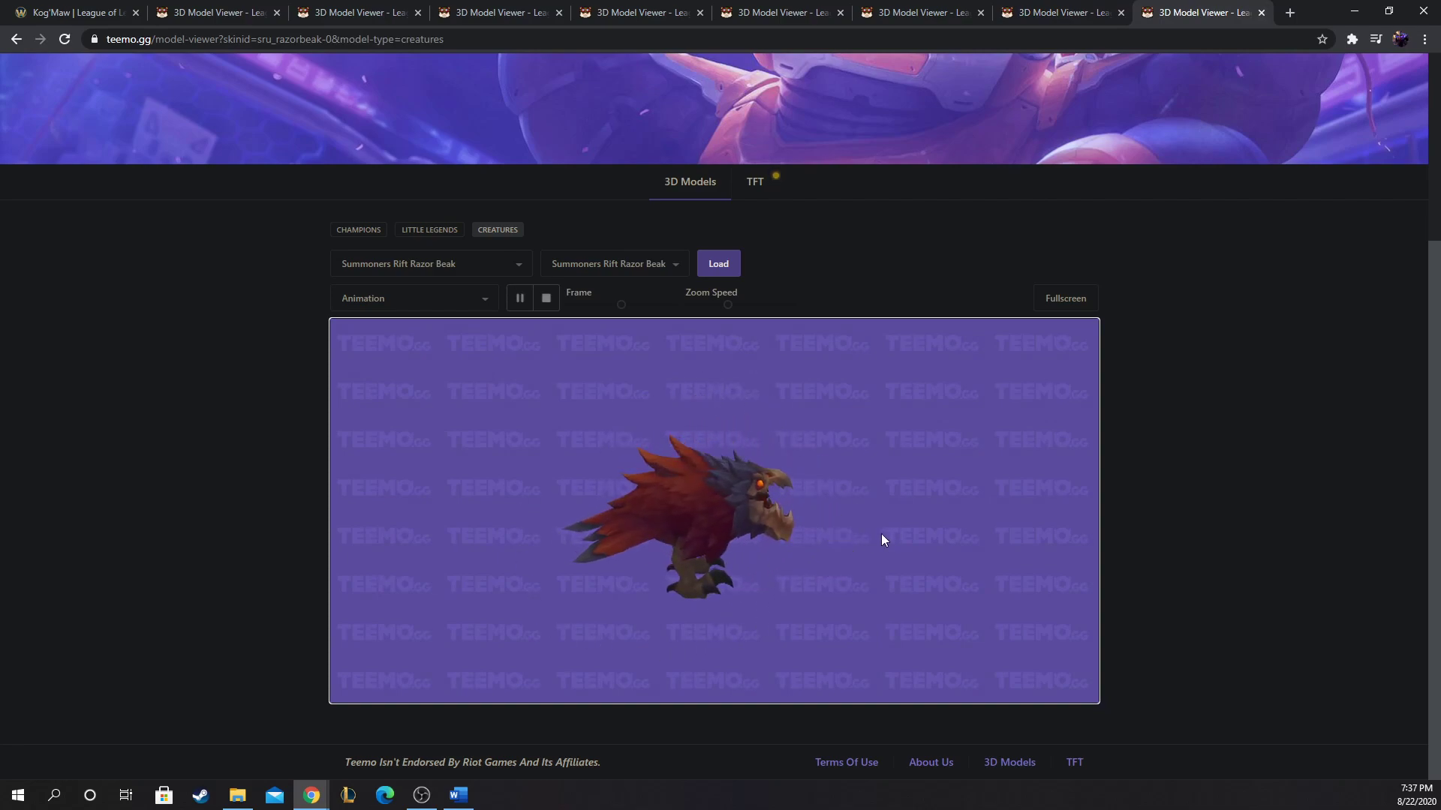
mouse_move(504, 575)
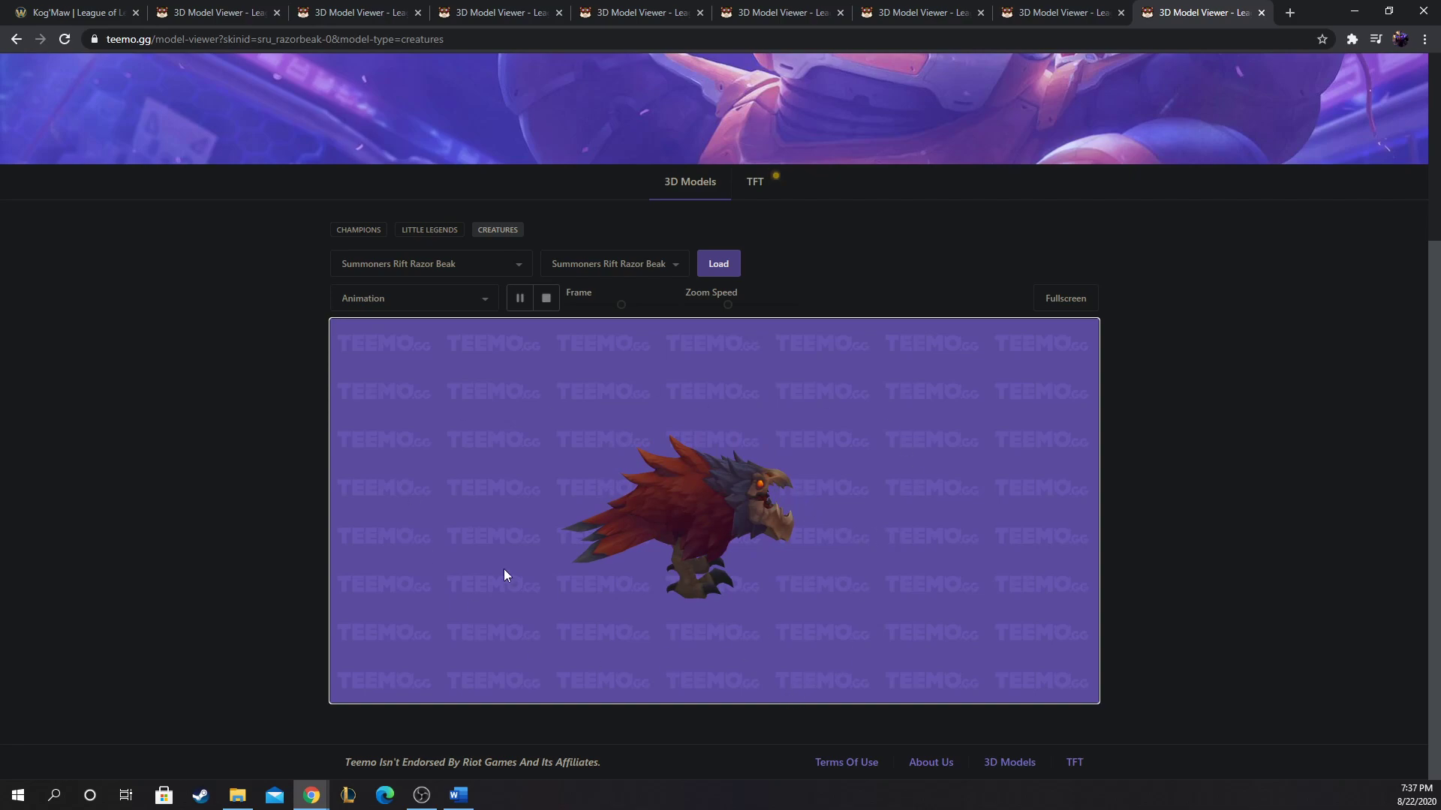
mouse_move(705, 549)
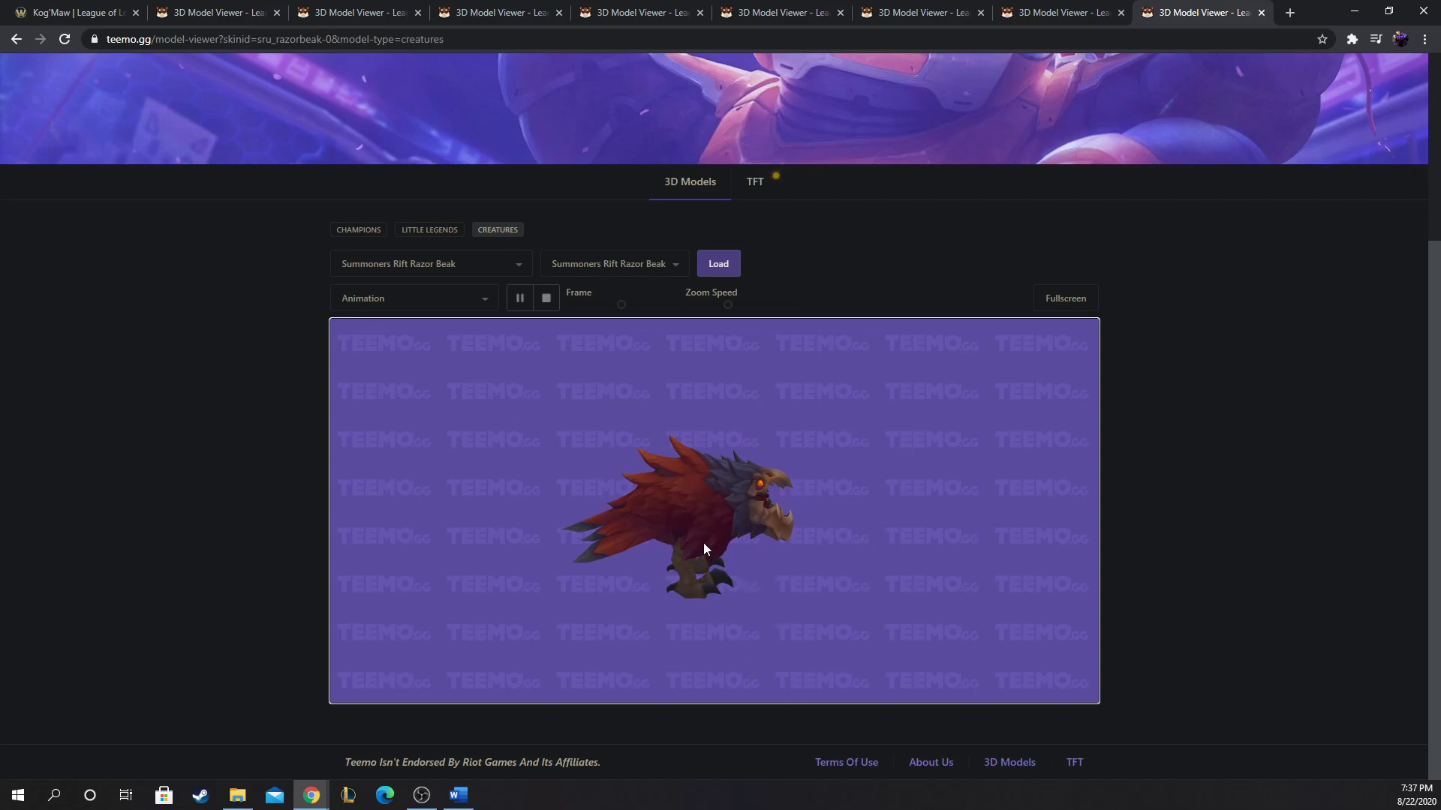
mouse_move(649, 481)
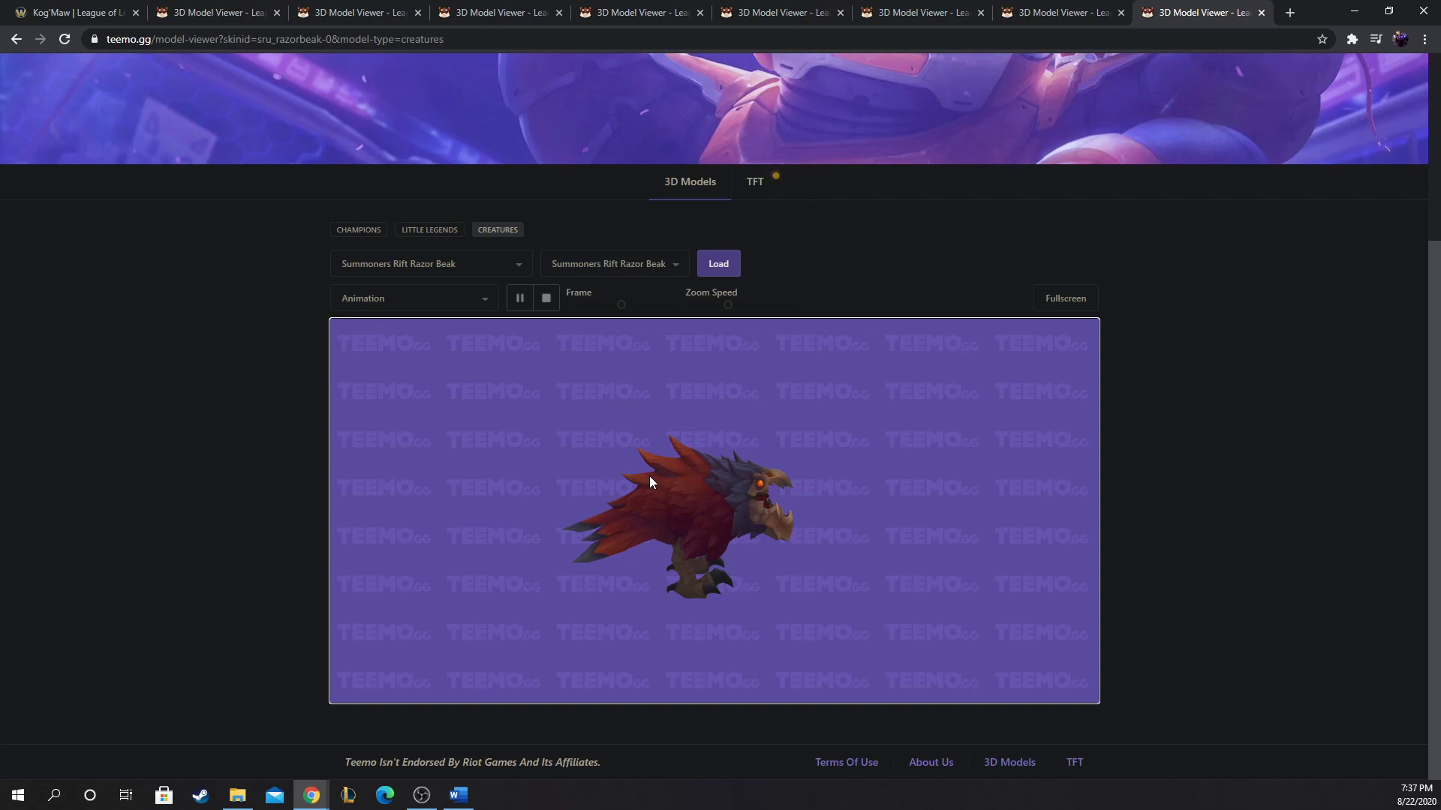
mouse_move(567, 210)
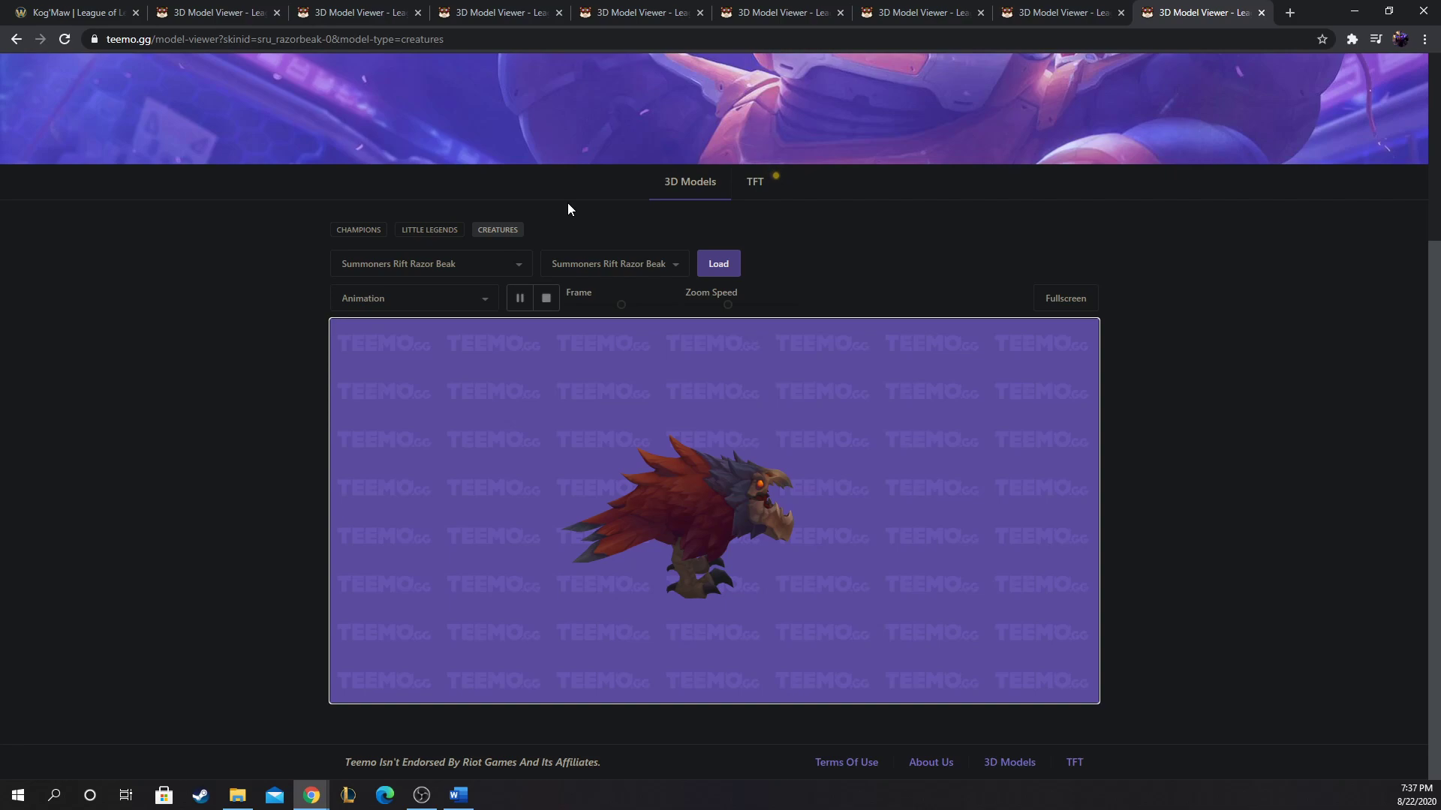
mouse_move(741, 468)
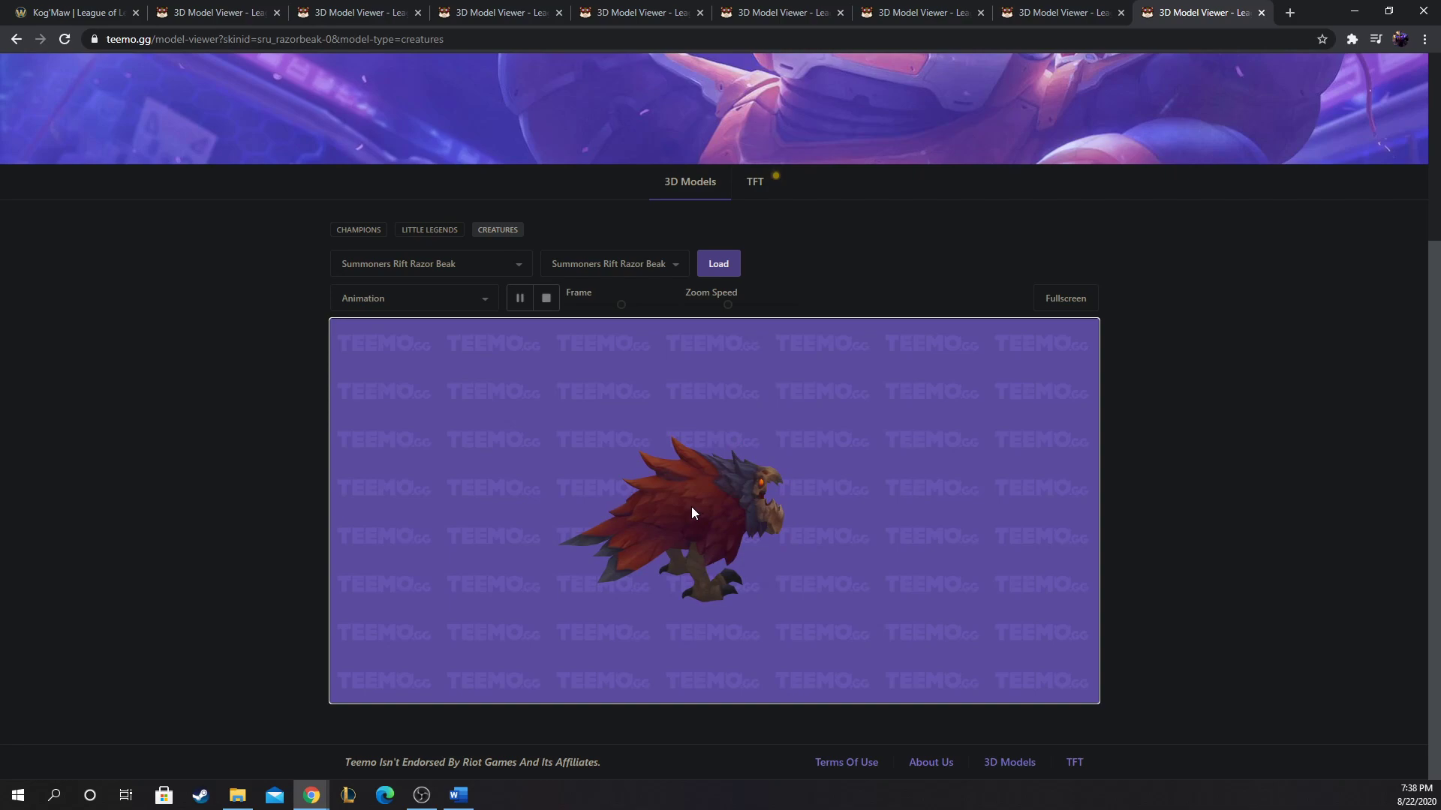
mouse_move(909, 510)
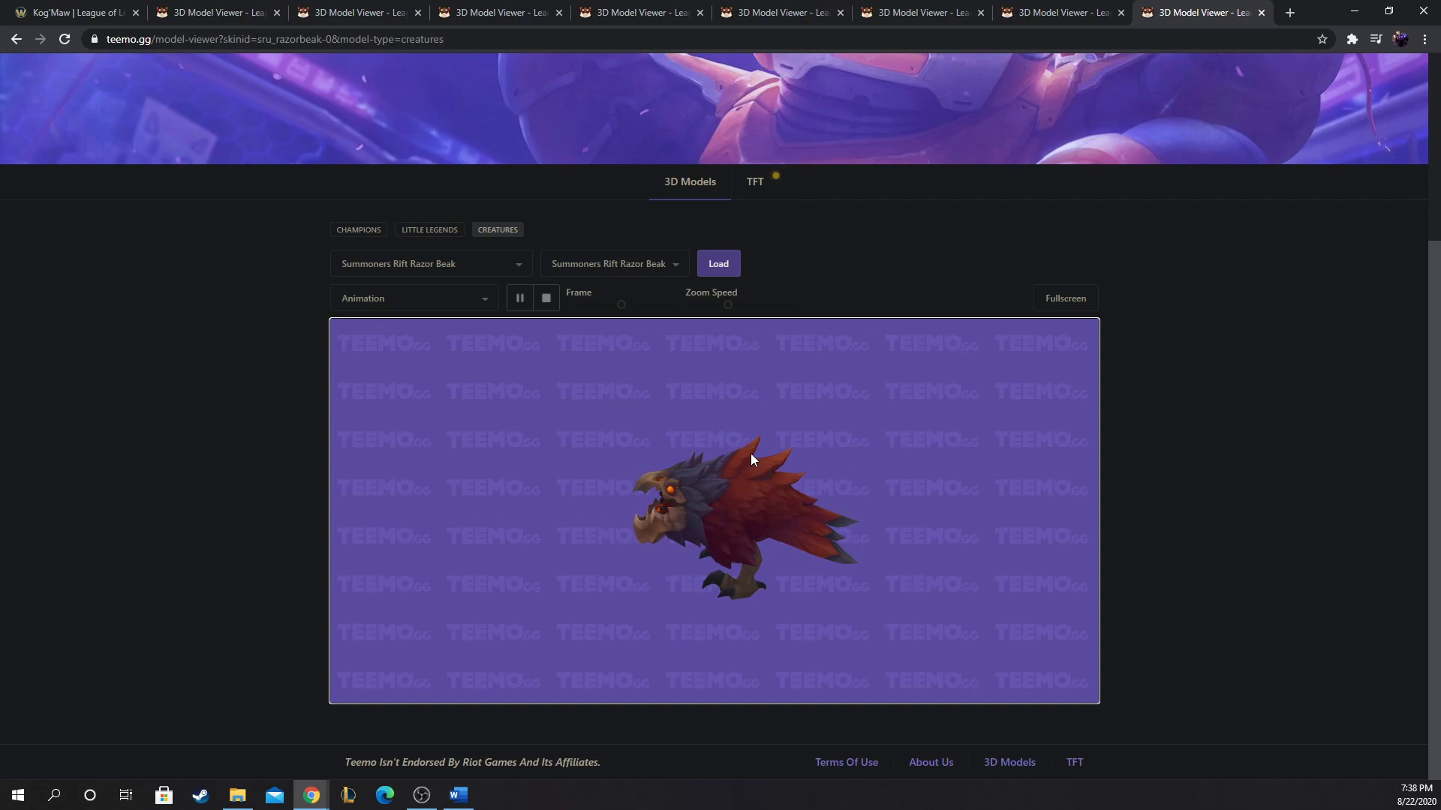
mouse_move(601, 542)
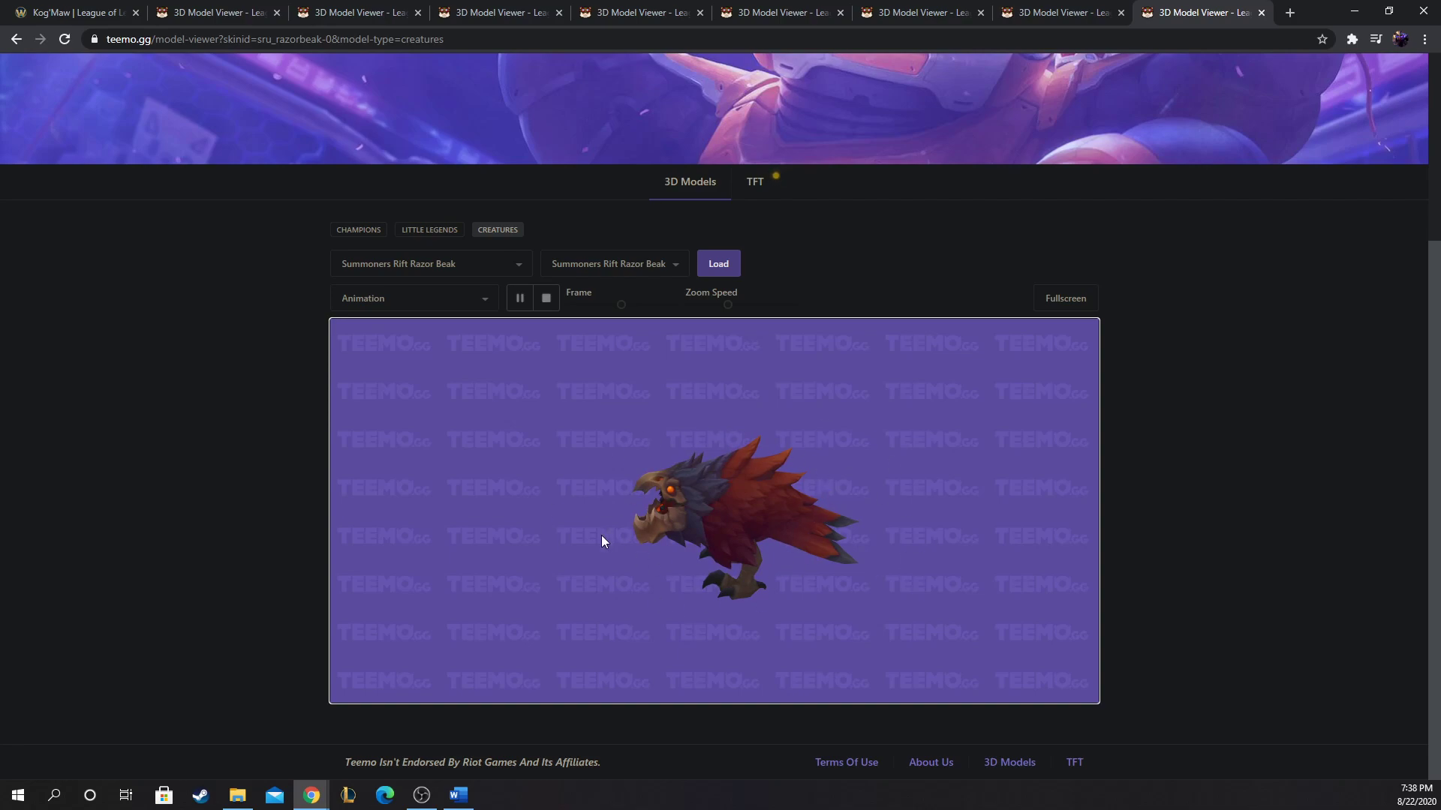
mouse_move(562, 594)
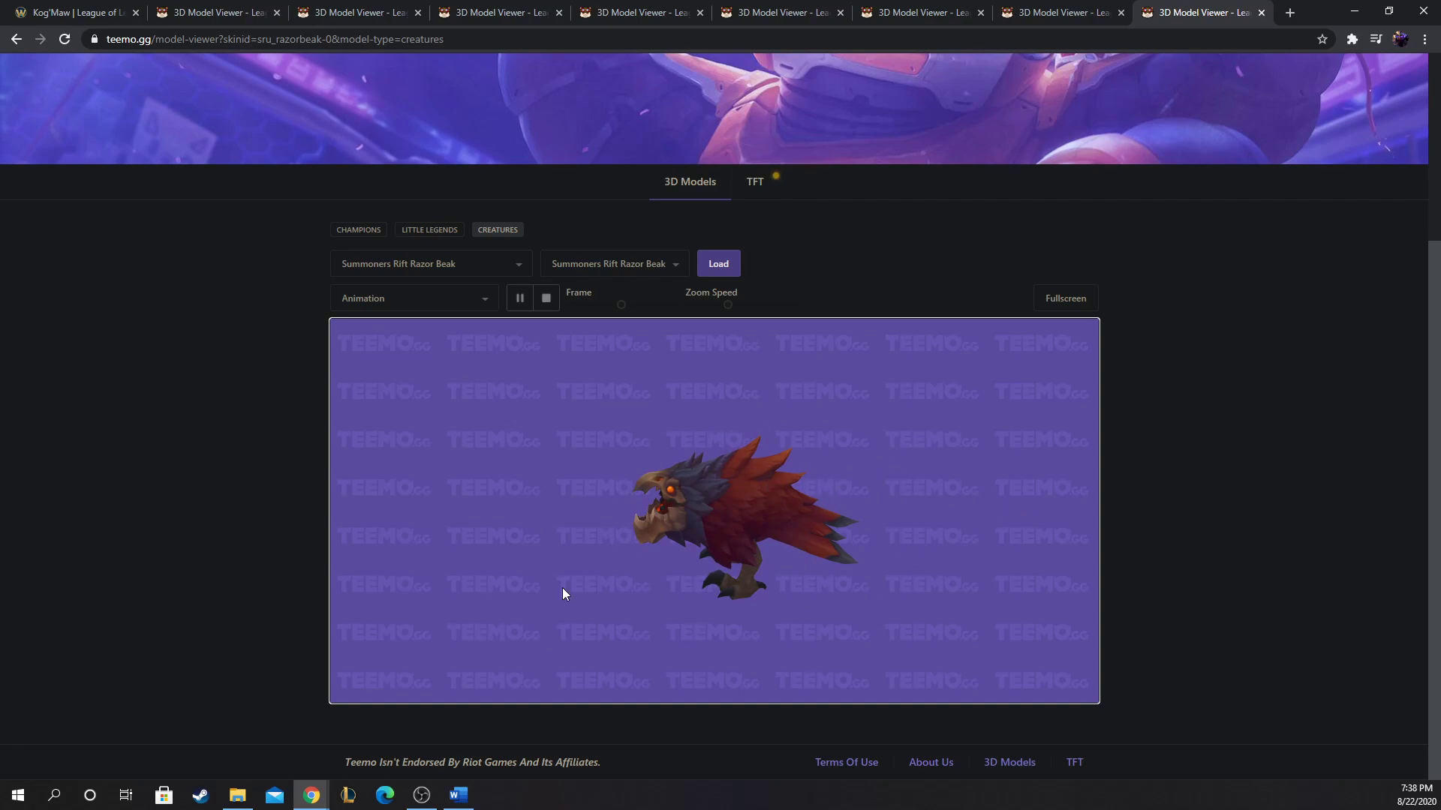
mouse_move(721, 537)
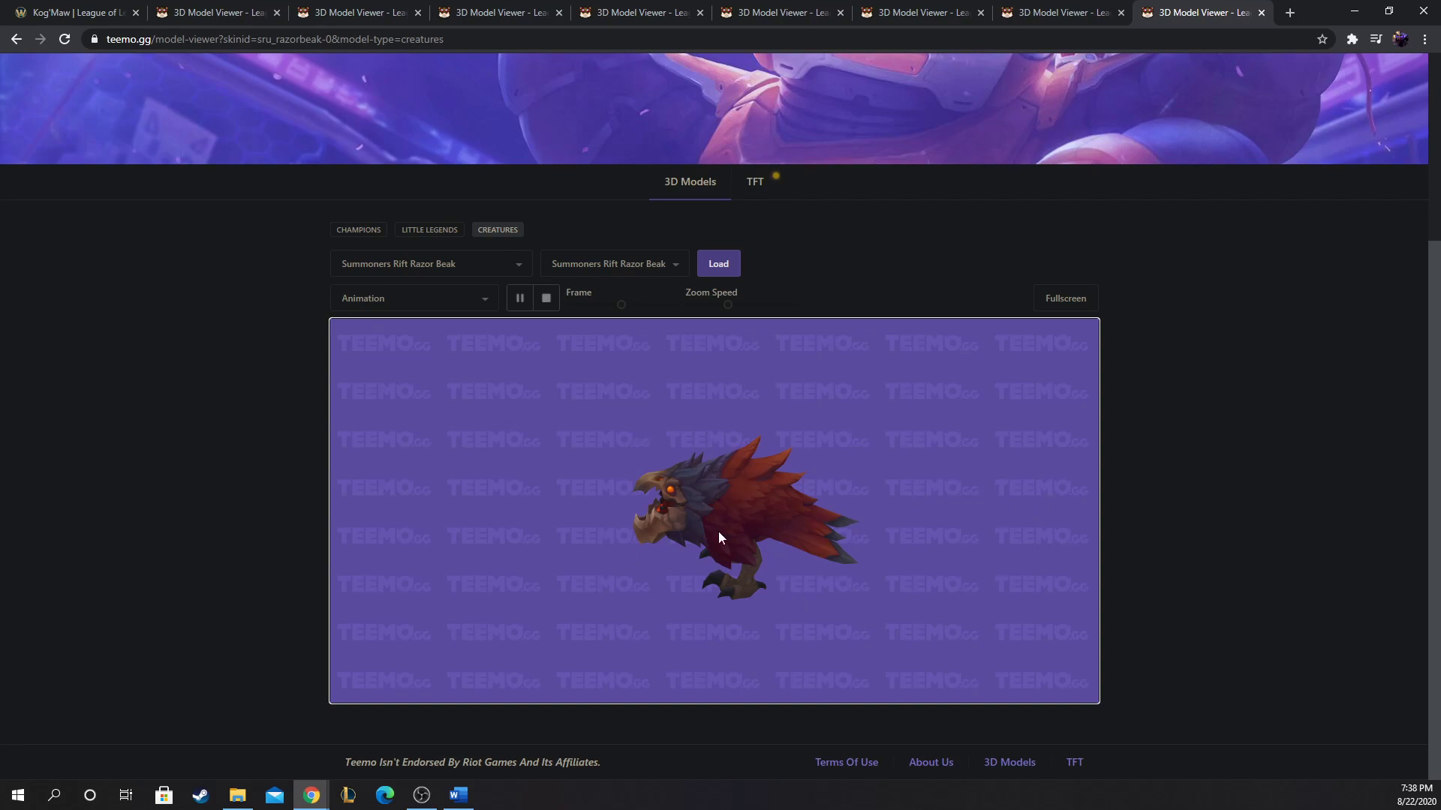
mouse_move(864, 191)
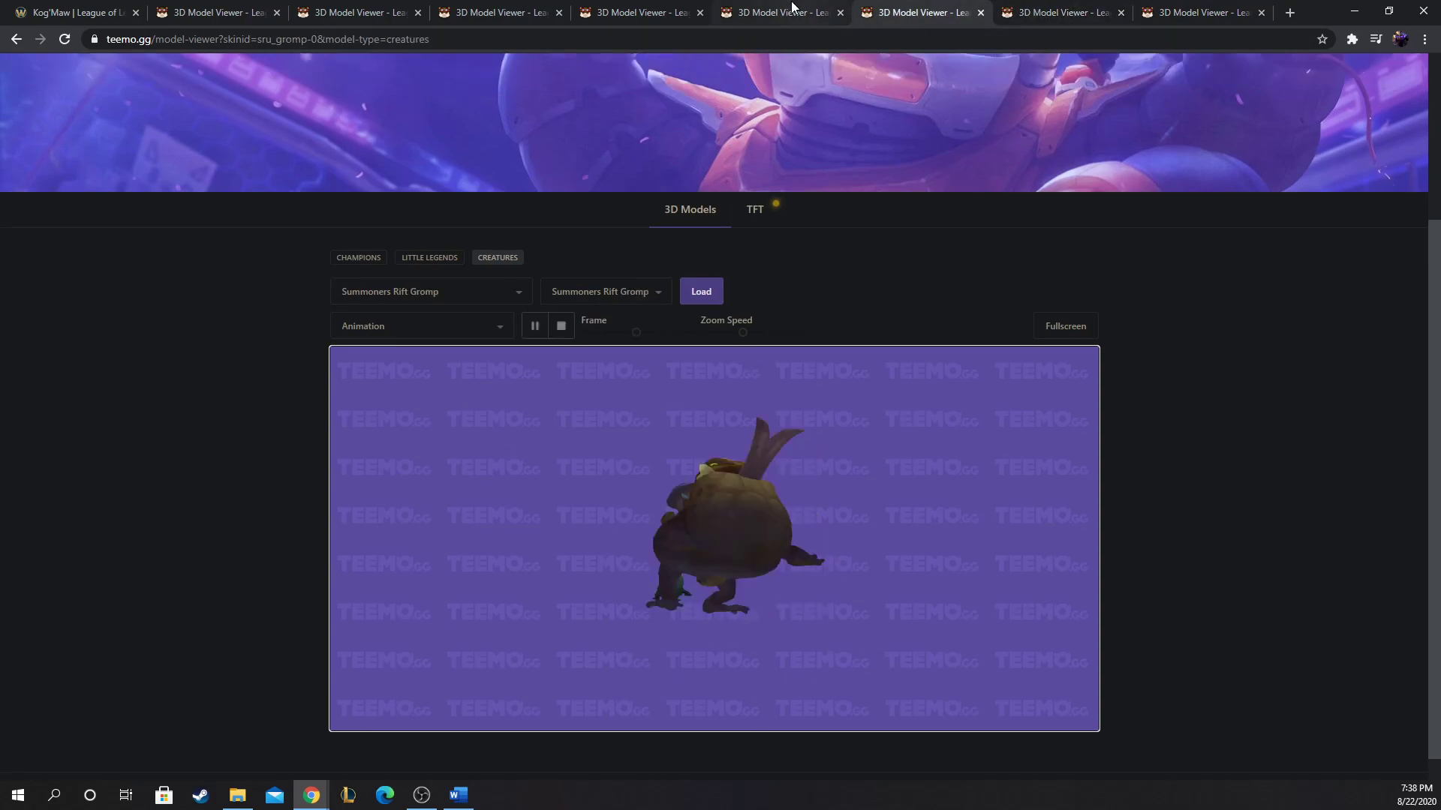
Step: Move through the Crab model page to reach the Summoners Rift Krug model
left_click(781, 12)
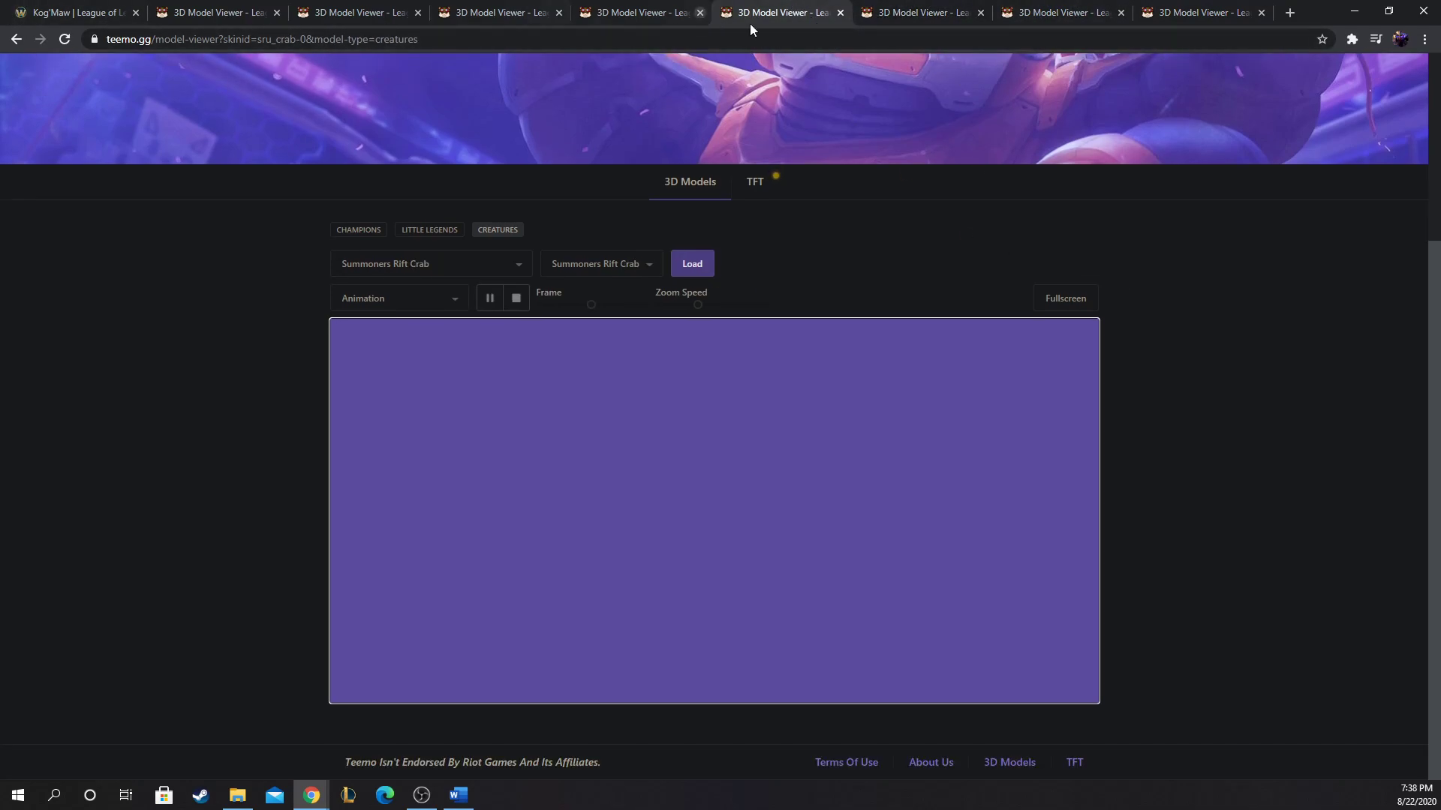
left_click(1061, 12)
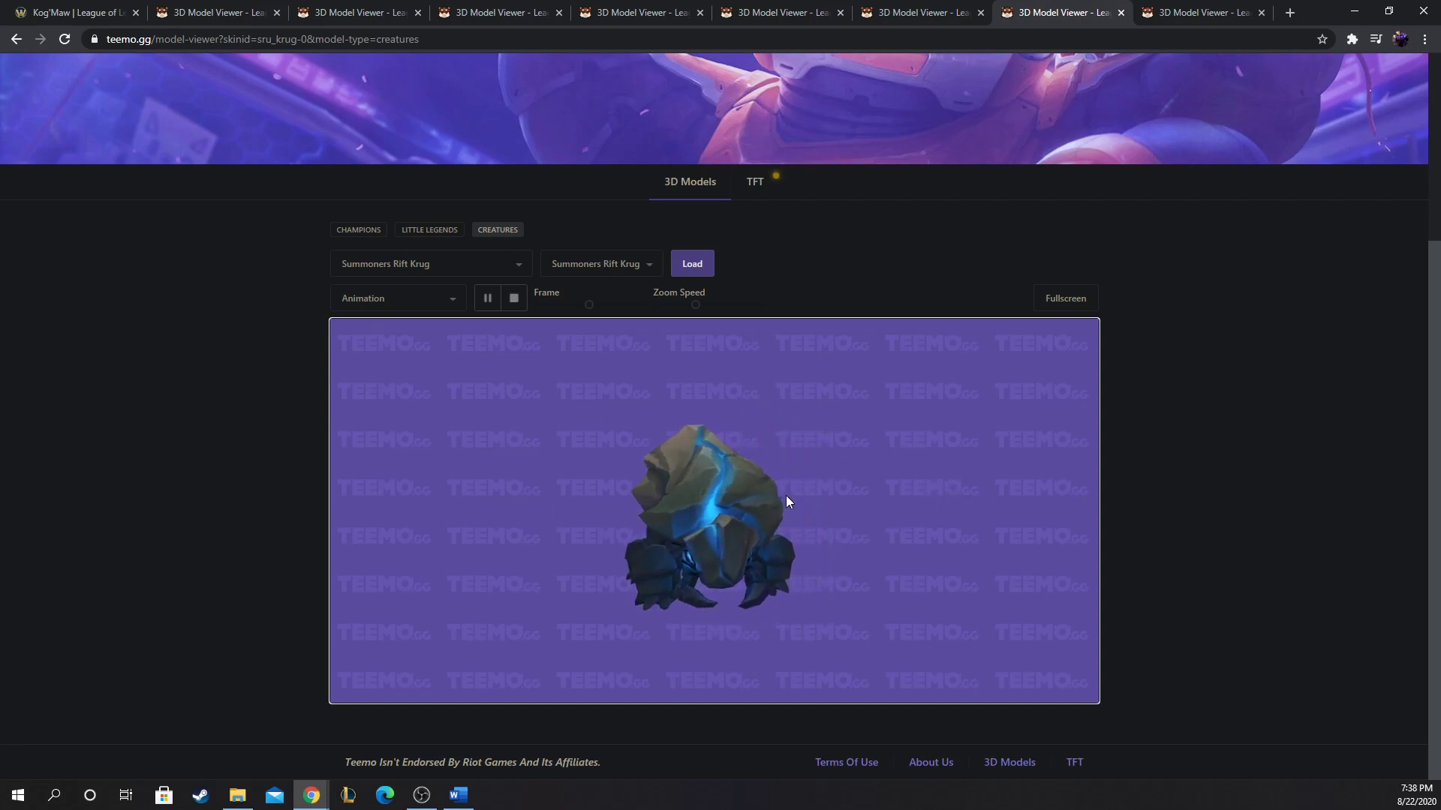
mouse_move(707, 420)
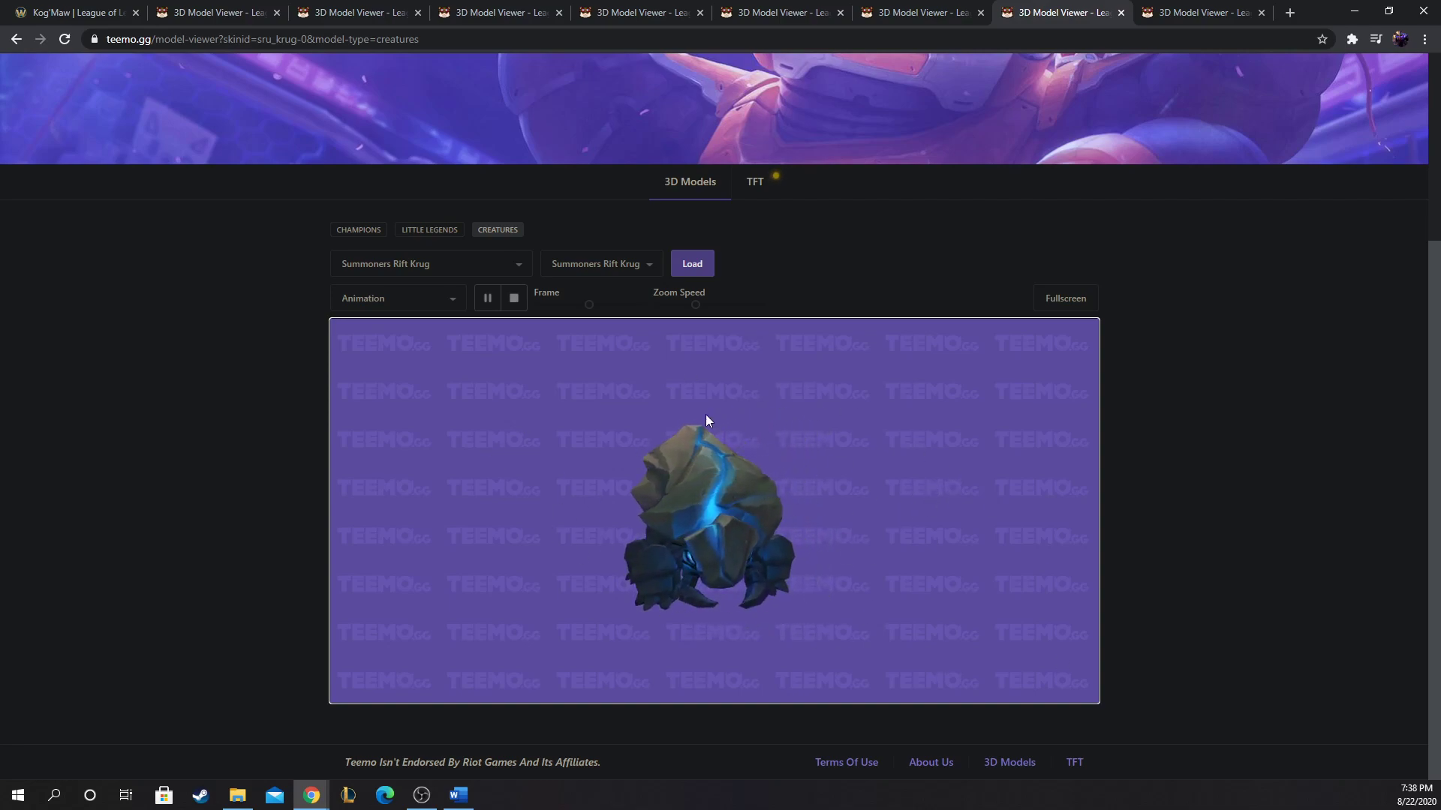
mouse_move(657, 330)
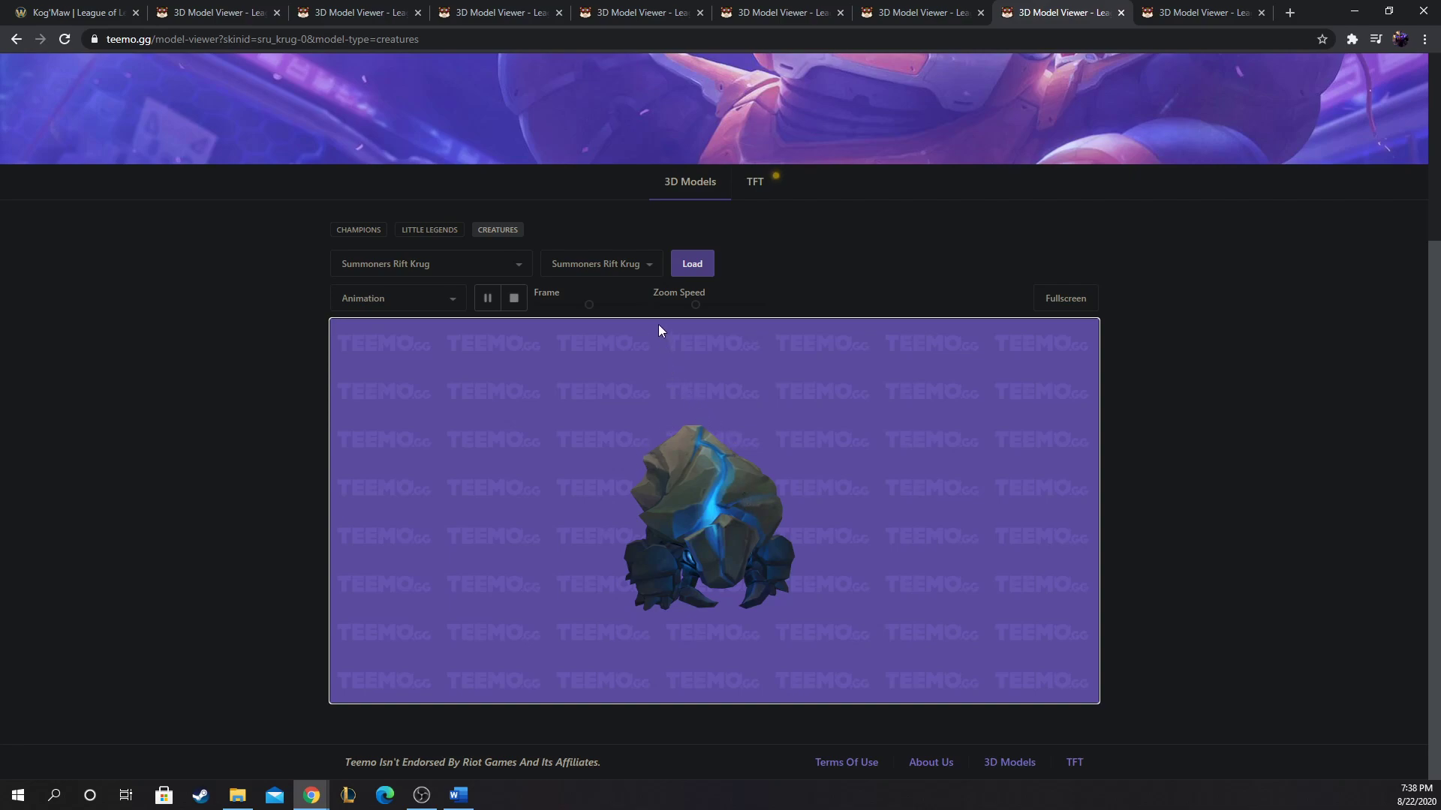
mouse_move(619, 244)
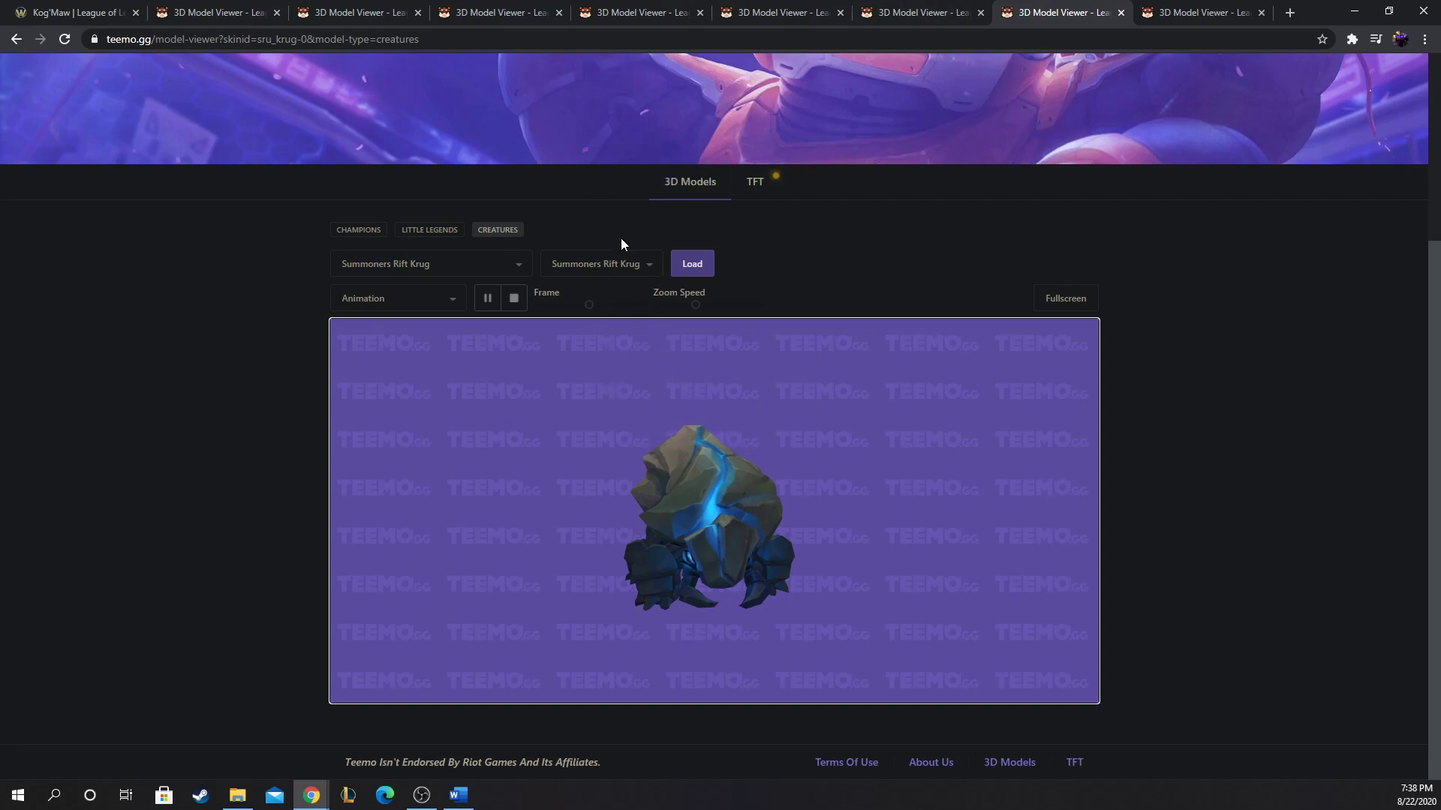
mouse_move(636, 540)
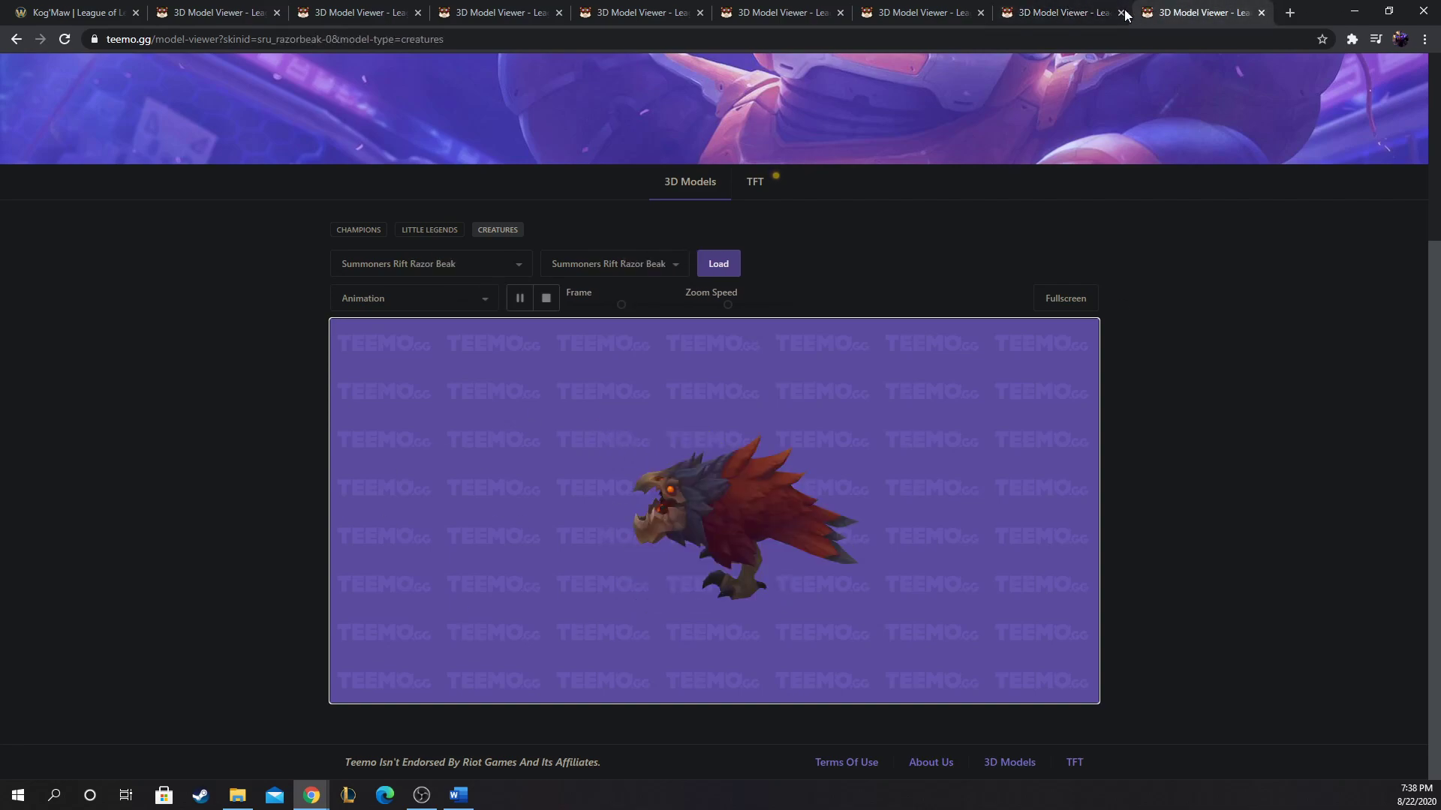
Step: Glance at the Razor Beak model, then return to Kog'Maw's Void Ooze and Living Artillery abilities
left_click(1120, 12)
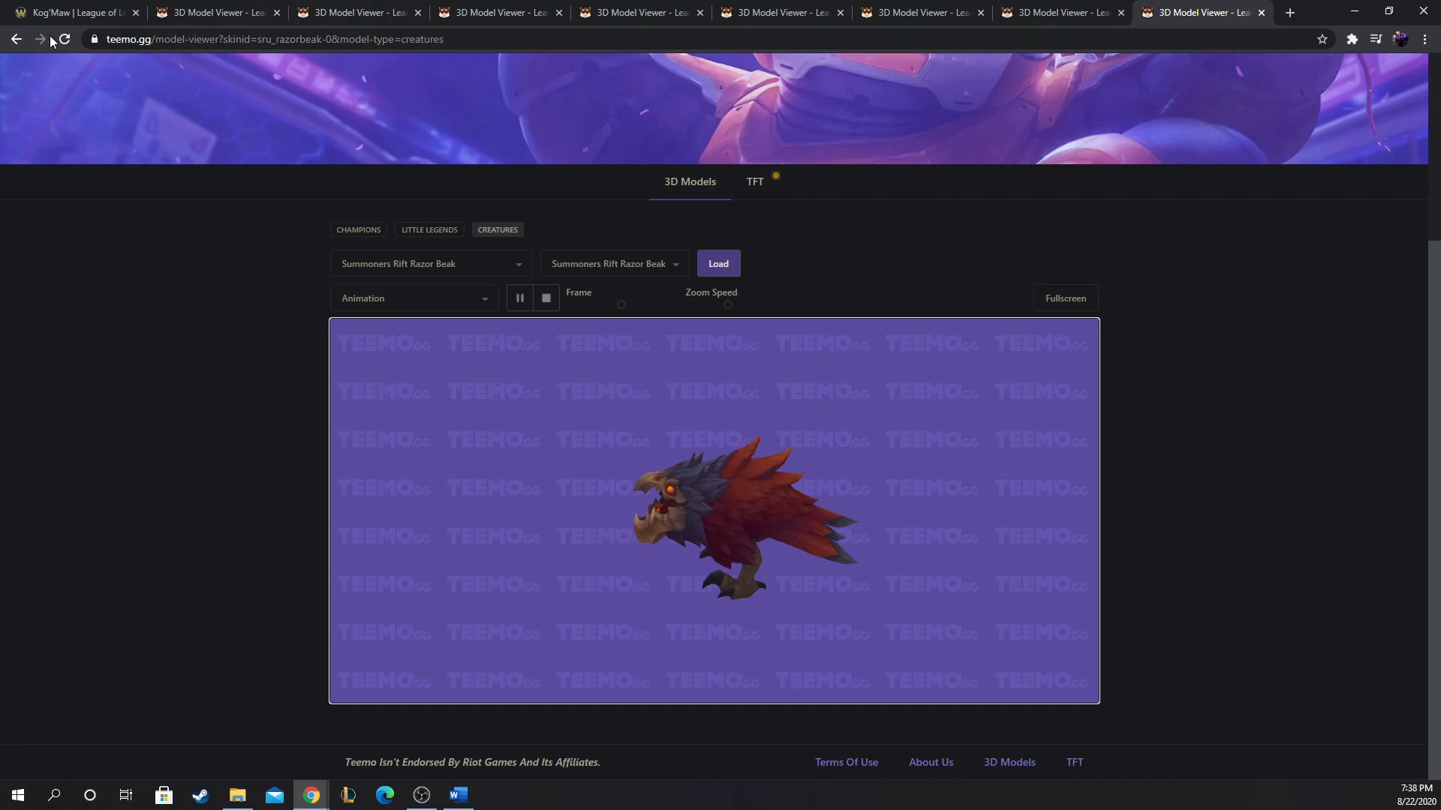
left_click(69, 12)
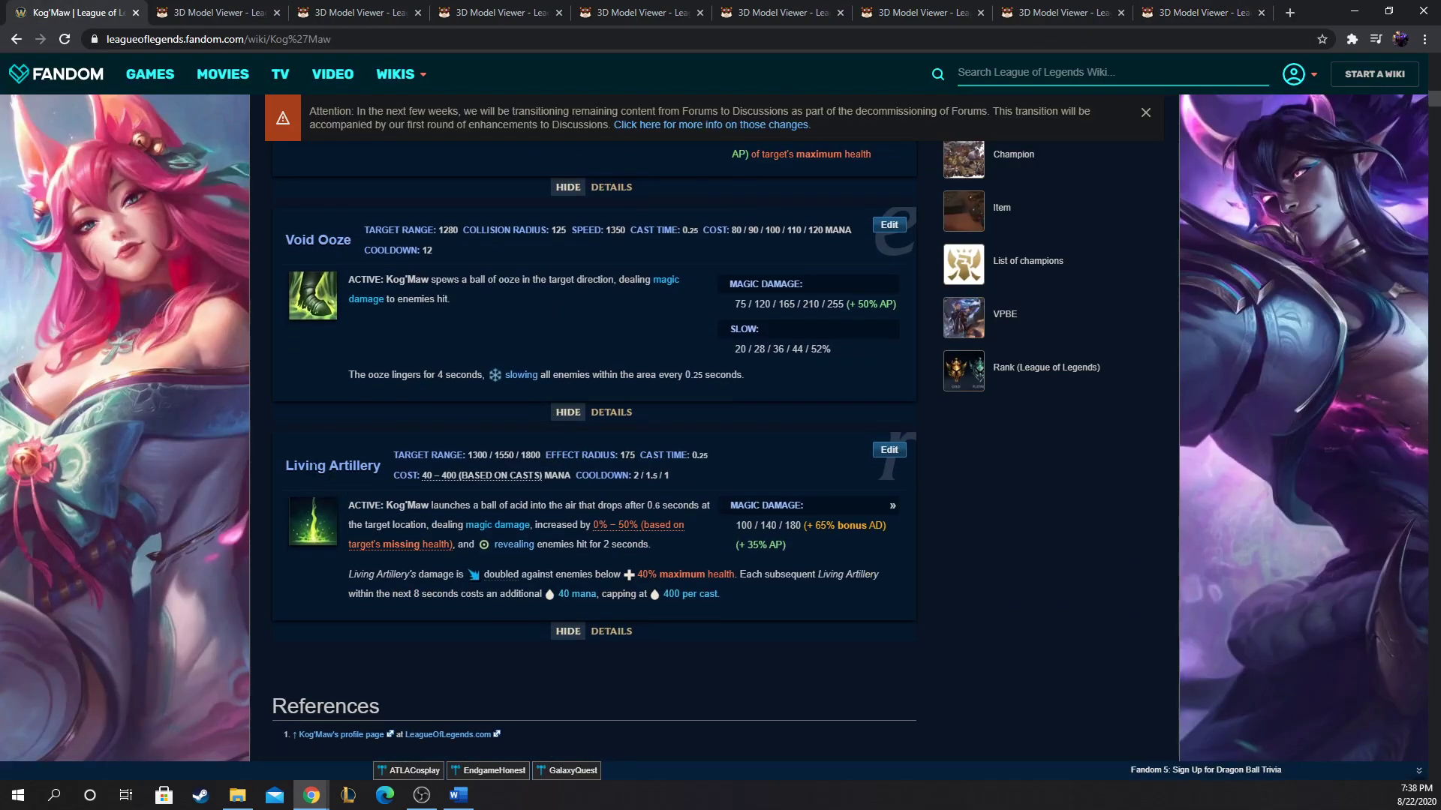
mouse_move(411, 502)
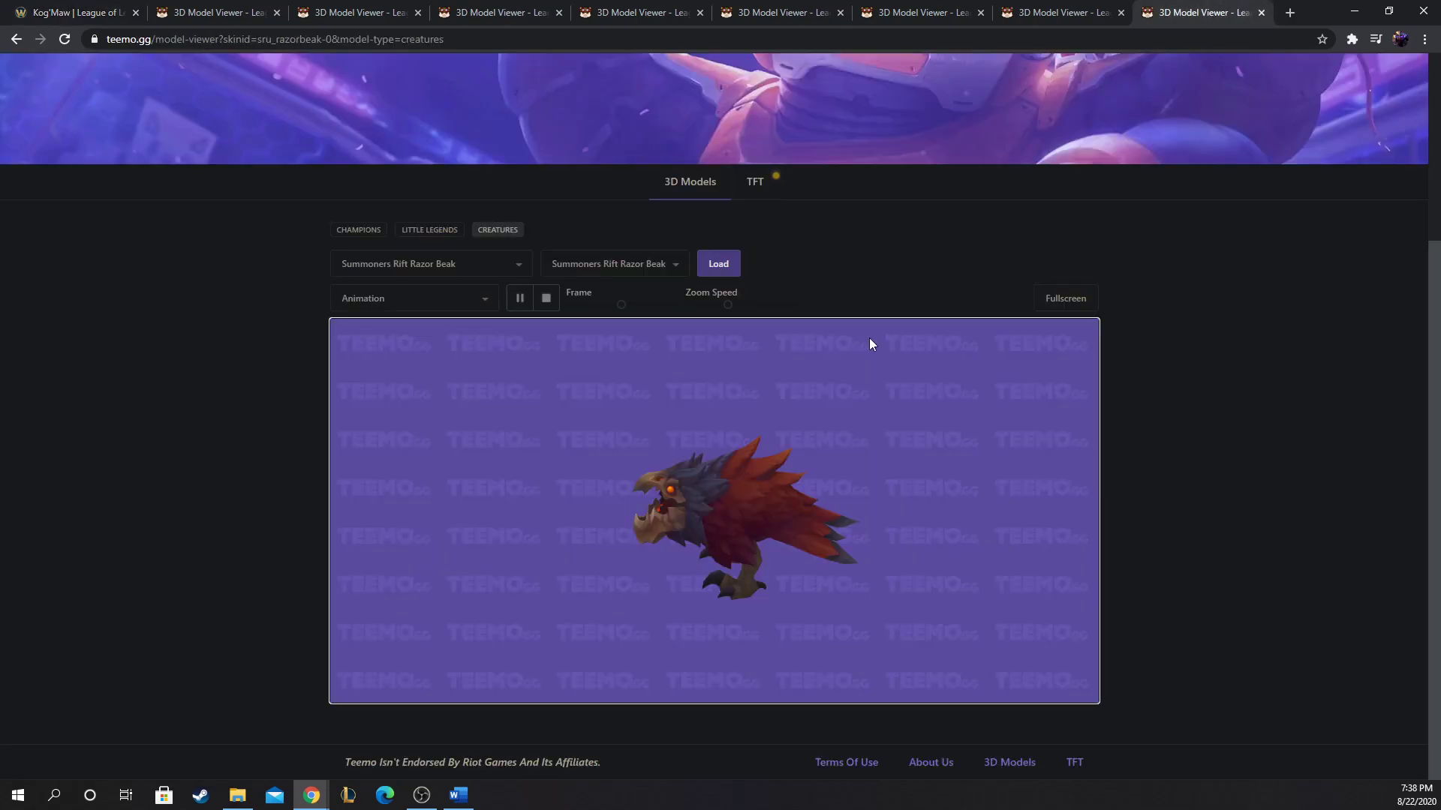
Step: Load the Summoners Rift Dragon Water model from the creature list in place of the Razor Beak
left_click(429, 264)
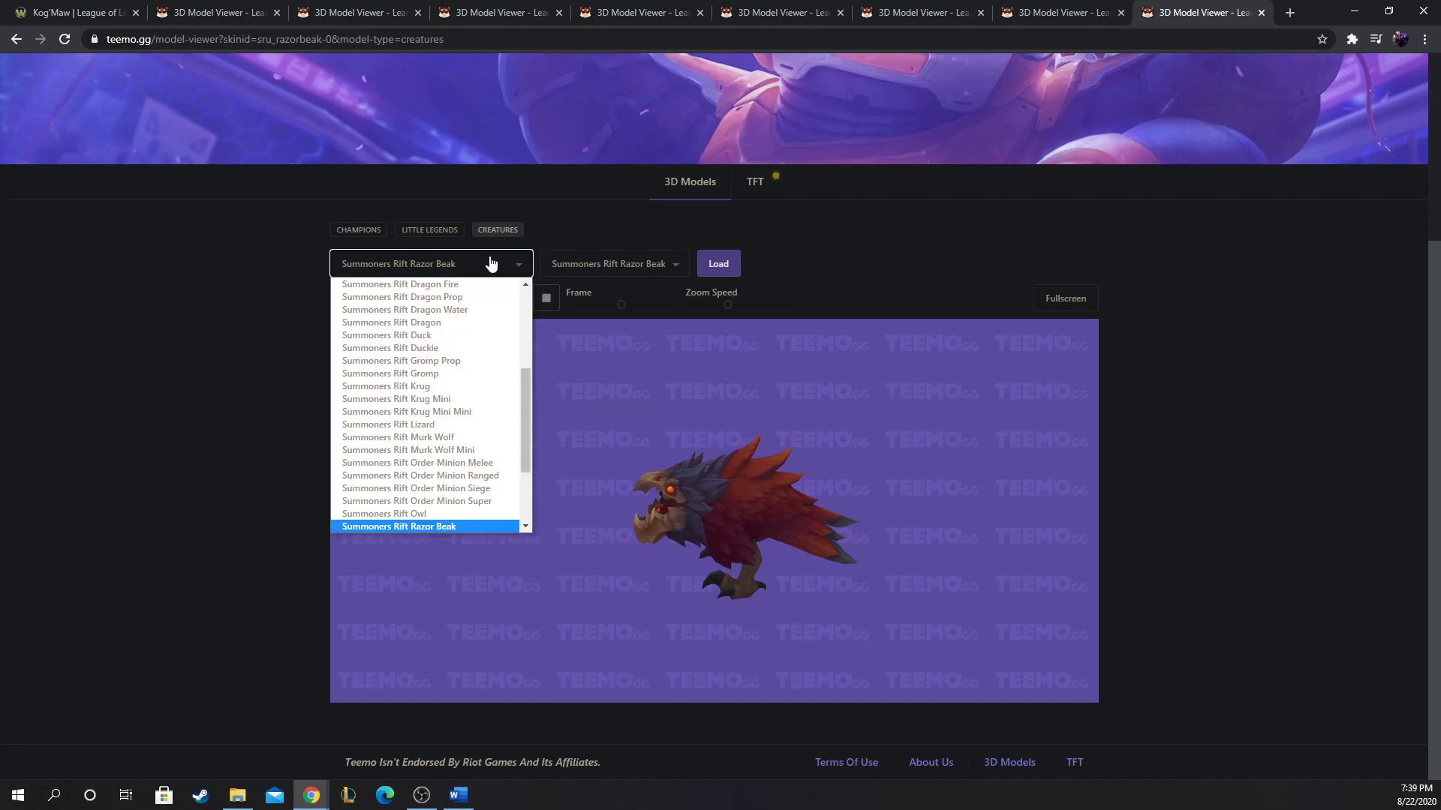
mouse_move(459, 272)
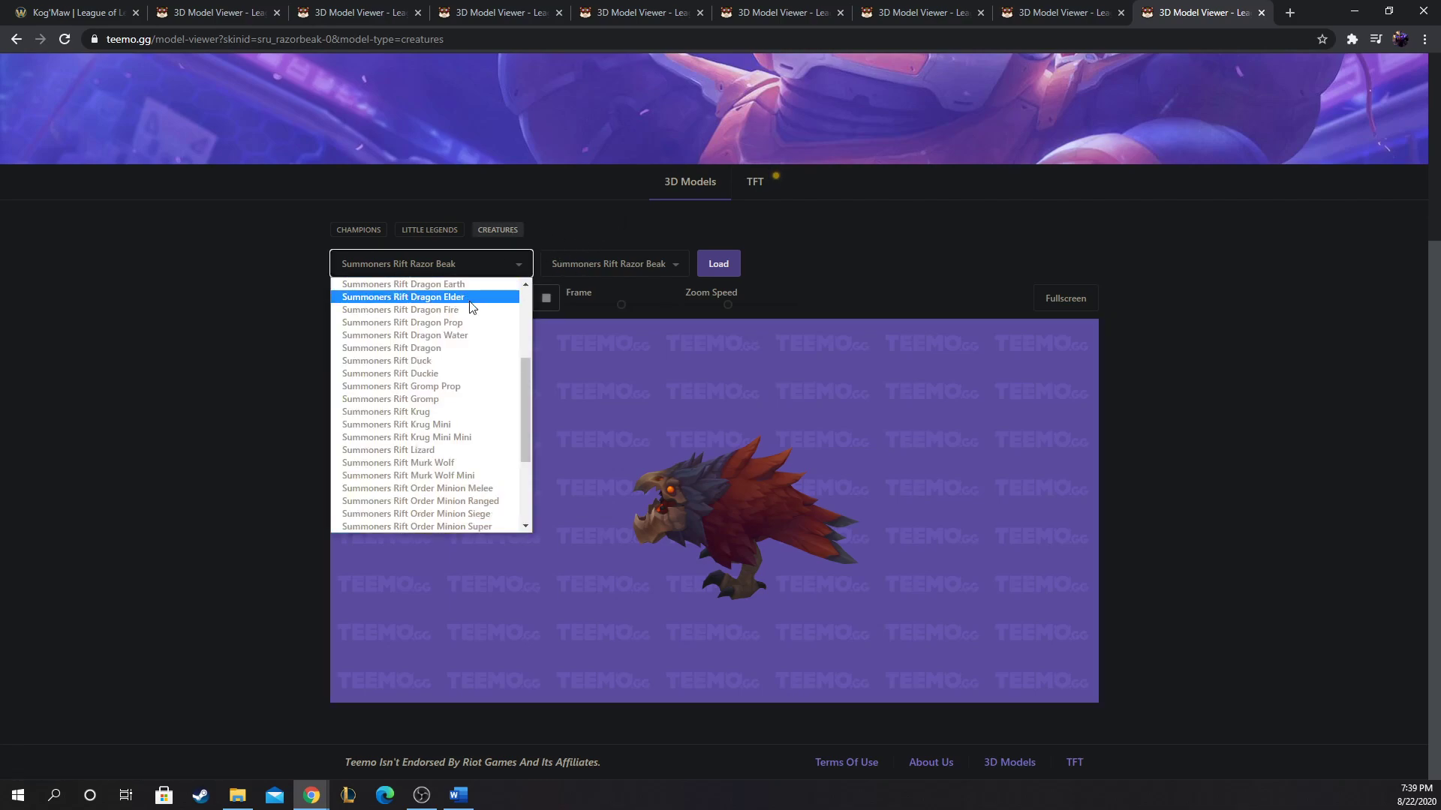
left_click(403, 335)
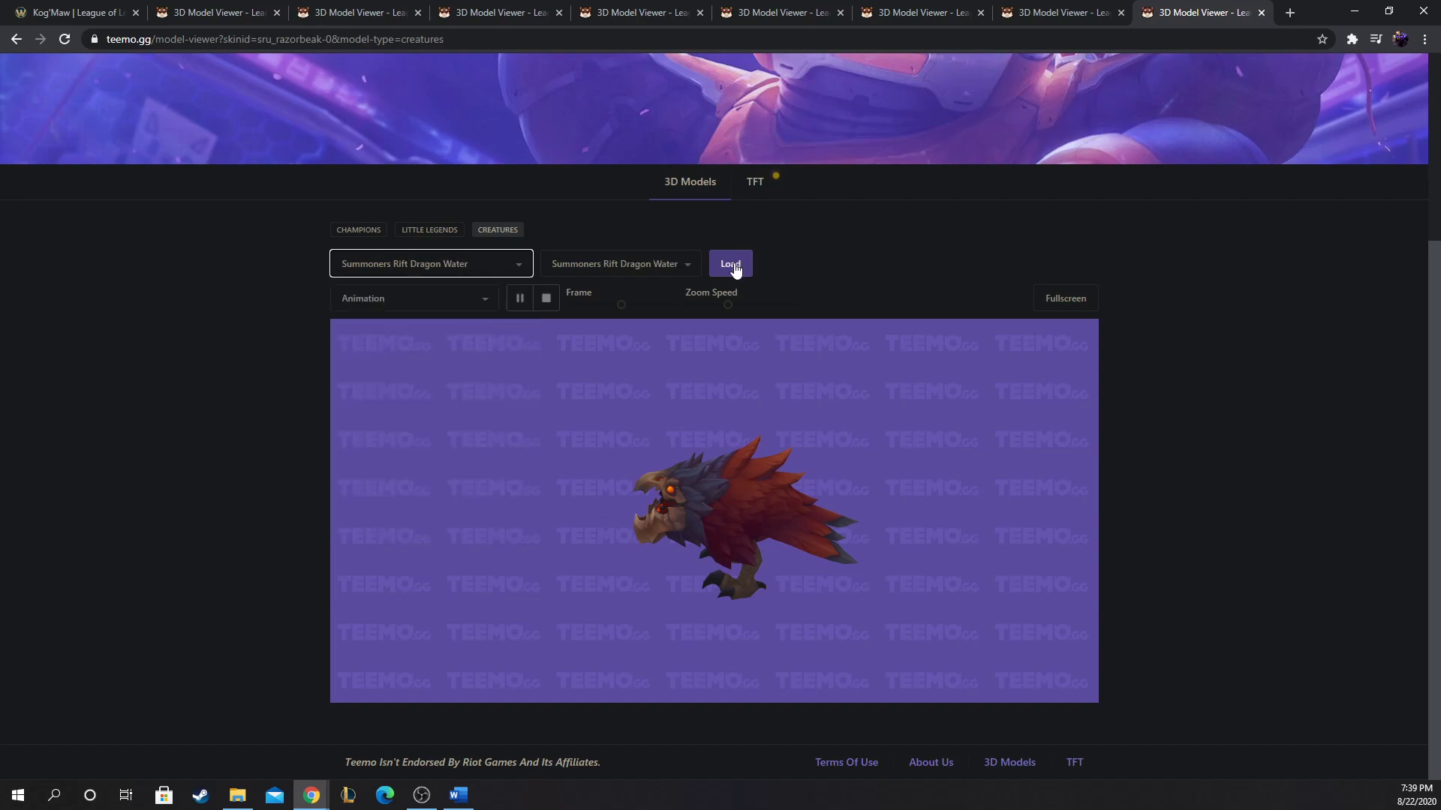
left_click(729, 264)
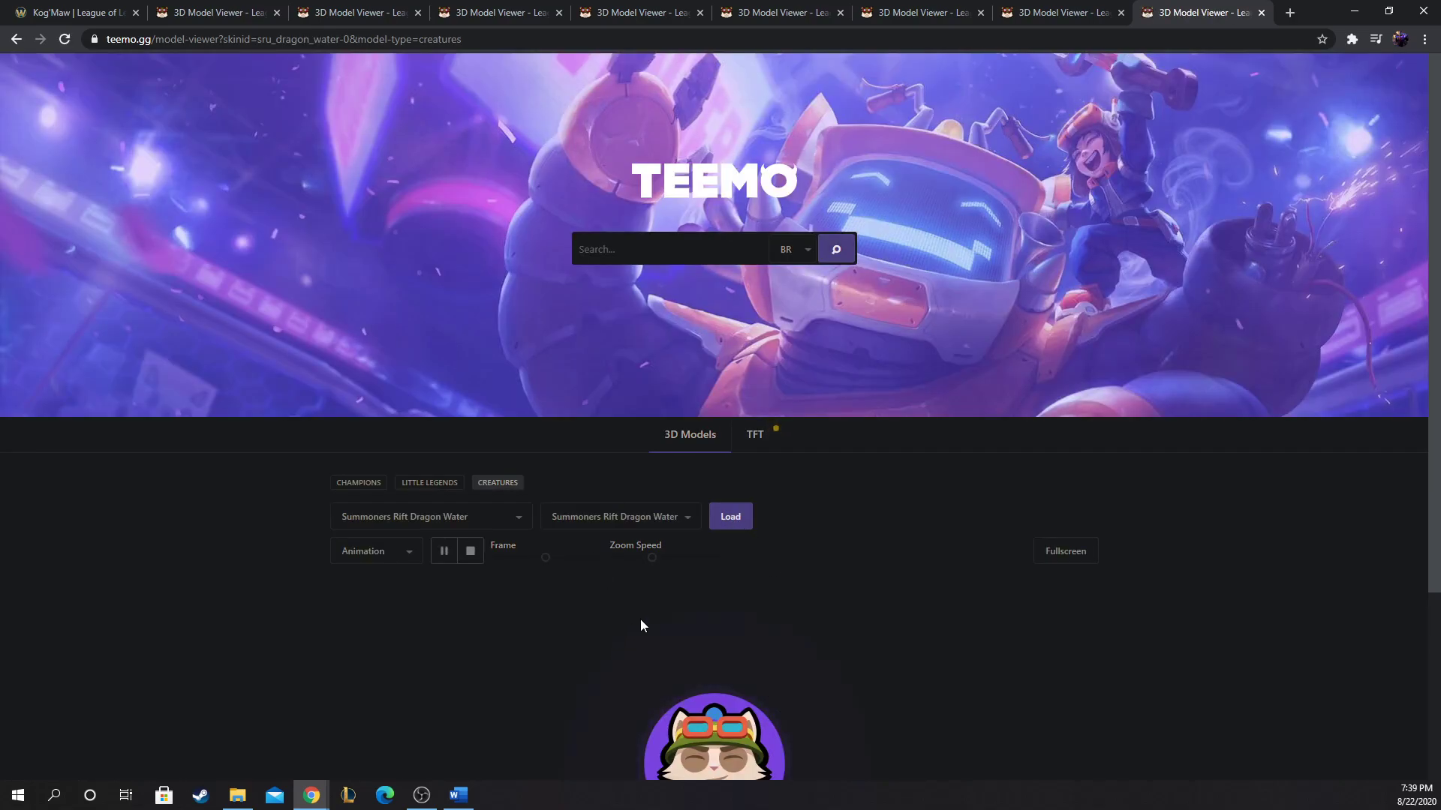
scroll("down", 3)
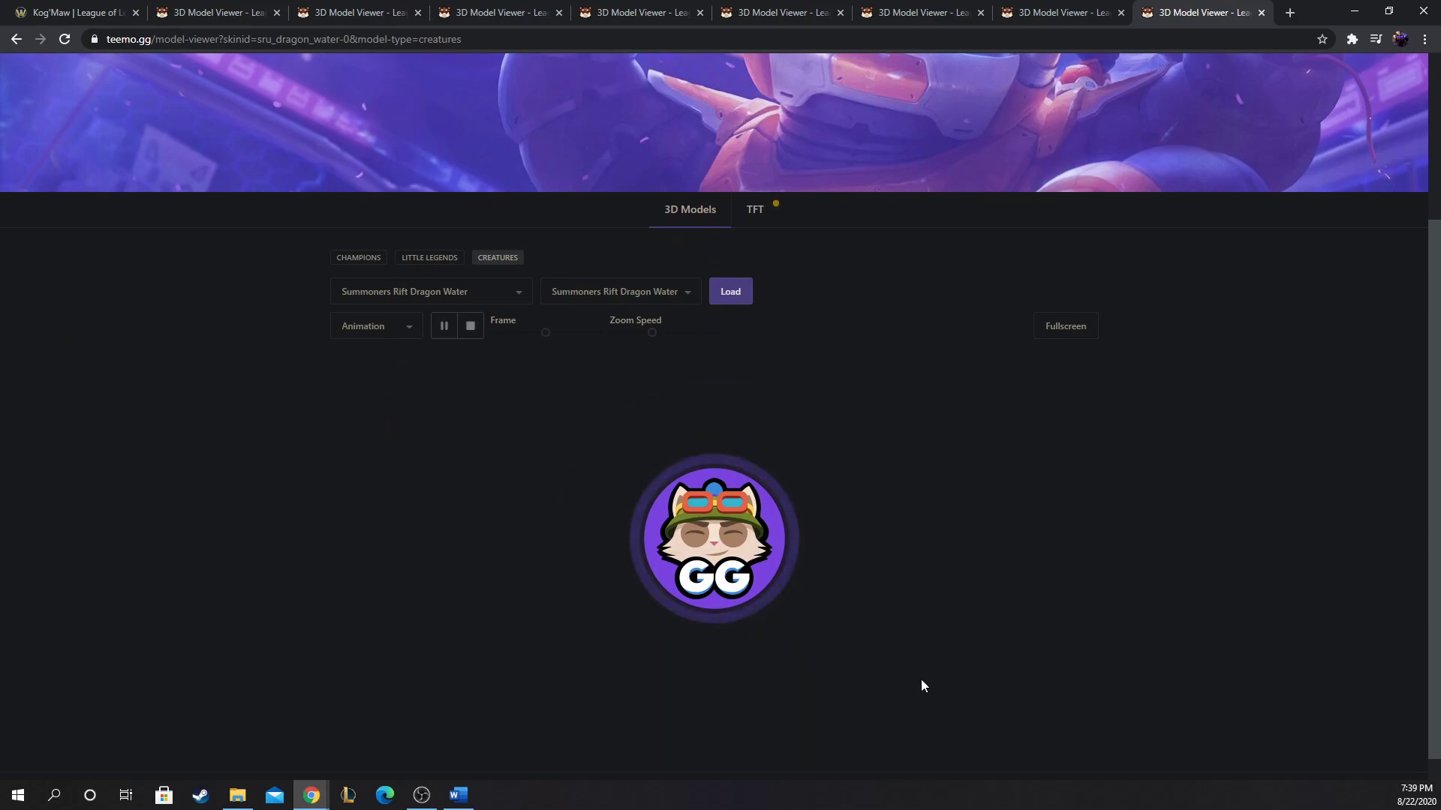
left_click(729, 291)
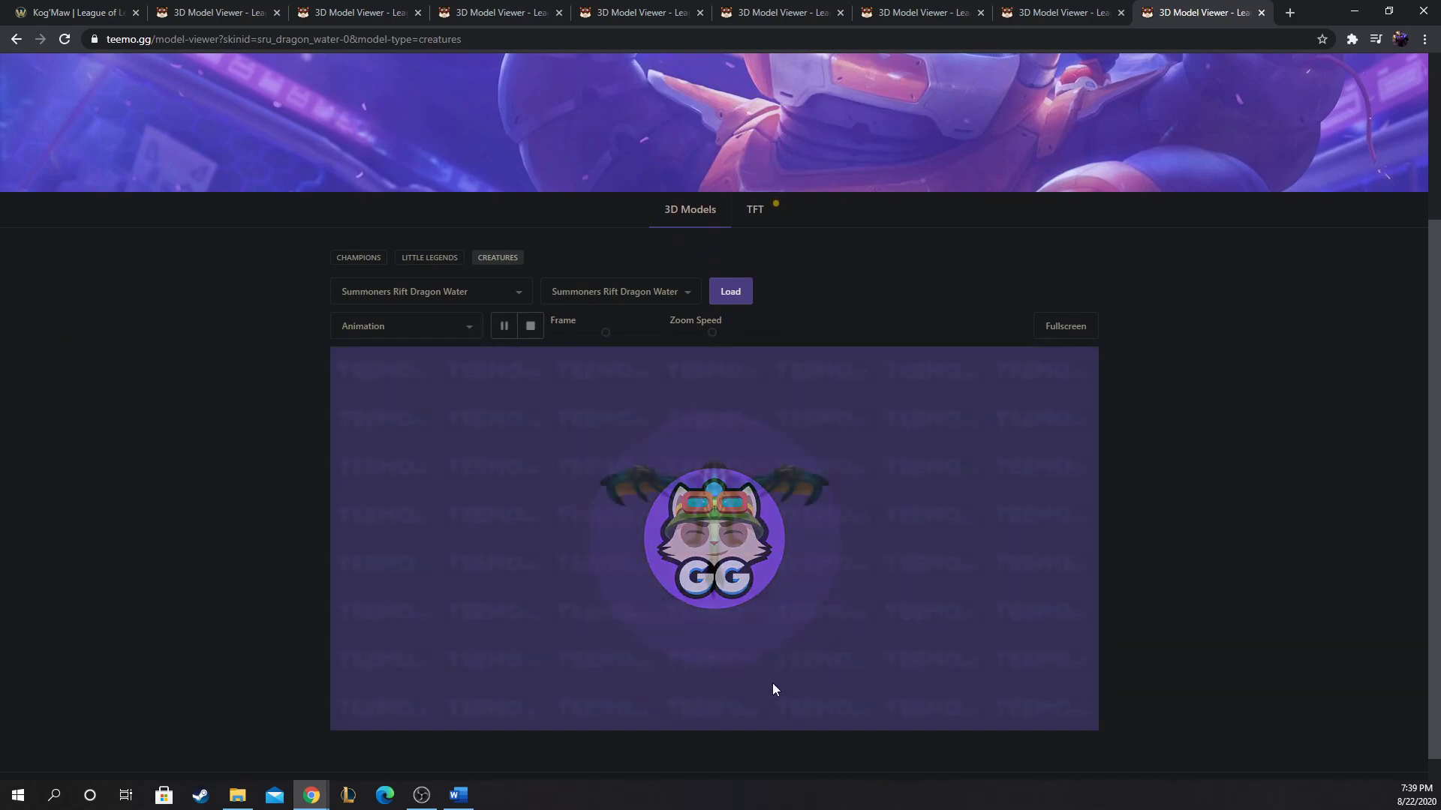
left_click(730, 291)
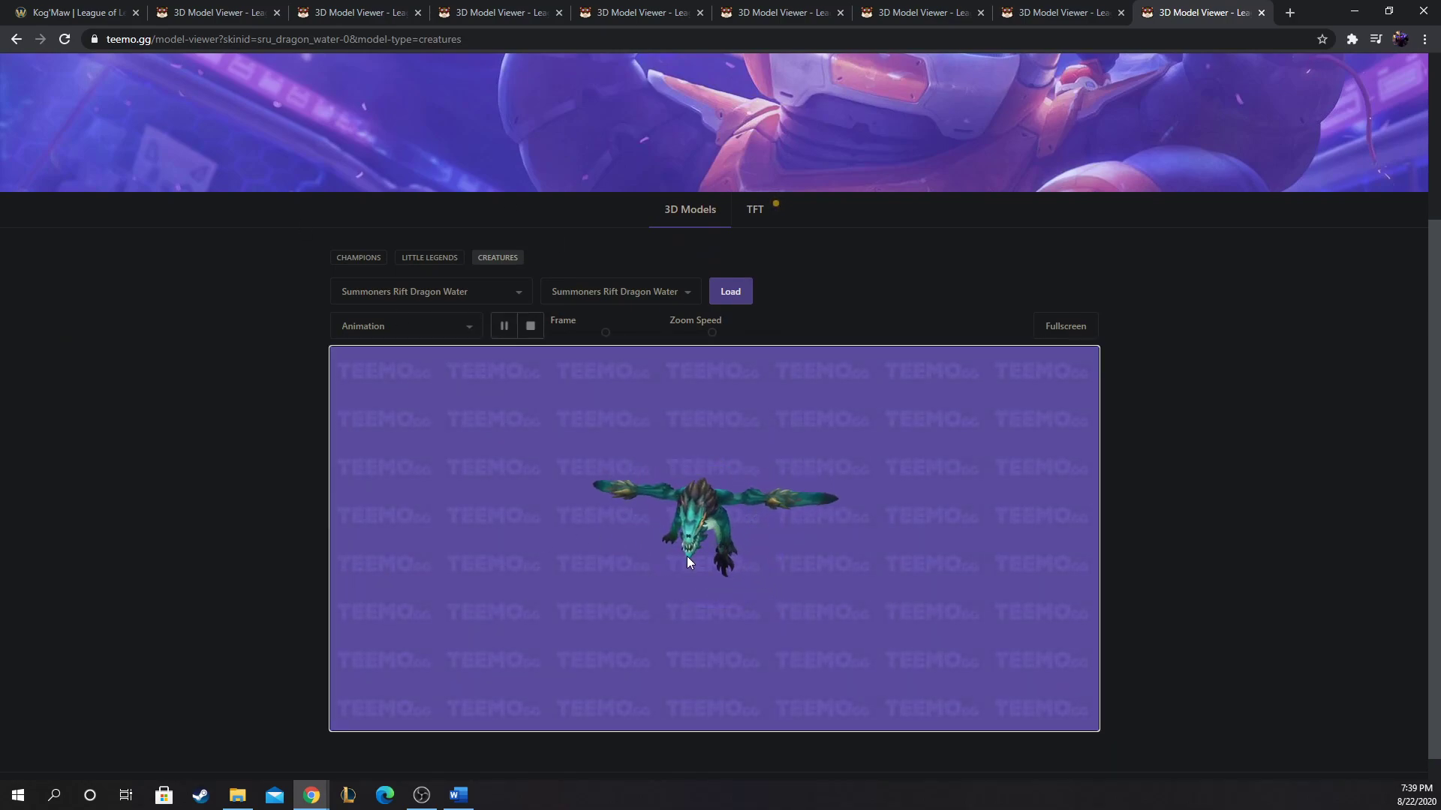
Step: Flip between Kog'Maw's wiki abilities and the Dragon Water model, ending on the viewer
left_click(69, 12)
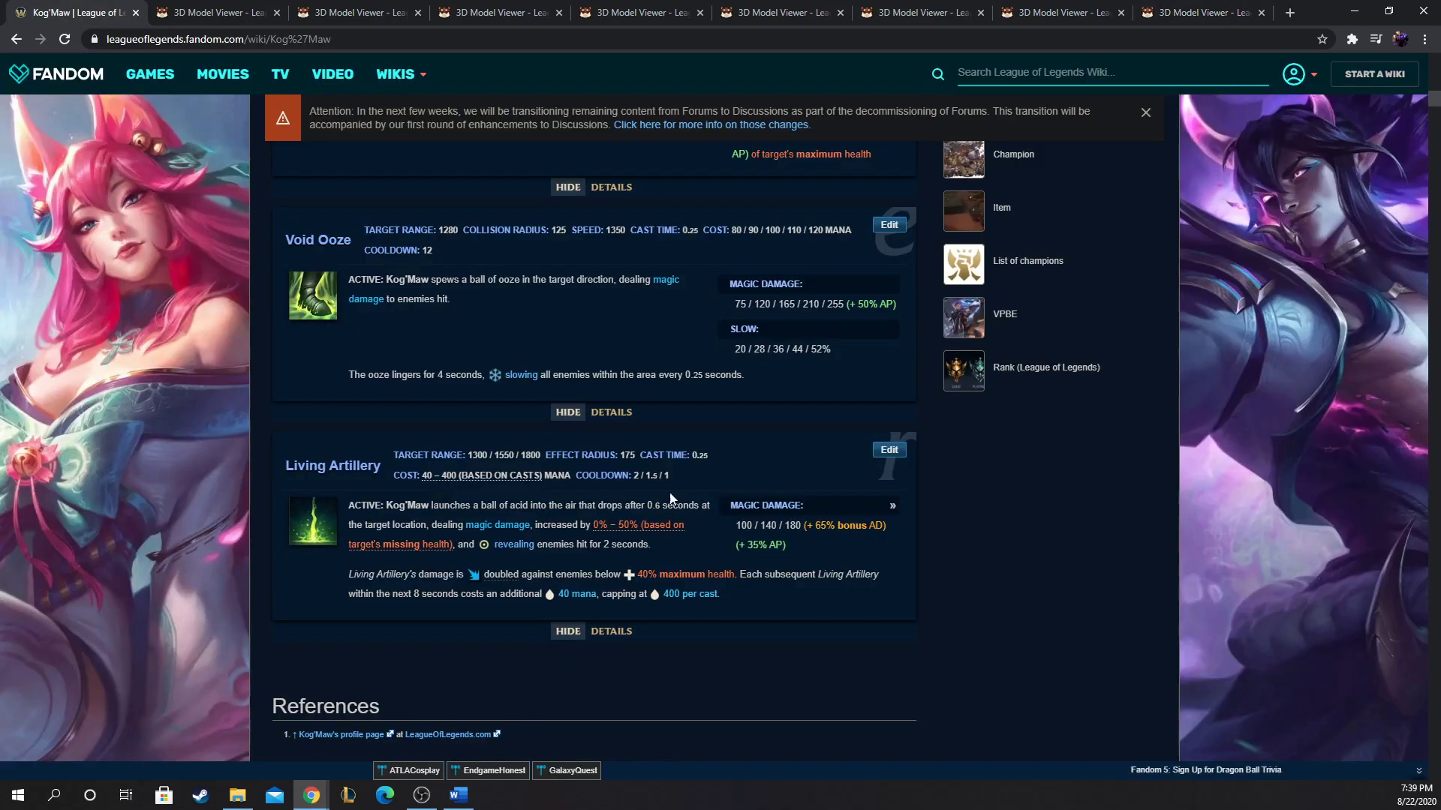
mouse_move(691, 466)
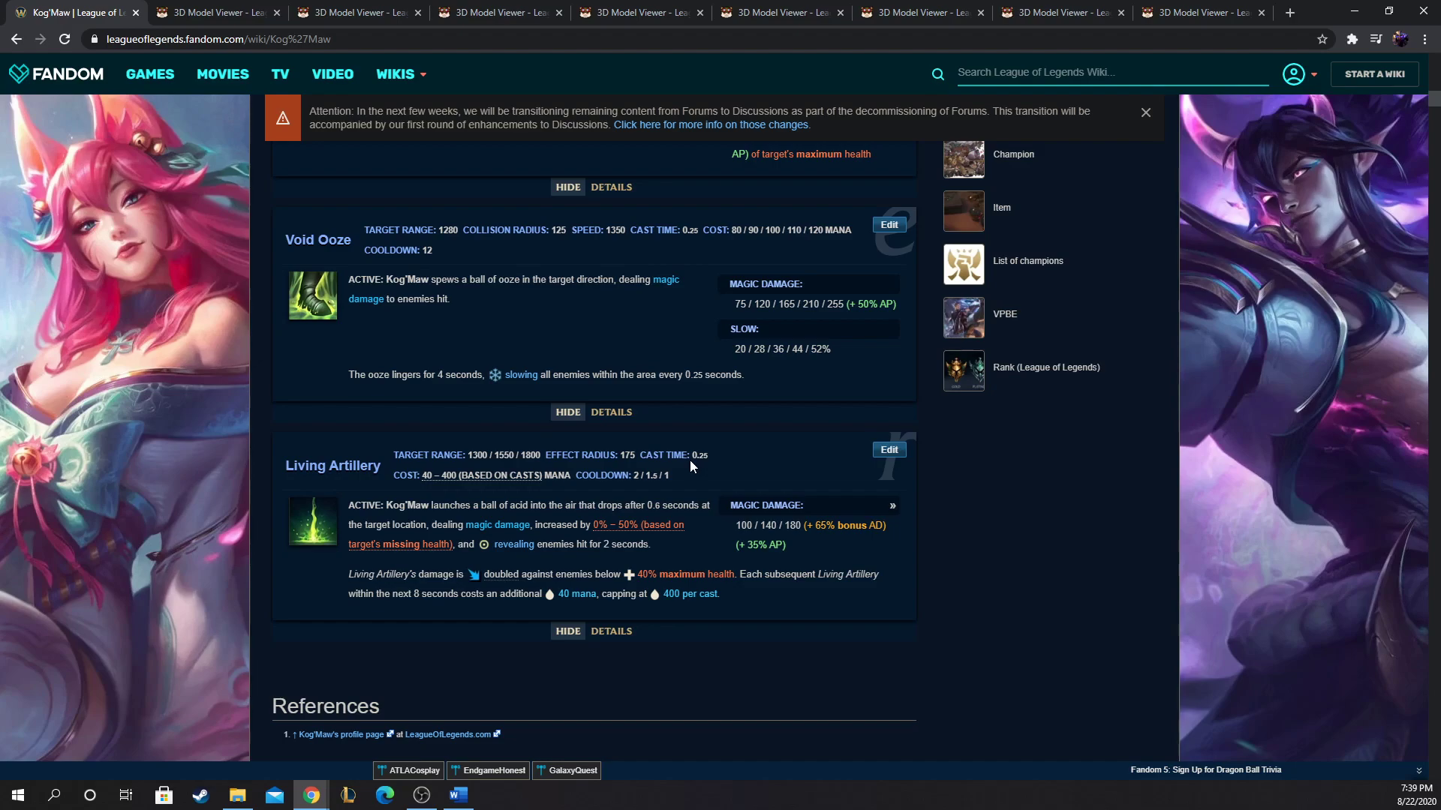
left_click(1200, 12)
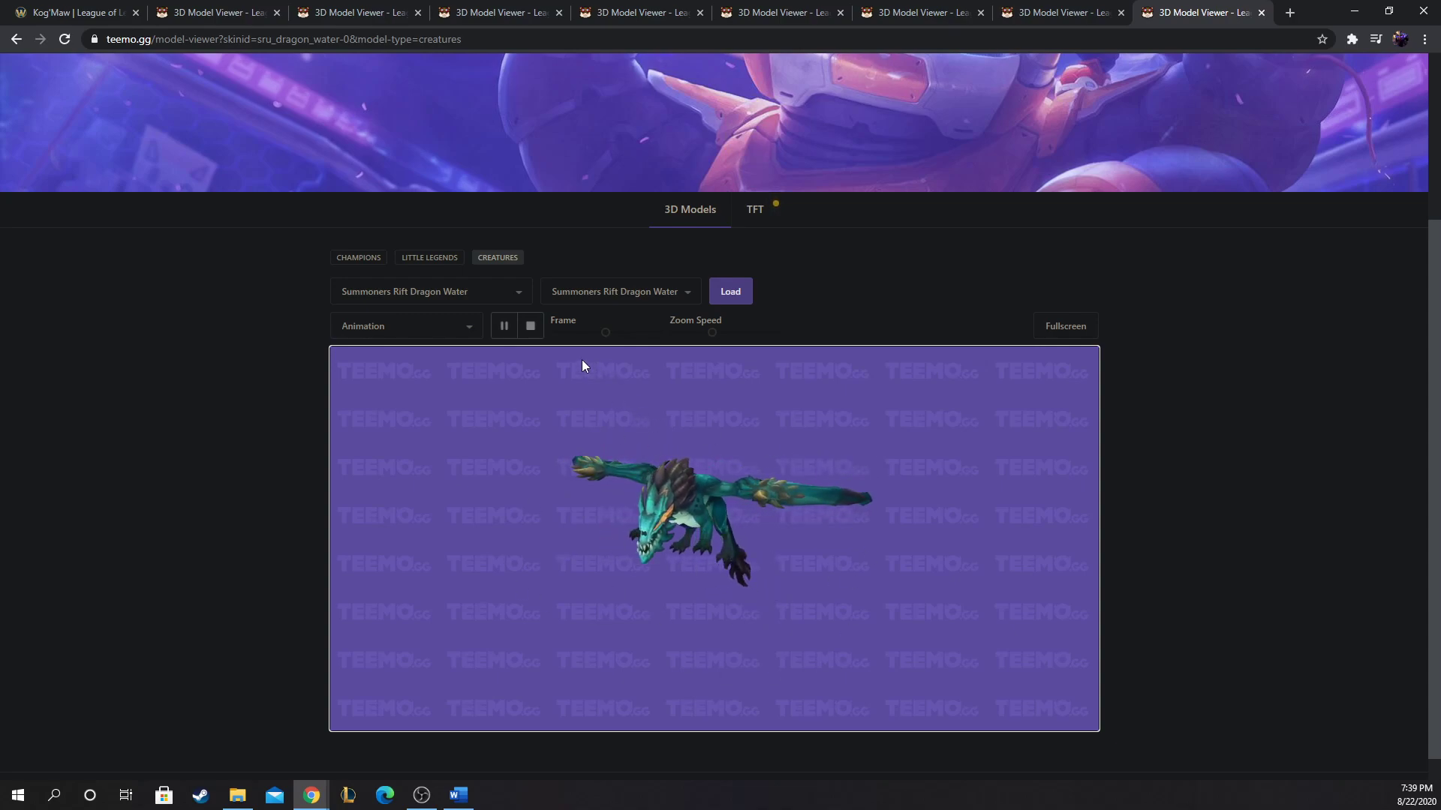
mouse_move(518, 483)
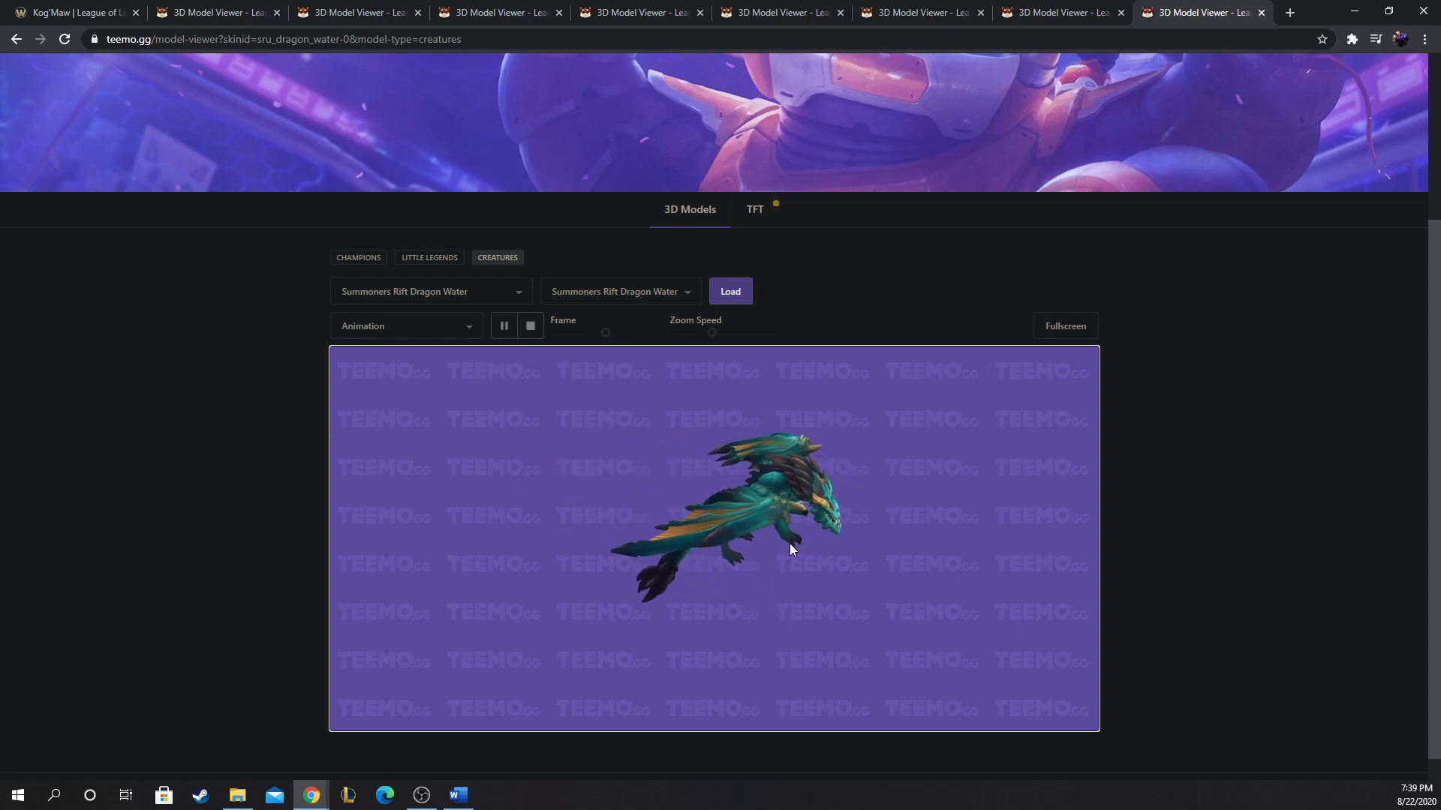
left_click(69, 12)
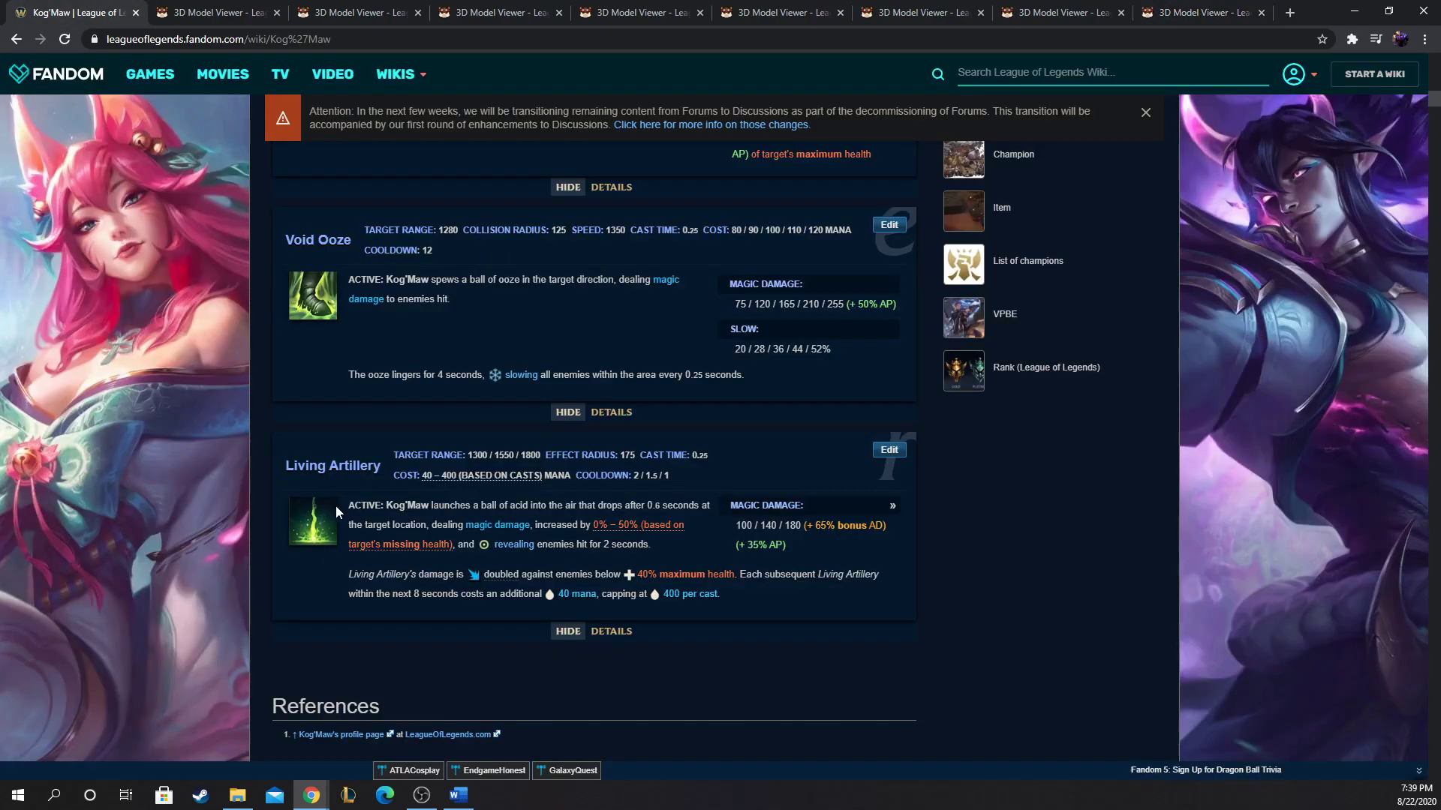
mouse_move(346, 494)
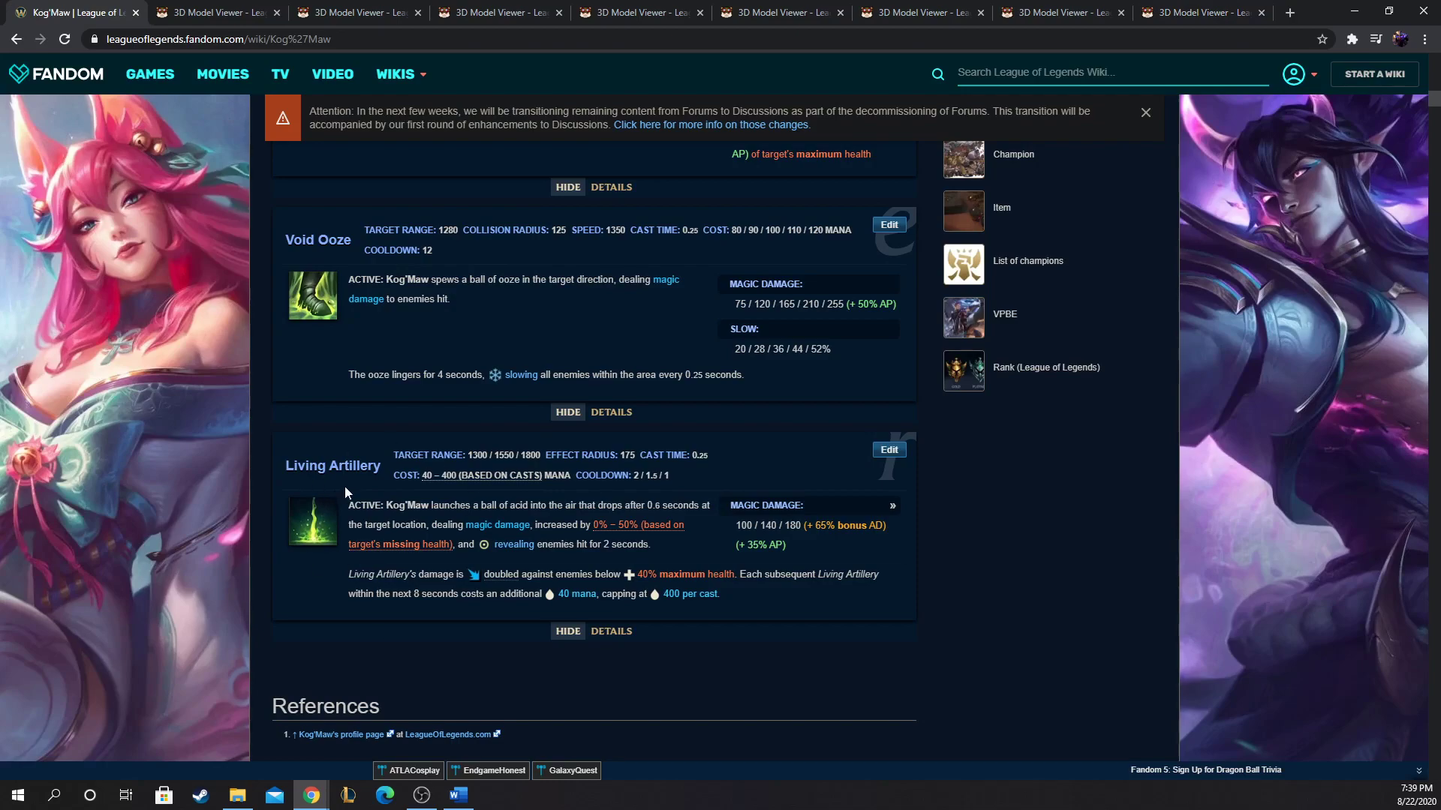
mouse_move(307, 588)
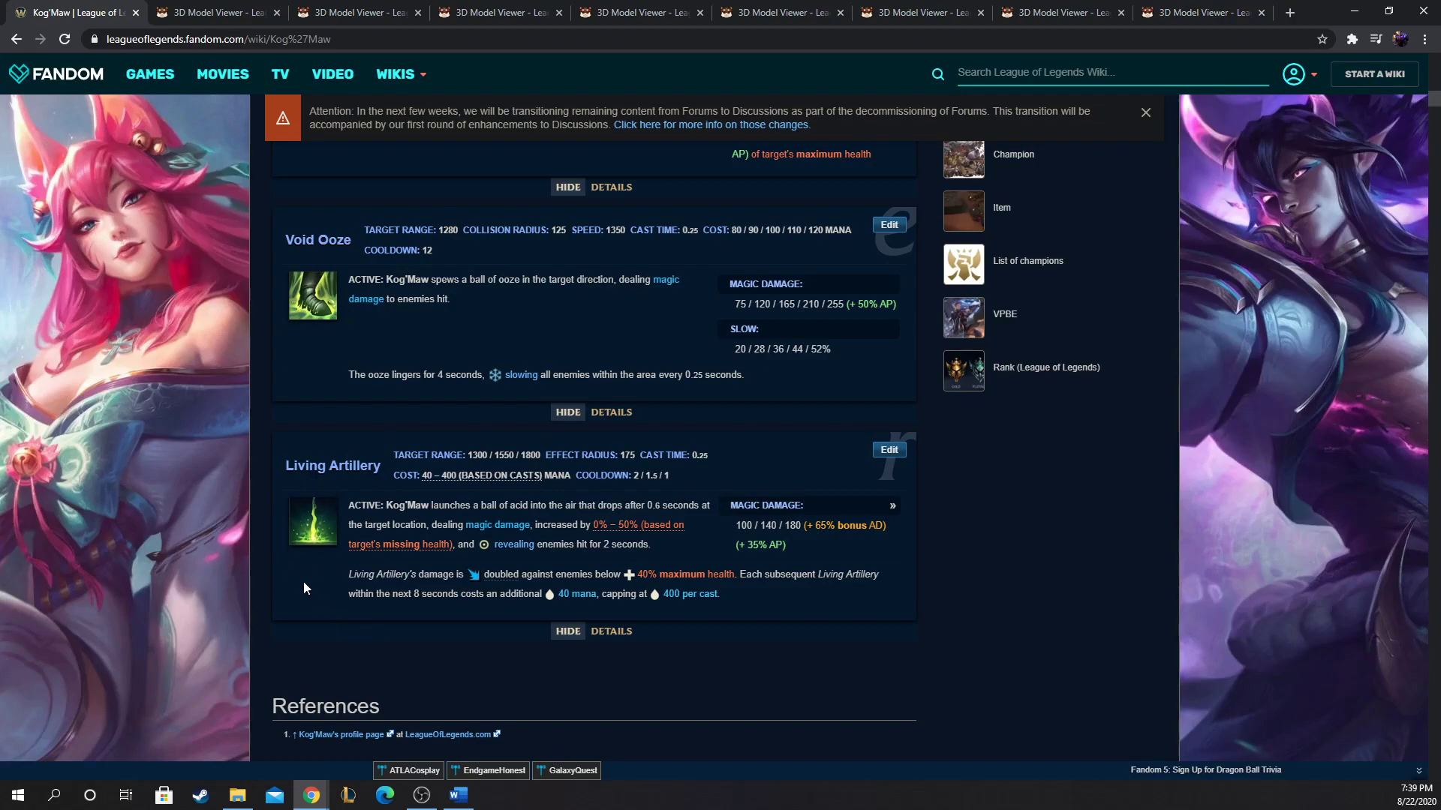
mouse_move(20, 679)
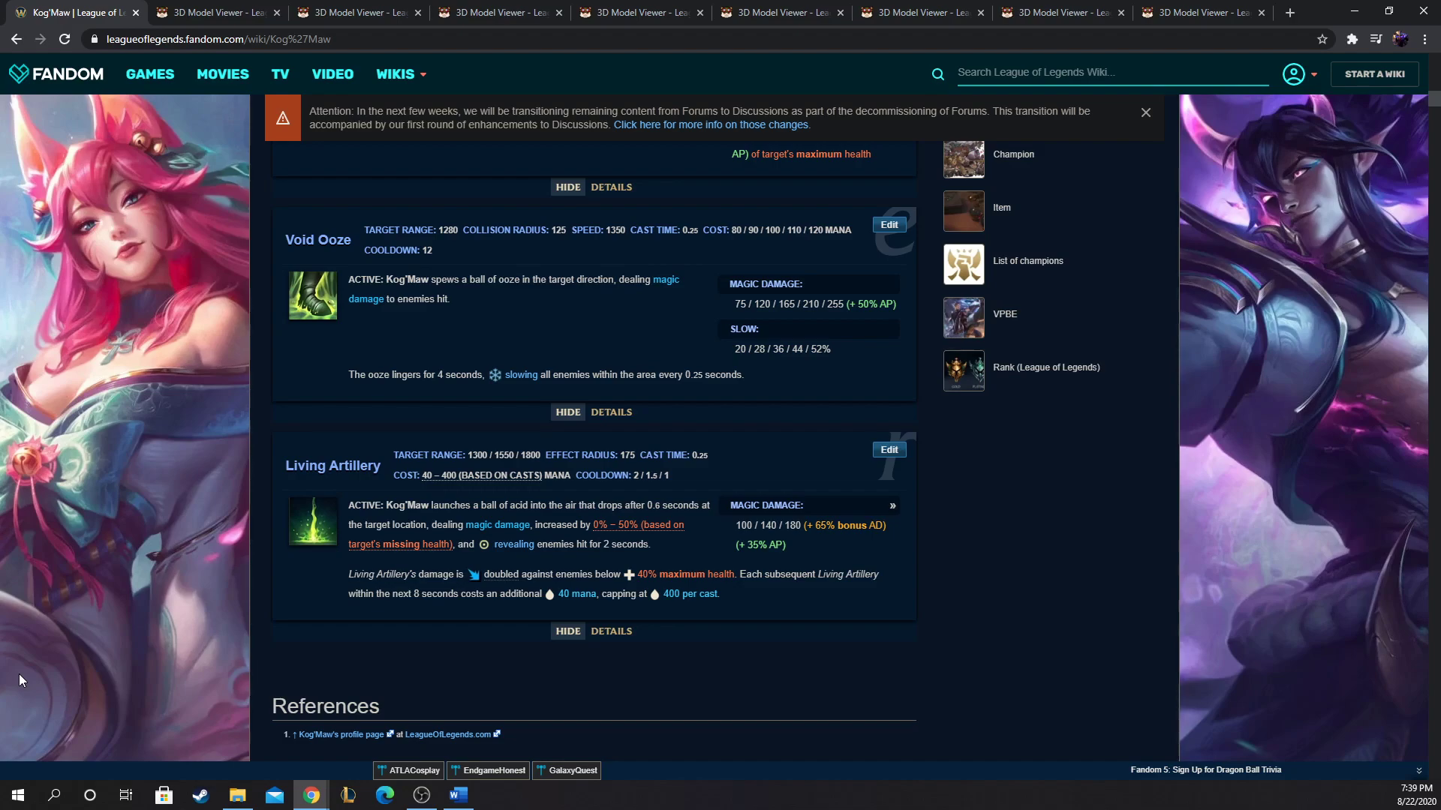
mouse_move(326, 513)
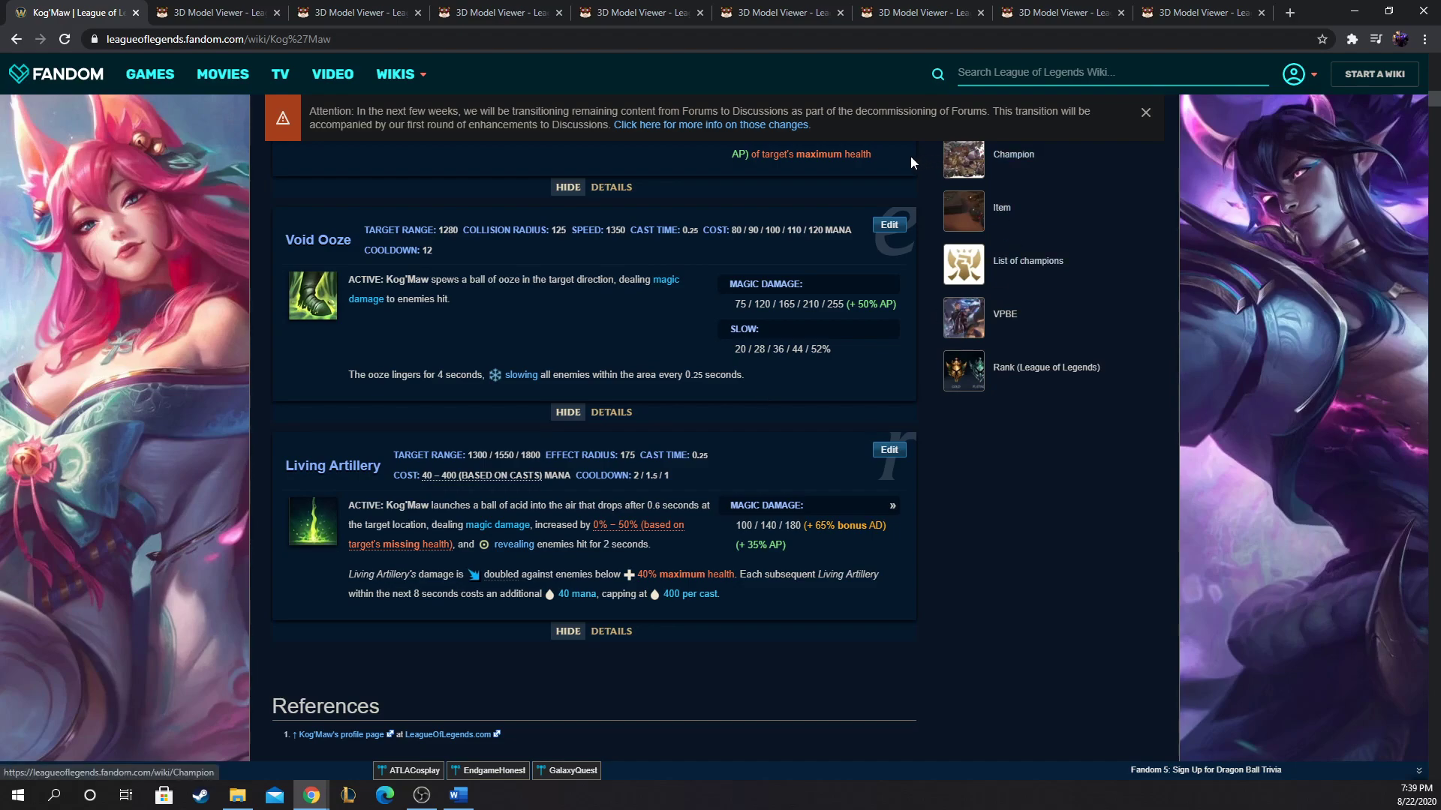
mouse_move(724, 551)
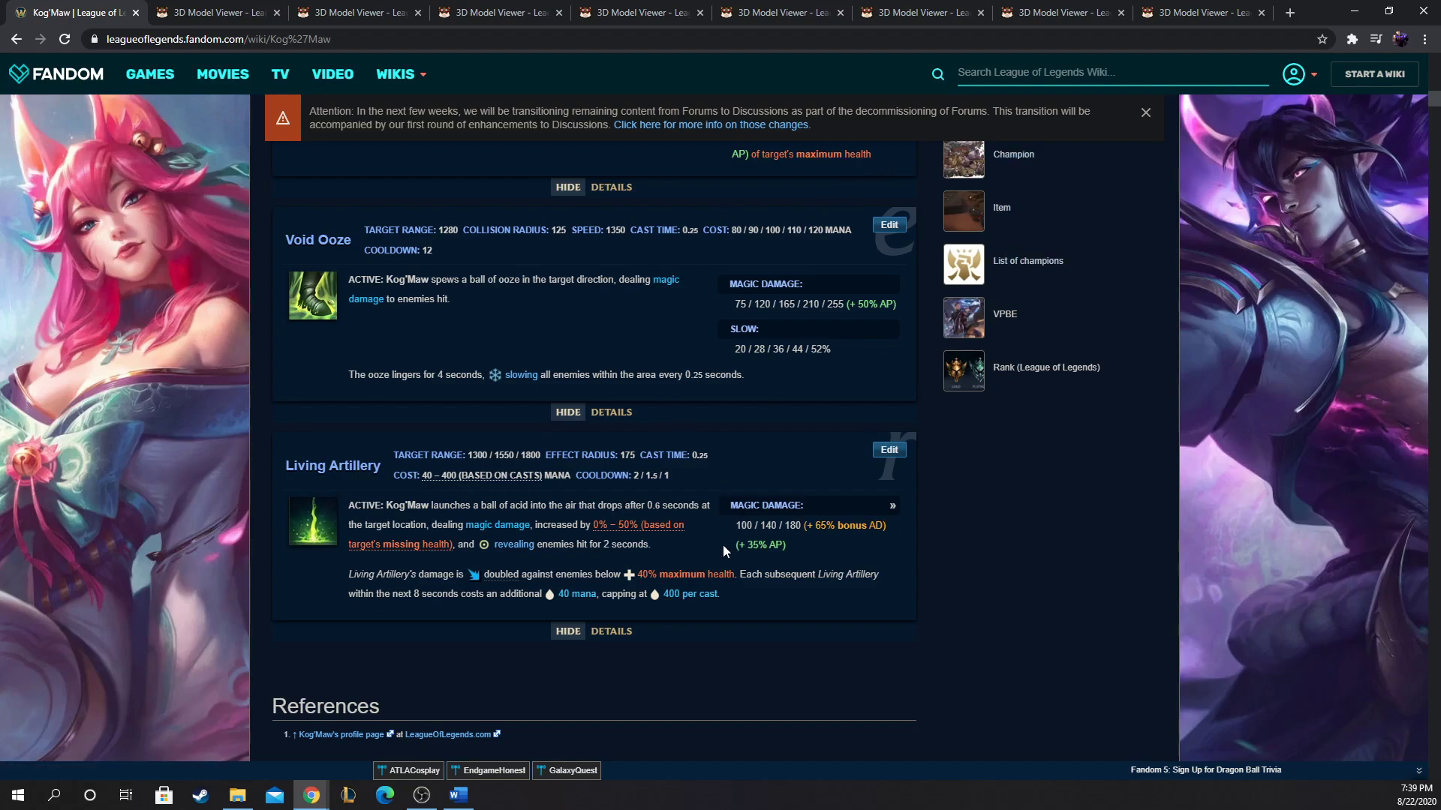
mouse_move(681, 555)
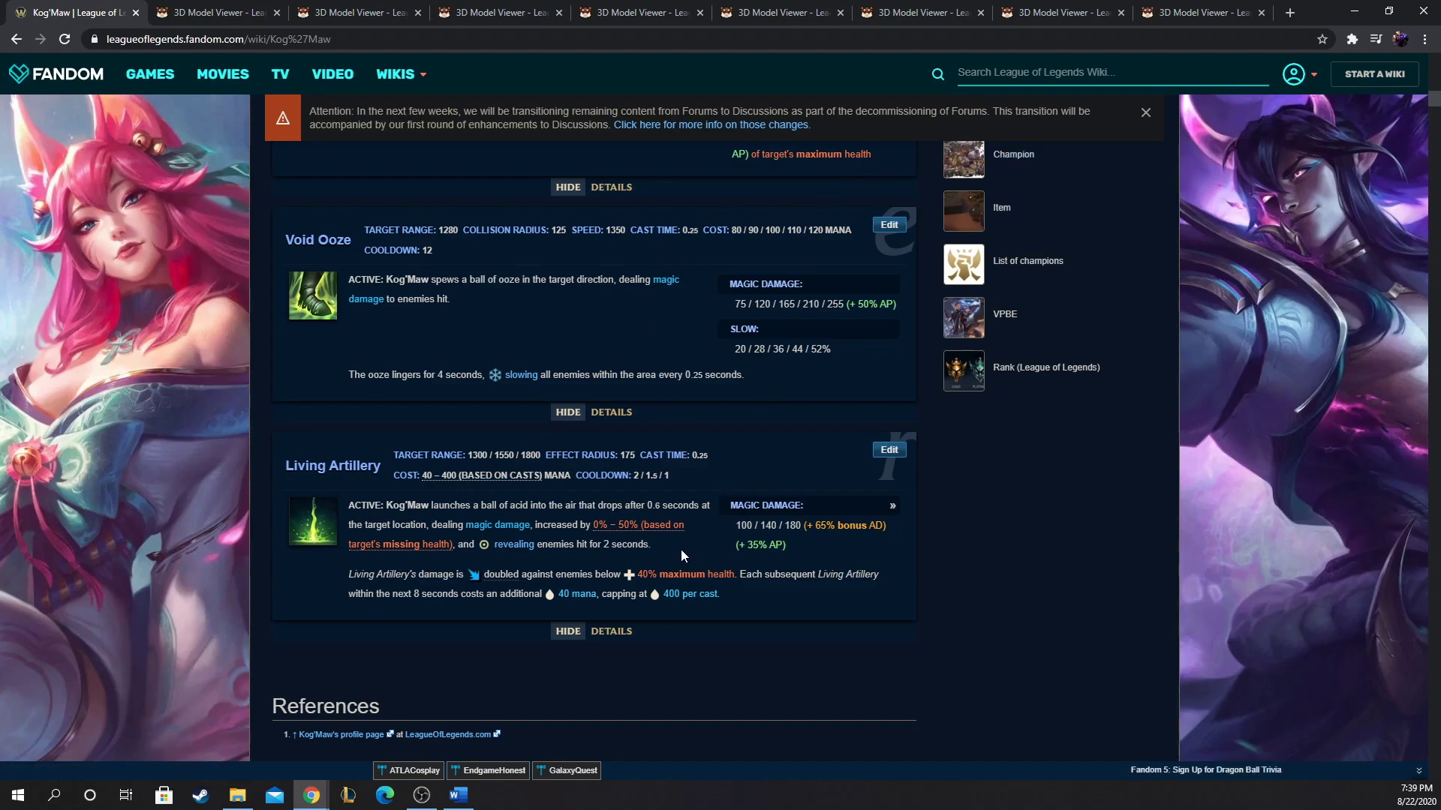
mouse_move(1219, 6)
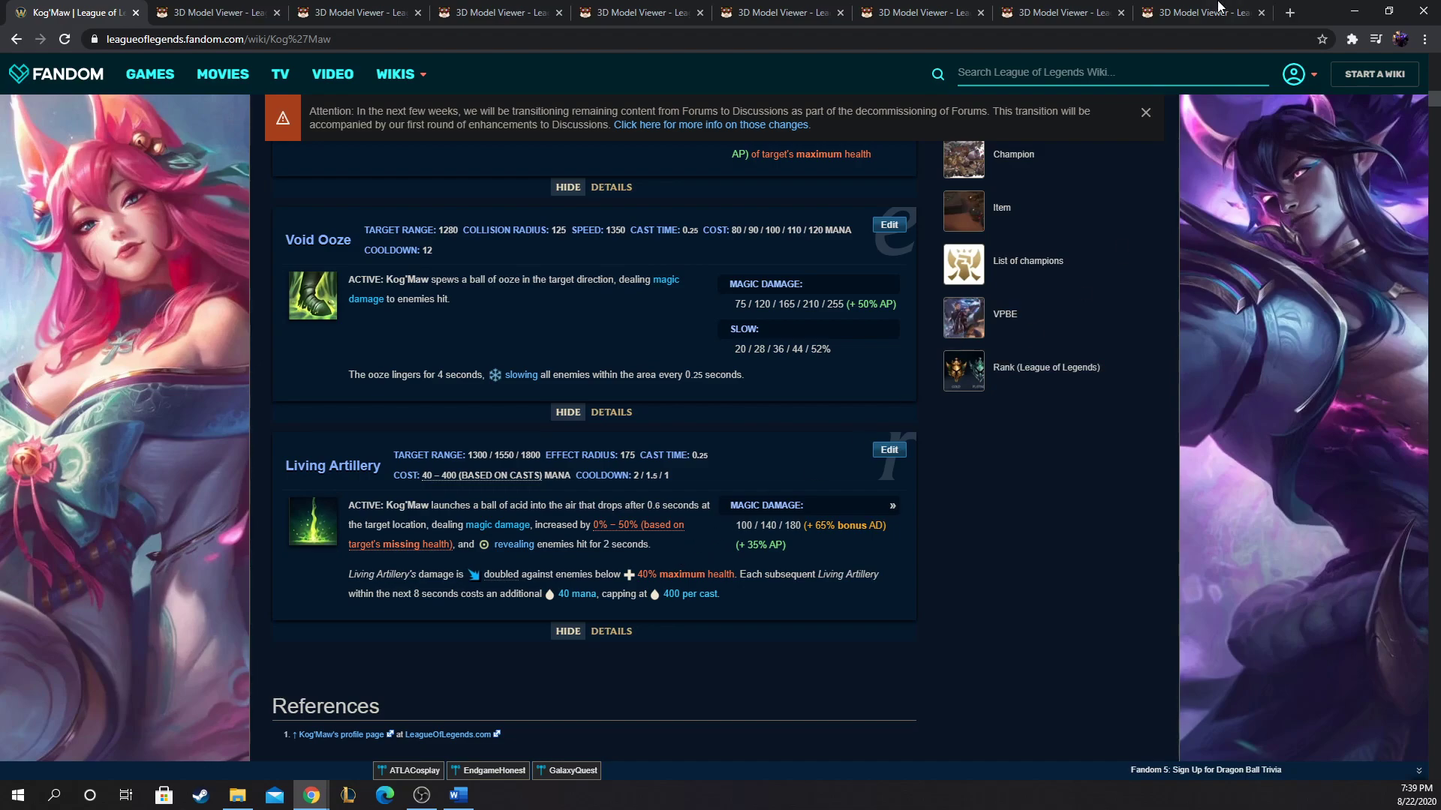
left_click(1201, 12)
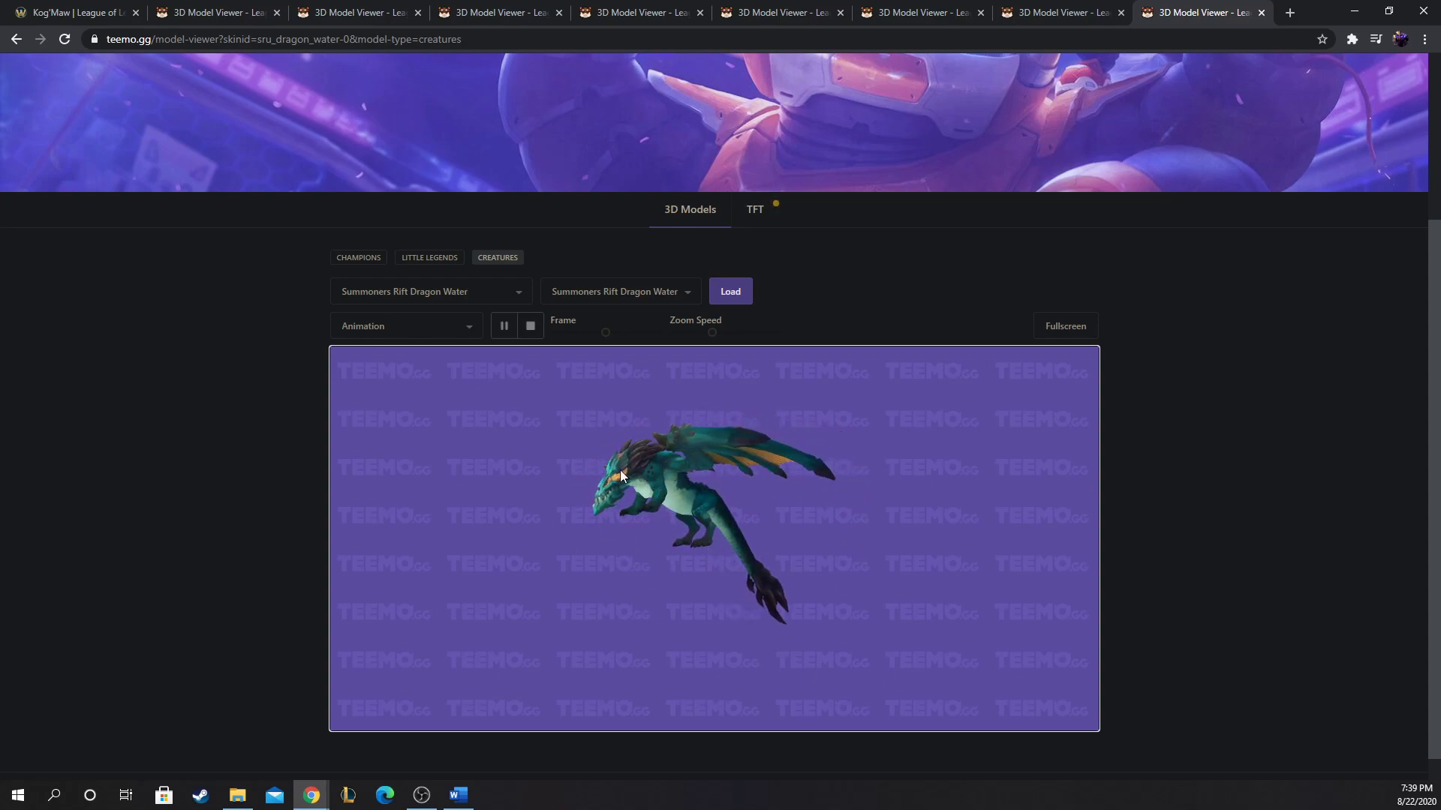
mouse_move(546, 489)
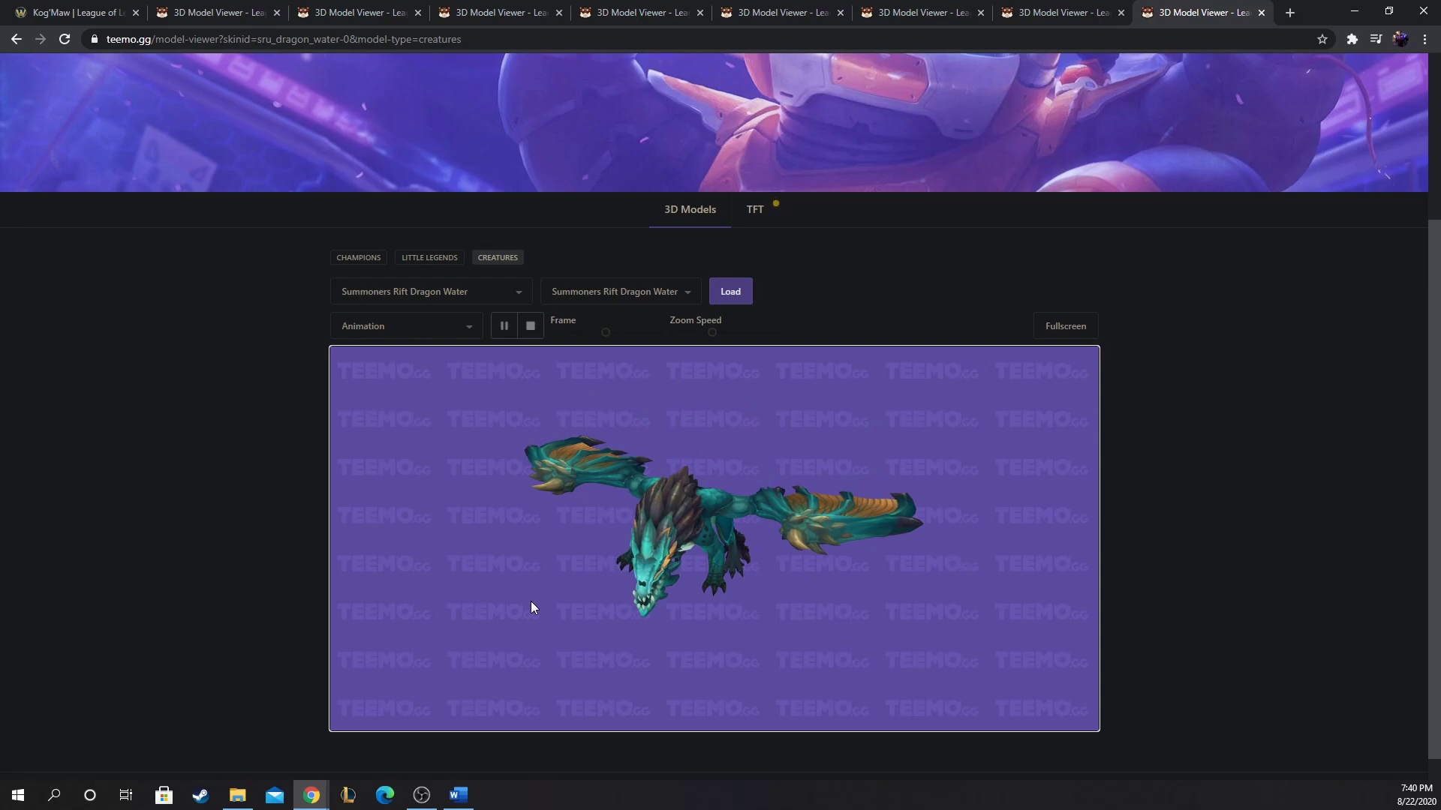
left_click(69, 12)
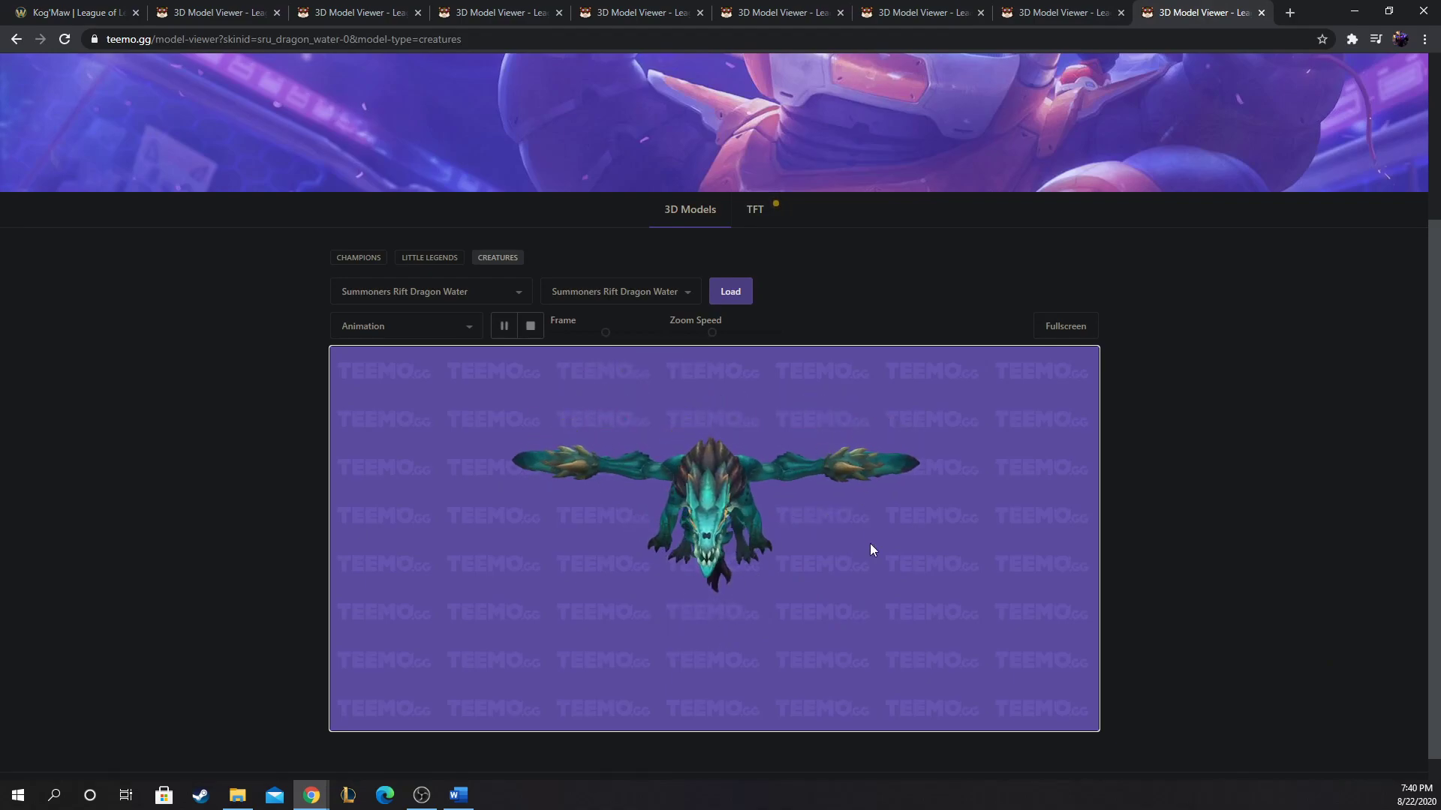
mouse_move(234, 220)
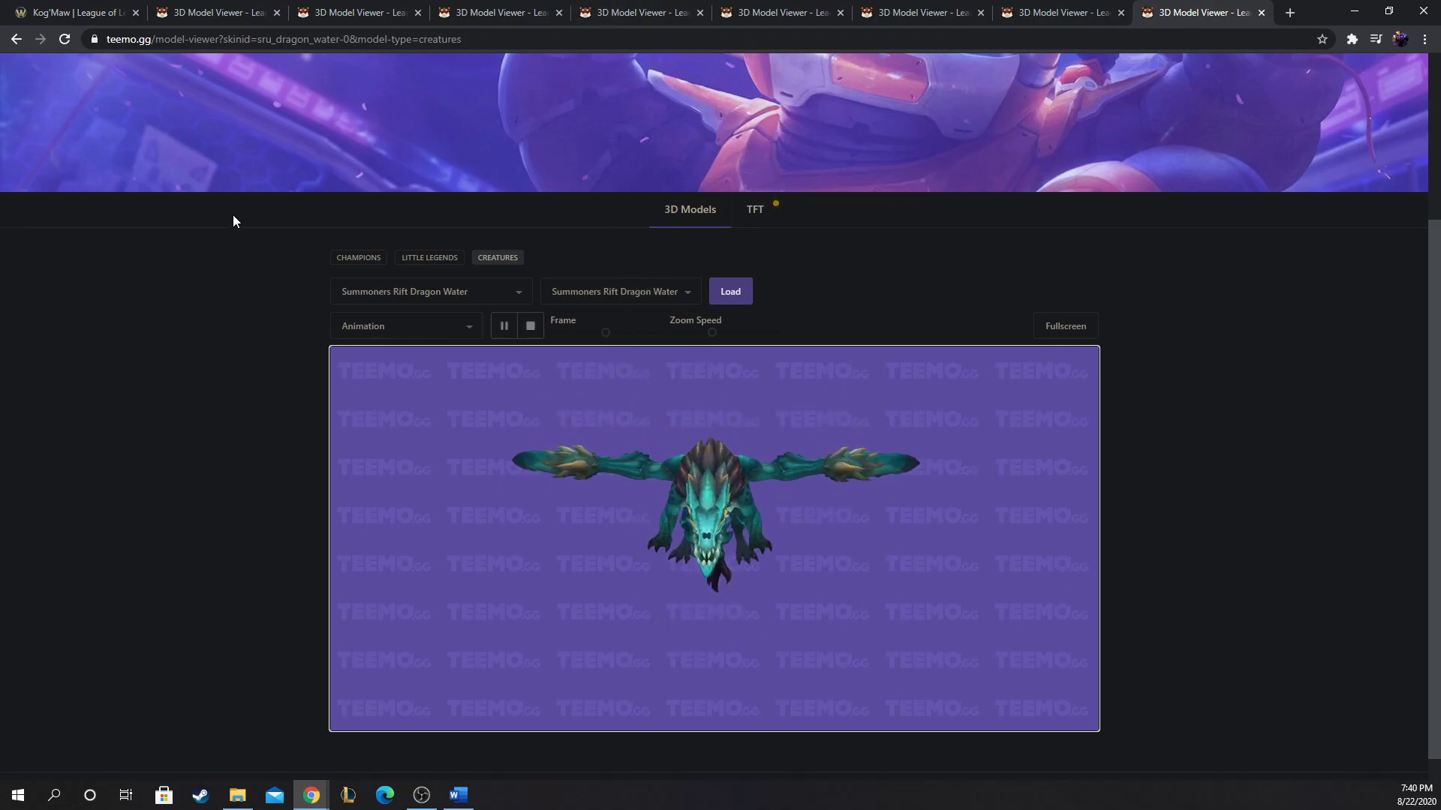
left_click(73, 12)
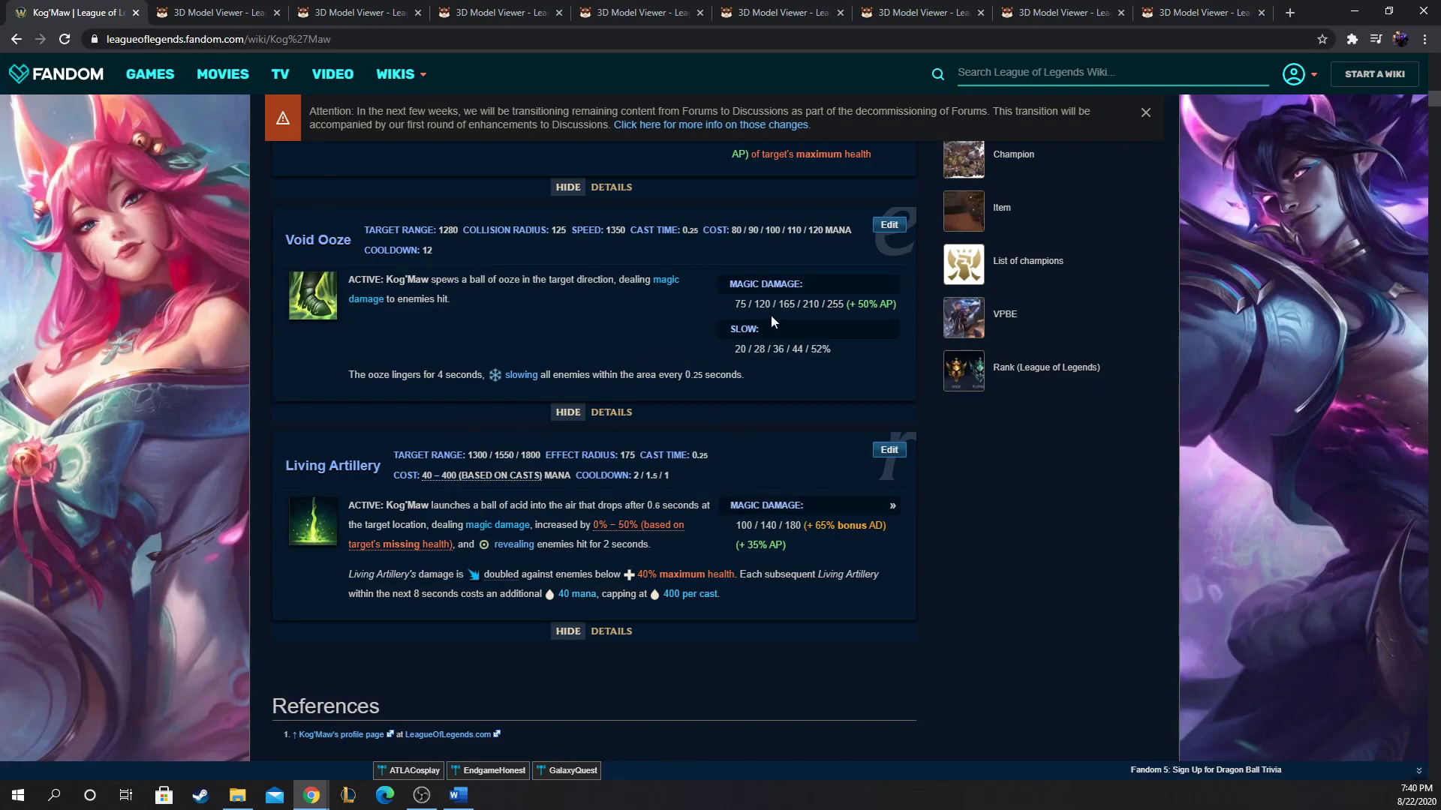
left_click(1202, 12)
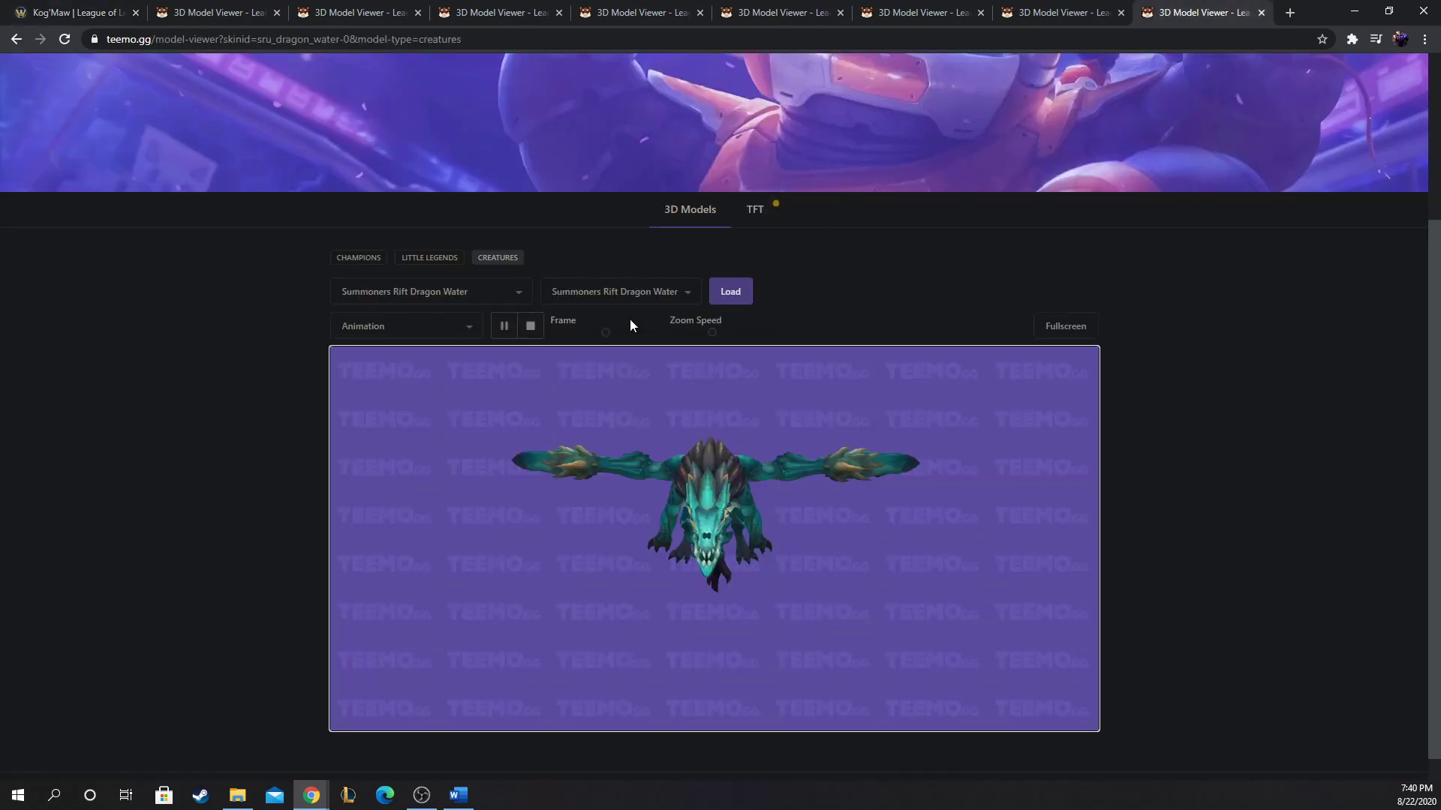
Step: Load the Summoners Rift Dragon Earth model from the creature list
left_click(430, 291)
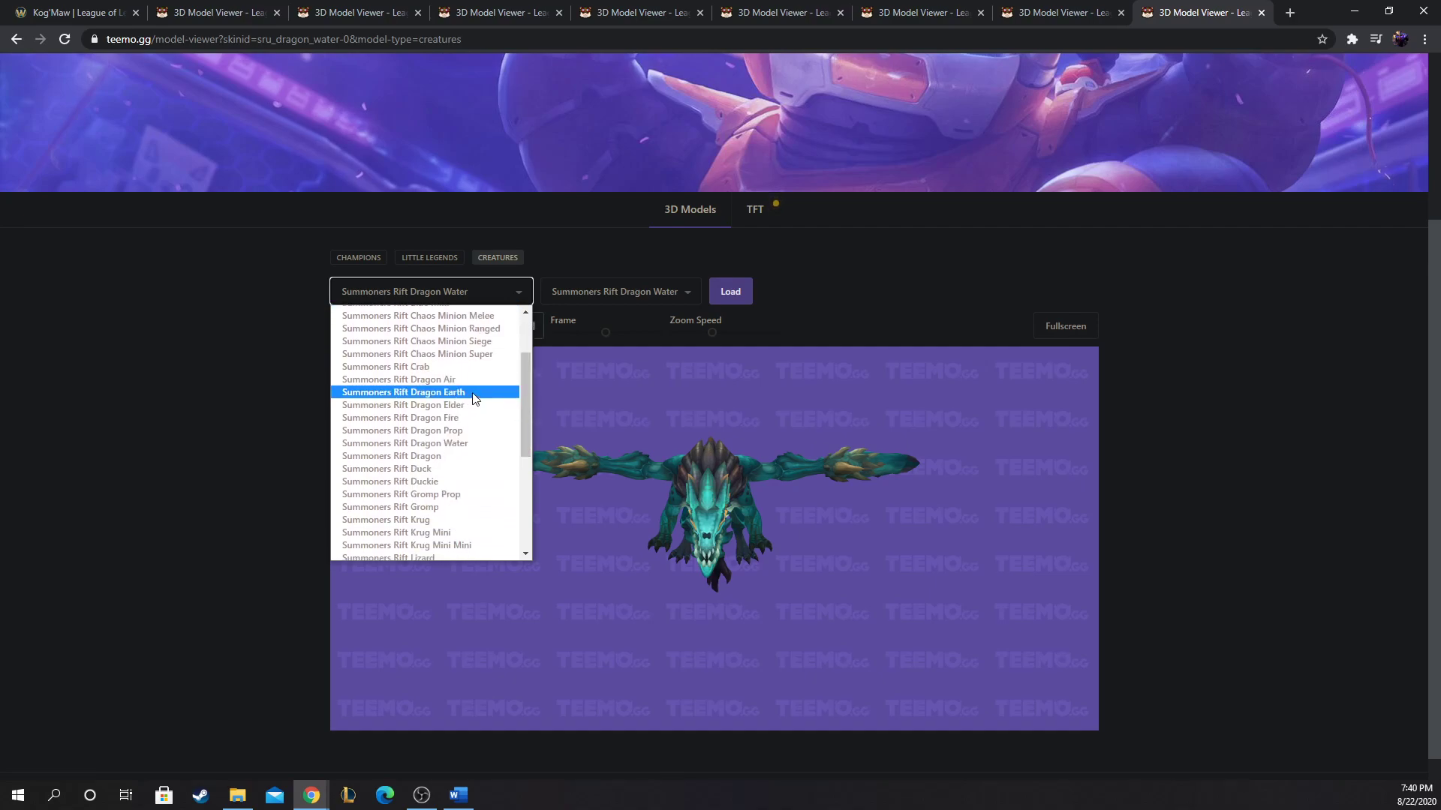
left_click(402, 392)
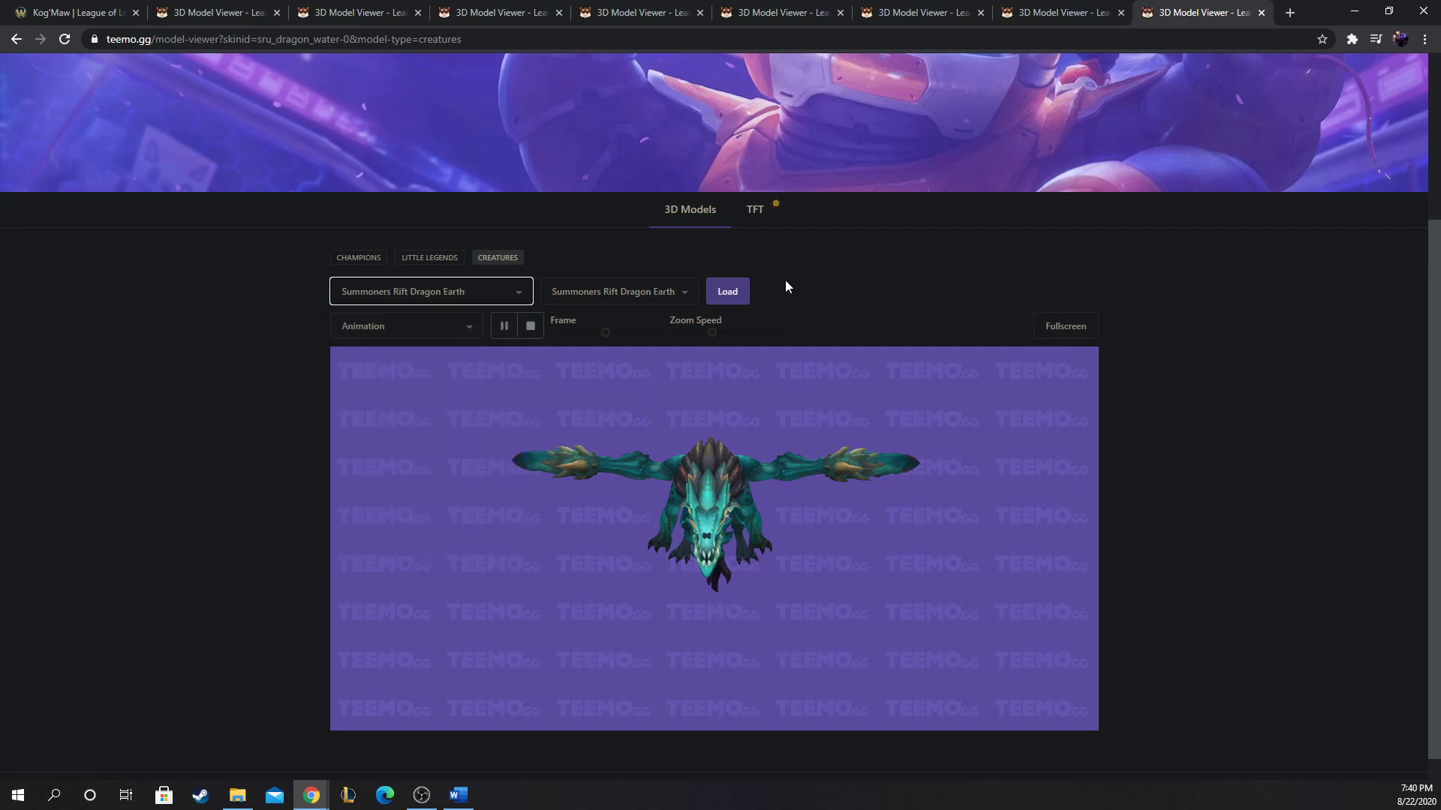
left_click(726, 291)
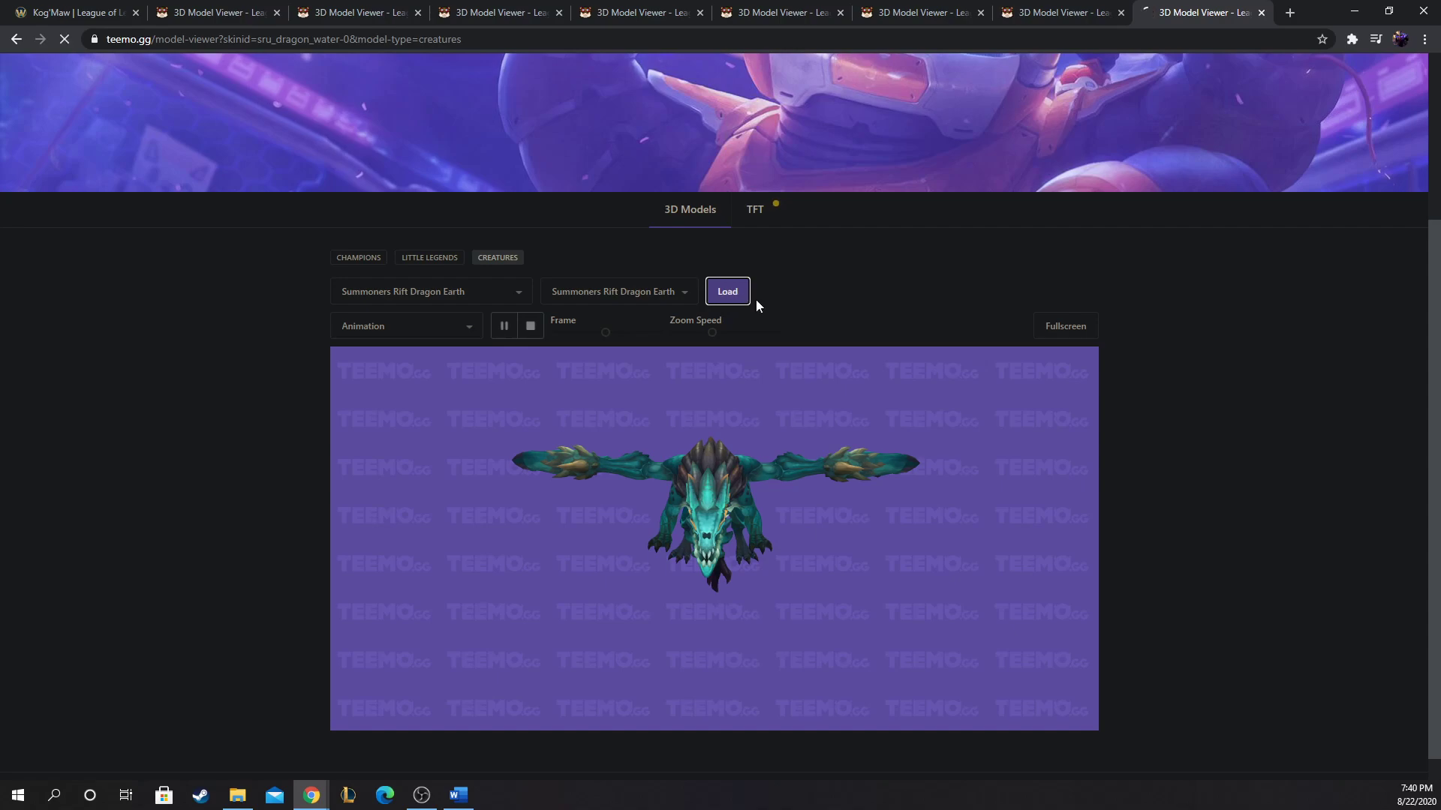
left_click(726, 291)
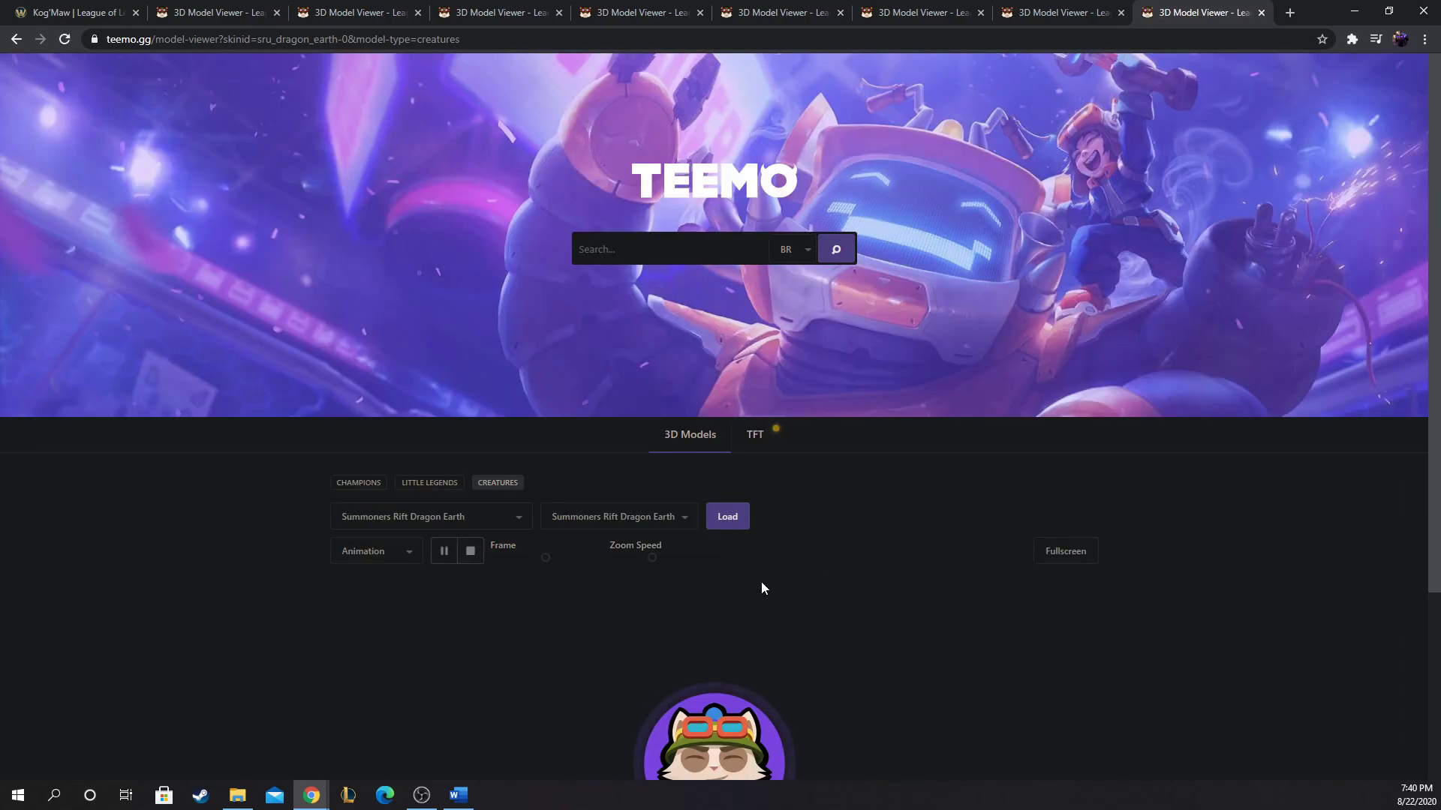
scroll("down", 3)
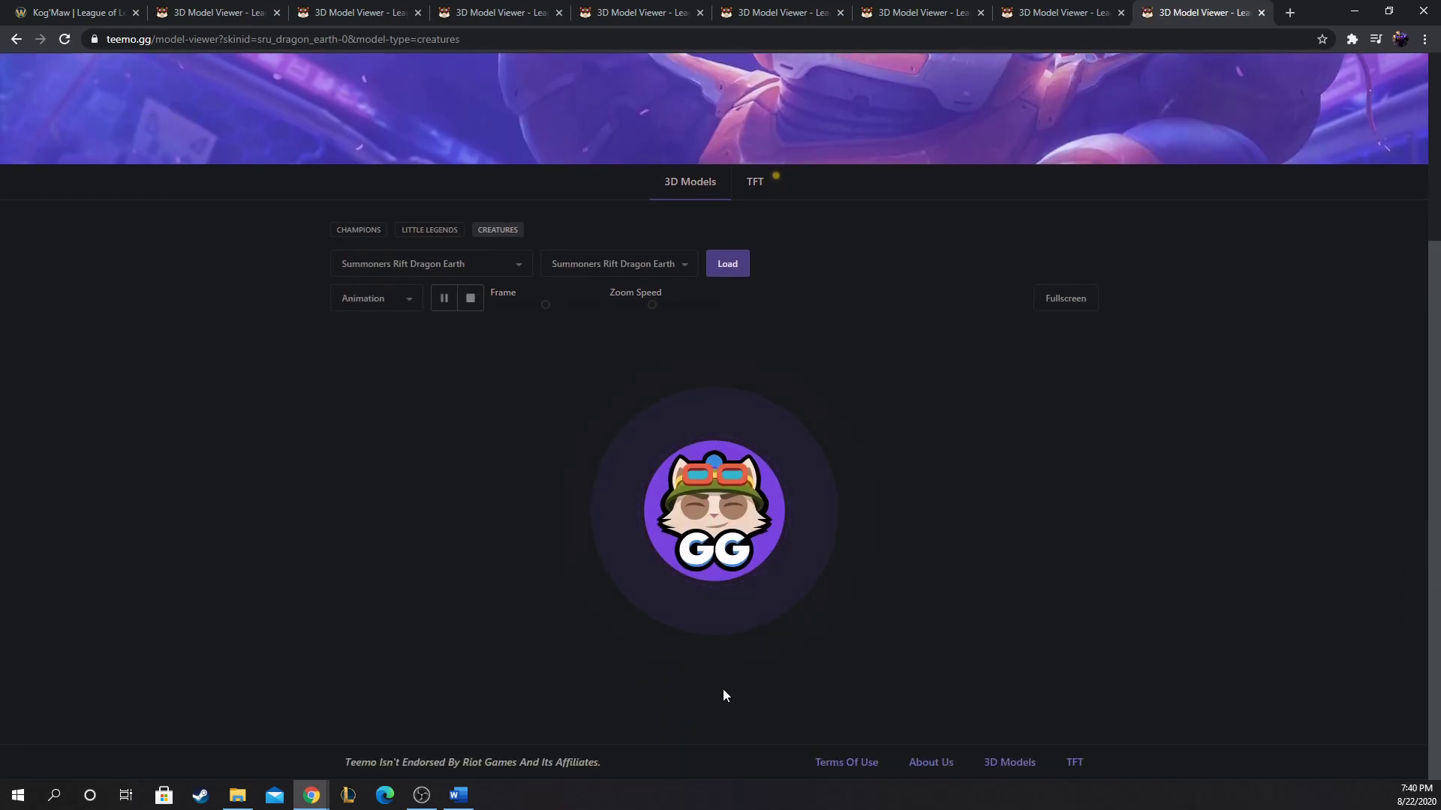
left_click(726, 264)
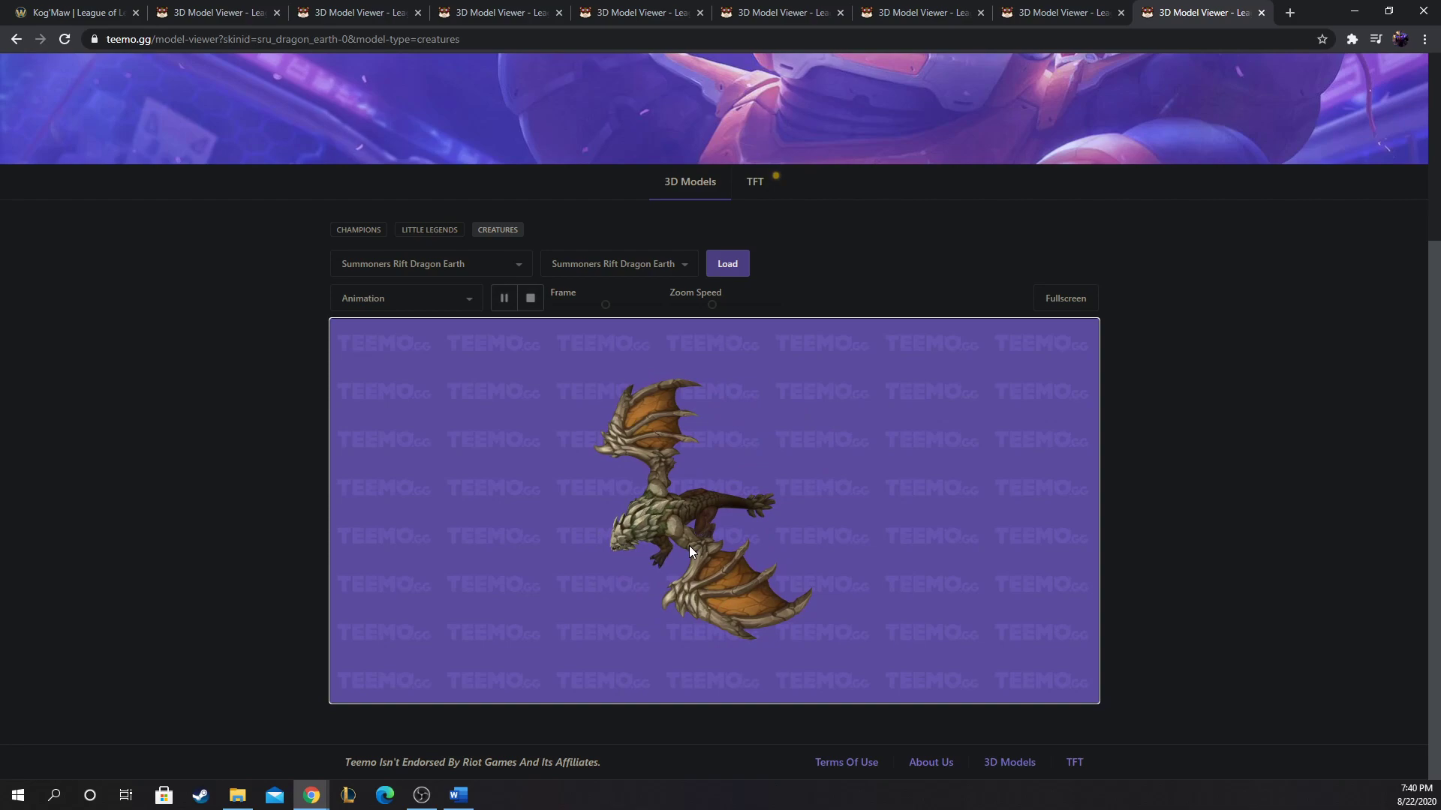
mouse_move(627, 517)
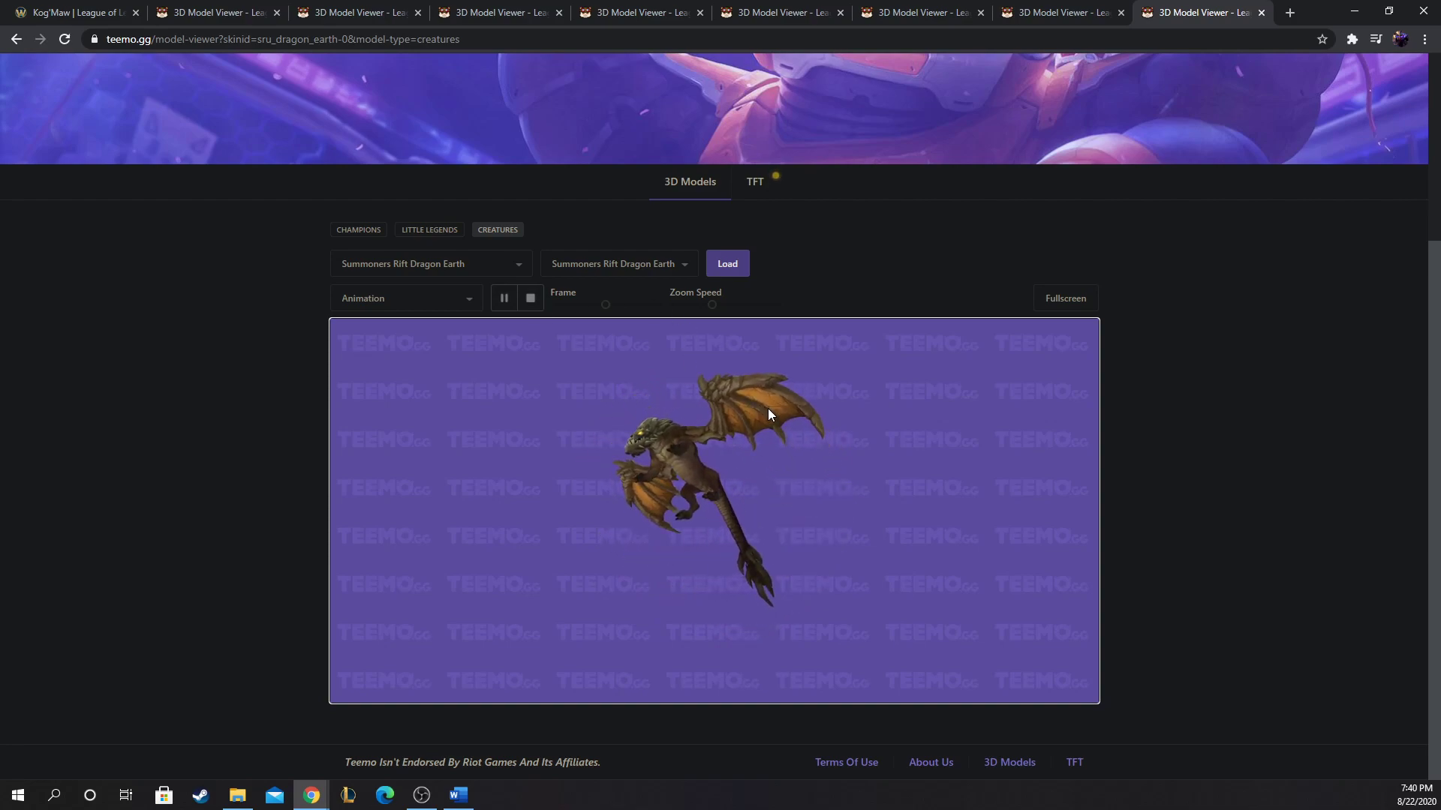
mouse_move(747, 236)
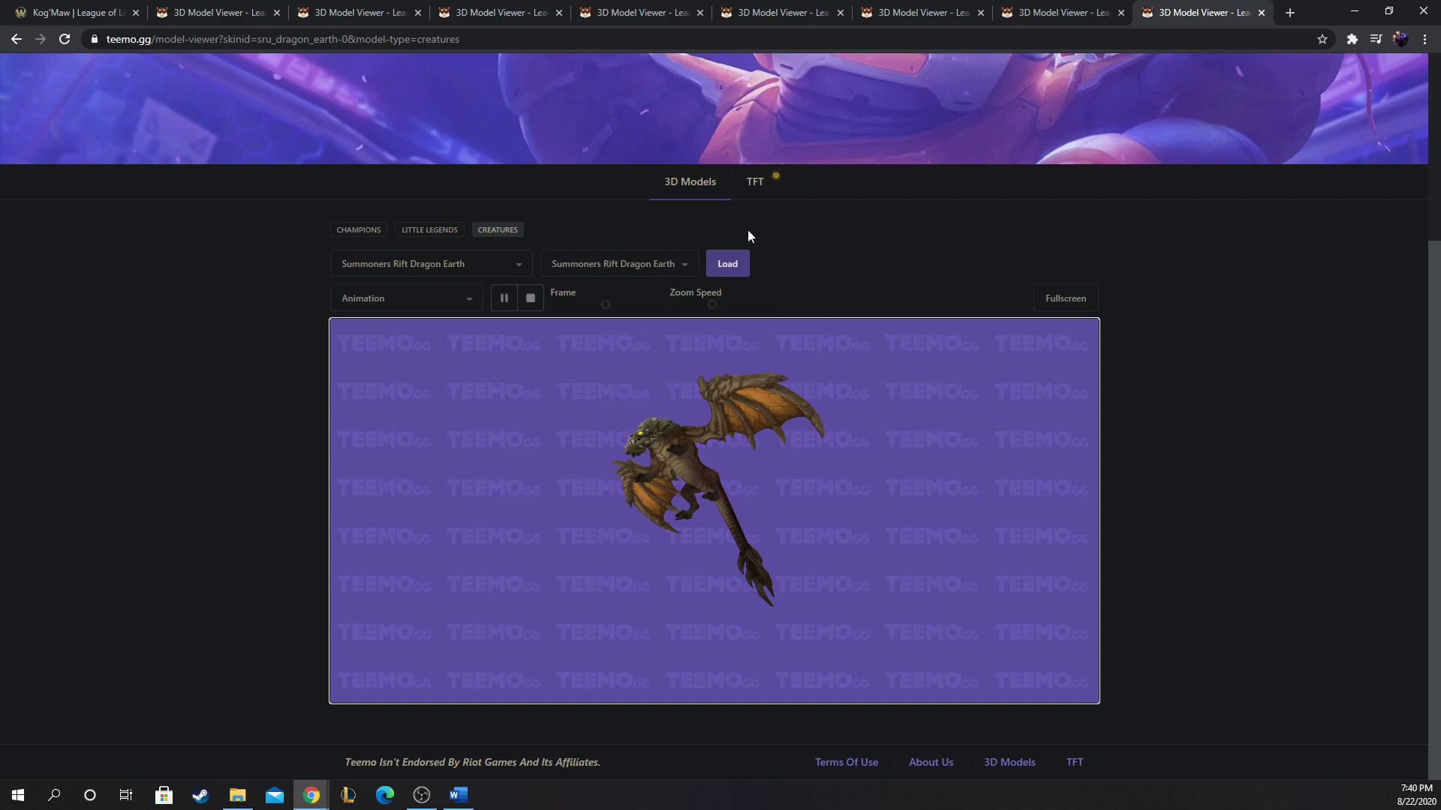
mouse_move(861, 212)
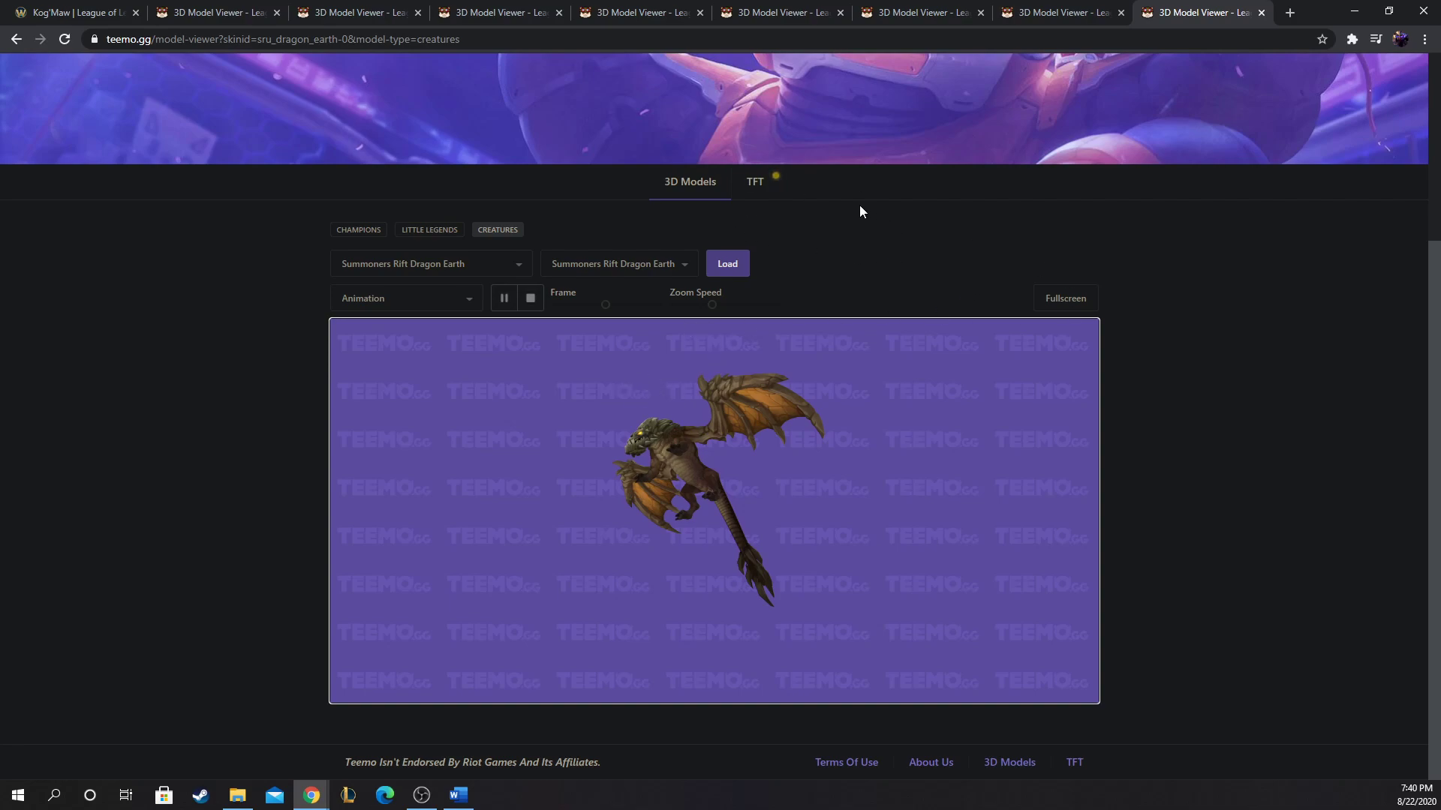
mouse_move(848, 207)
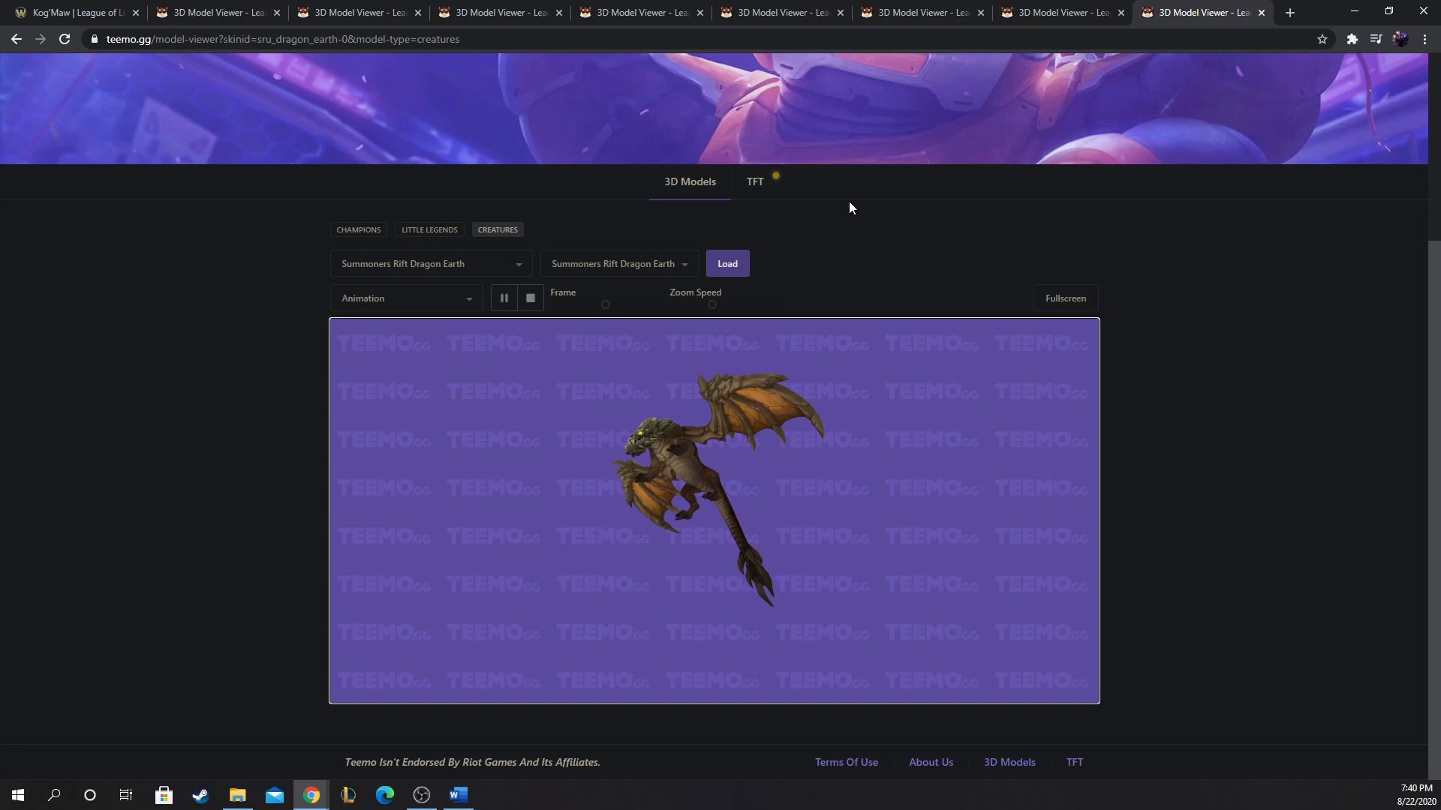
mouse_move(774, 494)
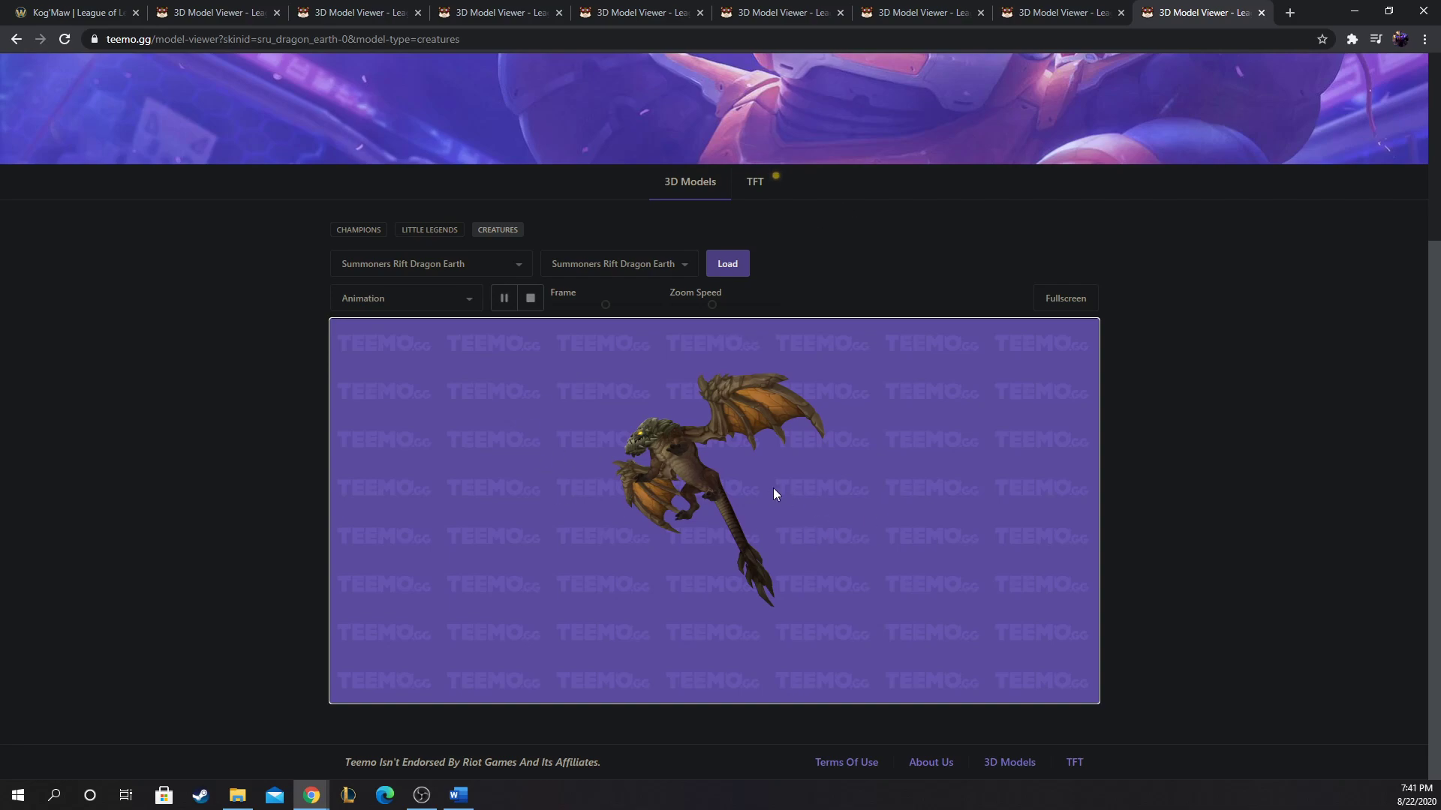
mouse_move(782, 453)
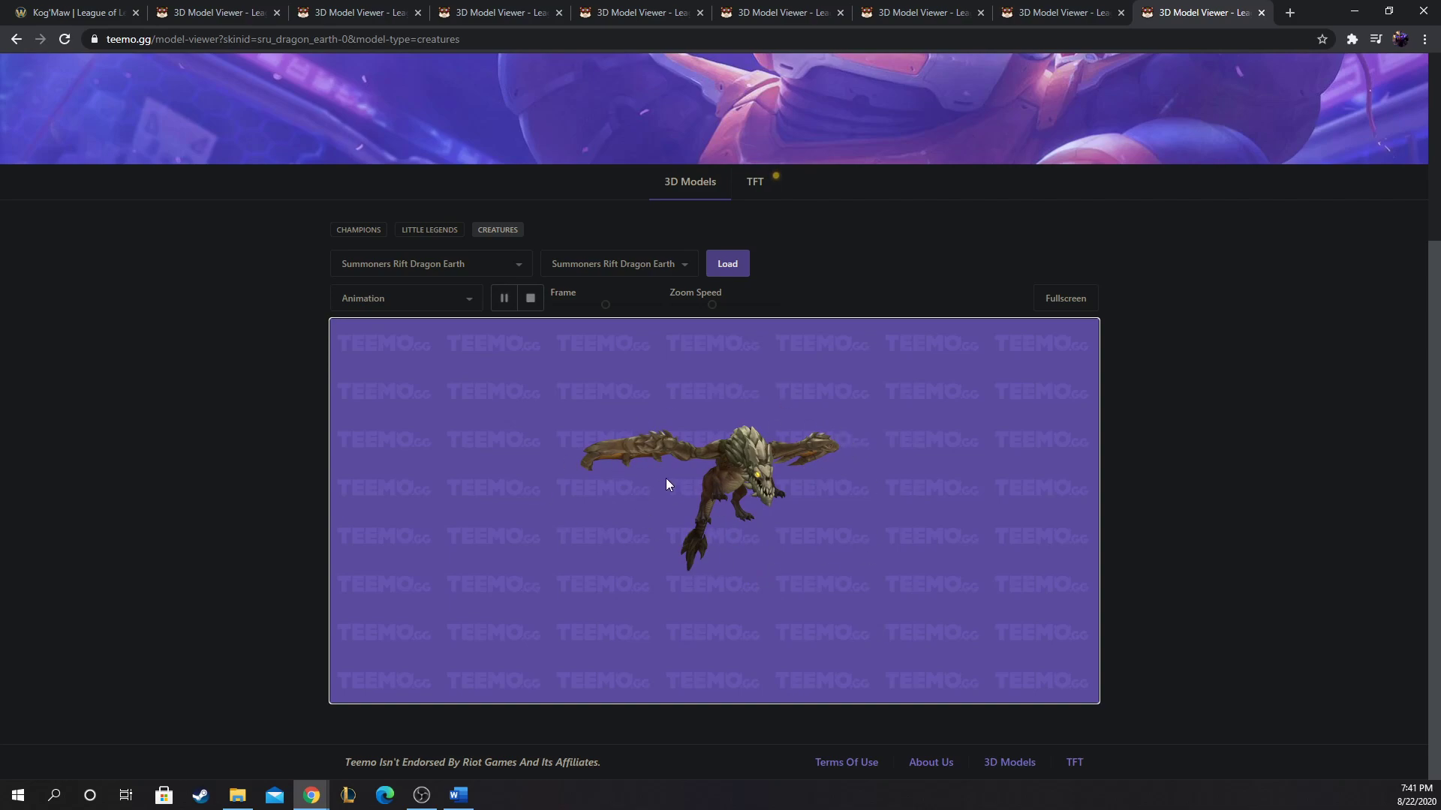
mouse_move(439, 55)
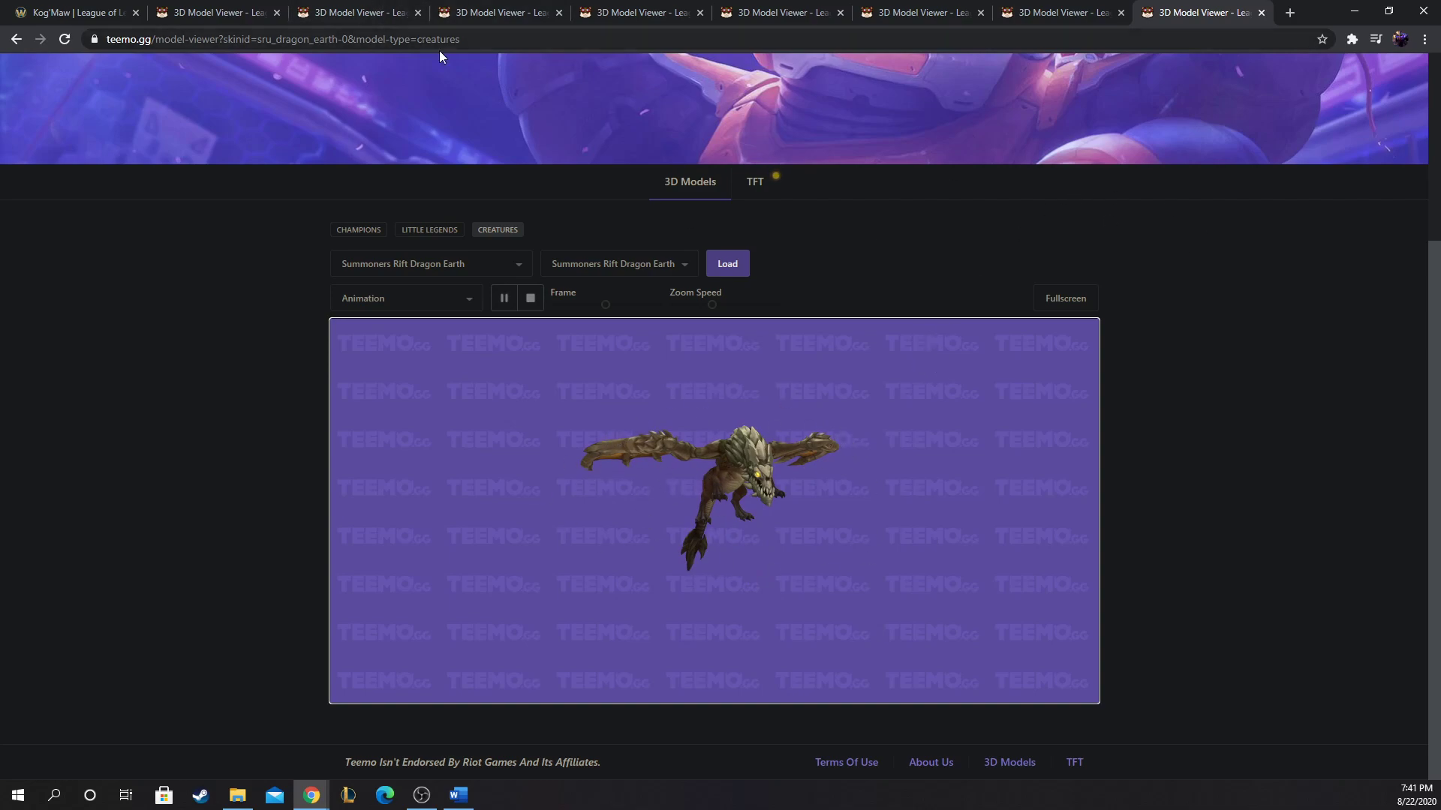
mouse_move(652, 251)
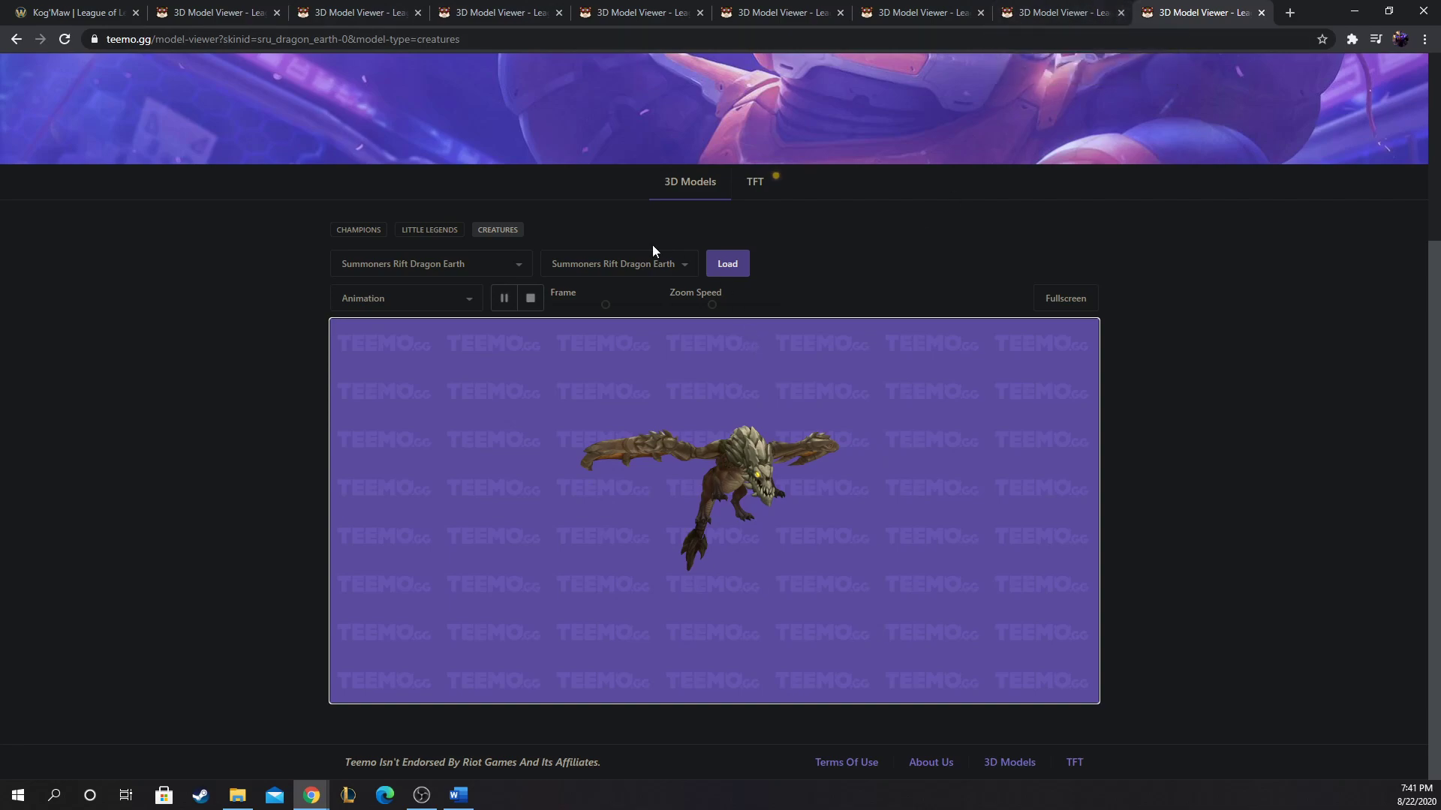
Step: Show the skin choices available for the Dragon Earth model
left_click(617, 265)
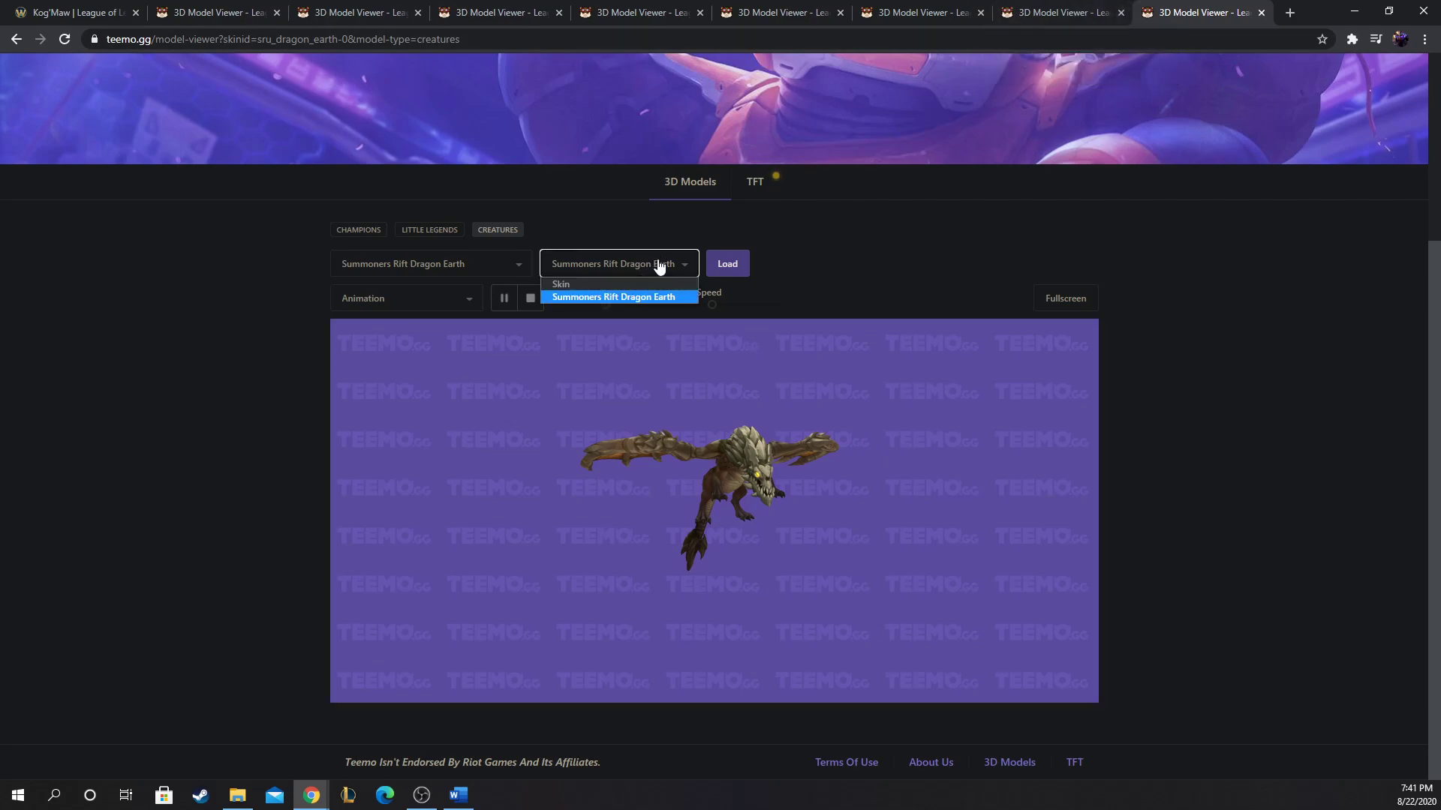
Step: Load the Summoners Rift Dragon Air model from the creature list
left_click(431, 264)
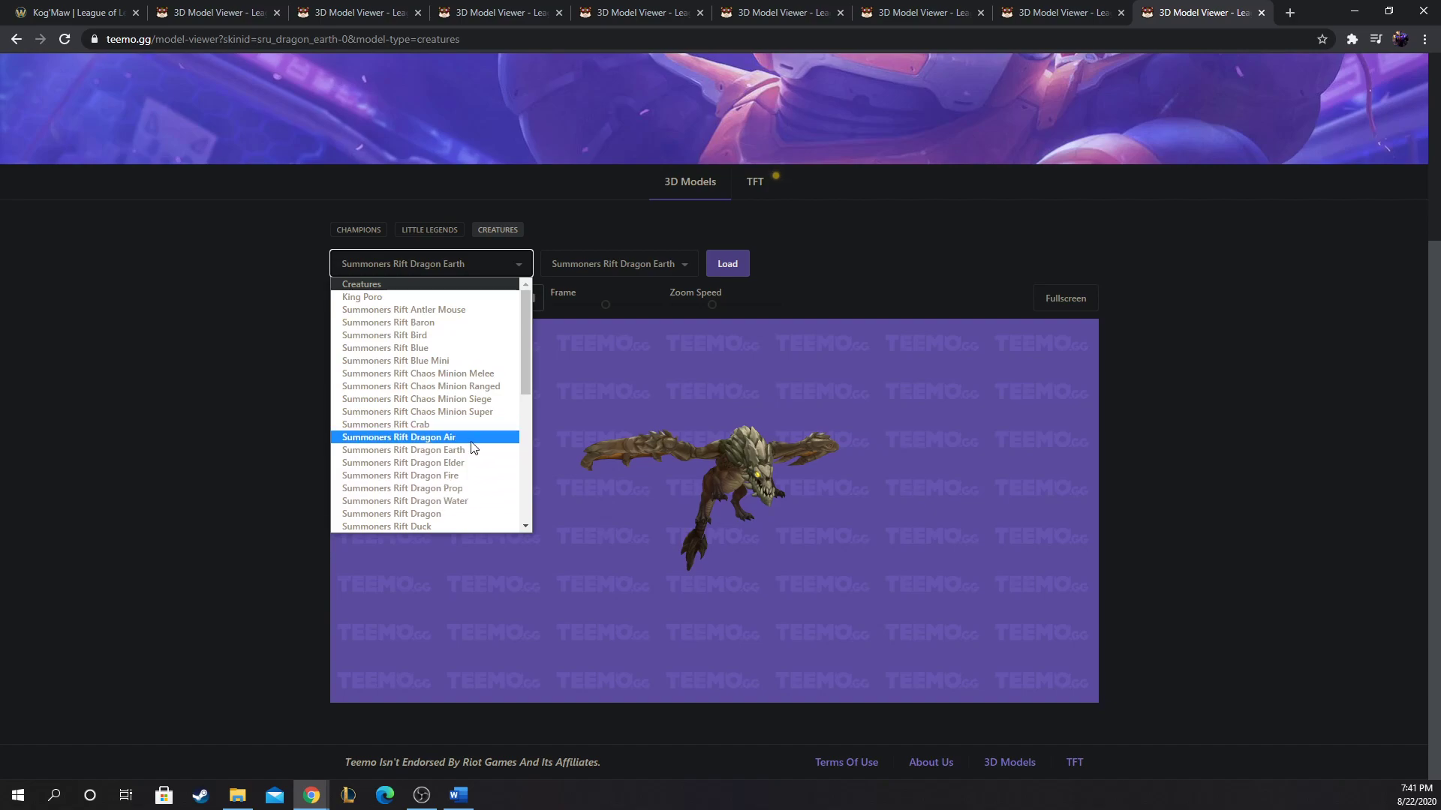
left_click(400, 437)
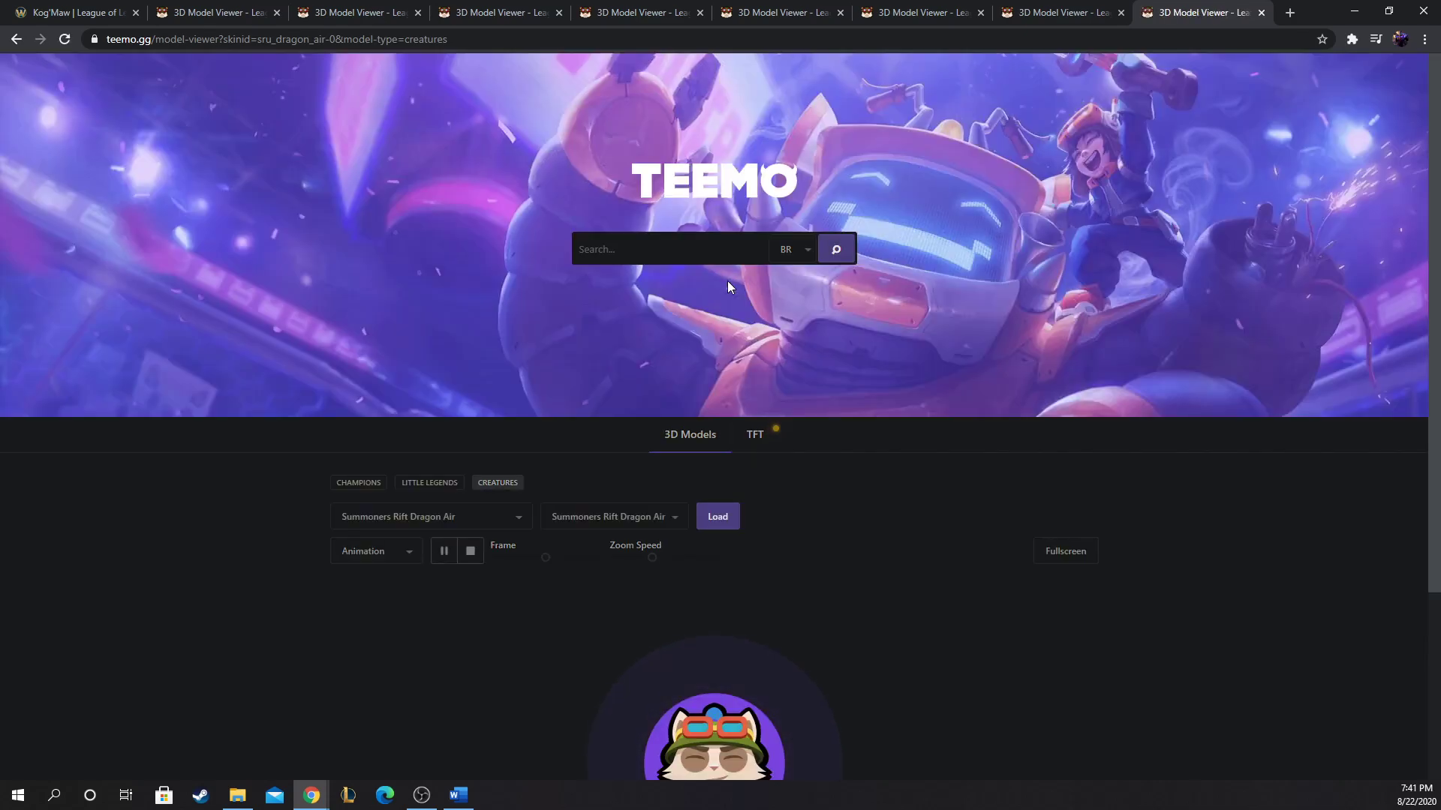
scroll("down", 3)
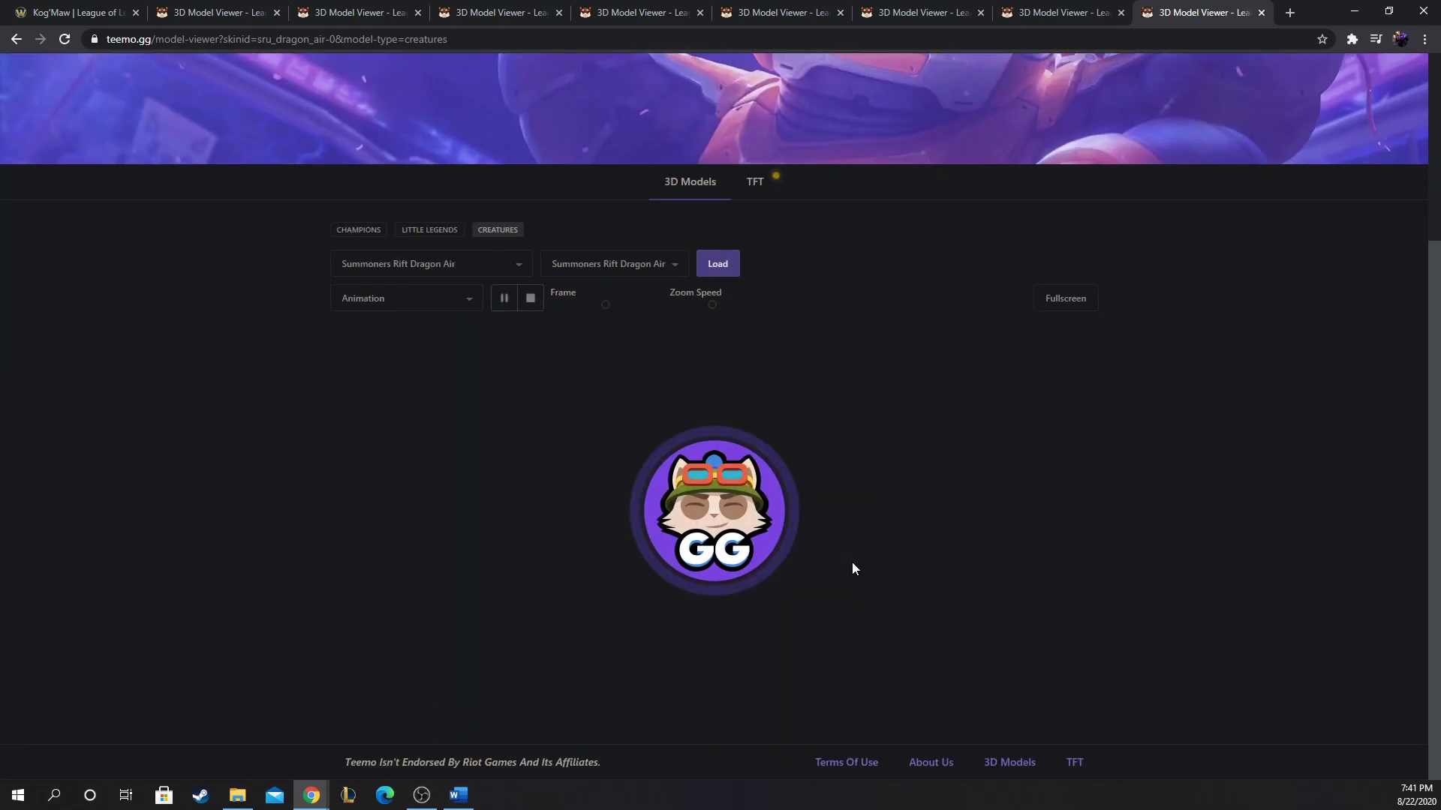
left_click(718, 264)
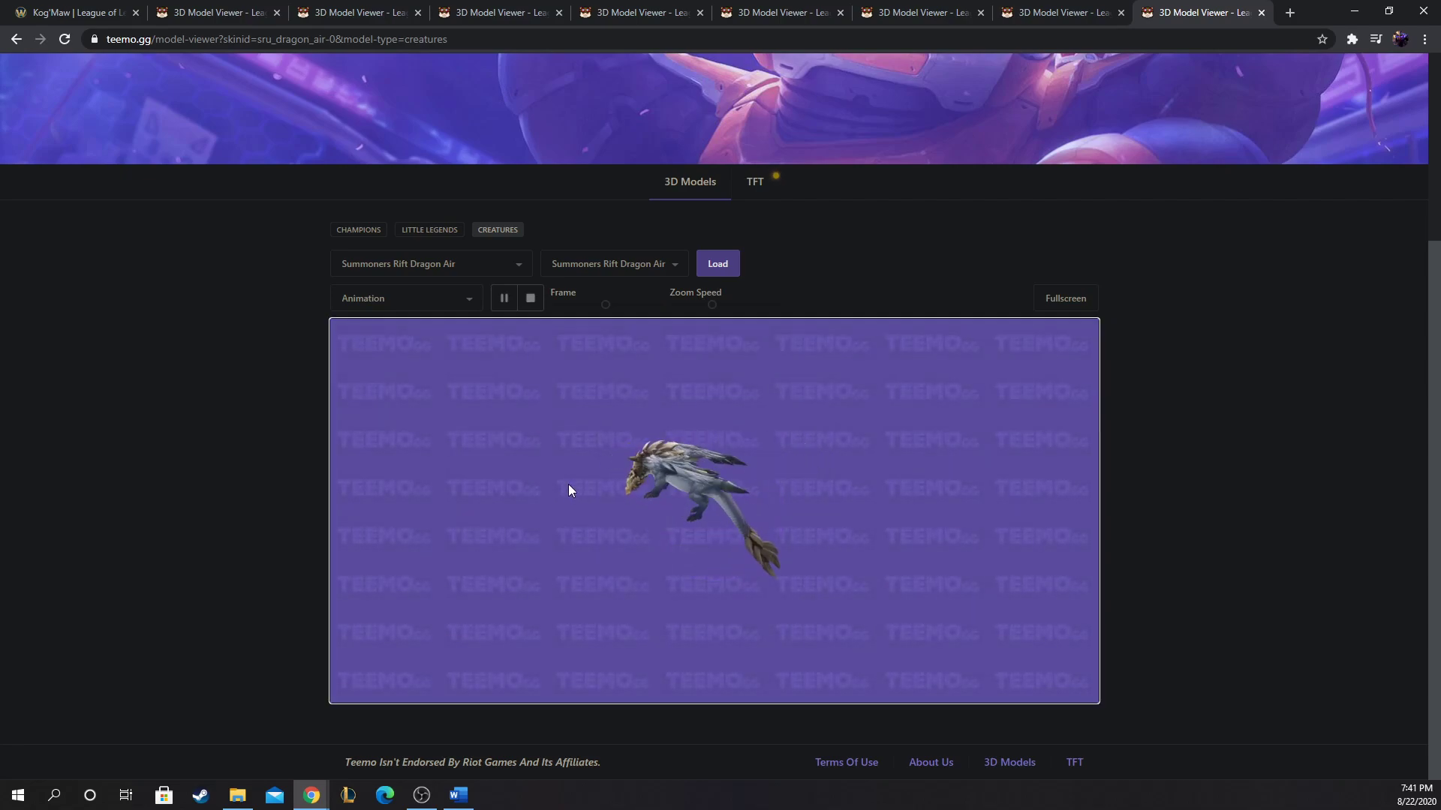
Step: Return to Kog'Maw's wiki page at the Void Ooze and Living Artillery ability boxes
left_click(69, 12)
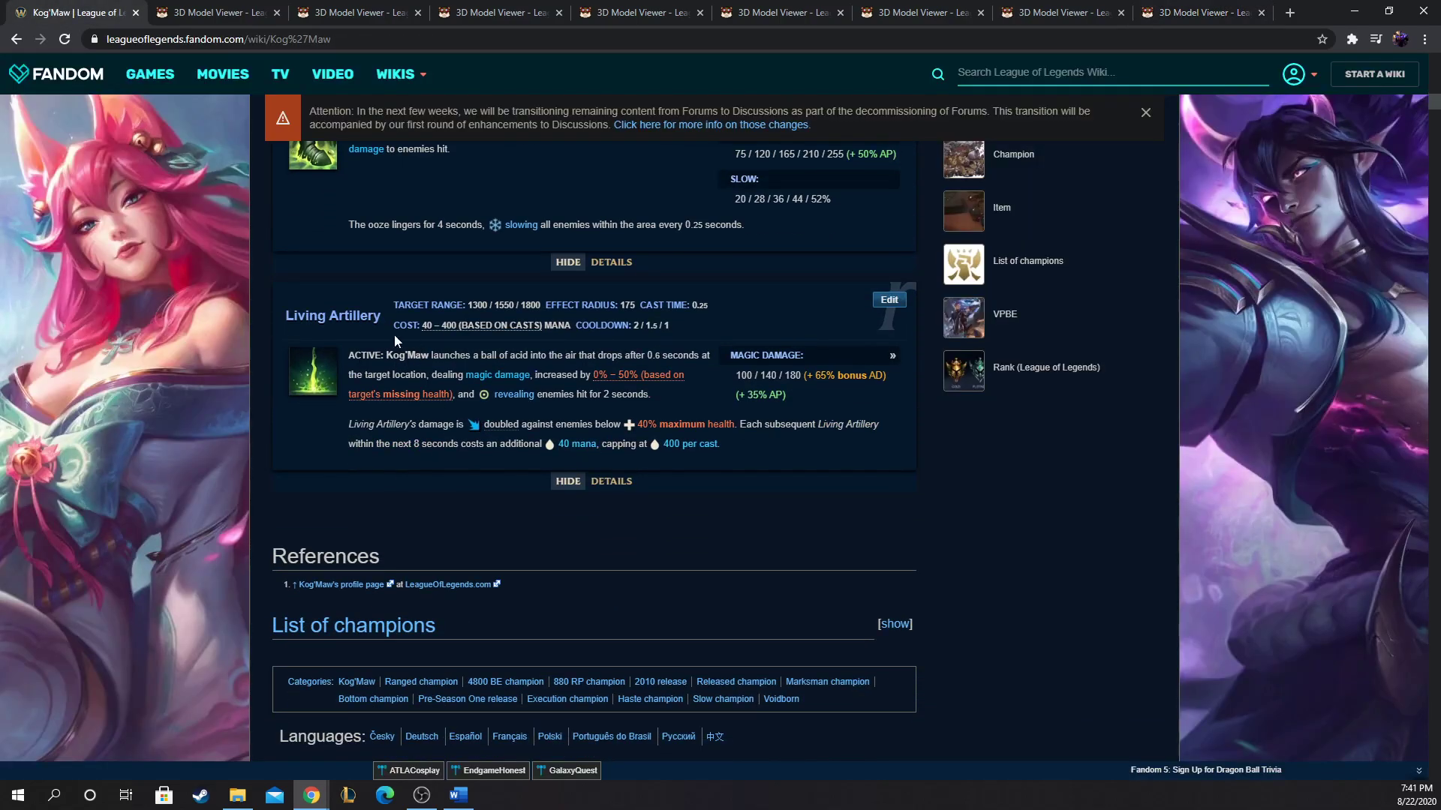
scroll("up", 3)
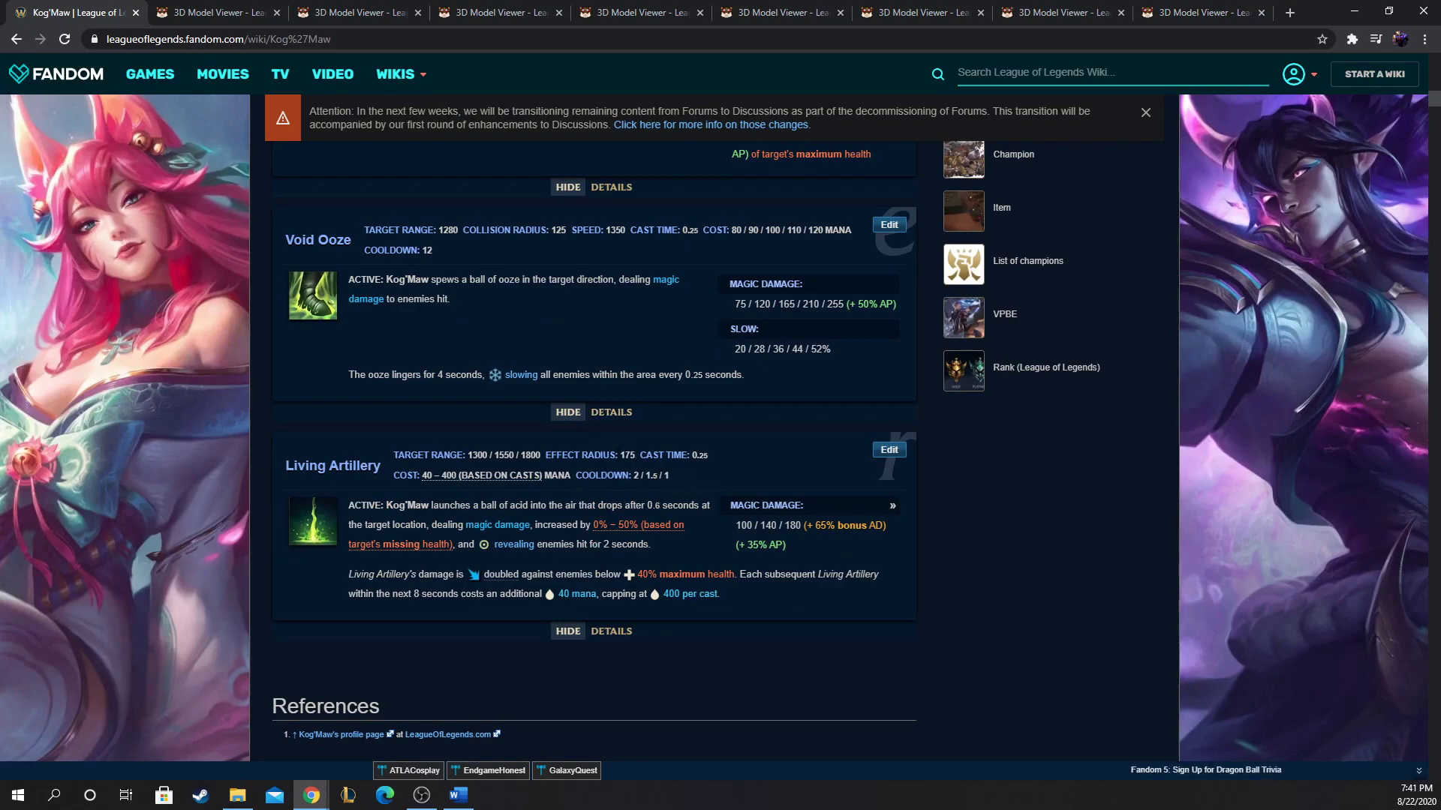
mouse_move(318, 497)
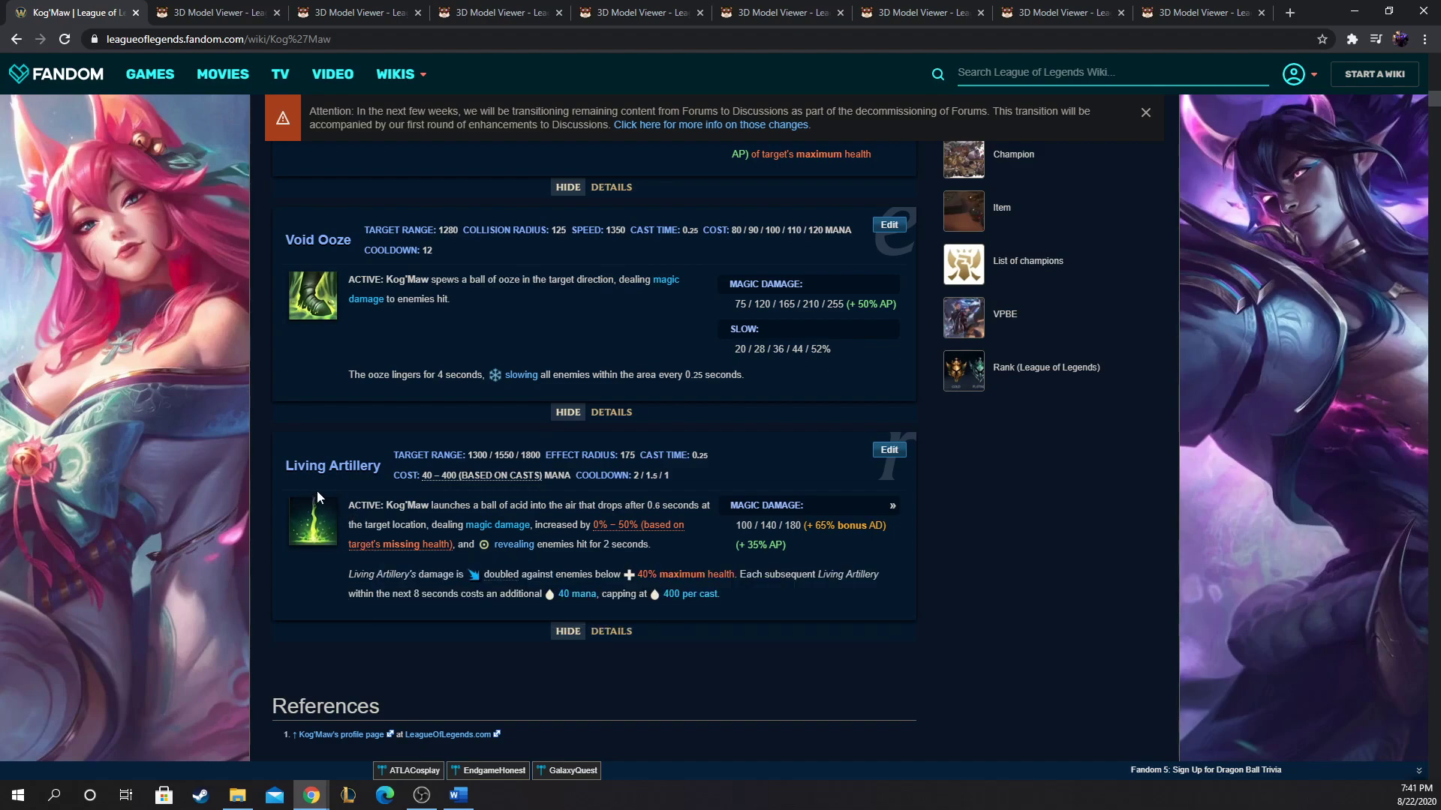
mouse_move(369, 502)
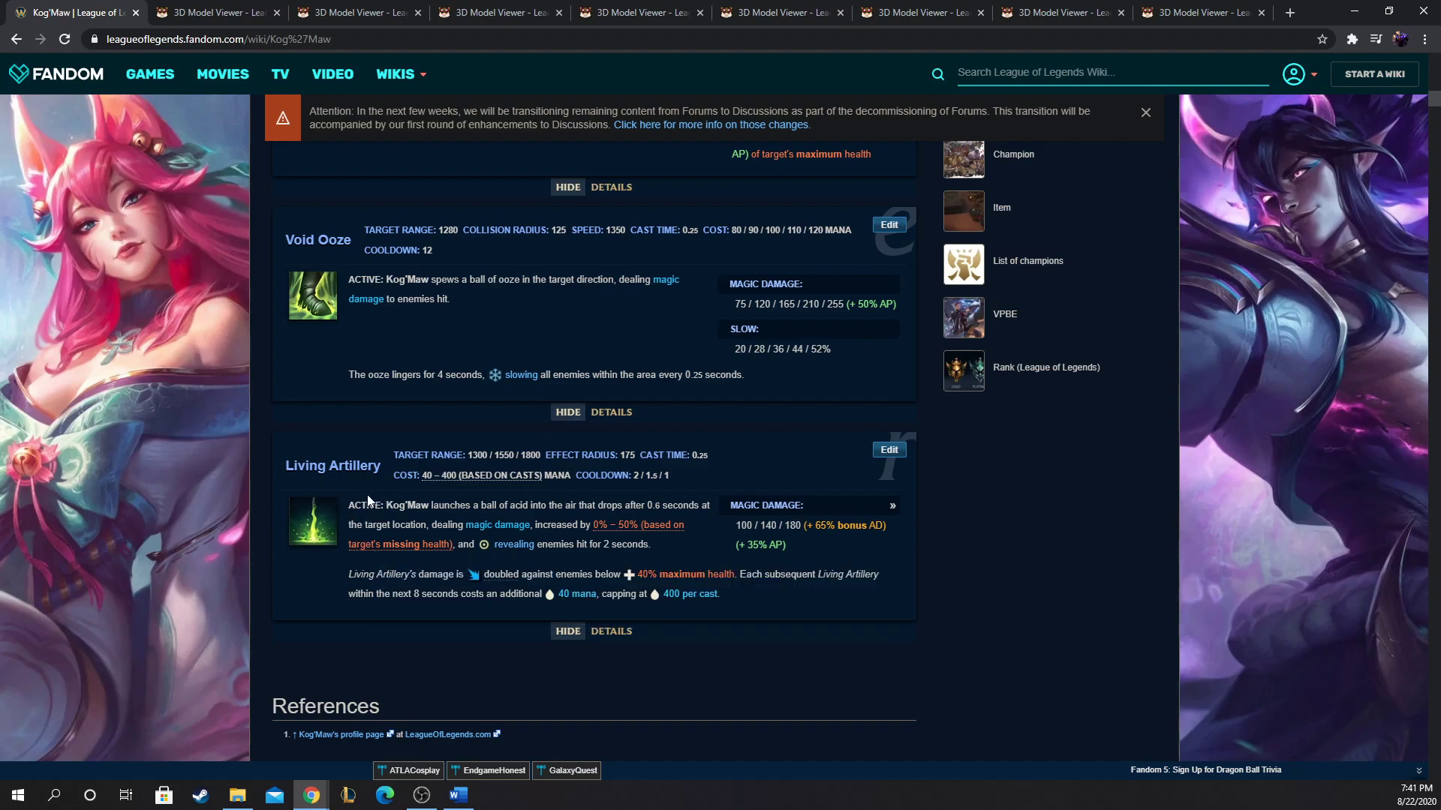
mouse_move(306, 513)
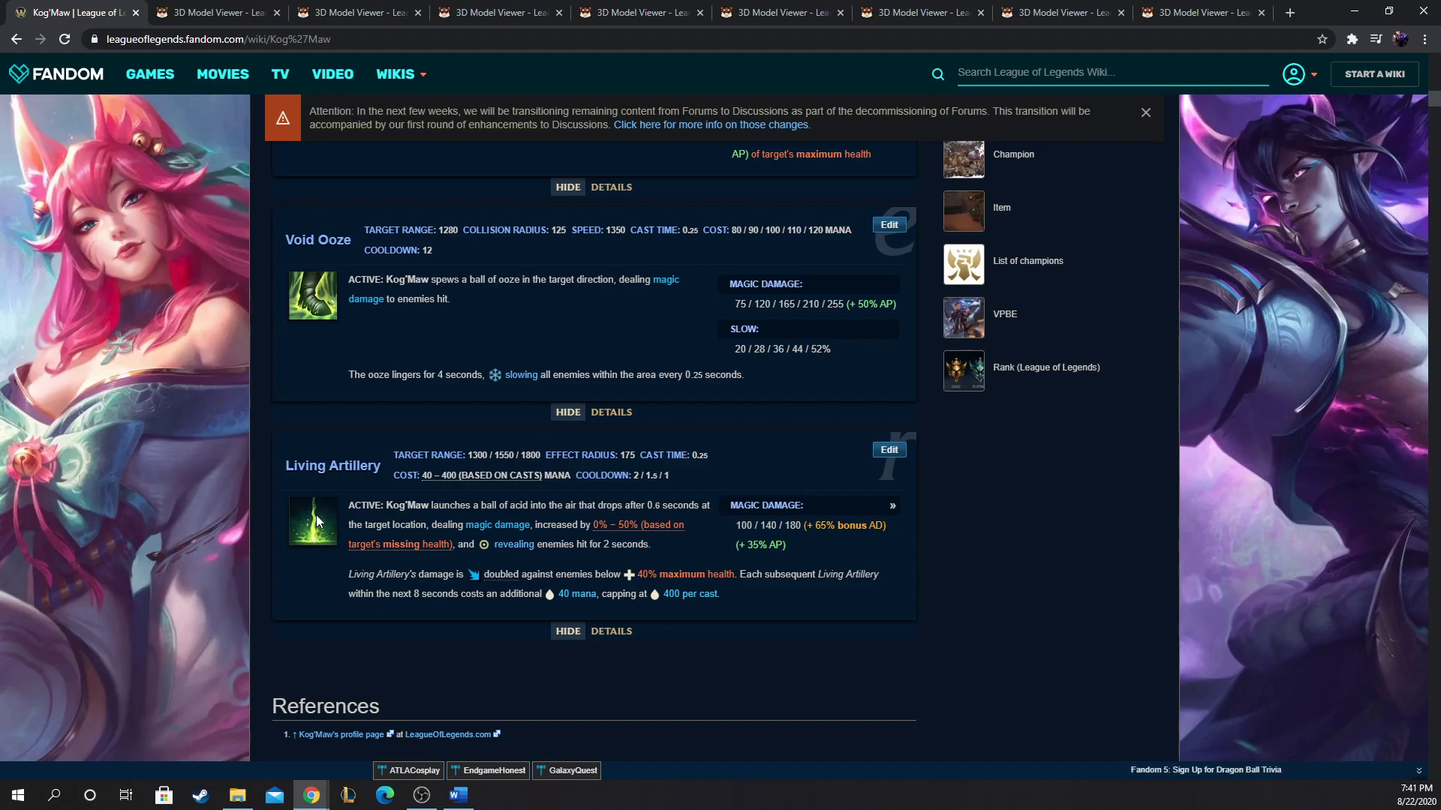
mouse_move(312, 485)
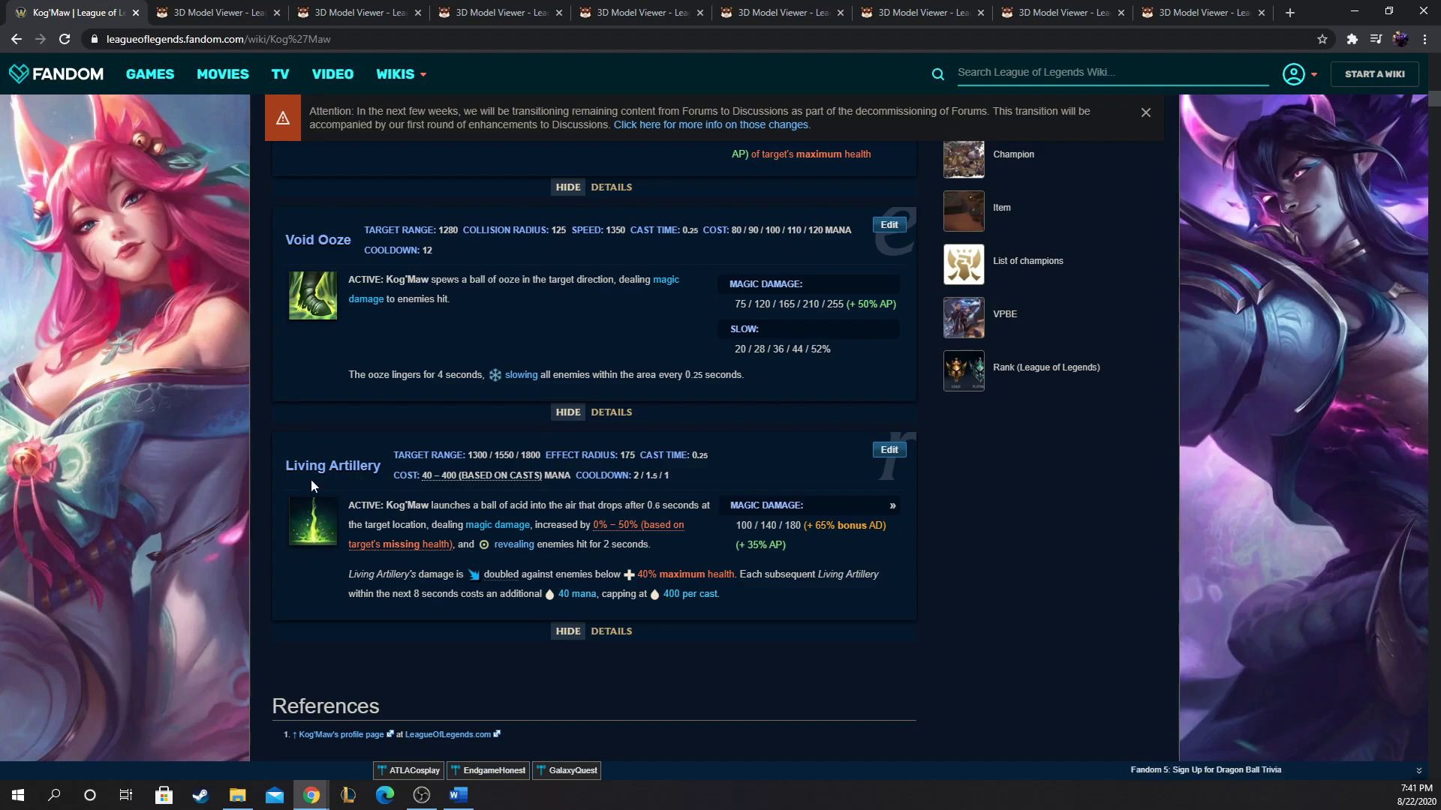
mouse_move(308, 494)
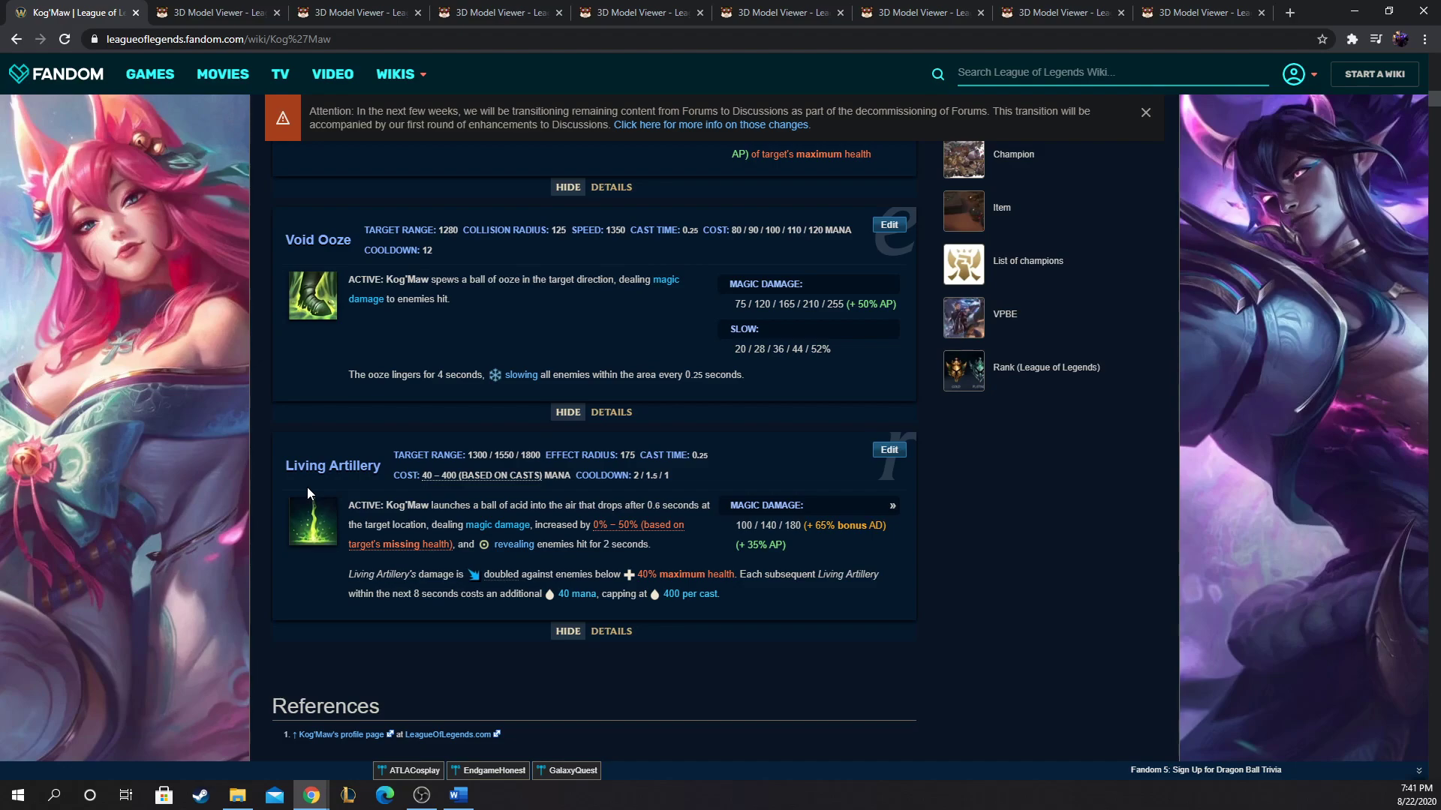
mouse_move(504, 312)
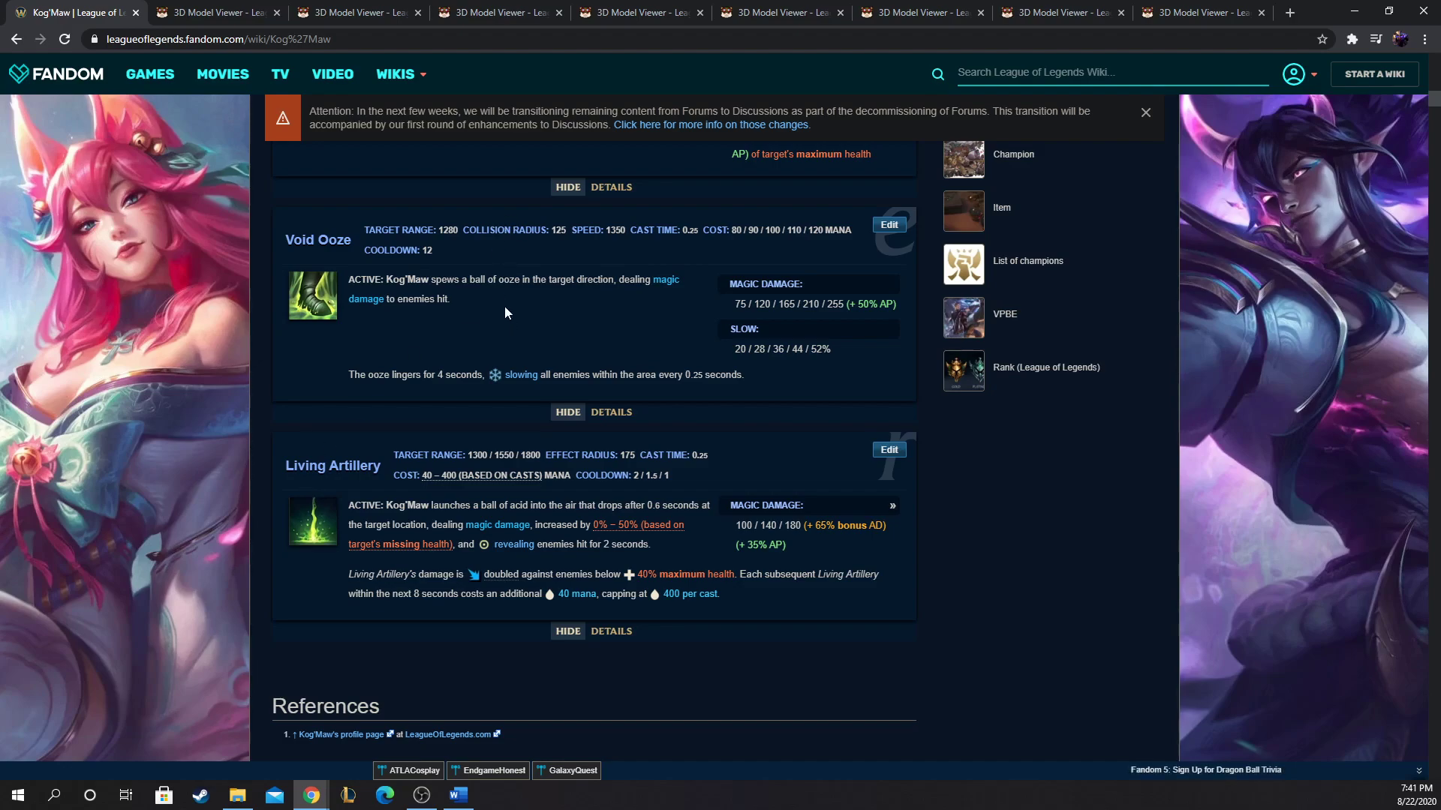
mouse_move(321, 522)
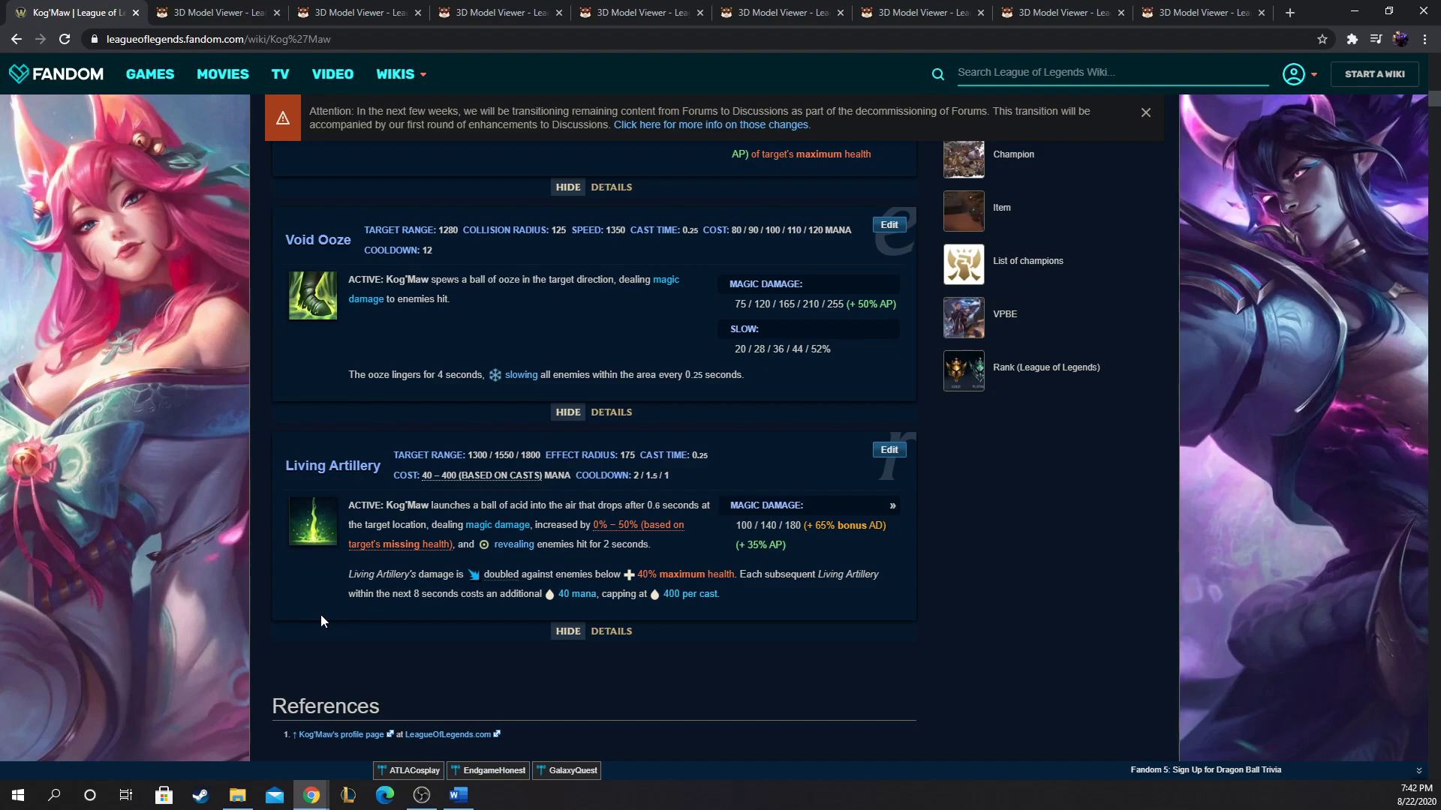
mouse_move(806, 624)
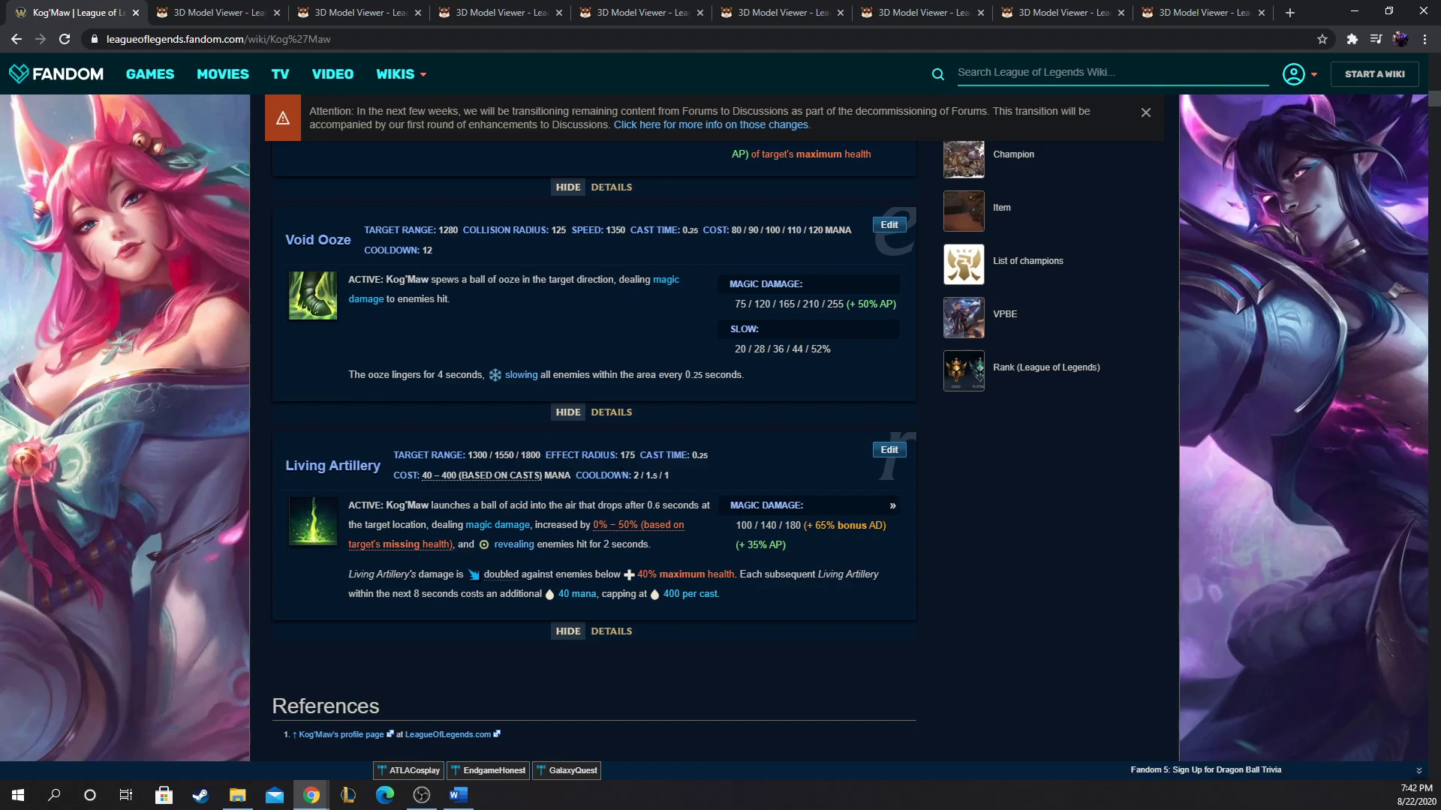
mouse_move(617, 473)
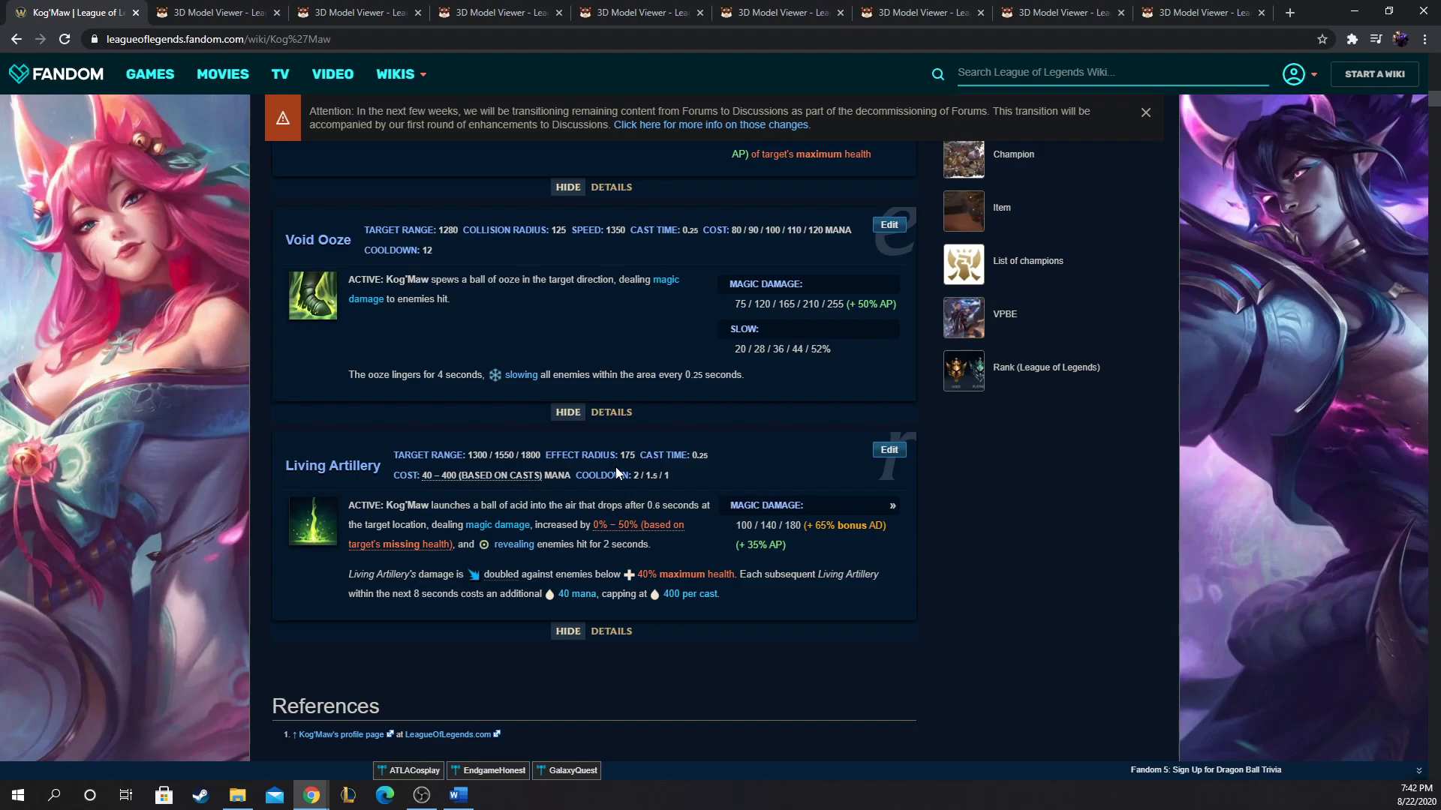
mouse_move(393, 476)
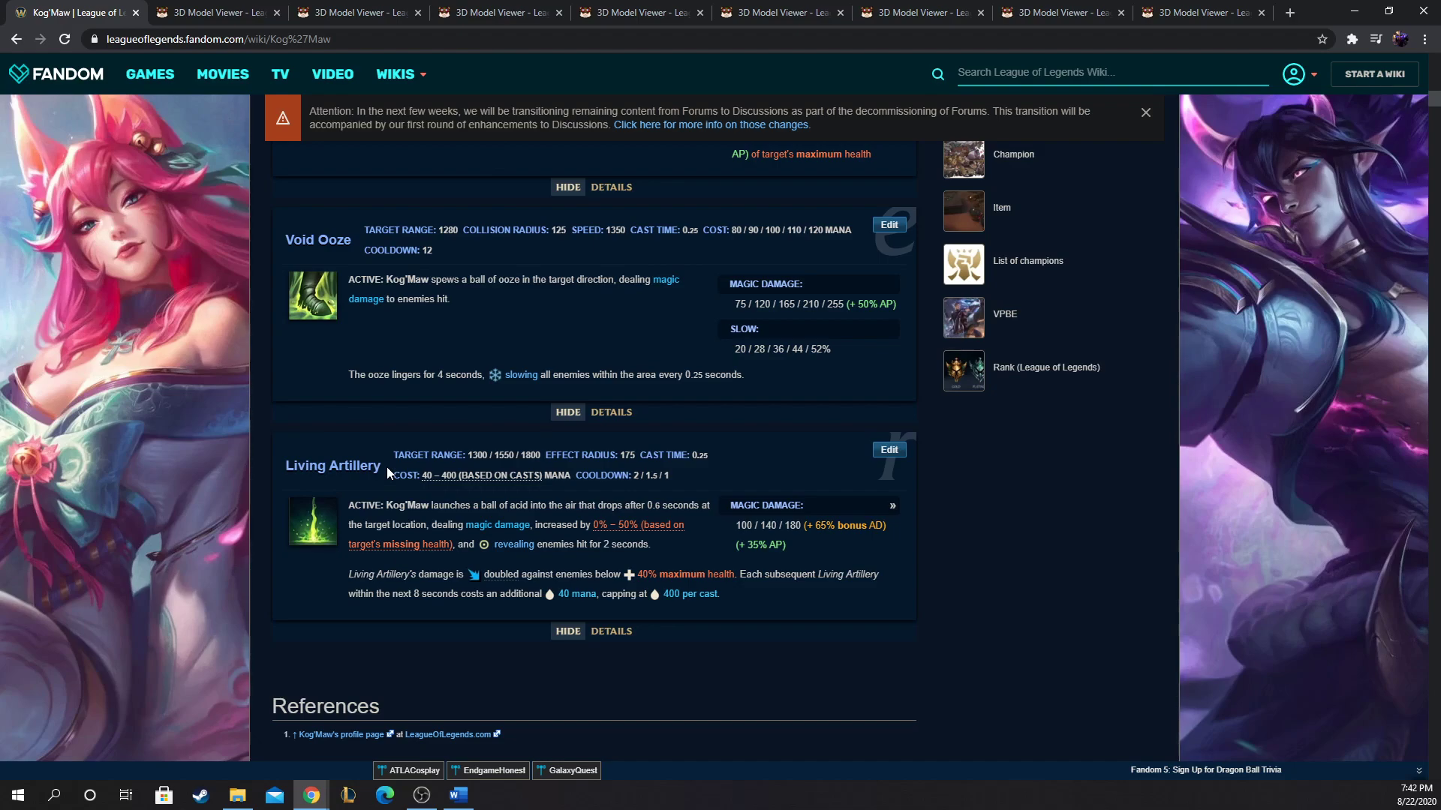
mouse_move(402, 484)
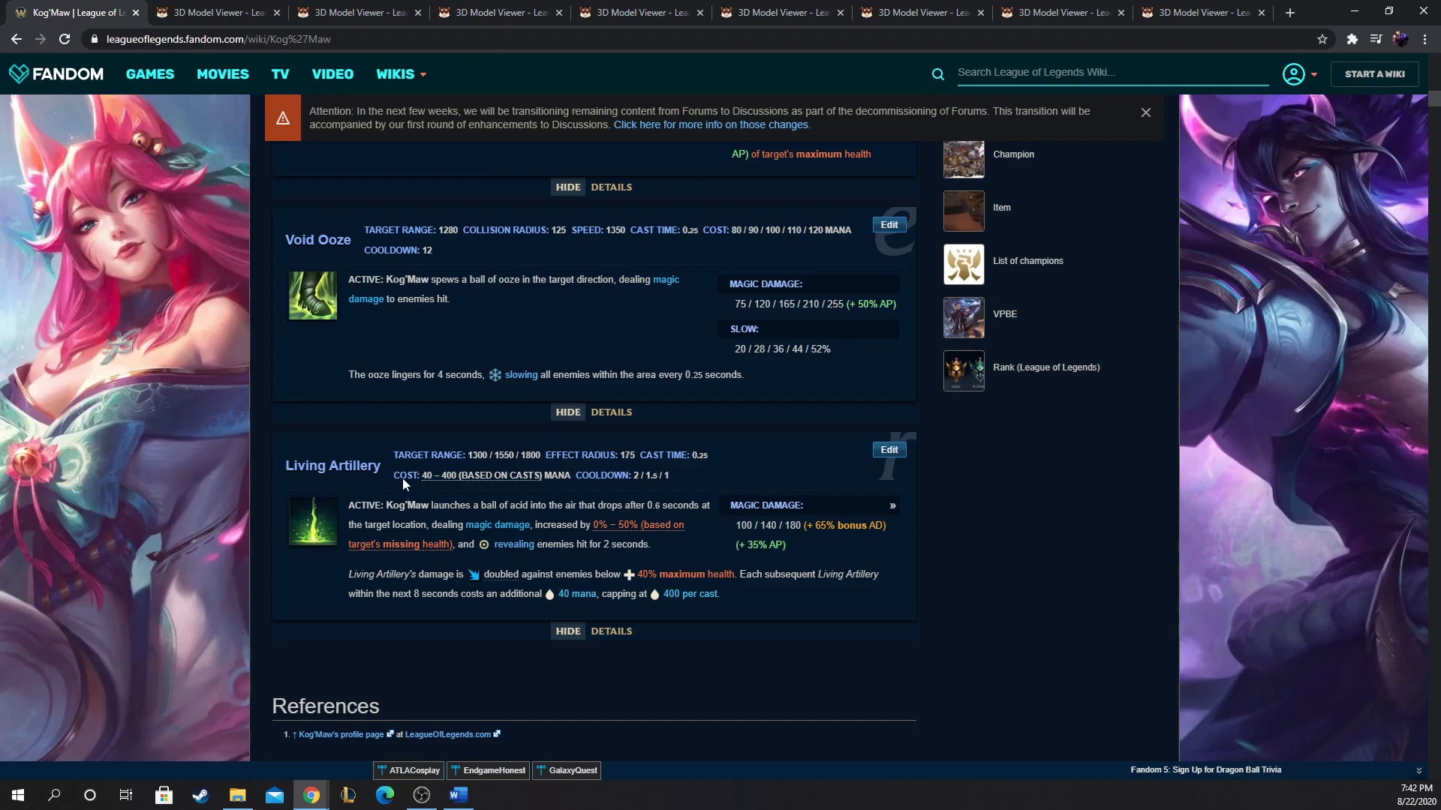
mouse_move(311, 487)
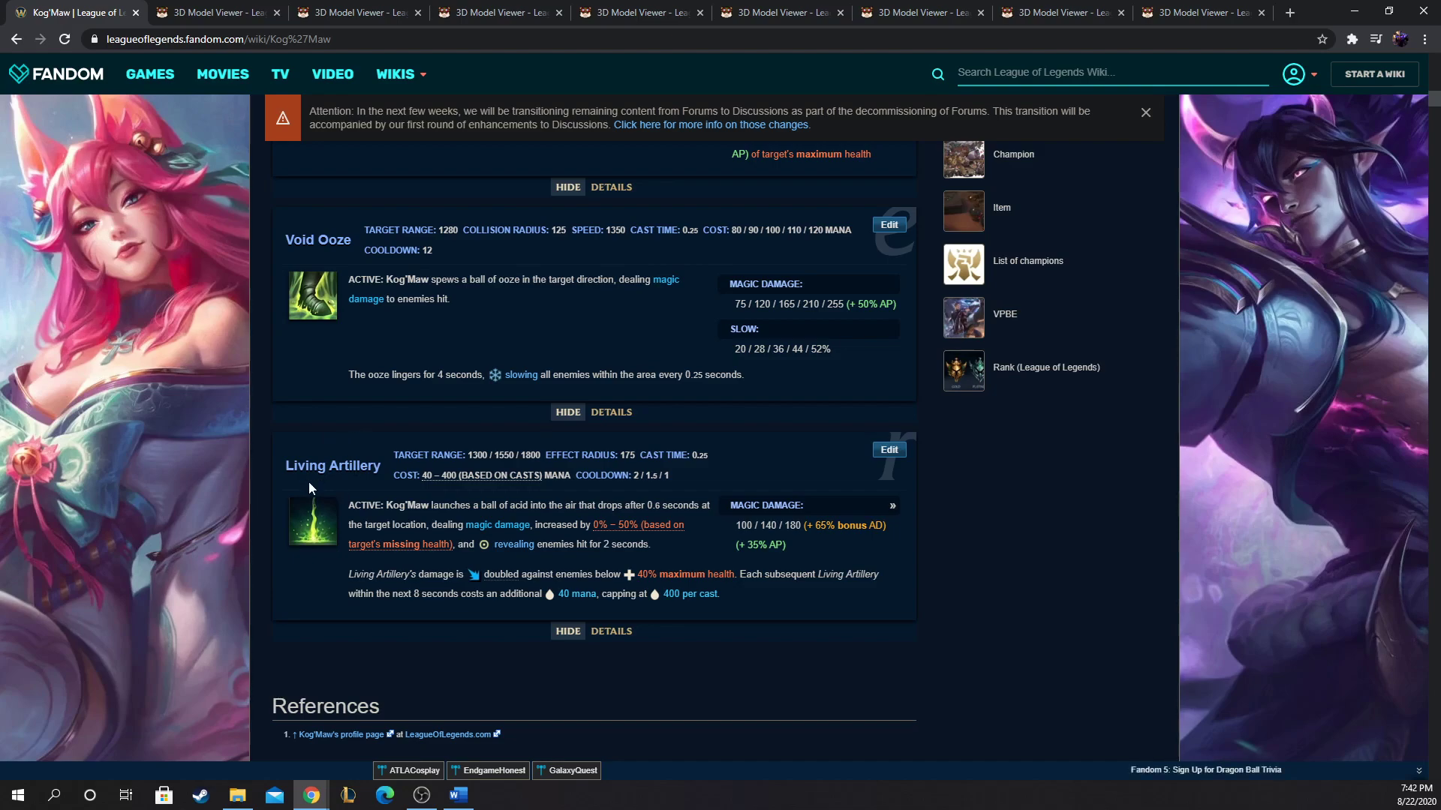
mouse_move(338, 461)
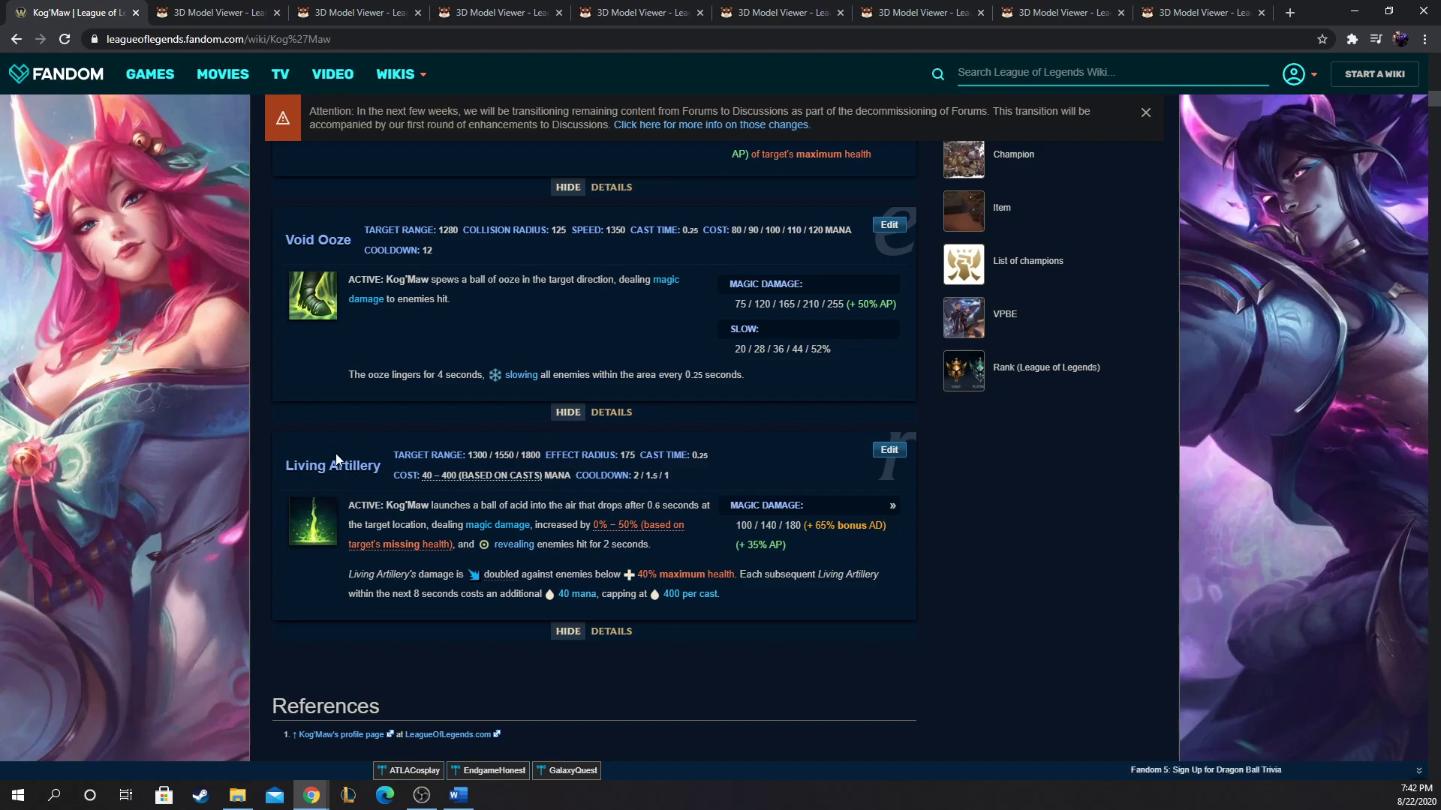
mouse_move(656, 628)
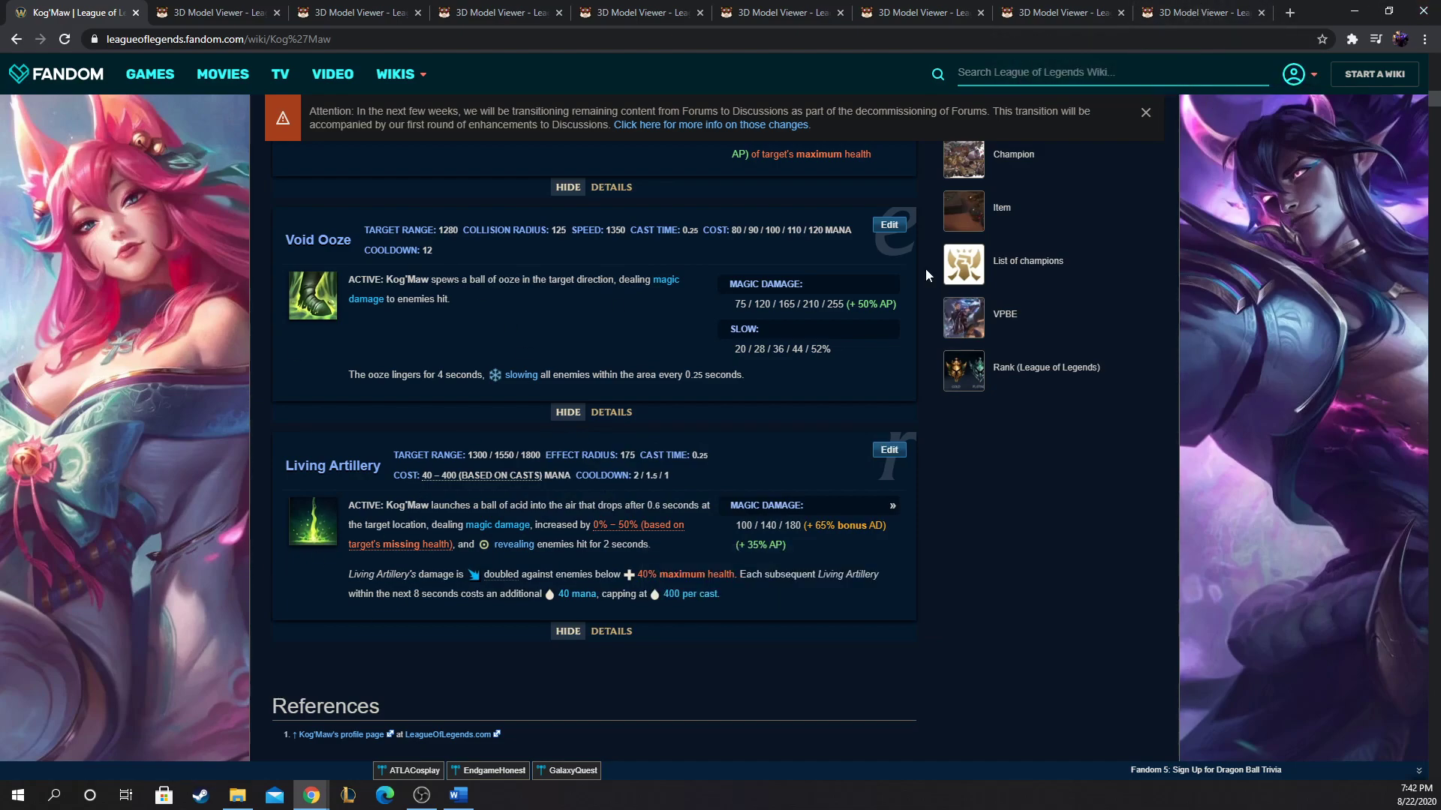
Step: Load the Summoners Rift Dragon Fire model, then switch back to Kog'Maw's wiki page
left_click(1201, 12)
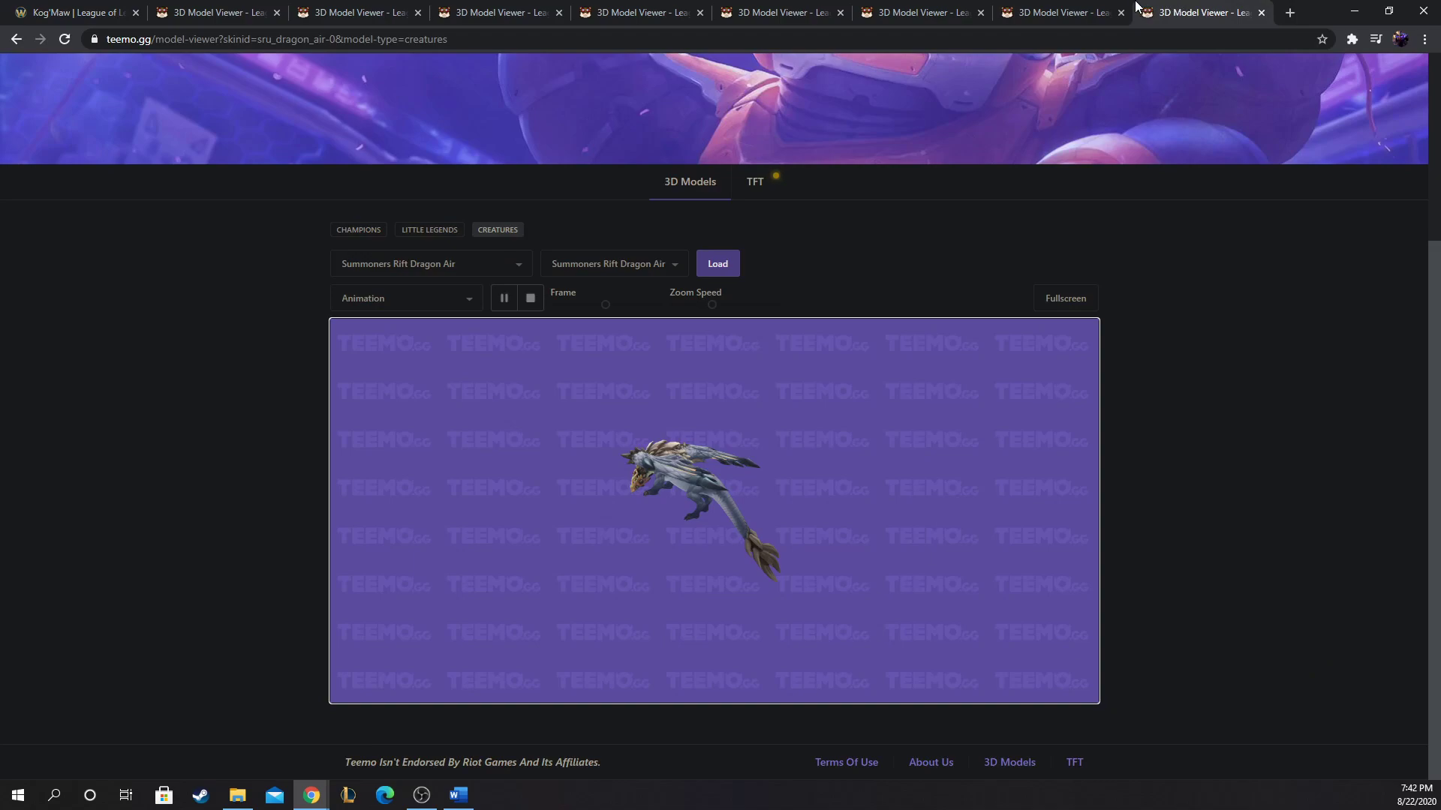
mouse_move(1061, 12)
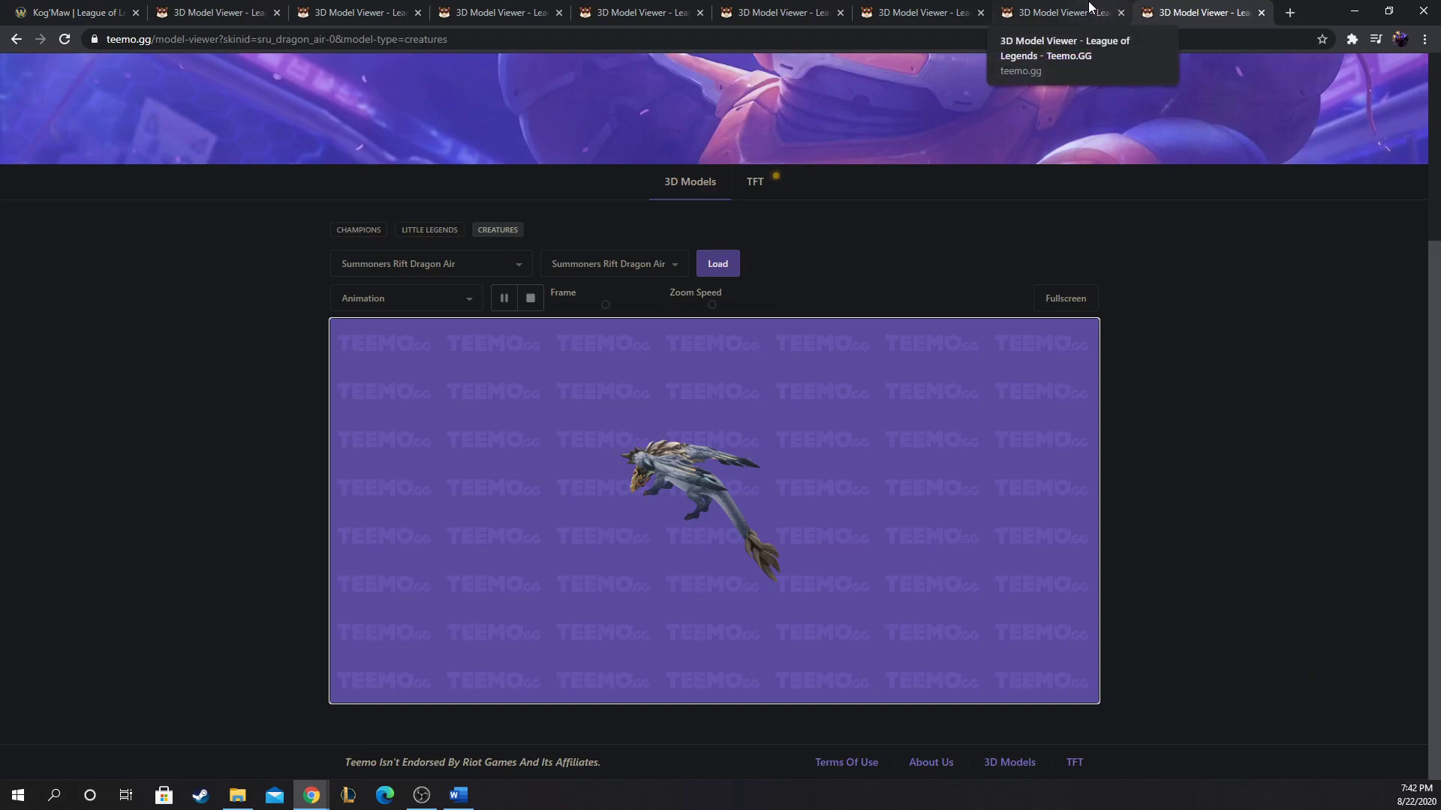
mouse_move(1222, 66)
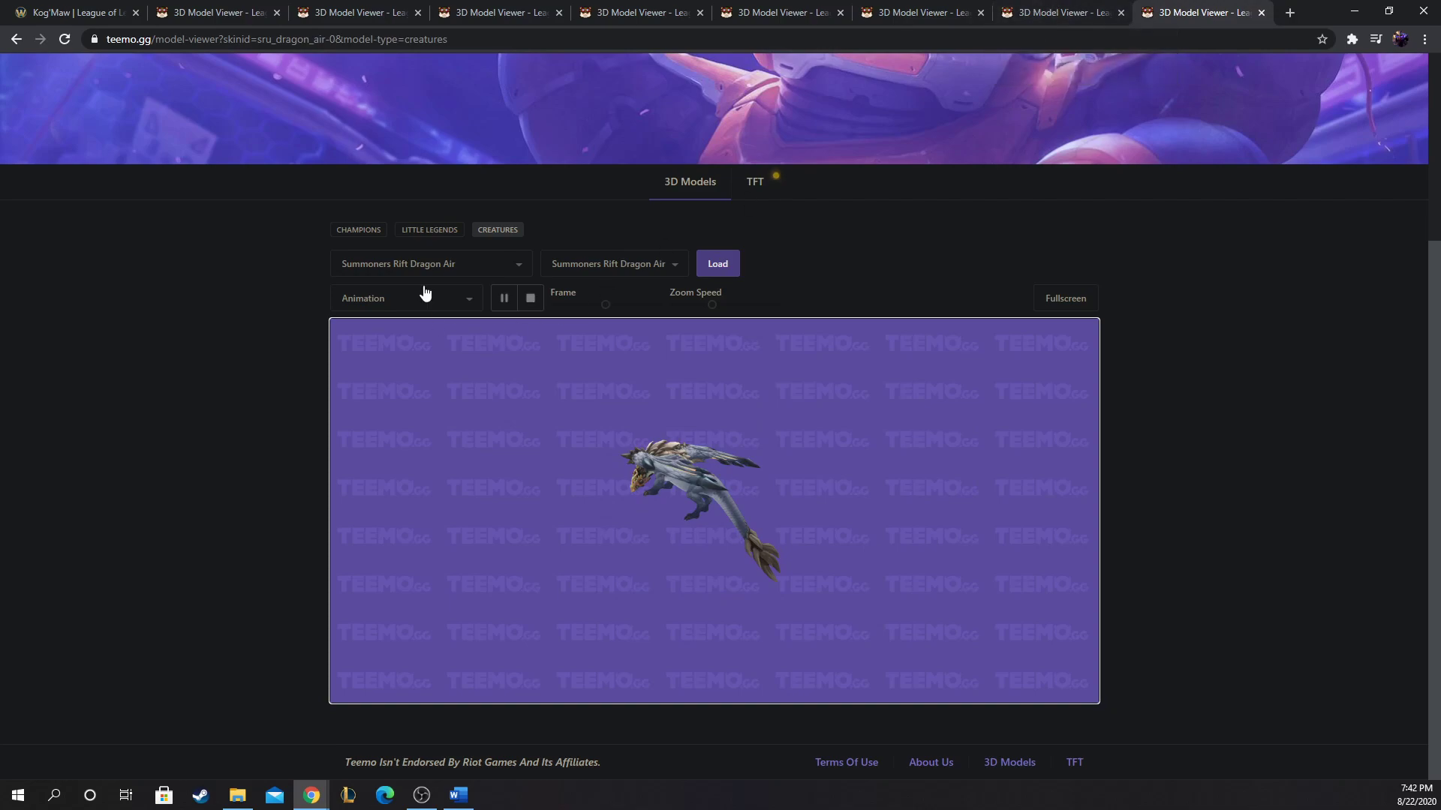
left_click(429, 264)
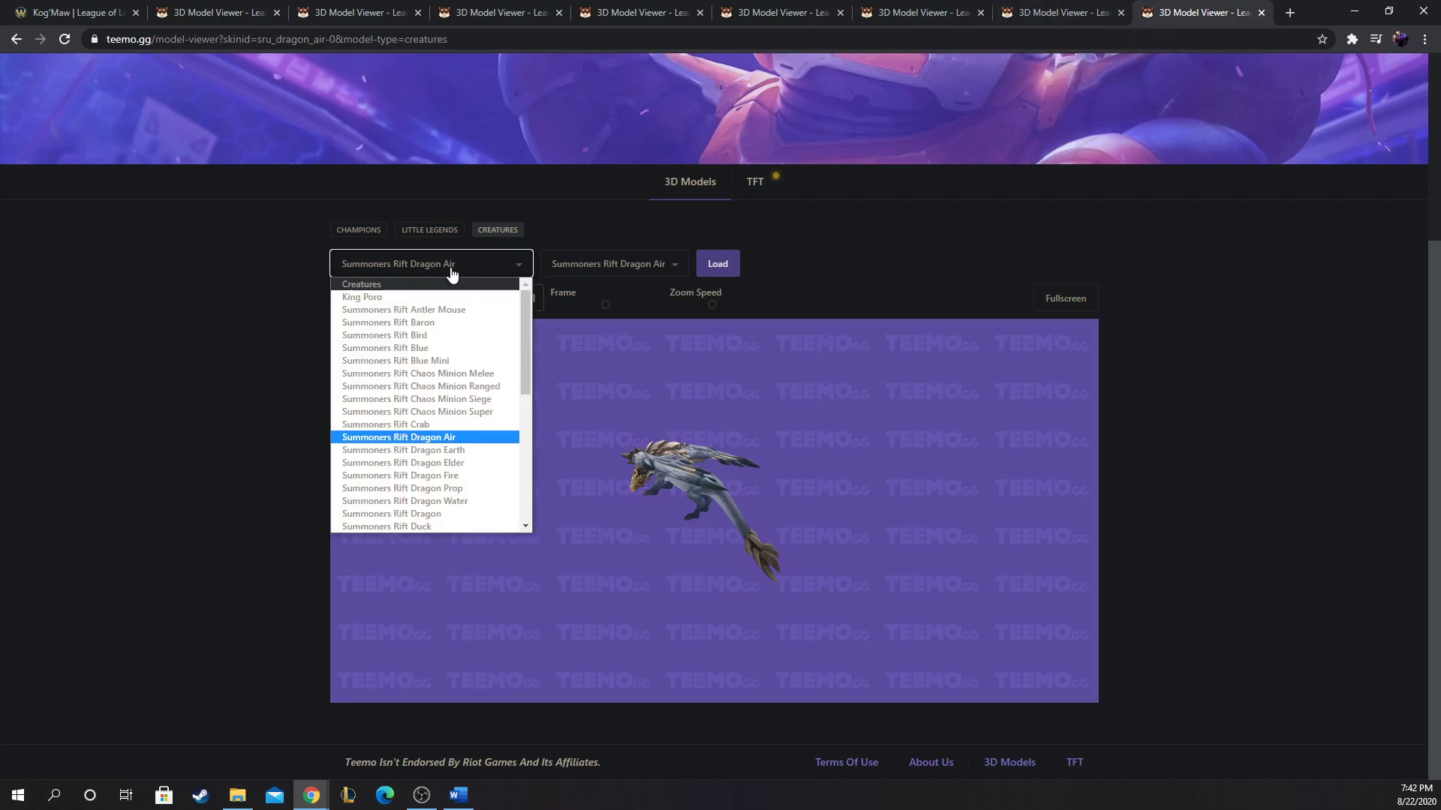
mouse_move(468, 449)
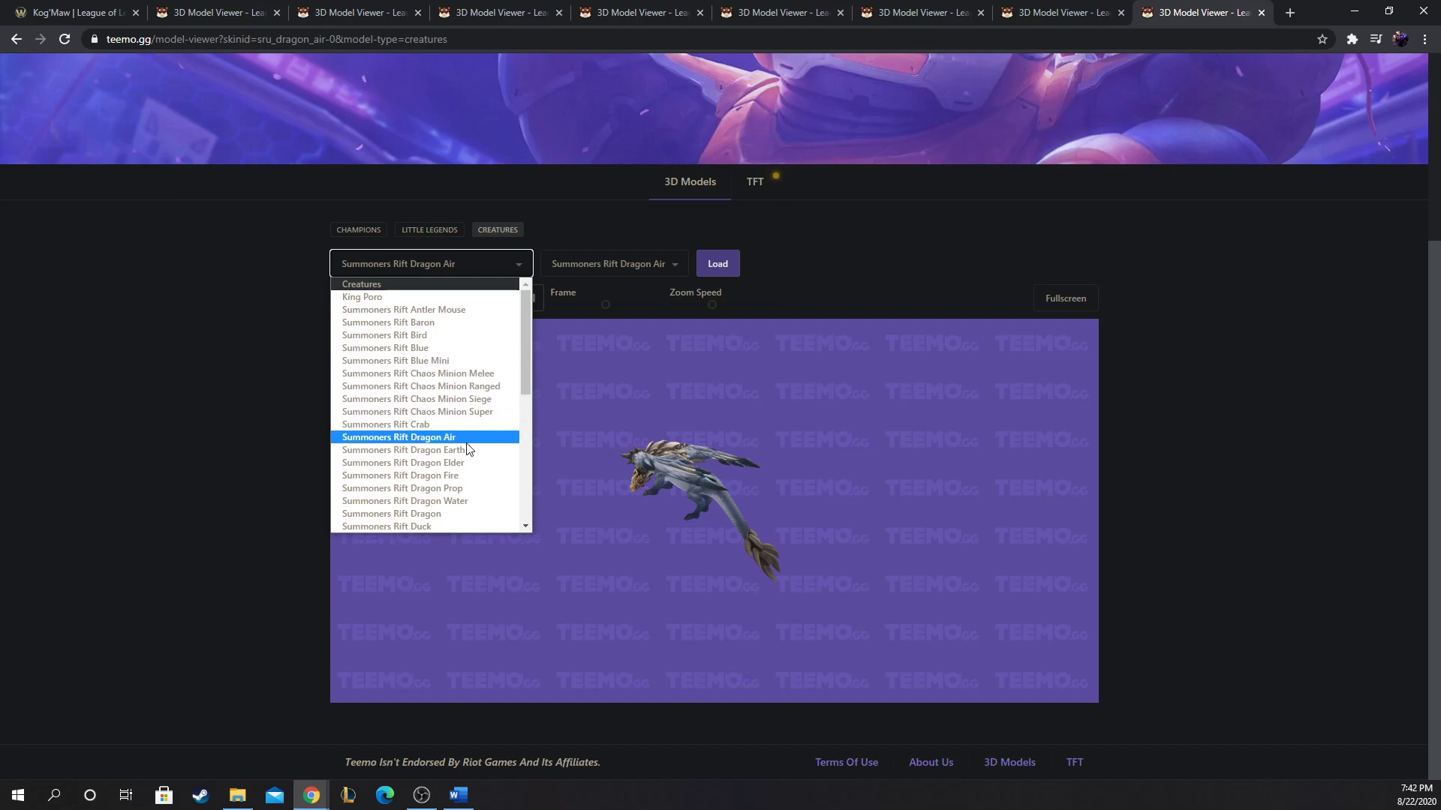
left_click(399, 475)
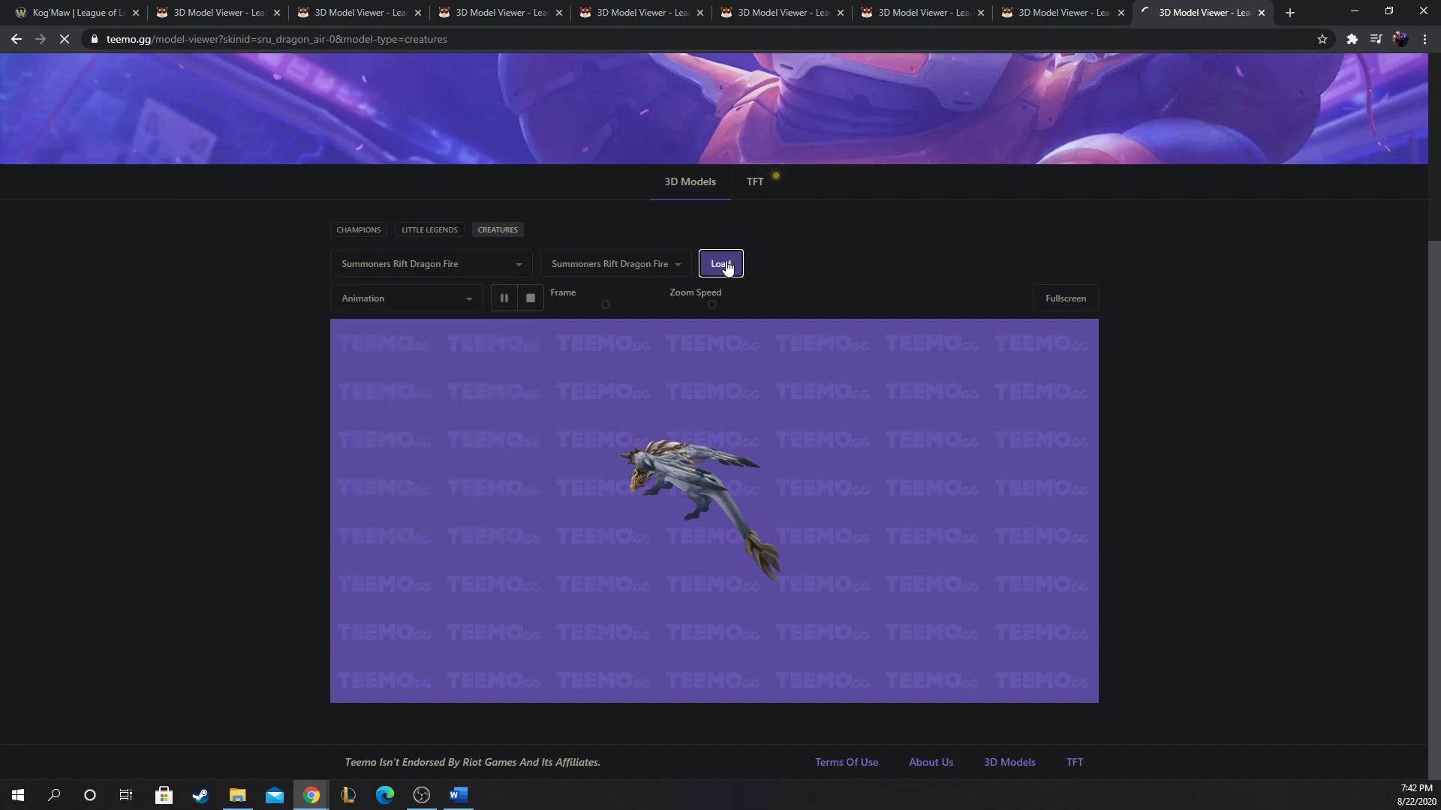
left_click(721, 264)
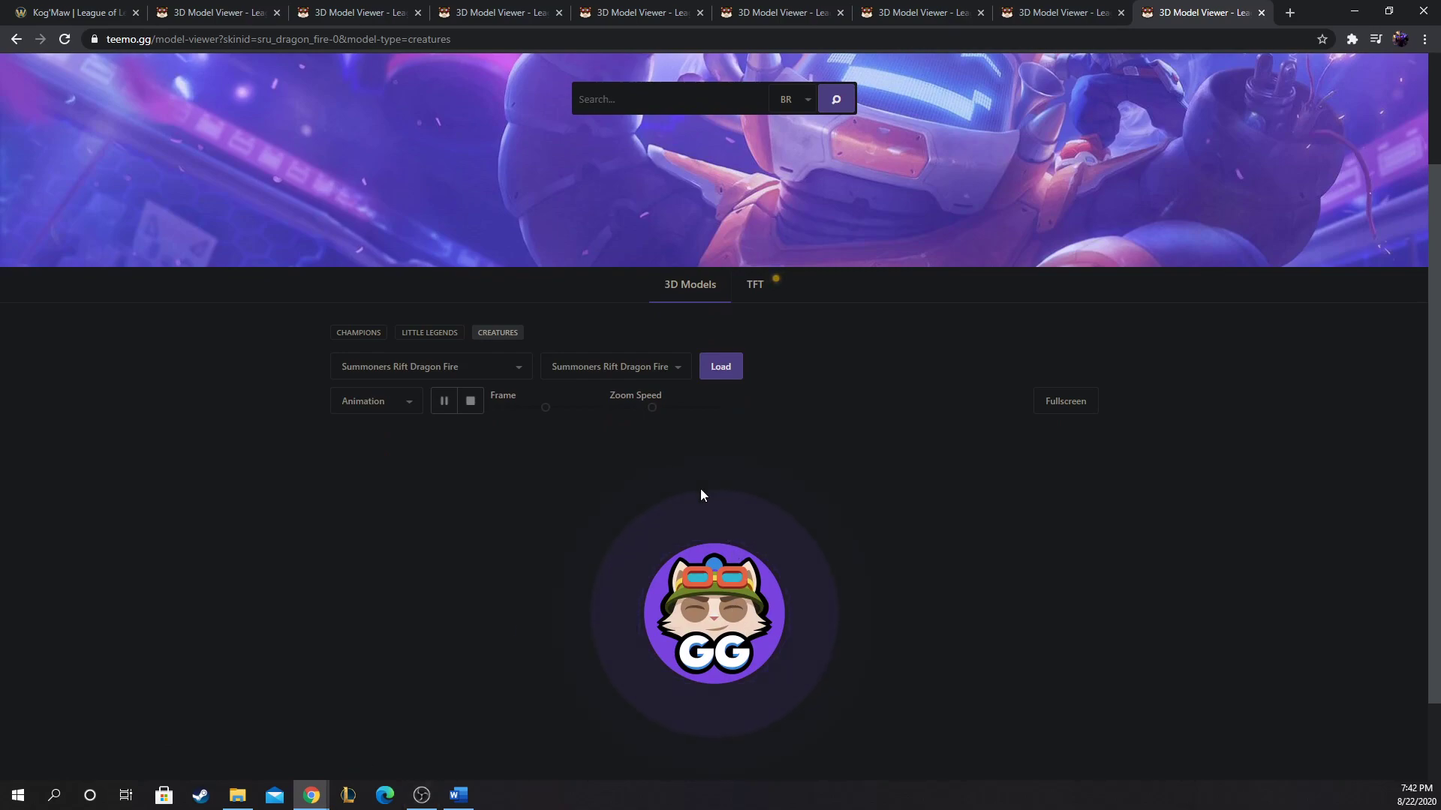
left_click(720, 366)
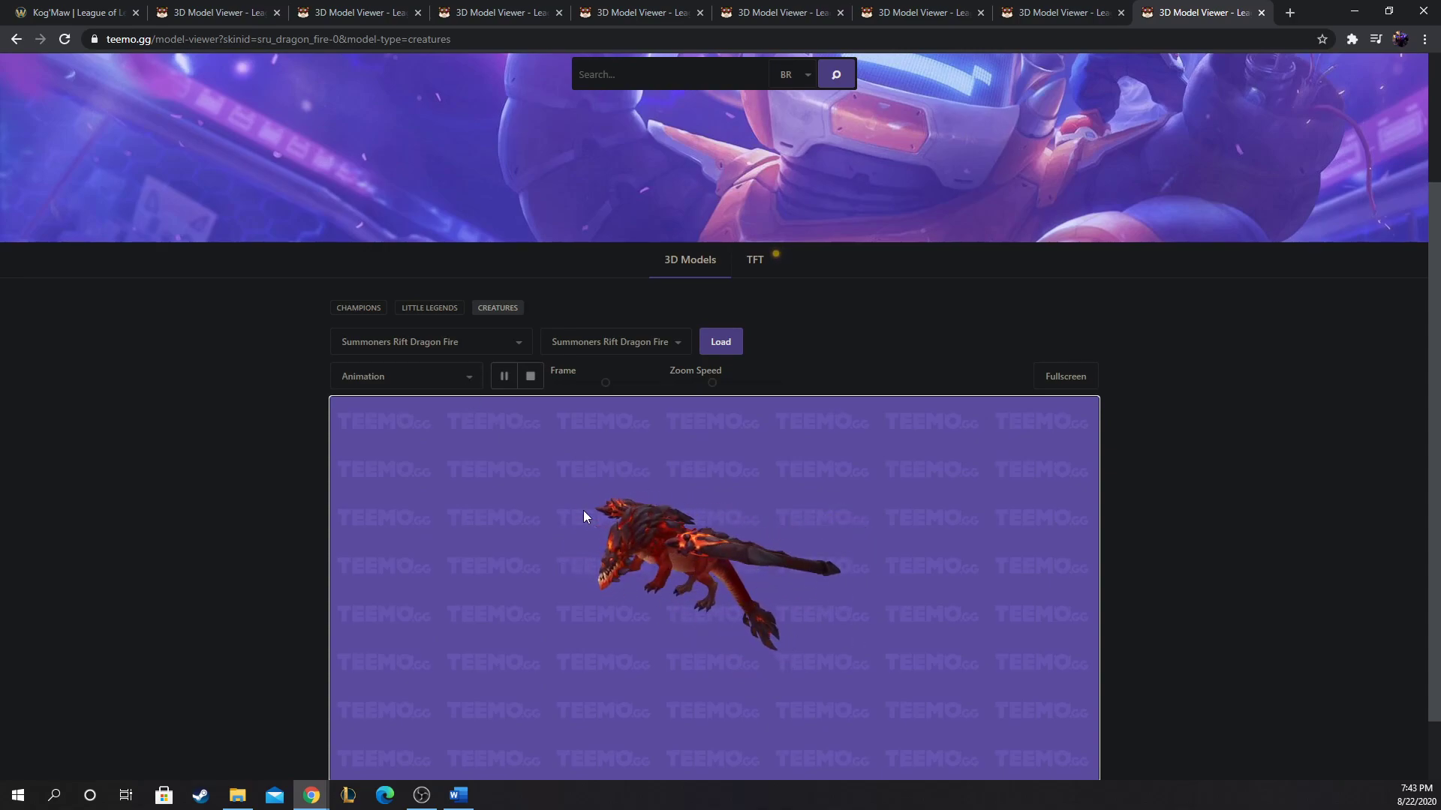
left_click(69, 12)
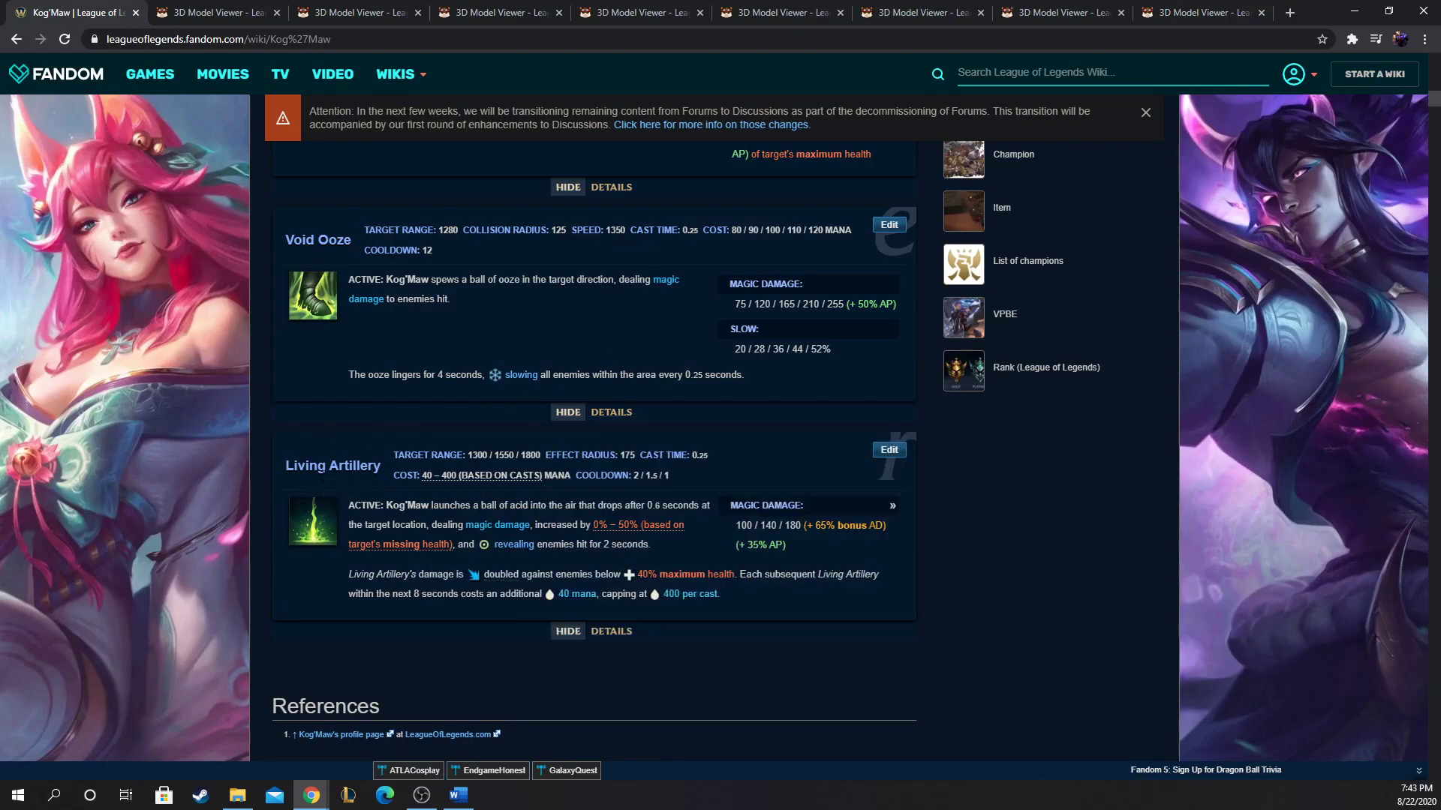
mouse_move(307, 494)
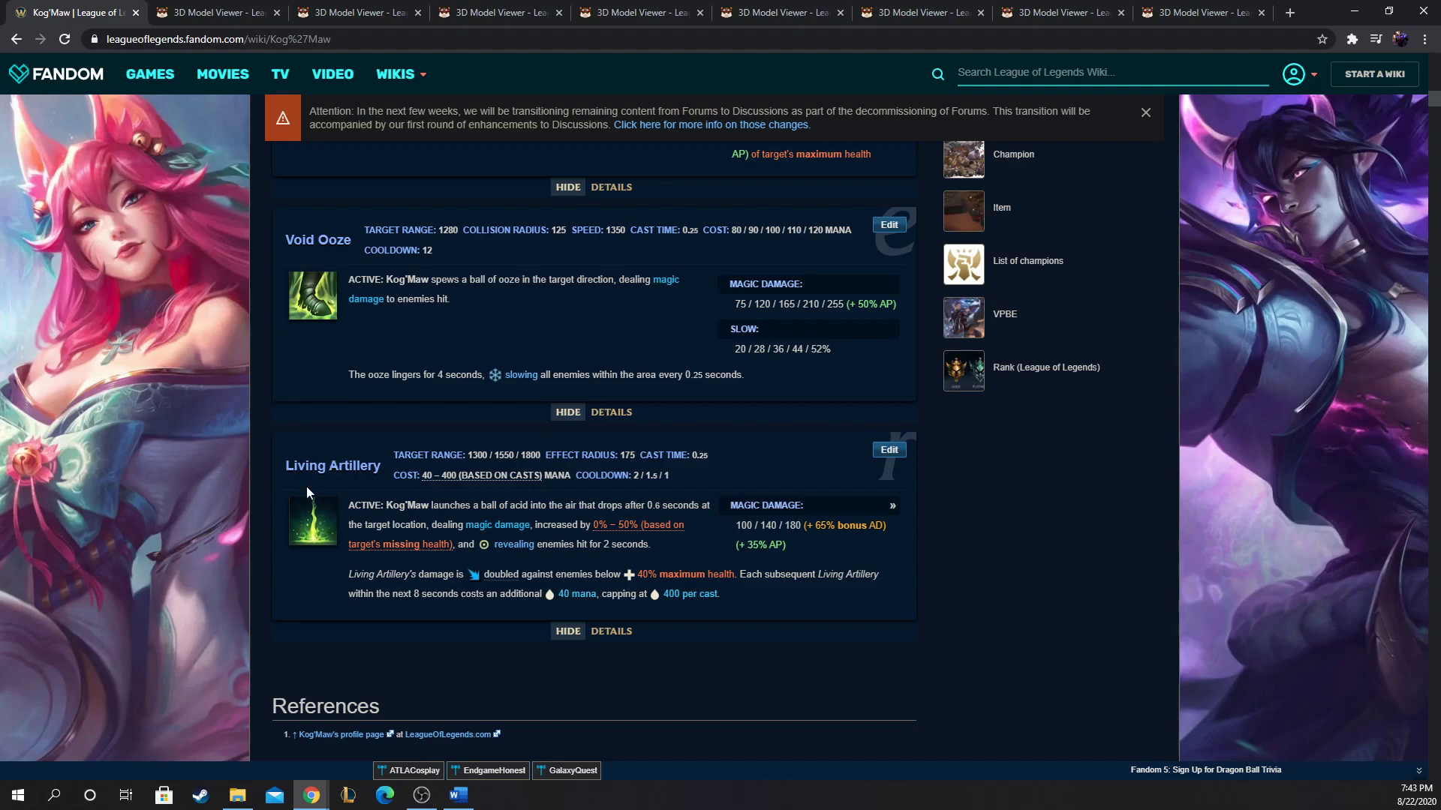
mouse_move(367, 451)
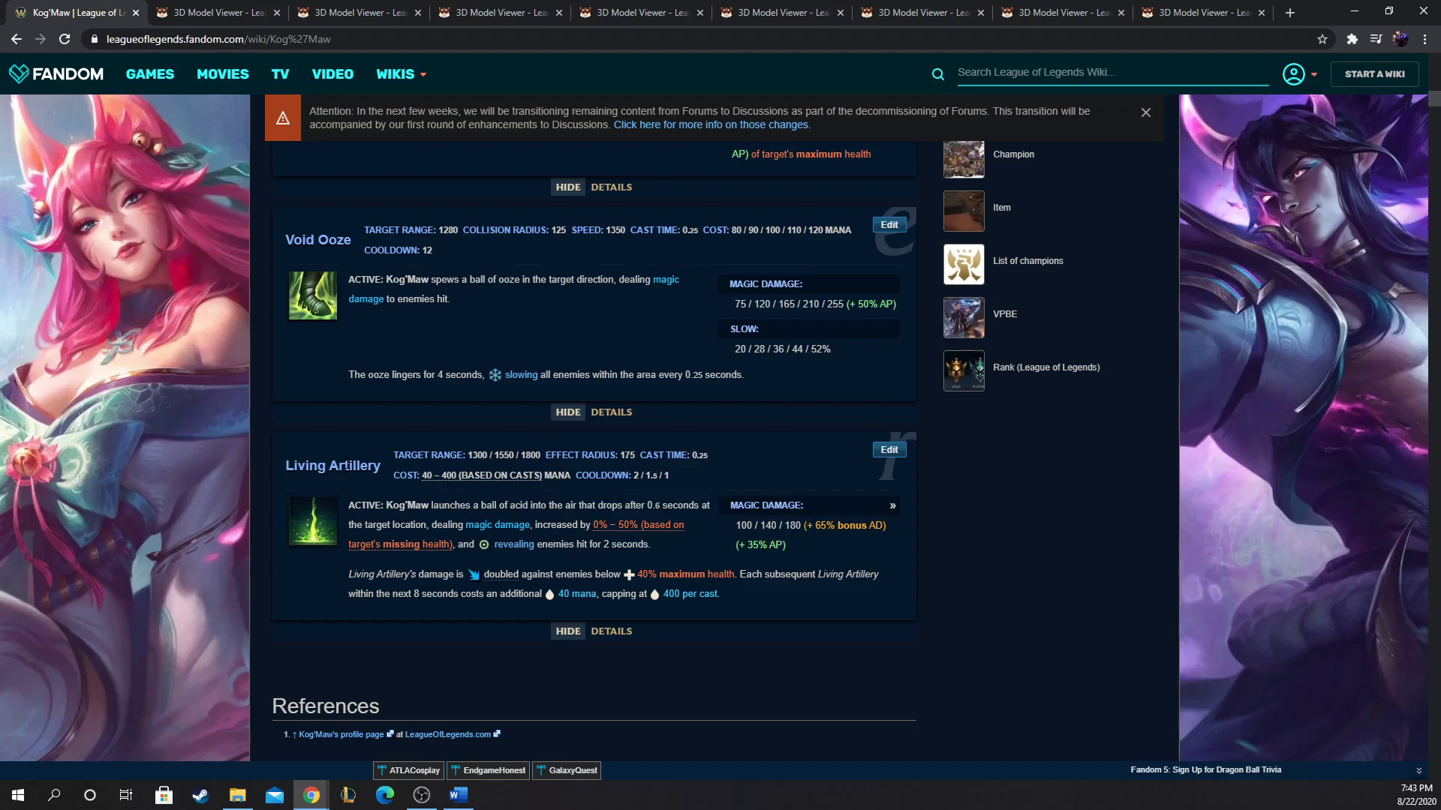
mouse_move(585, 560)
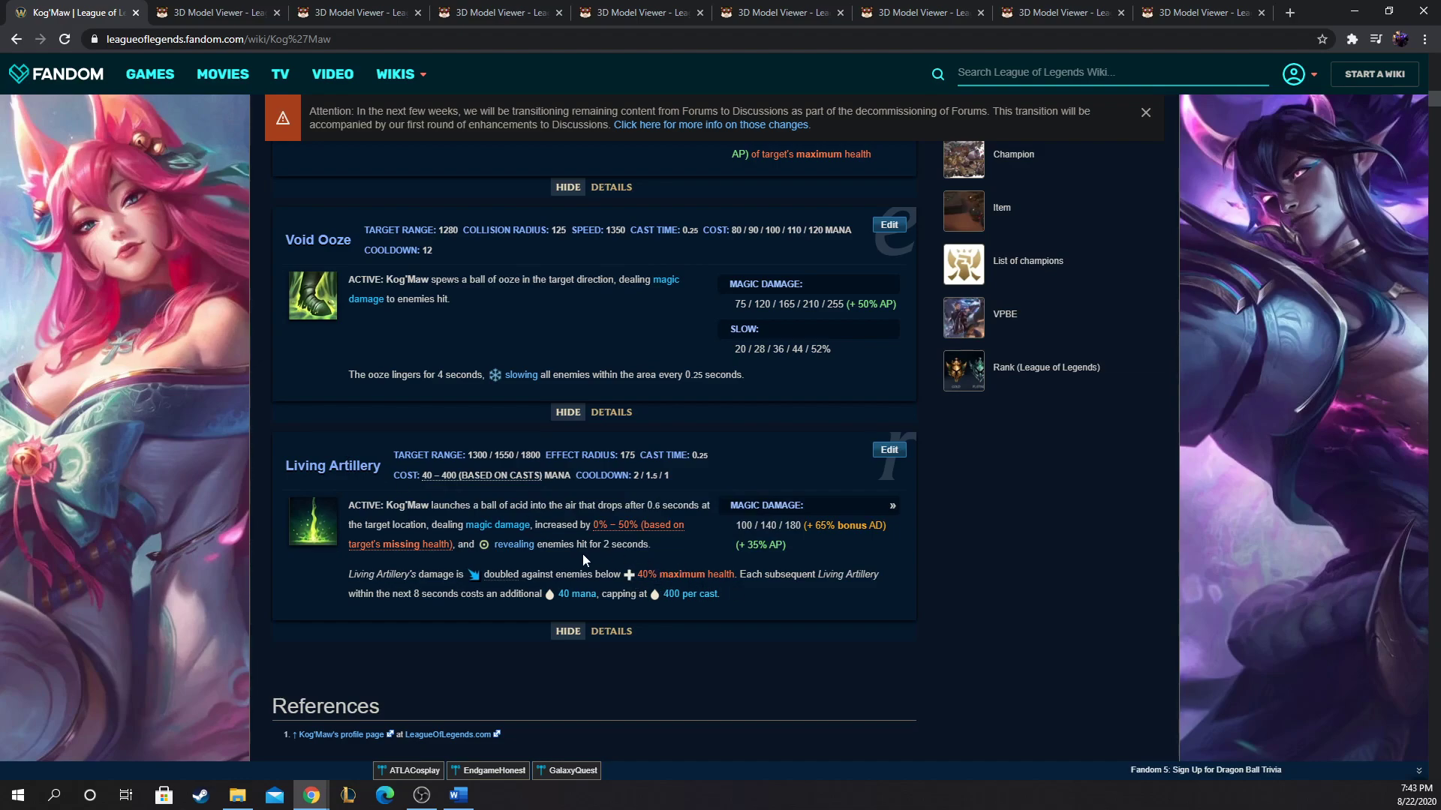
mouse_move(513, 543)
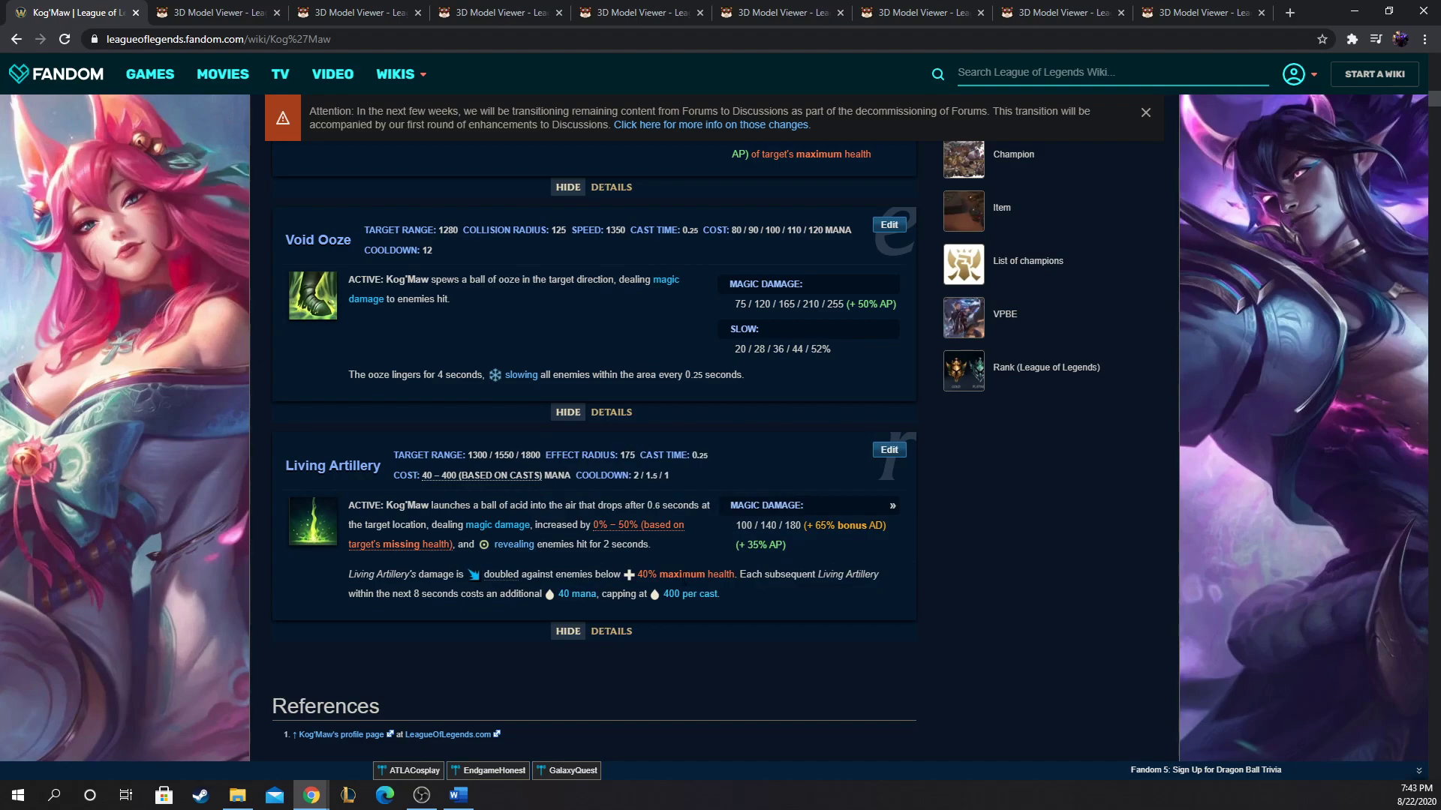
mouse_move(807, 560)
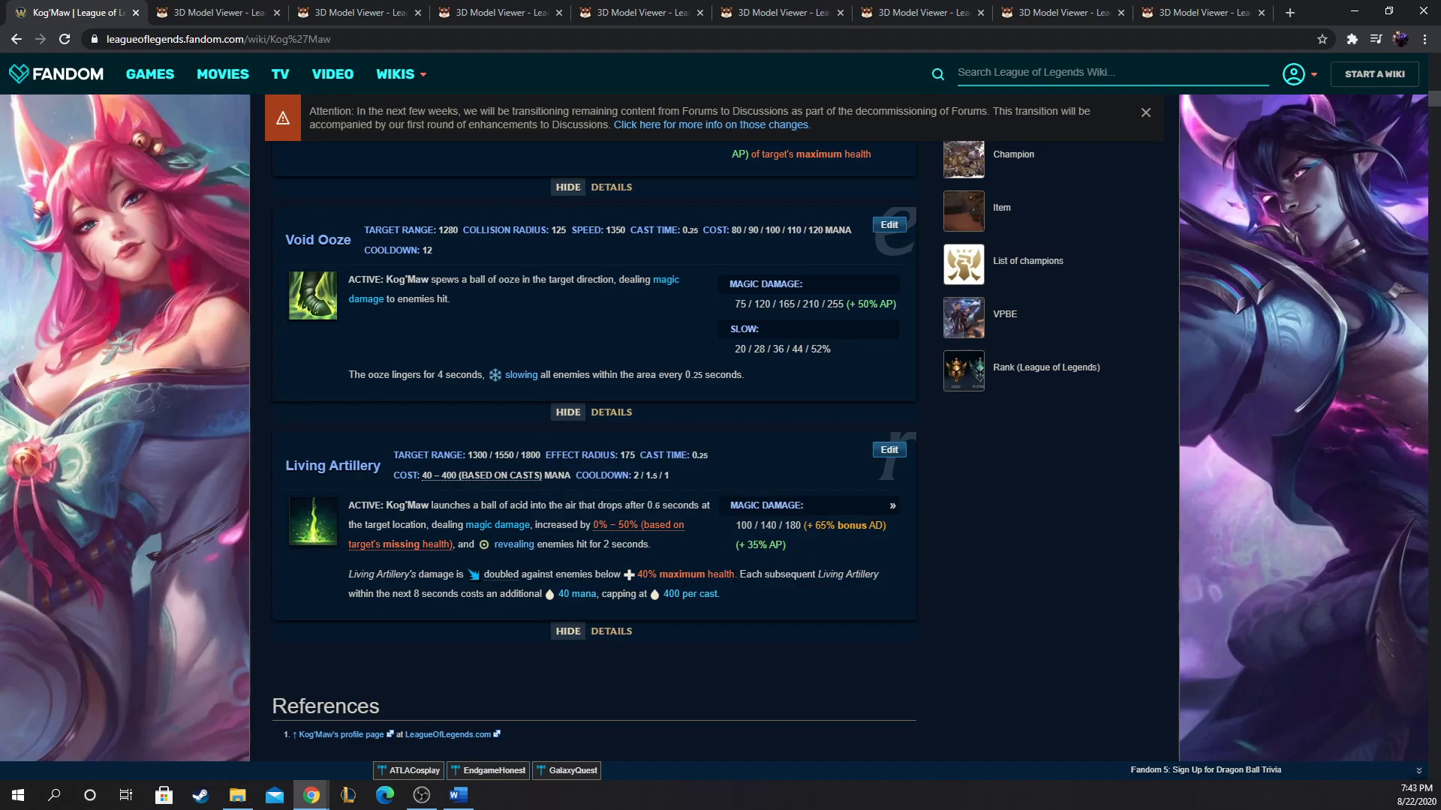
mouse_move(695, 606)
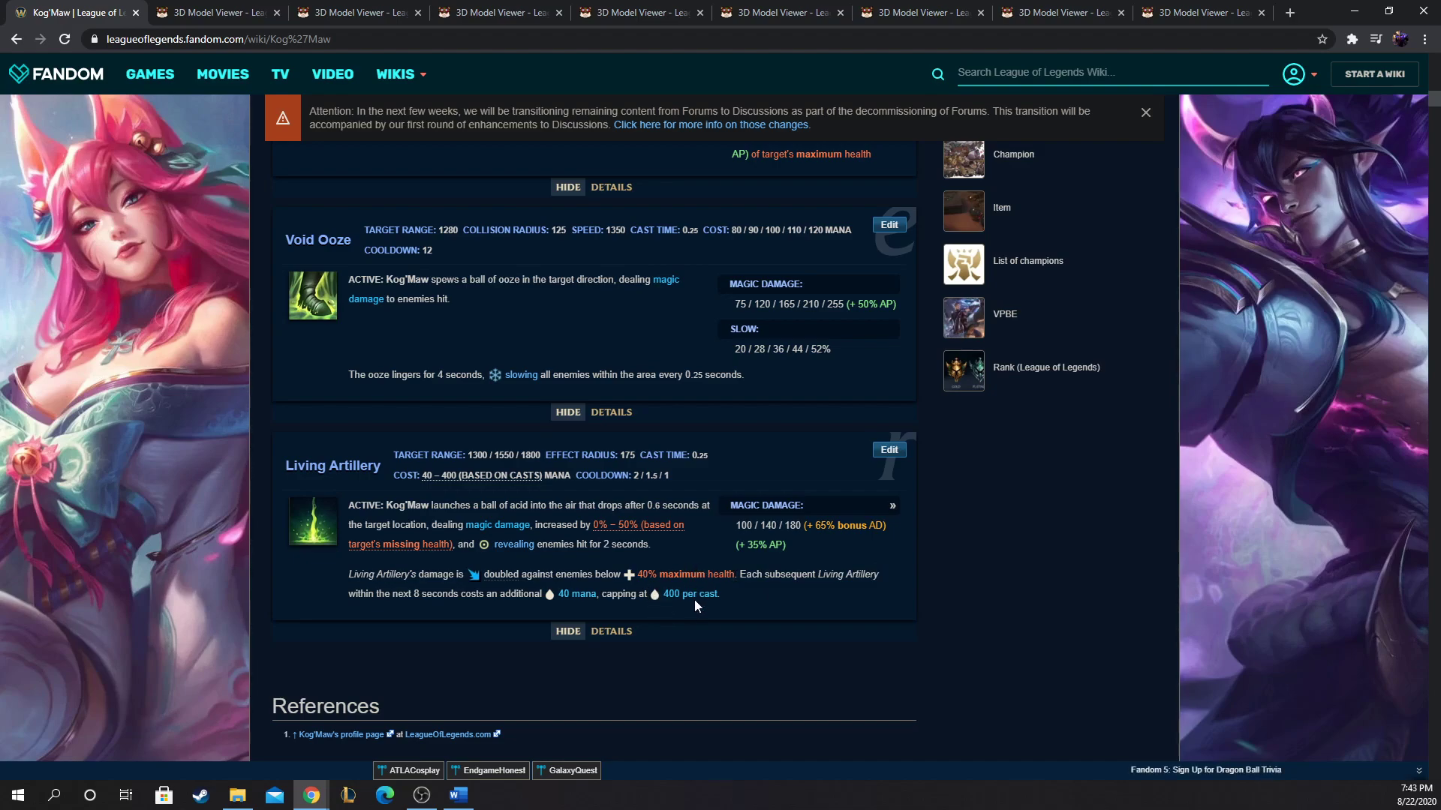
Step: Scroll Kog'Maw's abilities down to References and back up to Icathian Surprise and Caustic Spittle
scroll("up", 3)
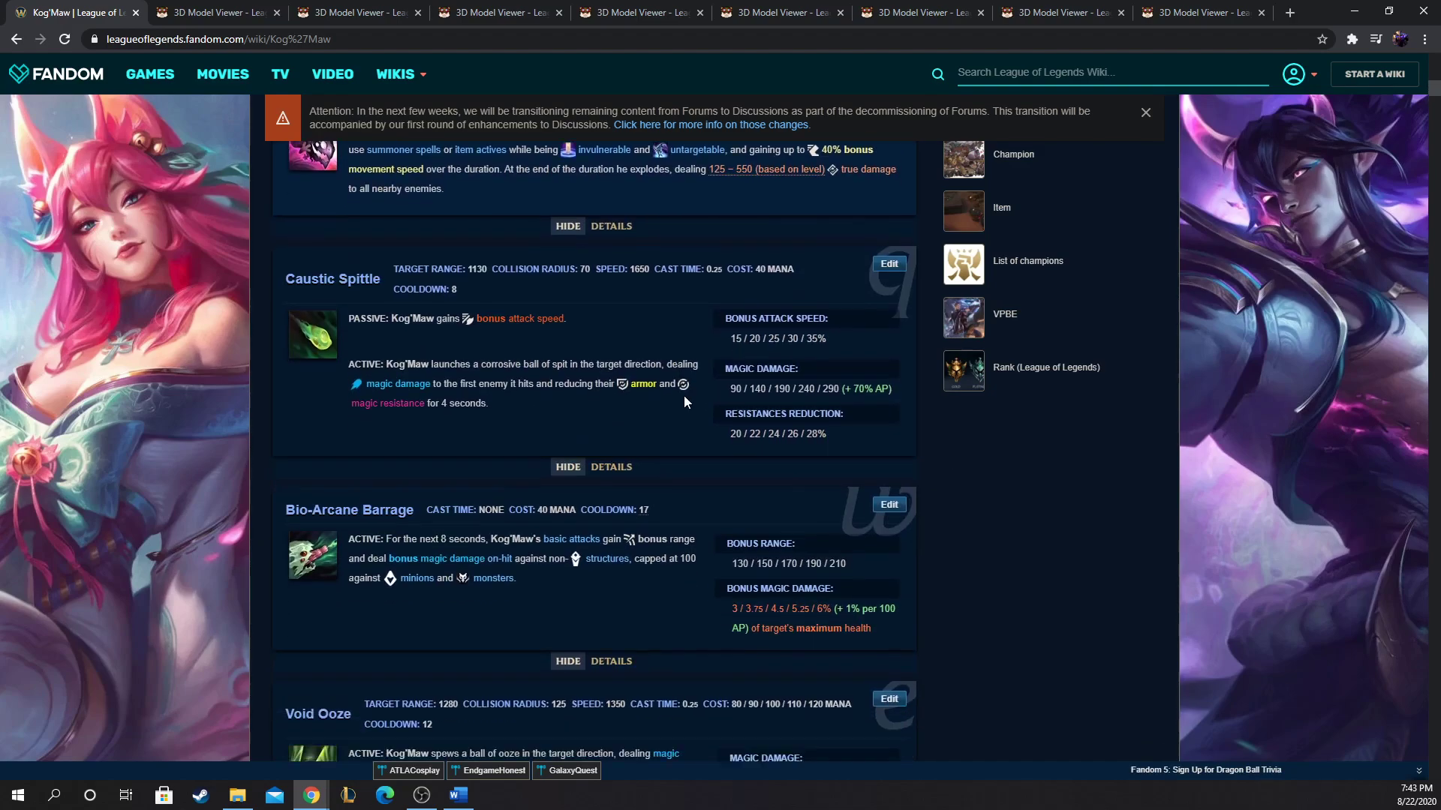
scroll("down", 3)
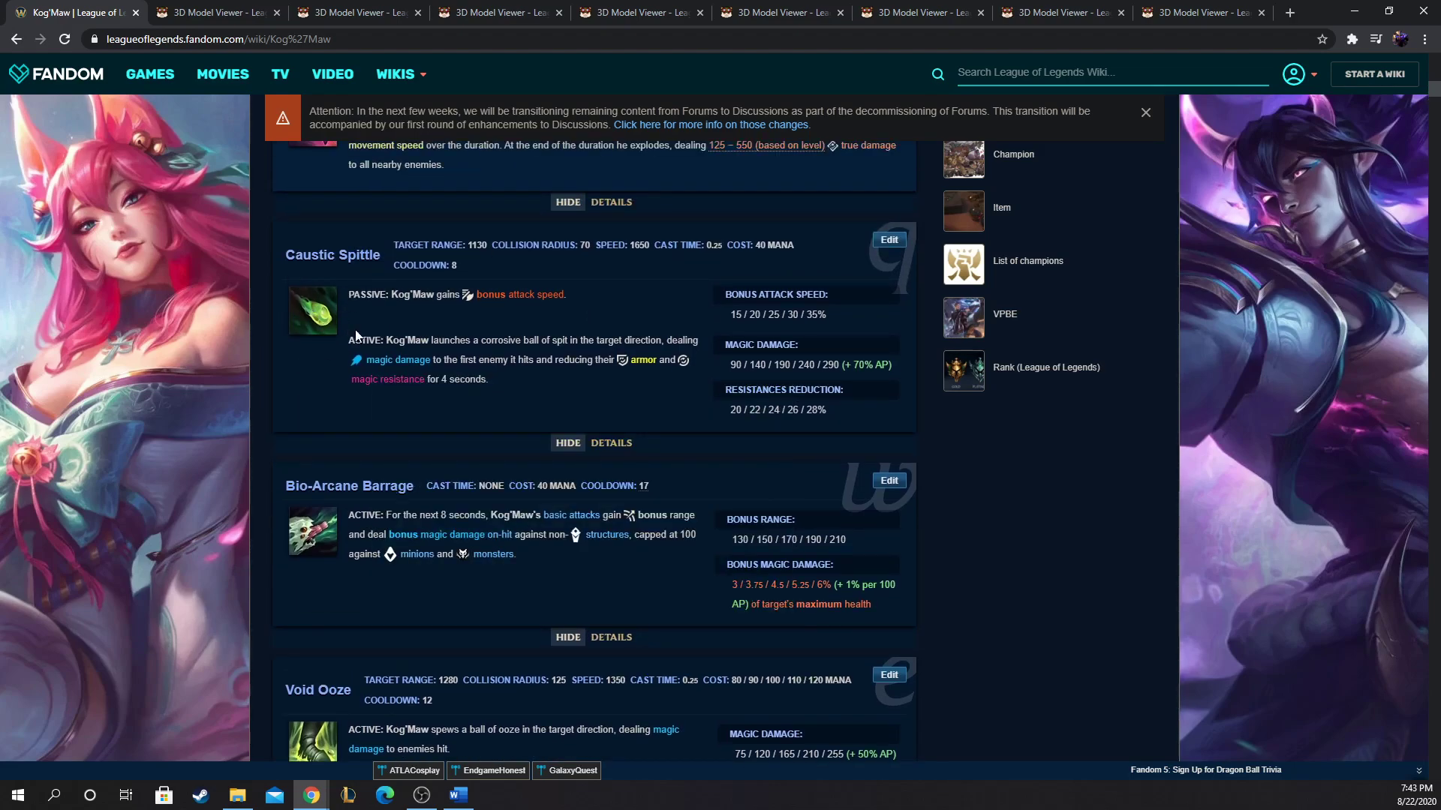
mouse_move(396, 329)
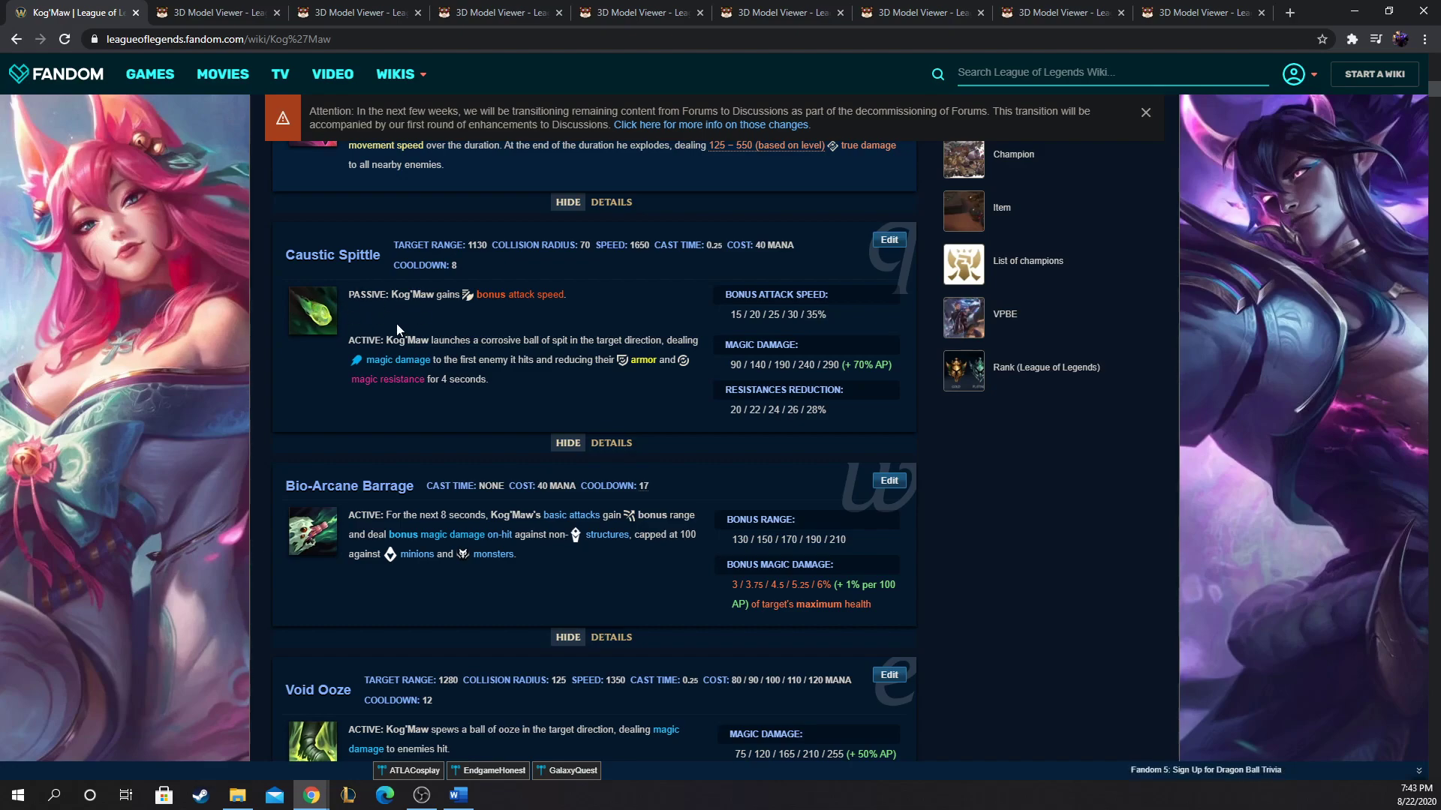
scroll("down", 3)
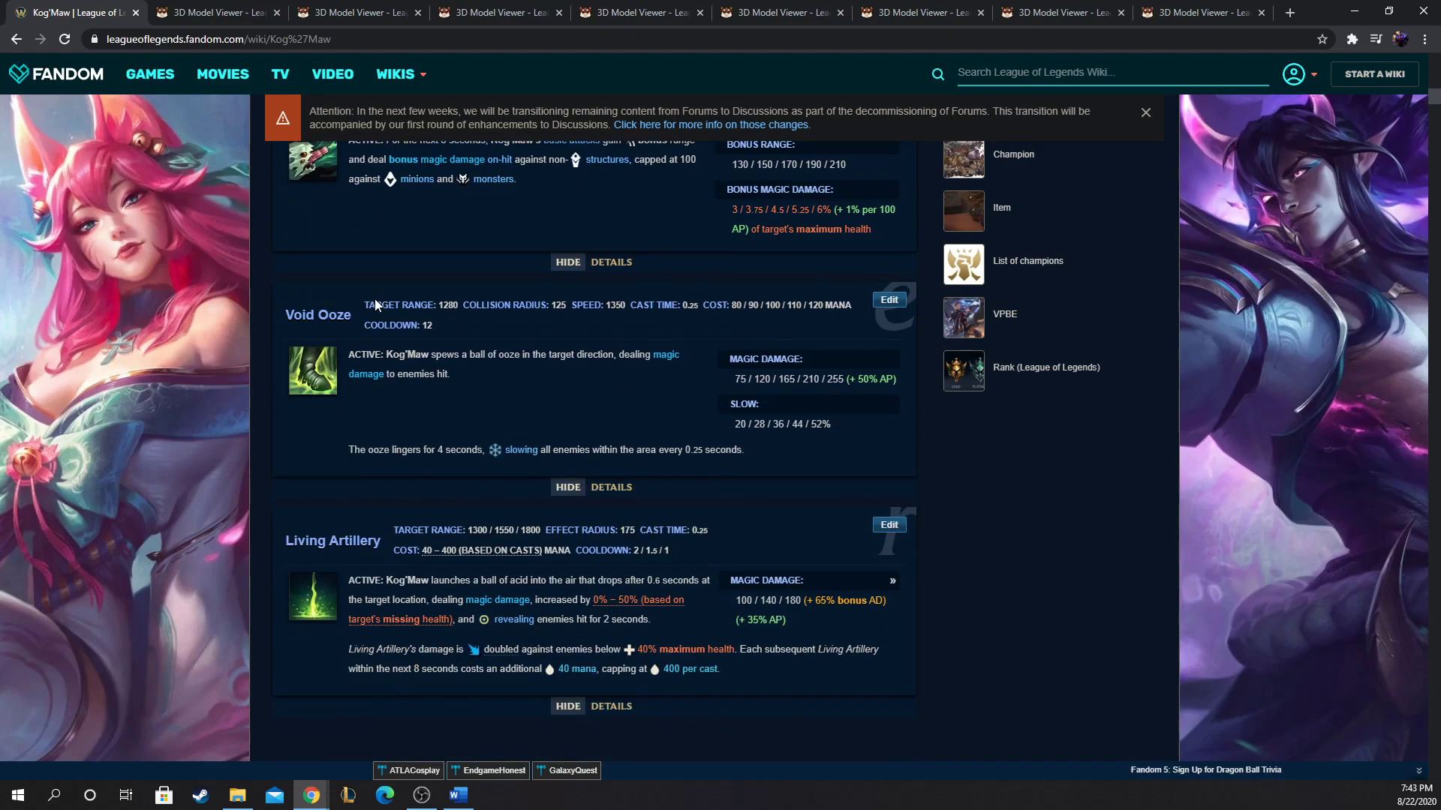
scroll("down", 3)
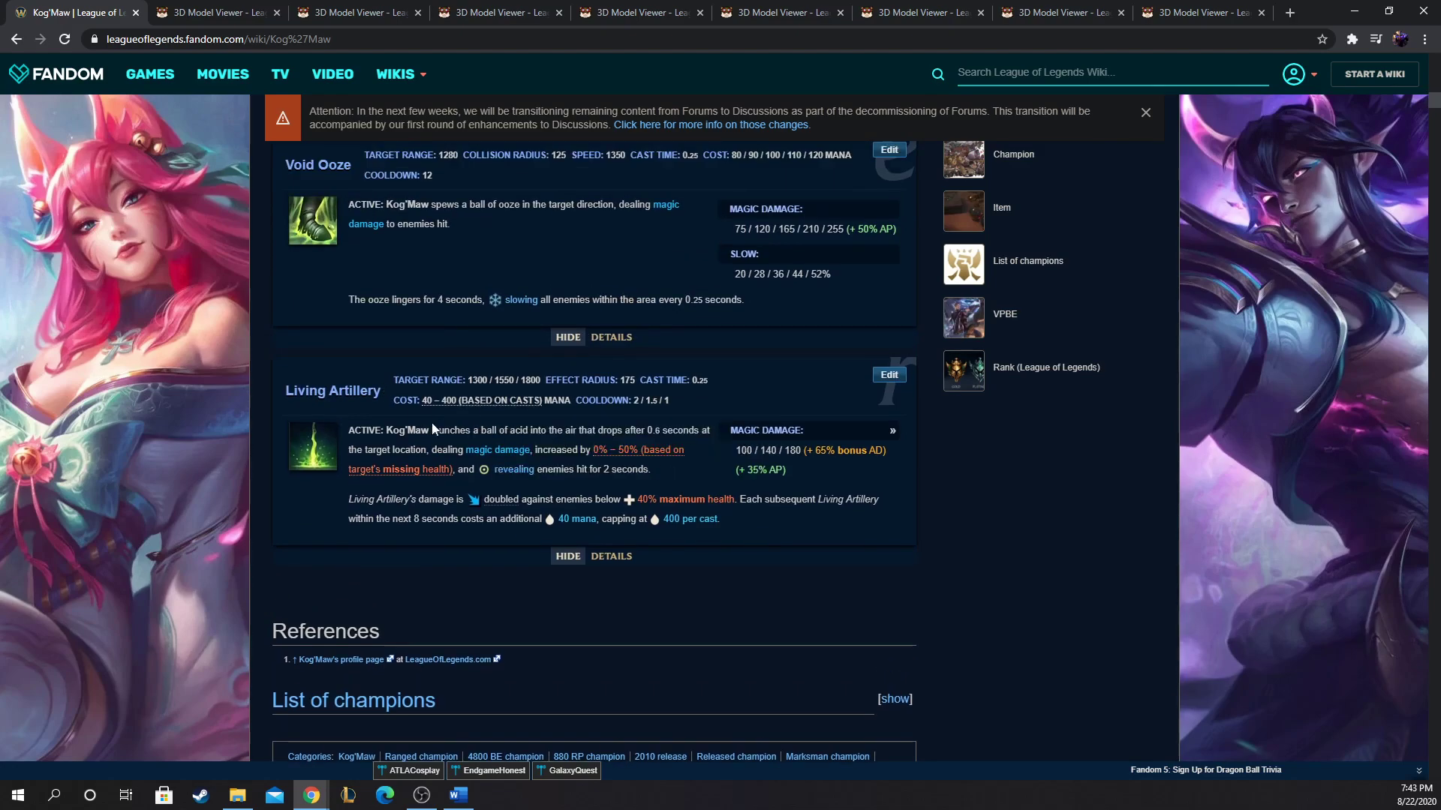
mouse_move(324, 442)
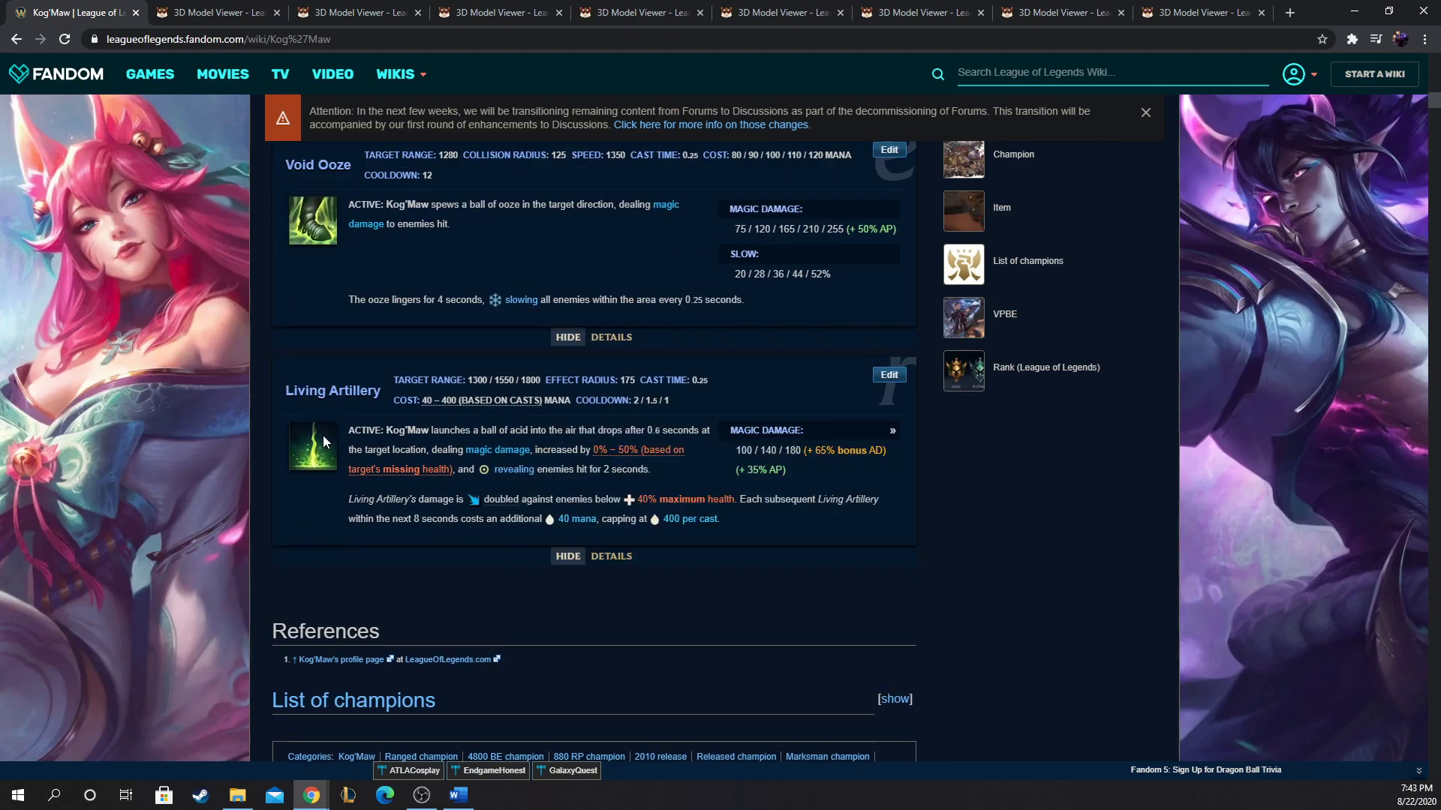
mouse_move(330, 460)
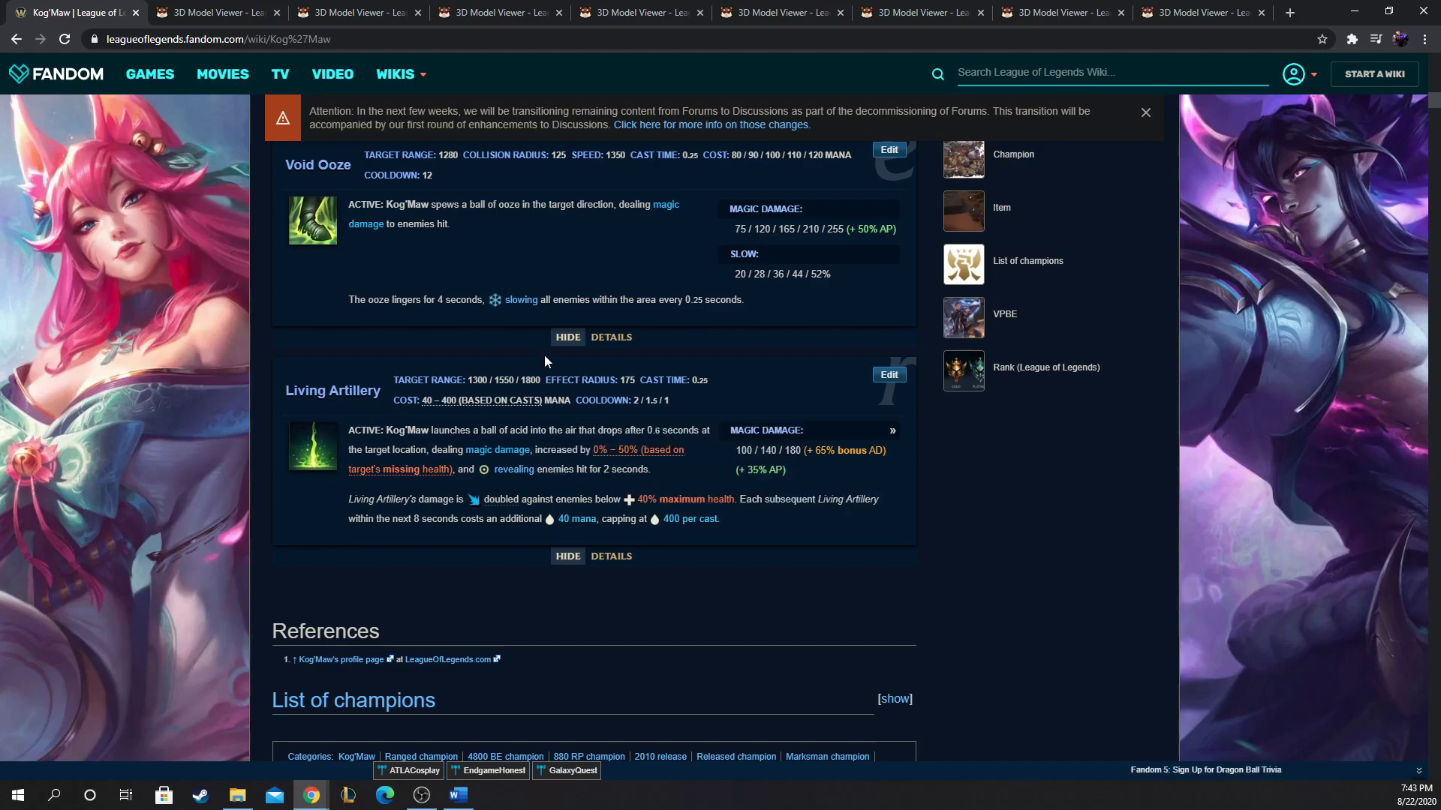
scroll("up", 3)
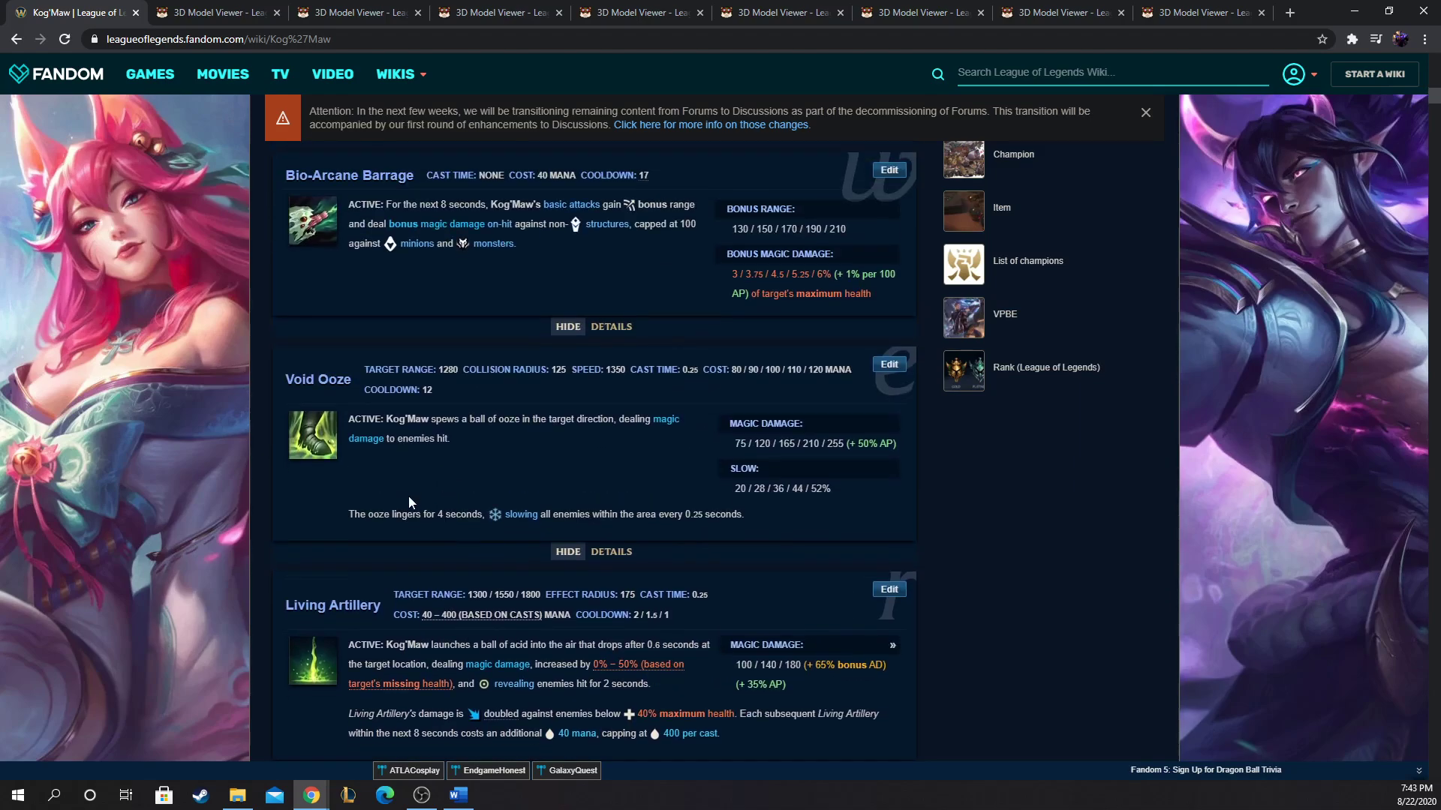
scroll("up", 3)
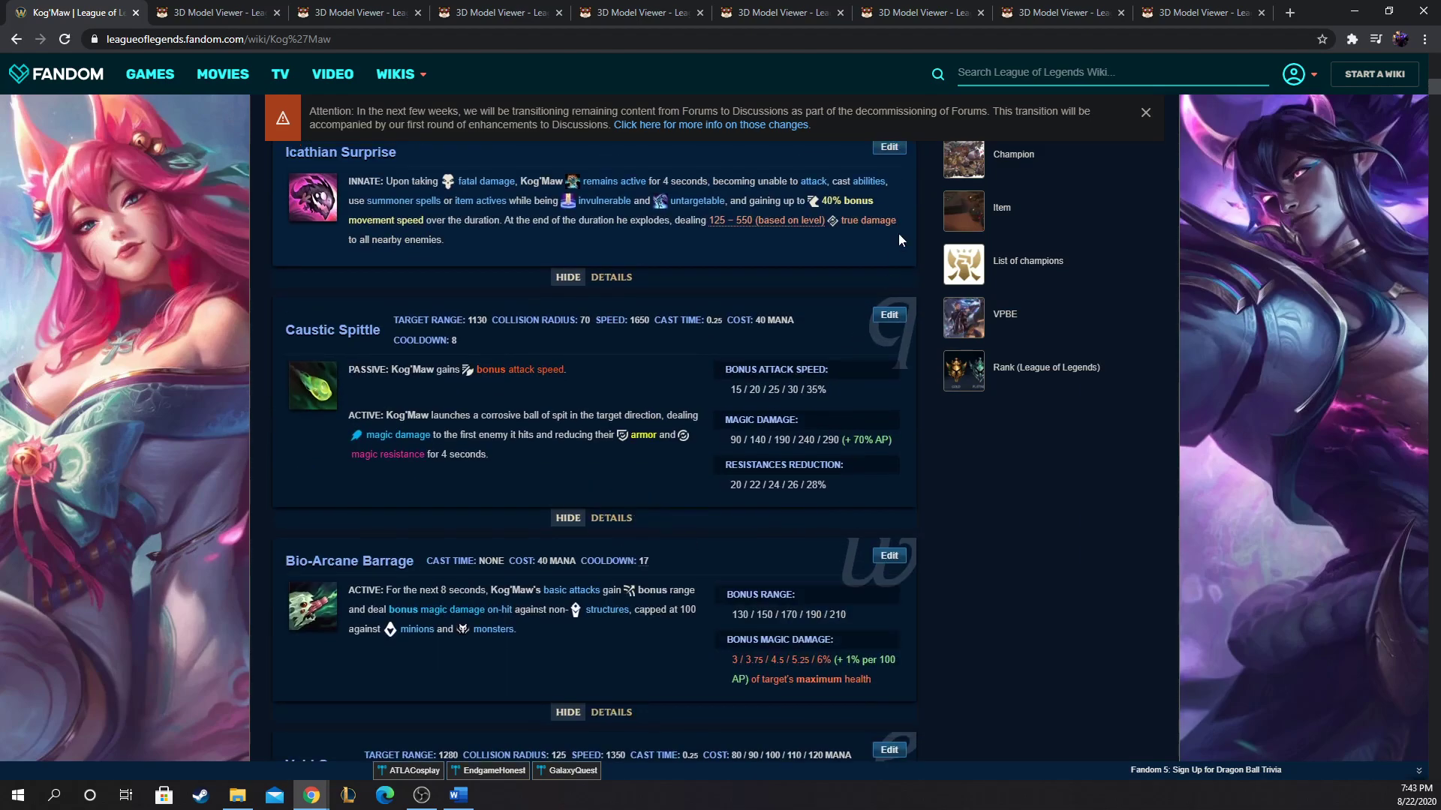
Step: Flip through the fire dragon and Blue model pages, then reload the Summoners Rift Baron model until it appears
left_click(1202, 12)
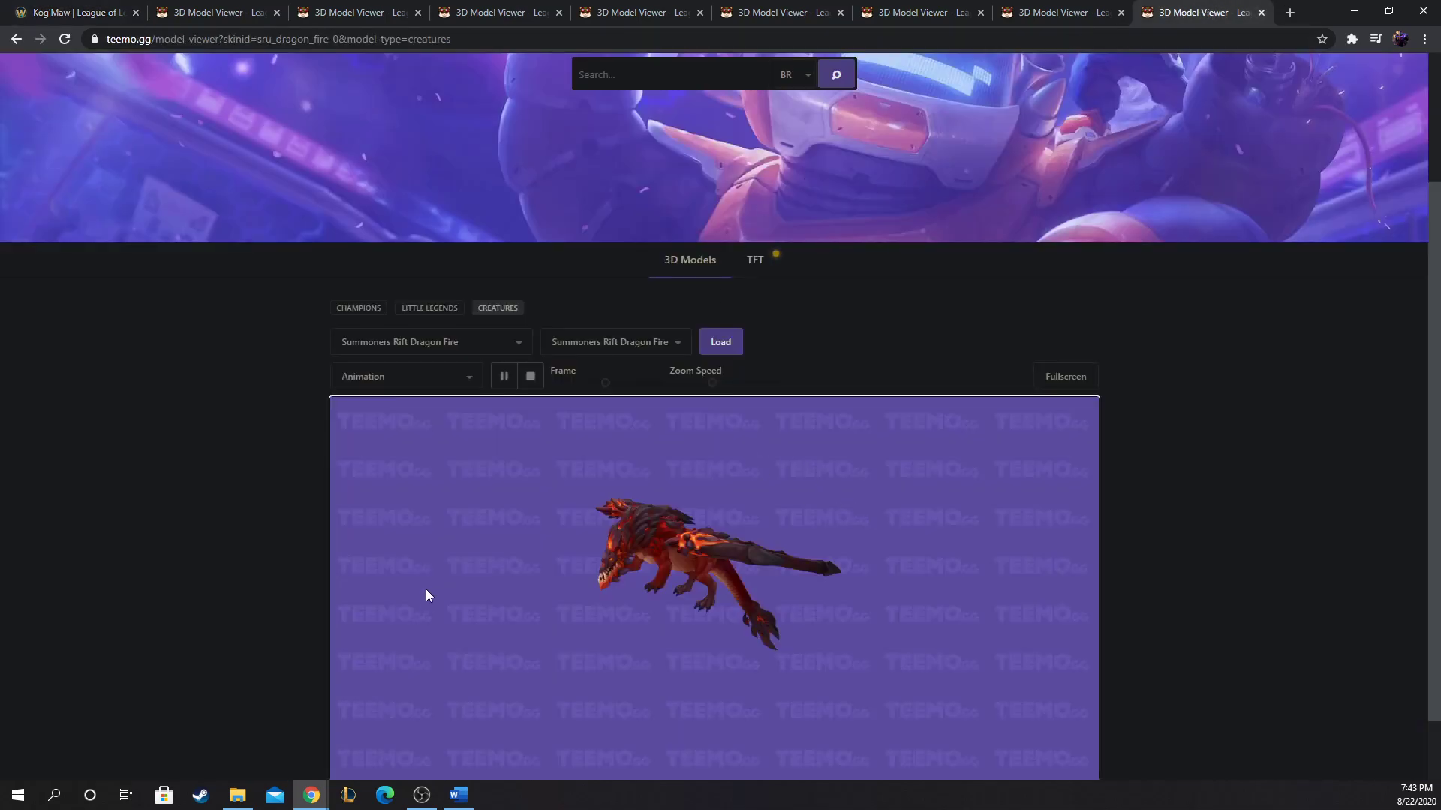
mouse_move(1077, 6)
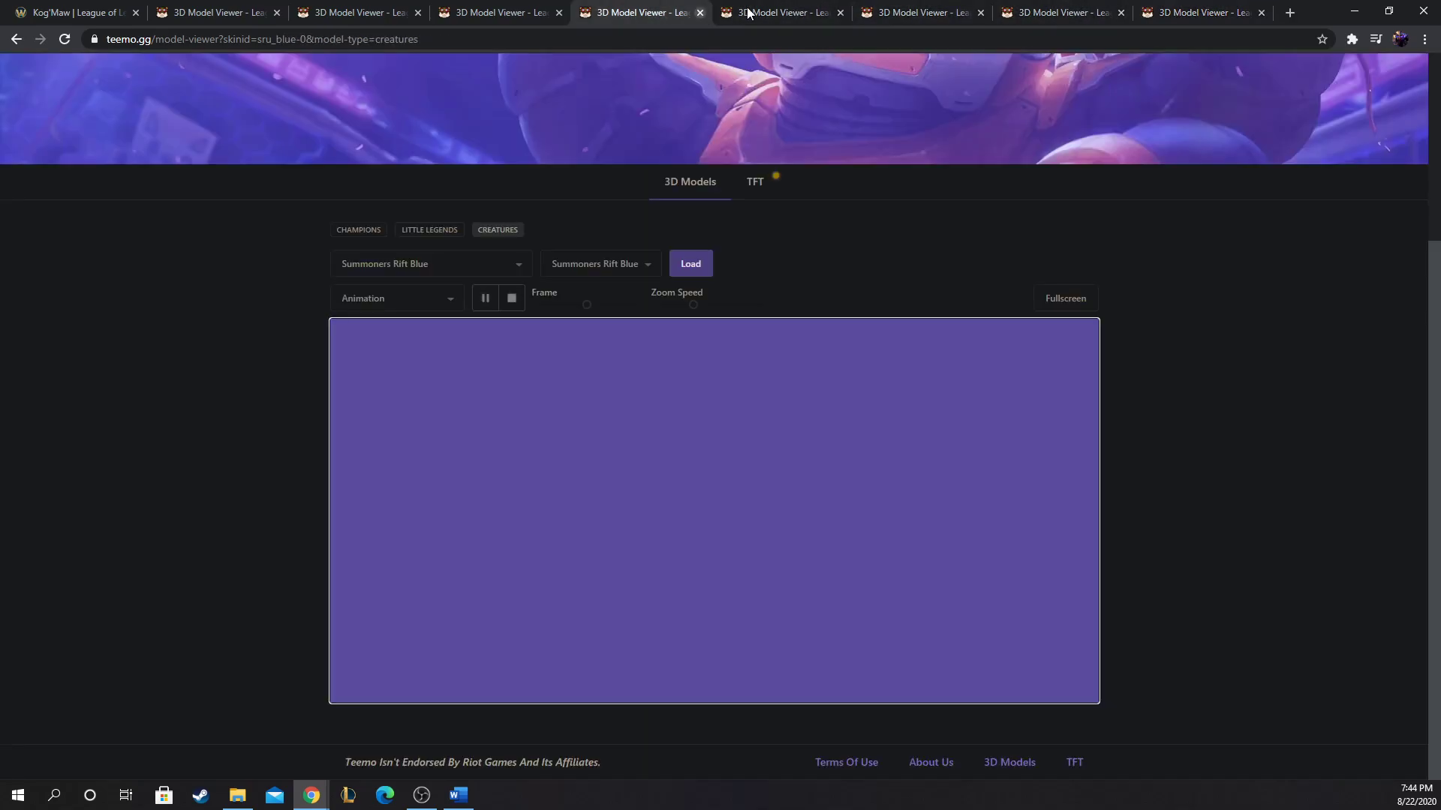
left_click(1204, 12)
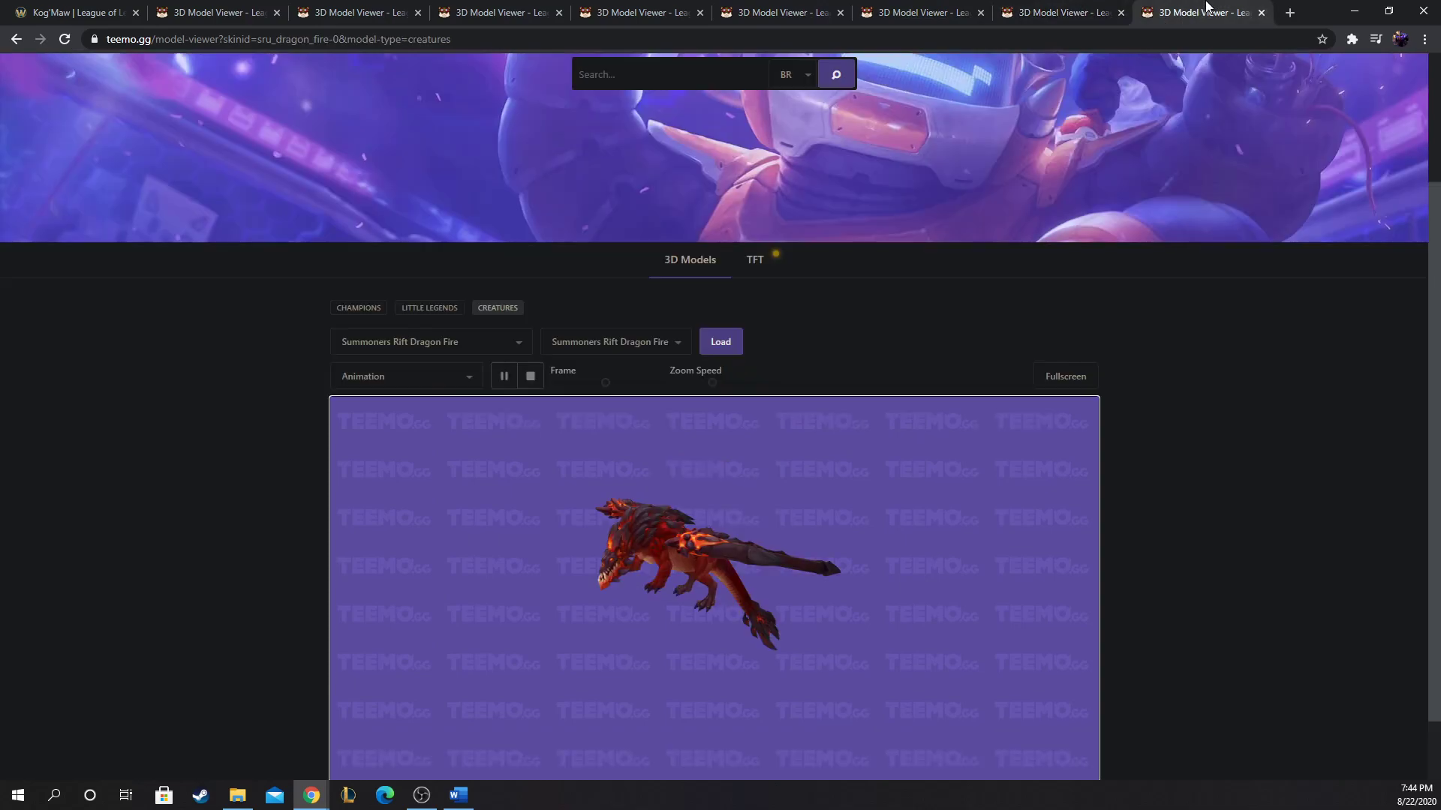
left_click(640, 12)
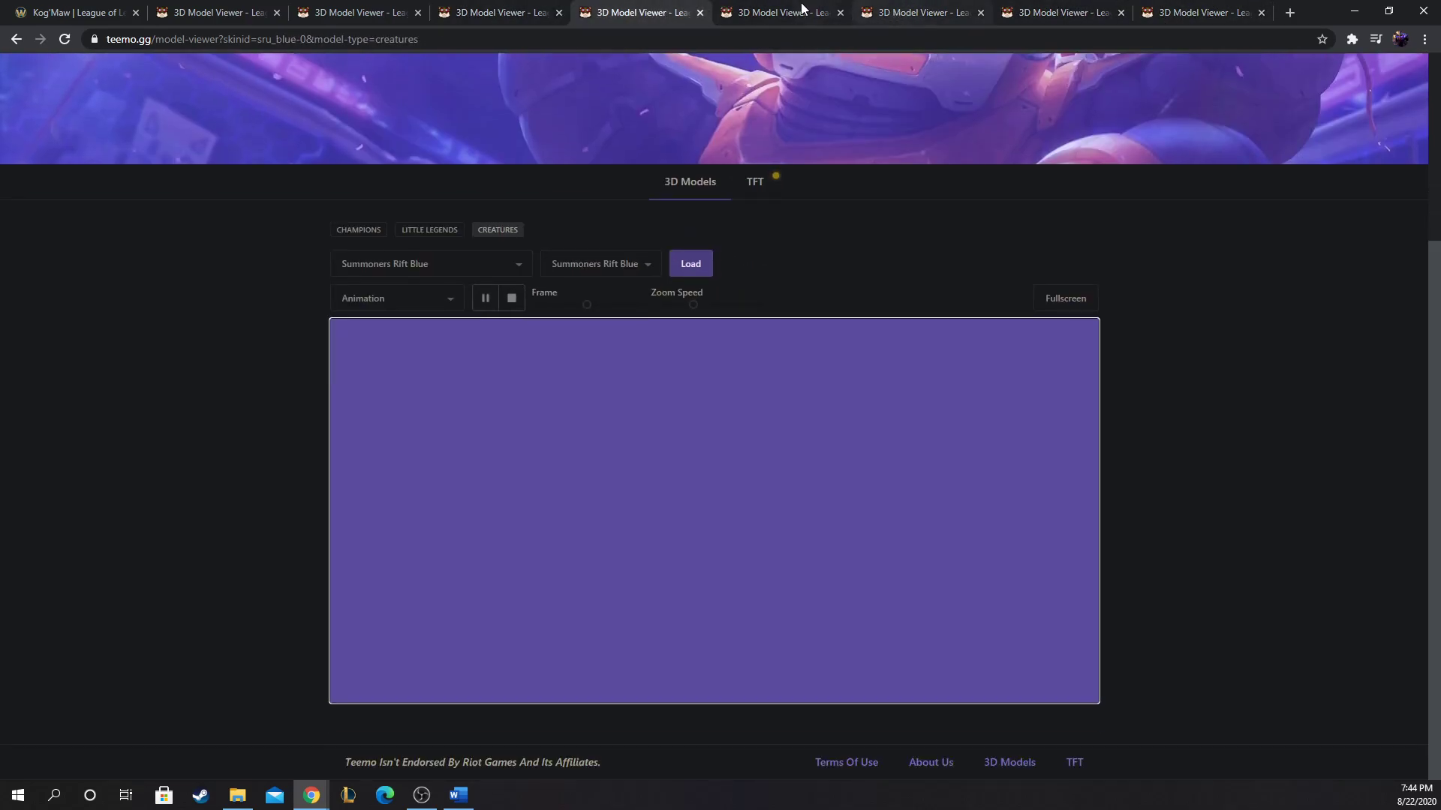
mouse_move(579, 7)
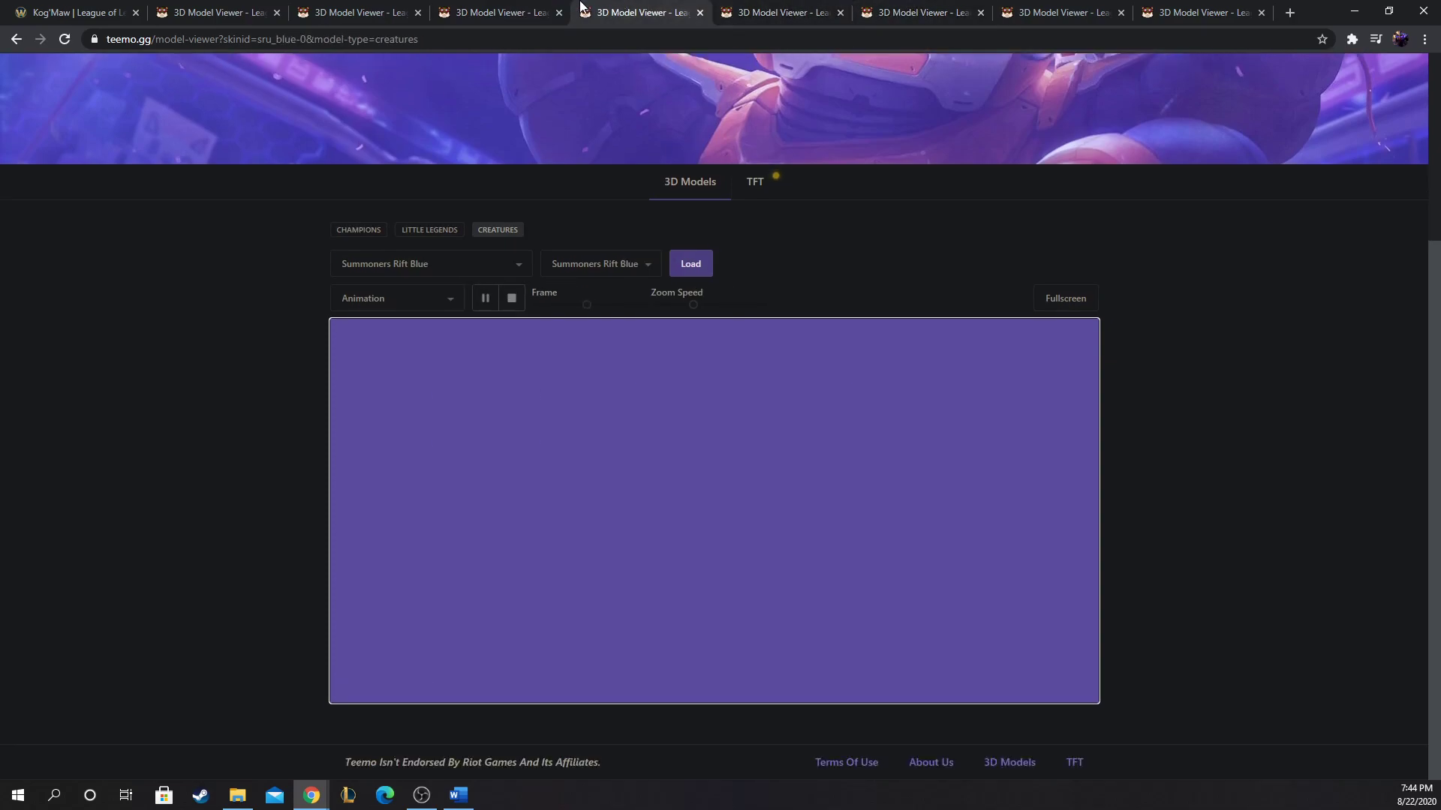
left_click(216, 12)
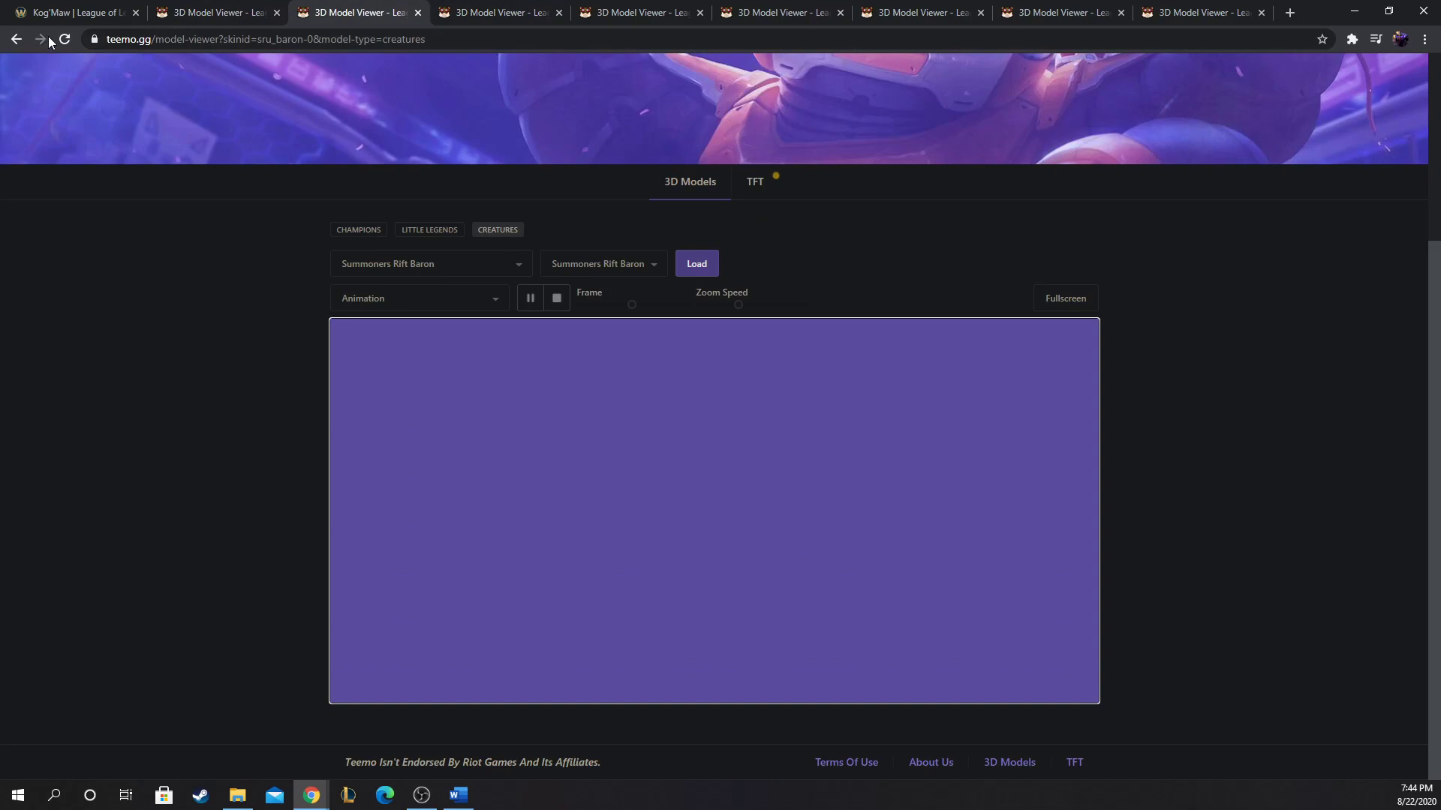
left_click(695, 265)
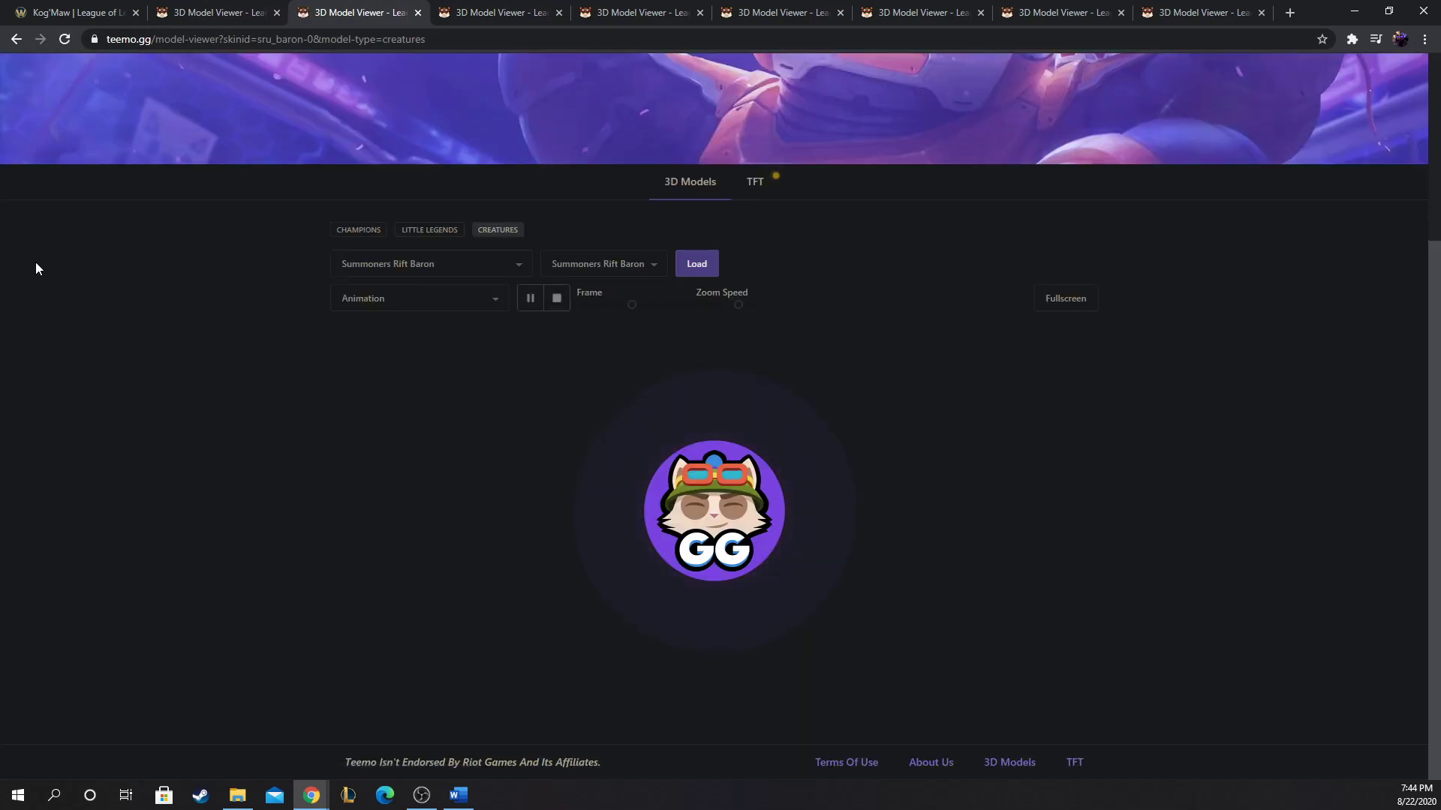
left_click(694, 264)
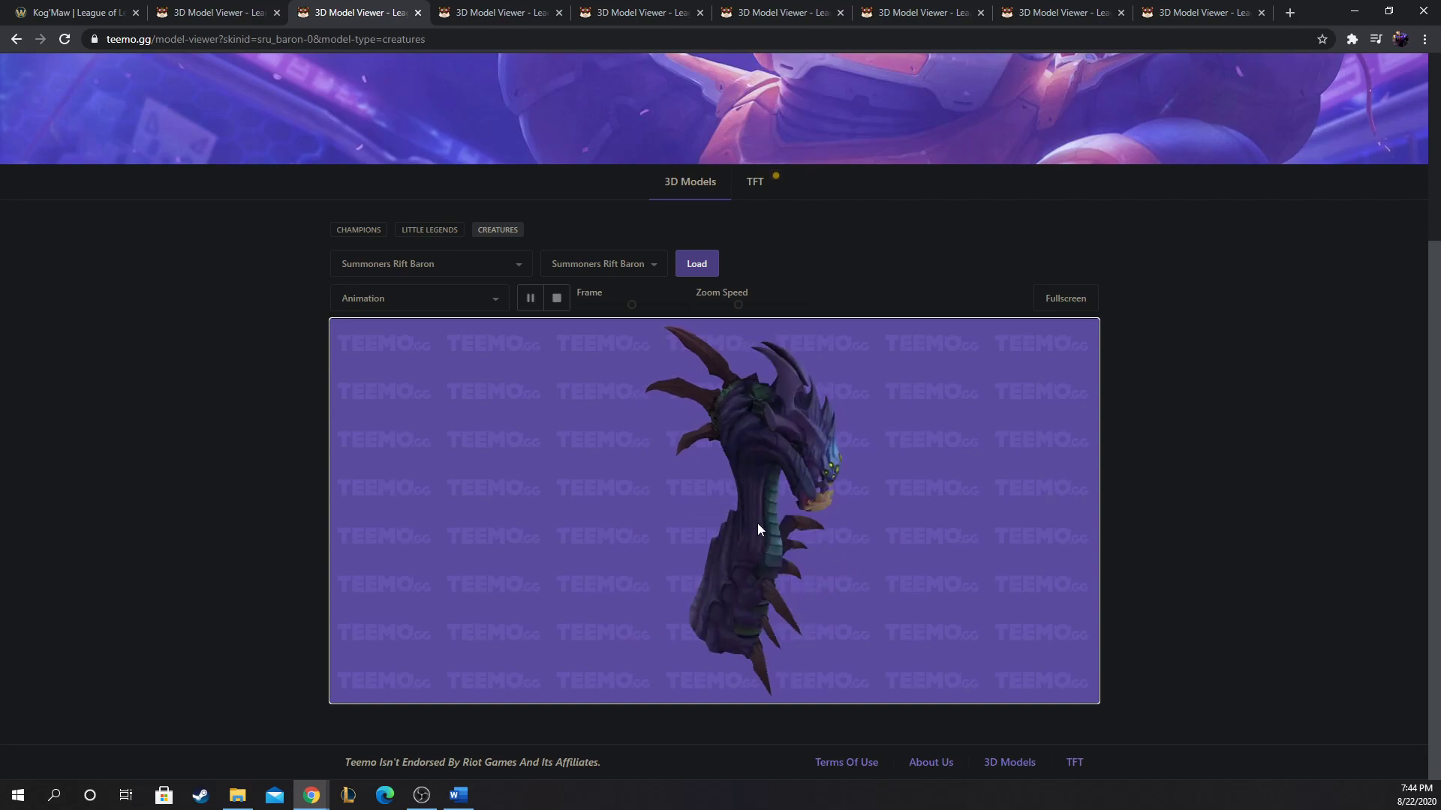
left_click(74, 12)
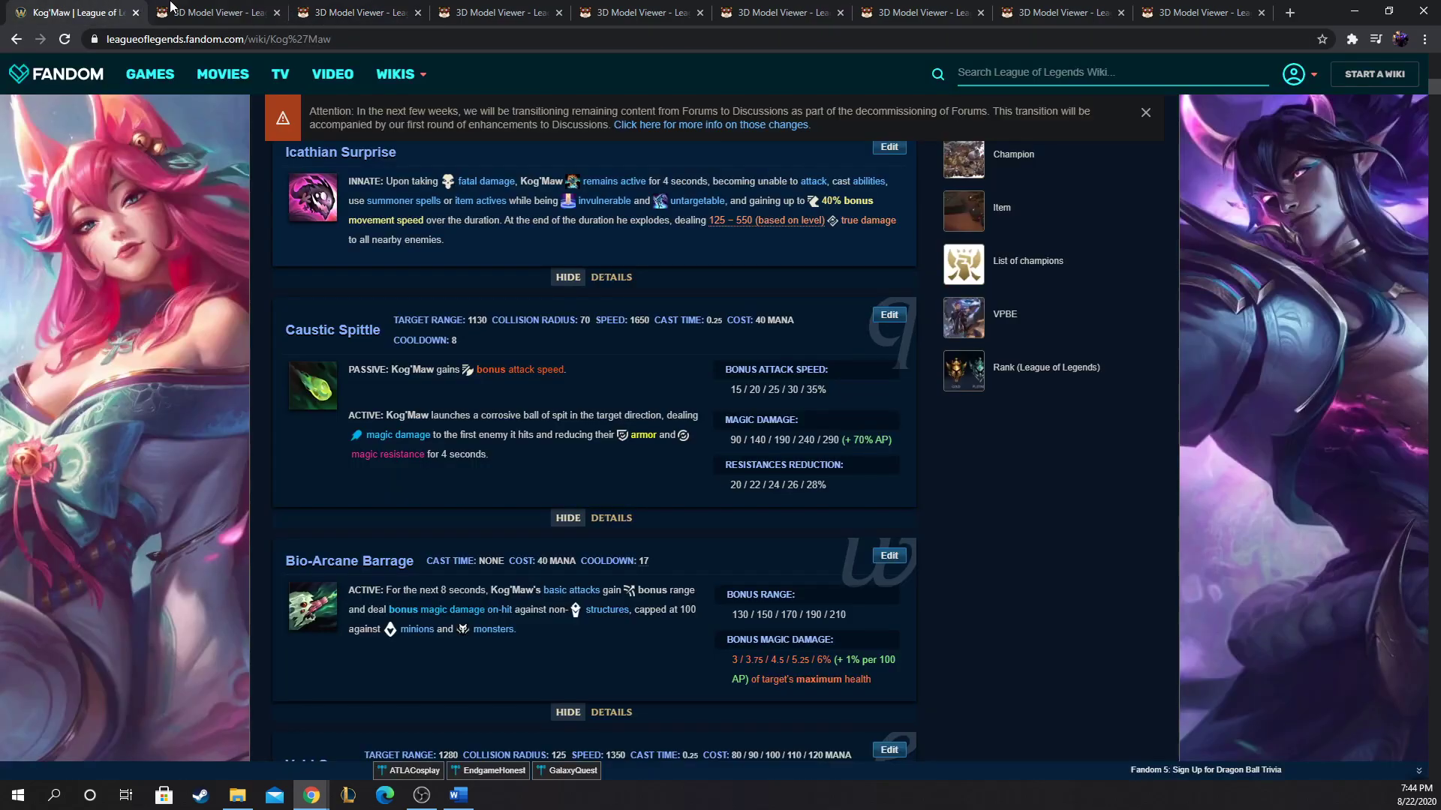
left_click(218, 12)
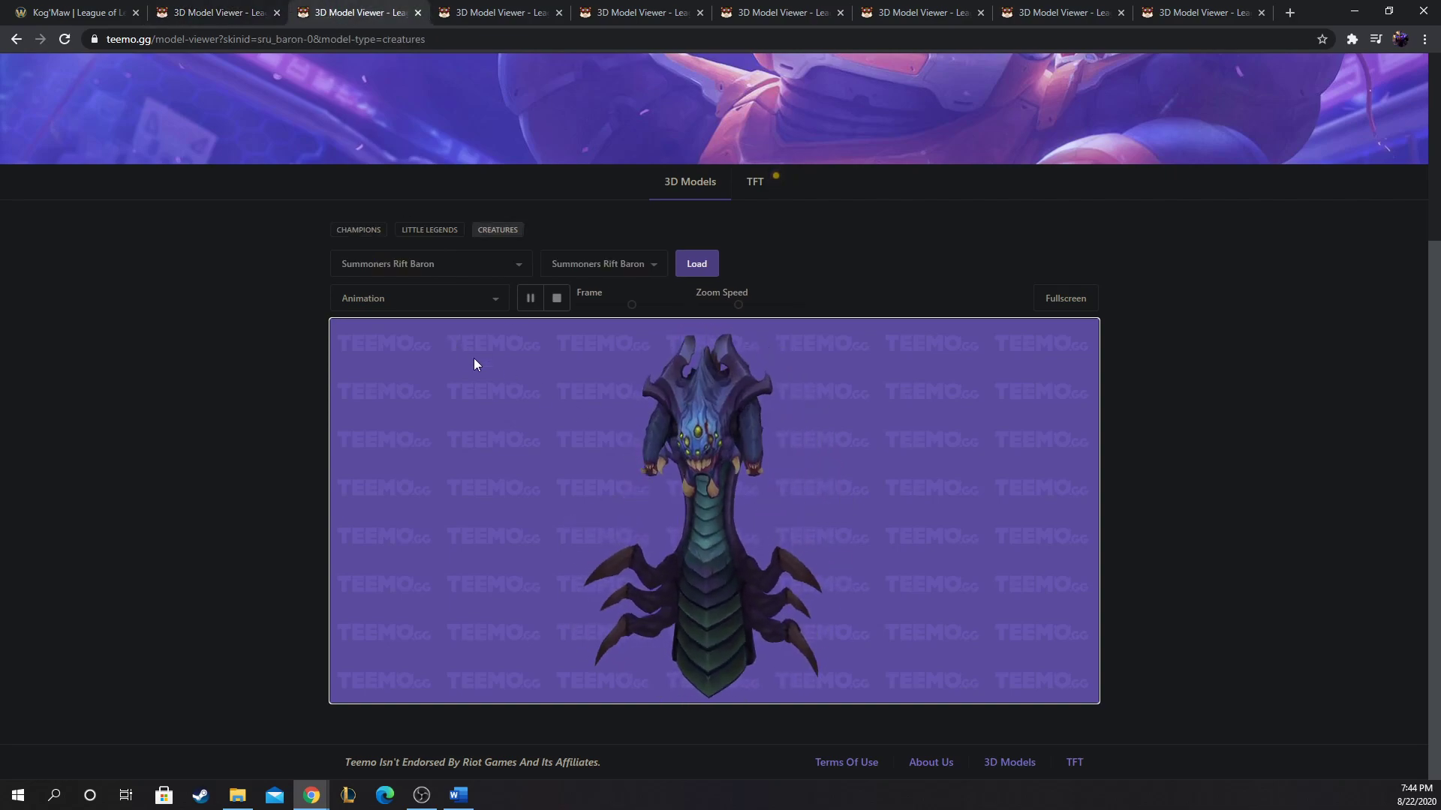
left_click(216, 12)
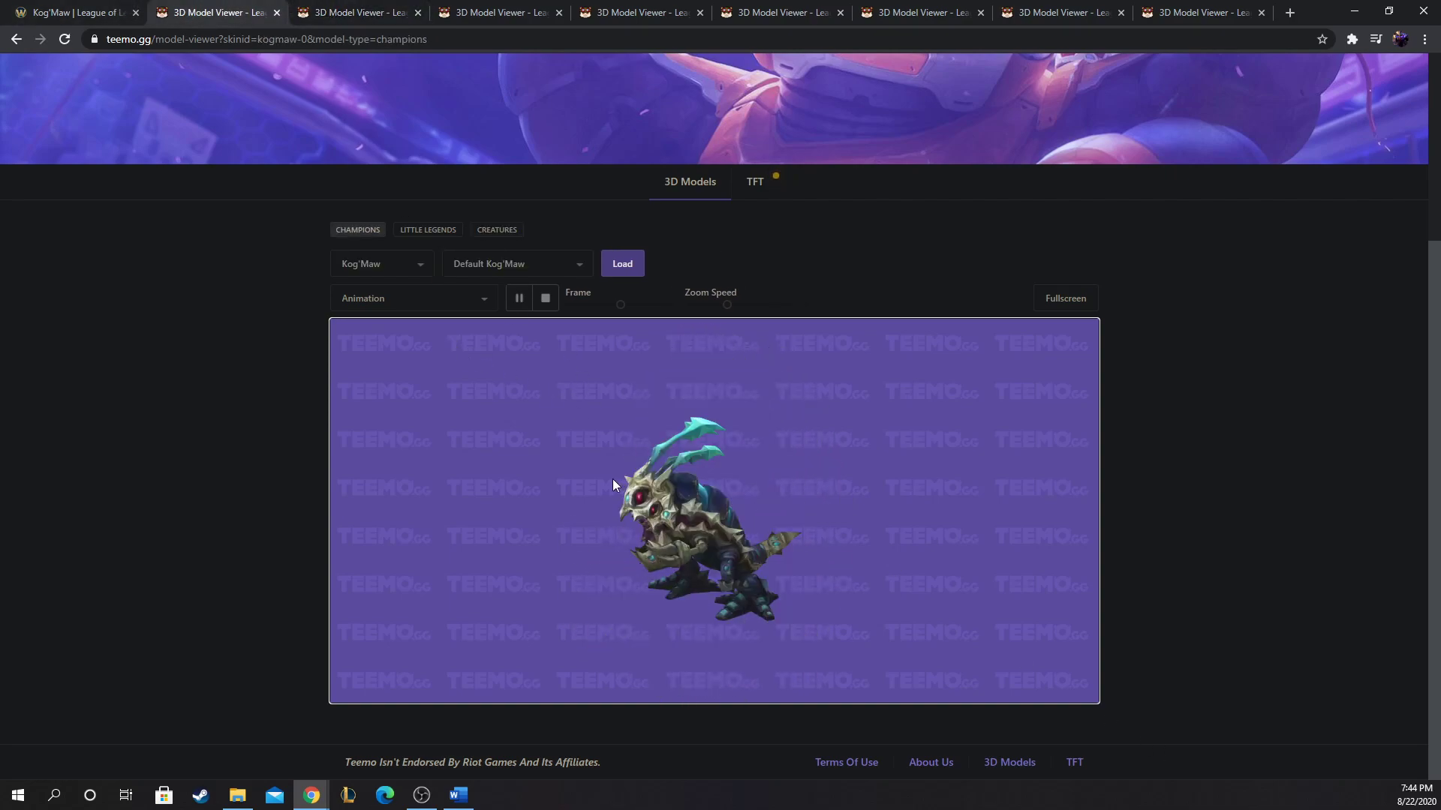
mouse_move(663, 406)
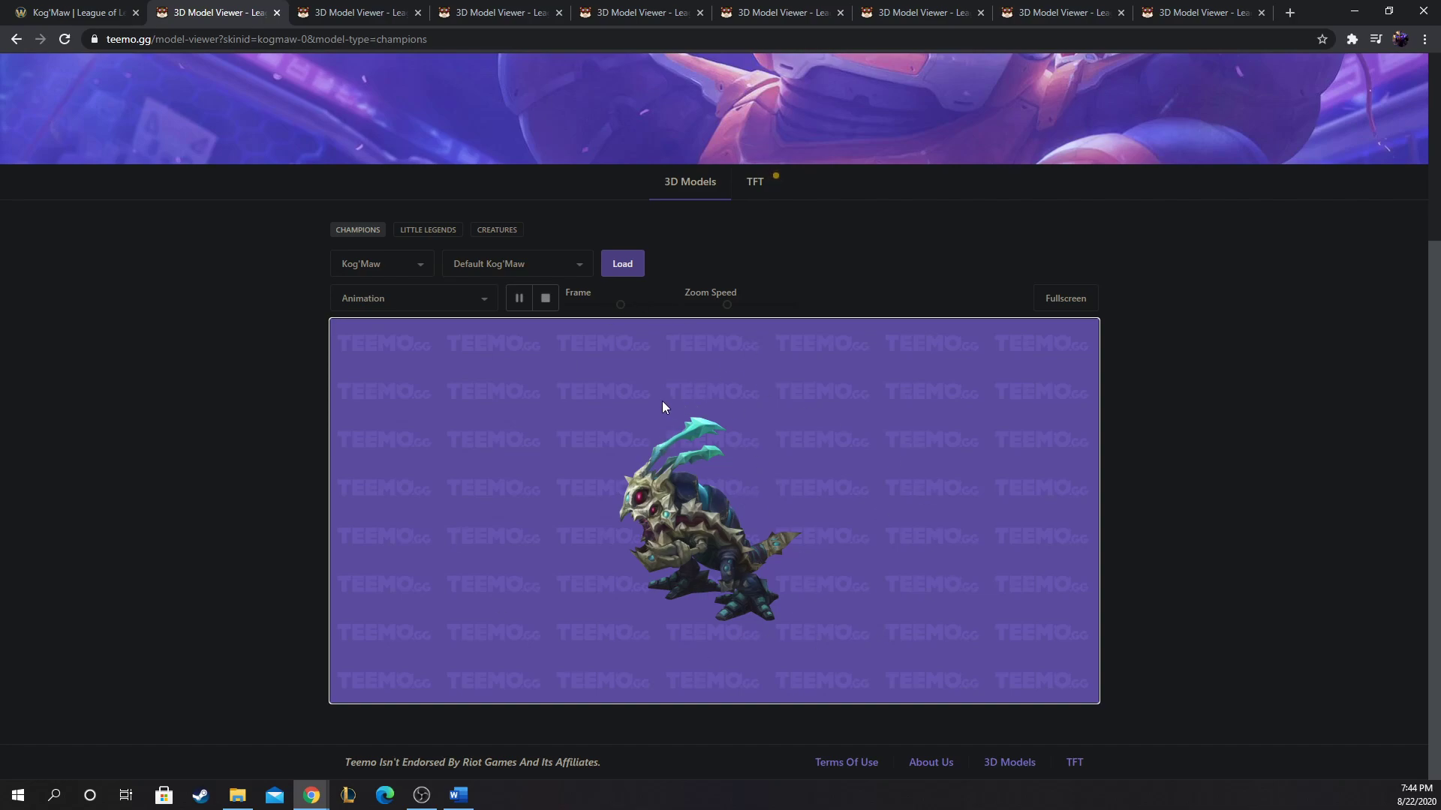
mouse_move(648, 362)
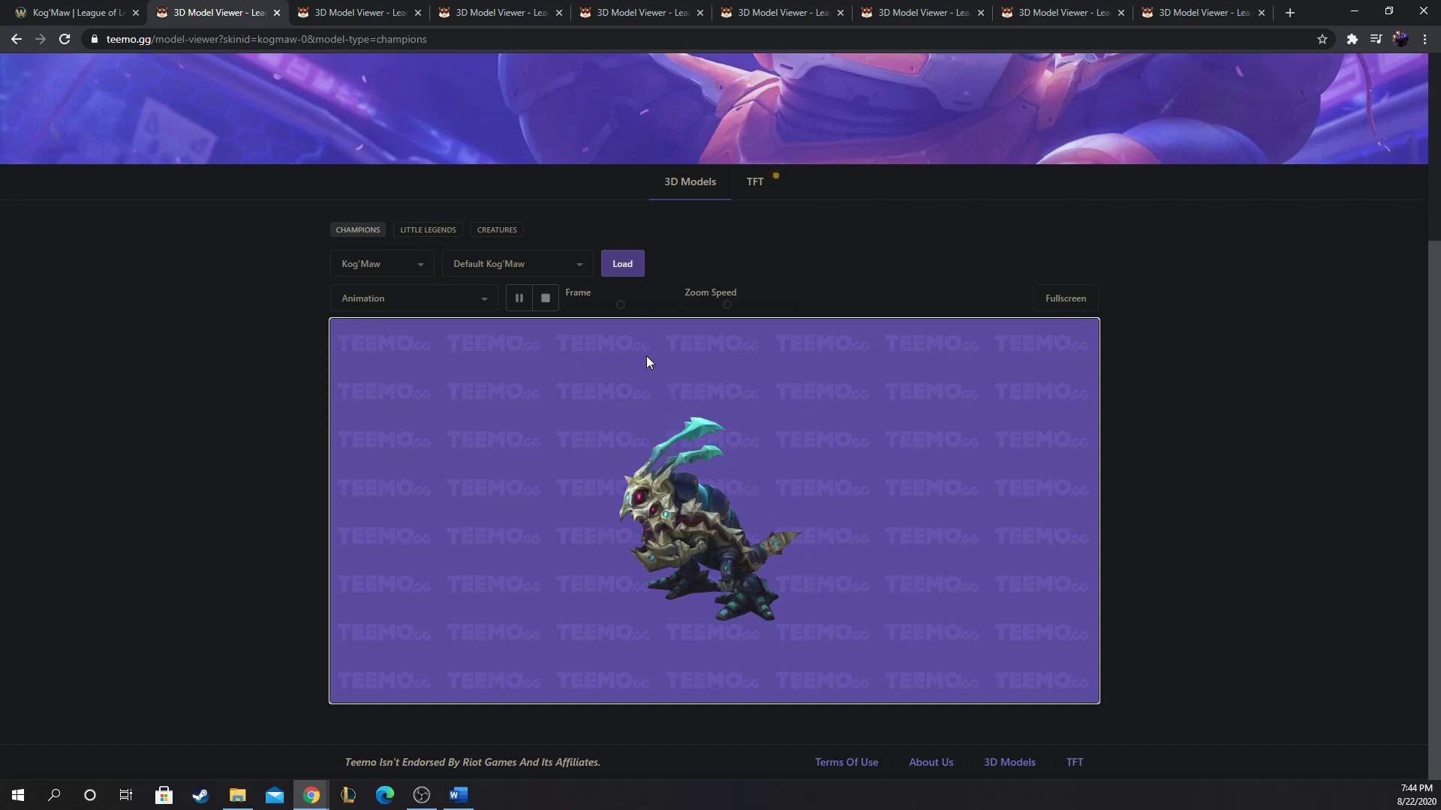
mouse_move(732, 492)
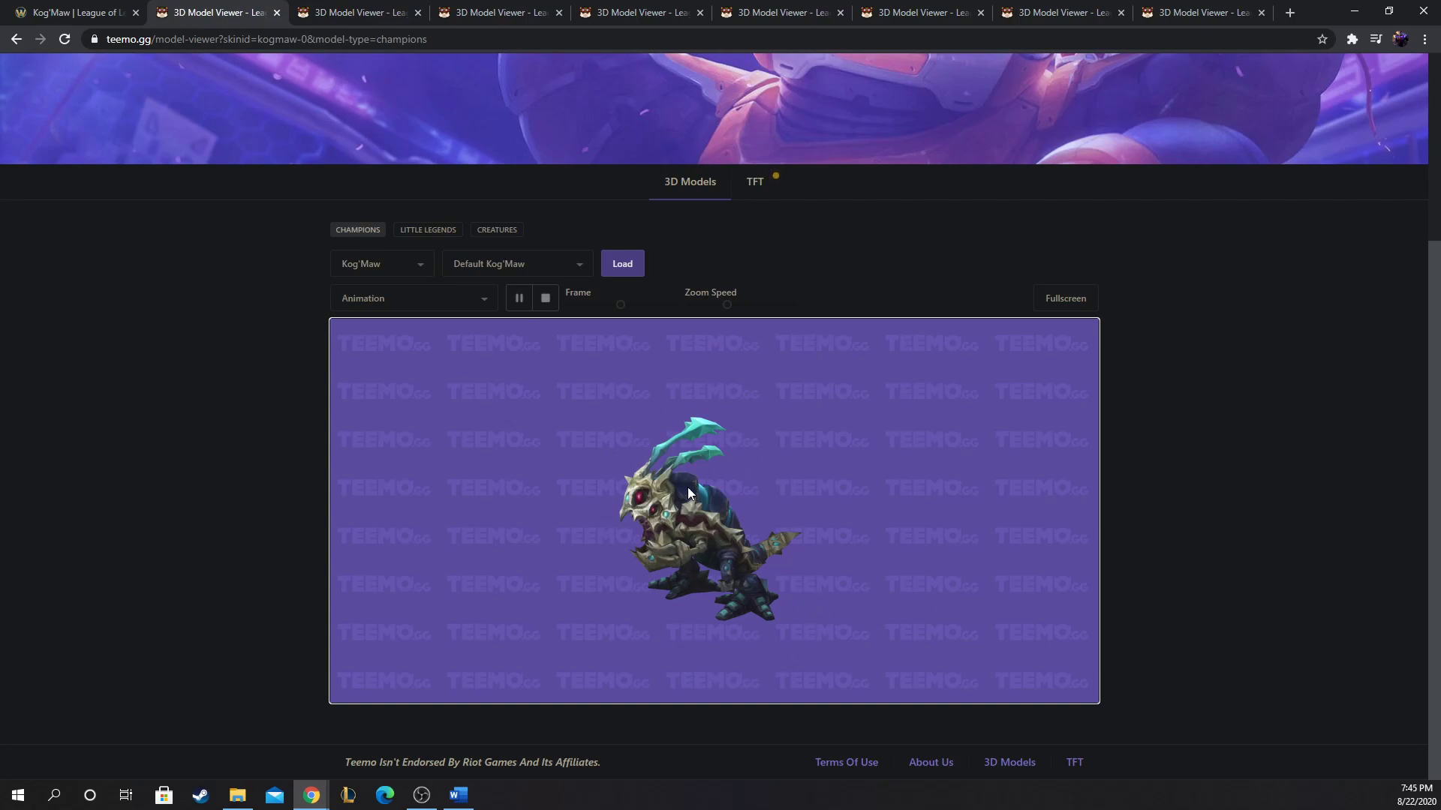
mouse_move(426, 183)
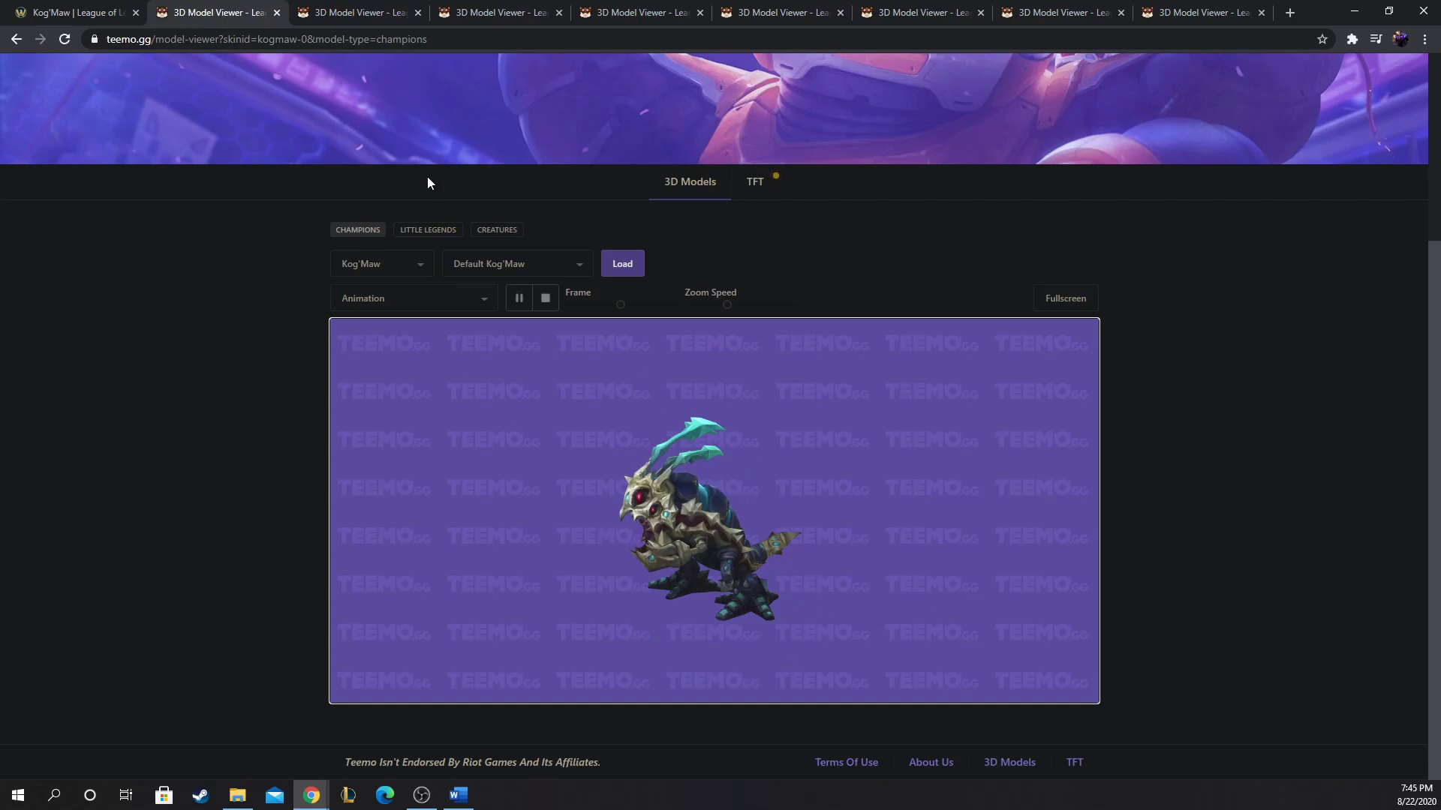
Step: Check Kog'Maw's abilities on the wiki briefly, then bring the Baron Nashor model back up
left_click(69, 12)
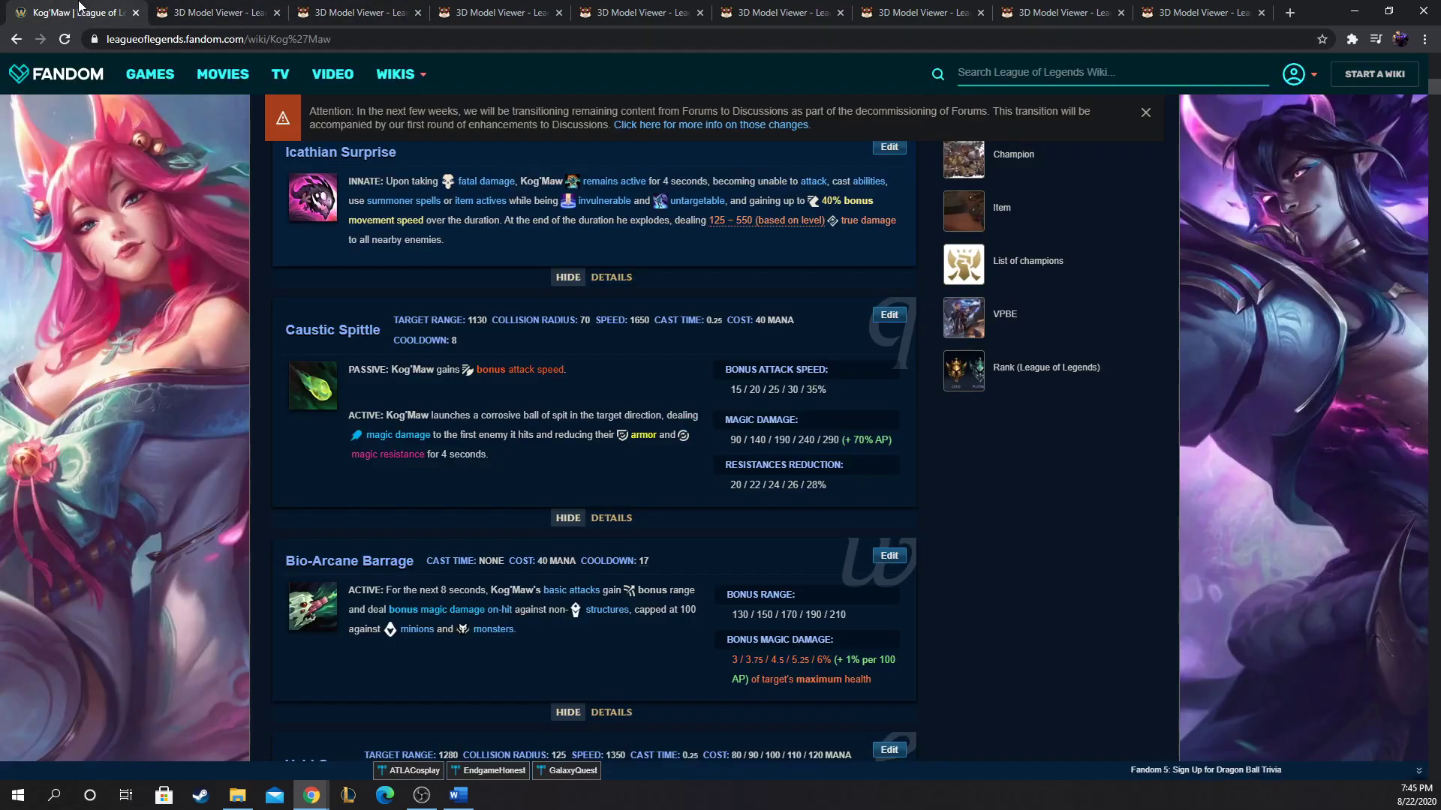
scroll("down", 3)
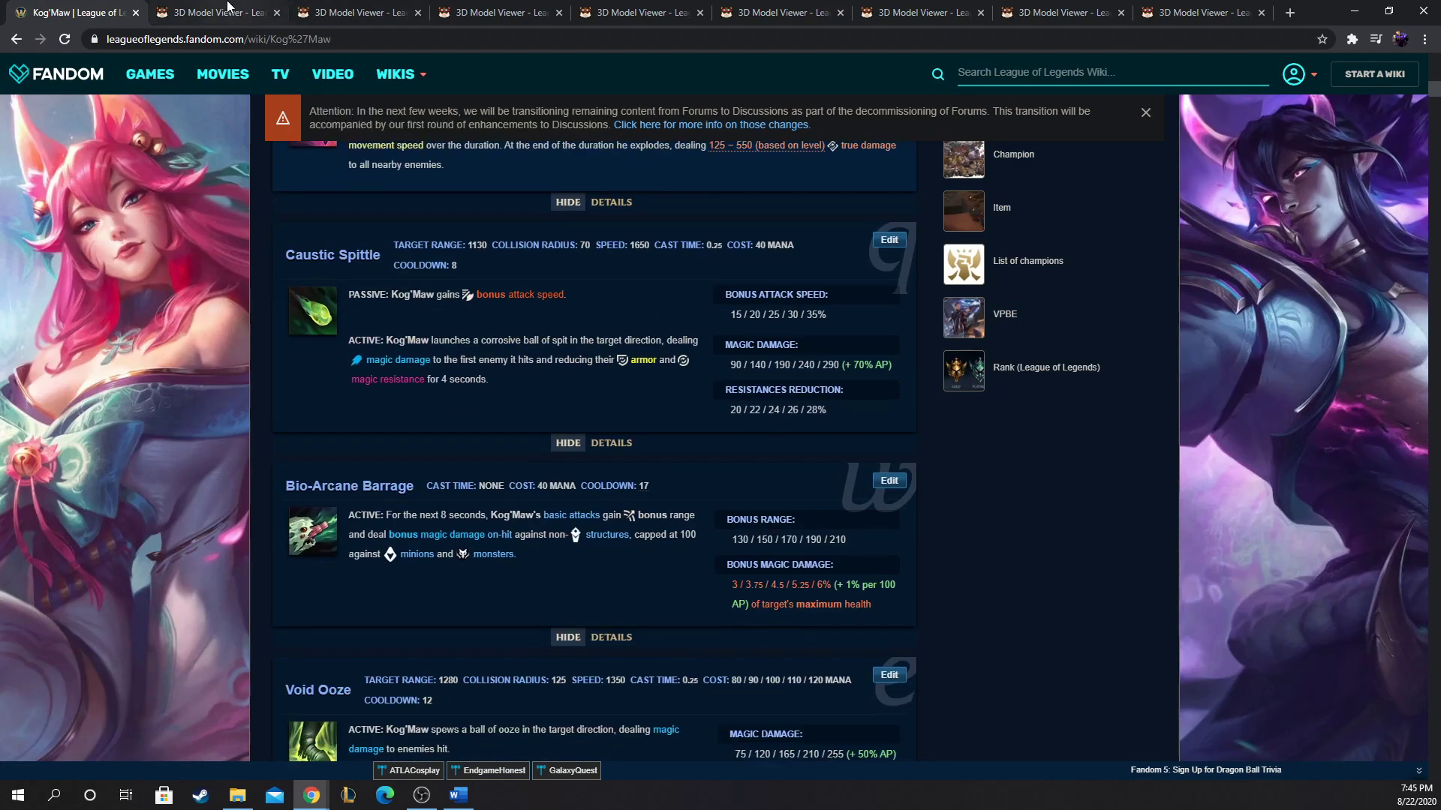
left_click(358, 12)
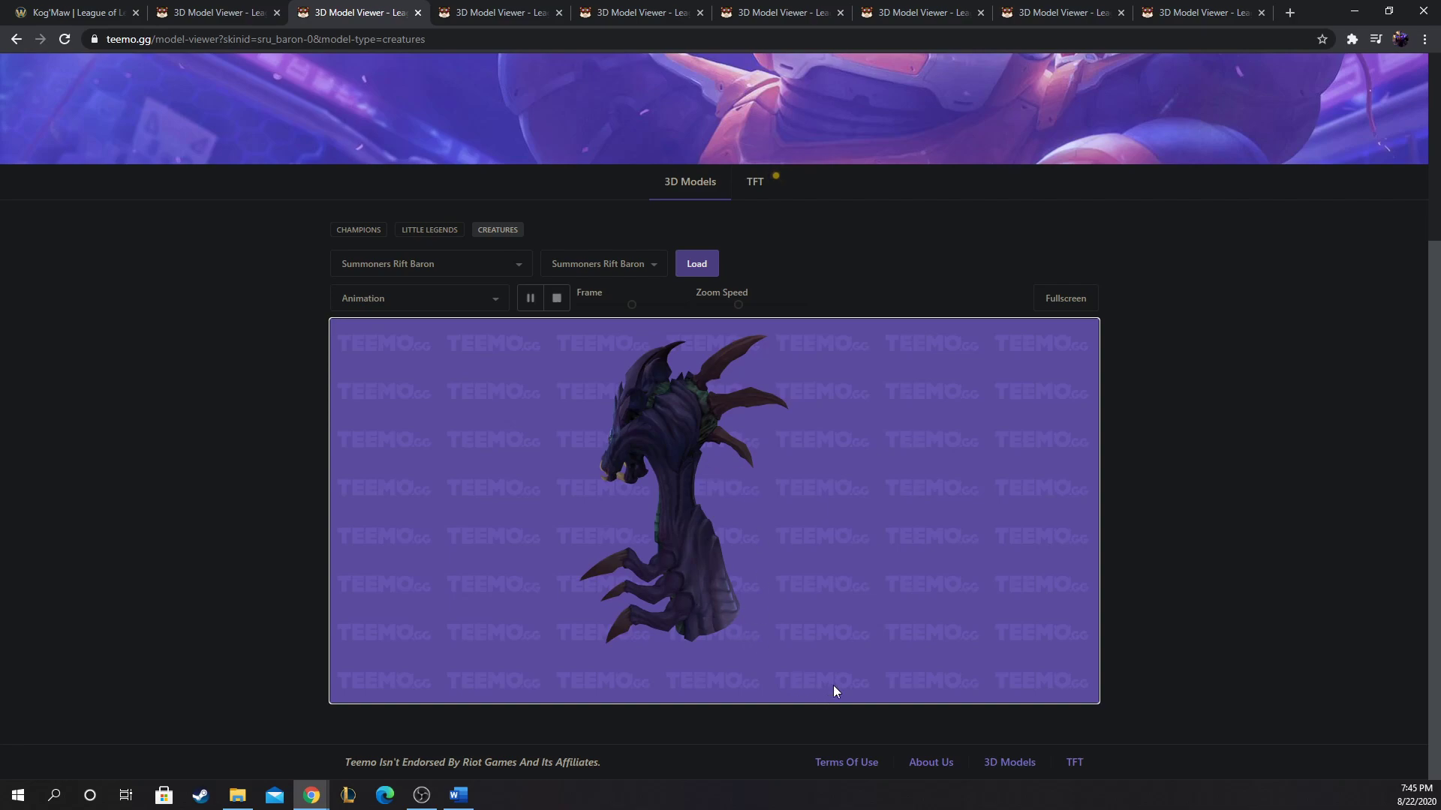
mouse_move(677, 501)
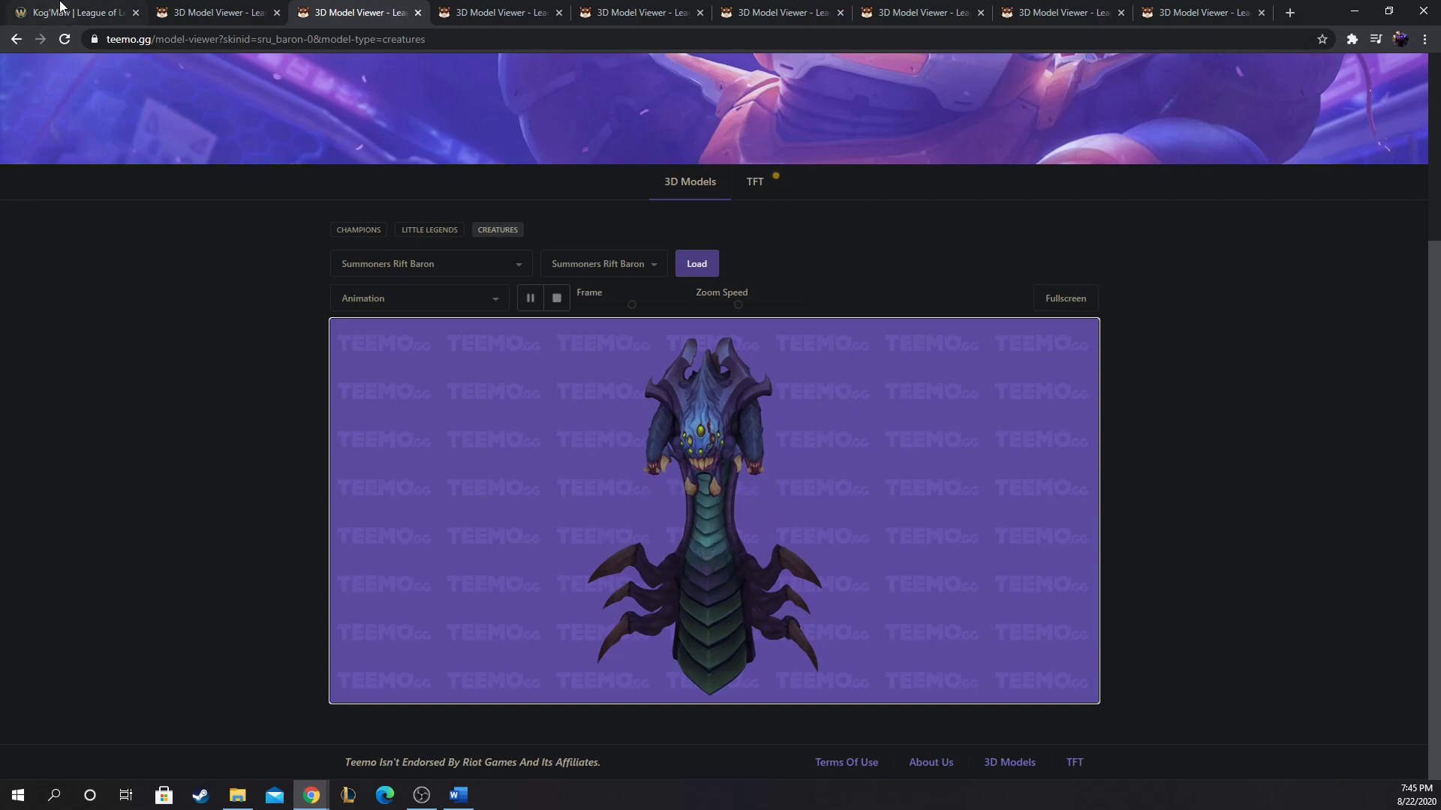
Step: Read Kog'Maw's wiki abilities from Caustic Spittle down to Living Artillery and back to Void Ooze
left_click(69, 12)
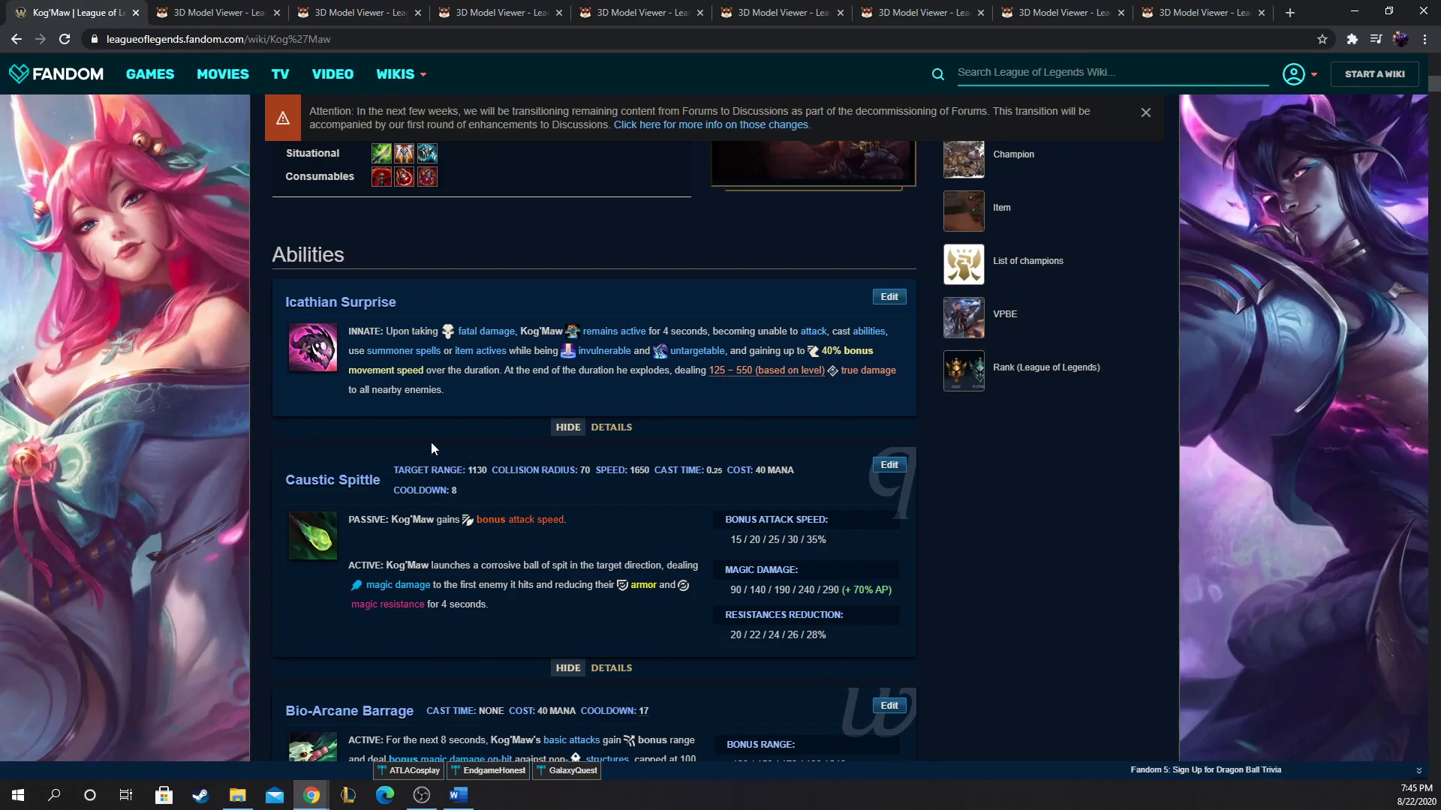
scroll("down", 3)
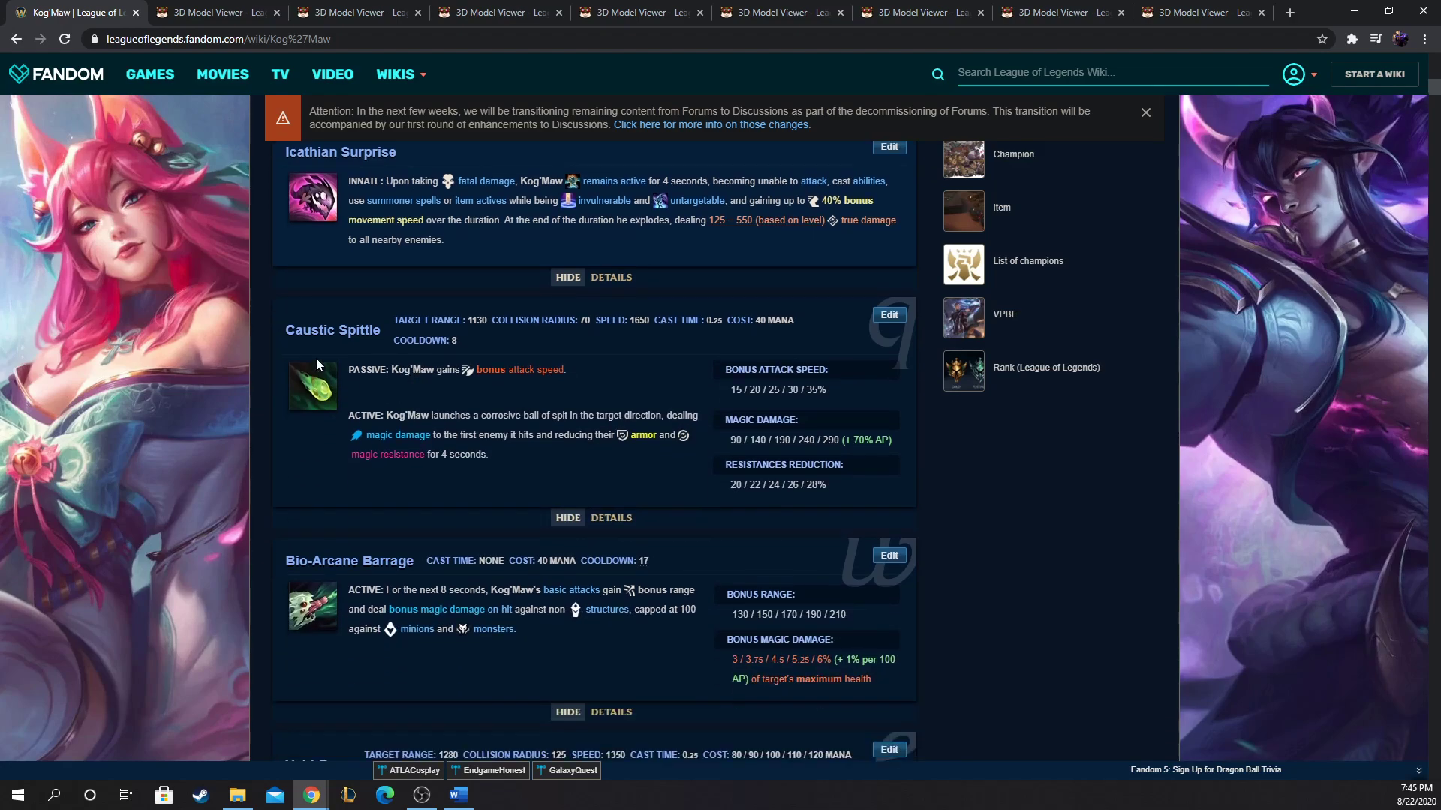
mouse_move(351, 357)
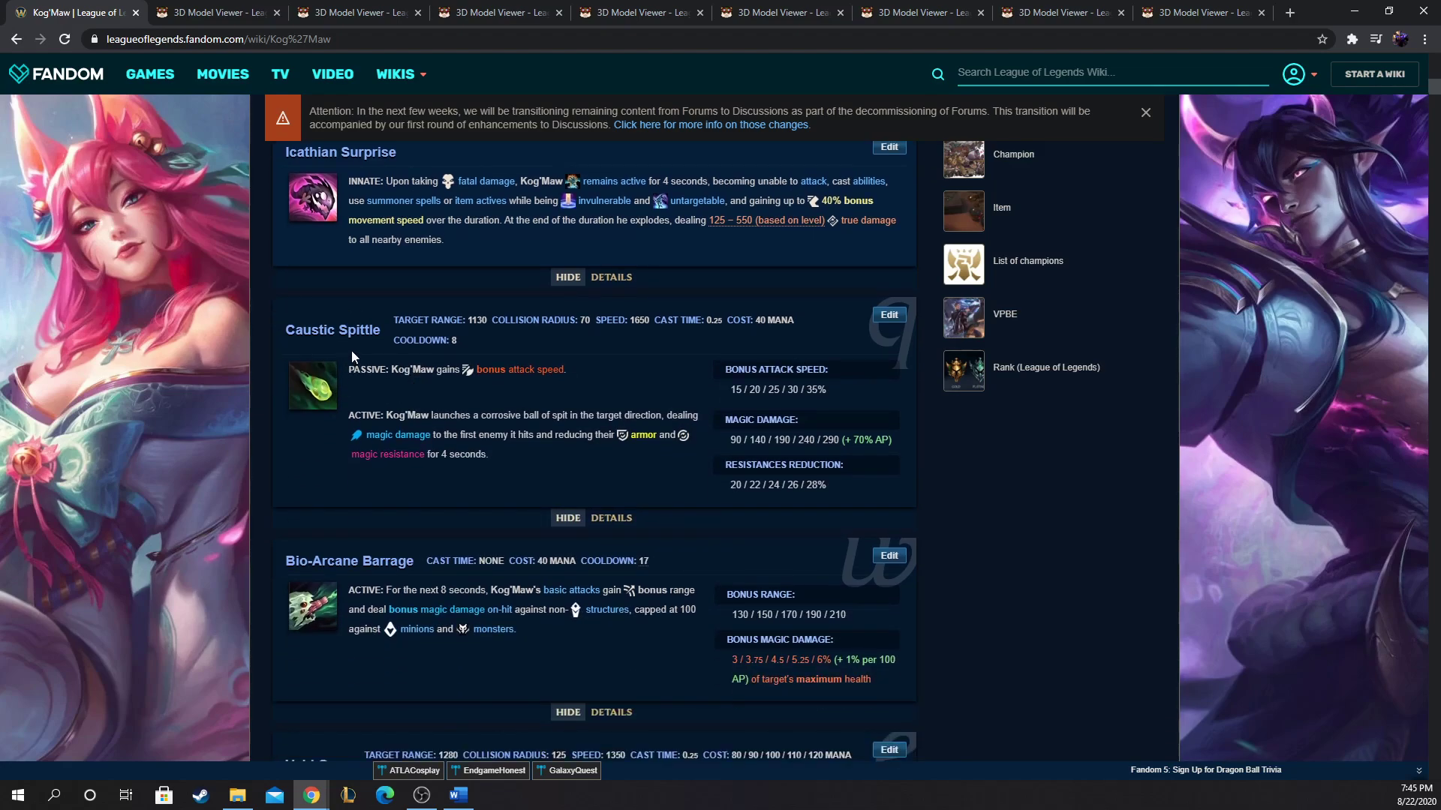
mouse_move(327, 393)
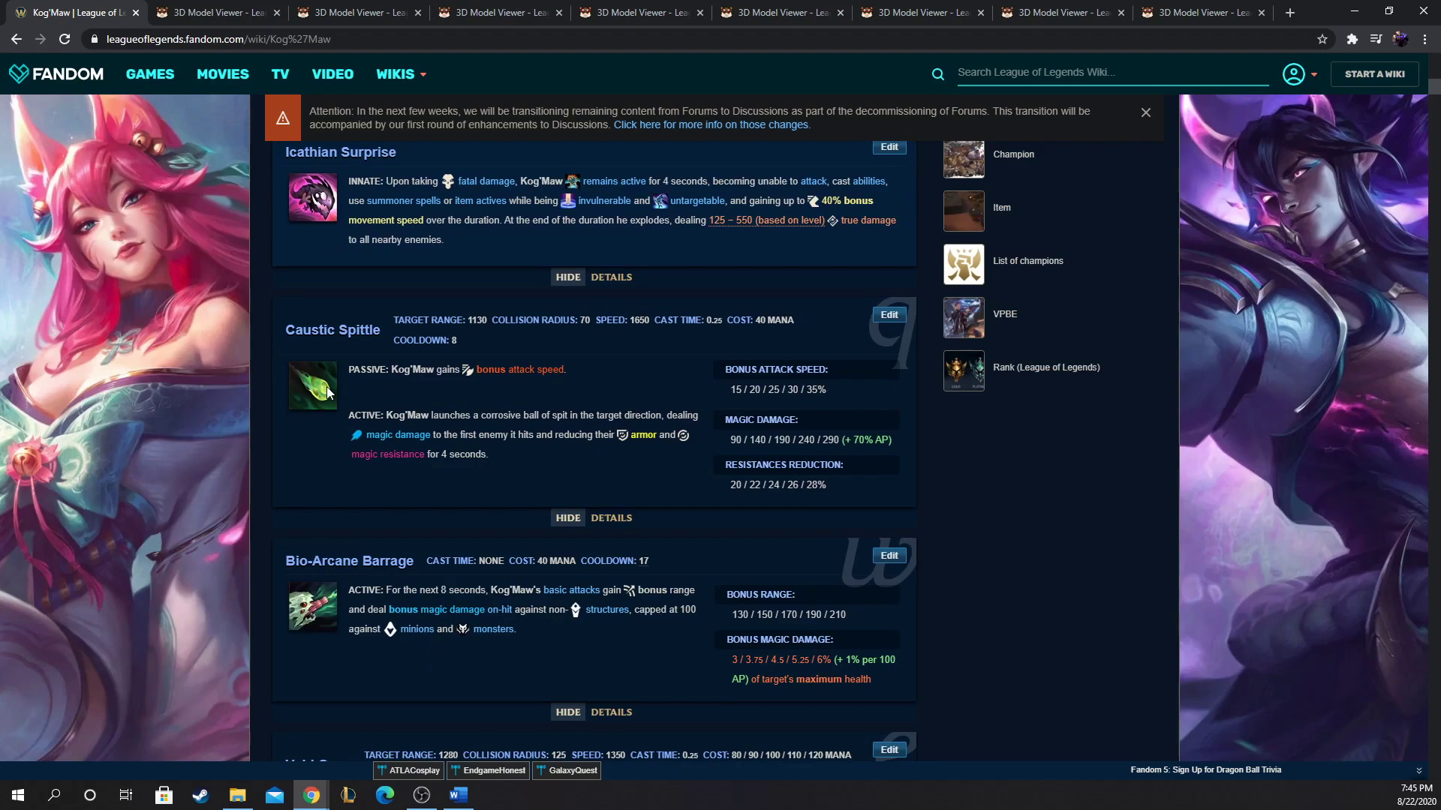
mouse_move(327, 390)
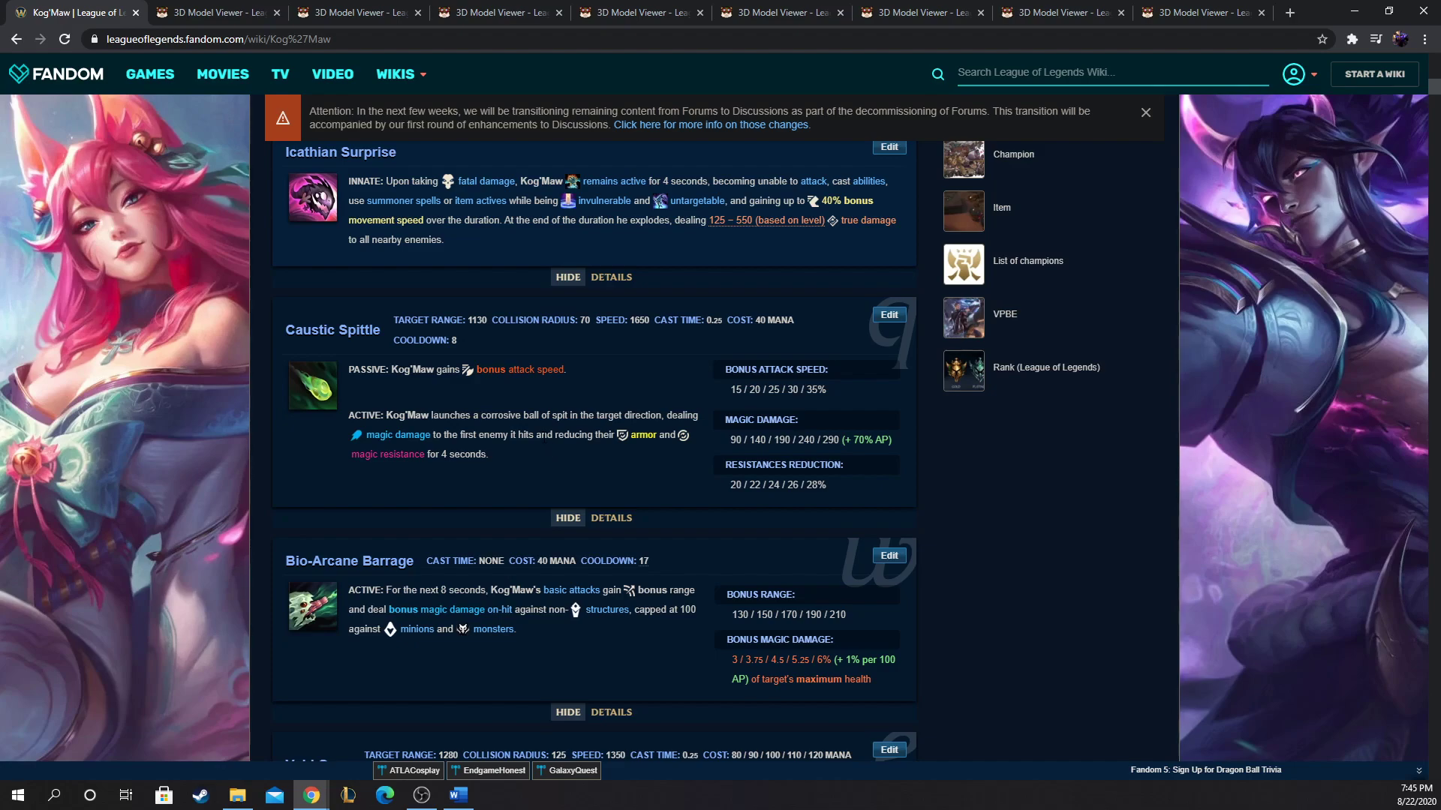
mouse_move(517, 436)
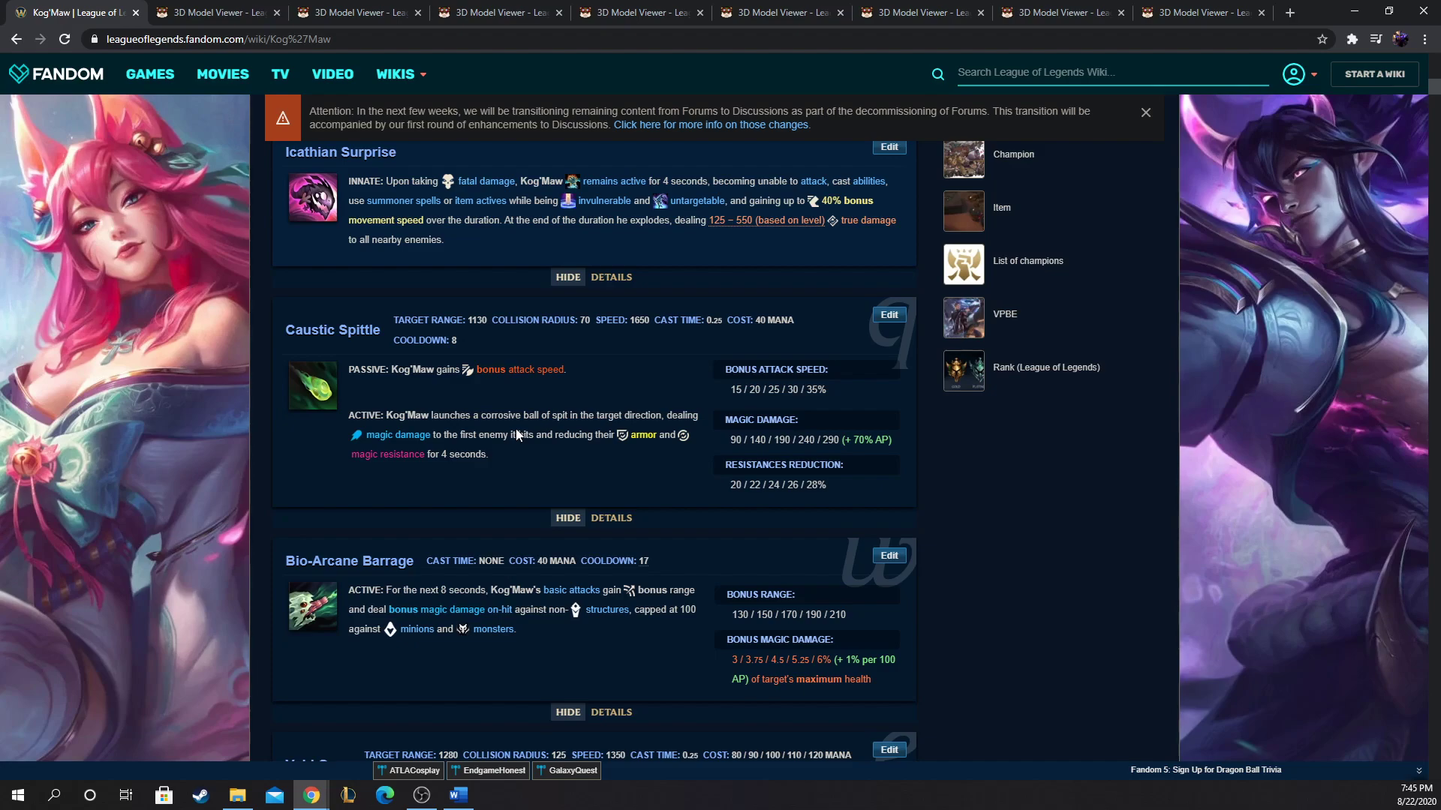
mouse_move(502, 403)
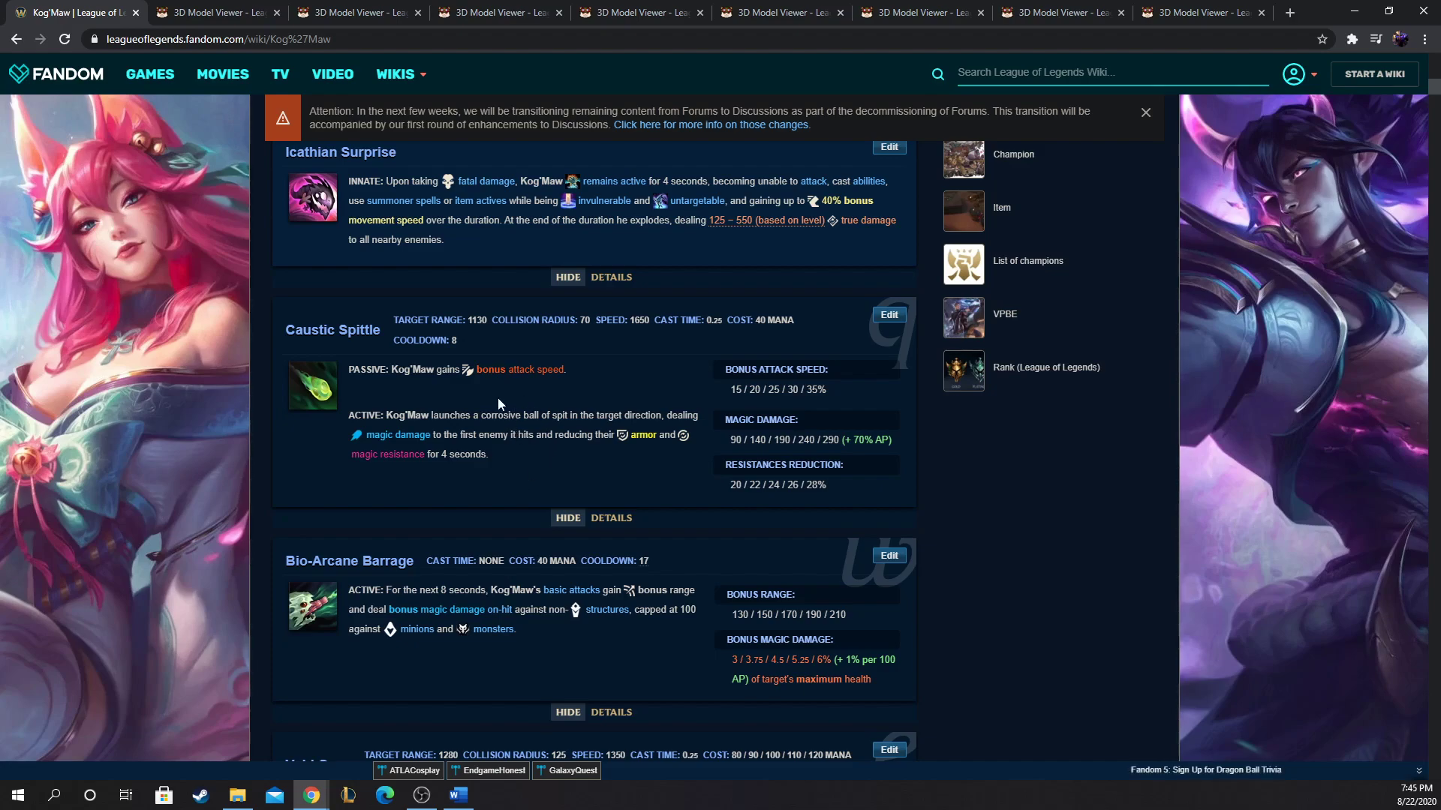
mouse_move(464, 366)
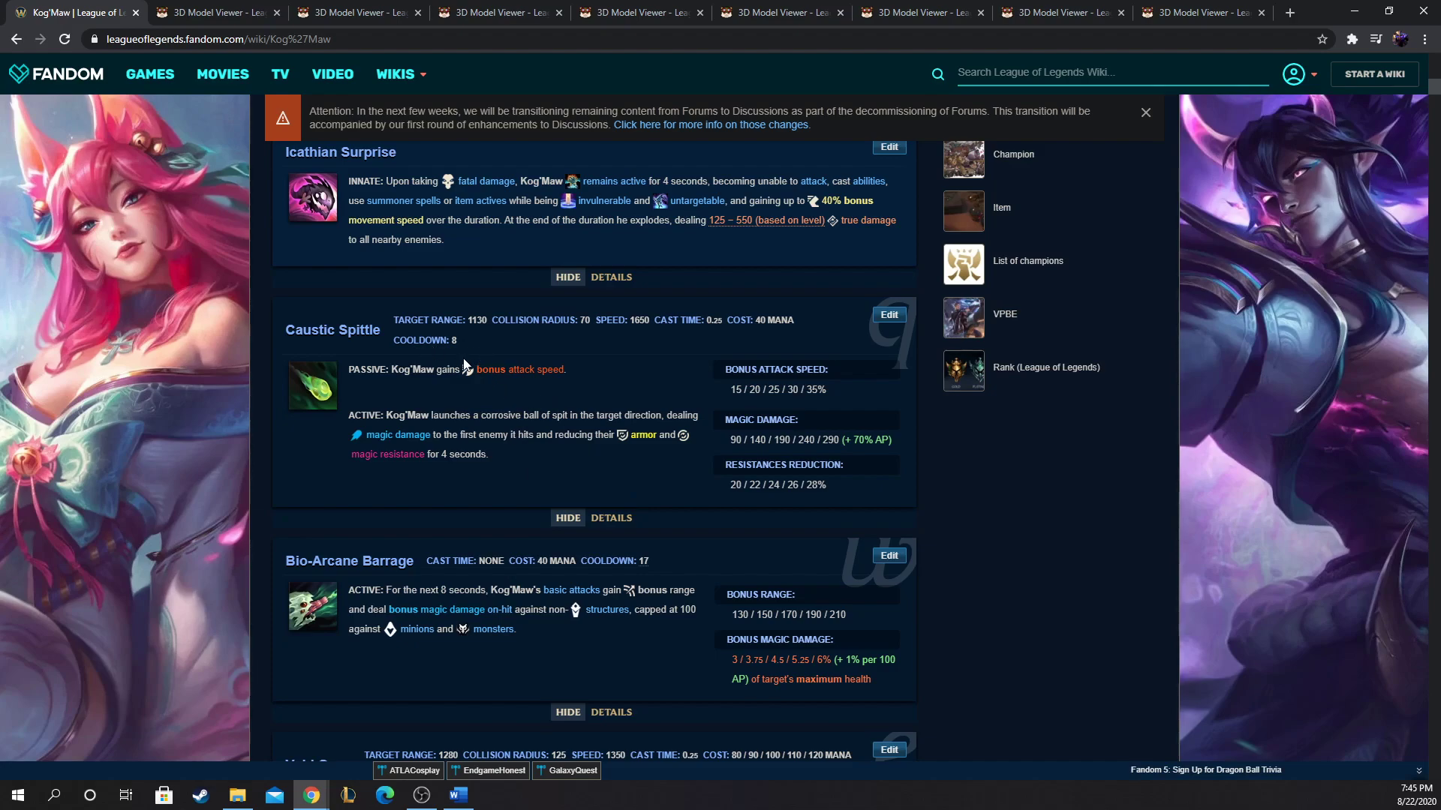
mouse_move(429, 395)
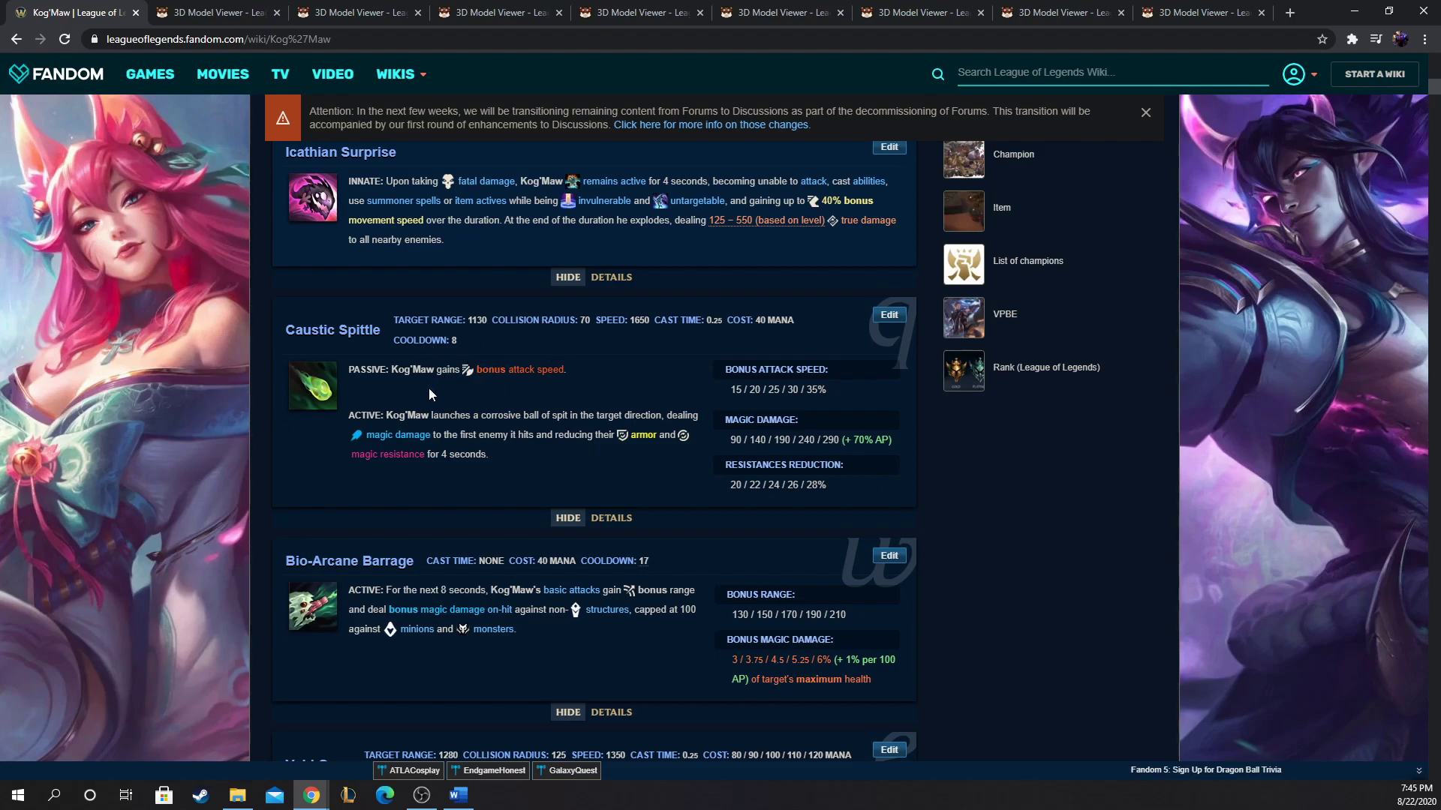
mouse_move(463, 406)
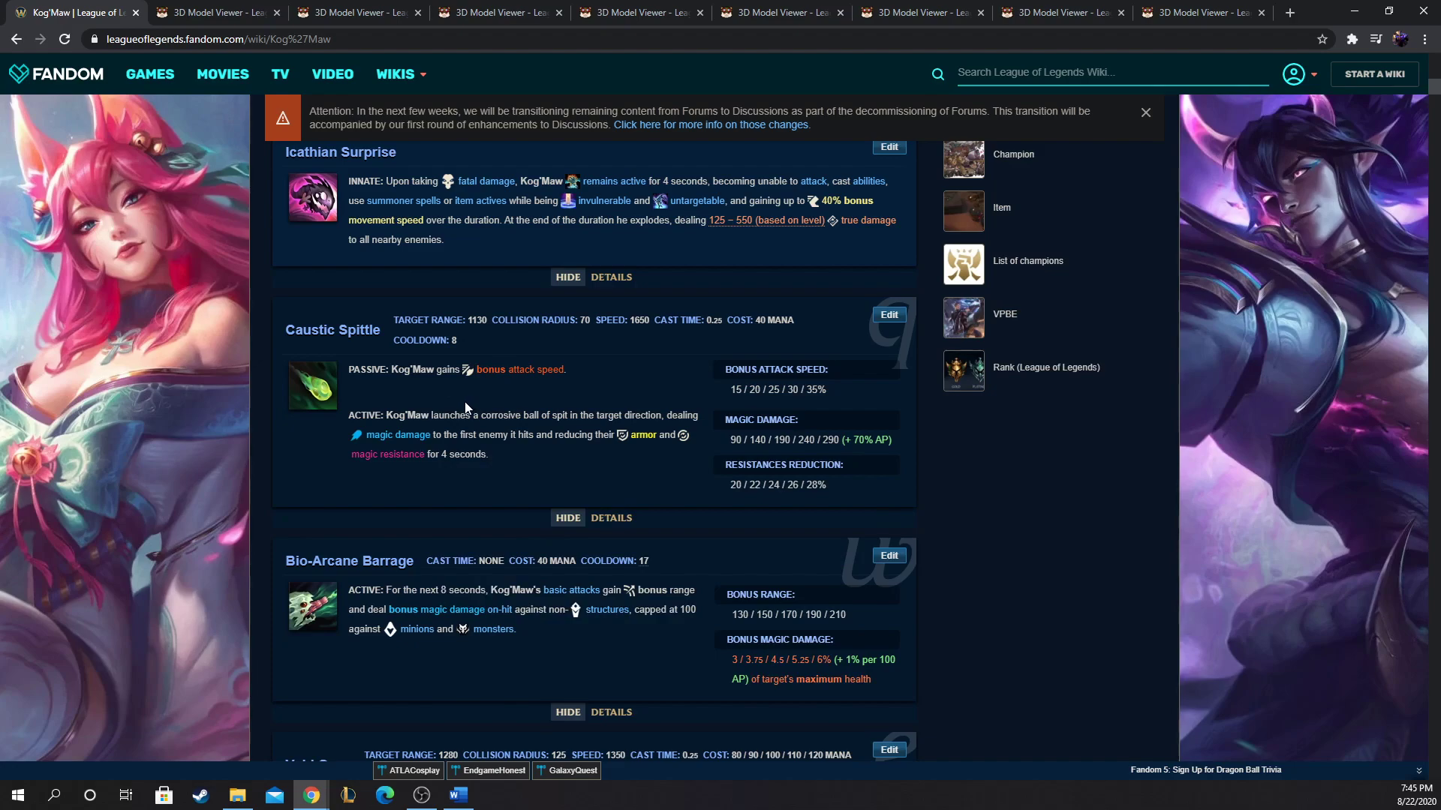
mouse_move(475, 408)
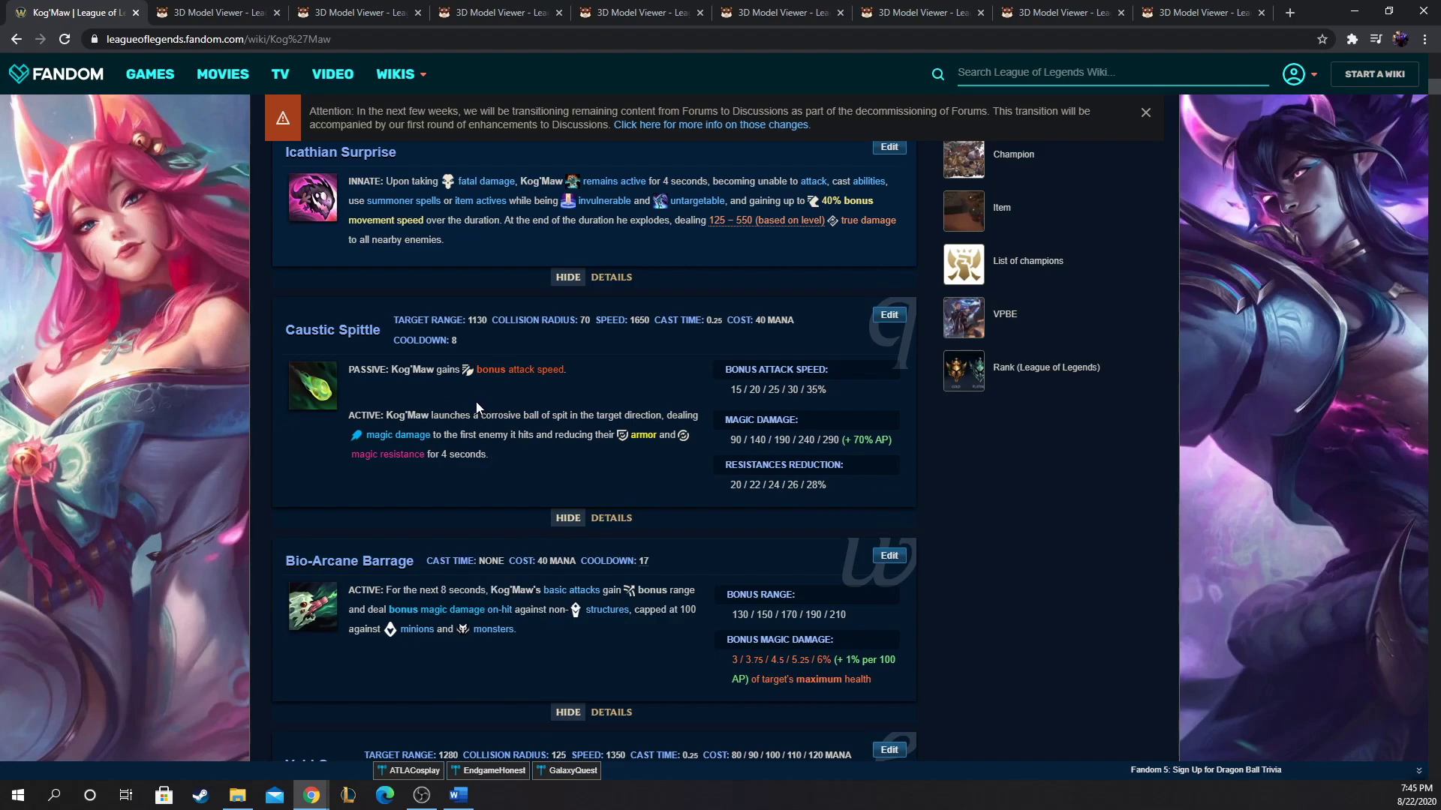
scroll("down", 3)
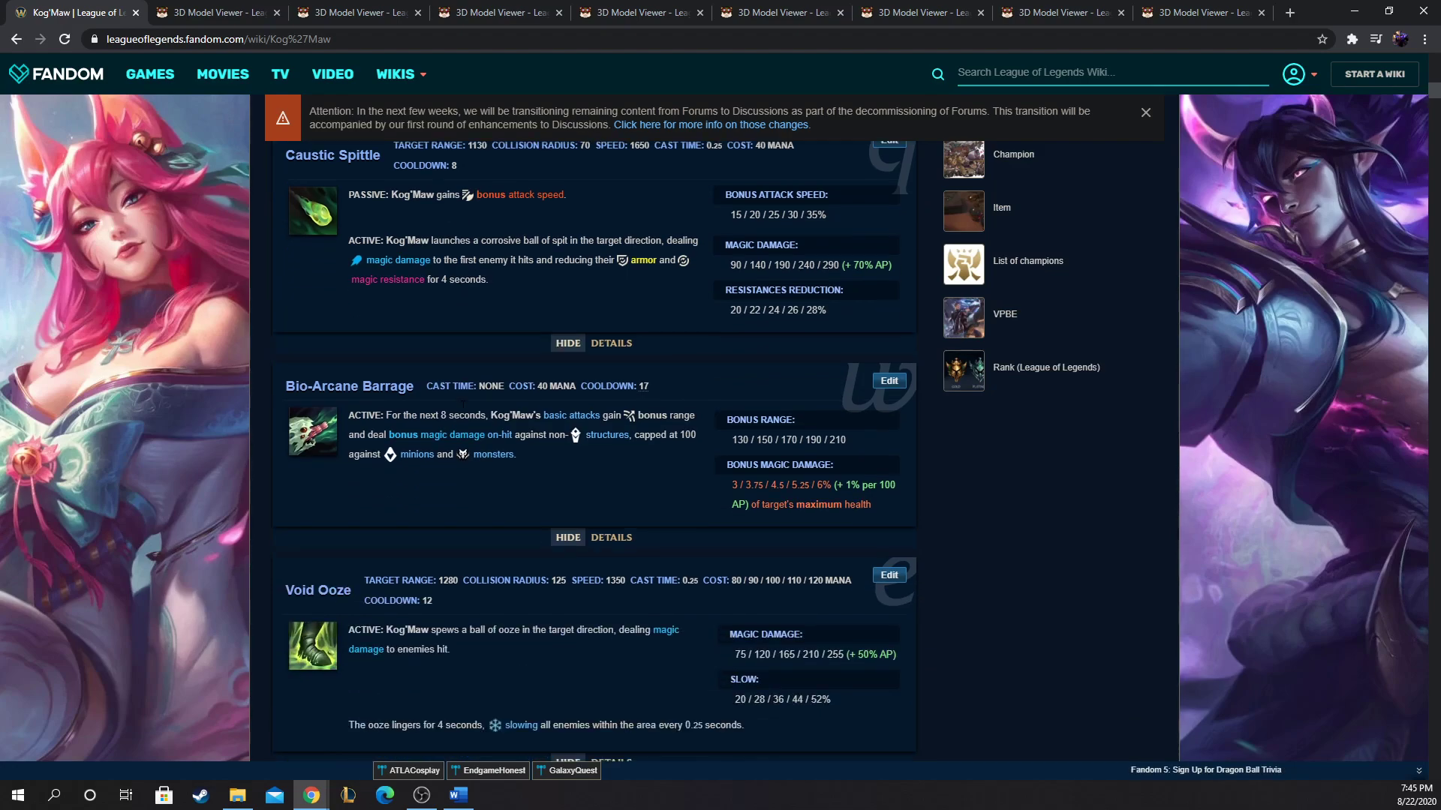
scroll("down", 3)
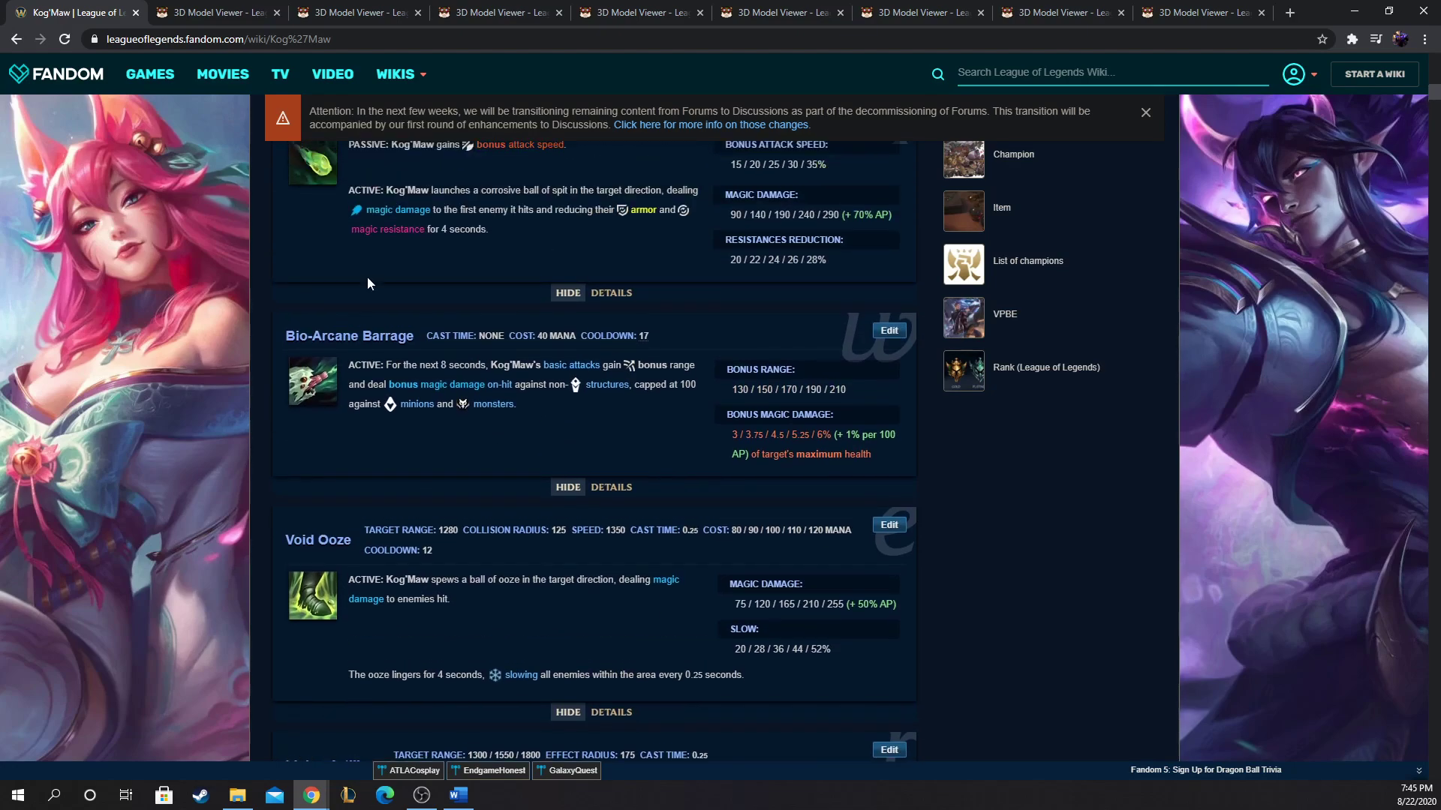
scroll("down", 3)
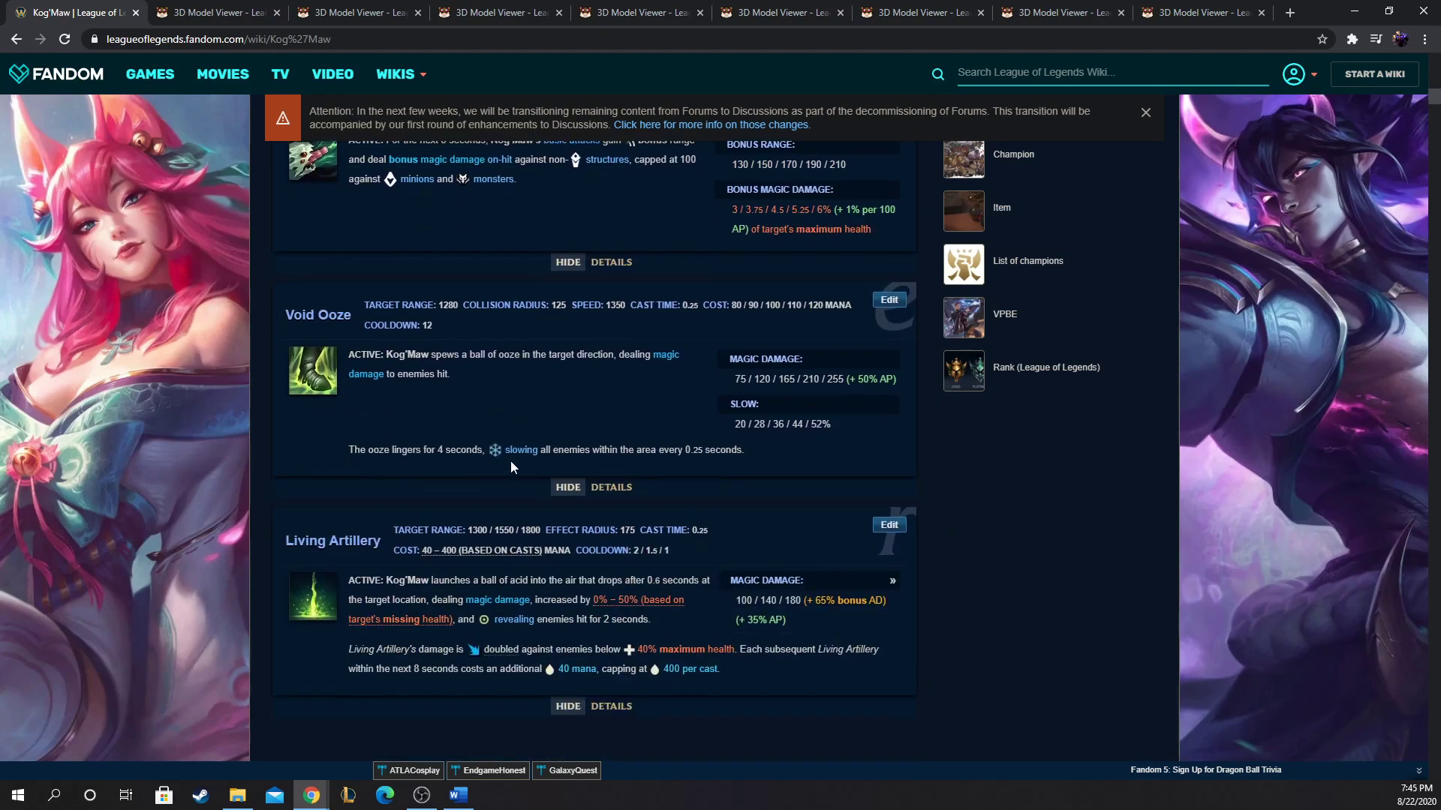
scroll("up", 3)
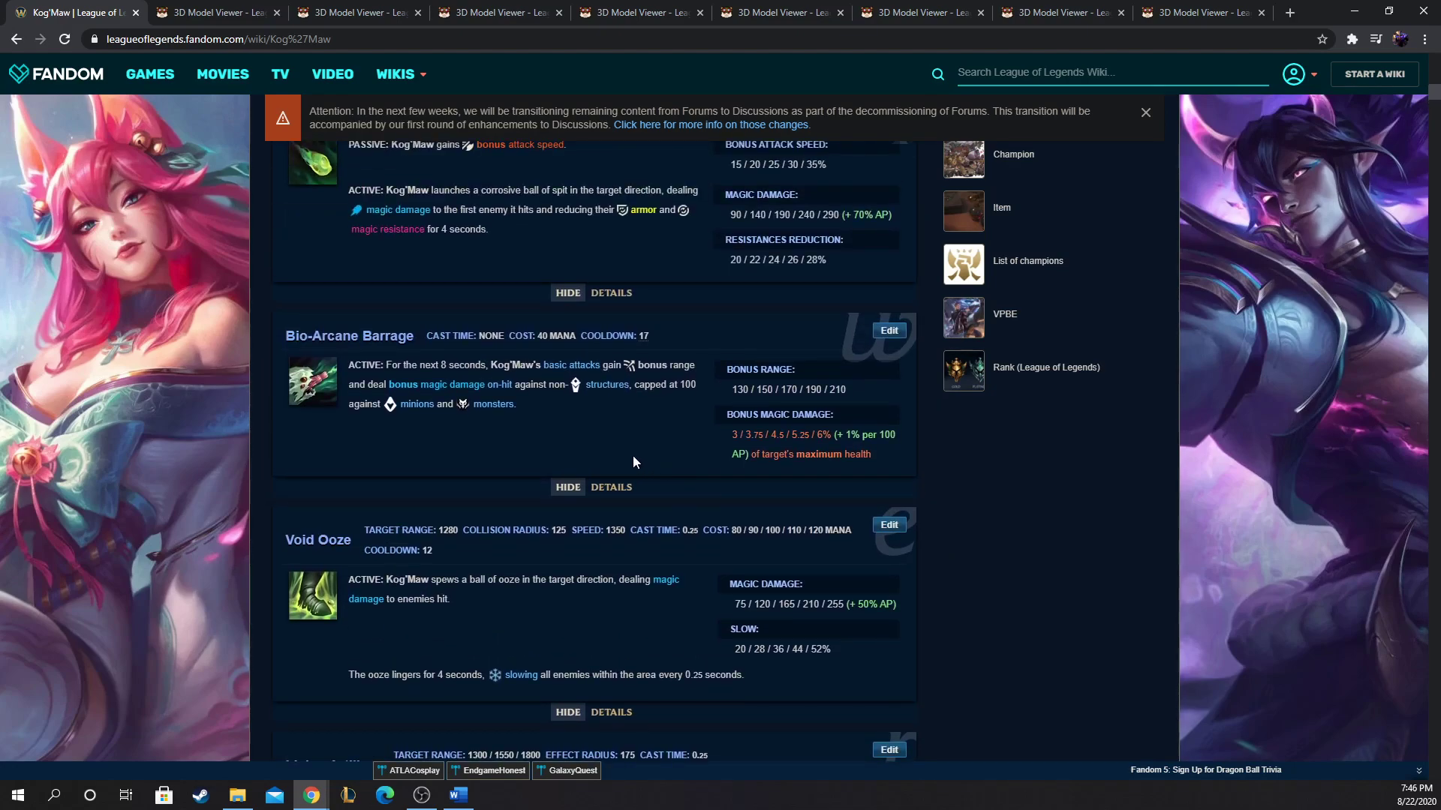
left_click(394, 73)
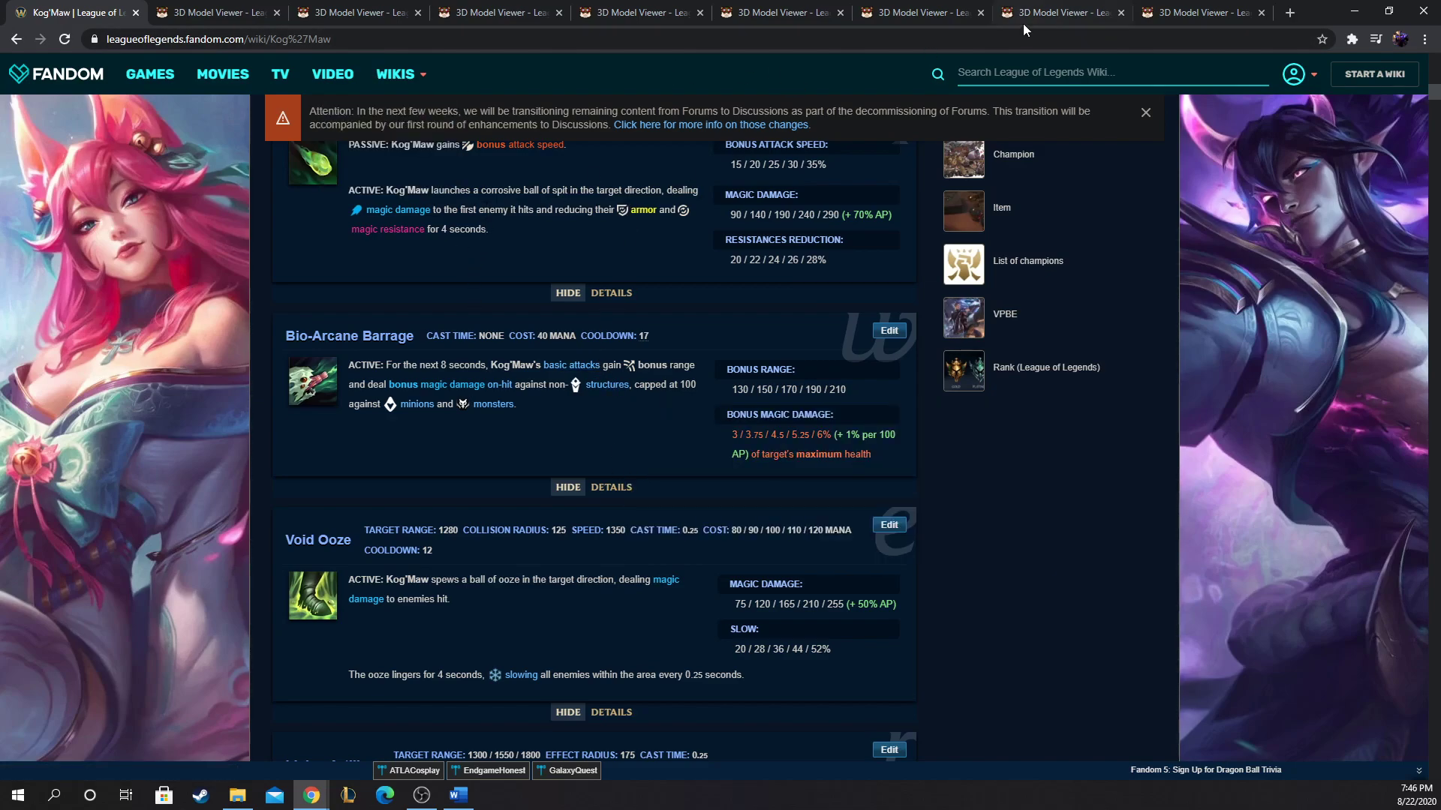
Step: Revisit the Fire Drake and Kog'Maw model pages, then show the Baron Nashor model
left_click(1061, 12)
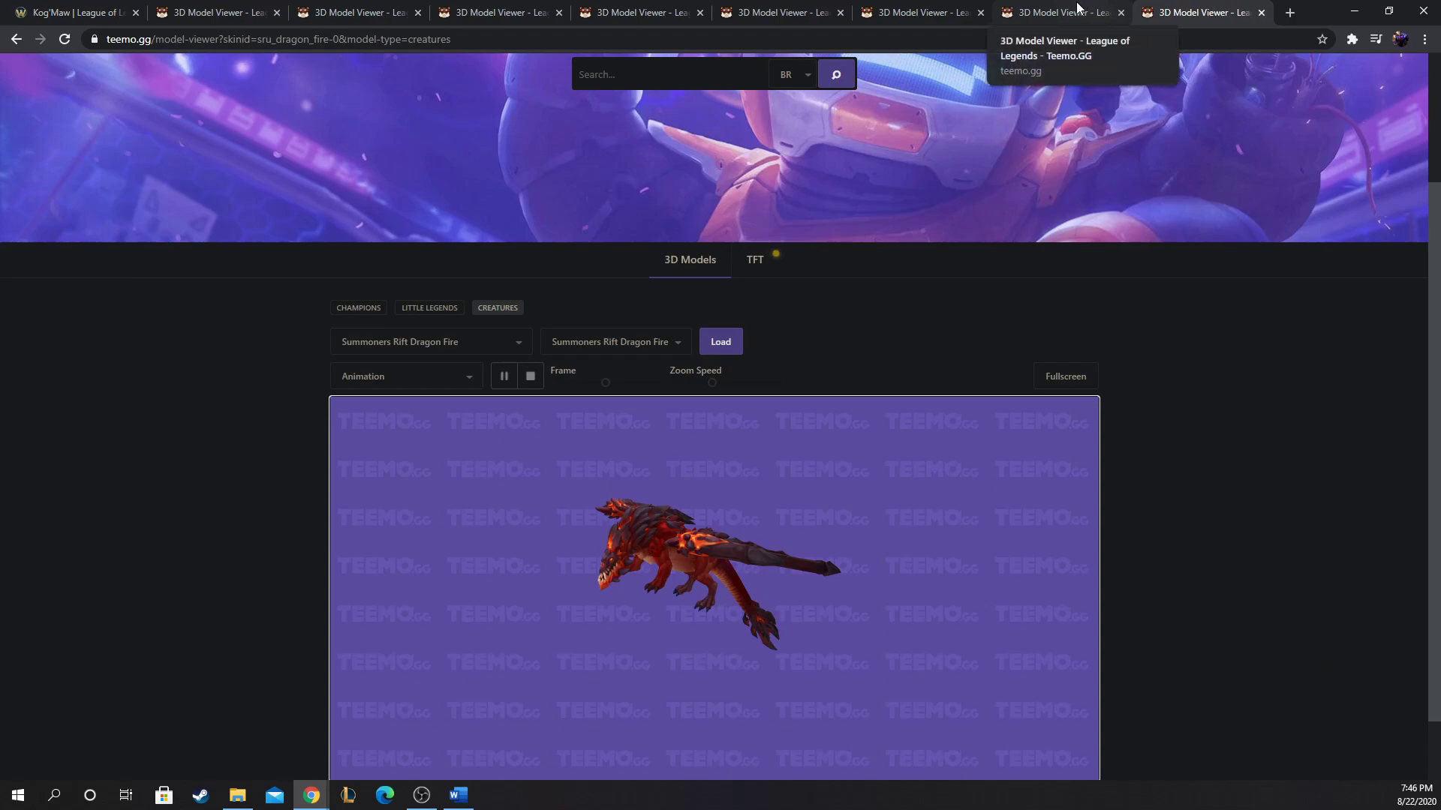
mouse_move(665, 638)
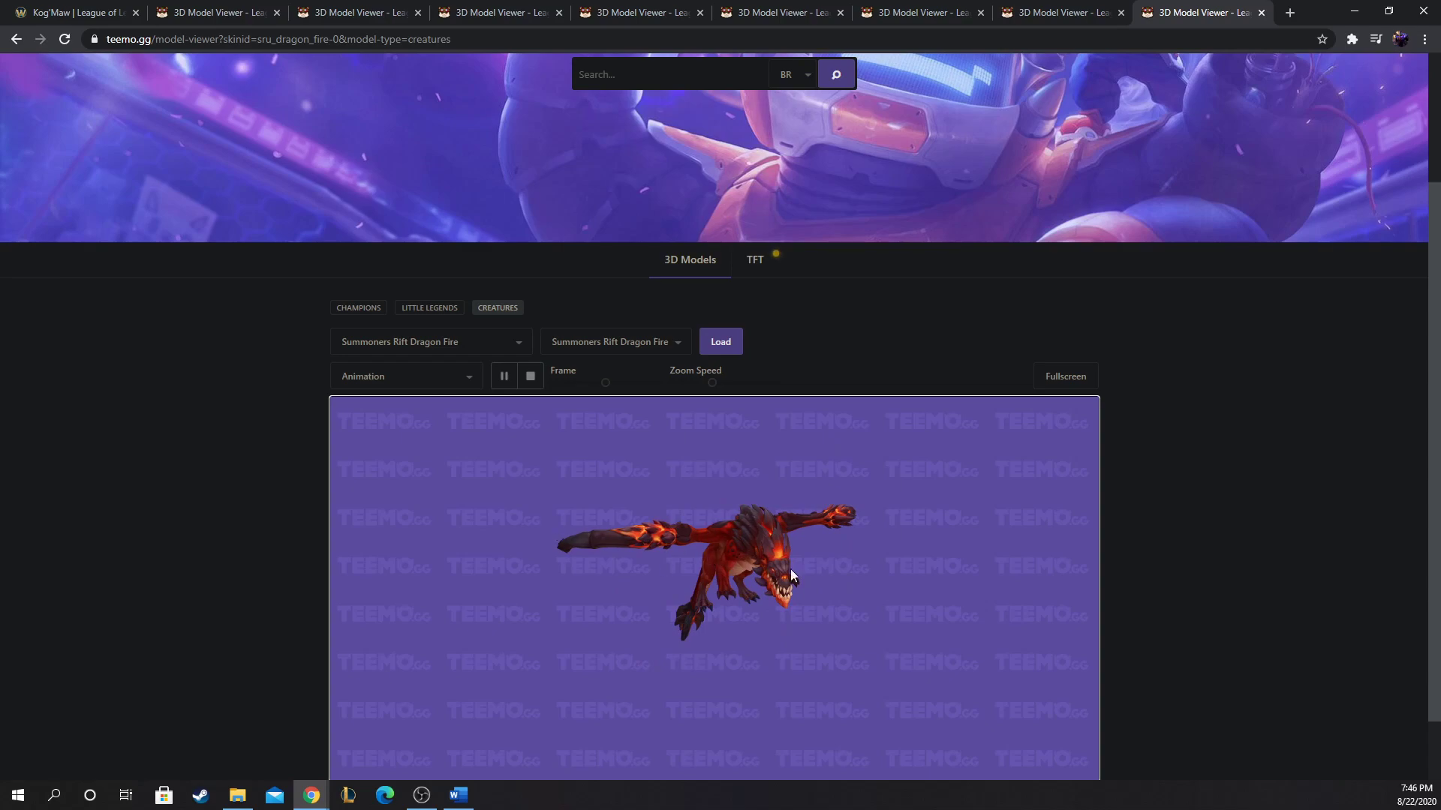
scroll("down", 3)
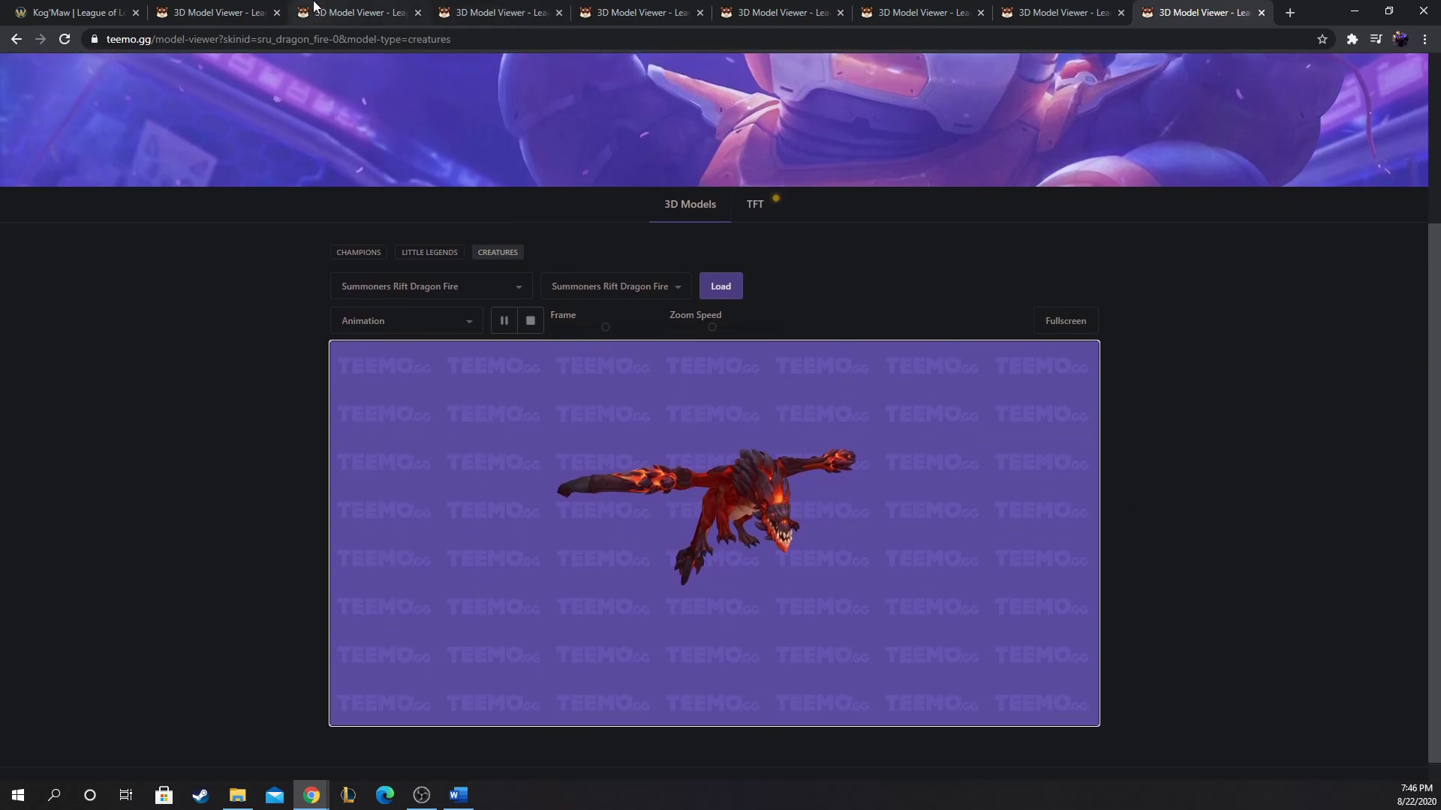
left_click(216, 12)
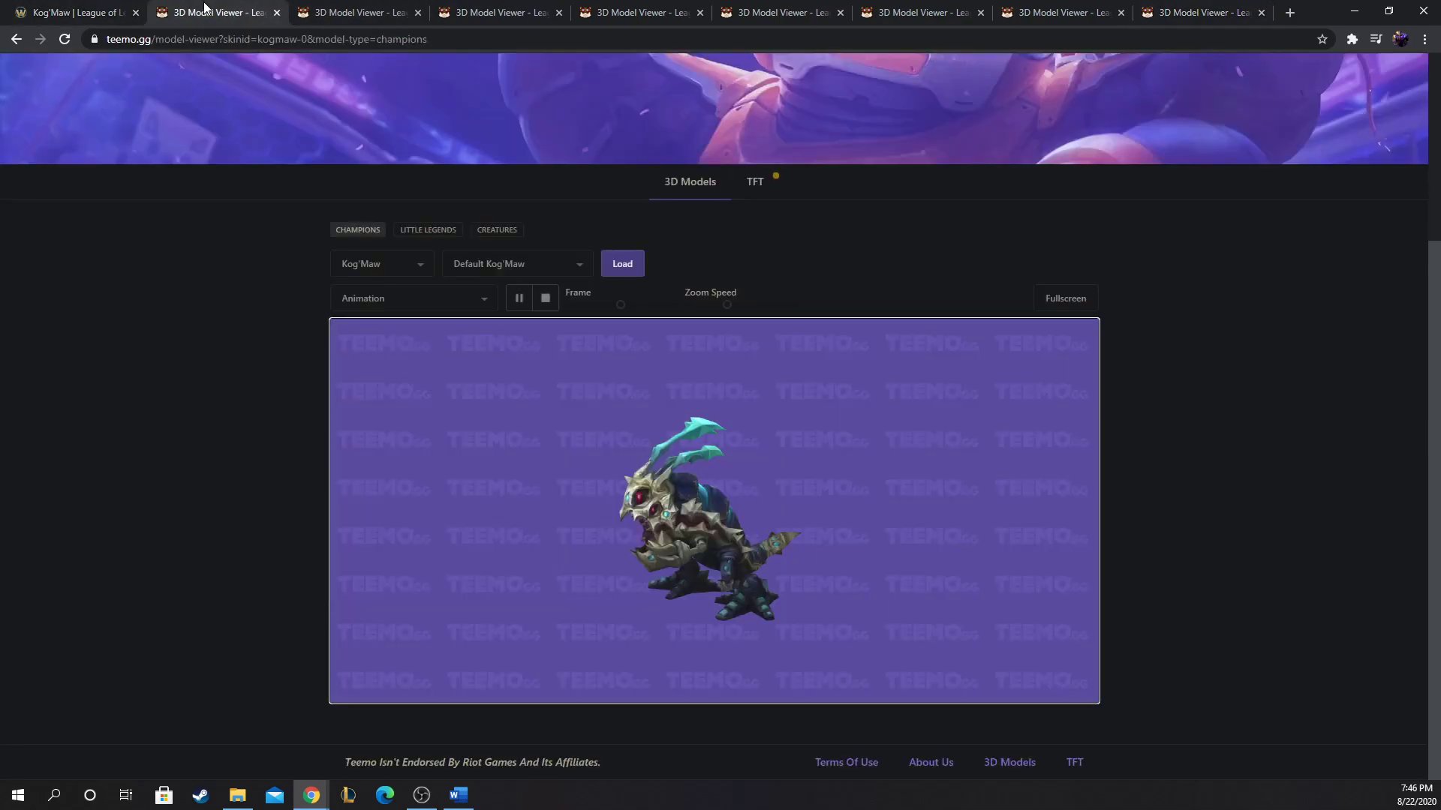
left_click(357, 12)
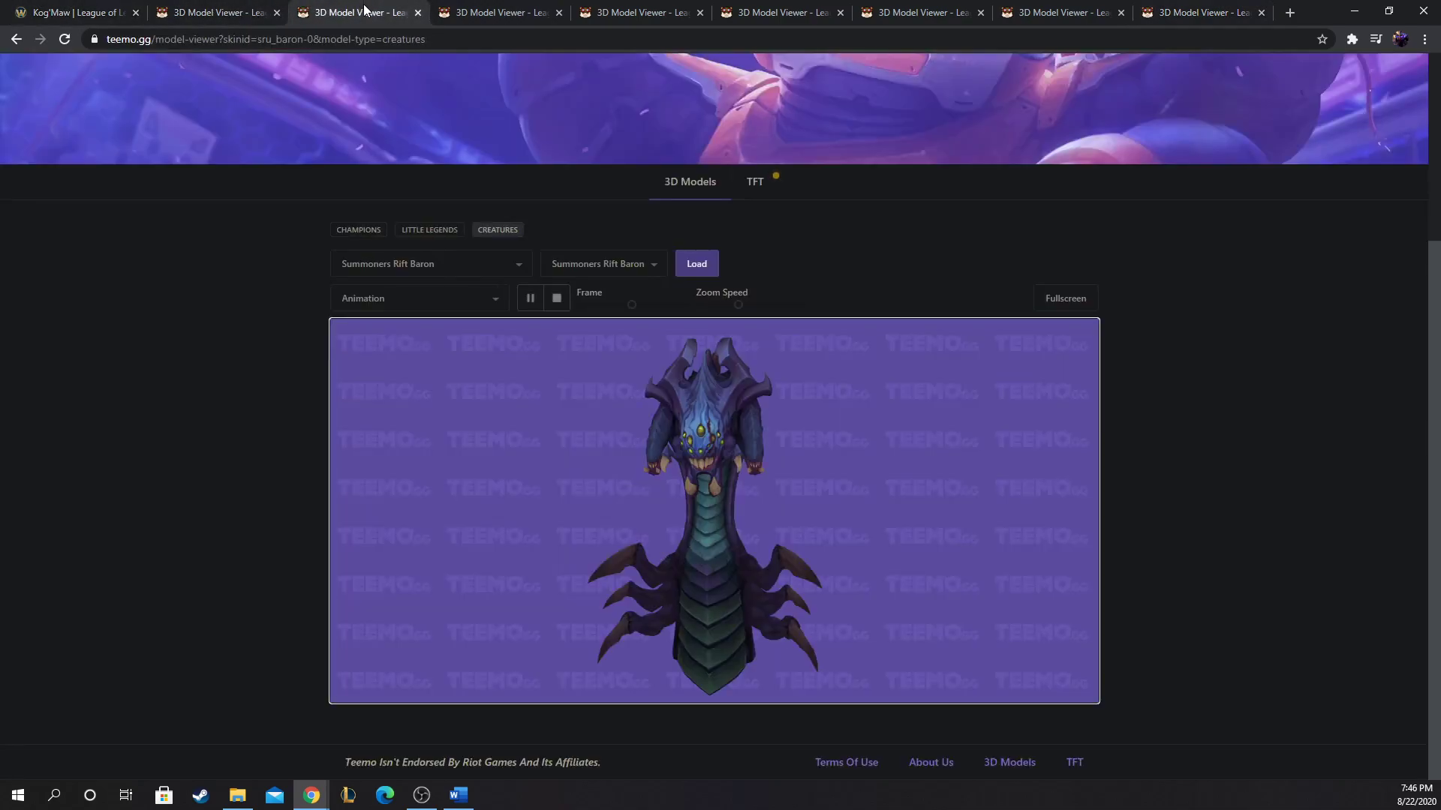
mouse_move(633, 27)
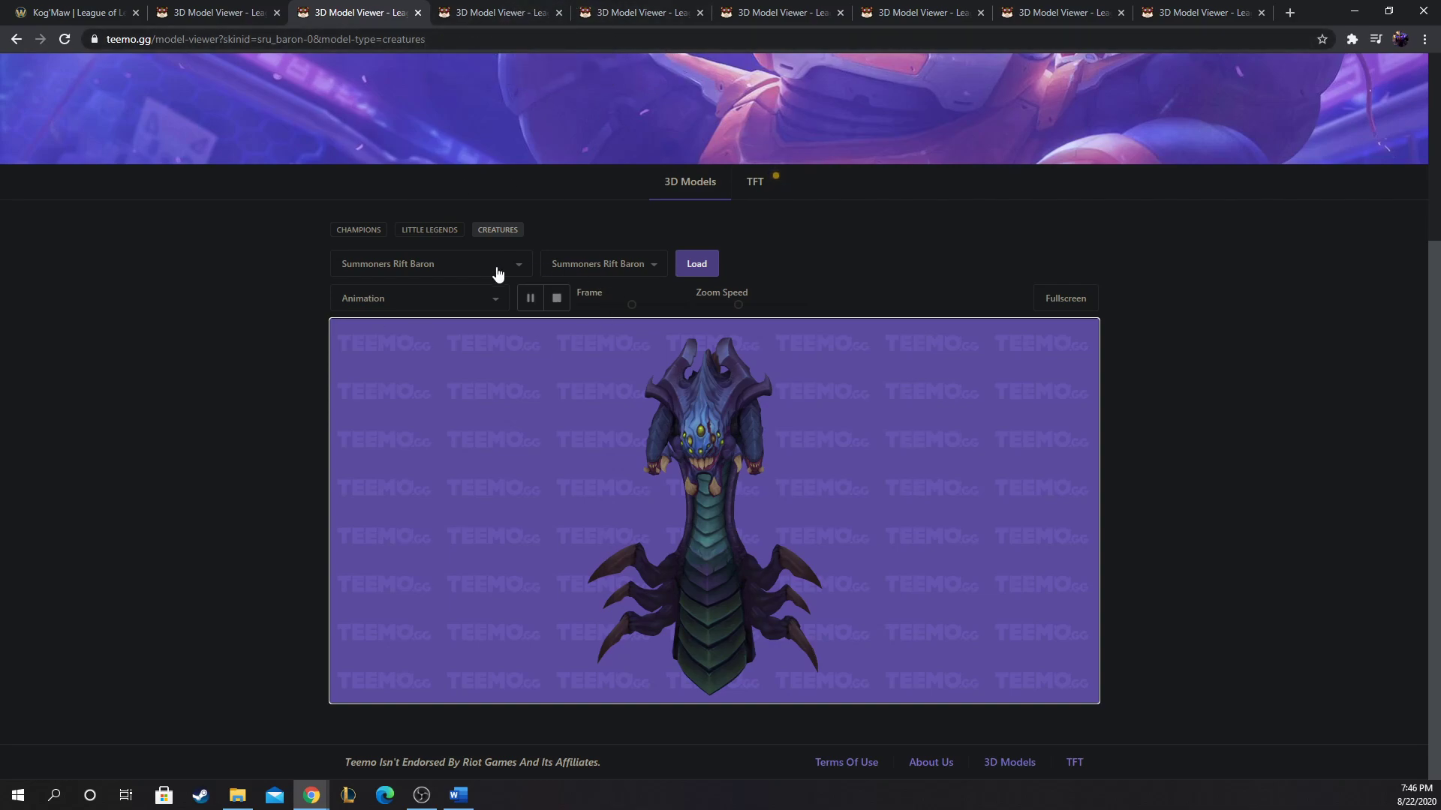
mouse_move(497, 267)
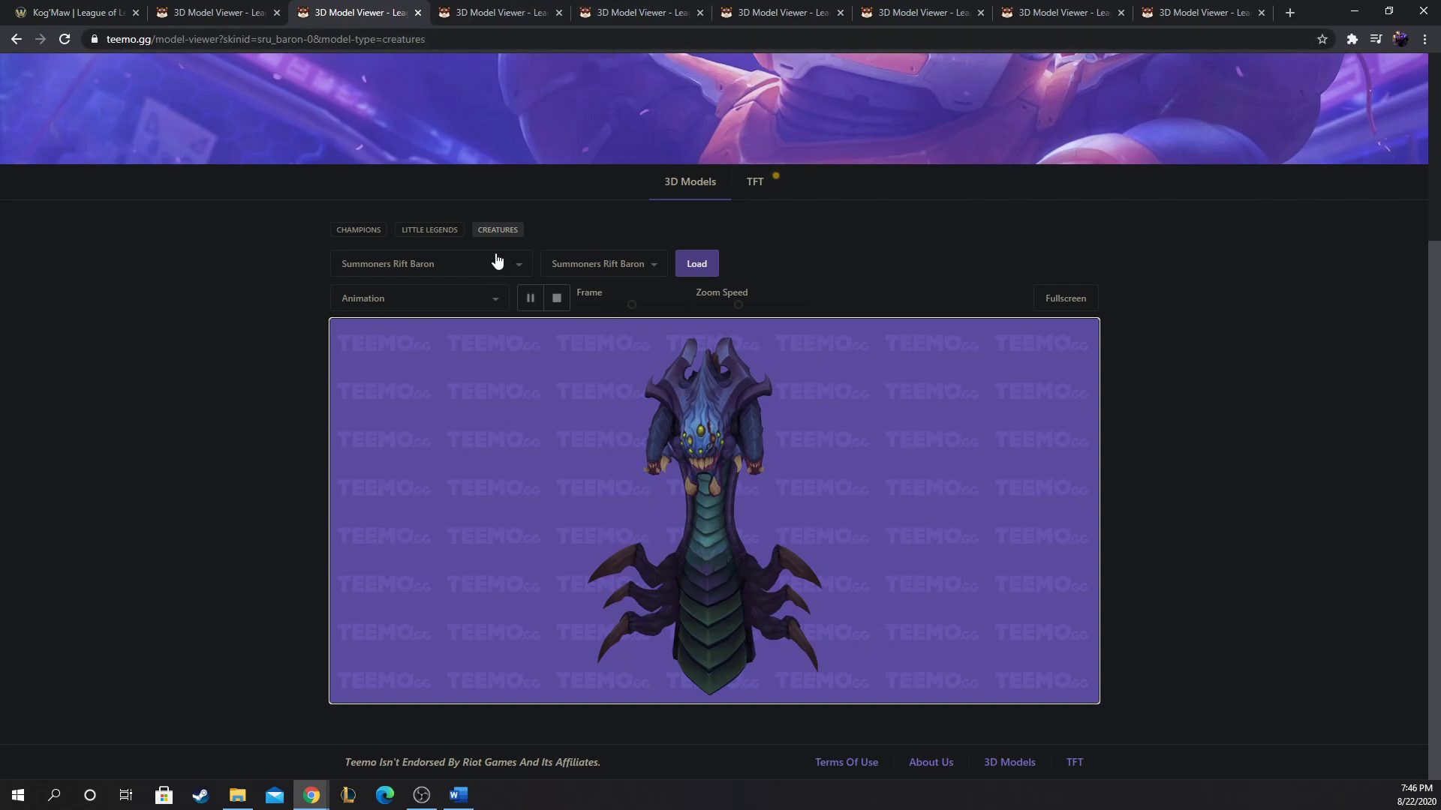
mouse_move(147, 279)
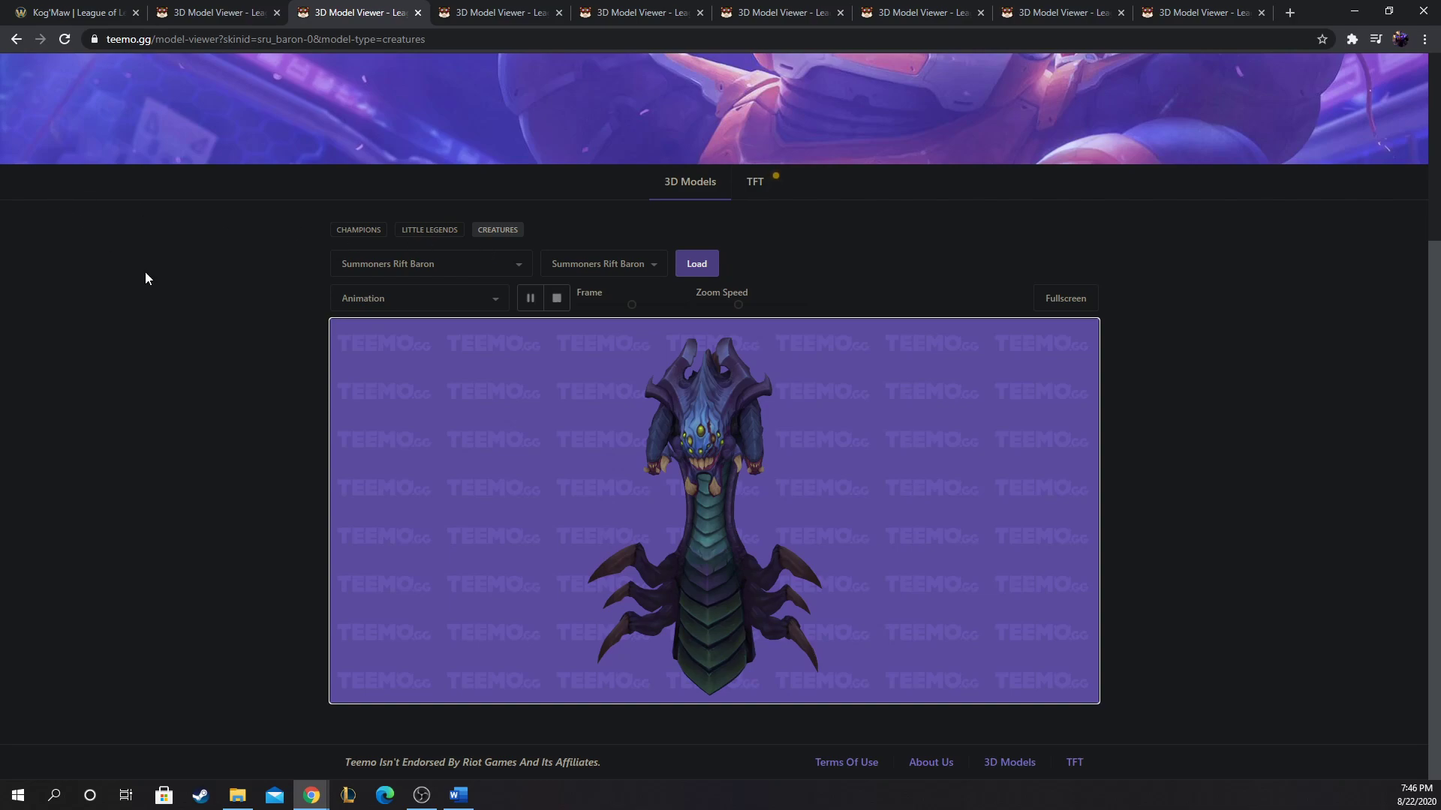
mouse_move(193, 248)
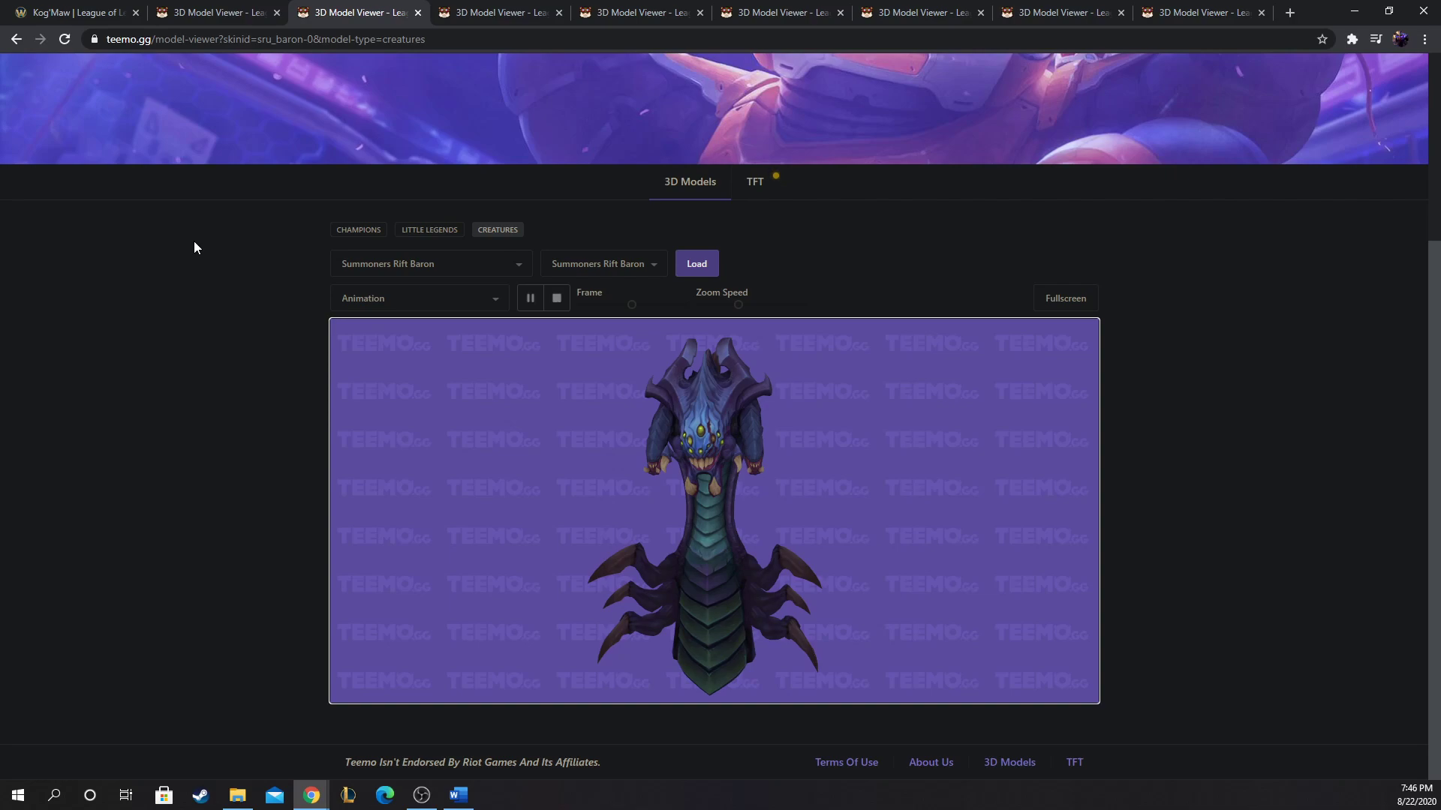
mouse_move(321, 255)
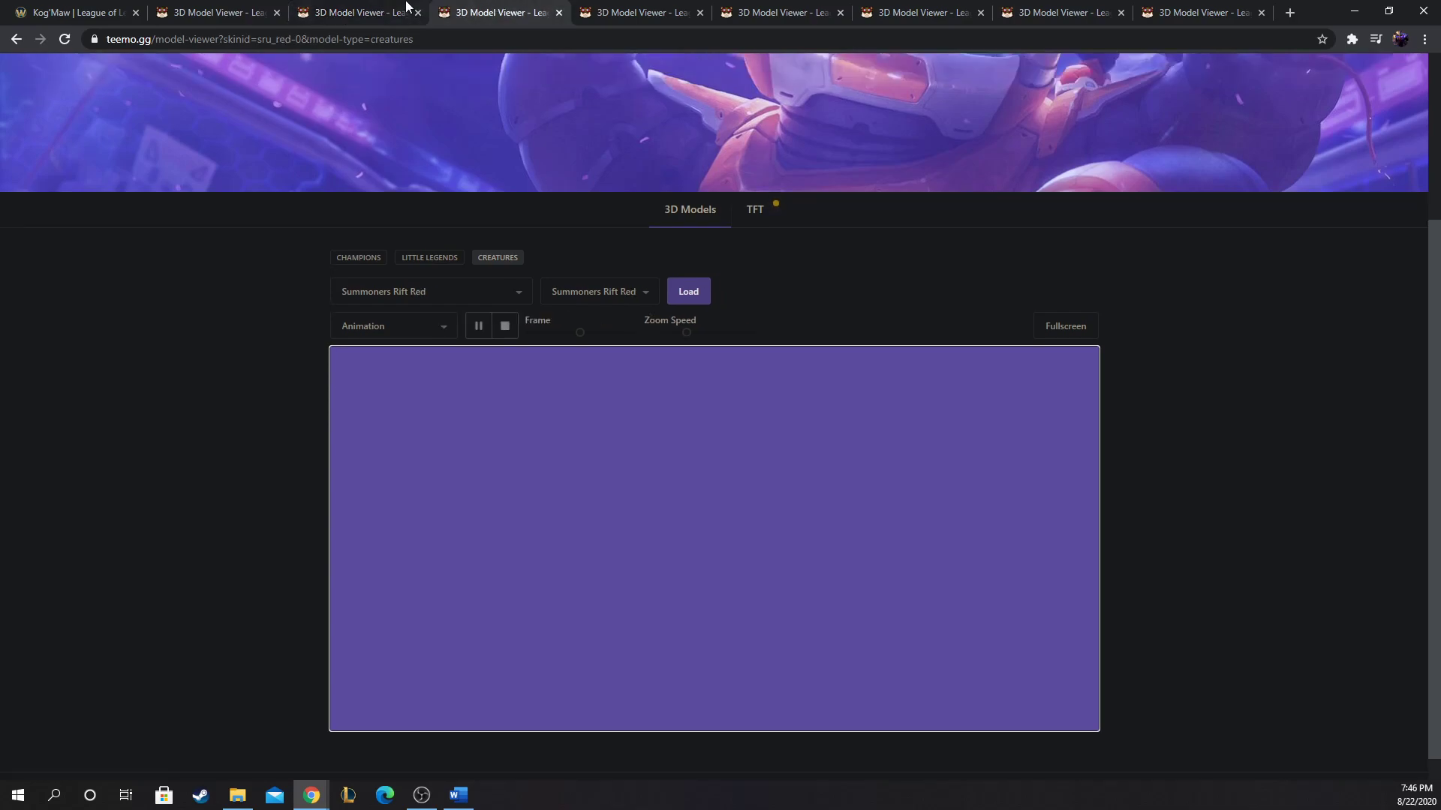
Step: Glance at the Summoners Rift Blue model page, then return to the Red creature model
left_click(63, 39)
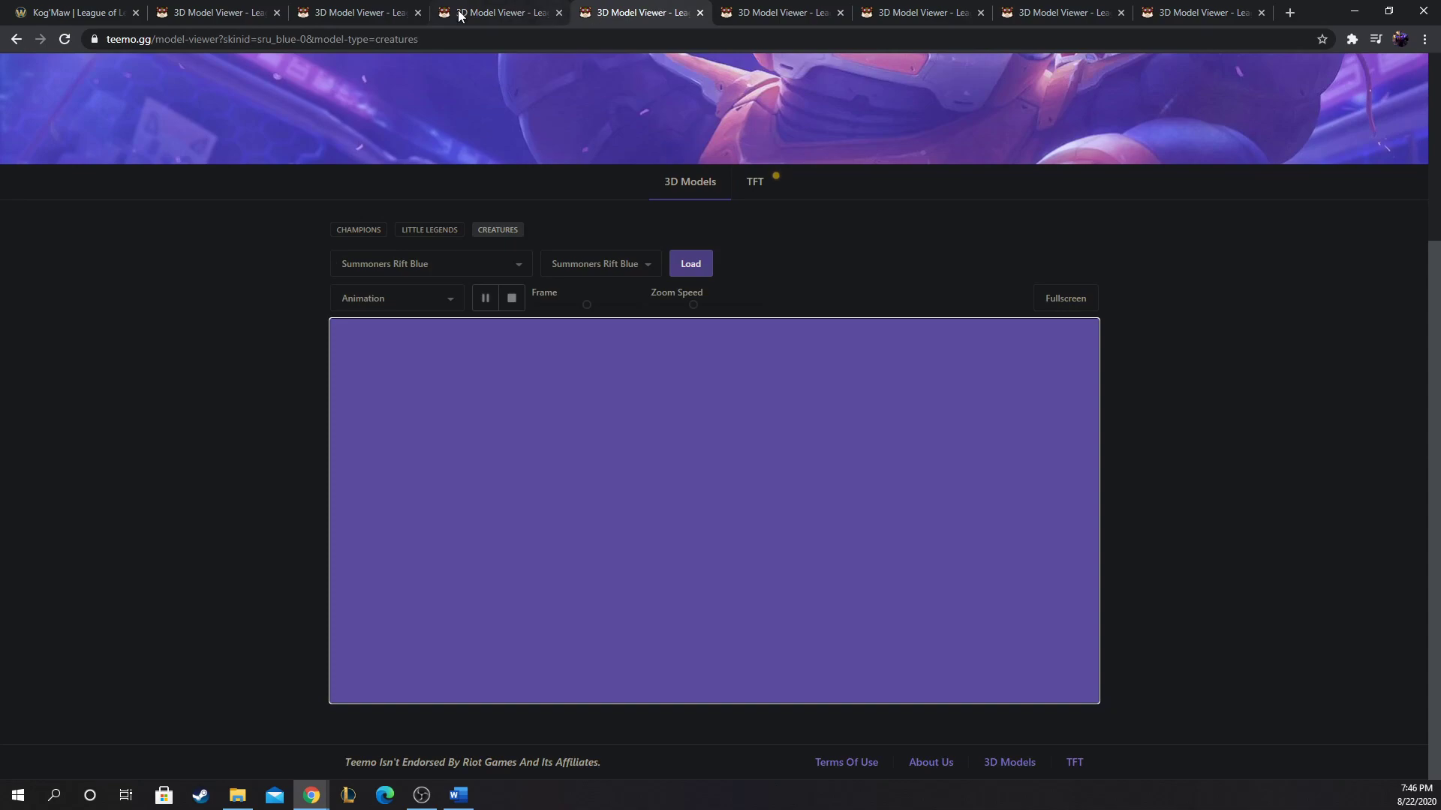
left_click(690, 264)
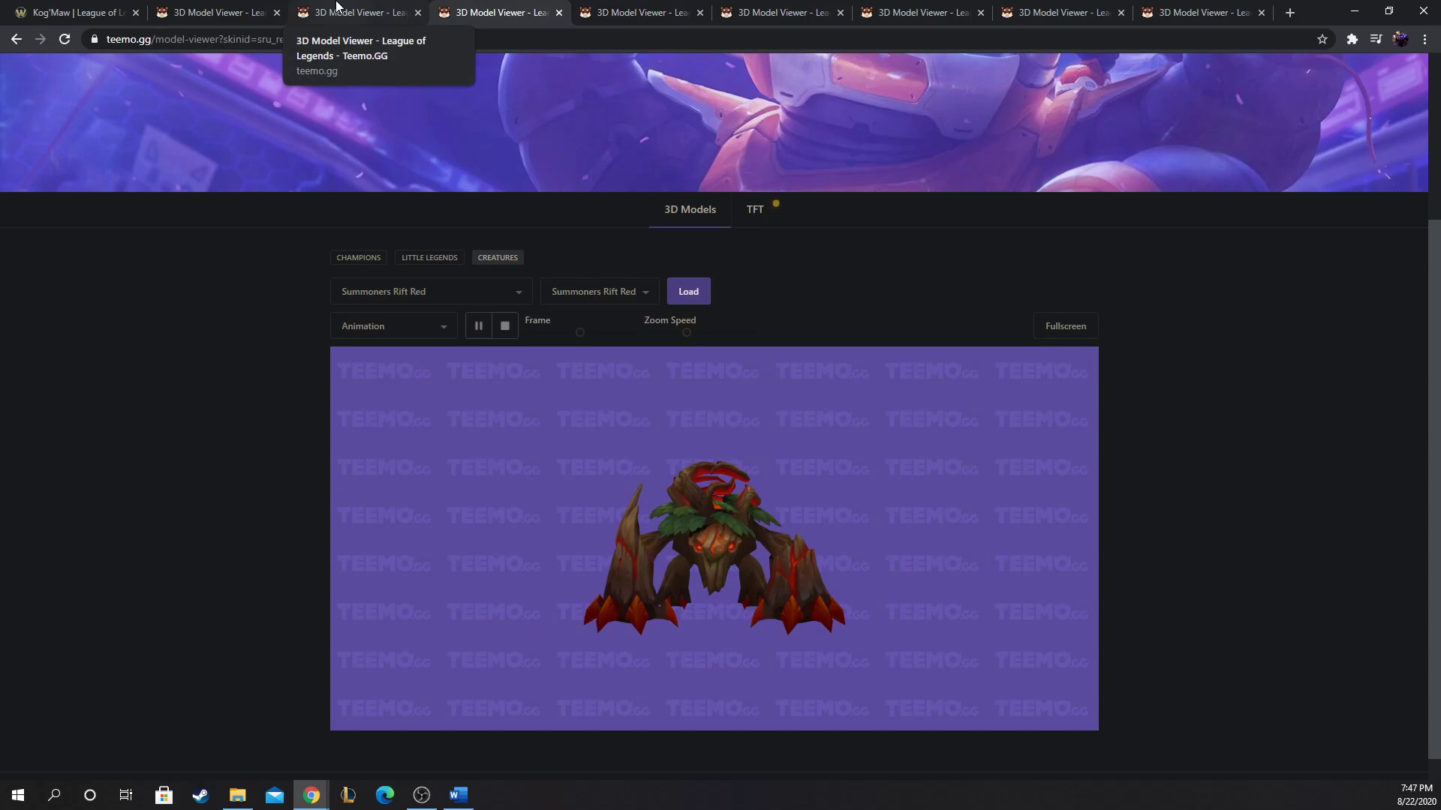
mouse_move(571, 362)
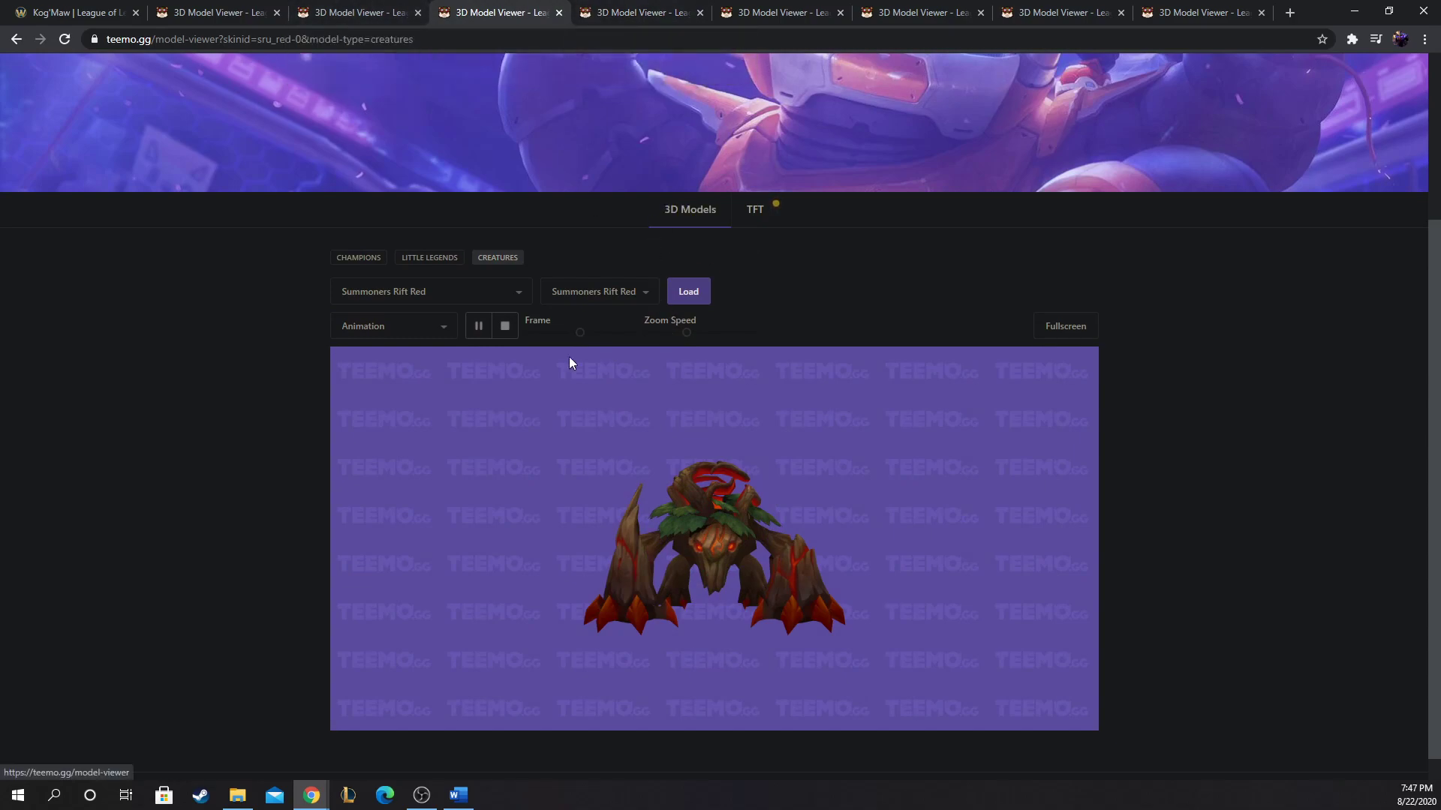
mouse_move(776, 533)
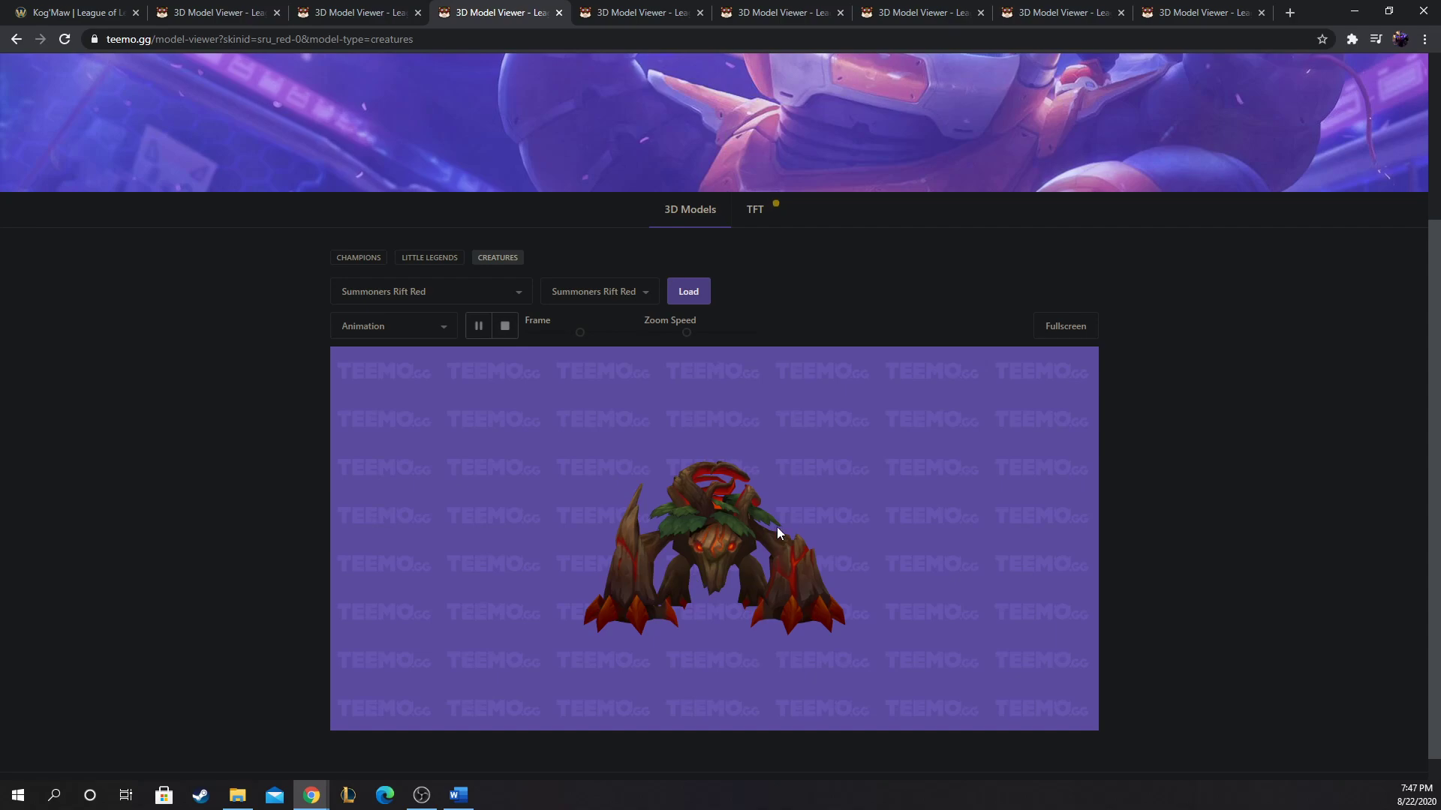
mouse_move(671, 584)
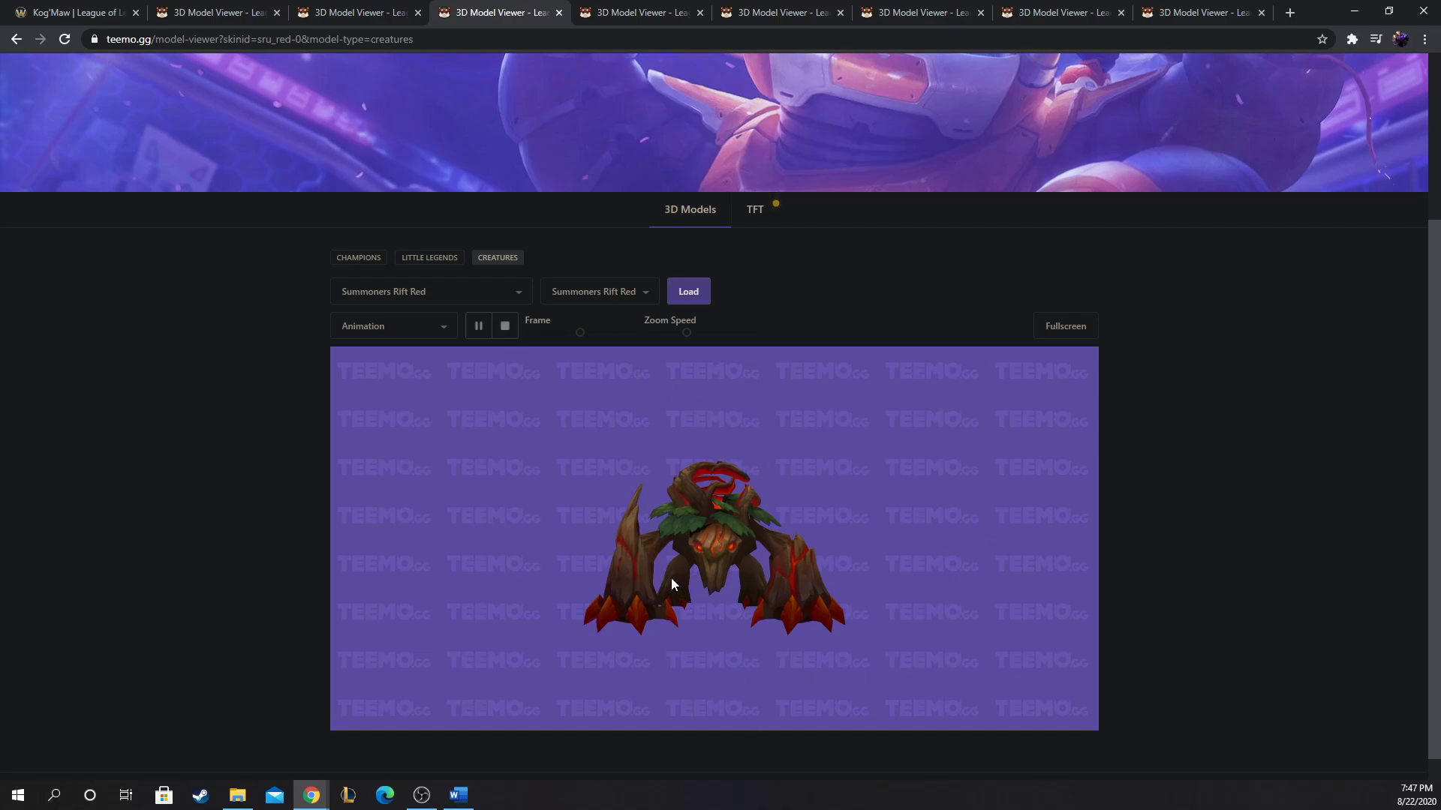
mouse_move(605, 456)
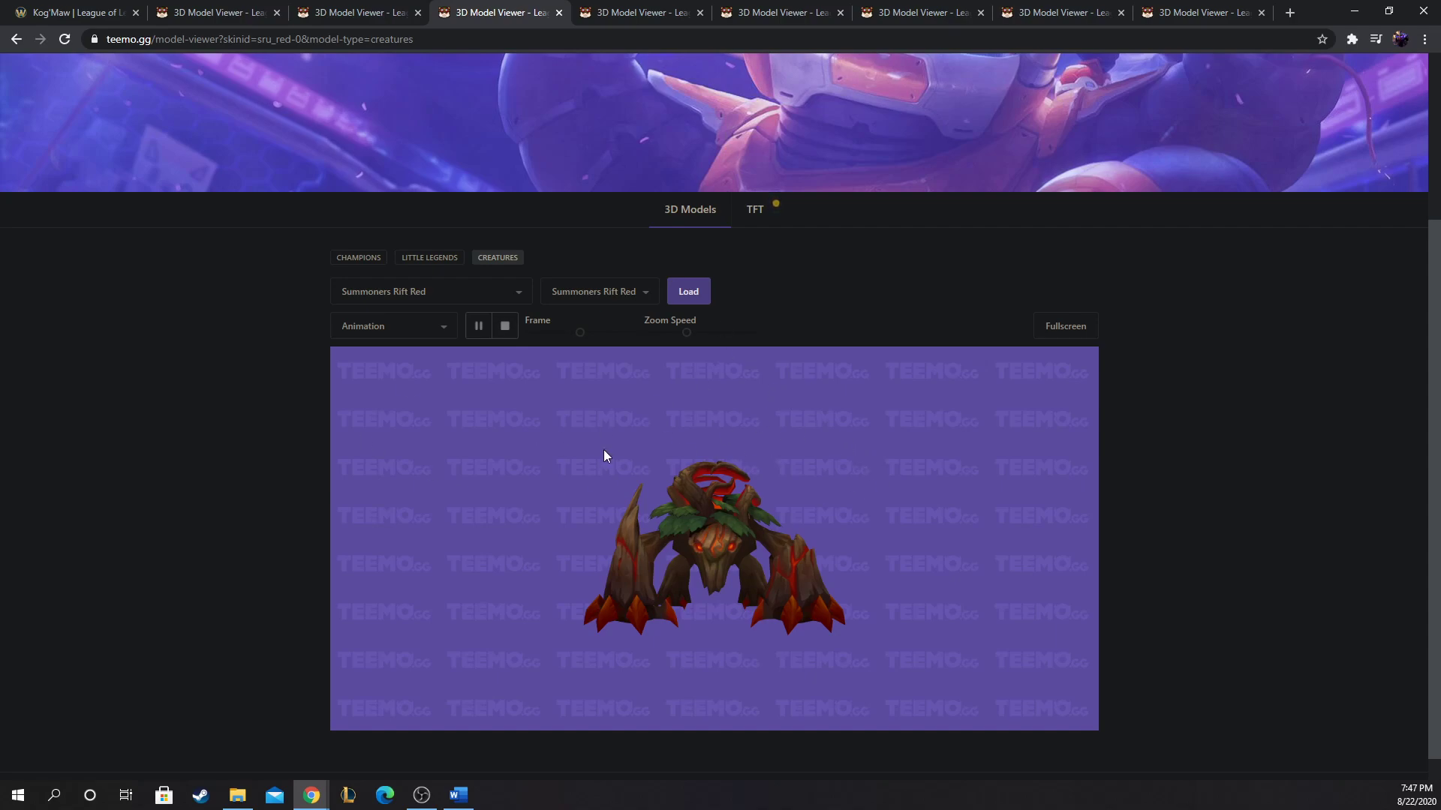
mouse_move(710, 509)
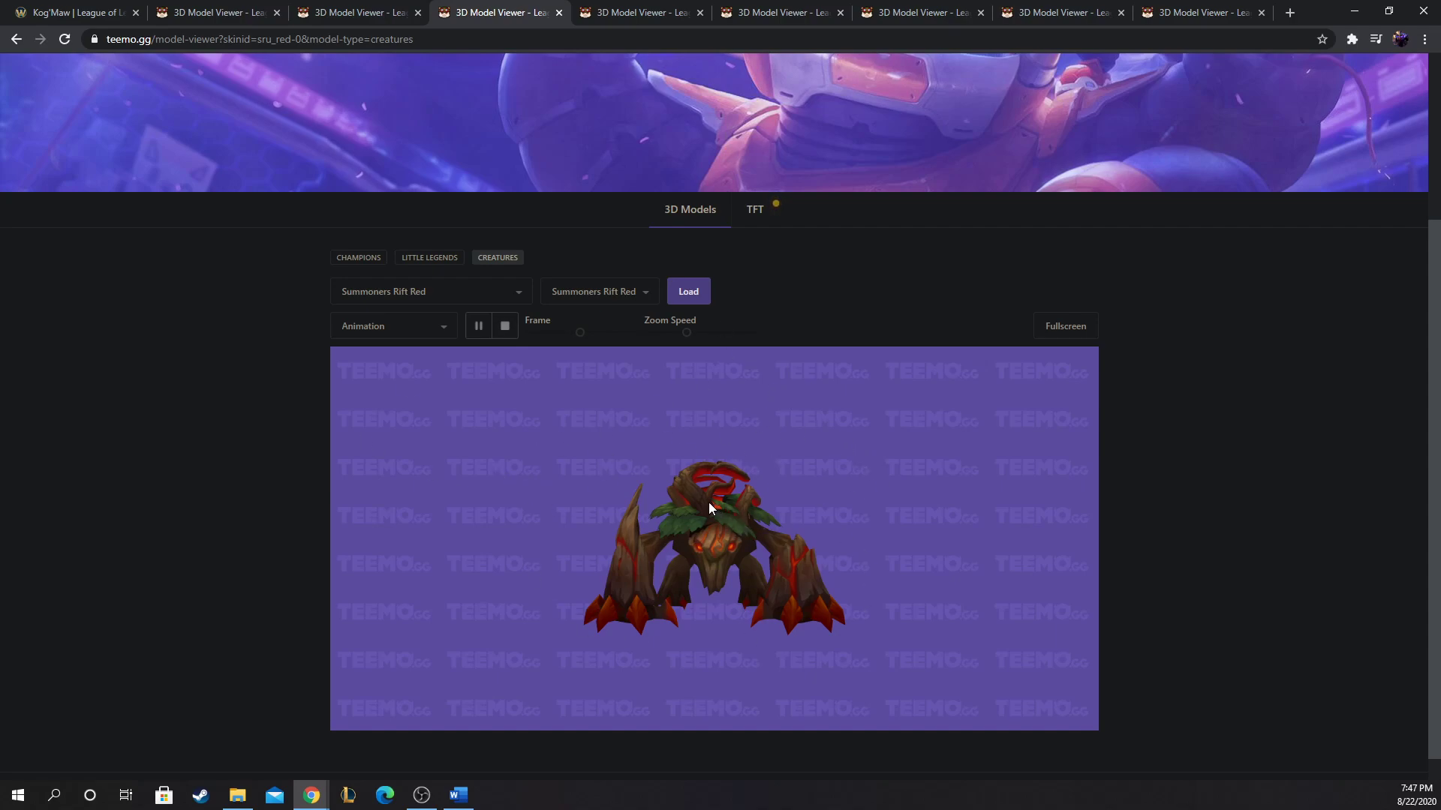
mouse_move(624, 424)
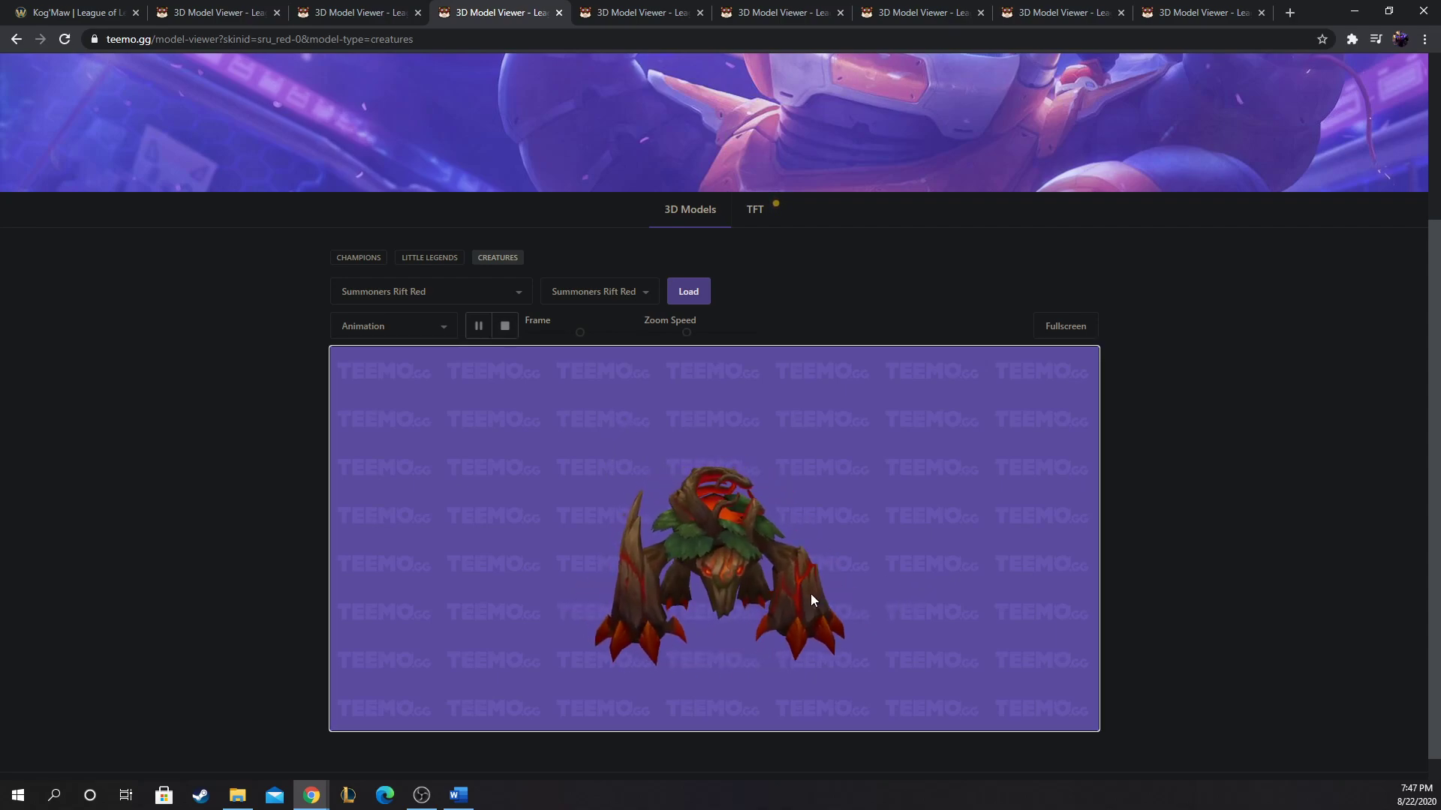
mouse_move(861, 437)
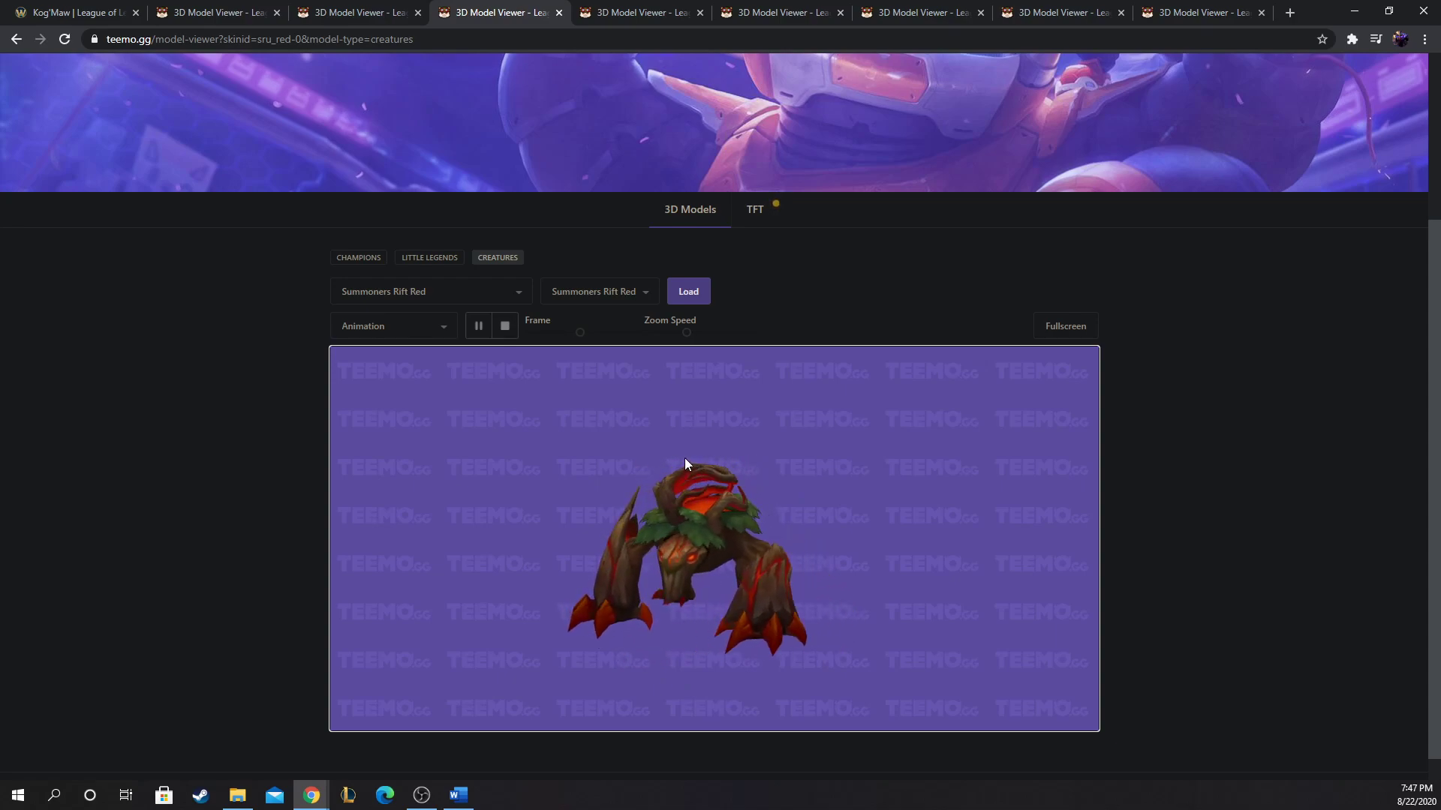
mouse_move(594, 494)
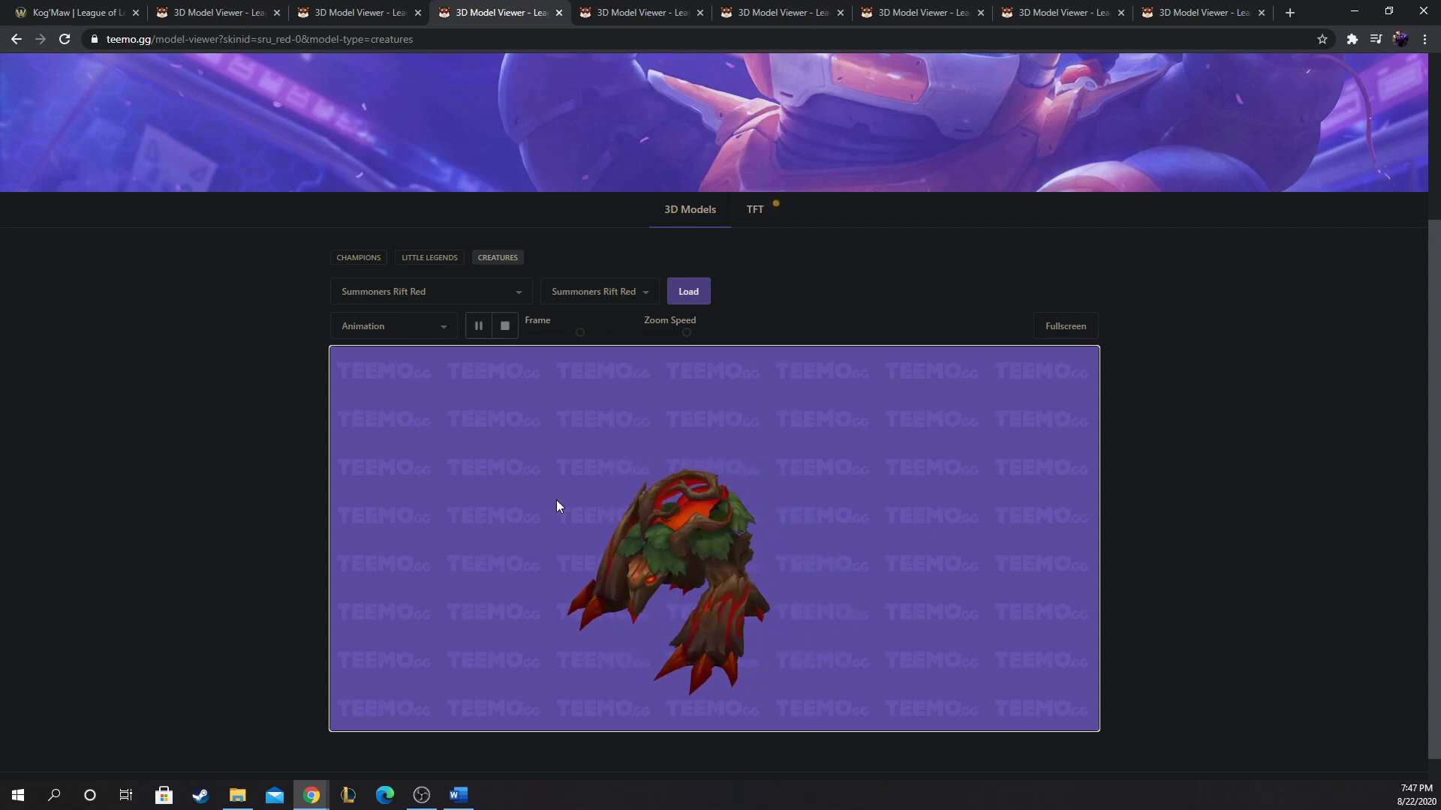
Step: Show the Default Kog'Maw champion model page
left_click(216, 12)
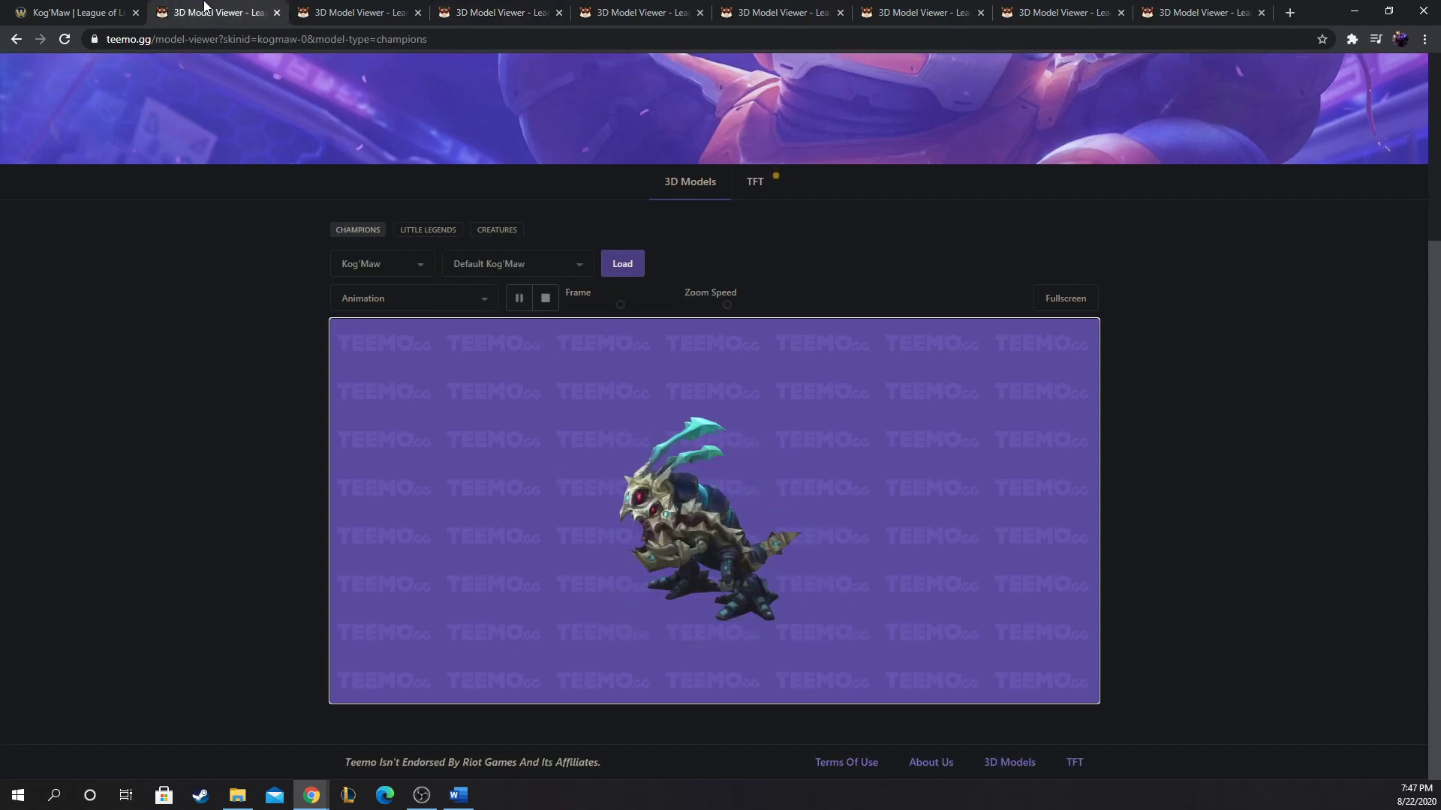
mouse_move(613, 447)
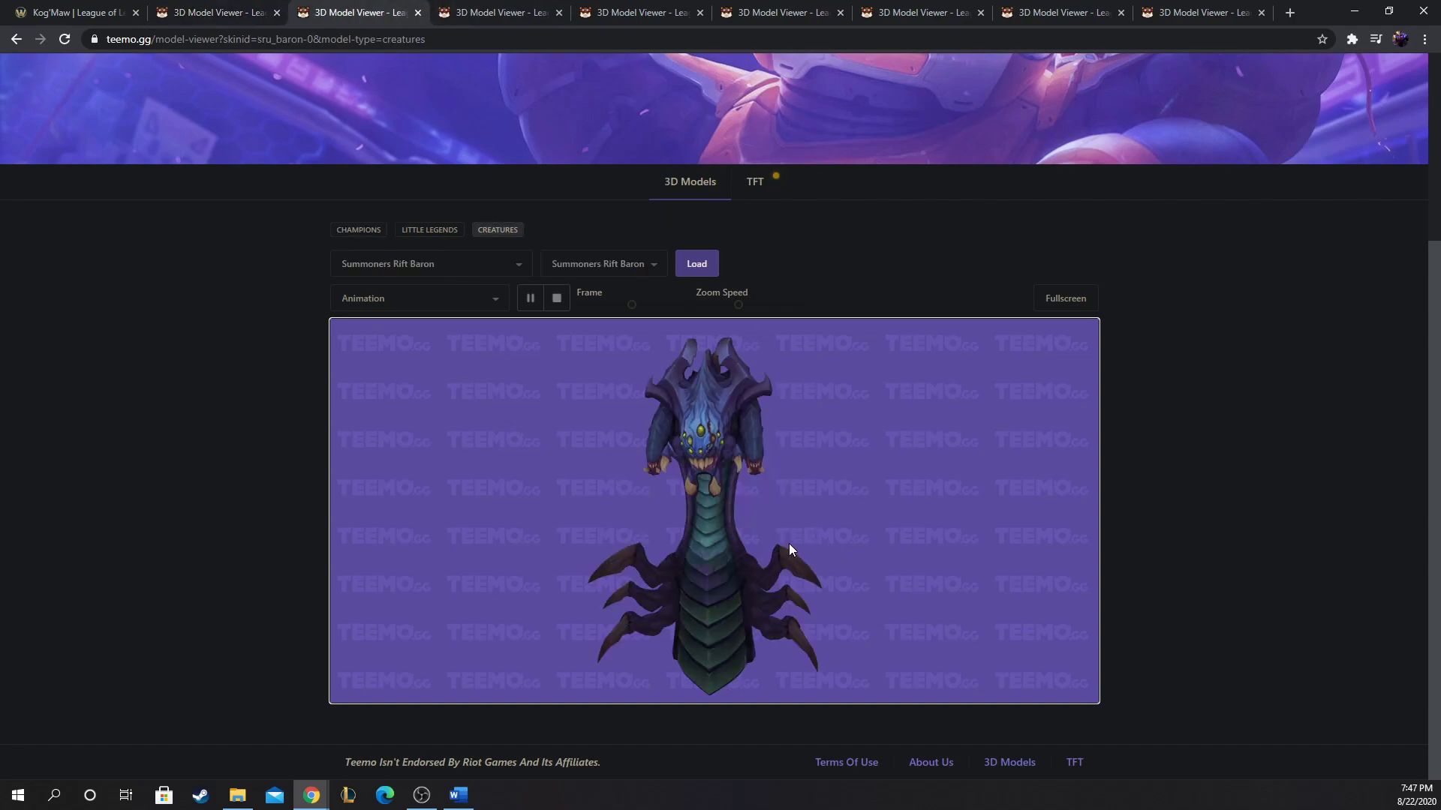
mouse_move(438, 585)
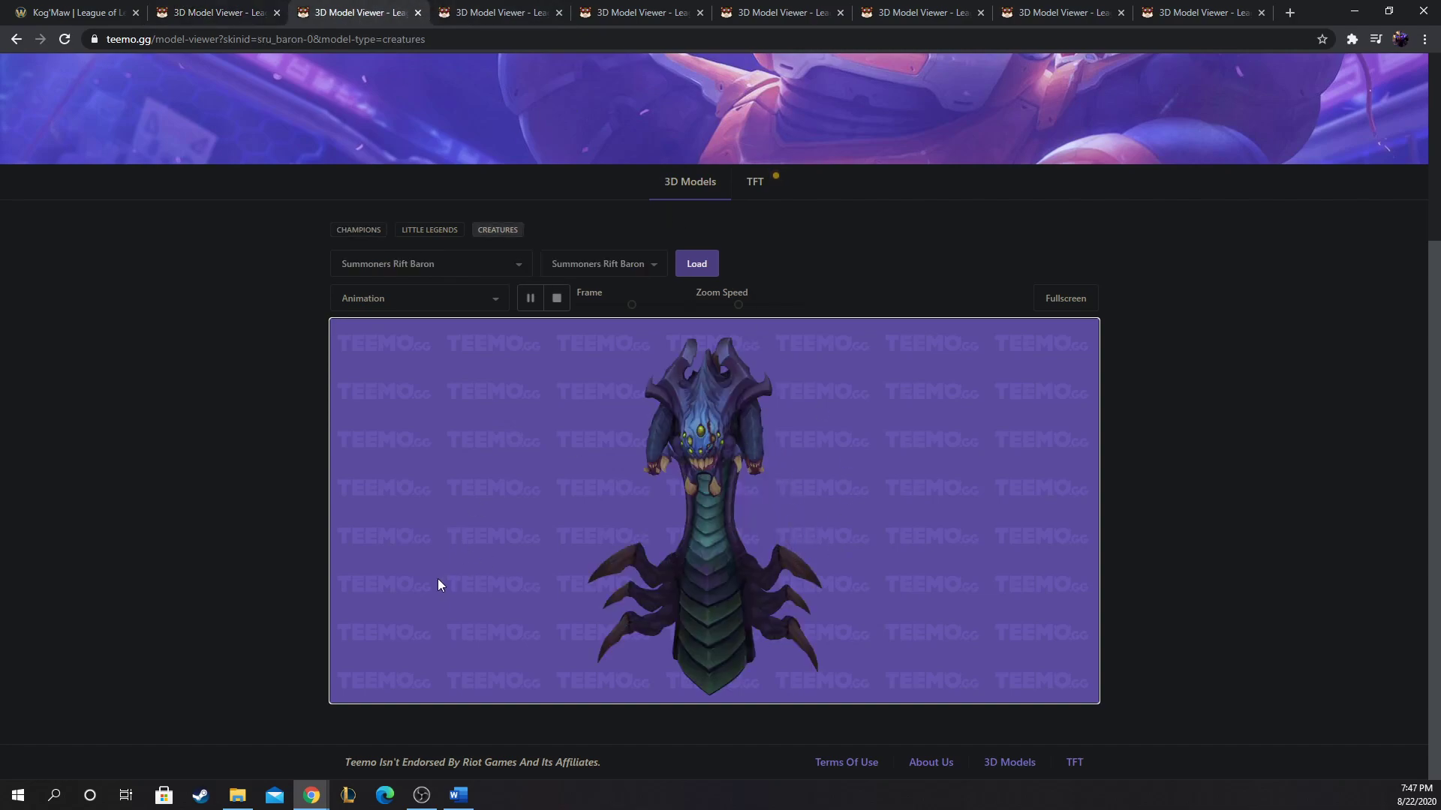
mouse_move(418, 534)
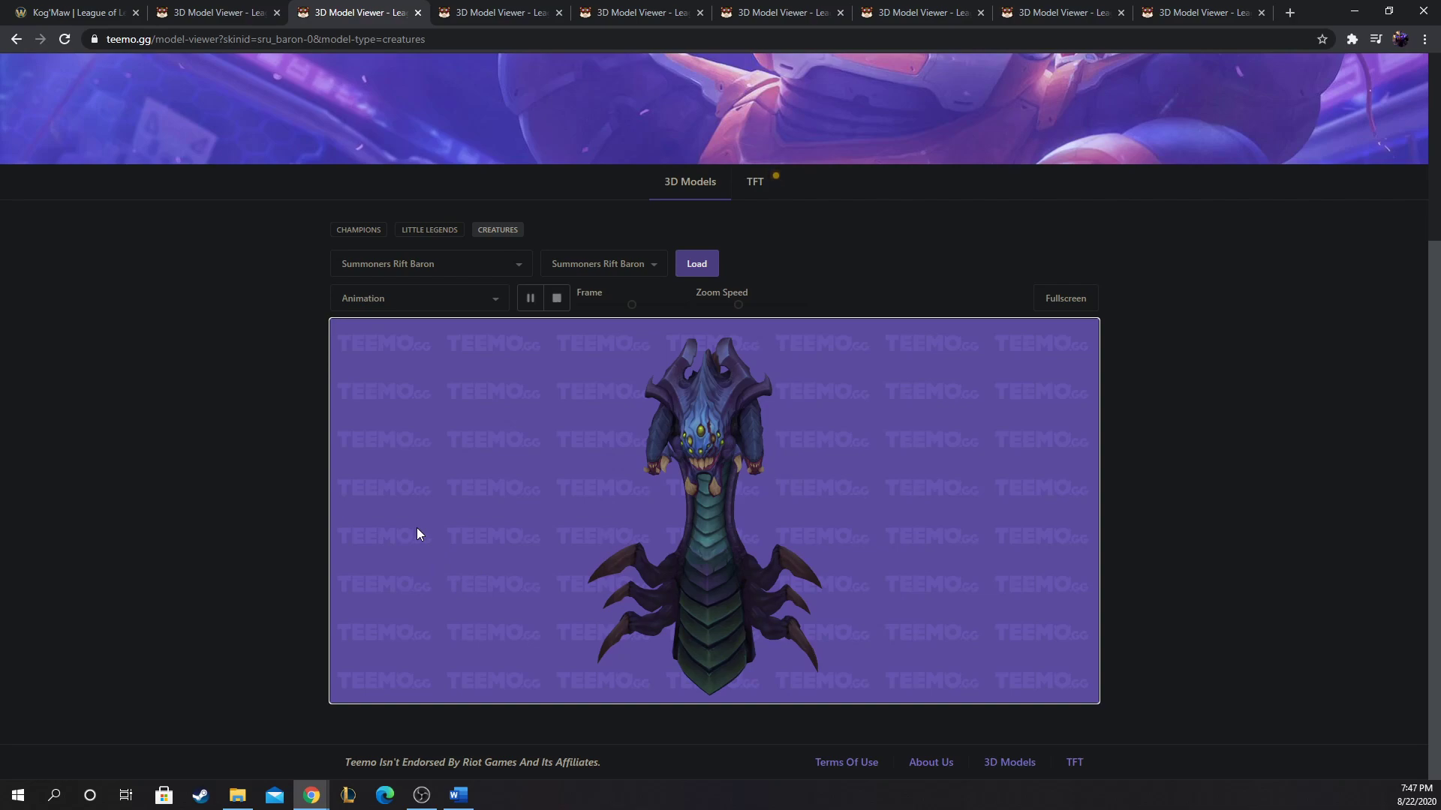
mouse_move(150, 6)
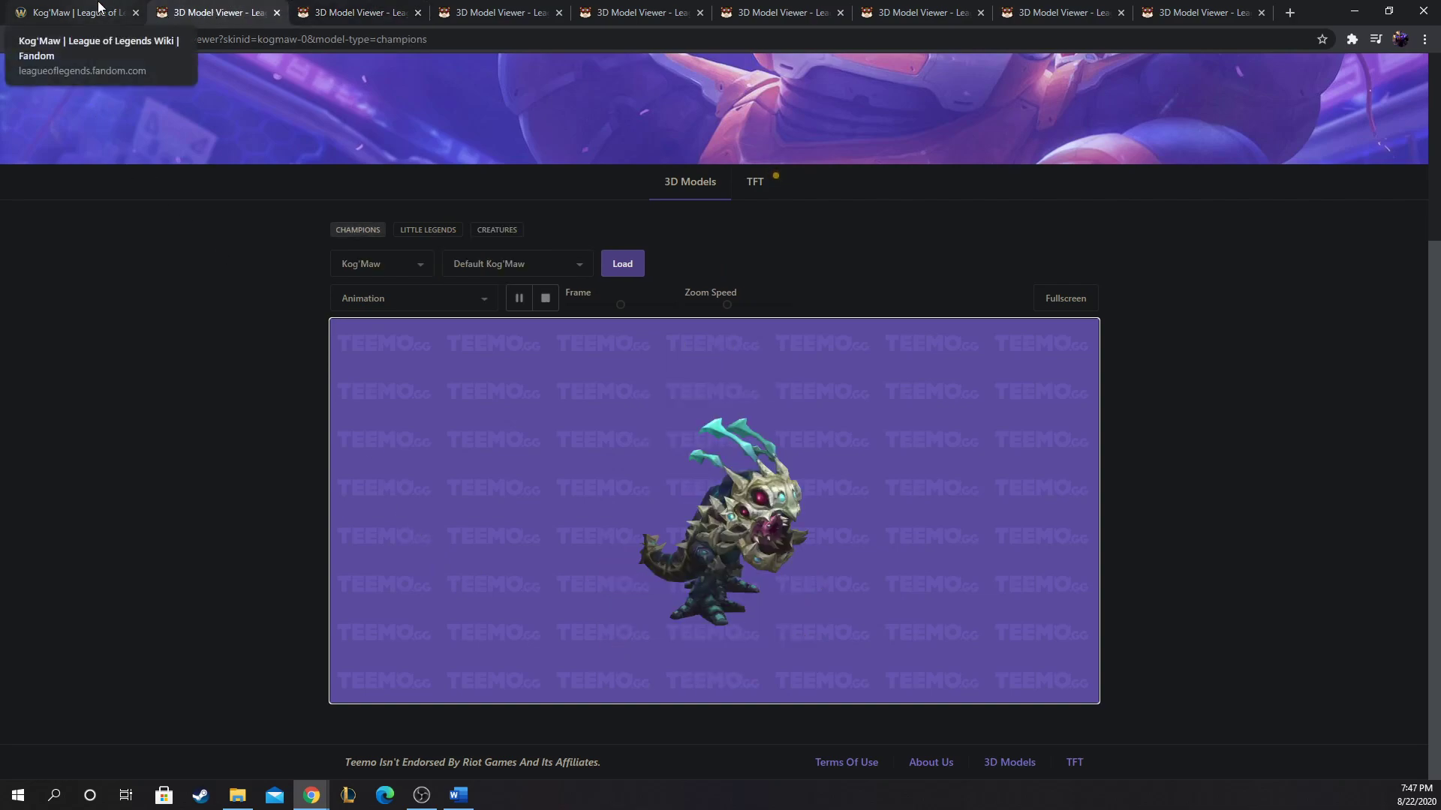
Step: Glance at Kog'Maw's wiki abilities again, then return to his Default 3D model
left_click(69, 12)
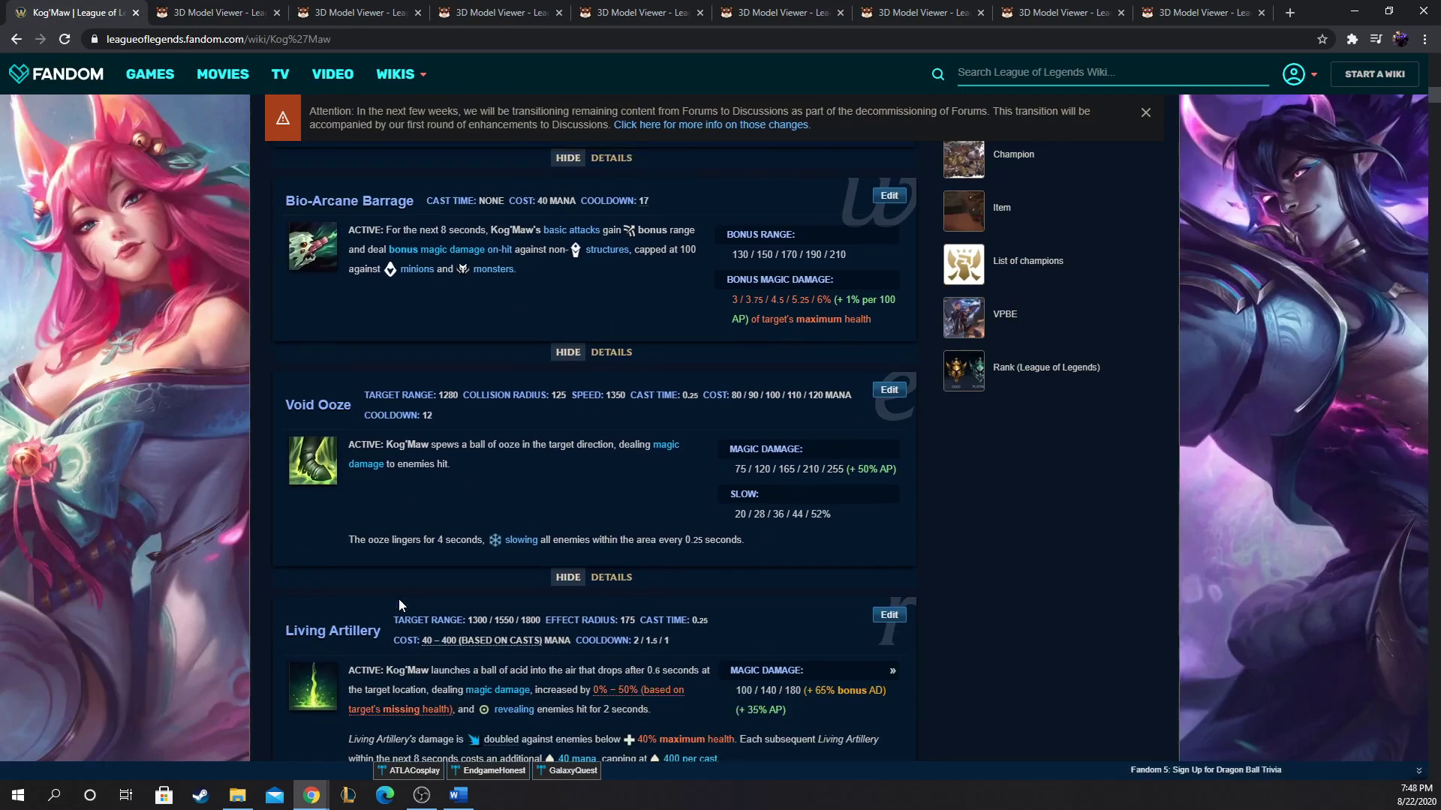
scroll("up", 3)
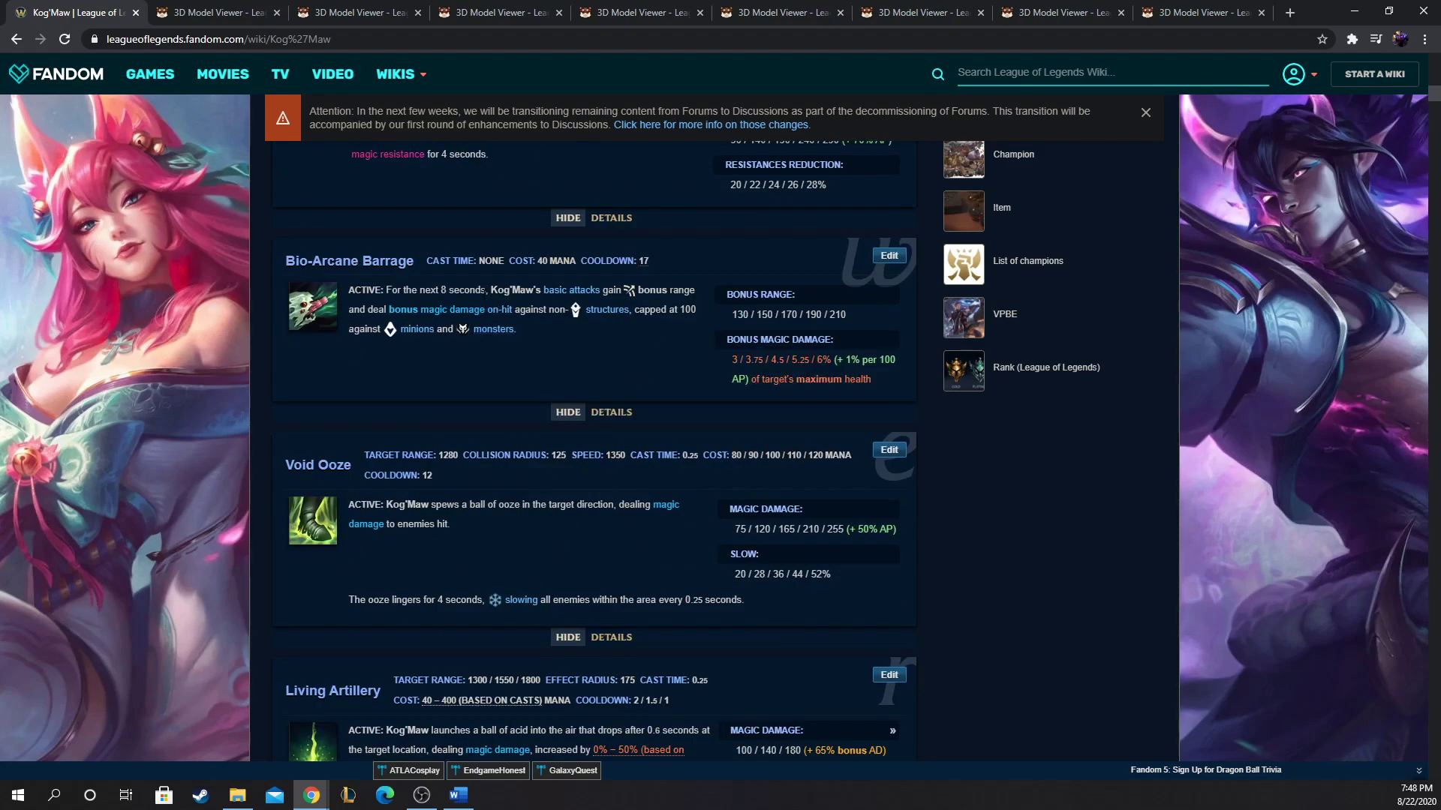
left_click(217, 12)
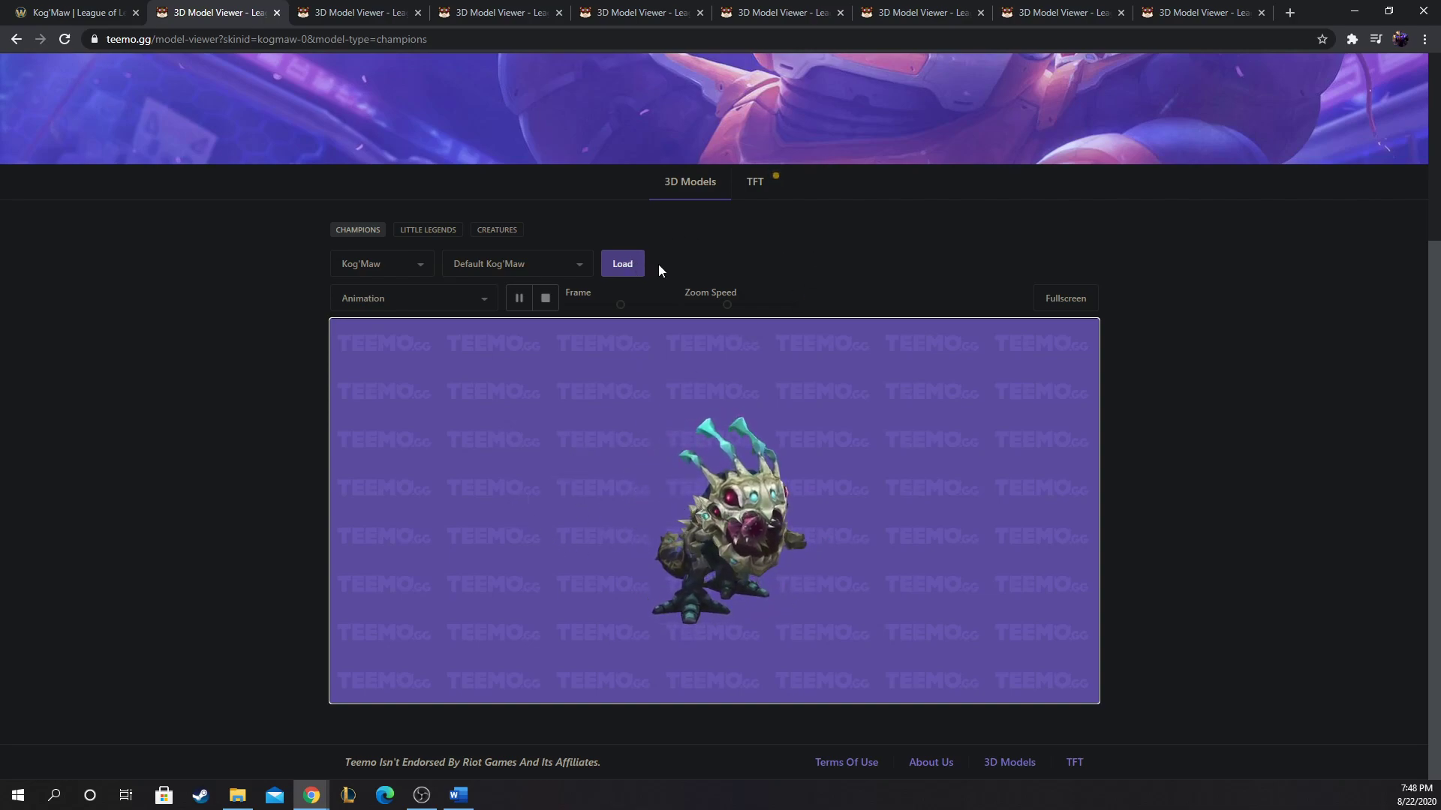
mouse_move(611, 411)
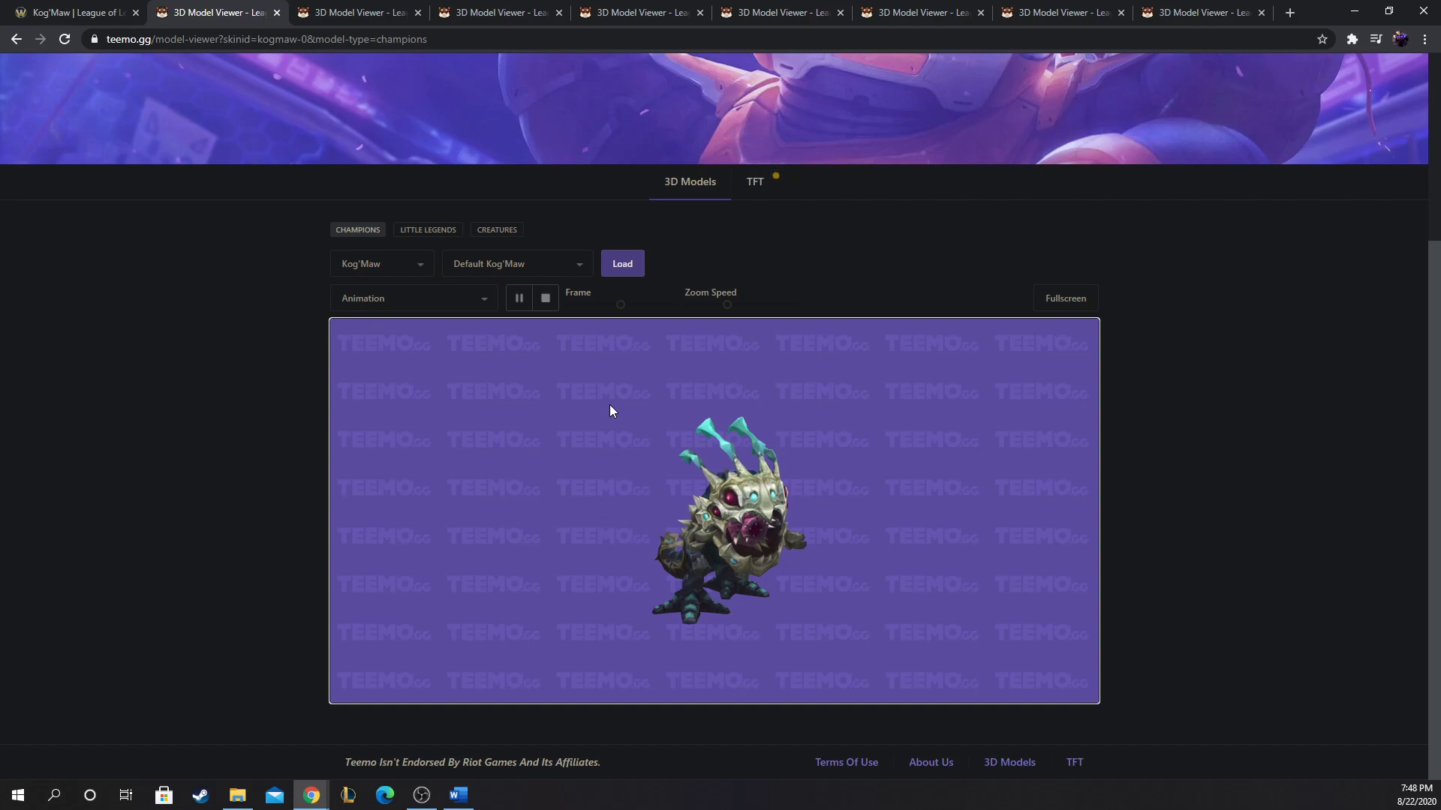
mouse_move(962, 612)
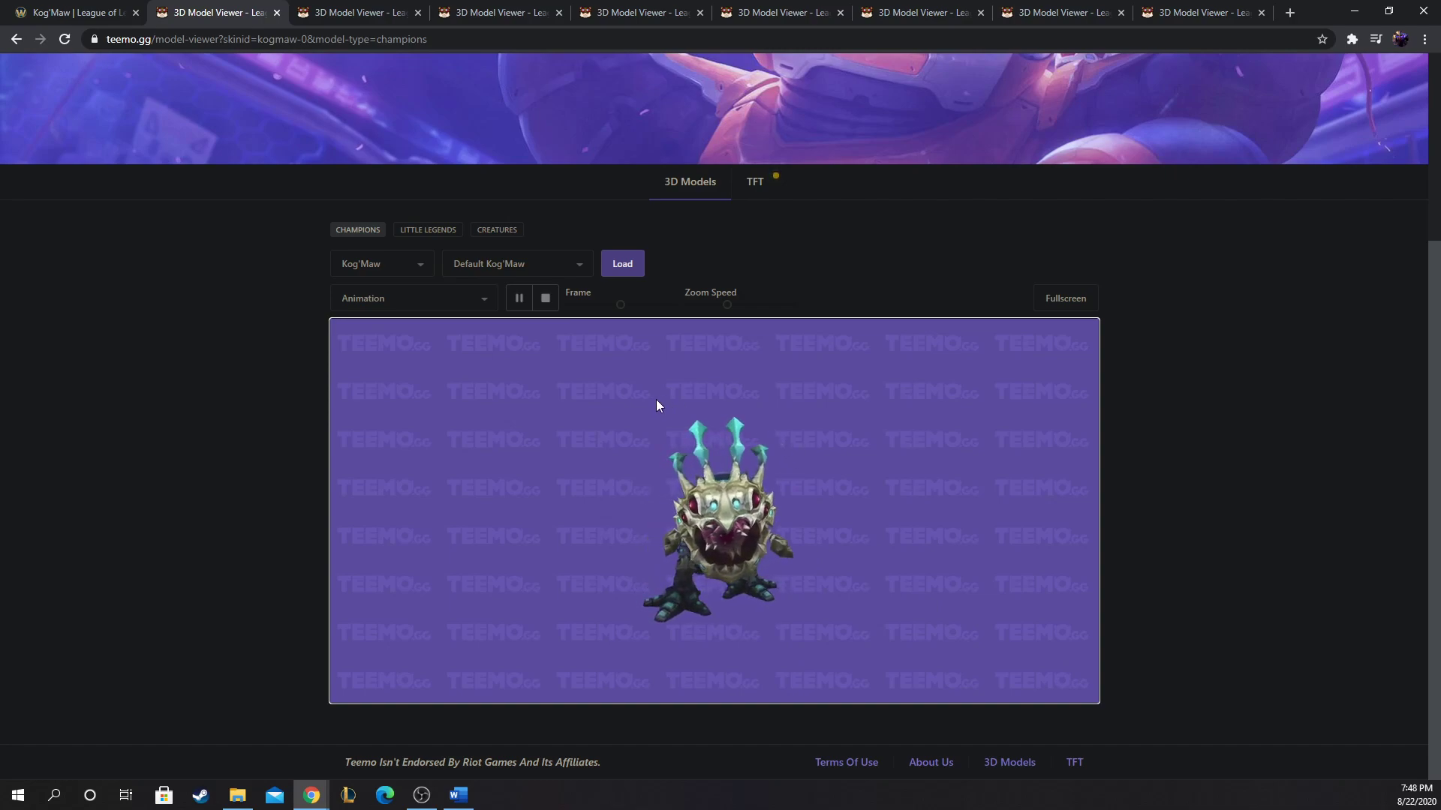
mouse_move(705, 347)
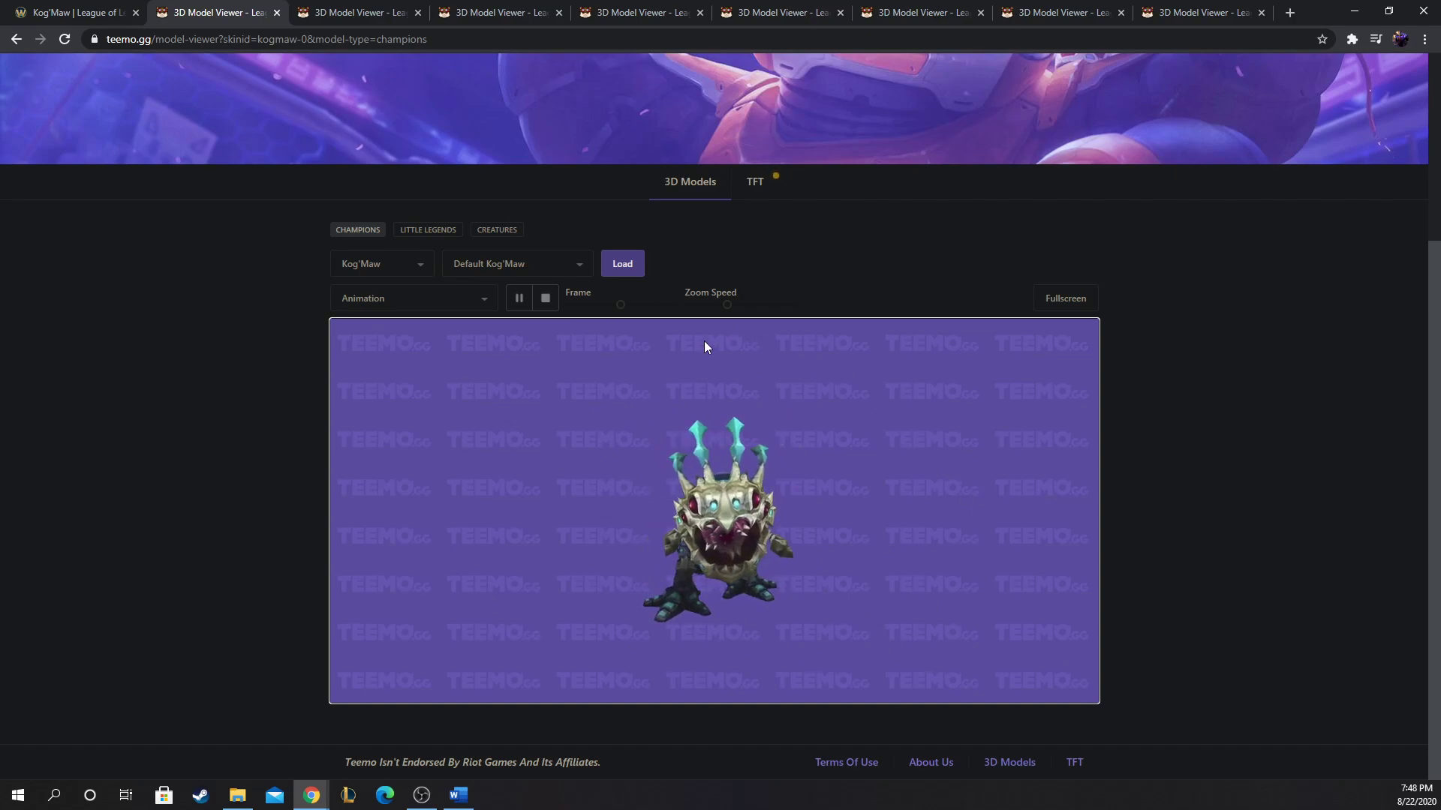
mouse_move(731, 567)
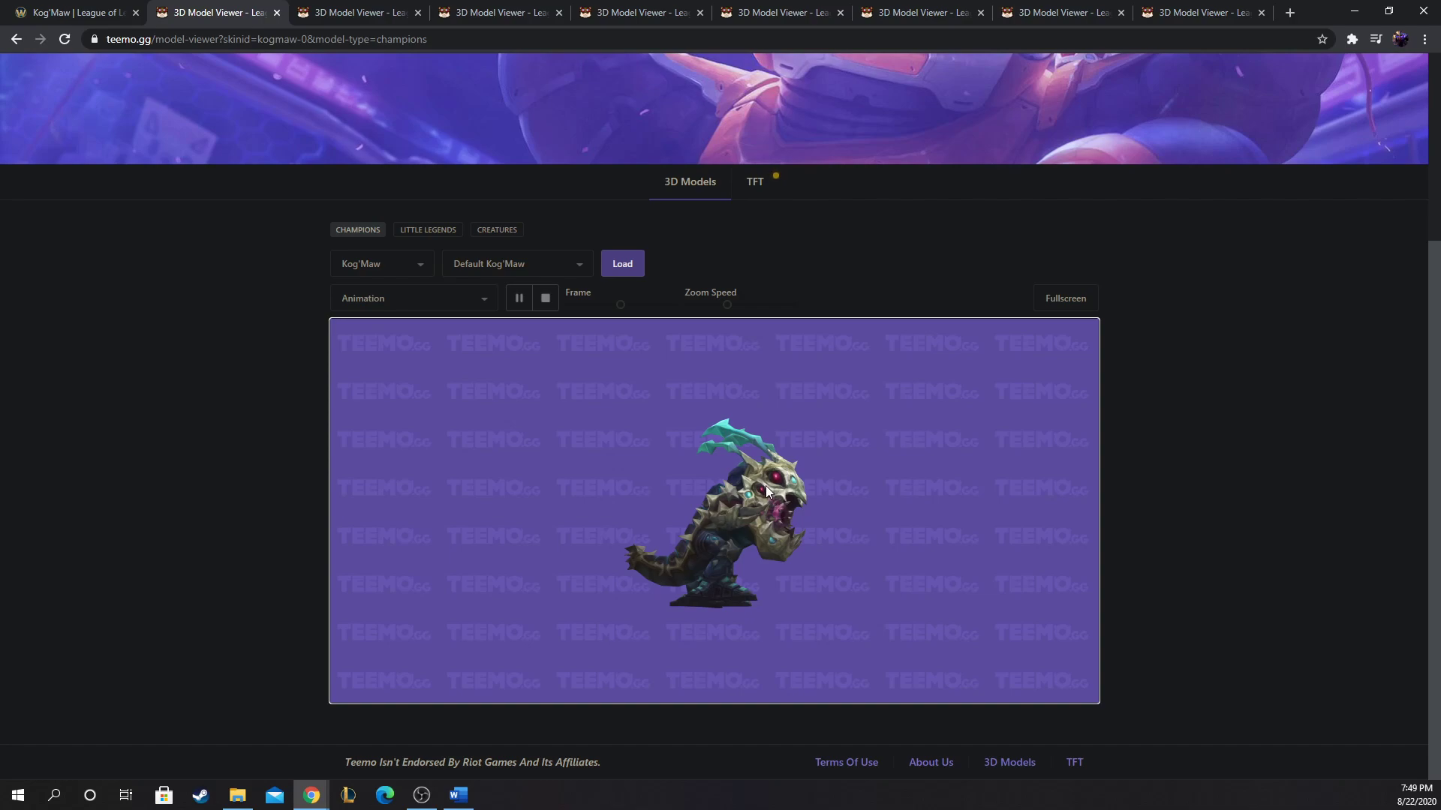
mouse_move(726, 499)
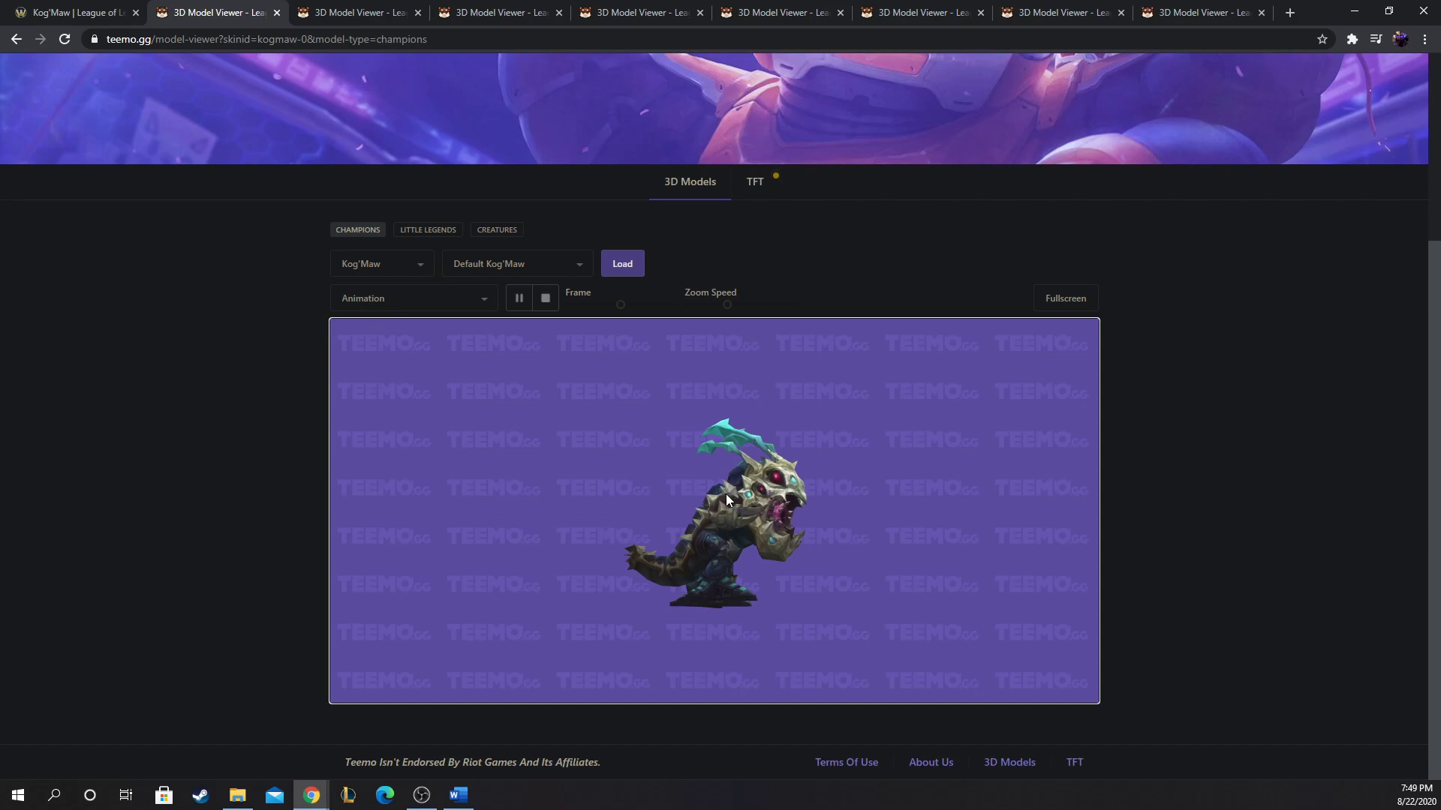